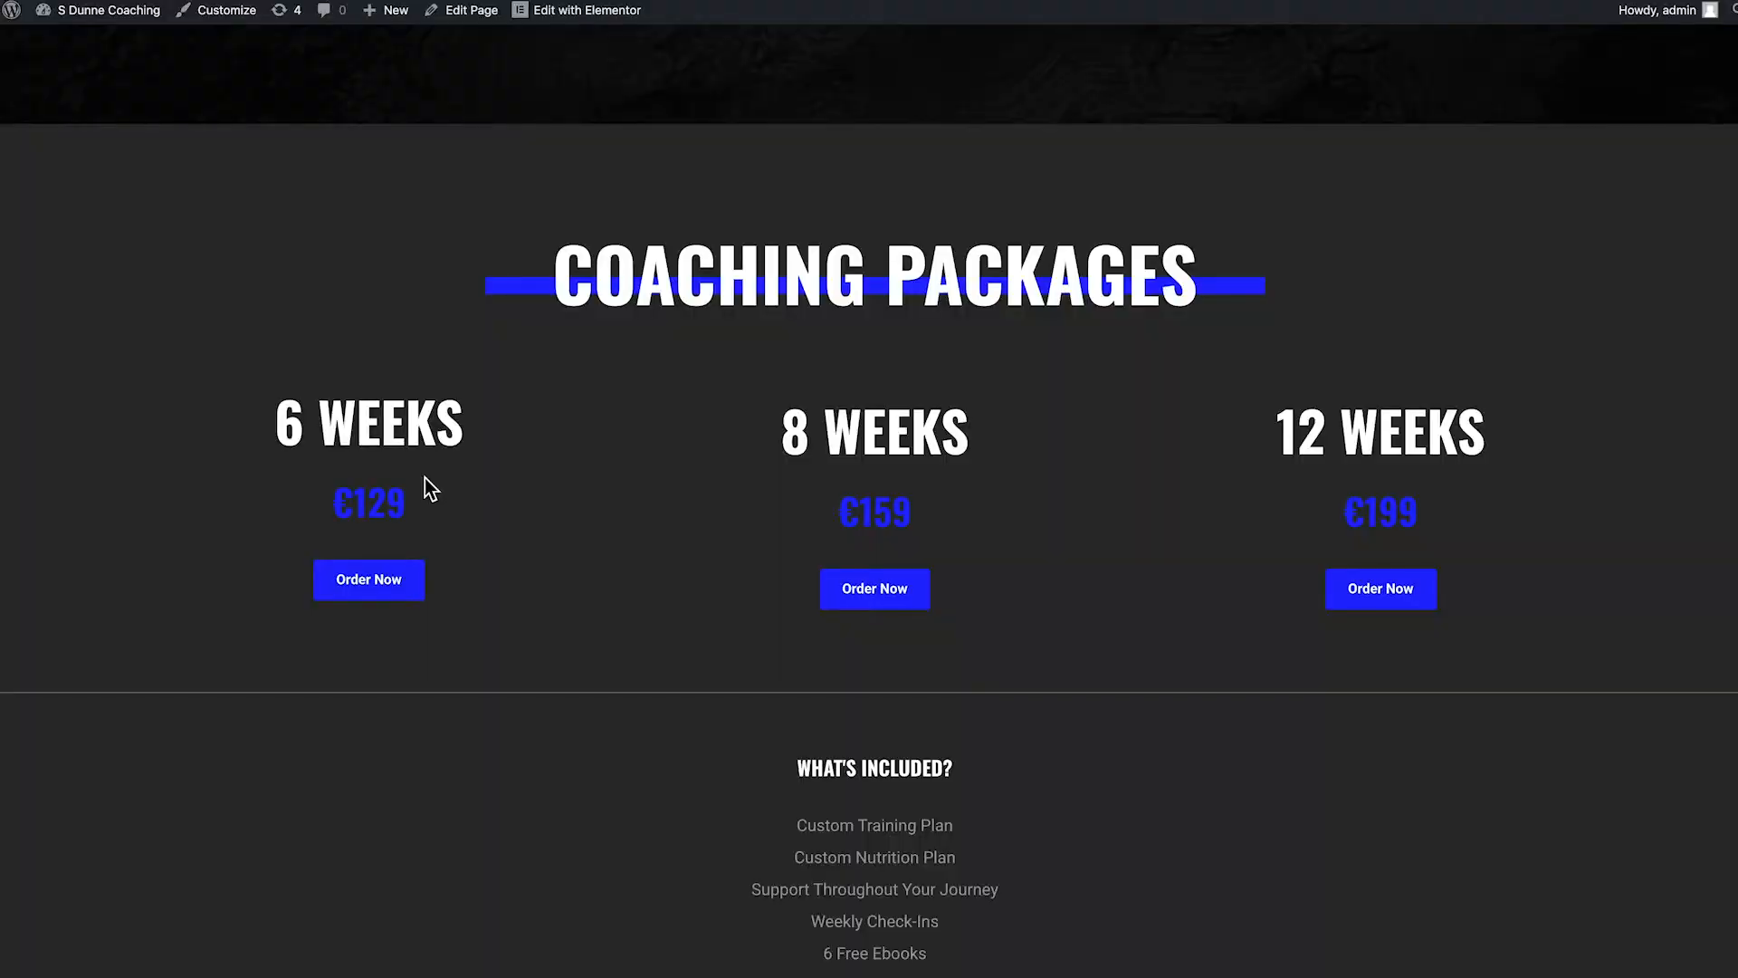
mouse_move(366, 417)
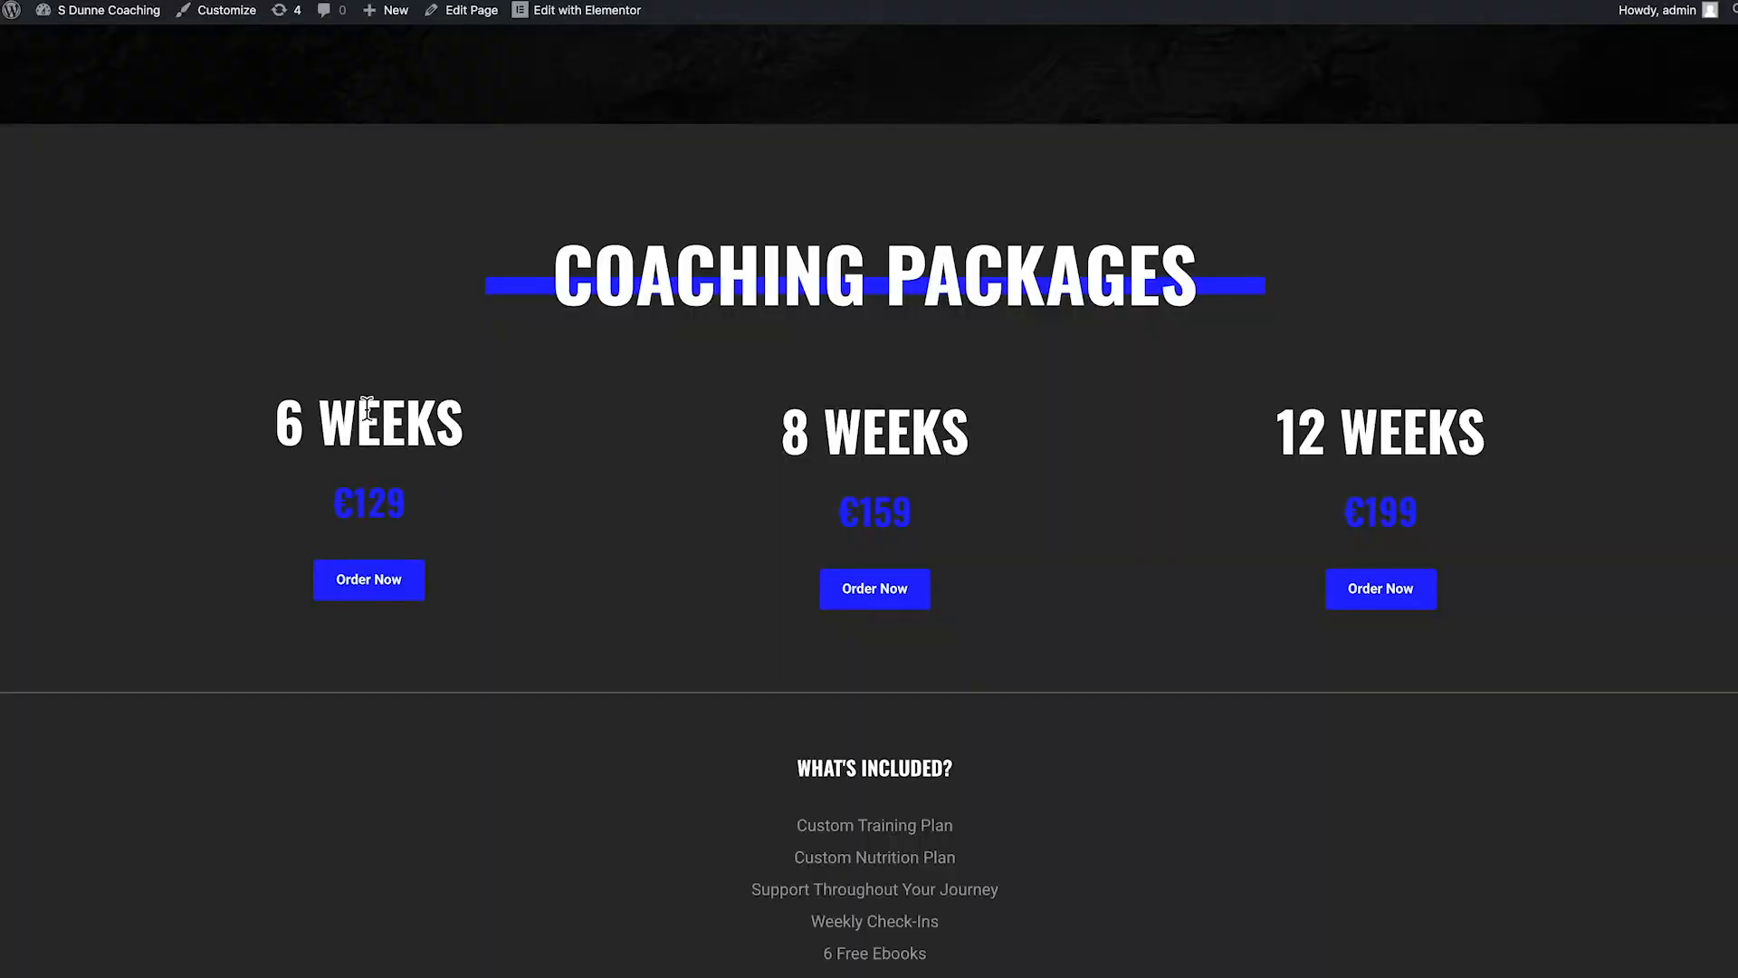
mouse_move(708, 471)
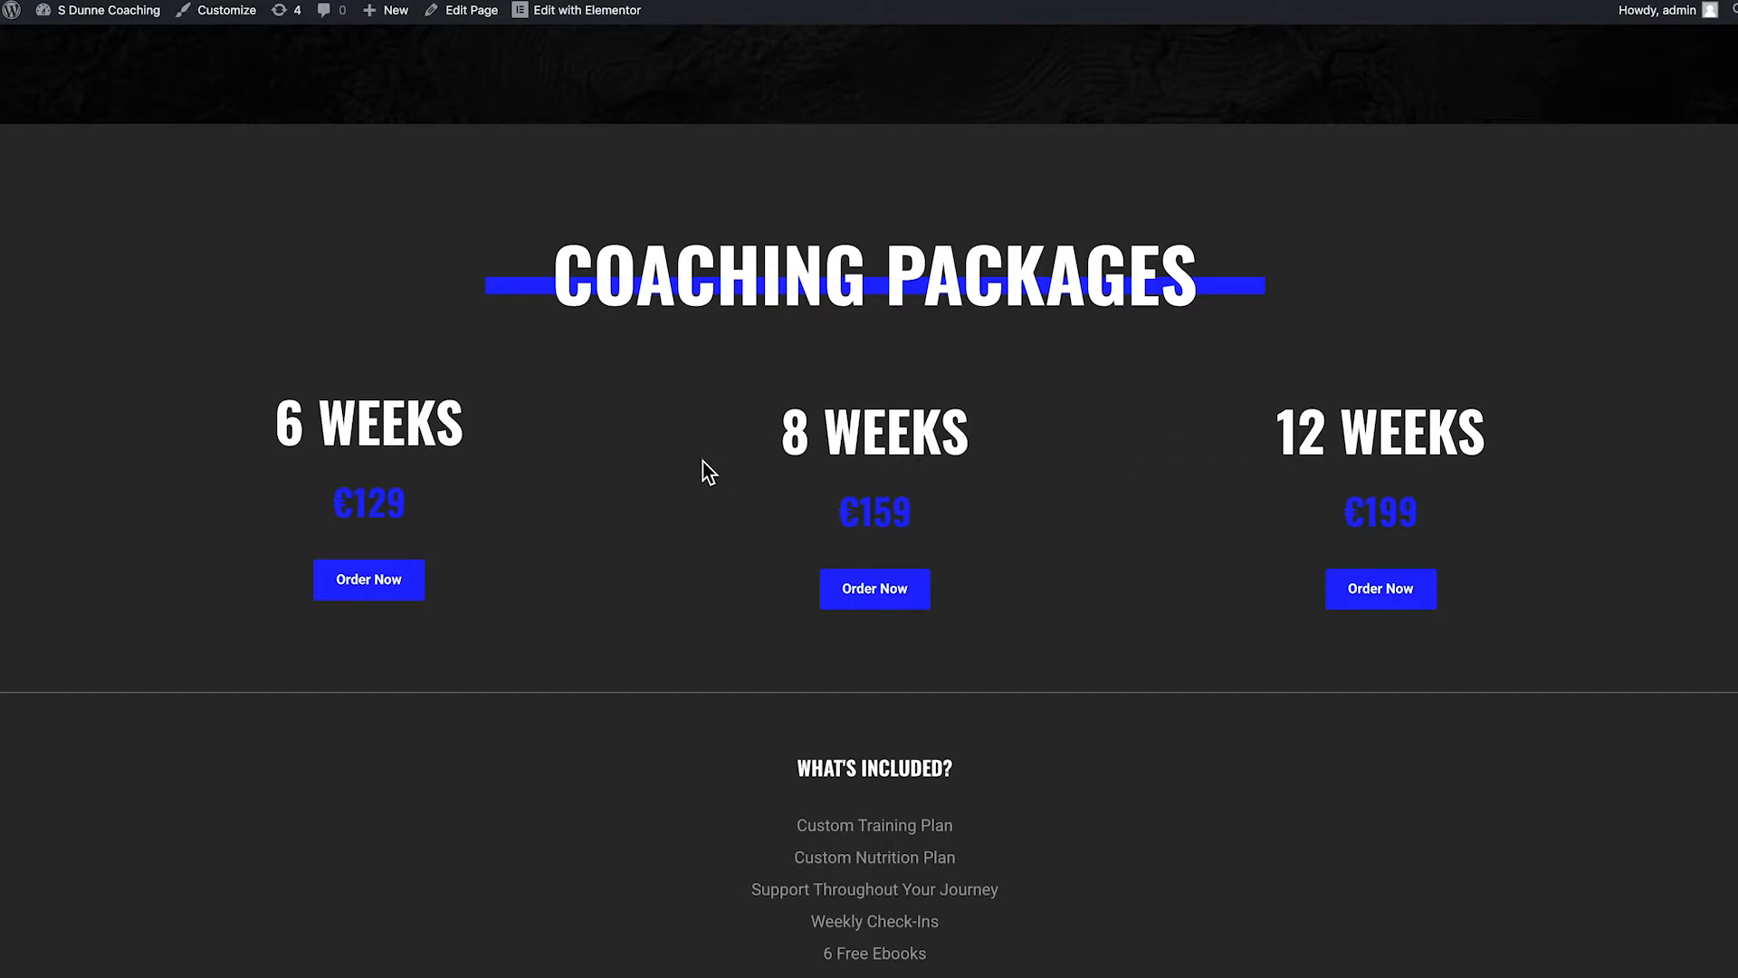
mouse_move(367, 579)
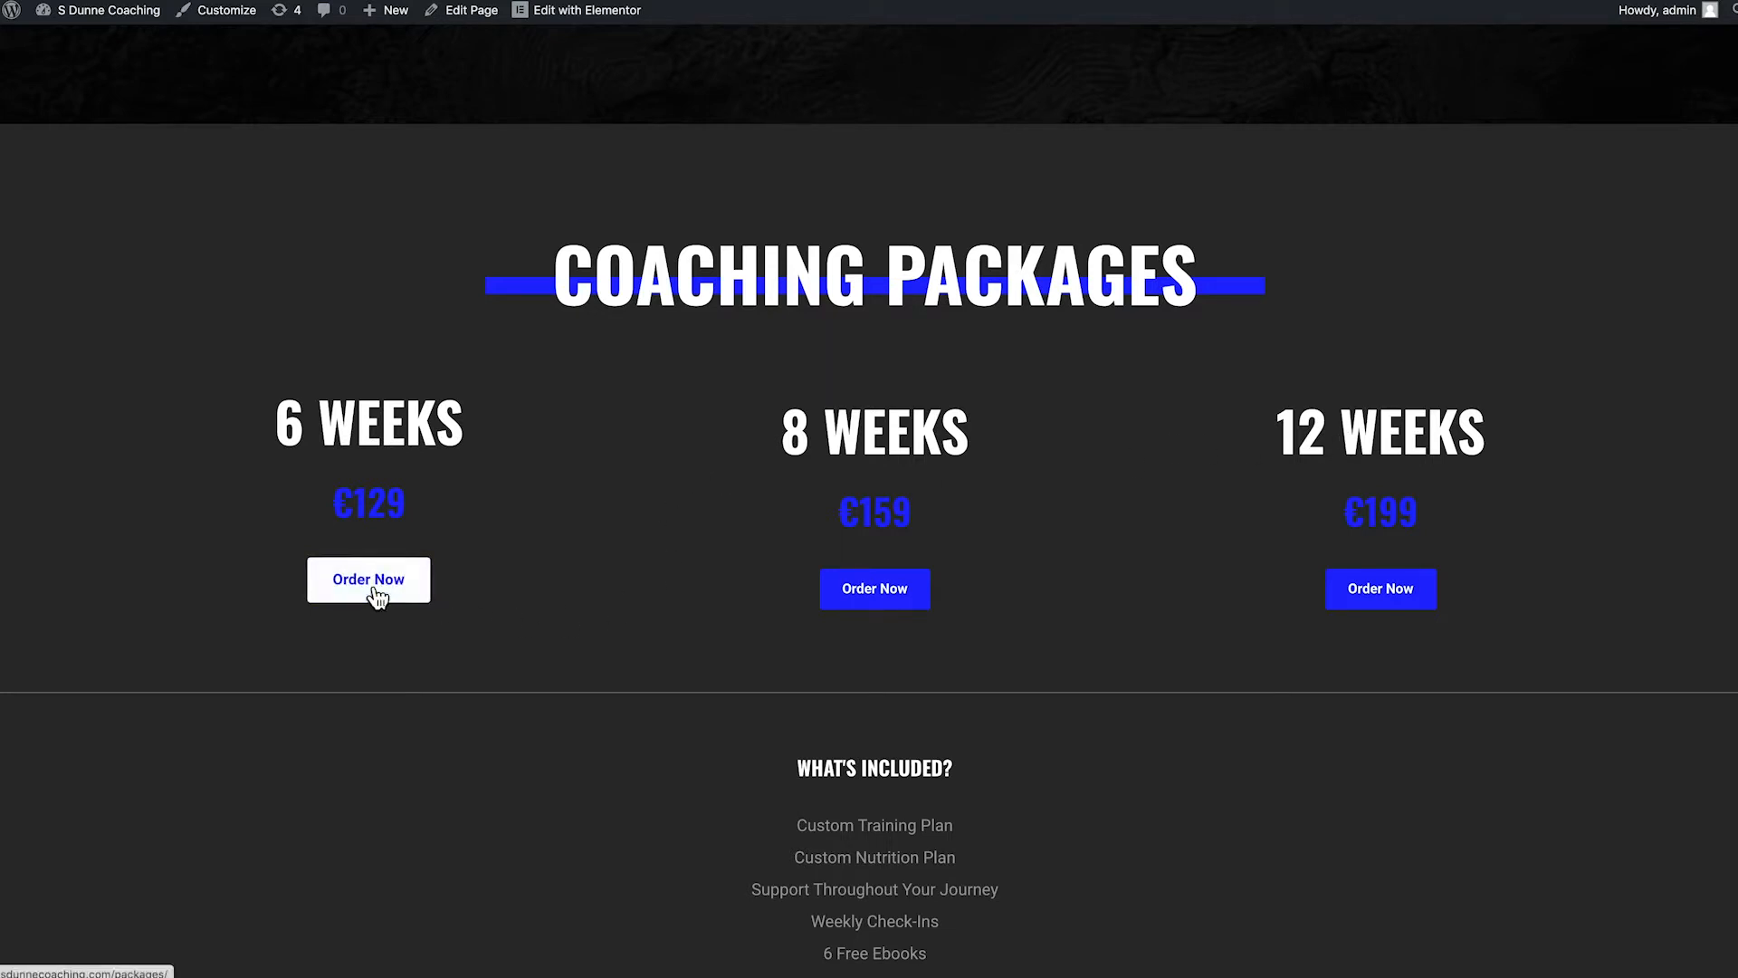
mouse_move(662, 605)
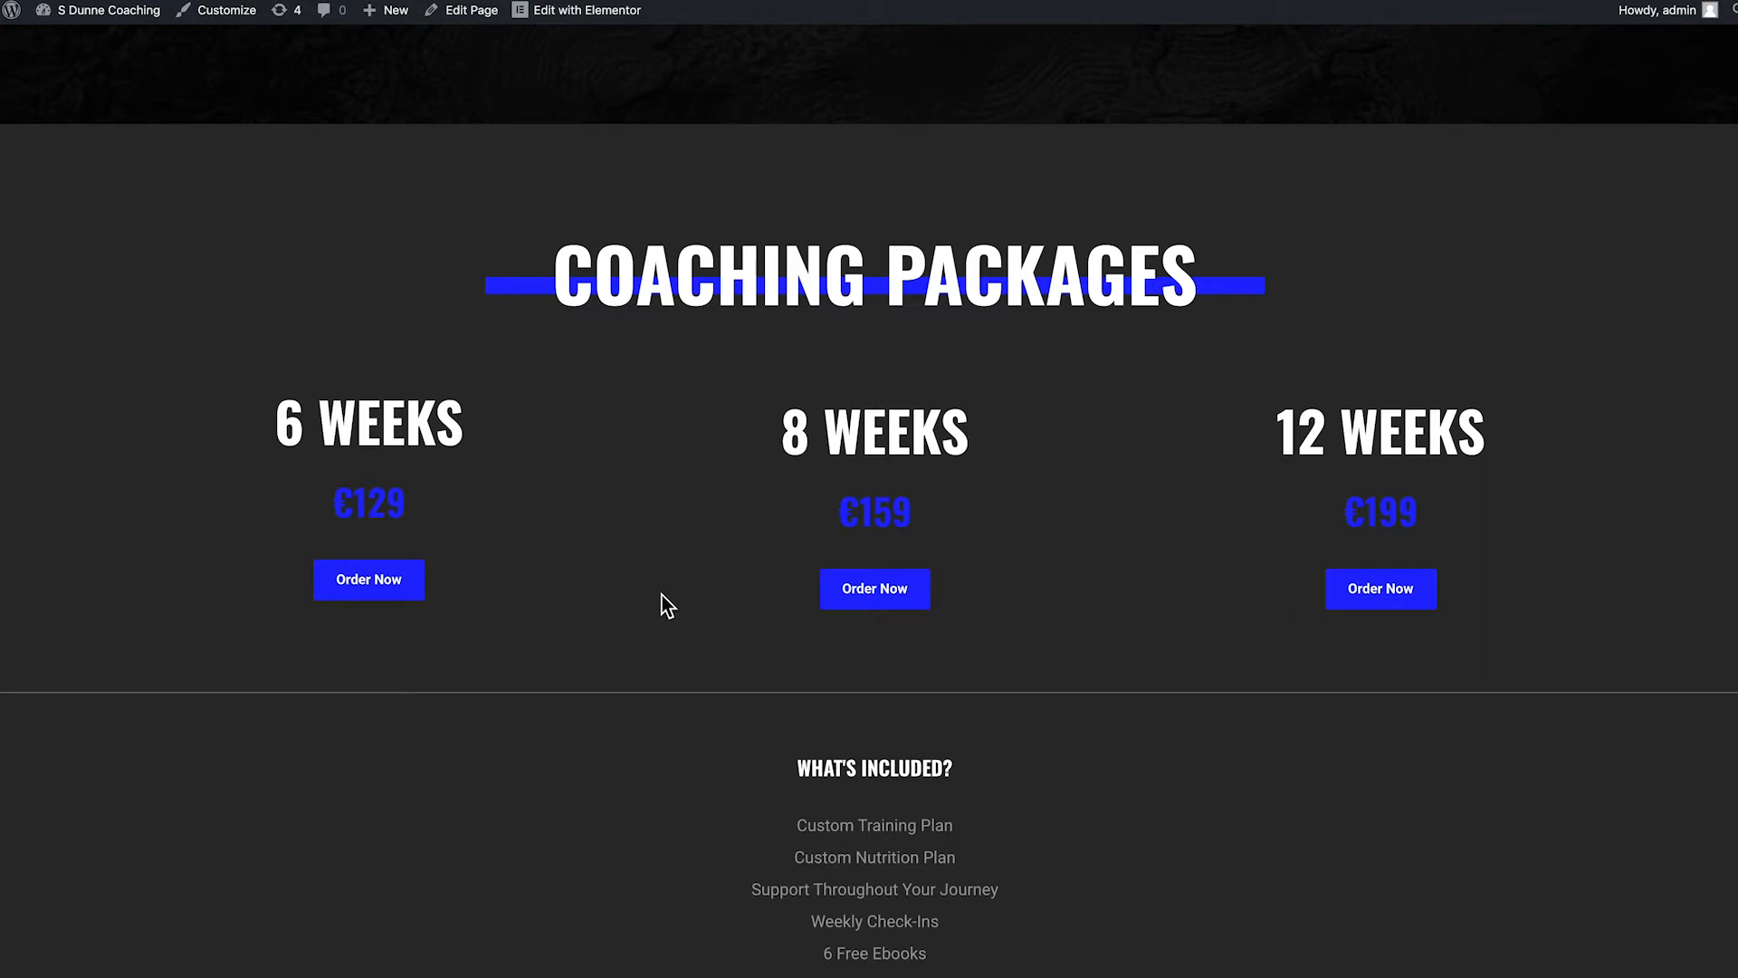
mouse_move(368, 579)
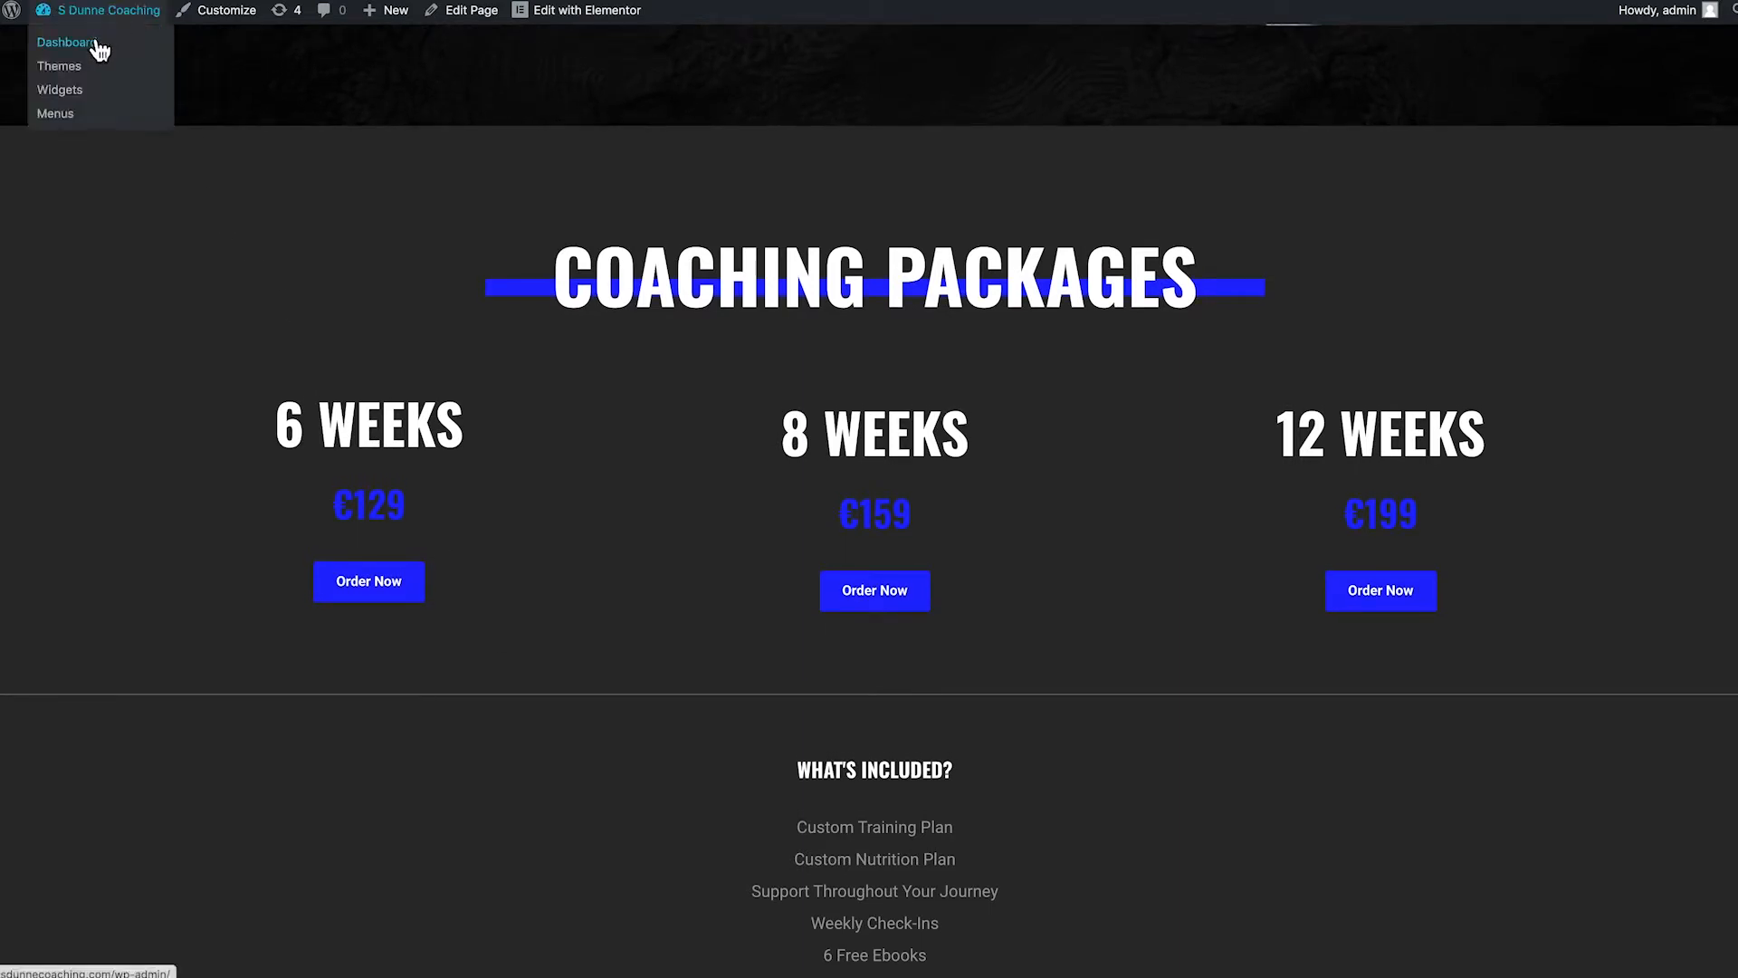
Search the plugin directory for 'woocommerce' from Plugins > Add New.
left_click(64, 42)
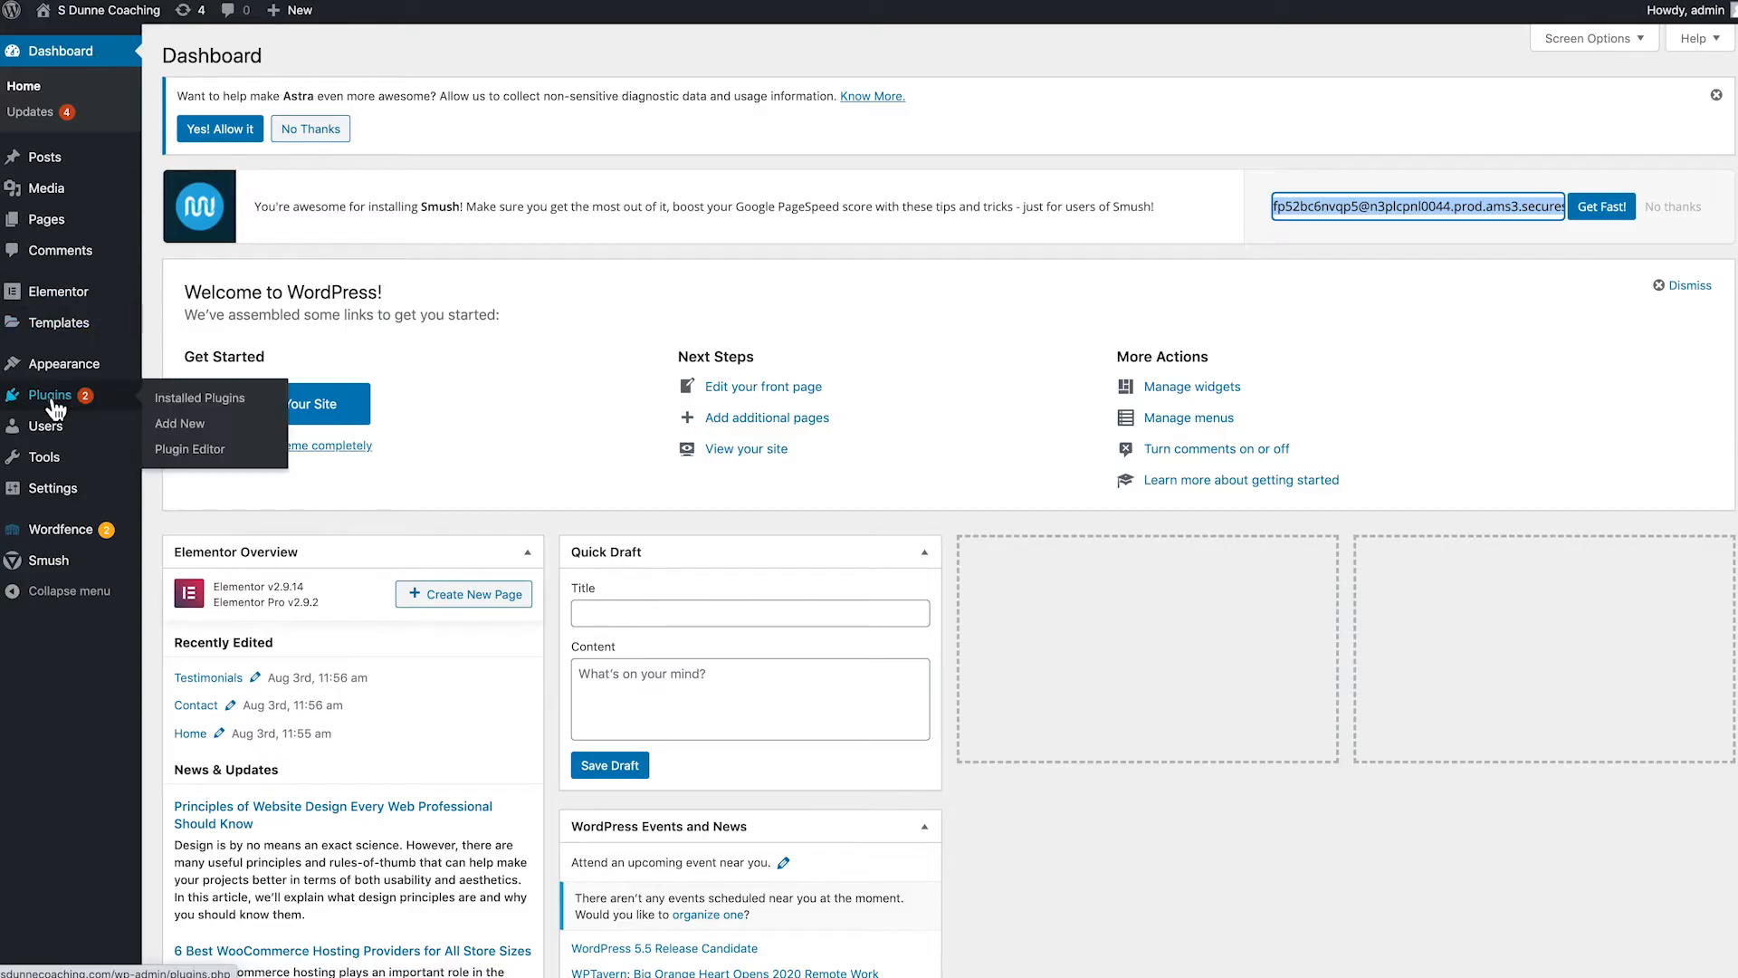
mouse_move(179, 424)
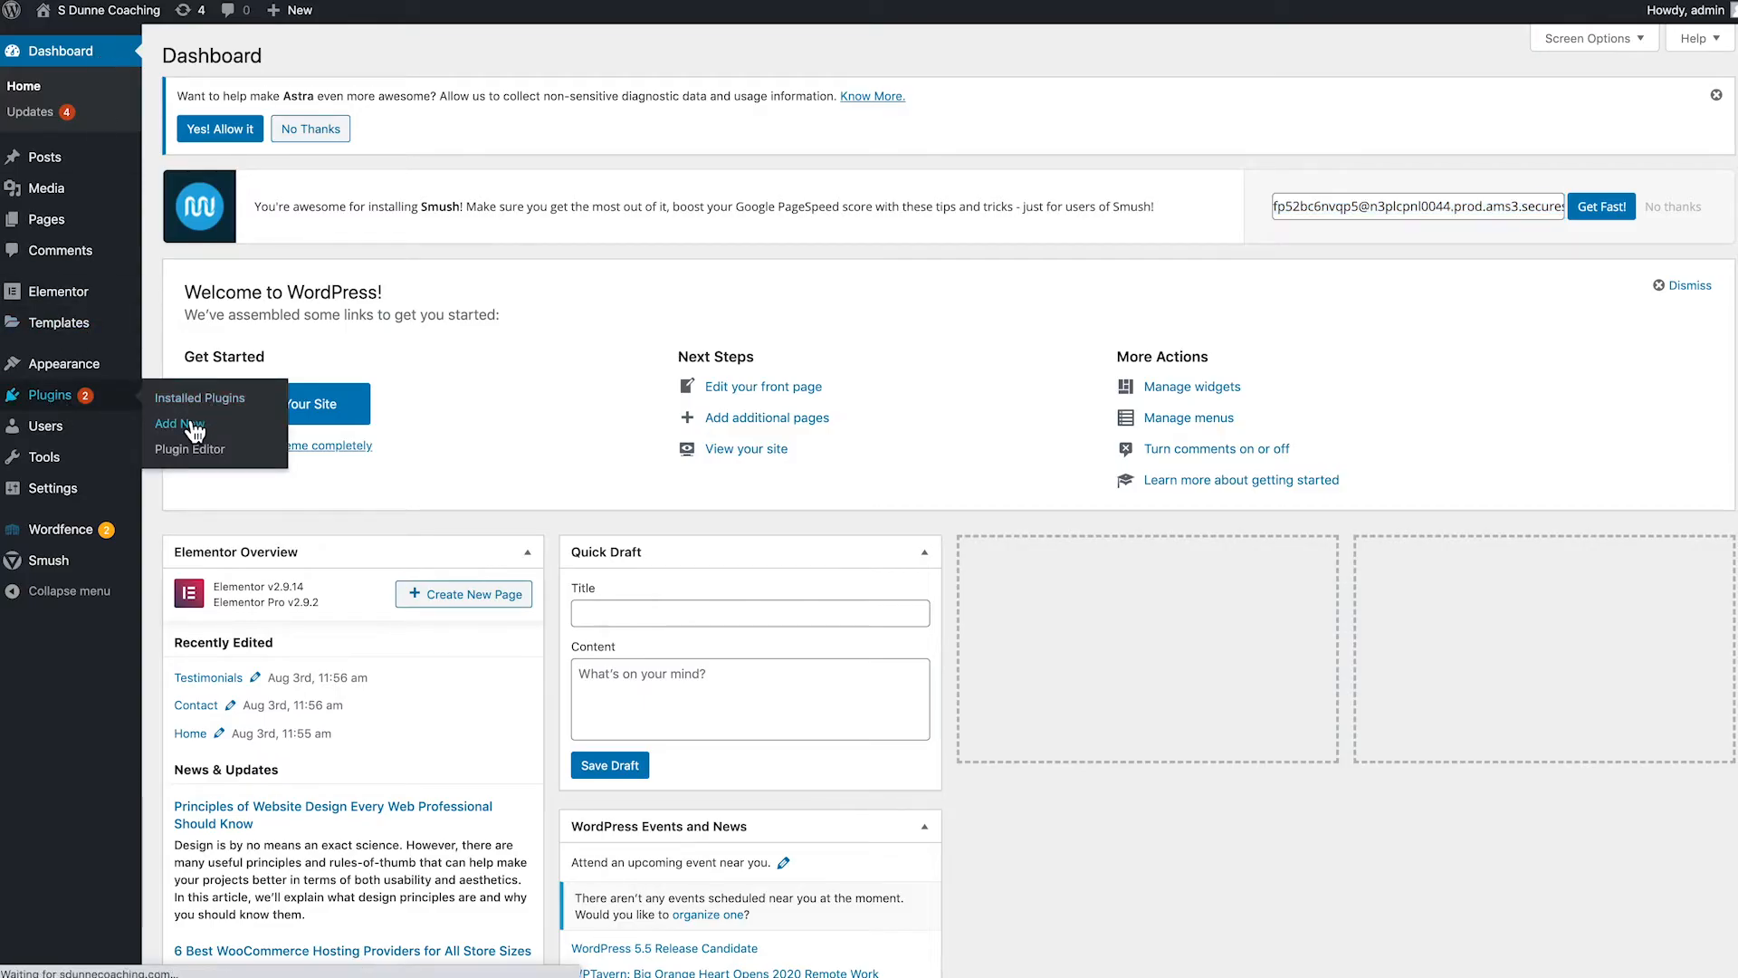
left_click(173, 423)
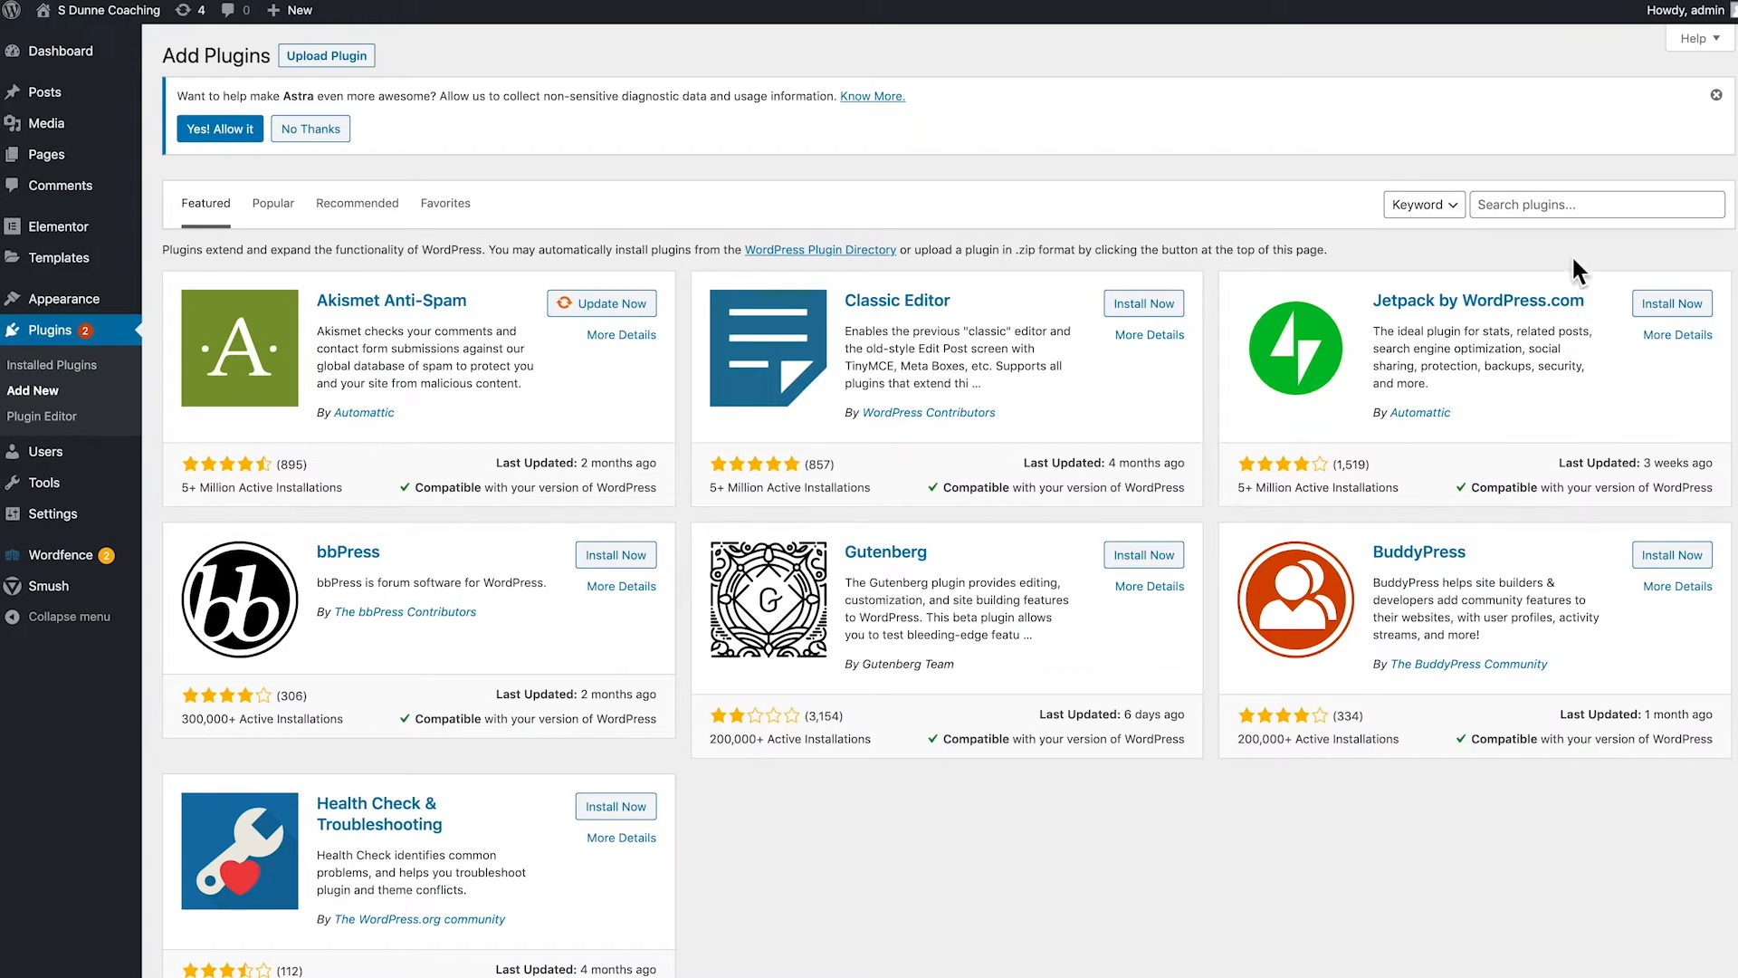
left_click(1597, 205)
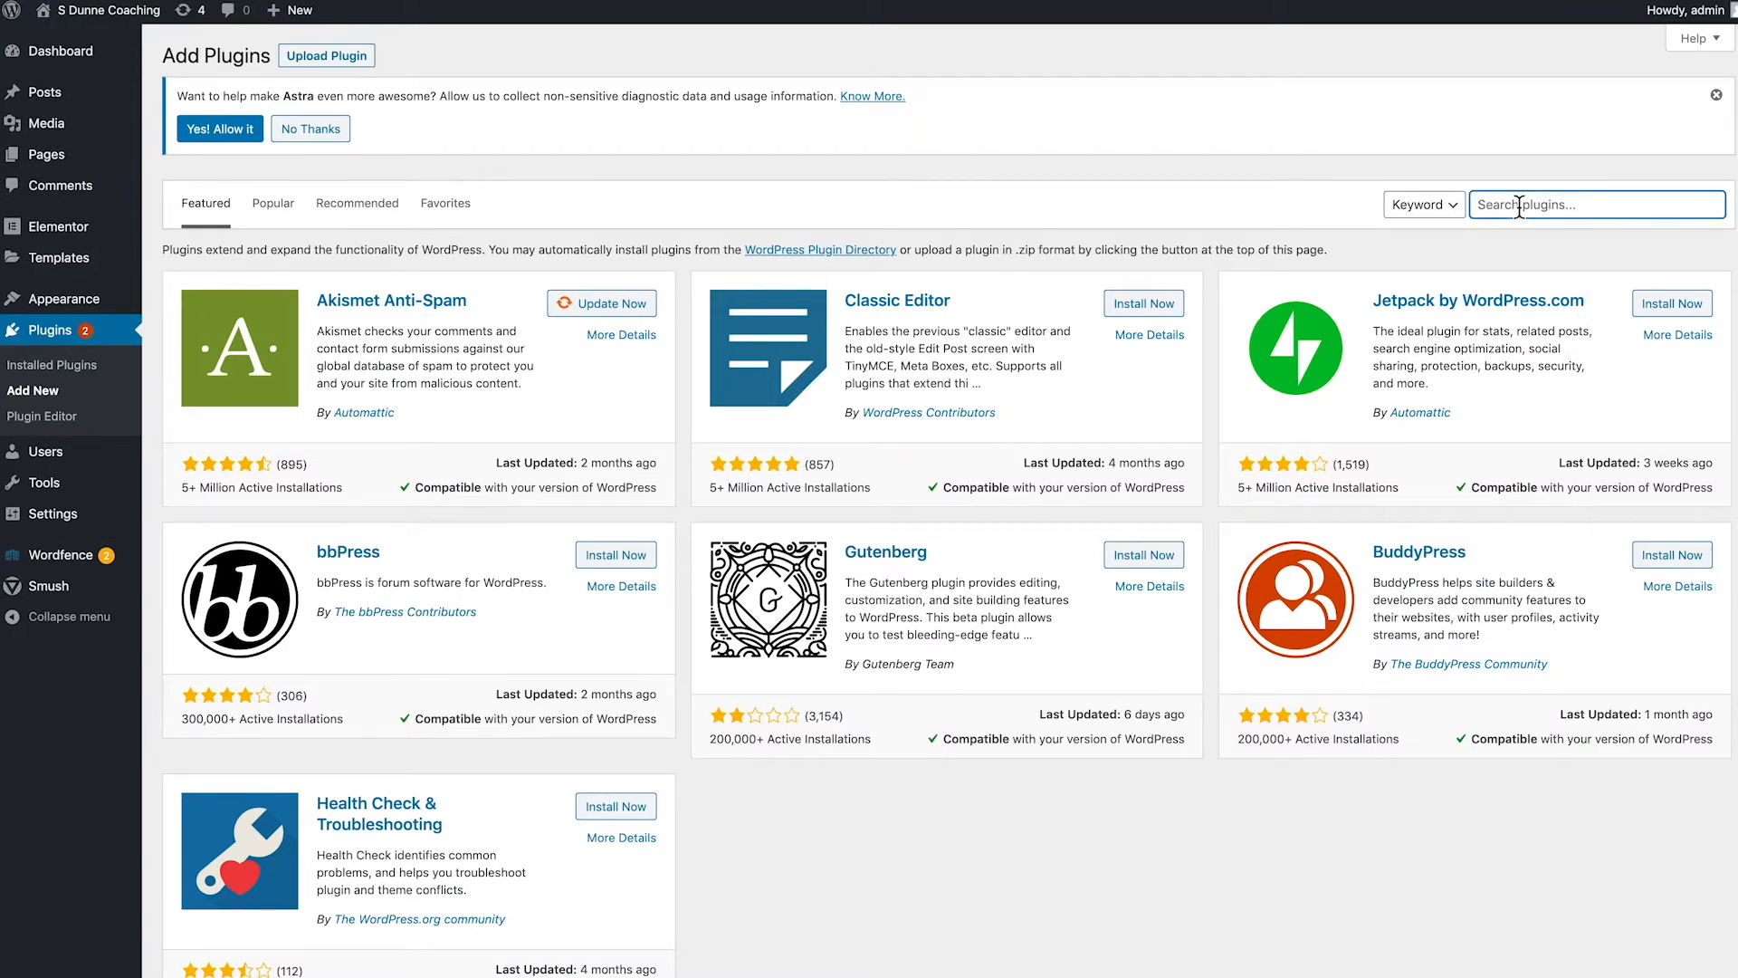
type("woocommerce")
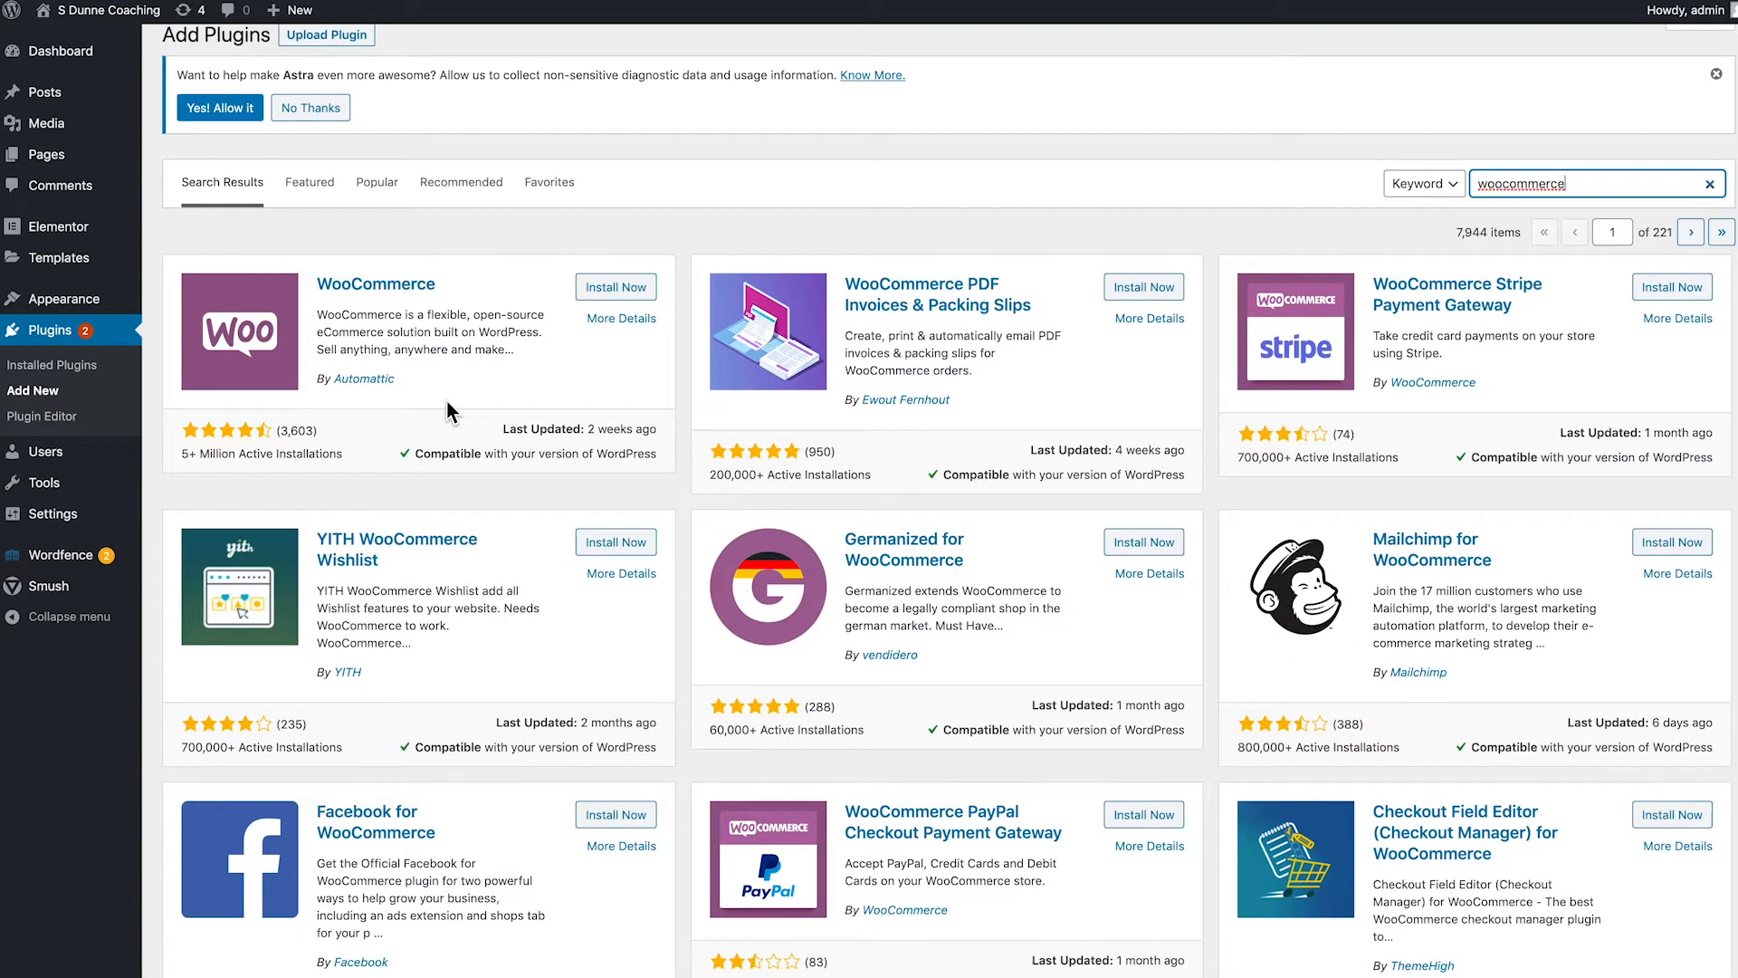
Install the WooCommerce plugin and activate it.
left_click(616, 286)
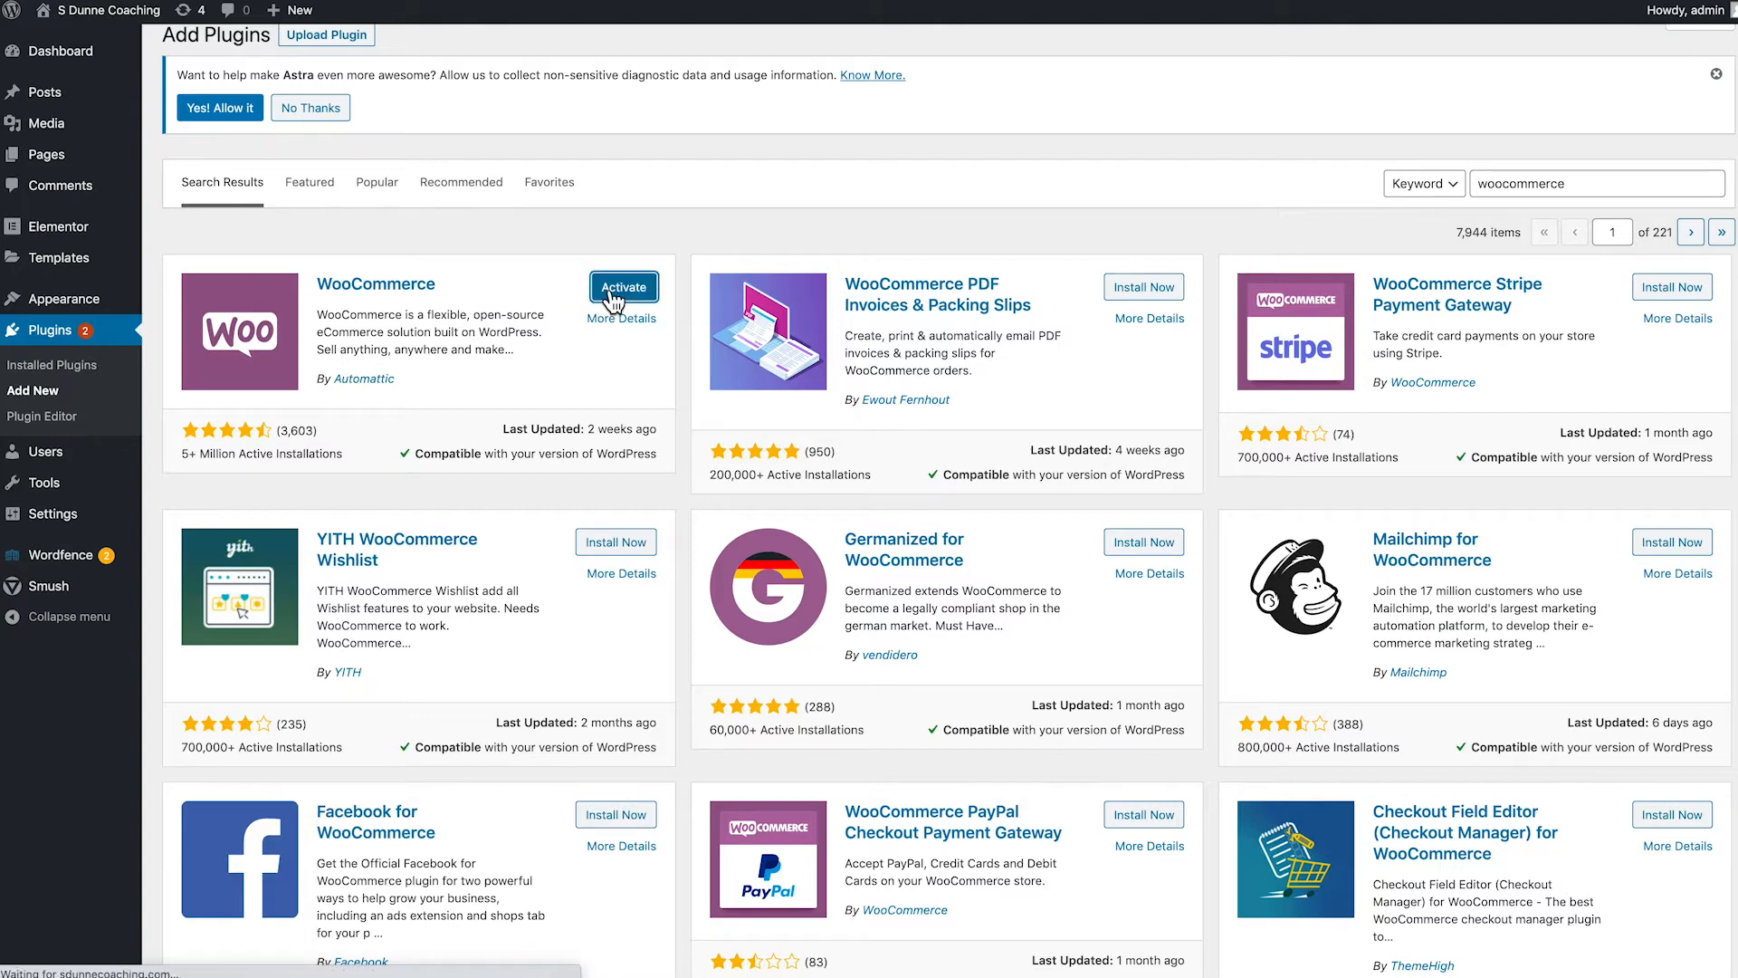
left_click(623, 286)
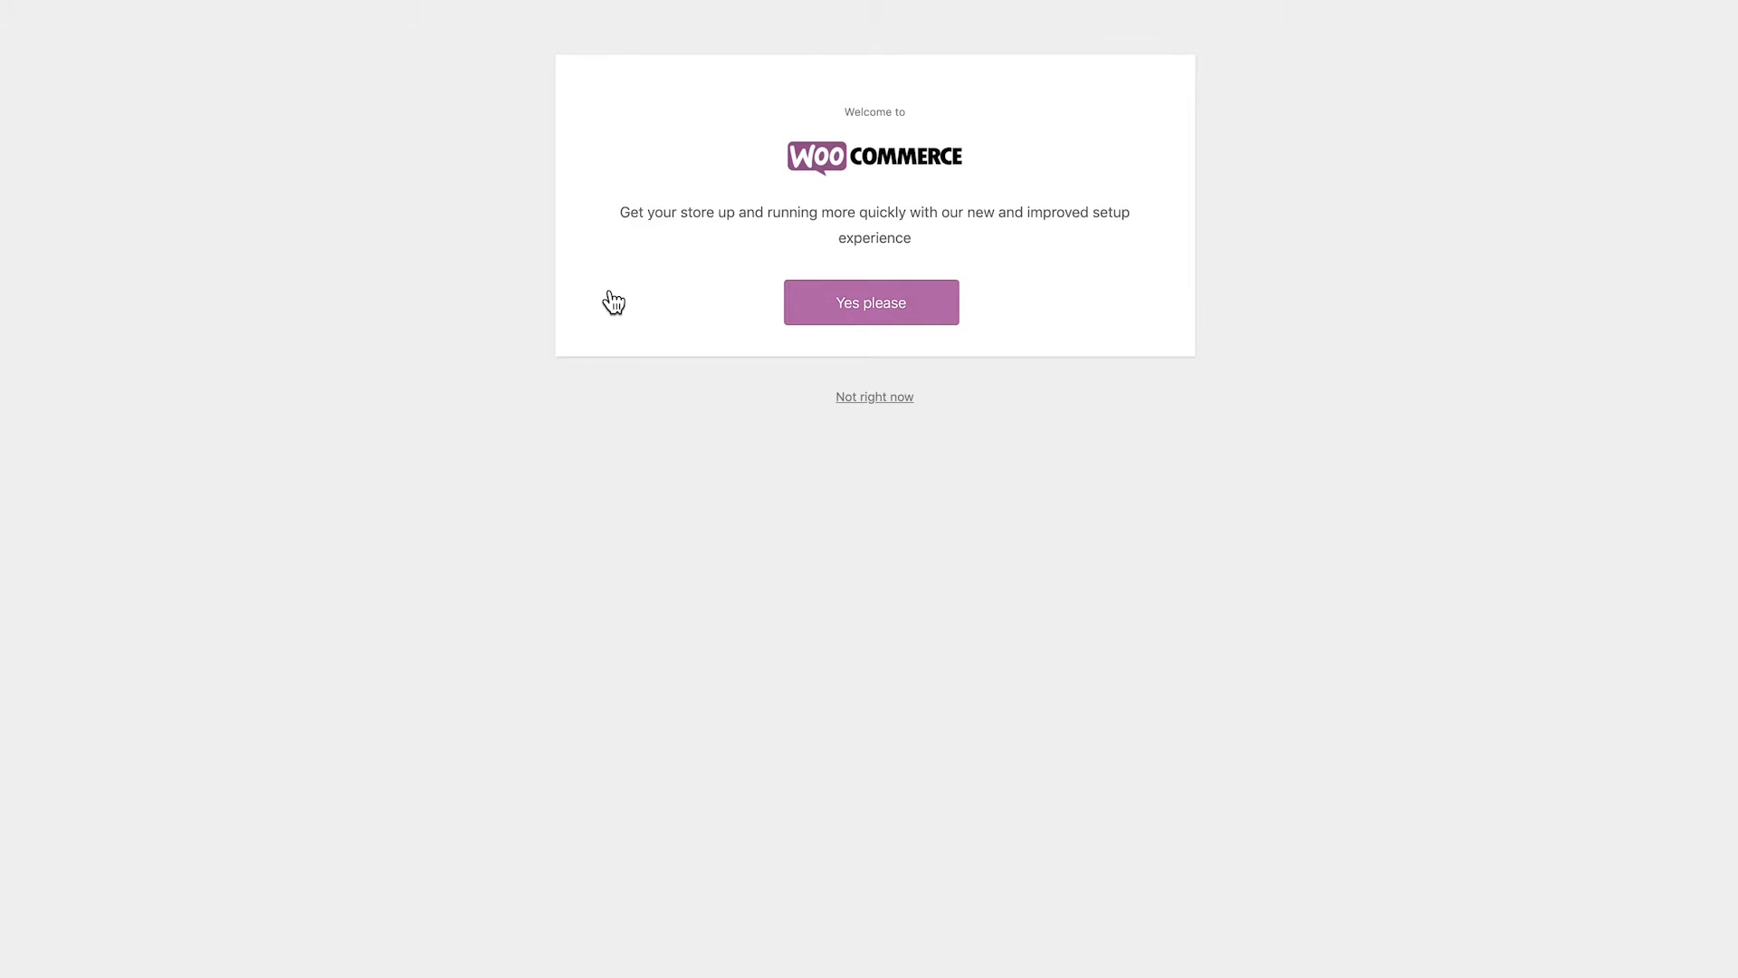
mouse_move(617, 302)
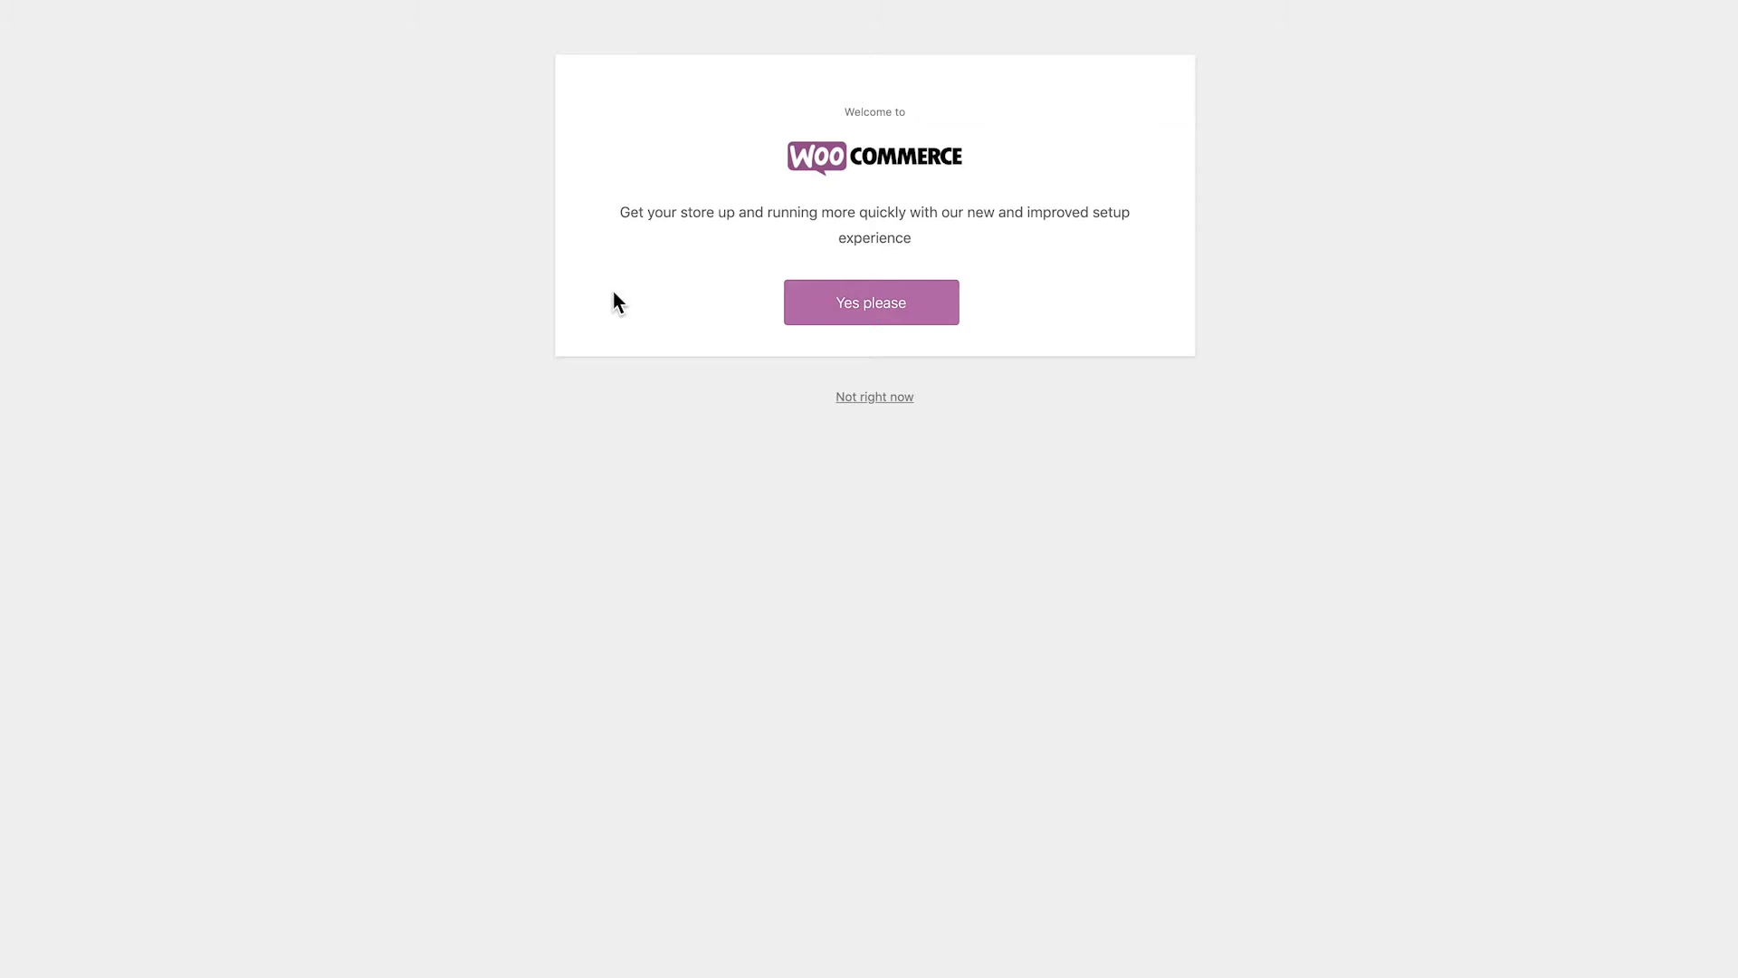
mouse_move(623, 308)
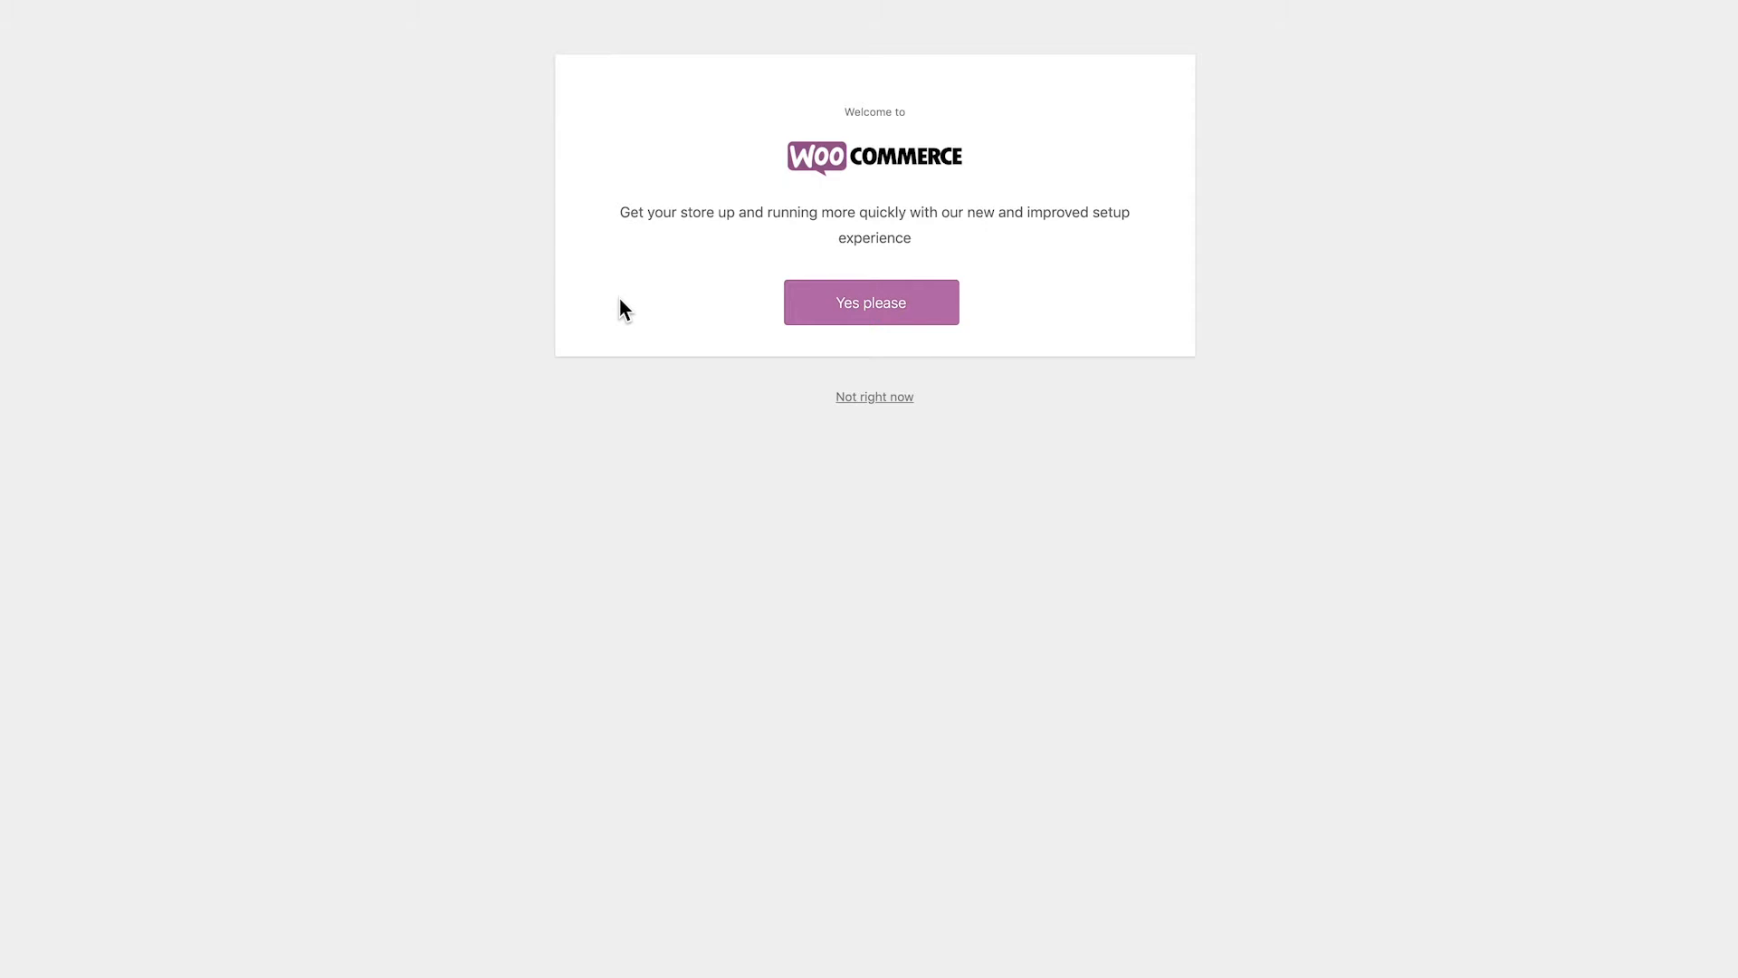
mouse_move(677, 339)
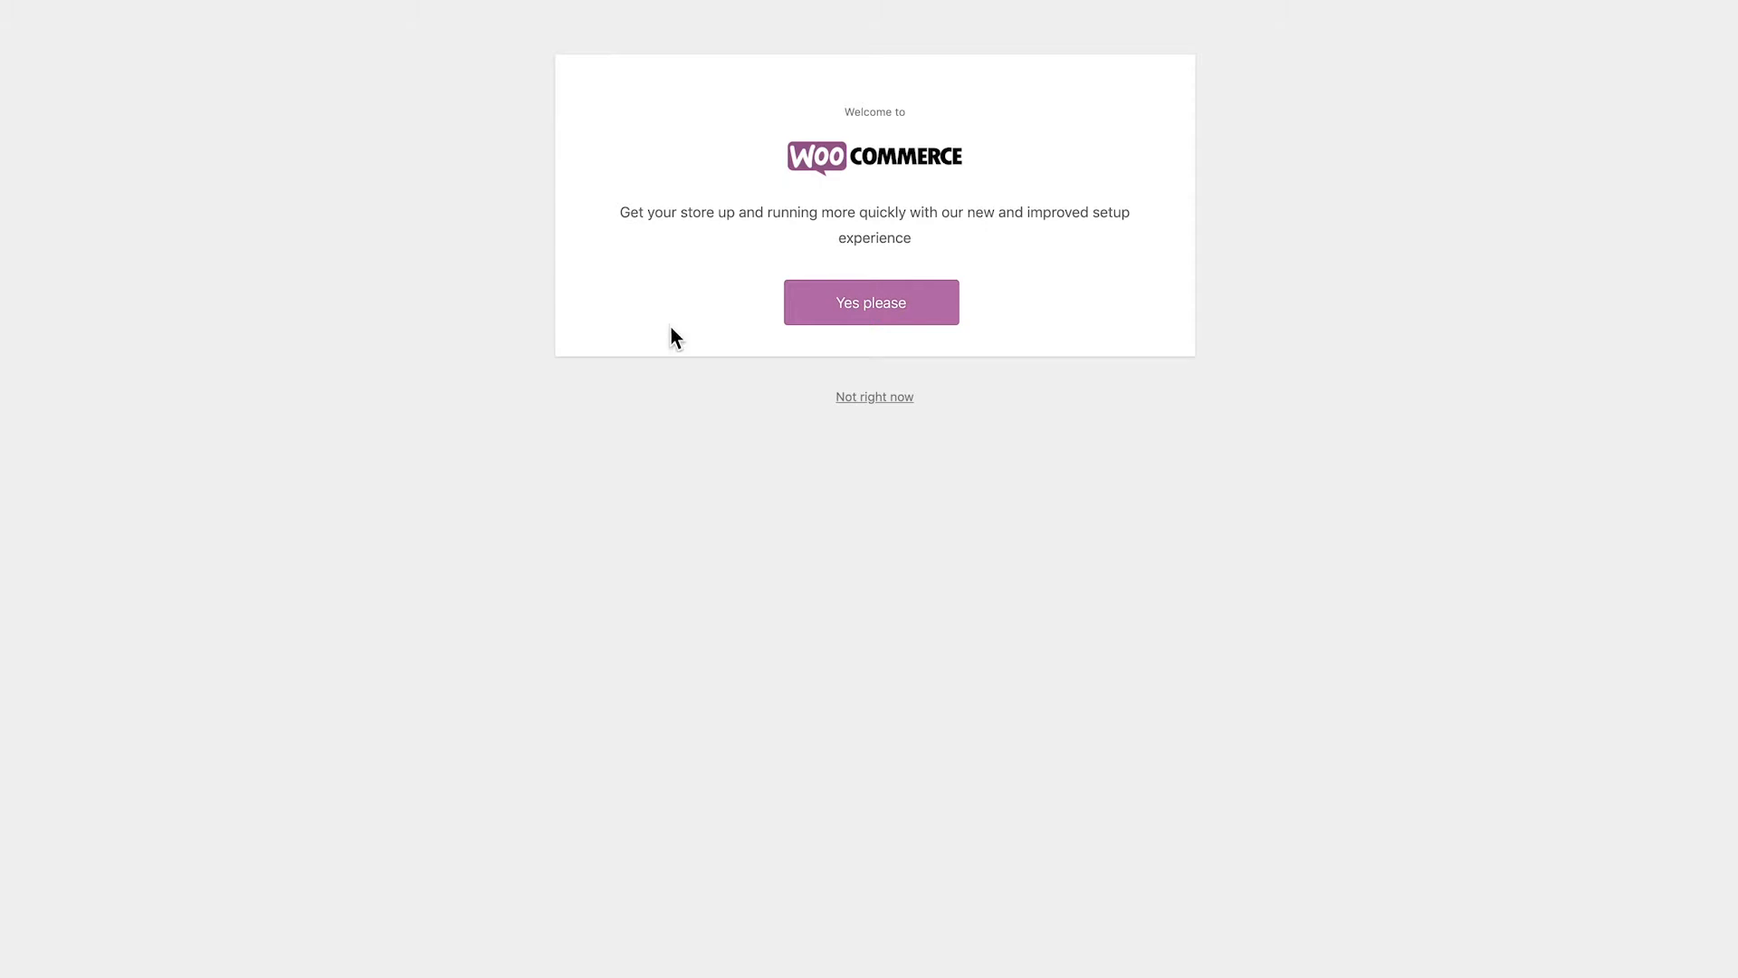
Accept the guided setup, fill store details, and choose Health and beauty as the industry.
left_click(870, 302)
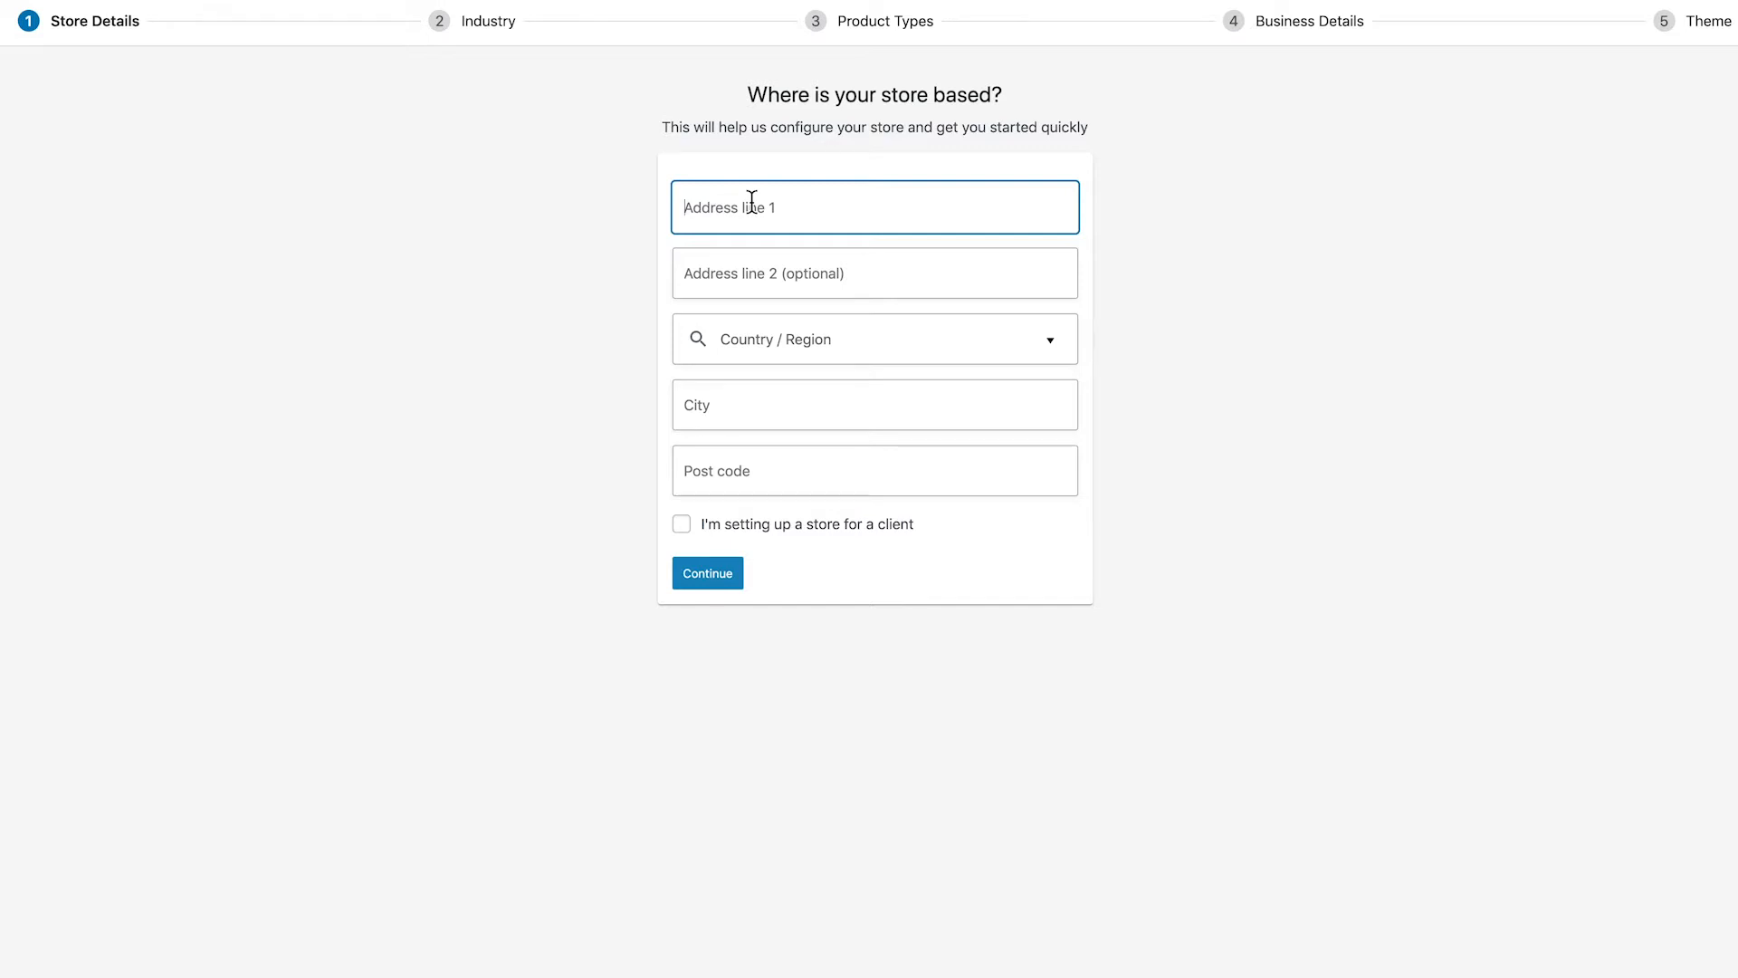
left_click(706, 572)
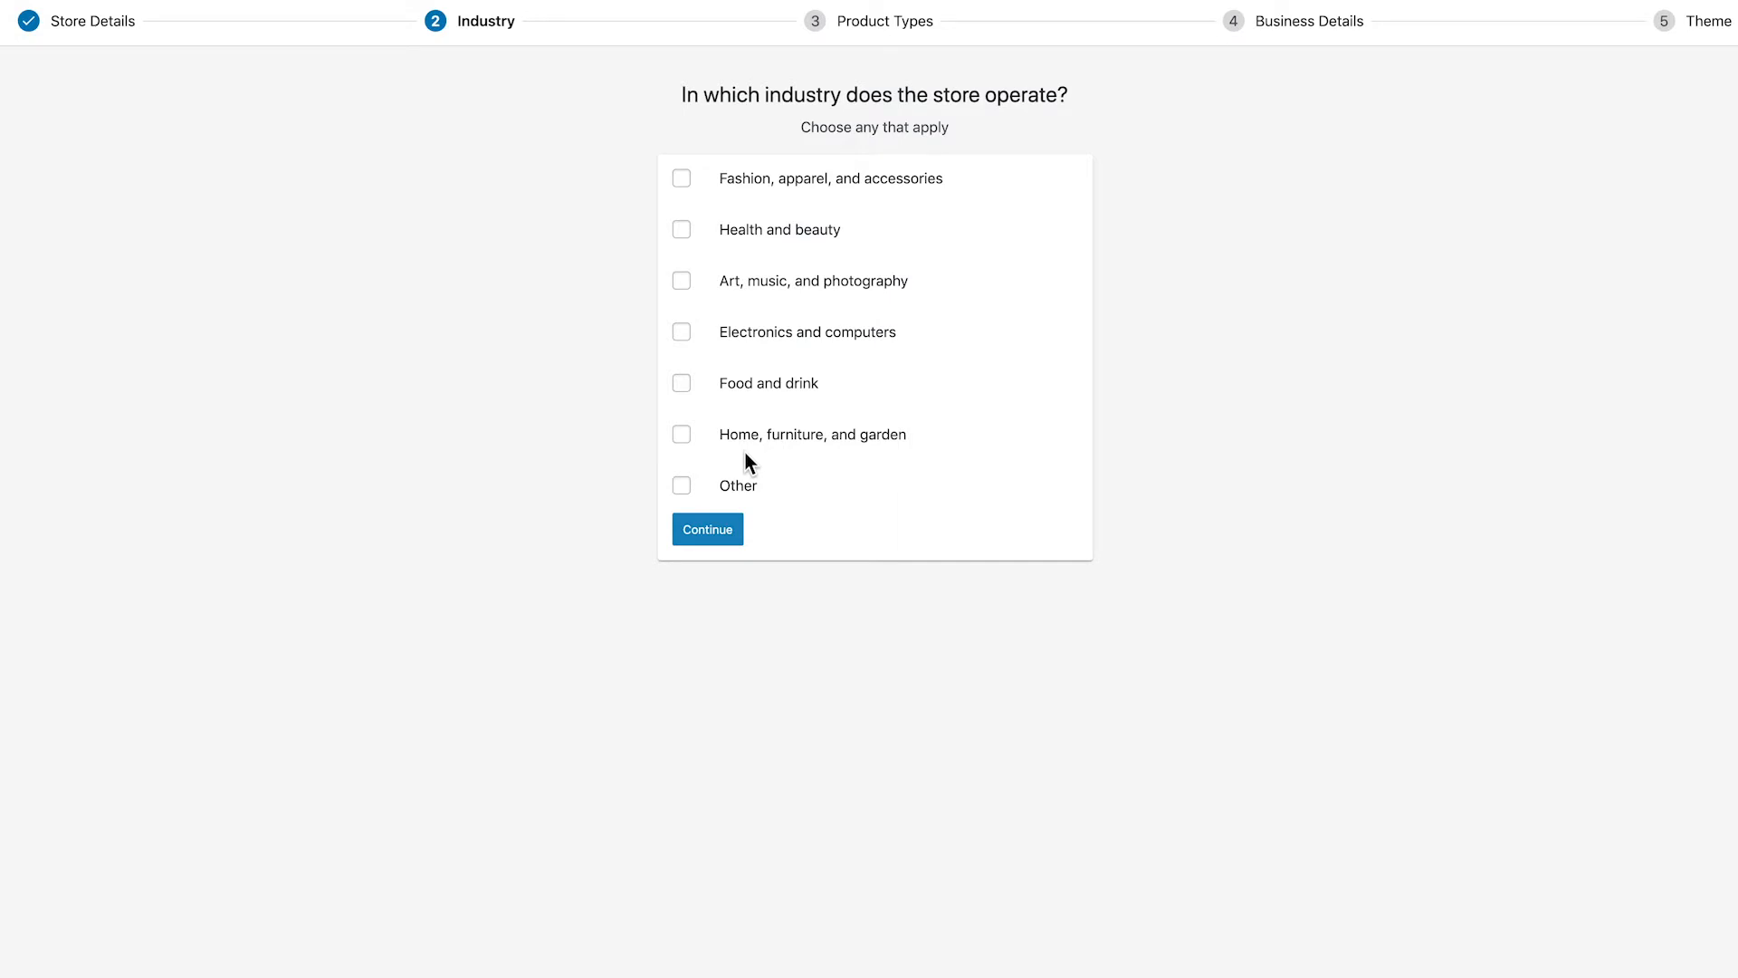
mouse_move(763, 460)
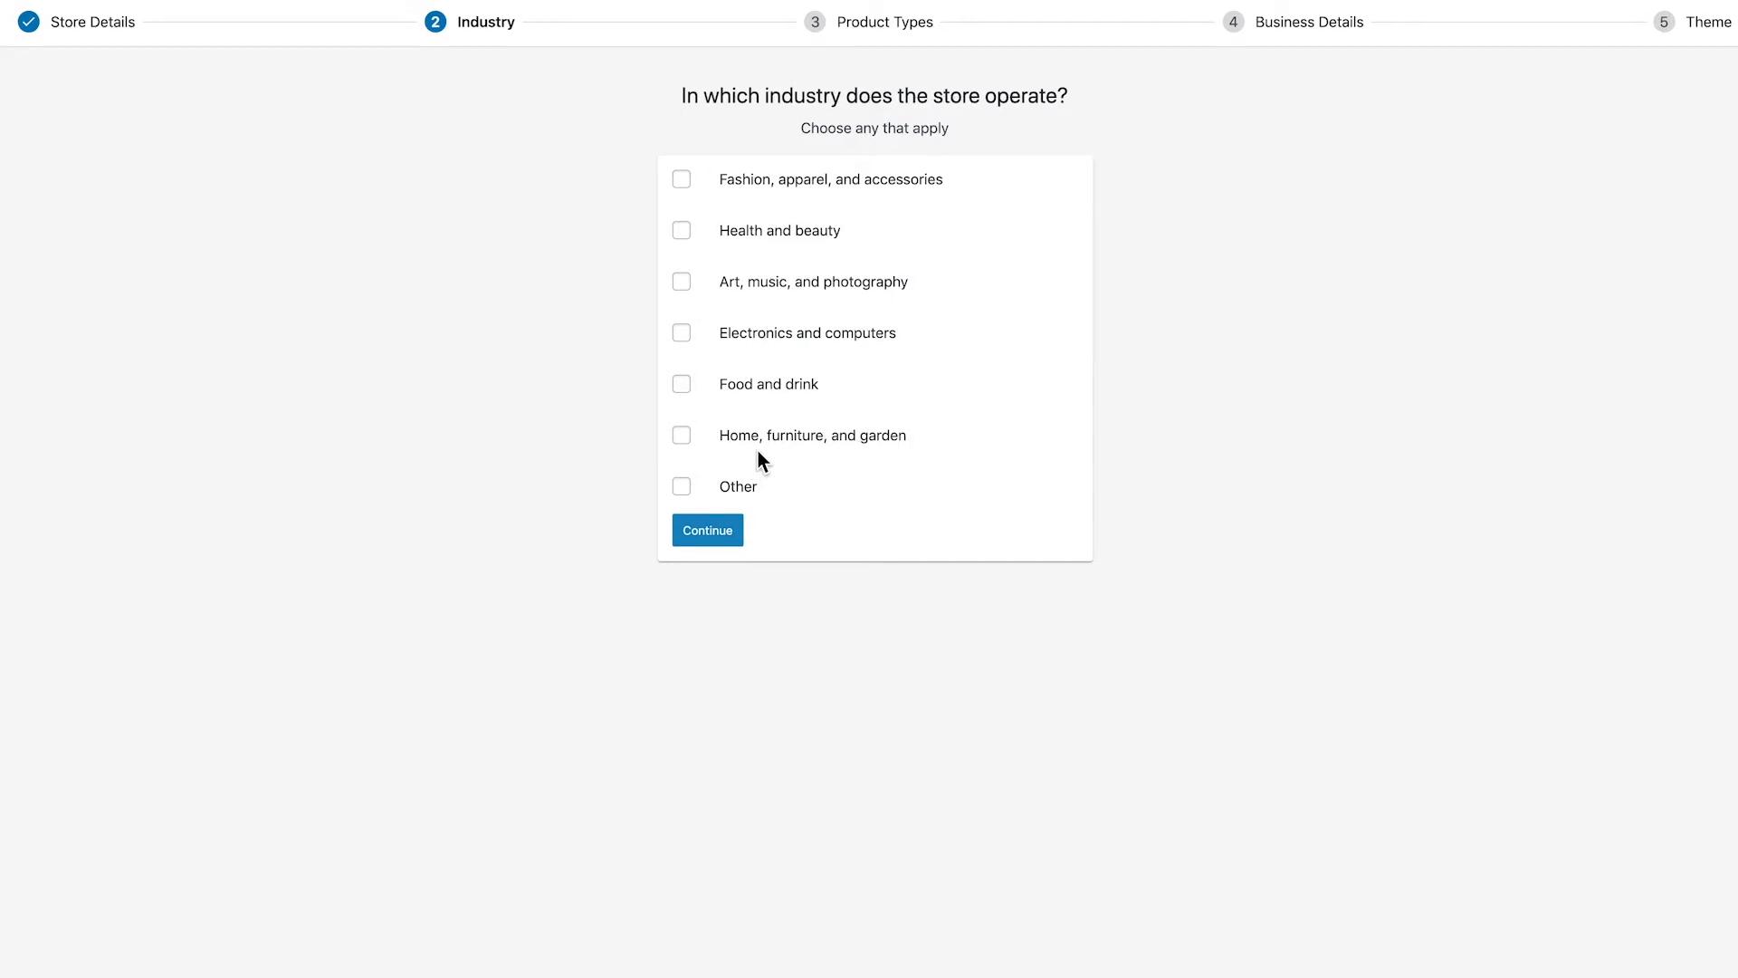
left_click(680, 230)
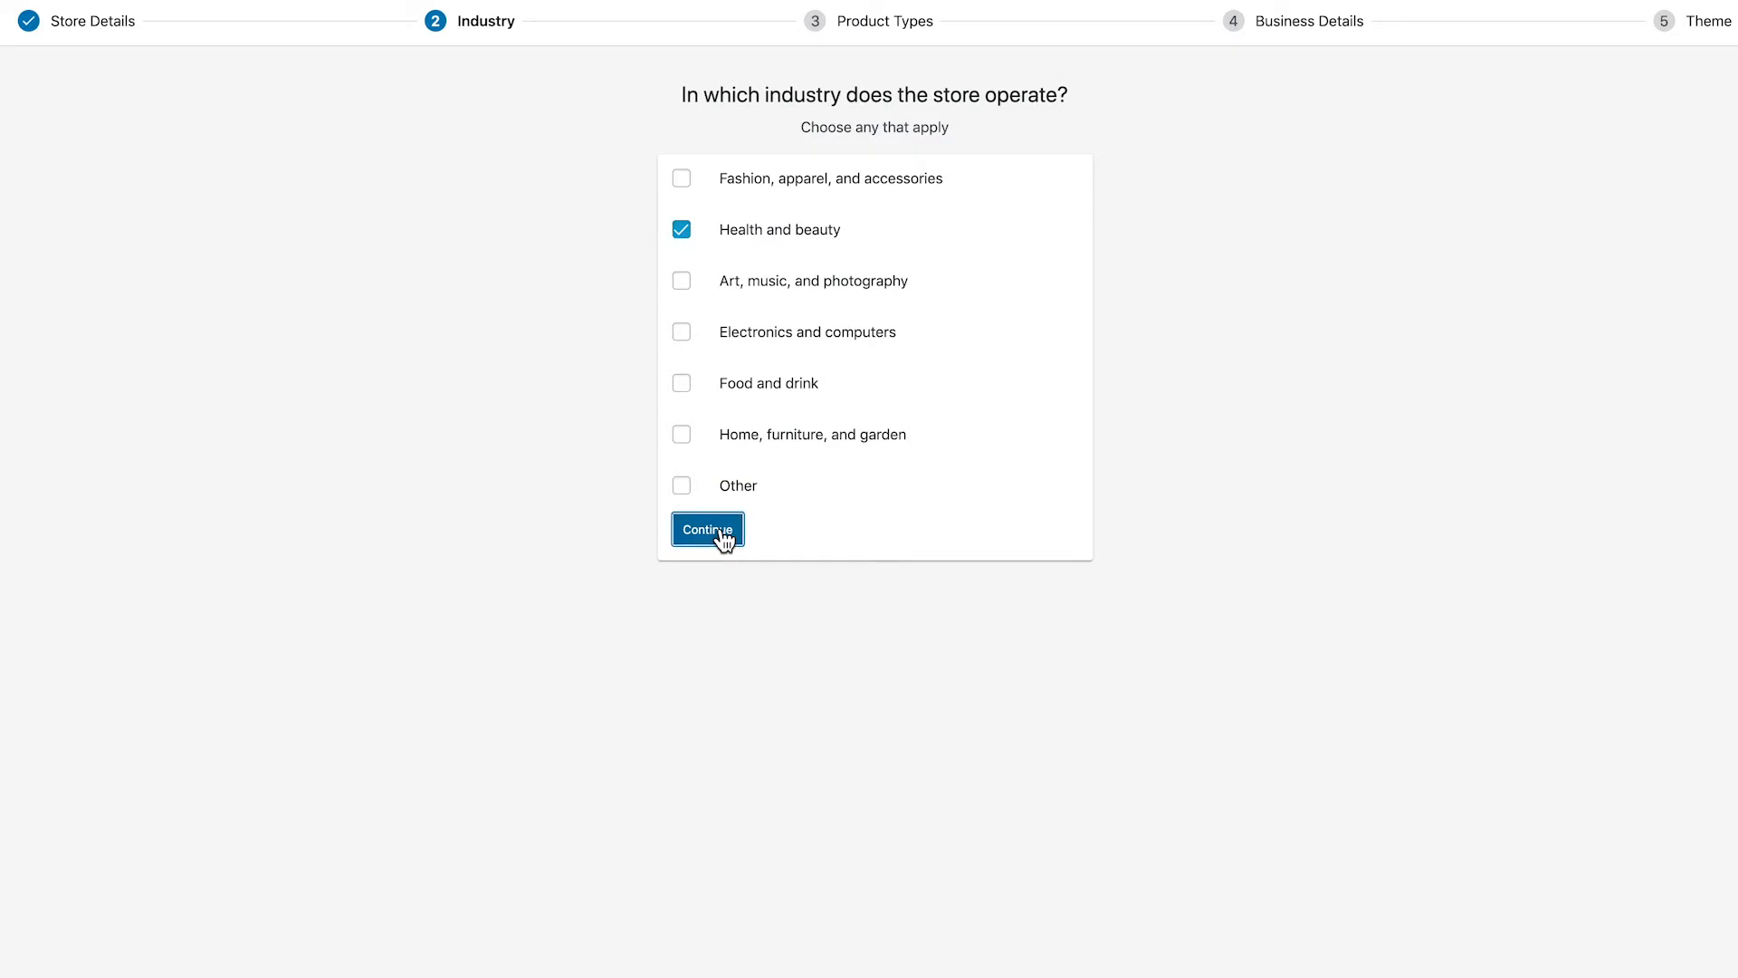
left_click(706, 528)
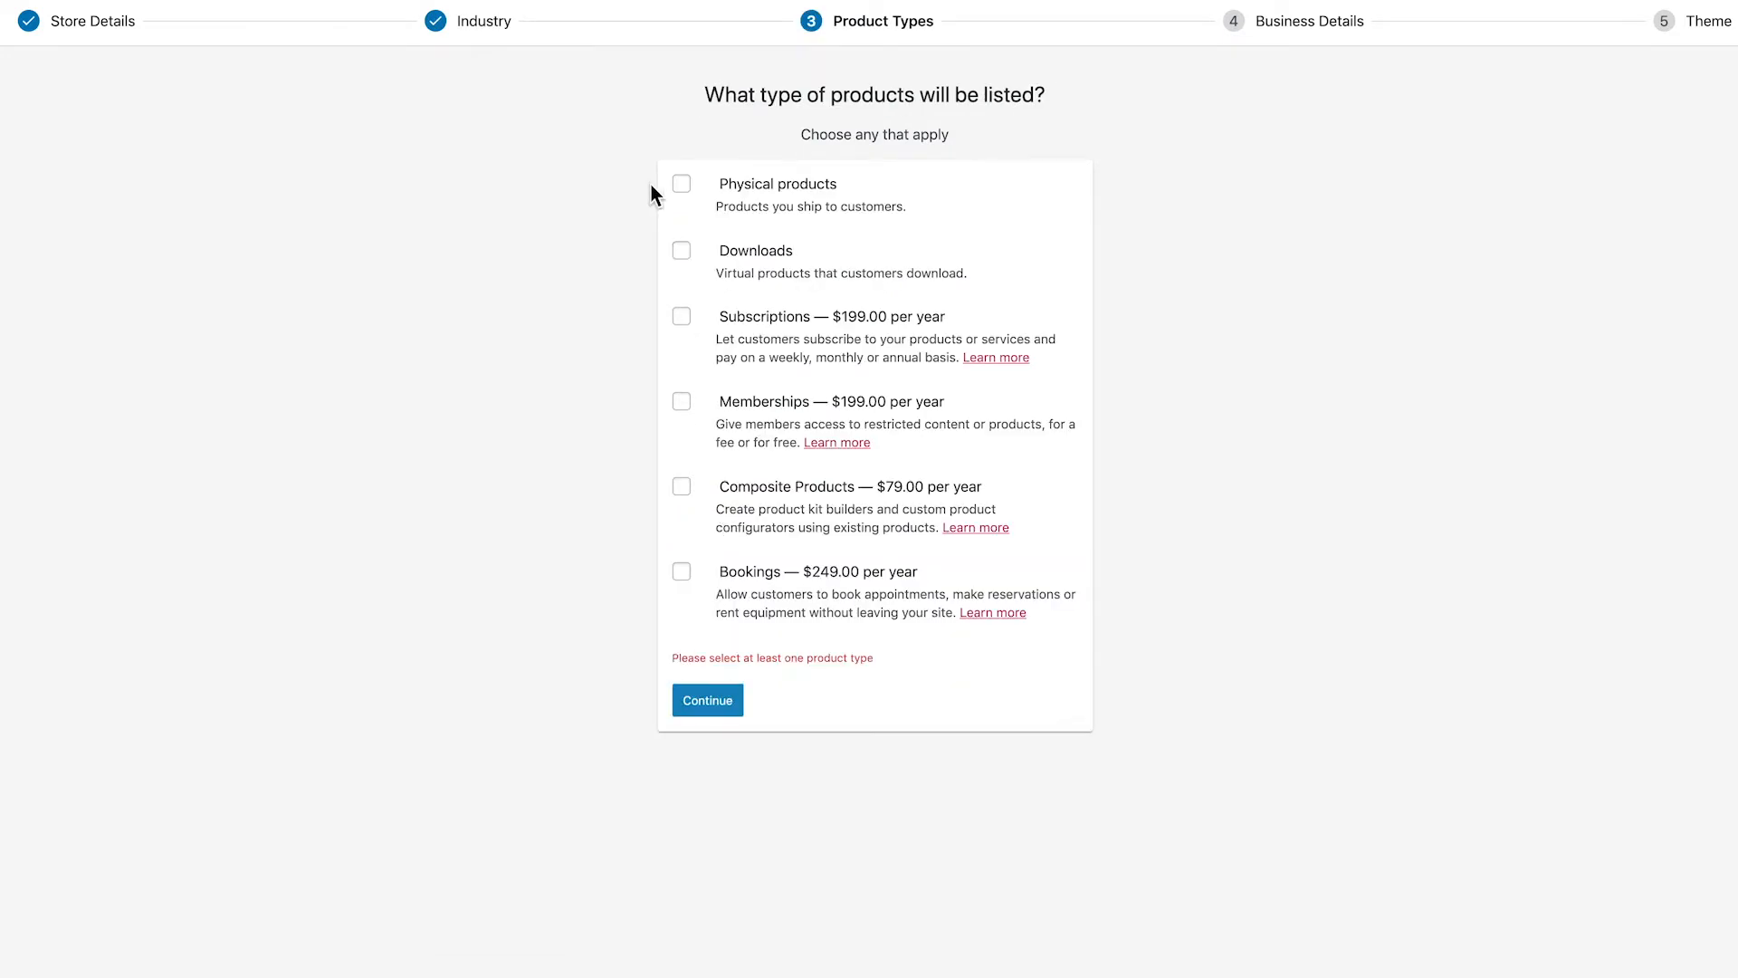
mouse_move(703, 268)
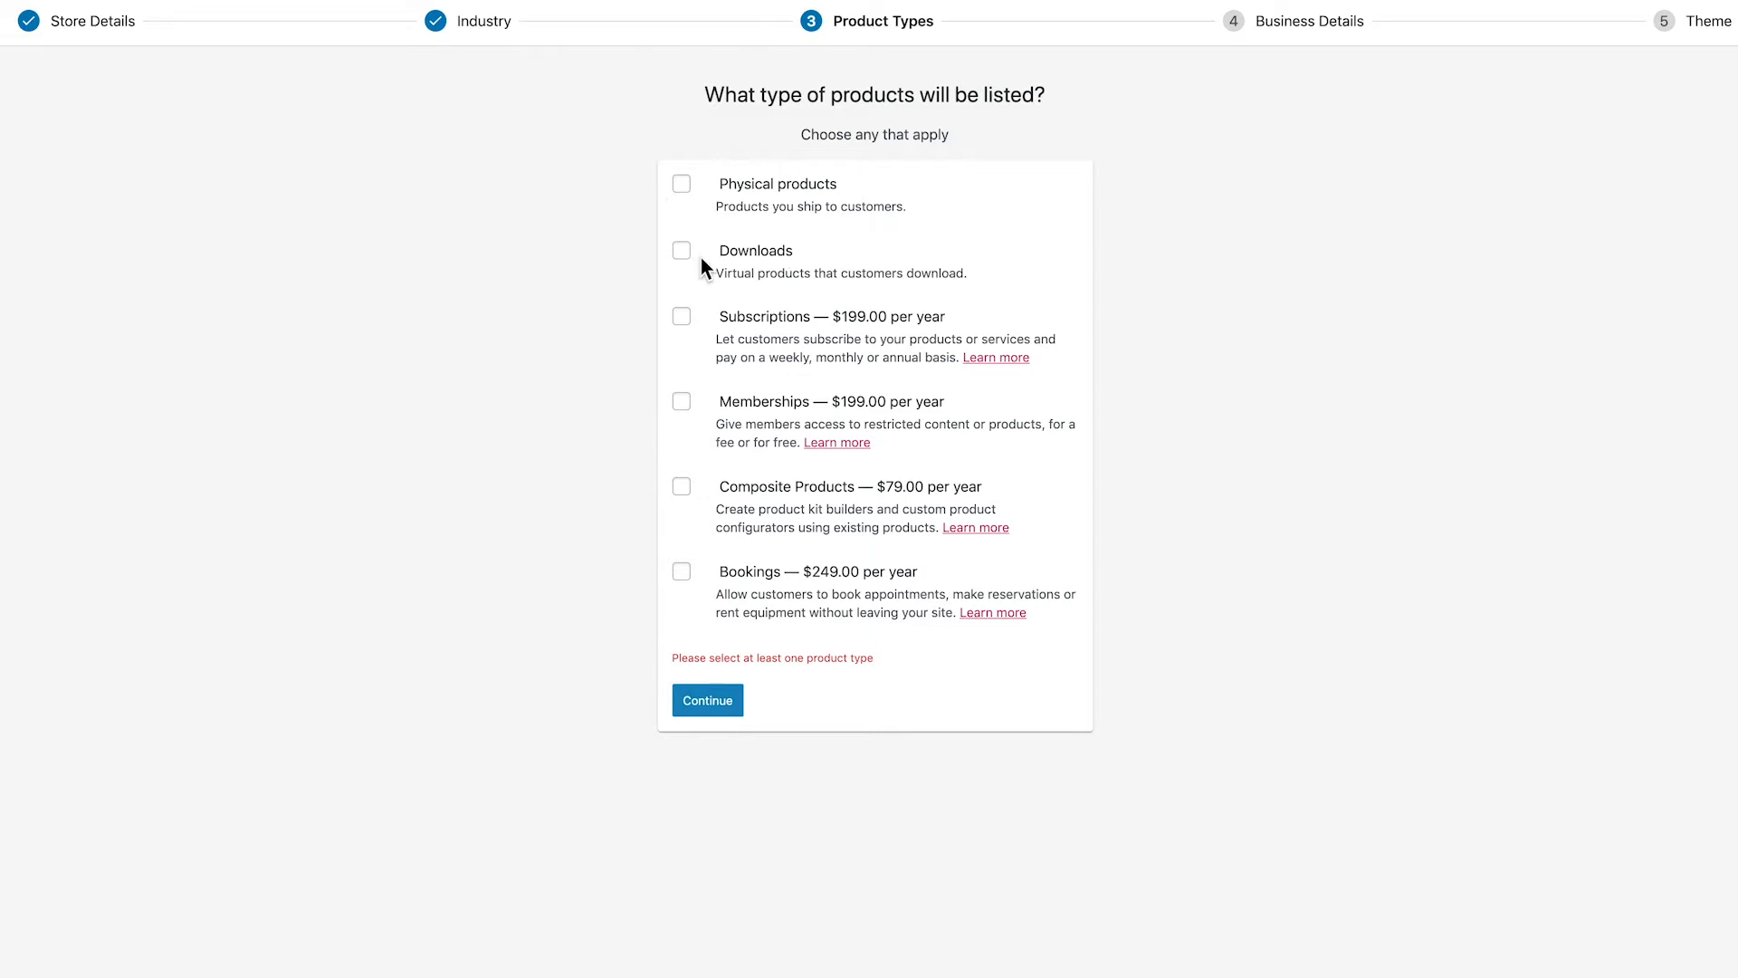
mouse_move(684, 197)
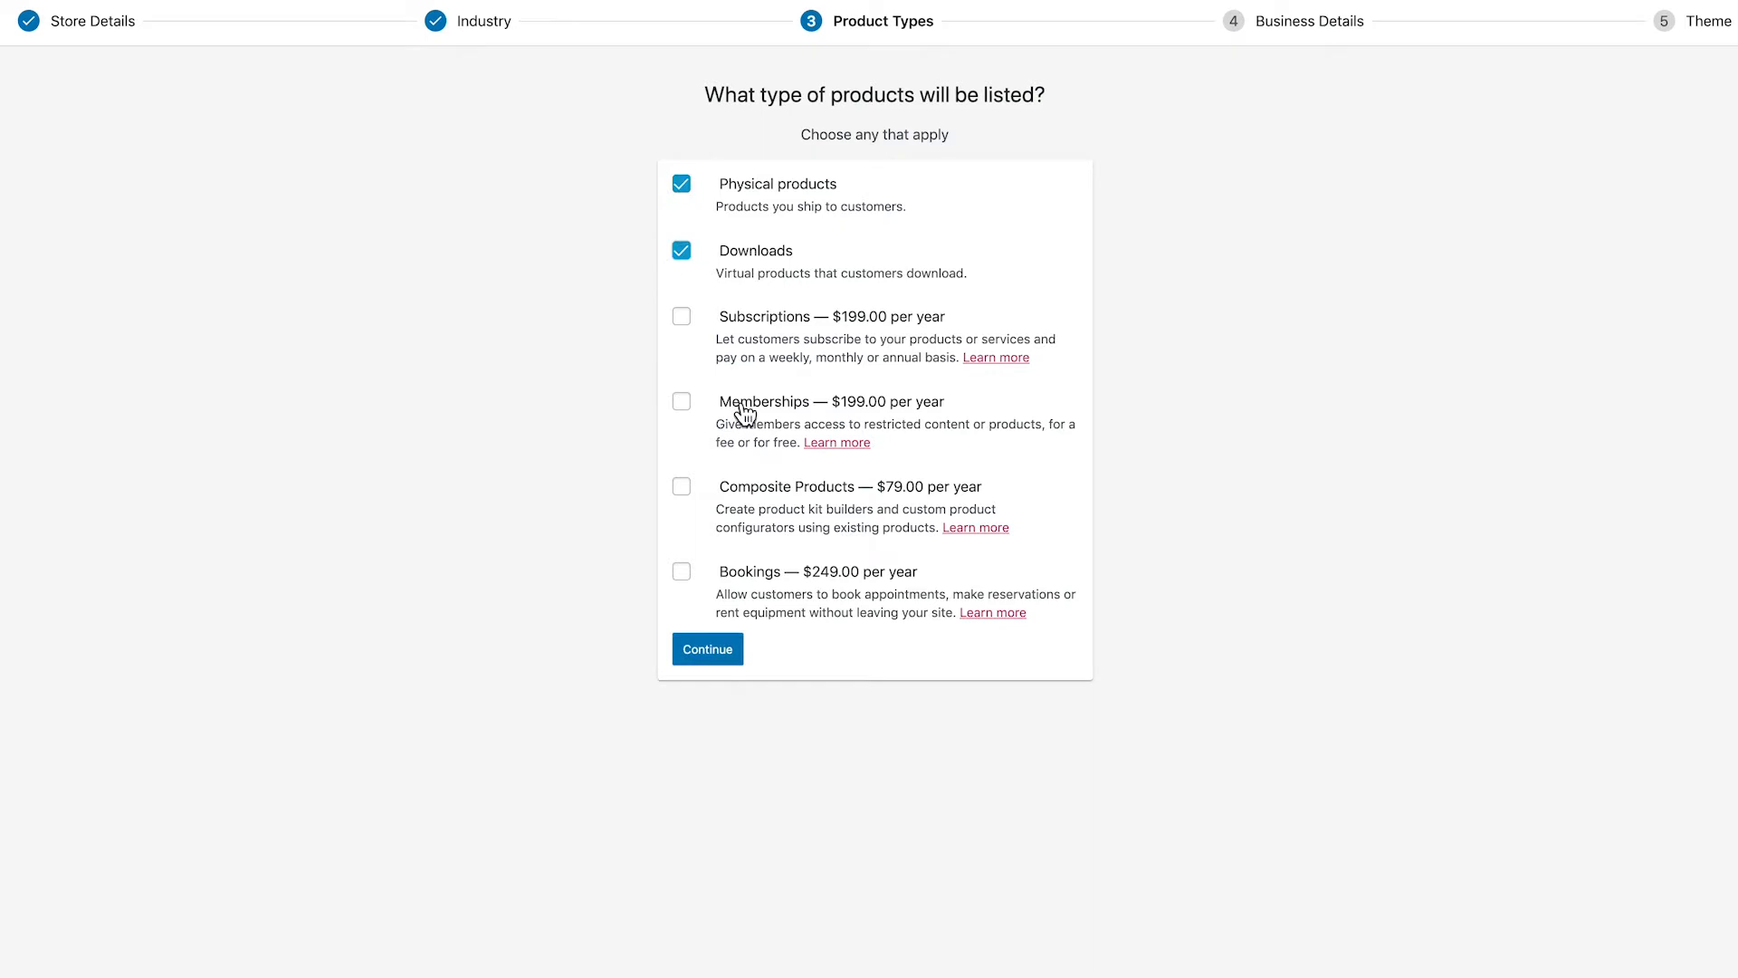
mouse_move(719, 362)
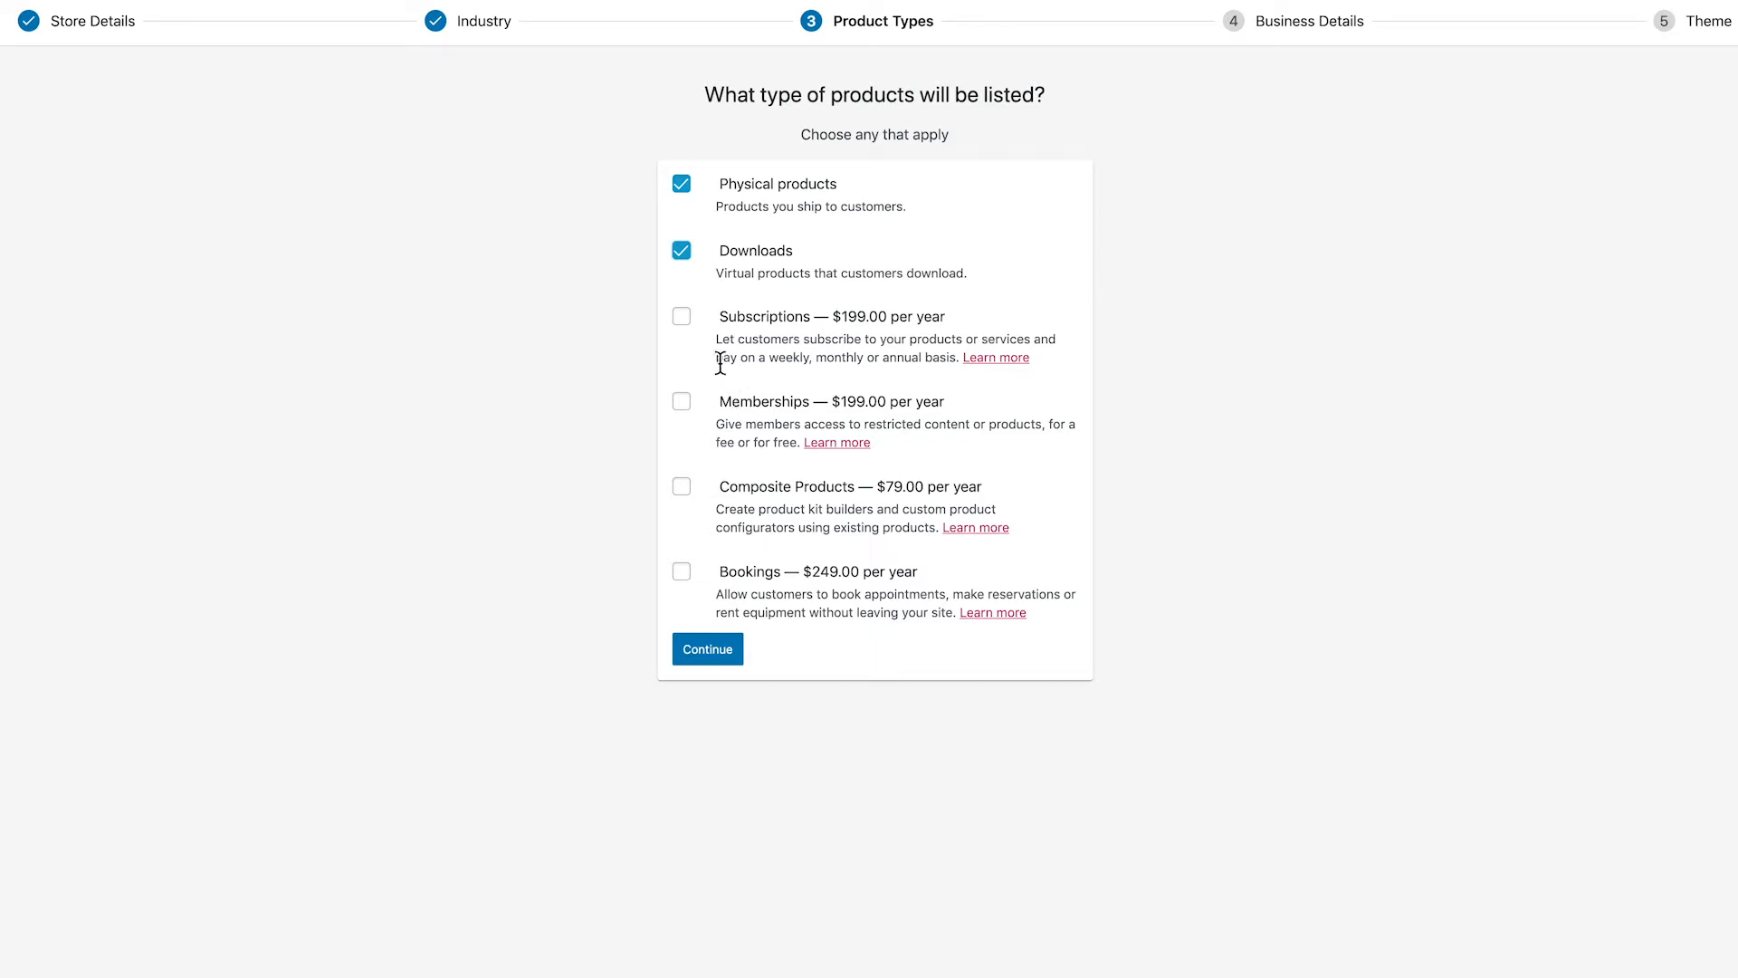
mouse_move(848, 344)
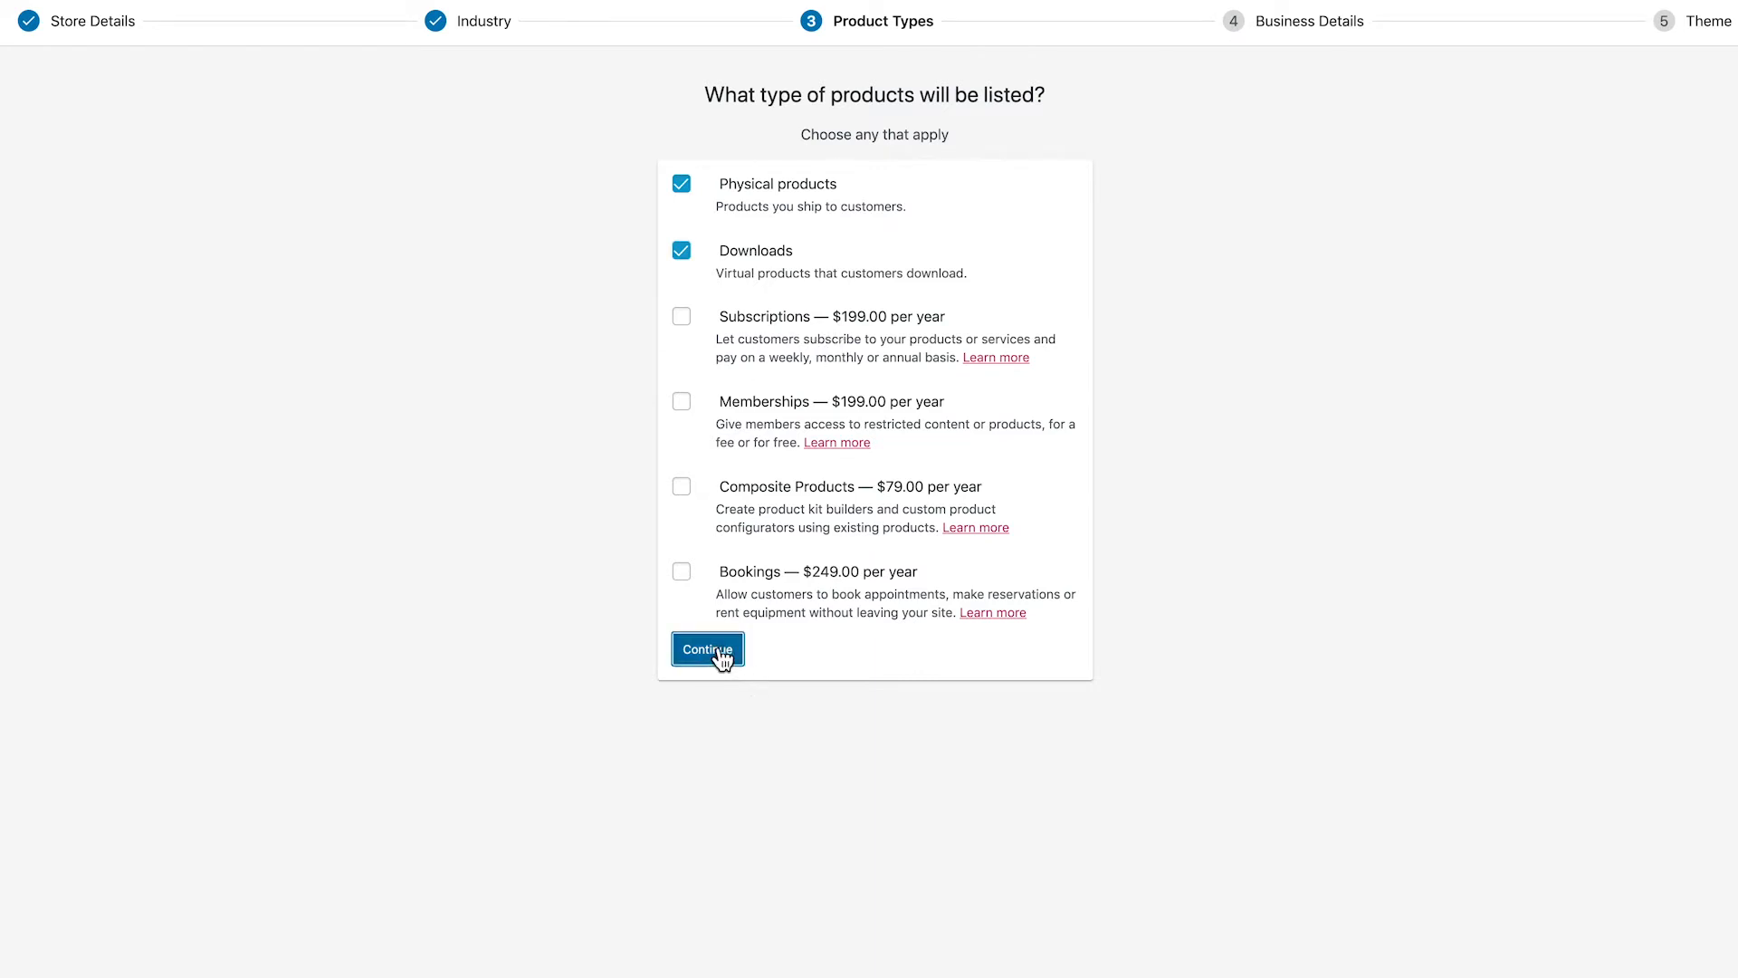
Confirm Physical products and Downloads as the store's product types.
left_click(706, 648)
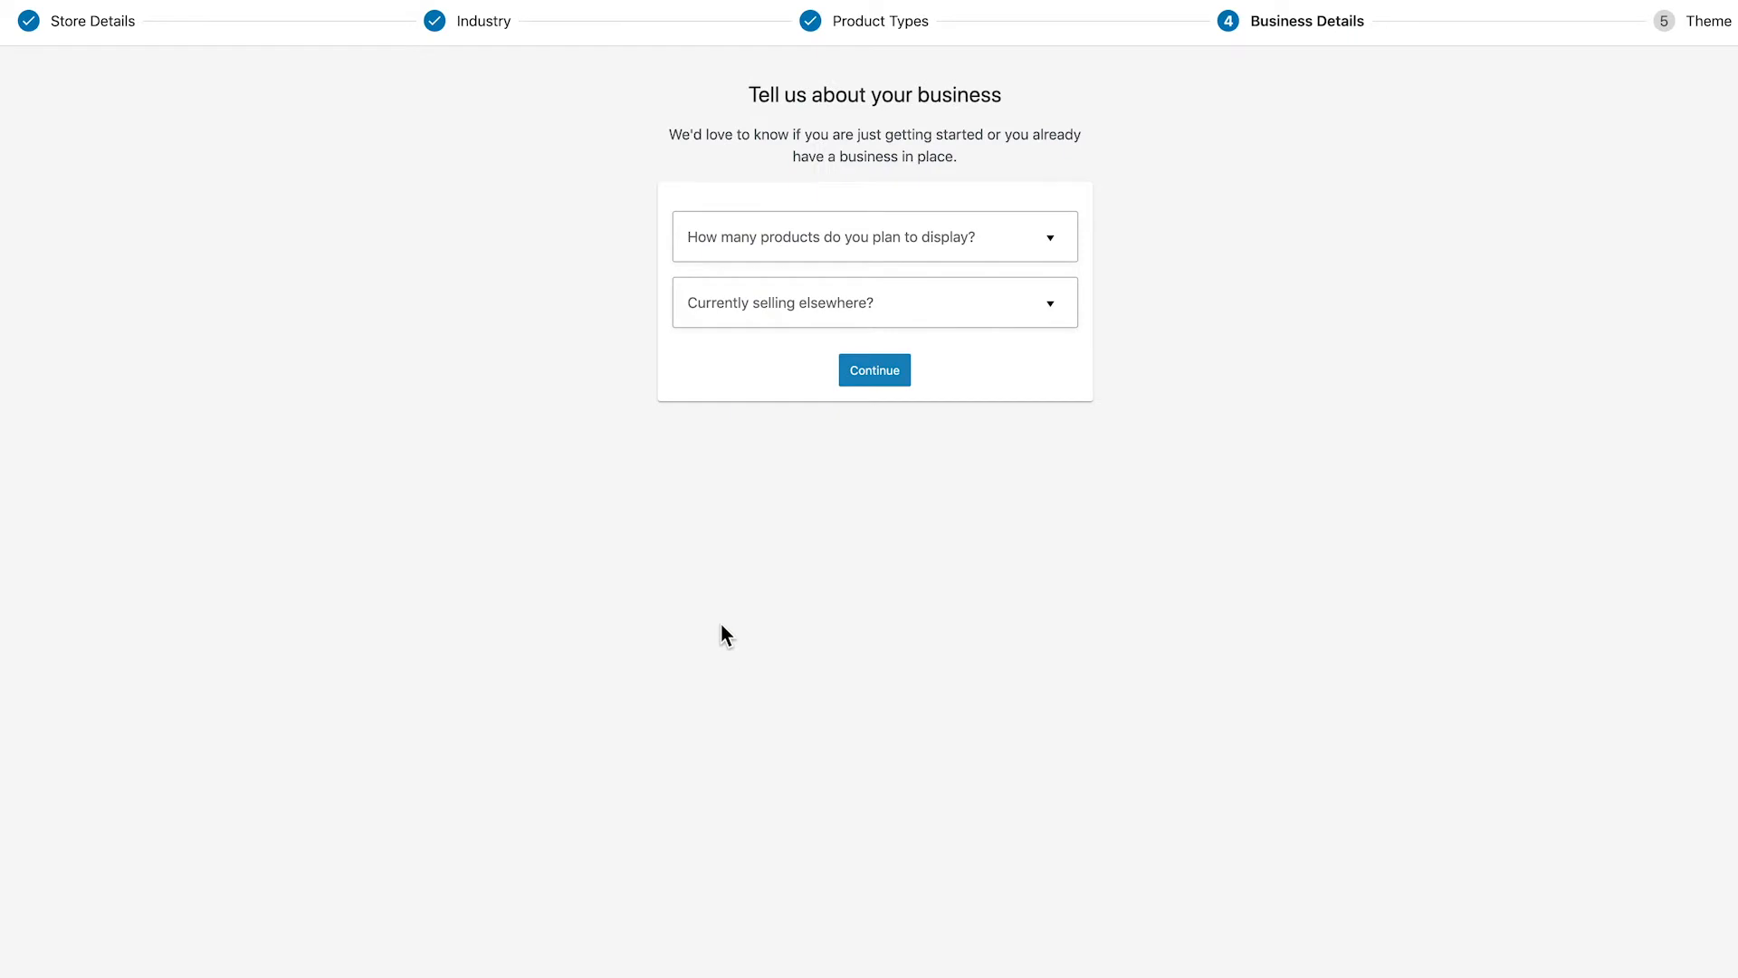
mouse_move(793, 246)
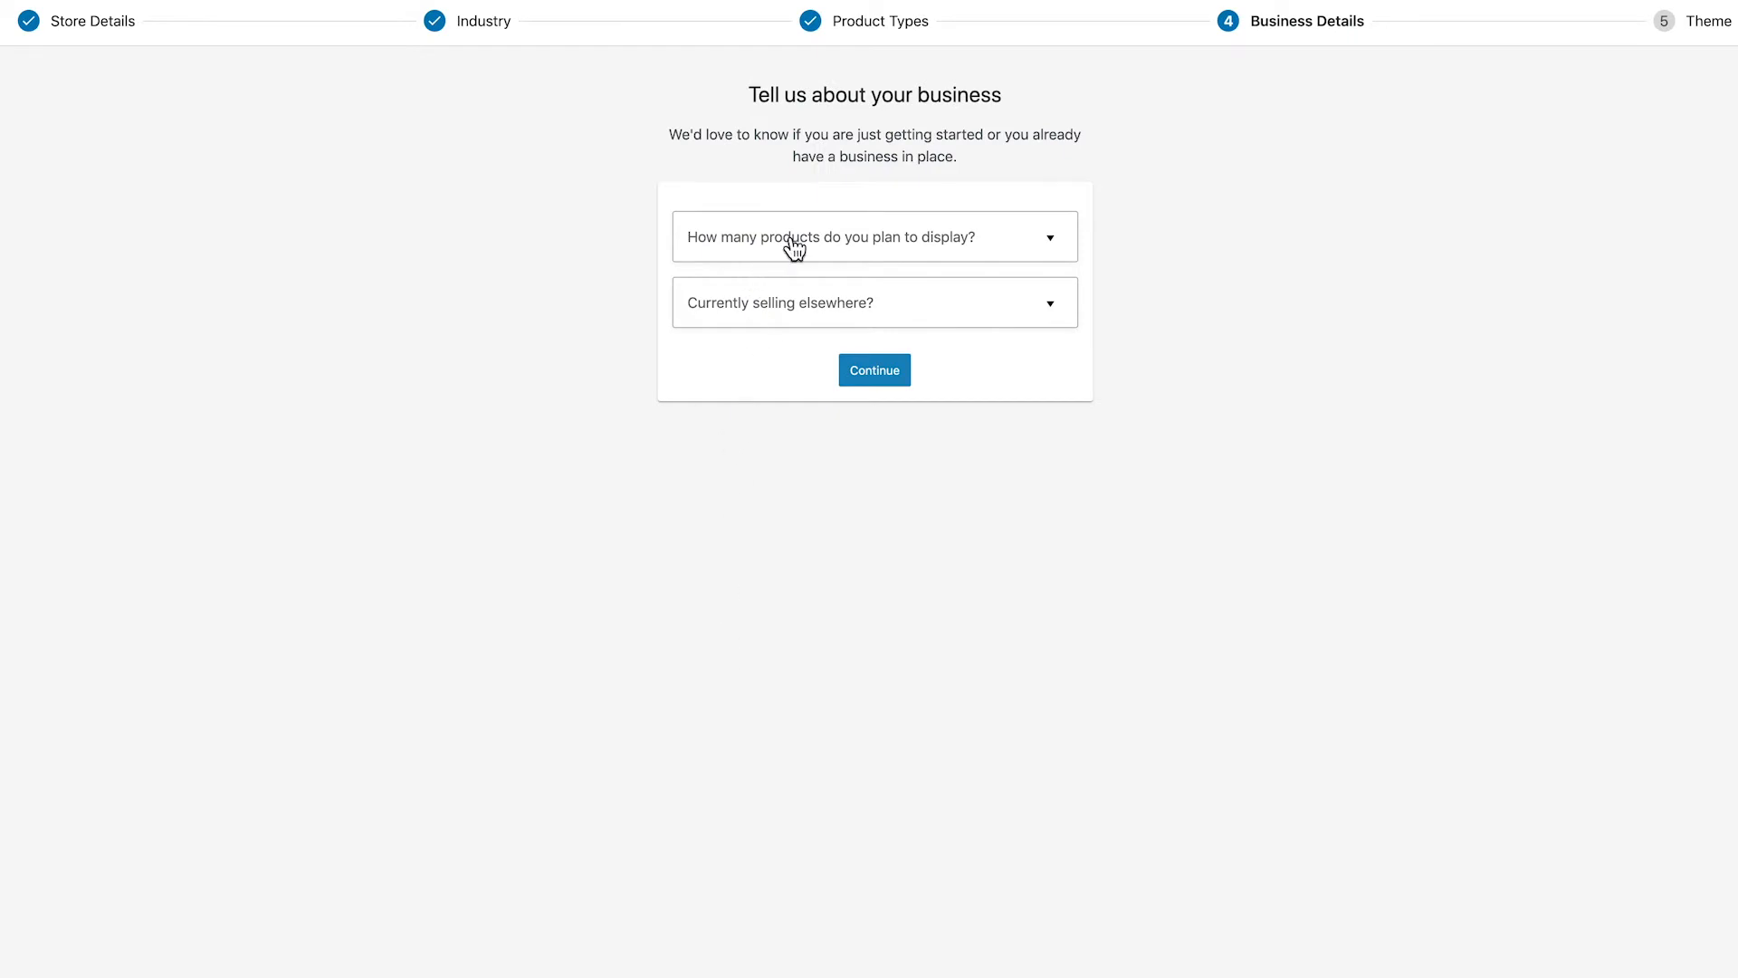
Set 1–10 products and answer not currently selling elsewhere.
left_click(873, 235)
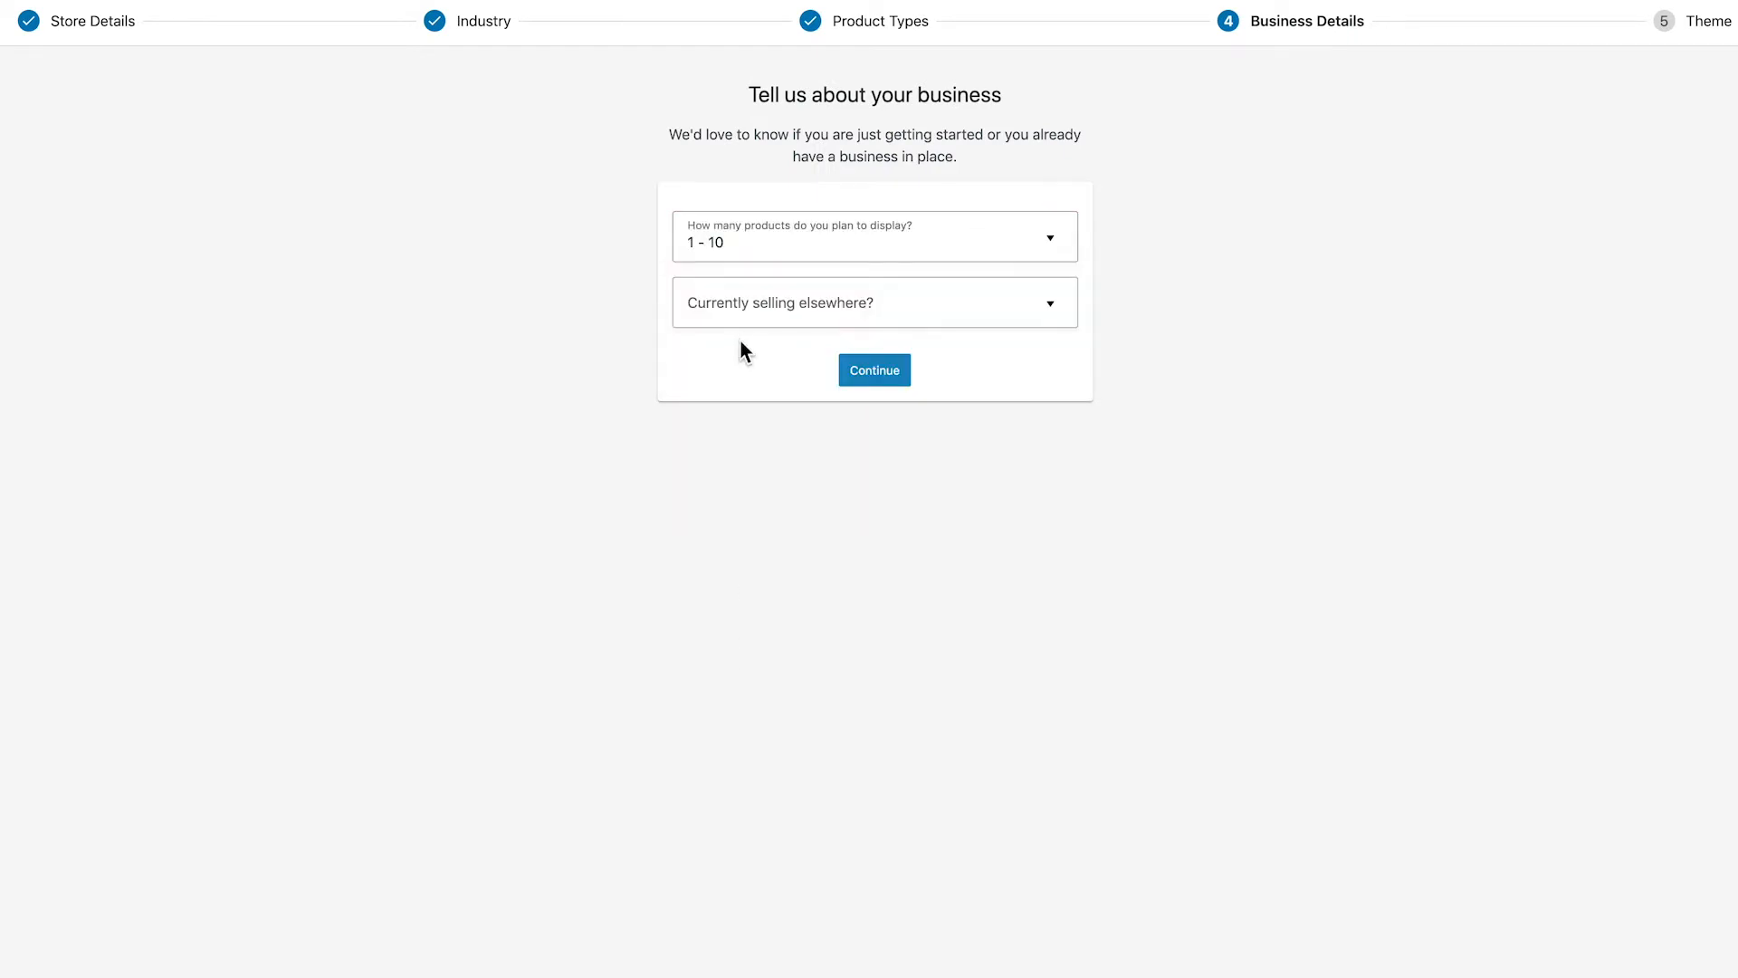
left_click(872, 303)
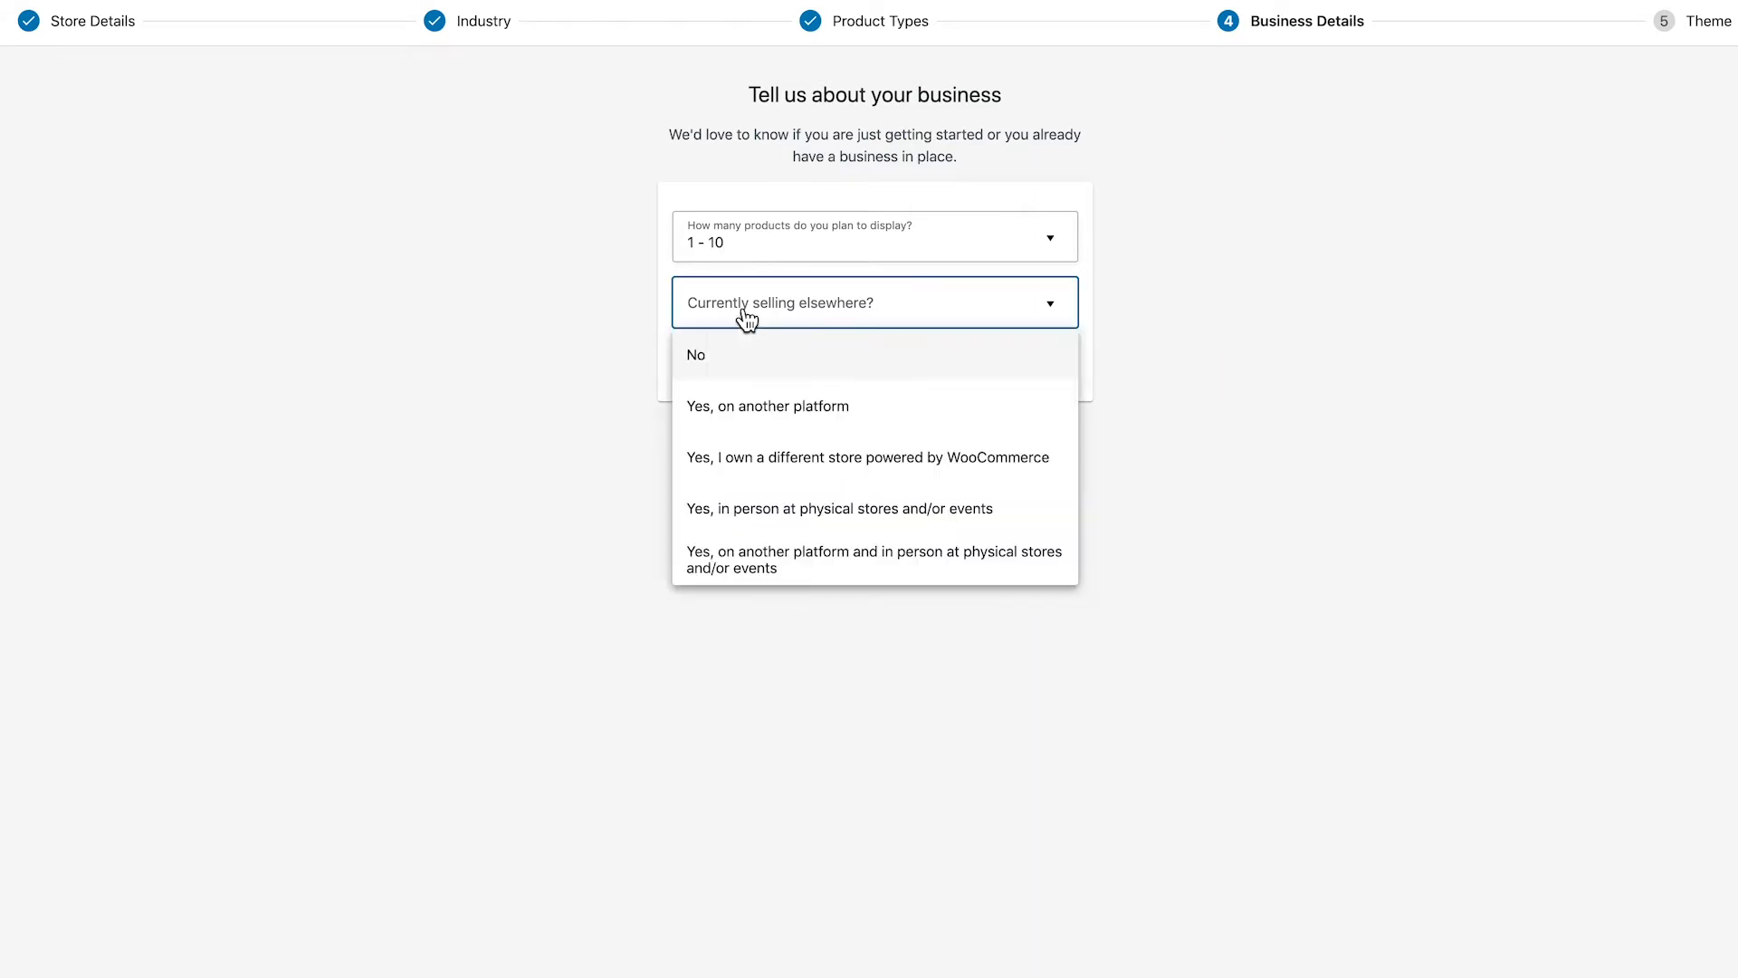
left_click(696, 355)
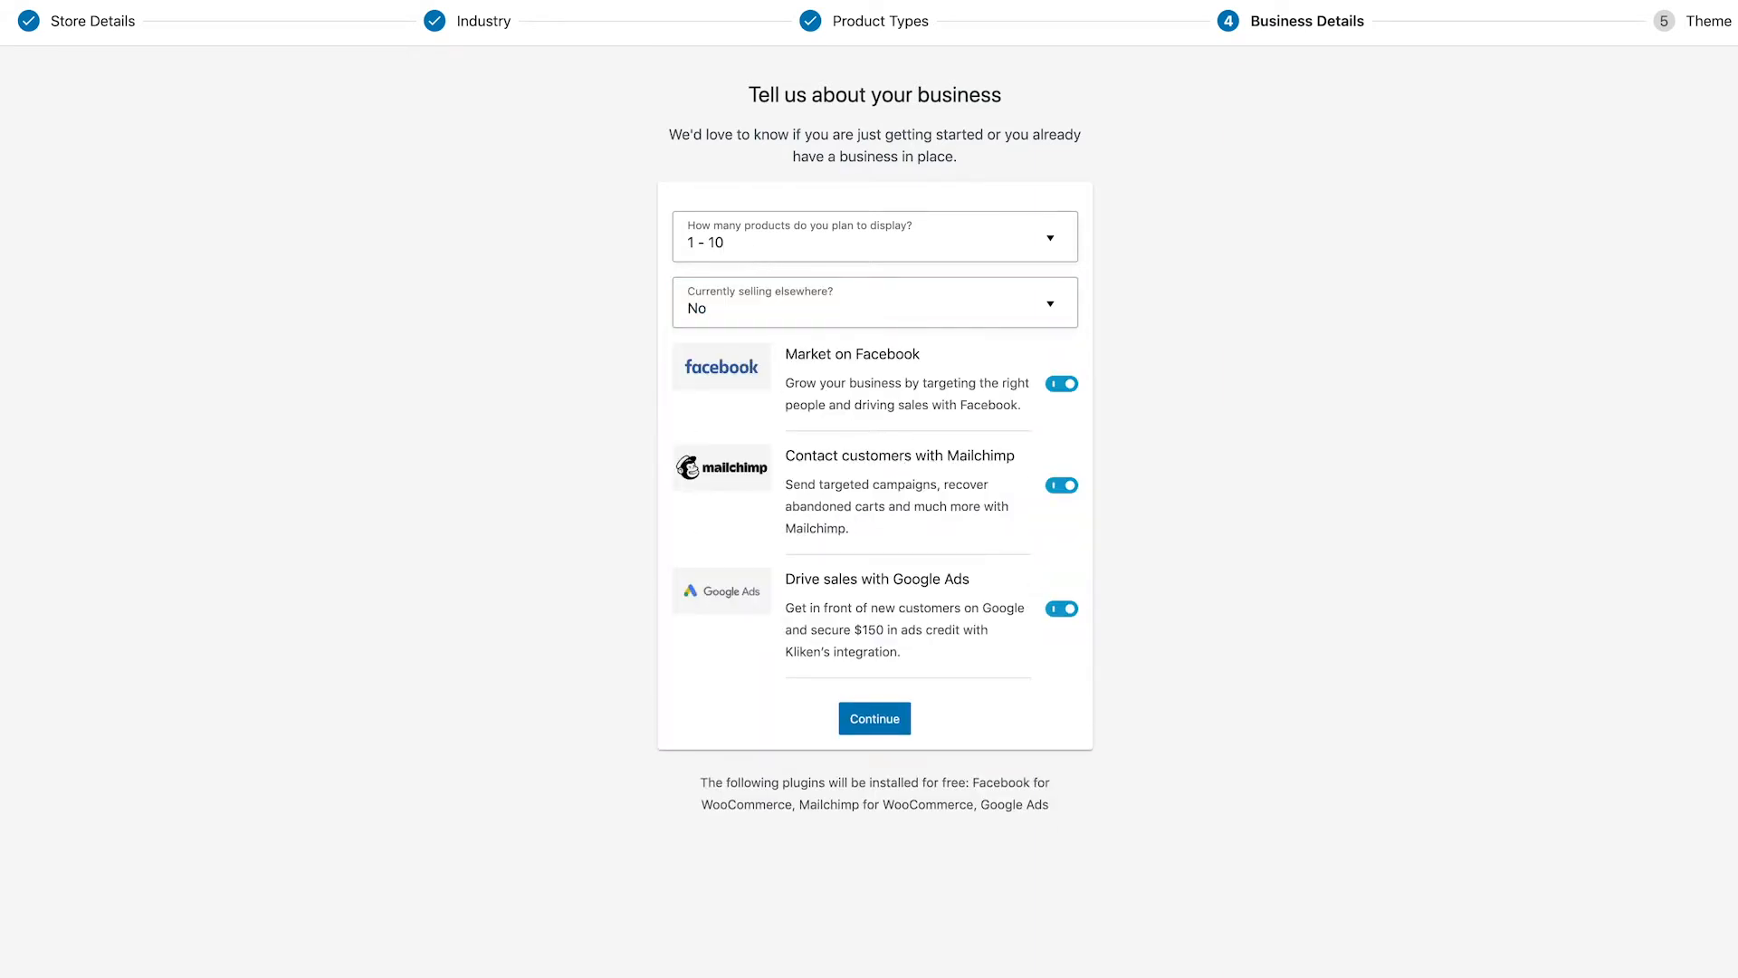
mouse_move(1063, 390)
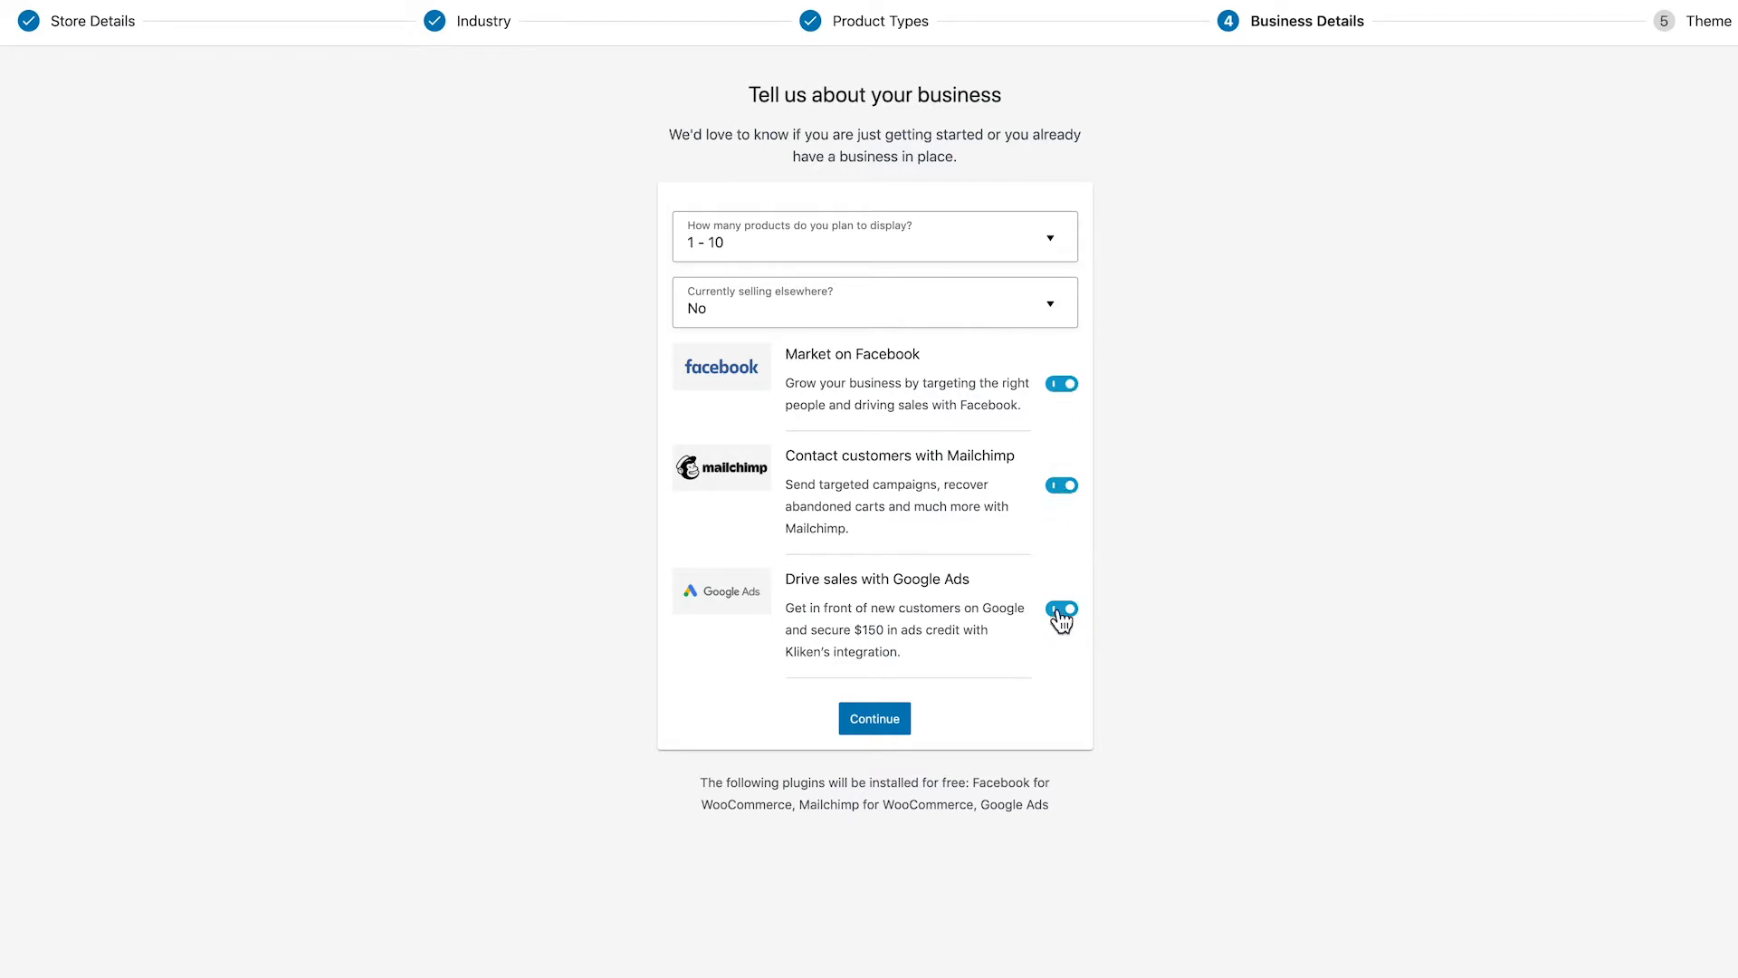
Turn off the Mailchimp and Facebook add-ons and continue to theme selection.
left_click(1061, 614)
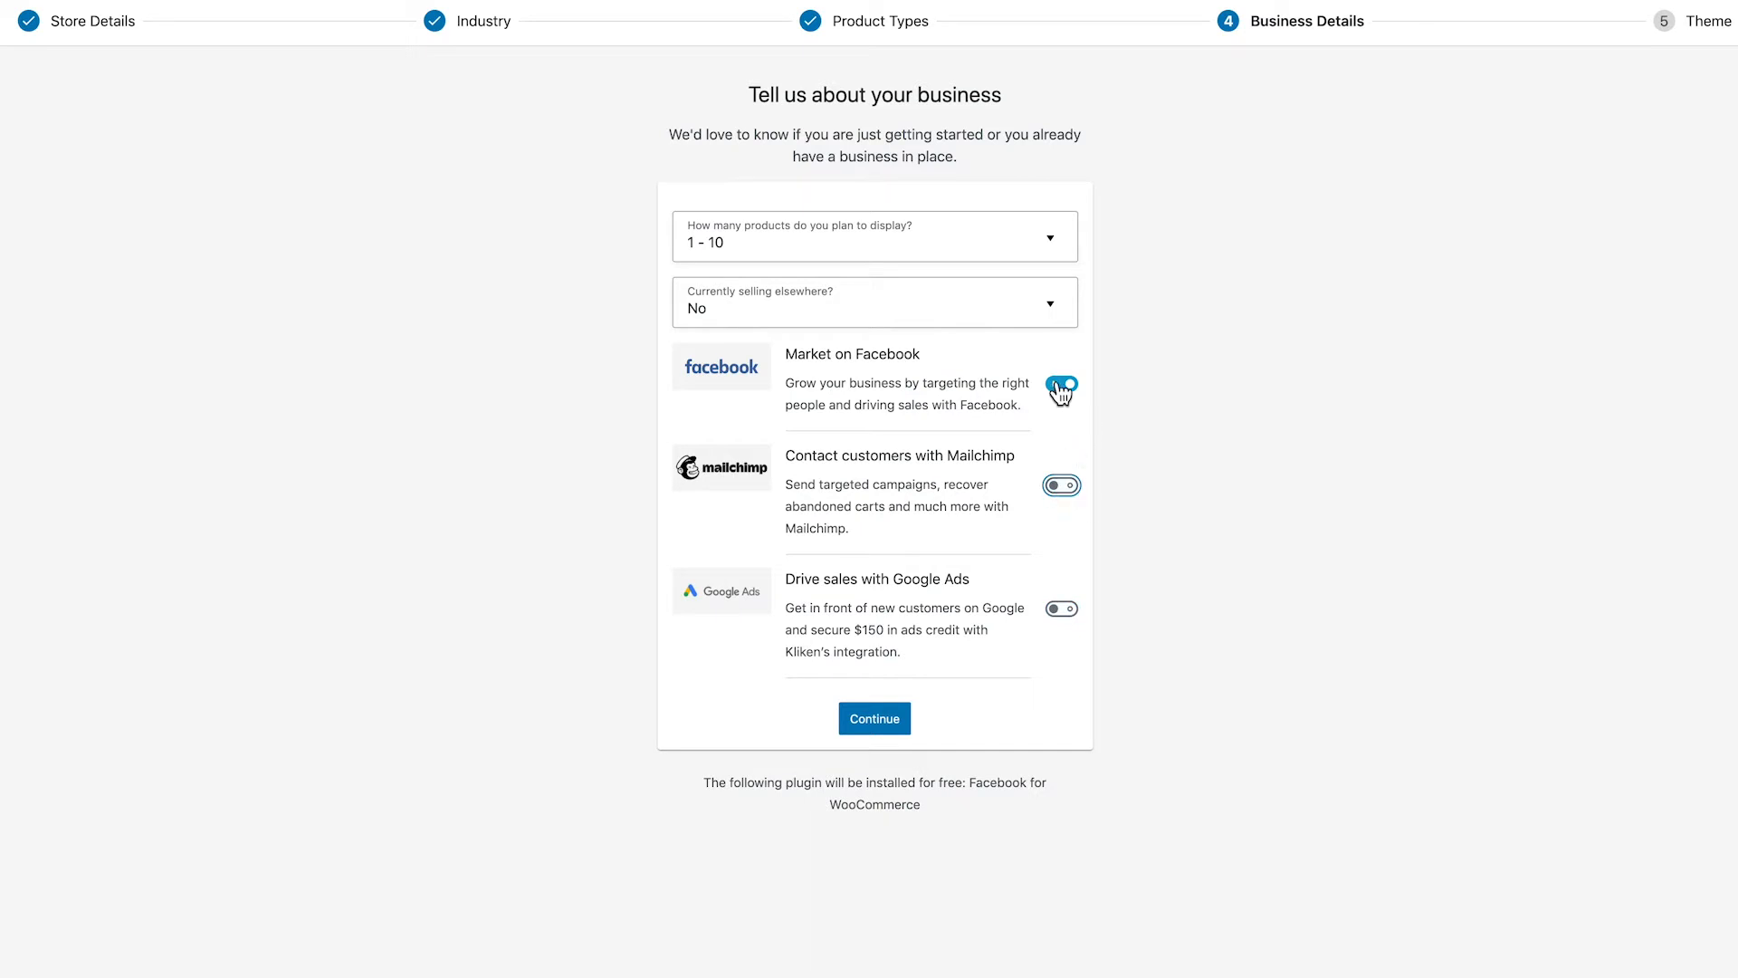
left_click(1061, 382)
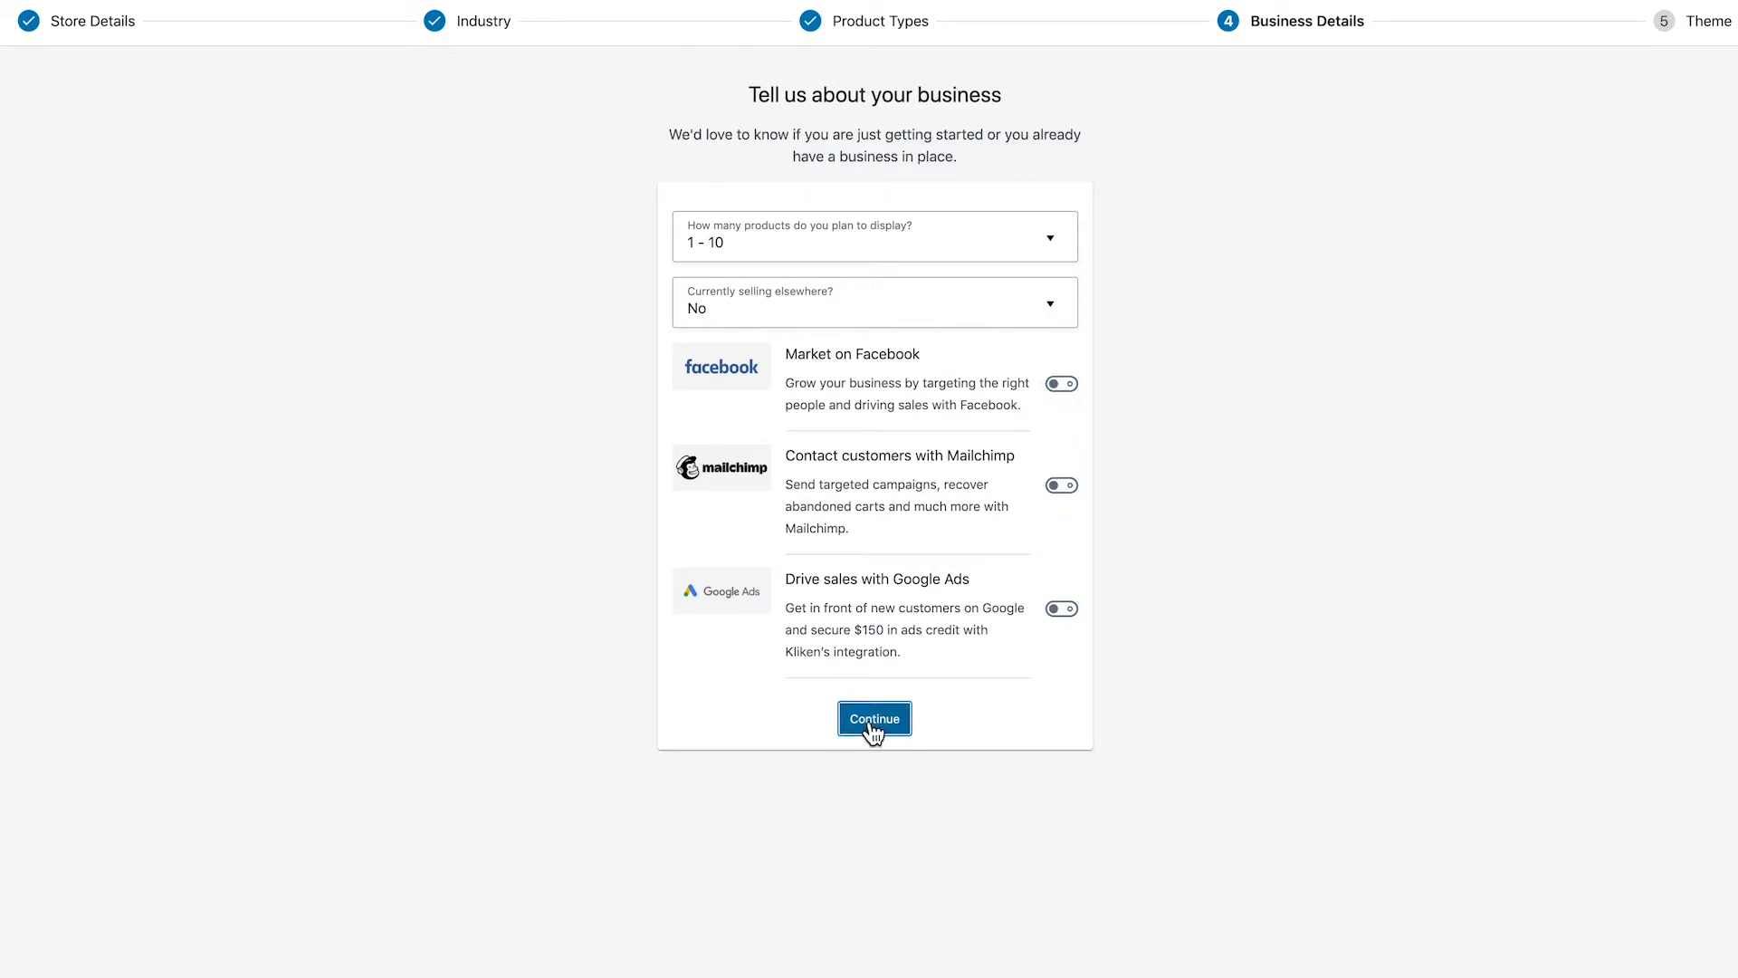
left_click(872, 719)
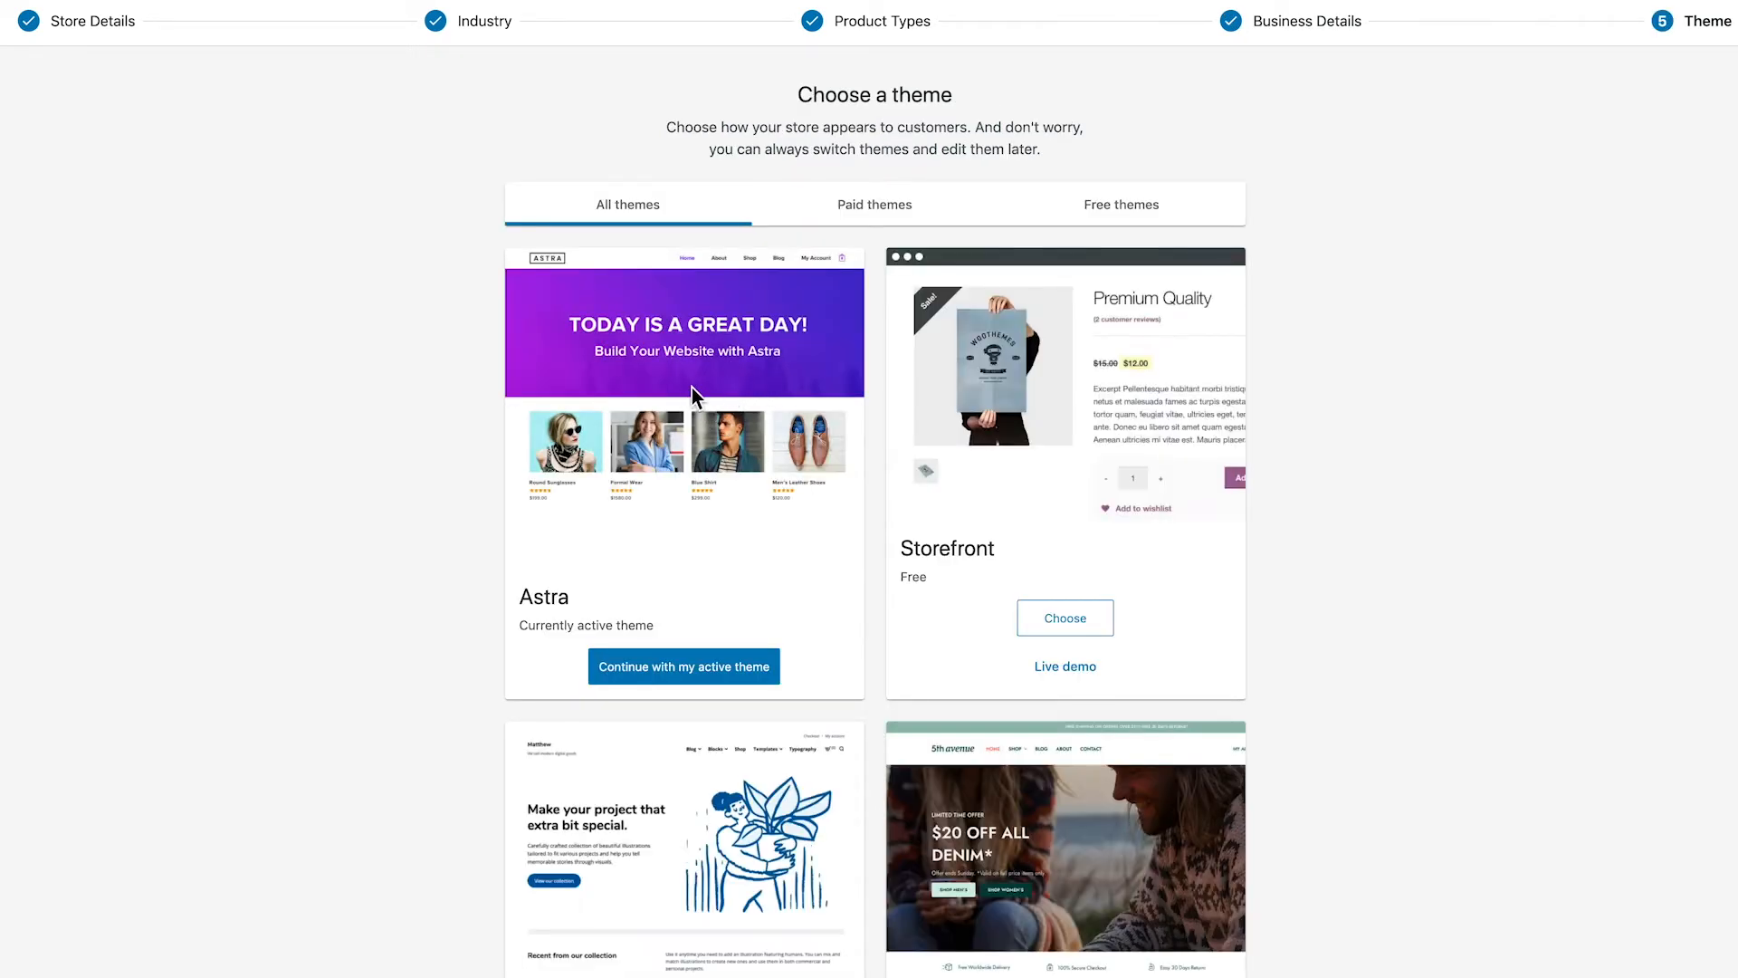
Keep the currently active Astra theme for the store.
scroll("up", 3)
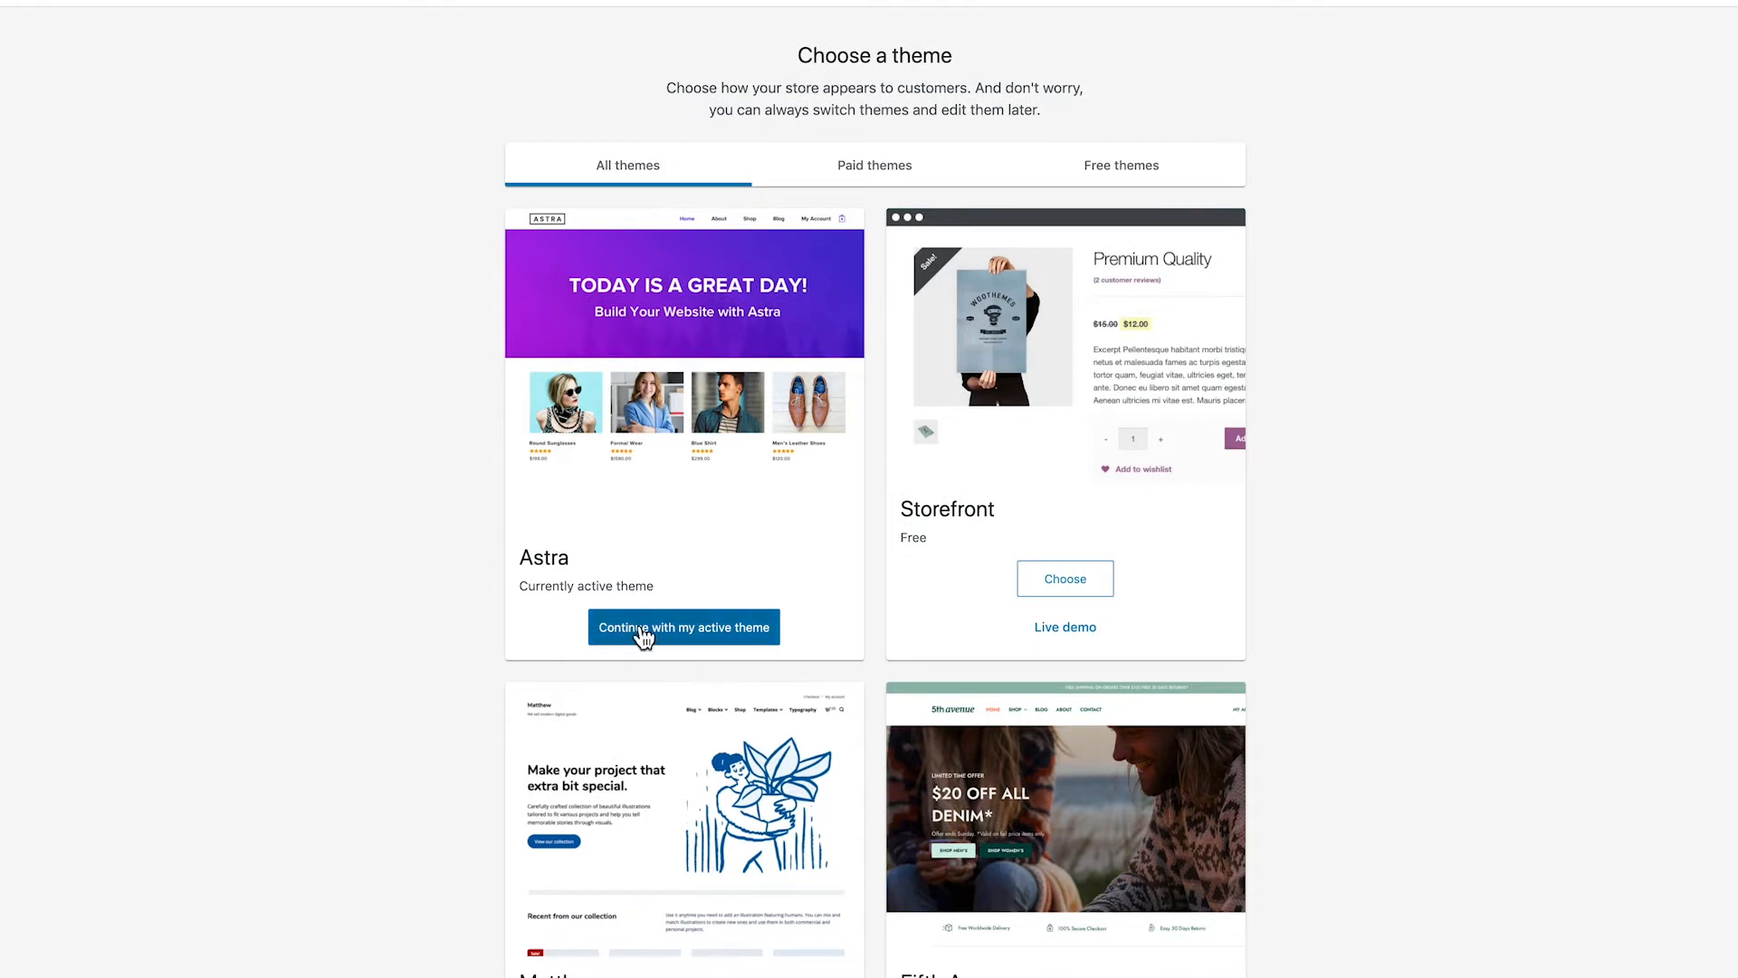
scroll("up", 3)
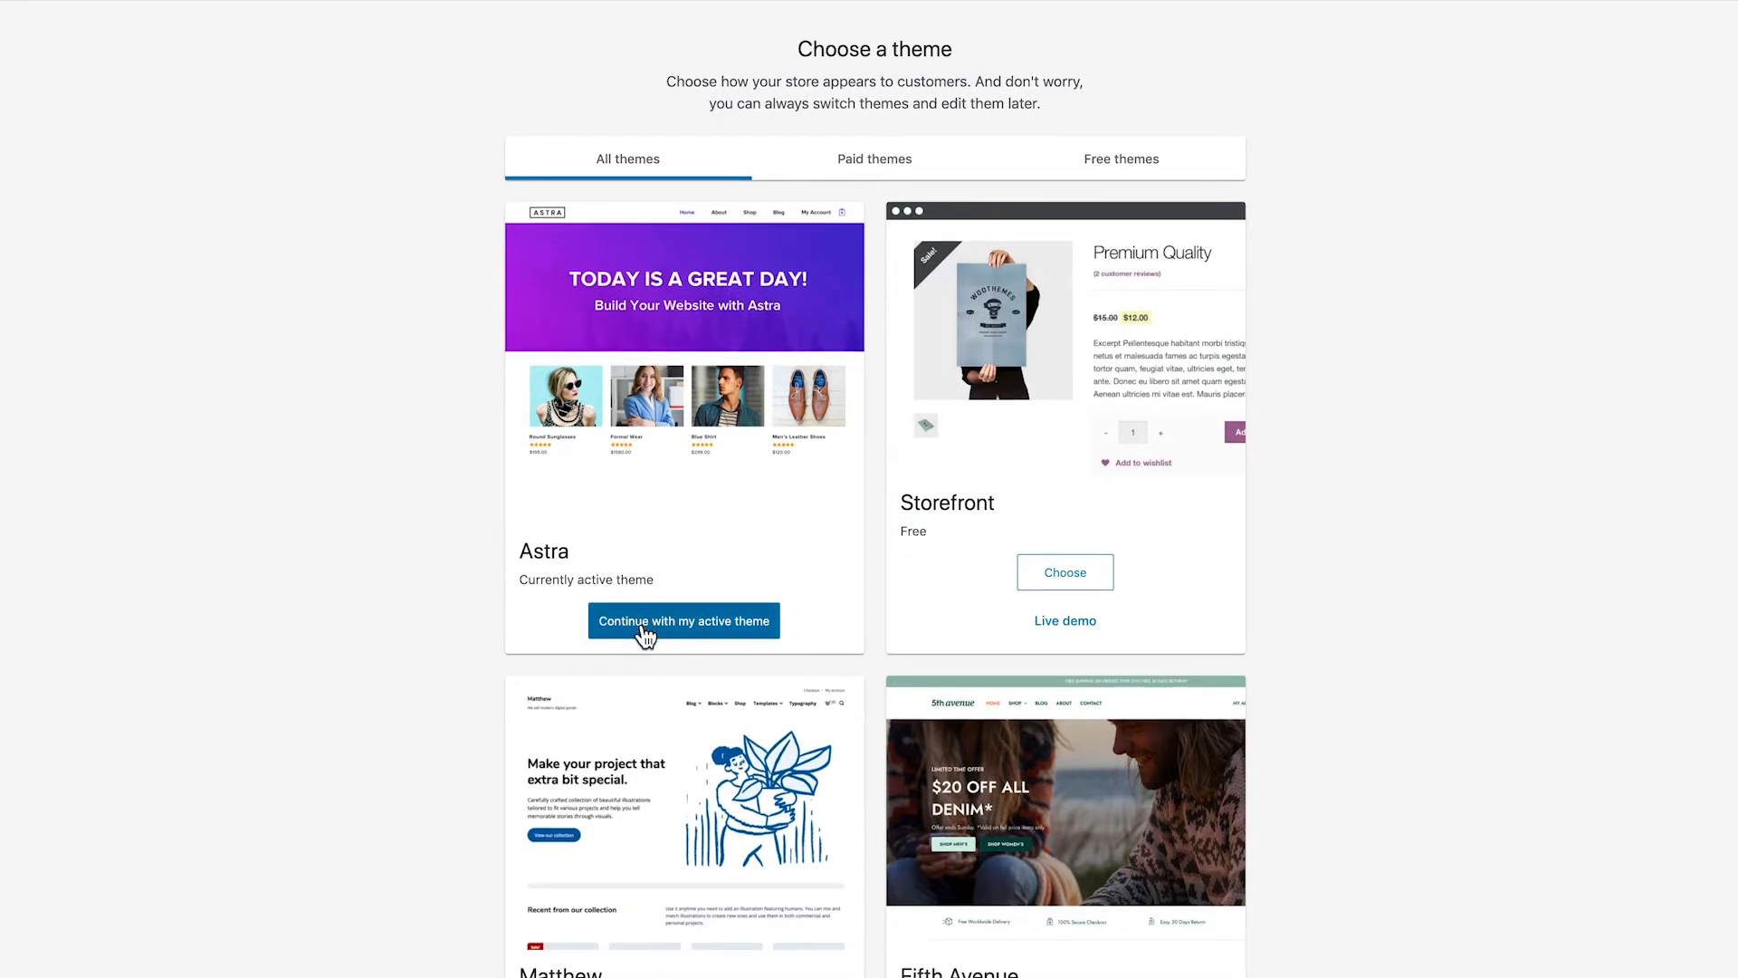
mouse_move(865, 684)
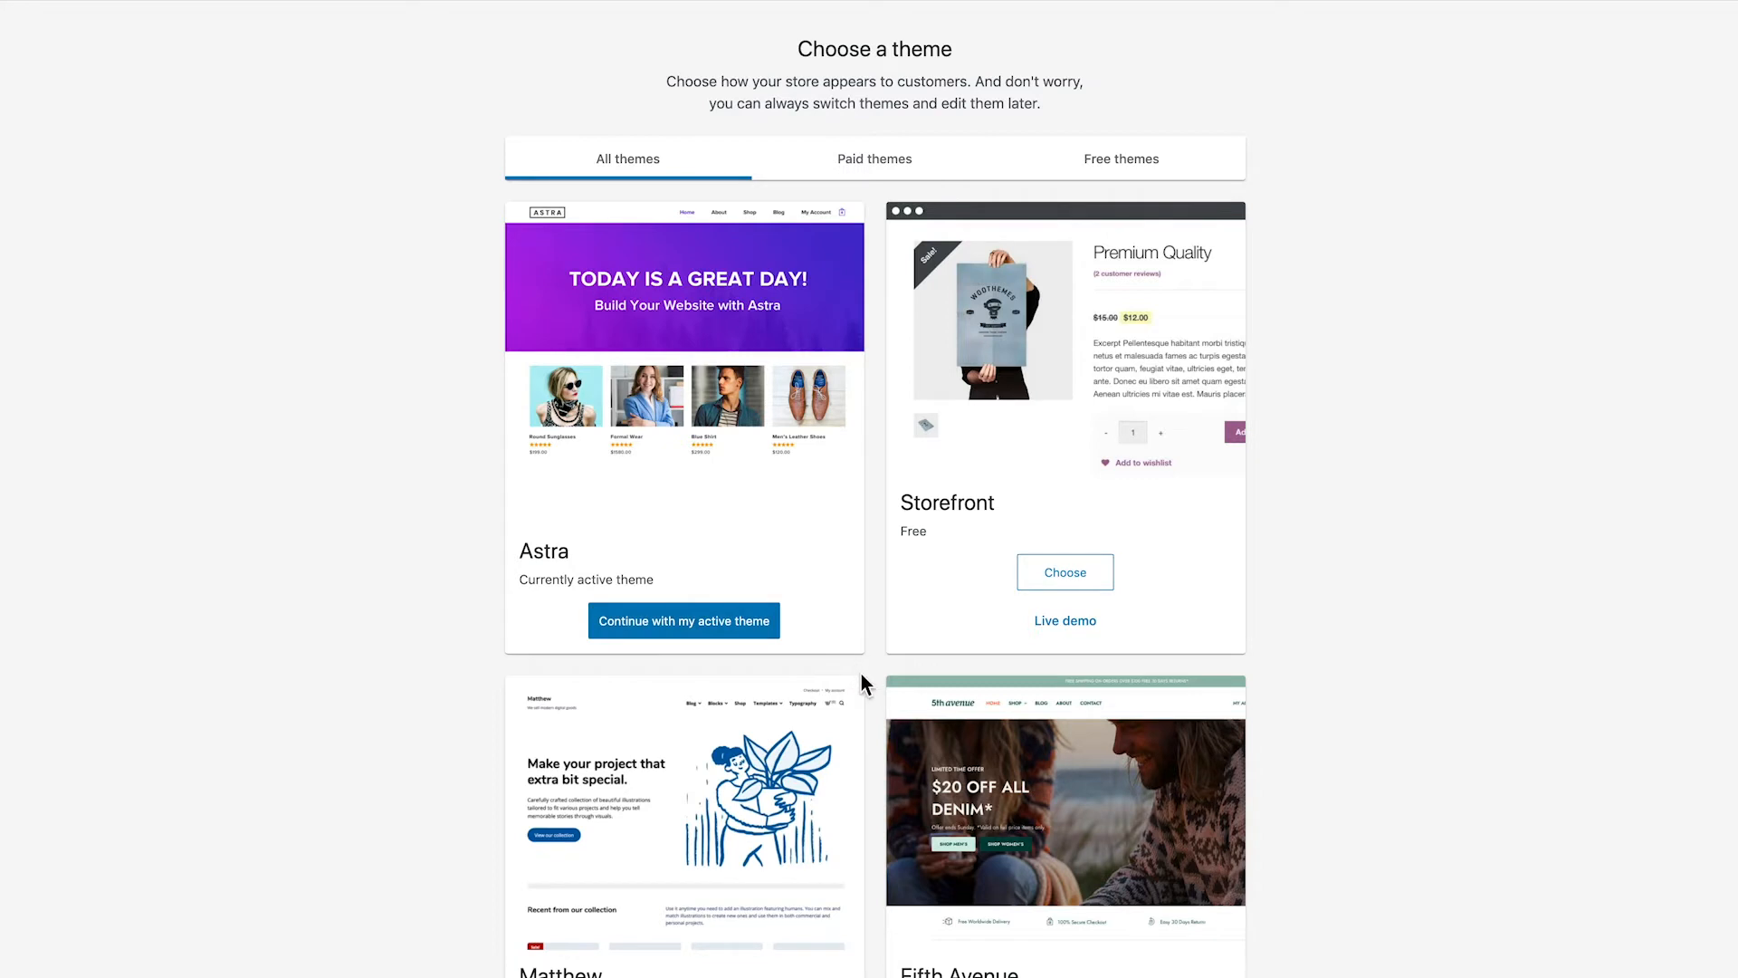
mouse_move(861, 690)
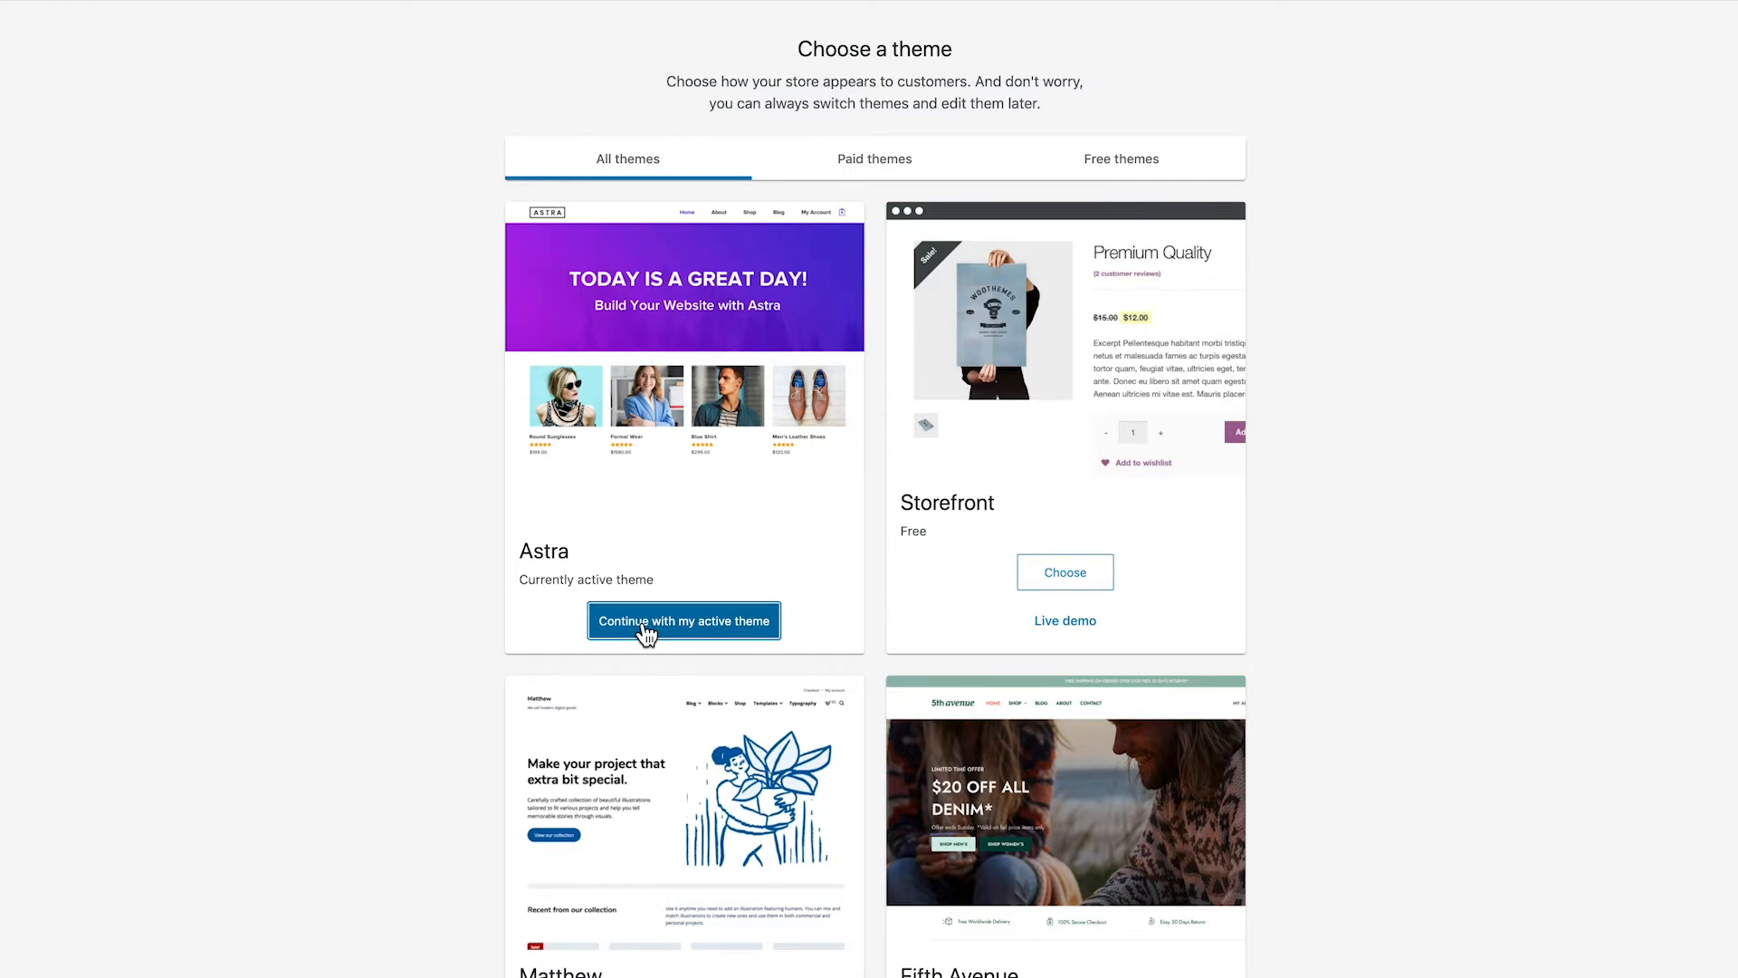
left_click(683, 621)
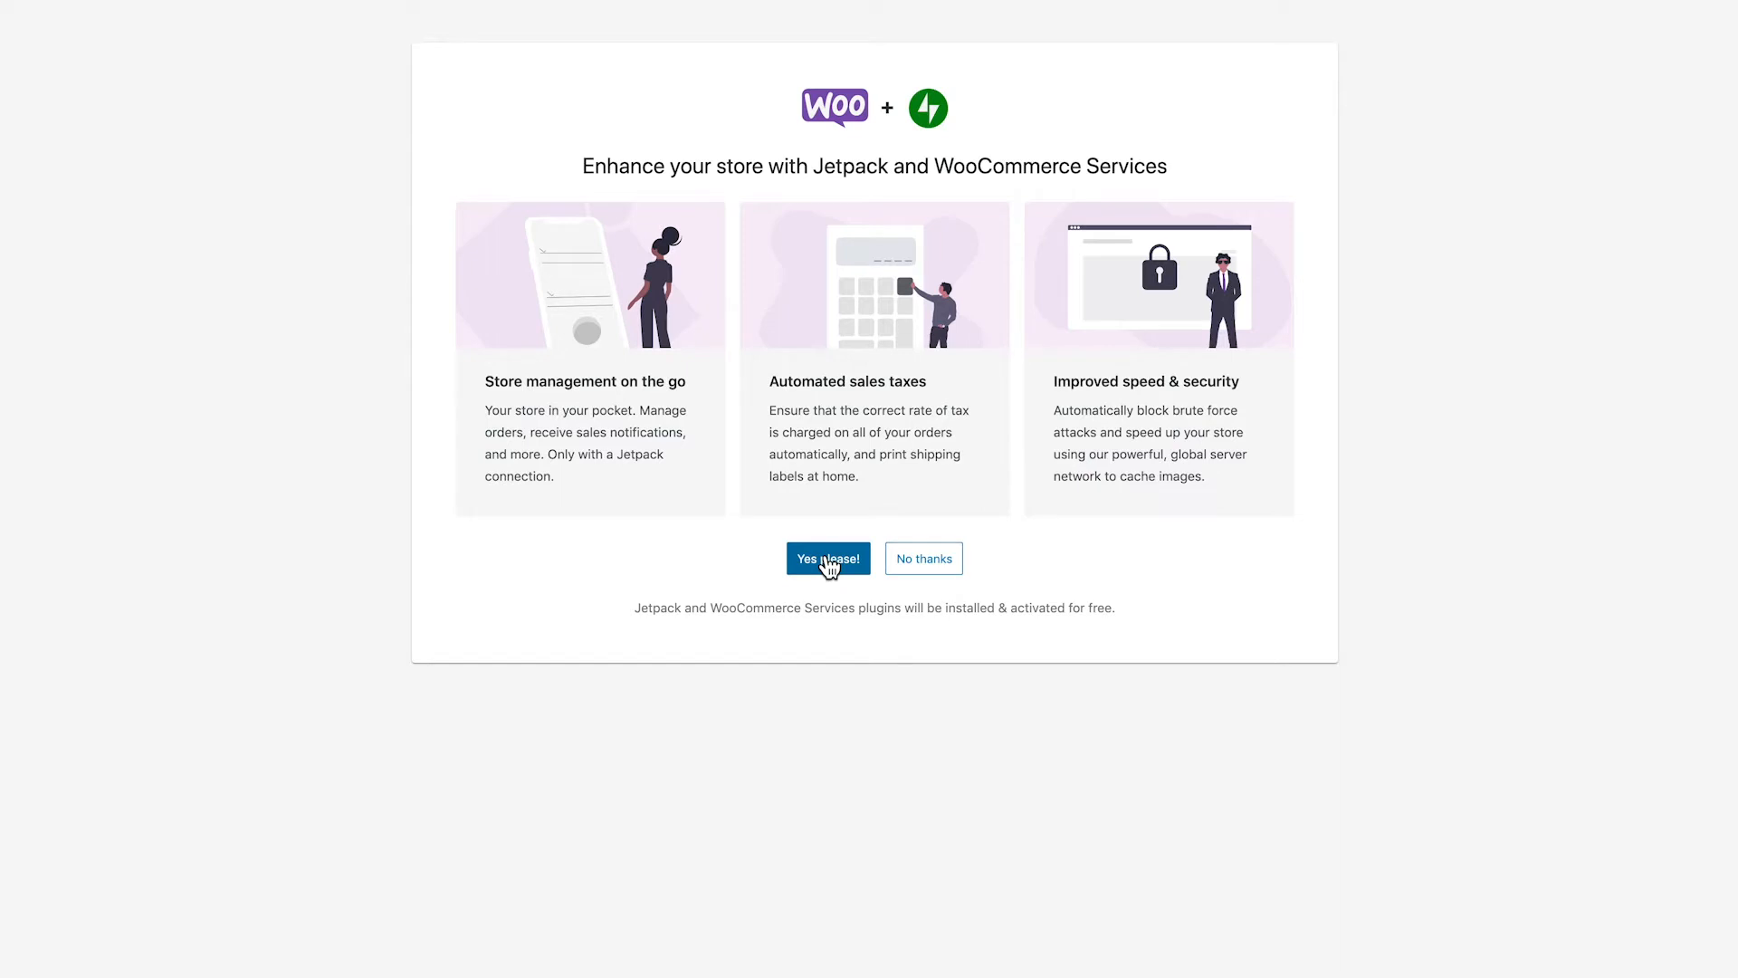
mouse_move(829, 574)
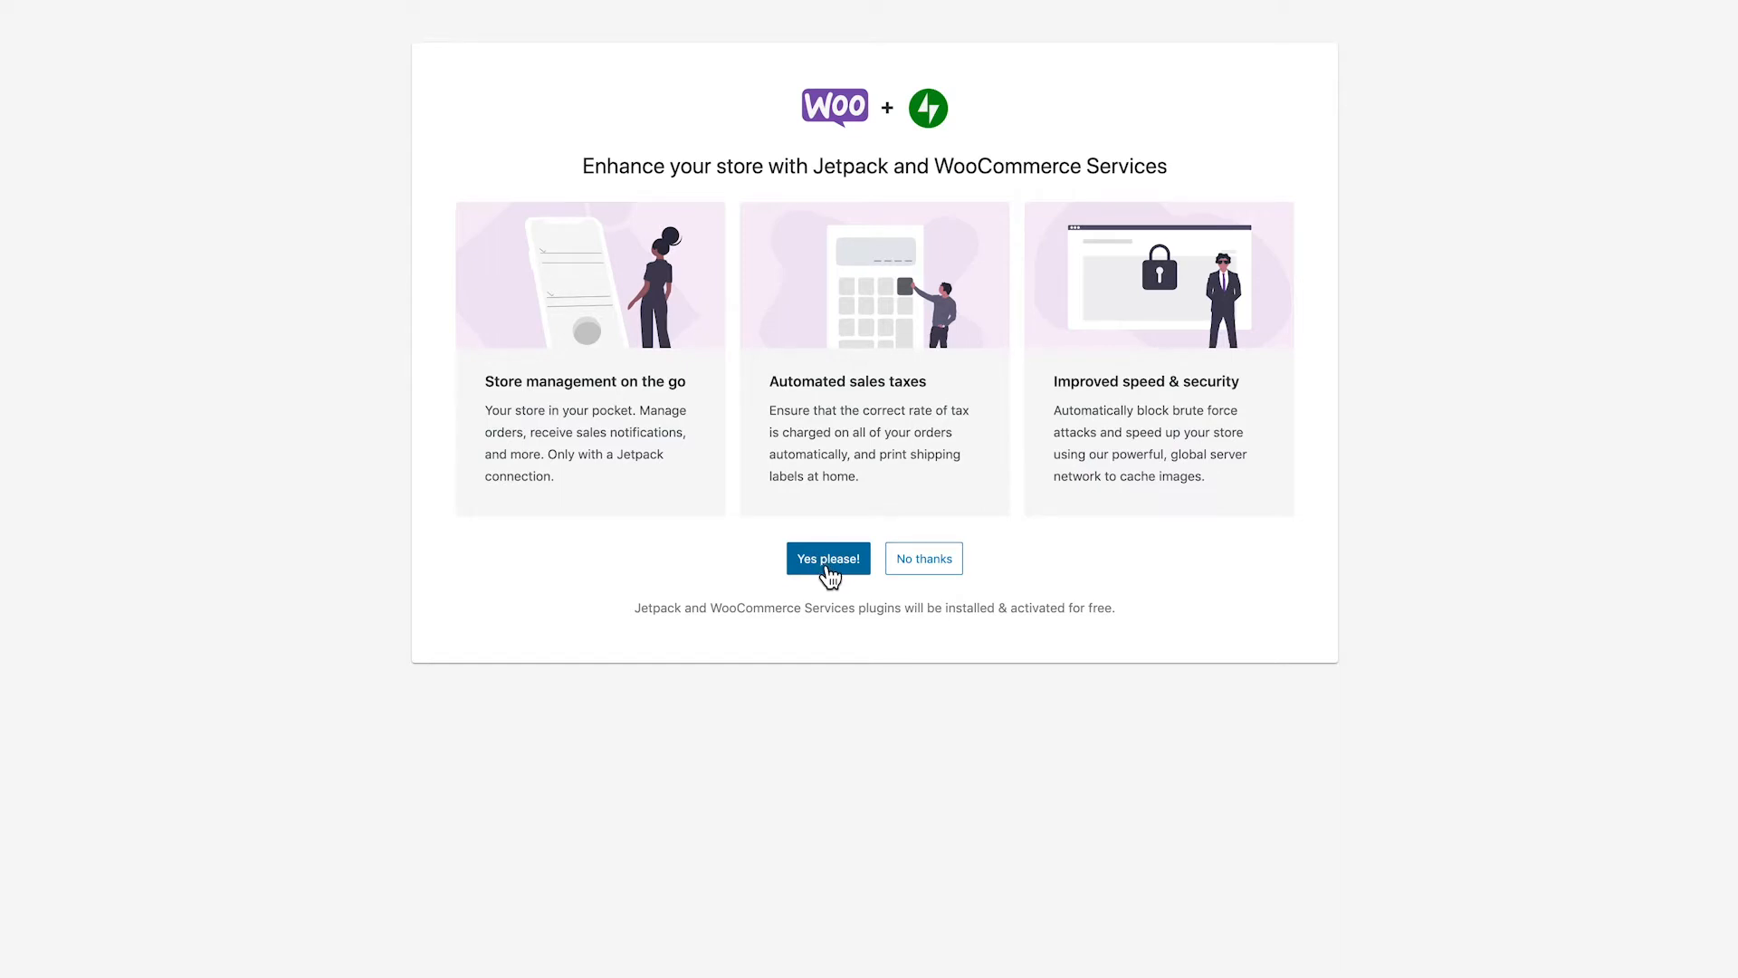
mouse_move(924, 581)
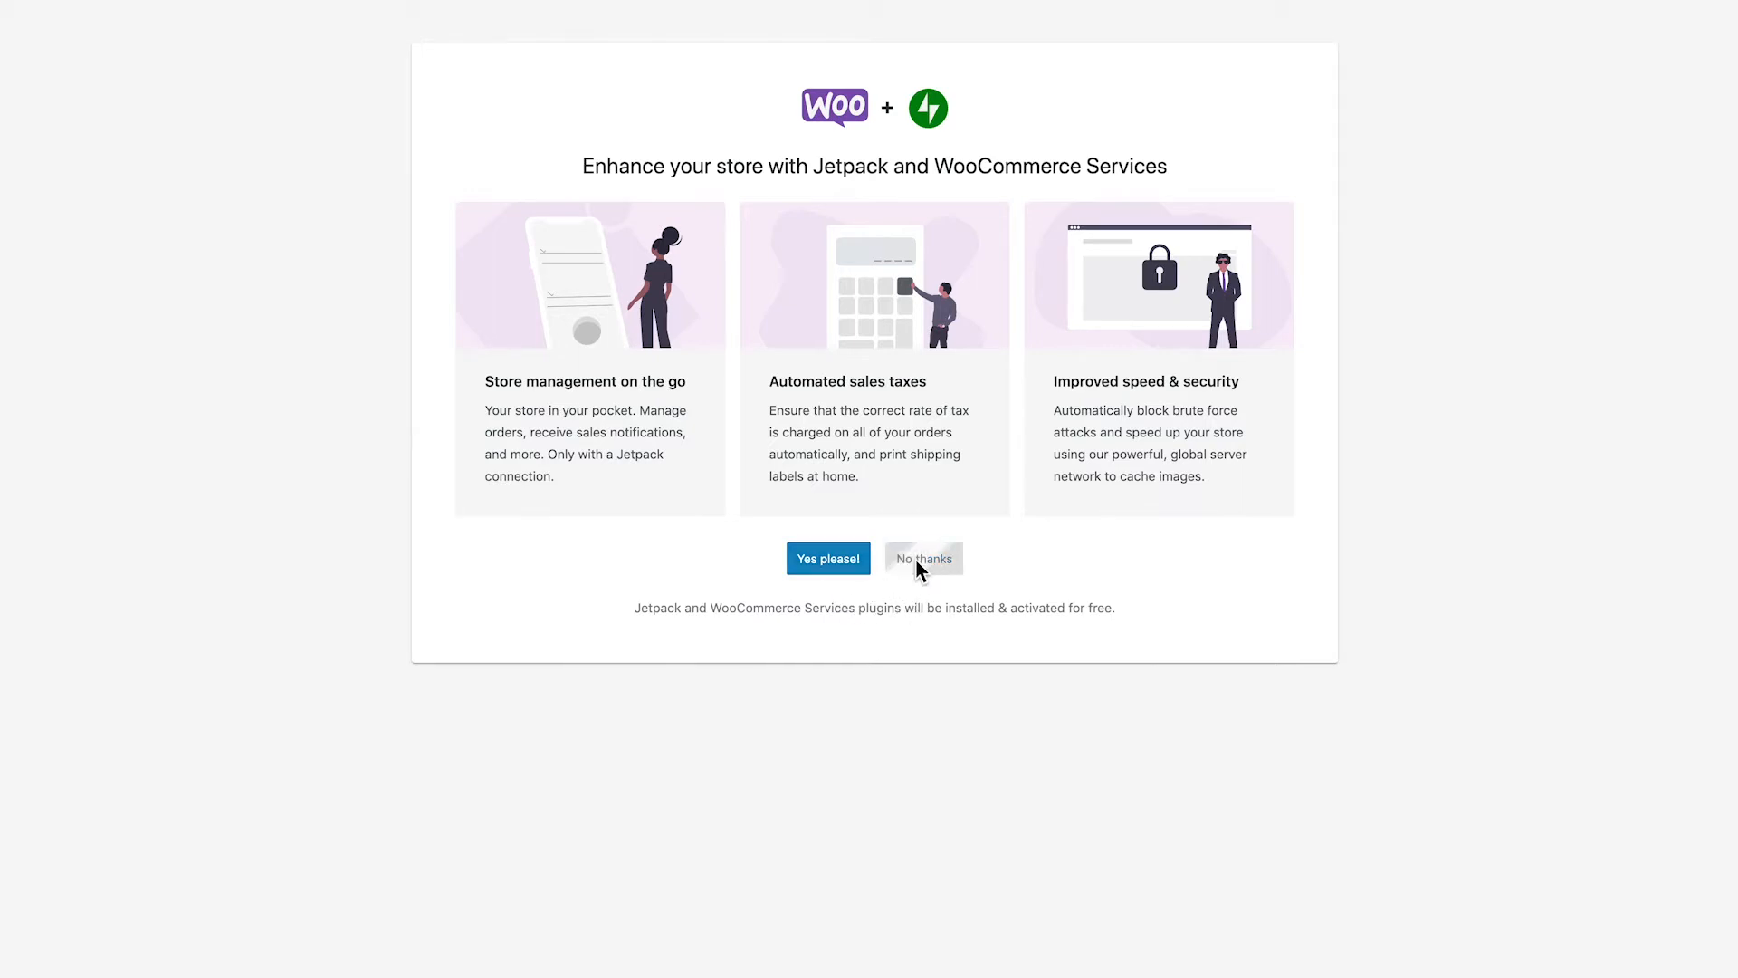
Decline Jetpack and WooCommerce Services and close the 'Woo hoo' welcome popup.
left_click(924, 558)
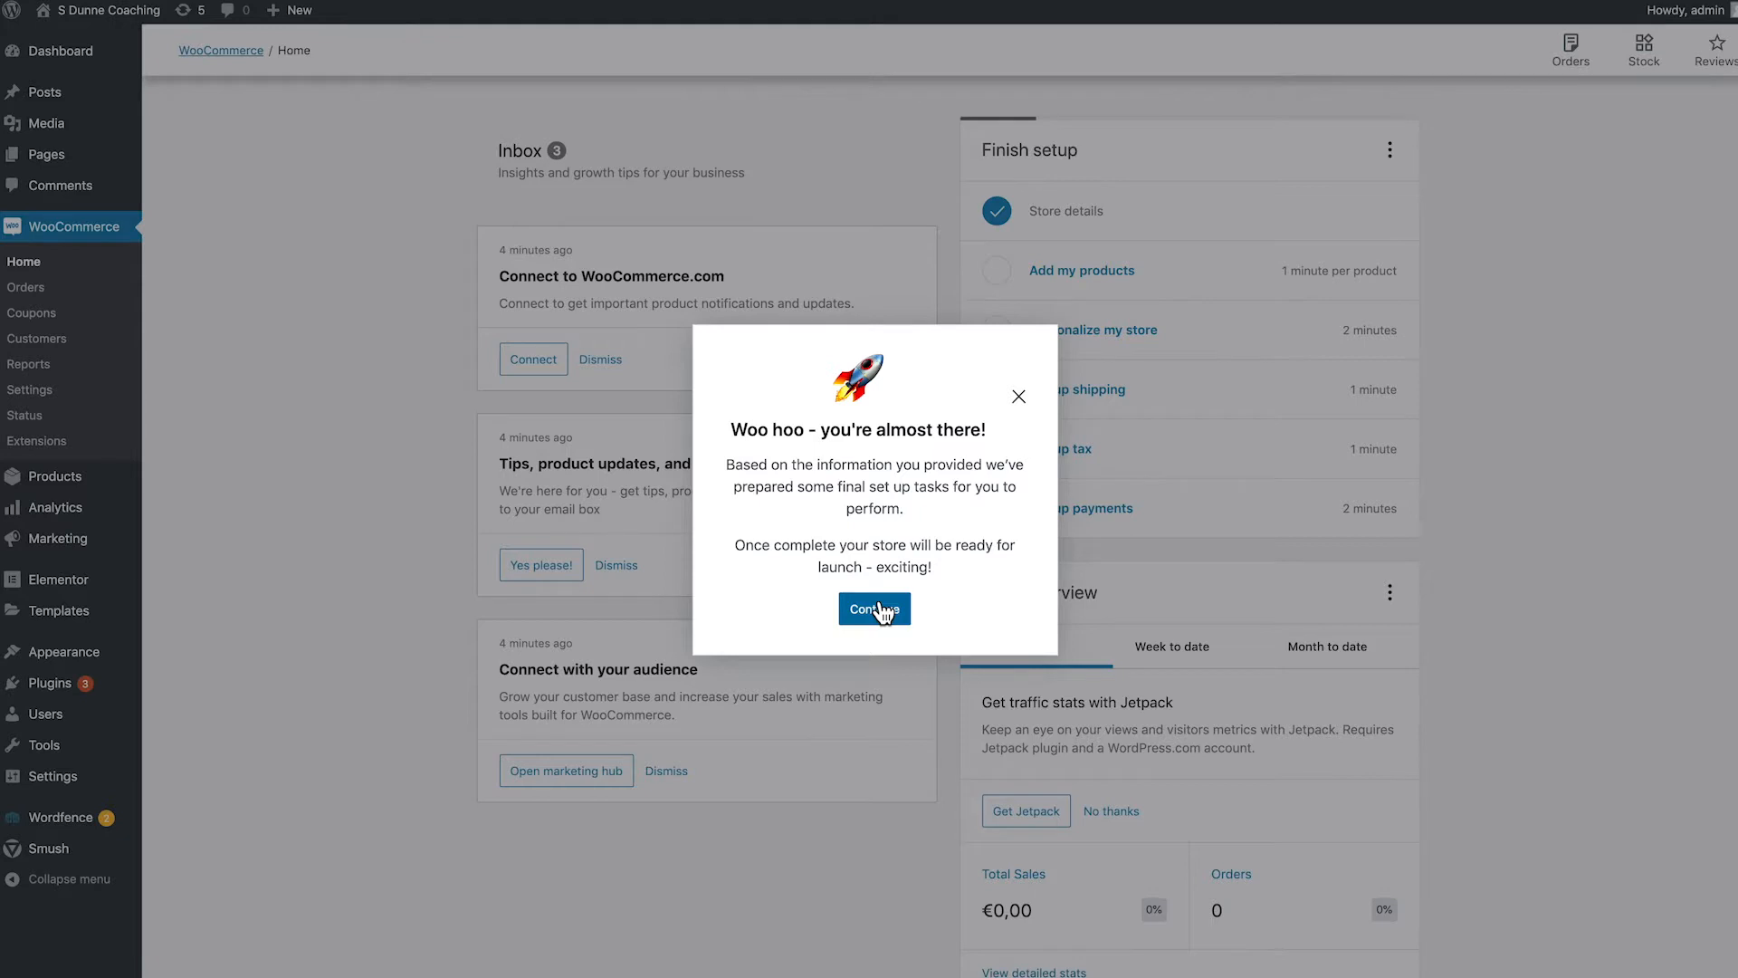
left_click(873, 609)
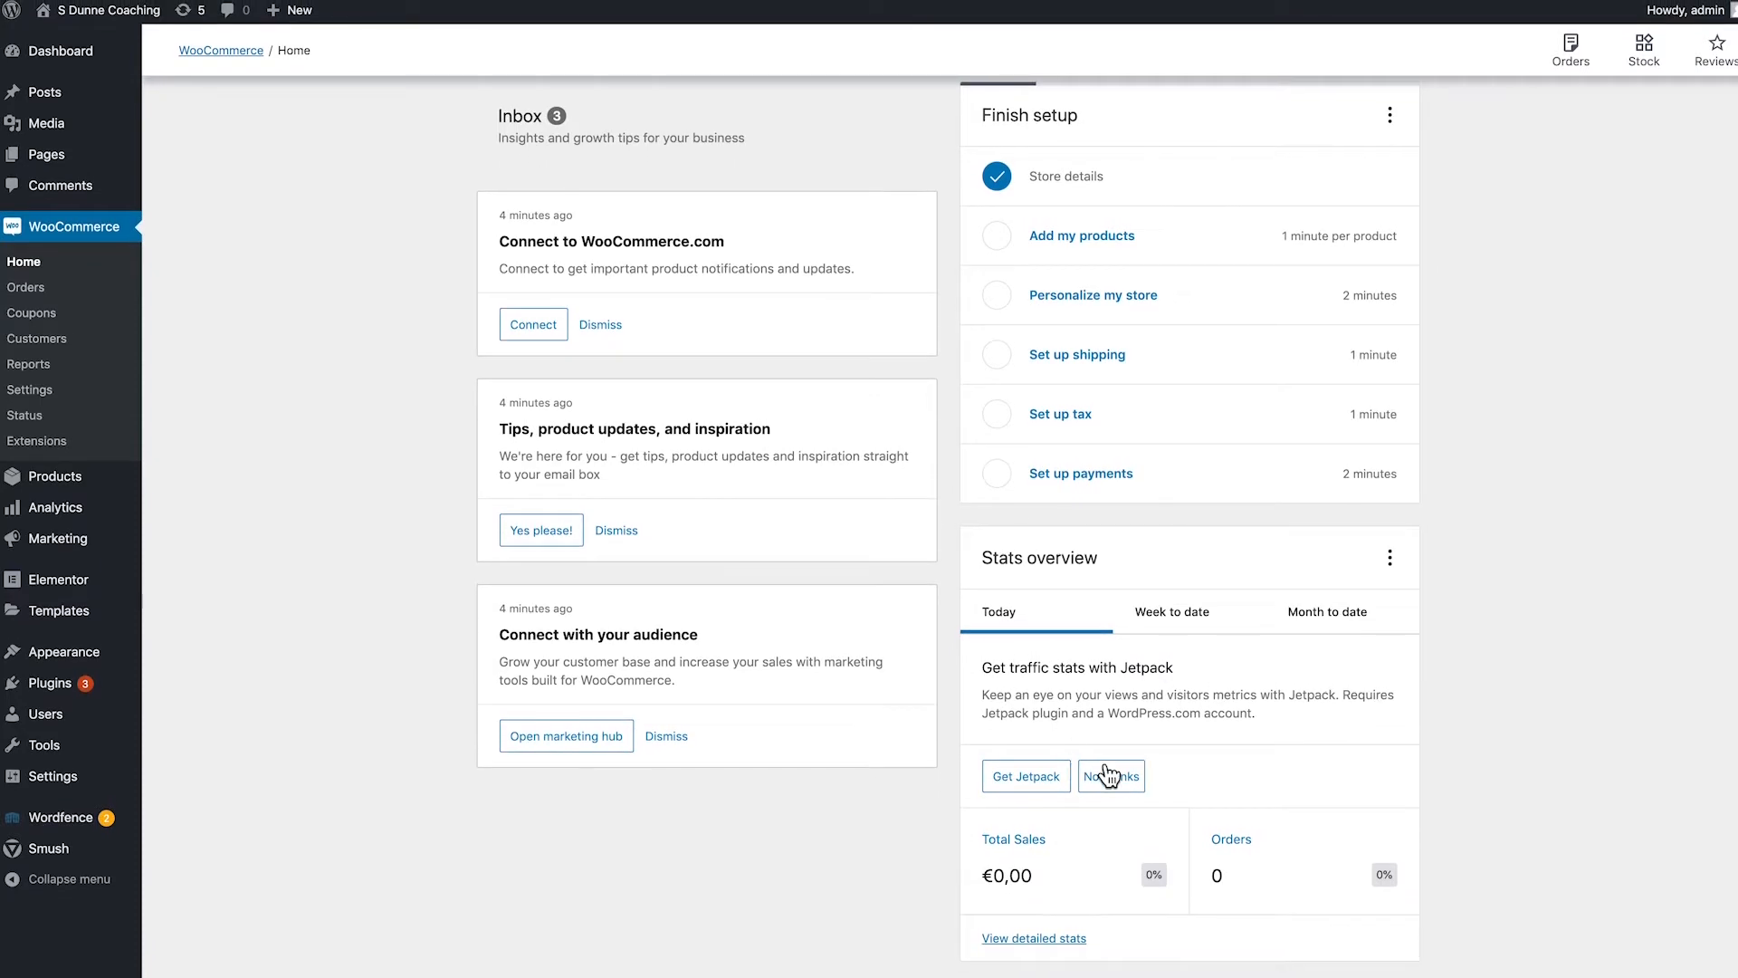
mouse_move(911, 730)
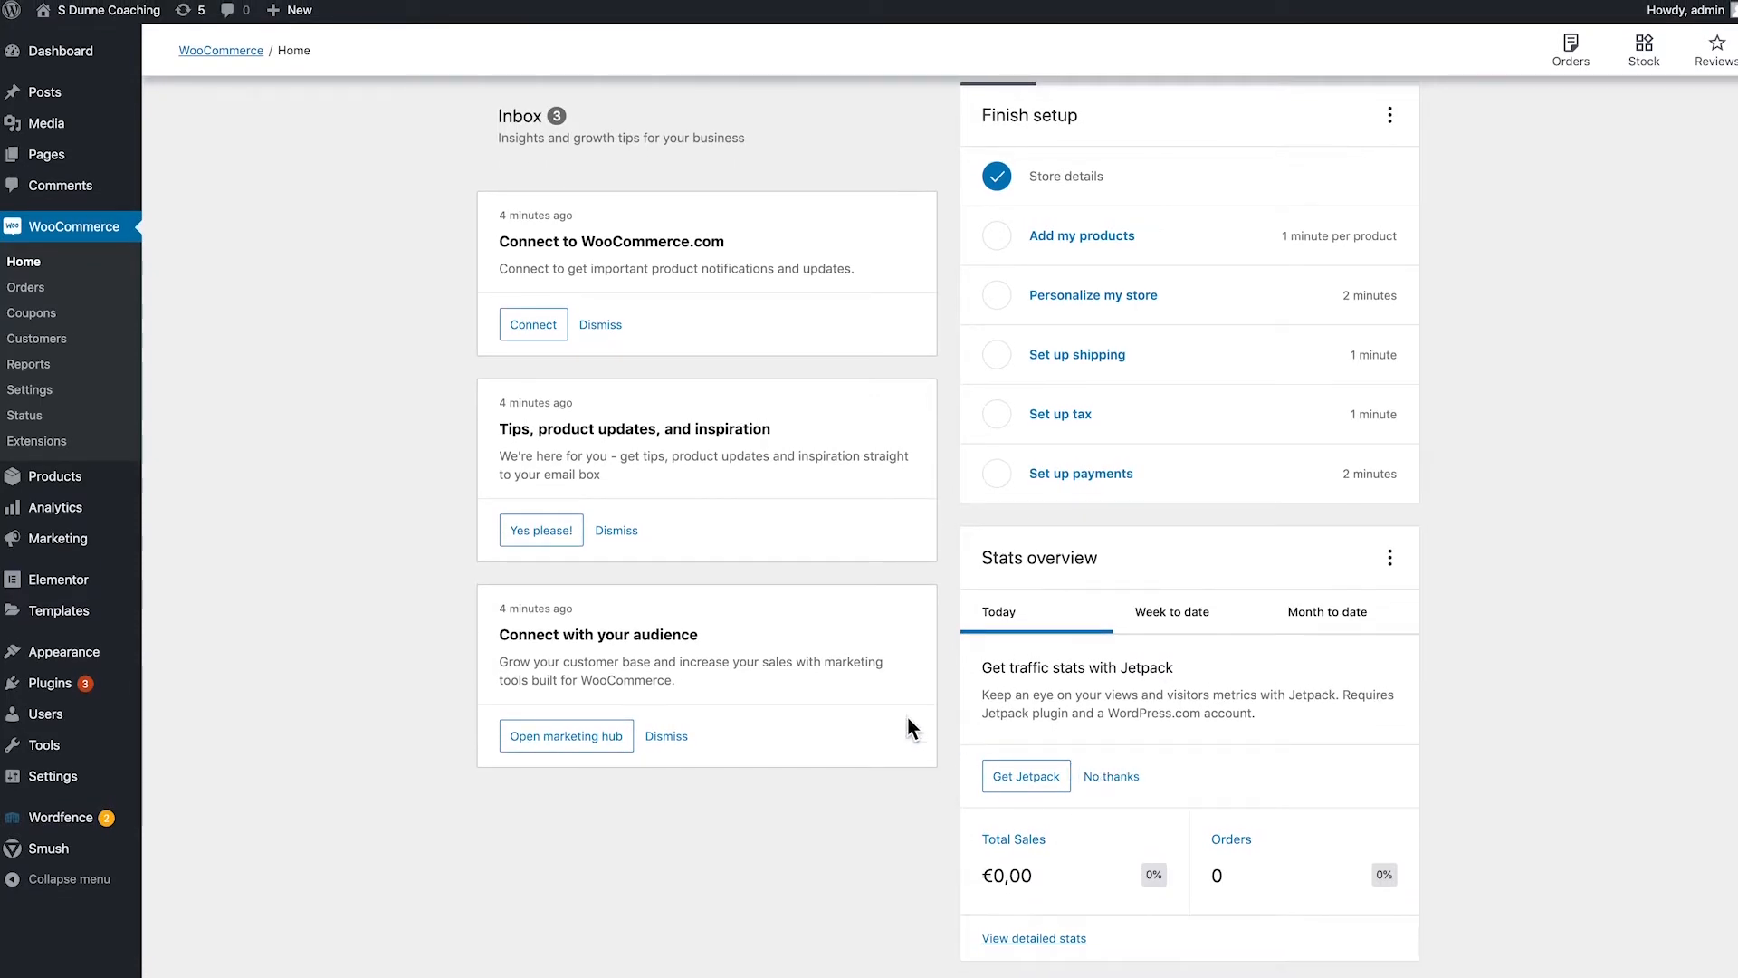
mouse_move(619, 712)
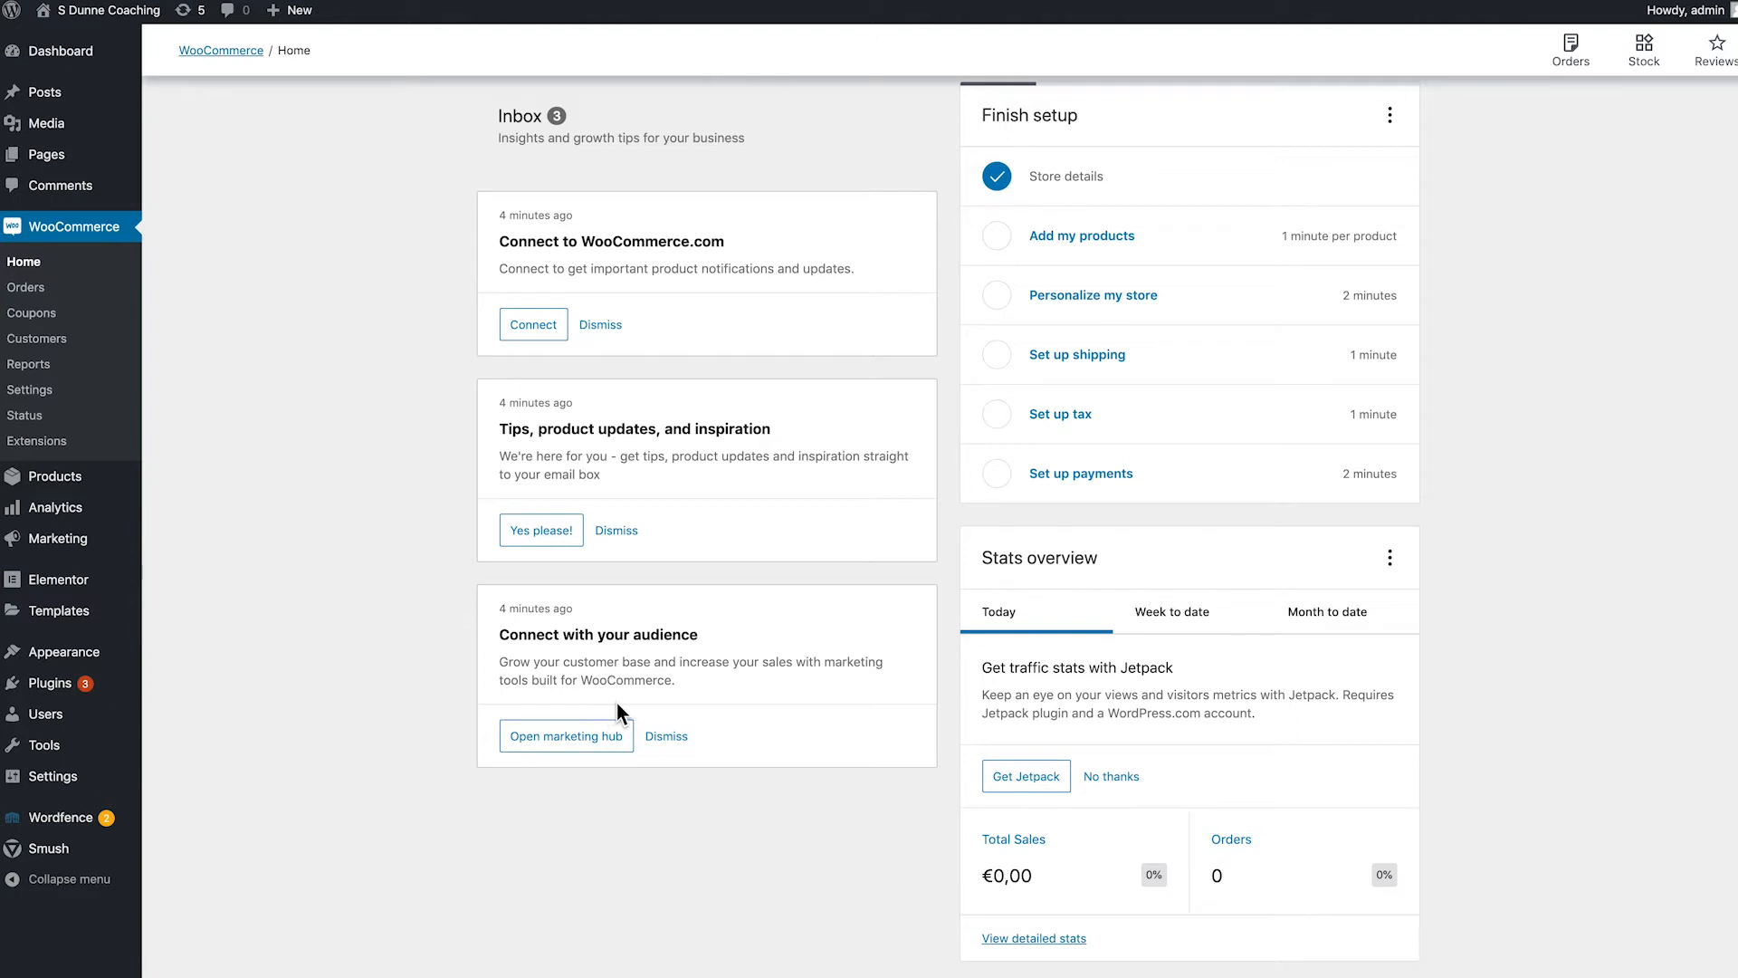
mouse_move(608, 715)
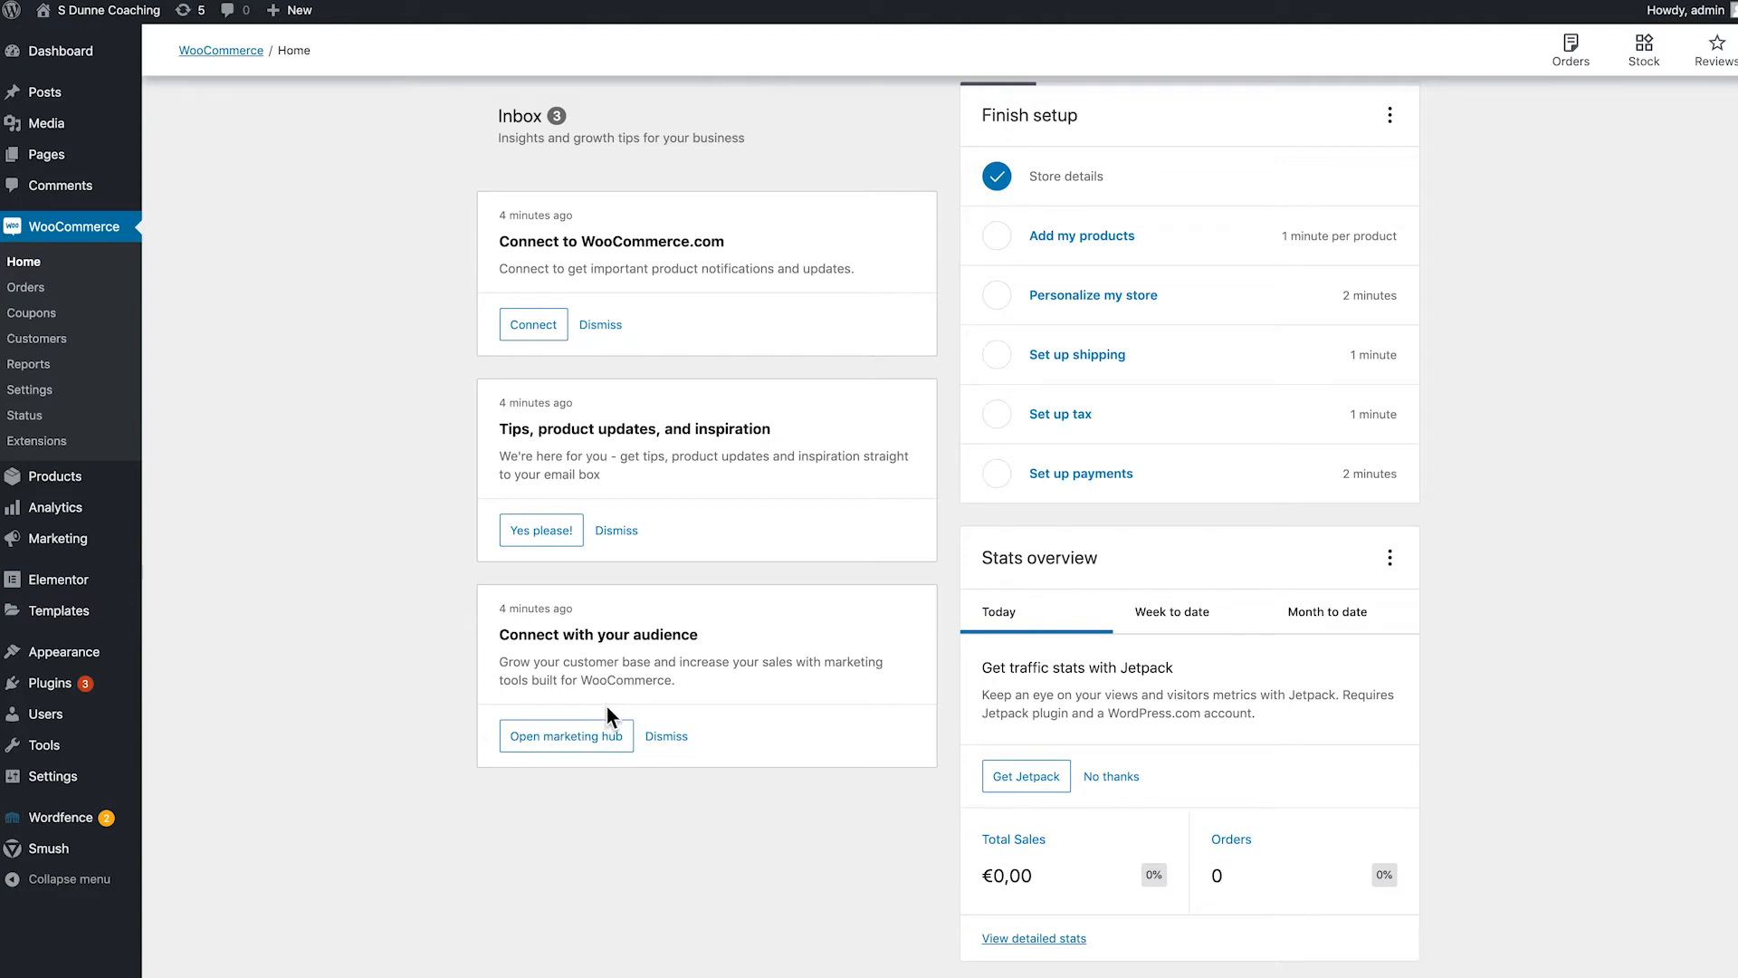
mouse_move(609, 722)
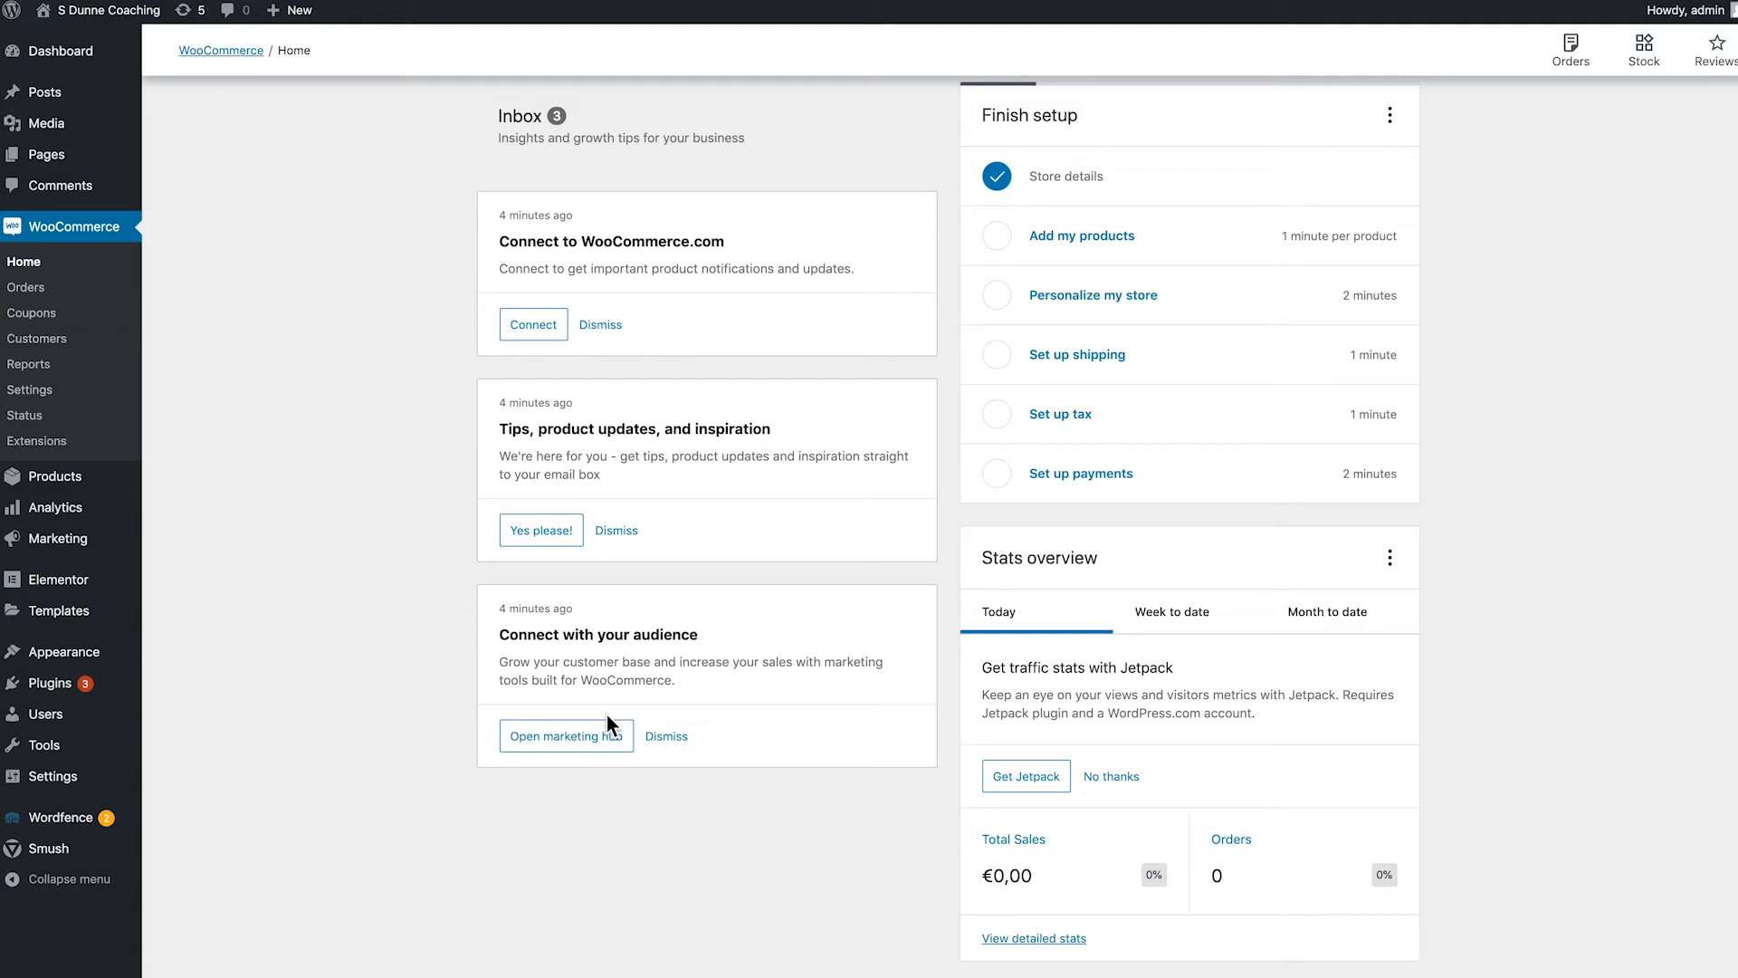
mouse_move(490, 604)
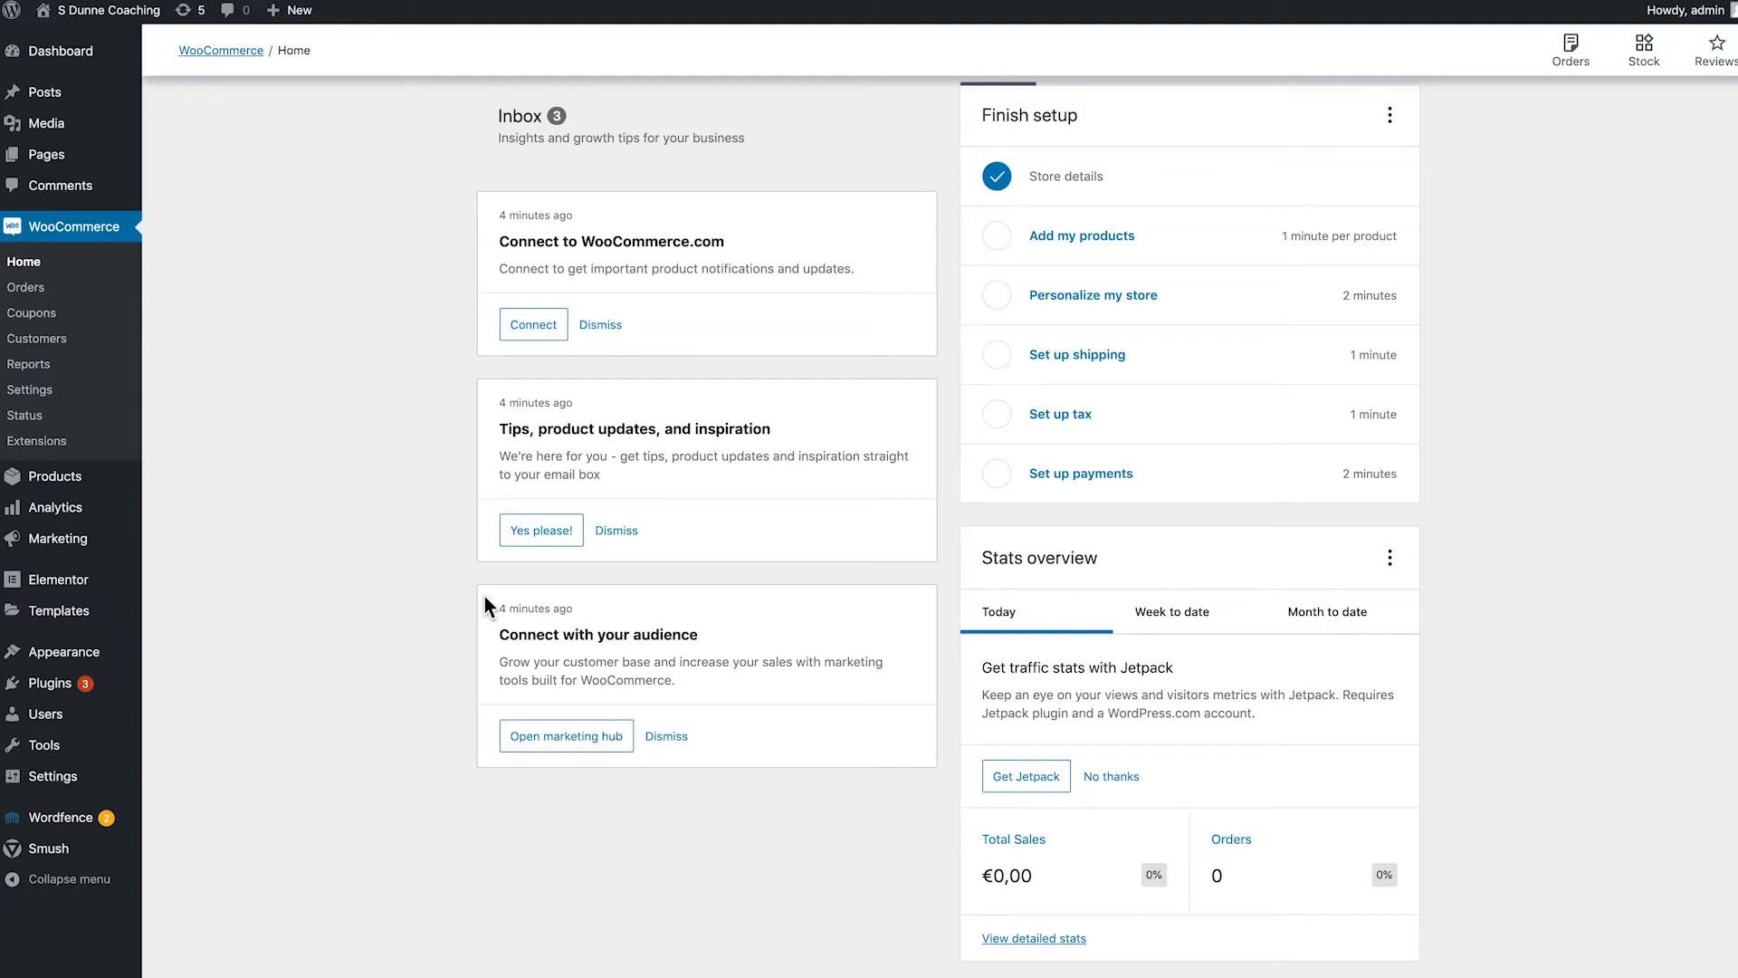
mouse_move(78, 261)
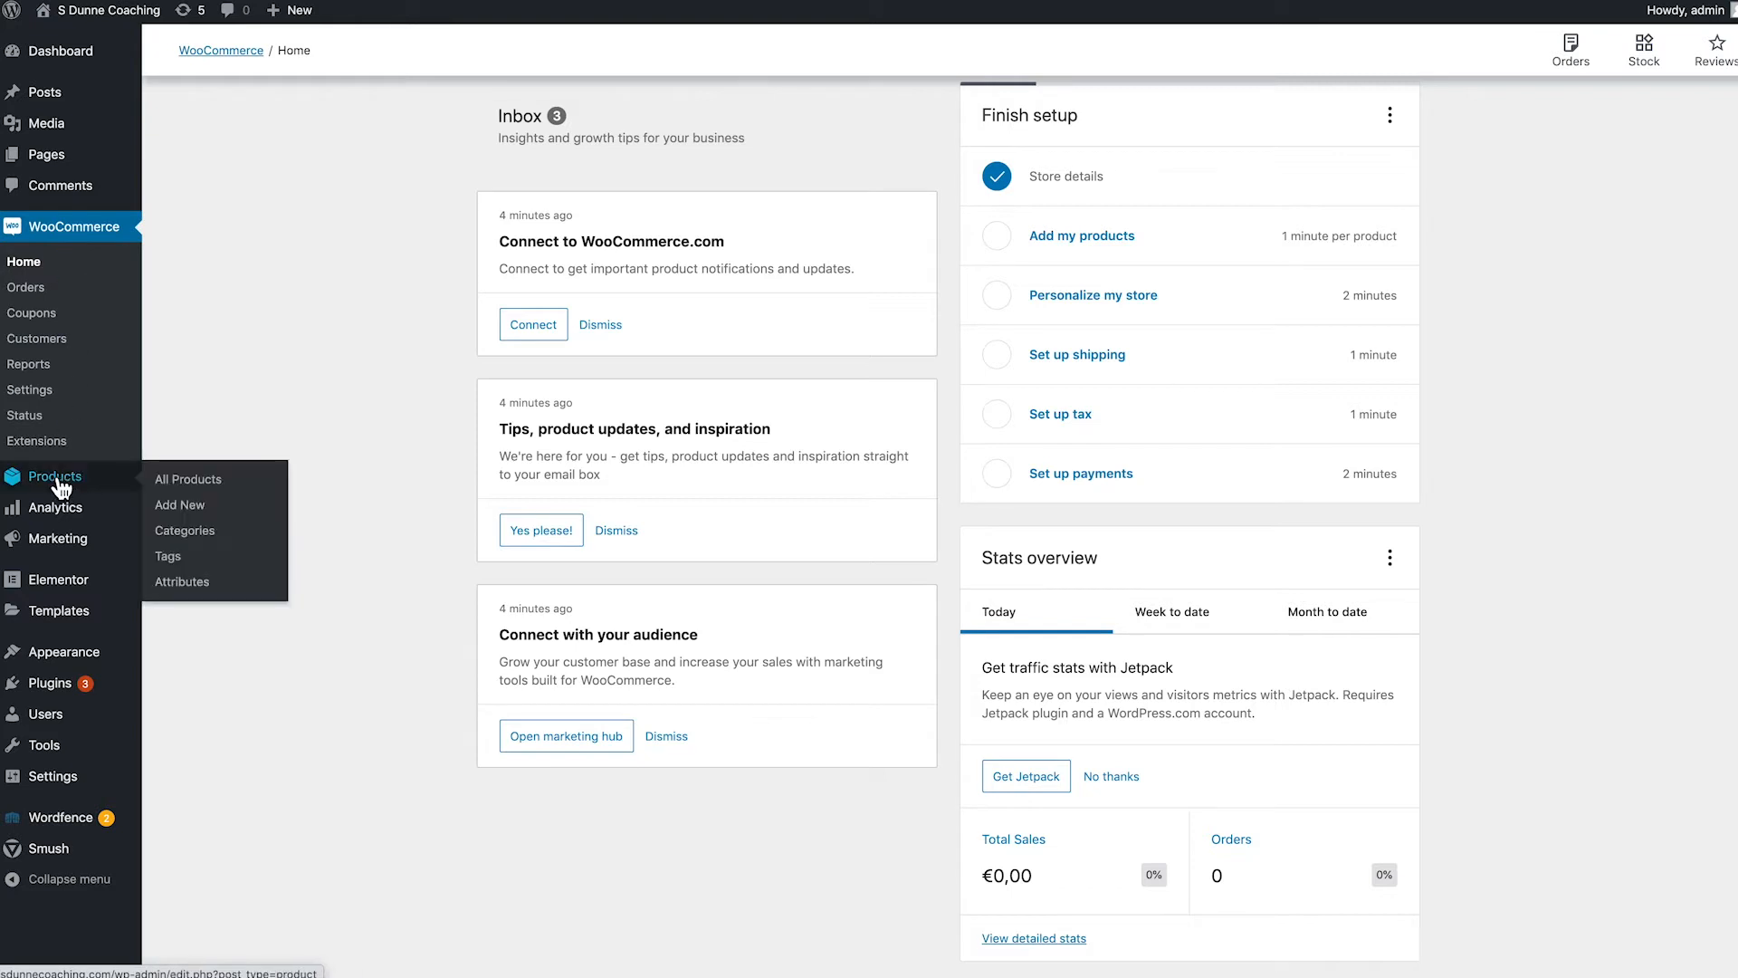
mouse_move(179, 505)
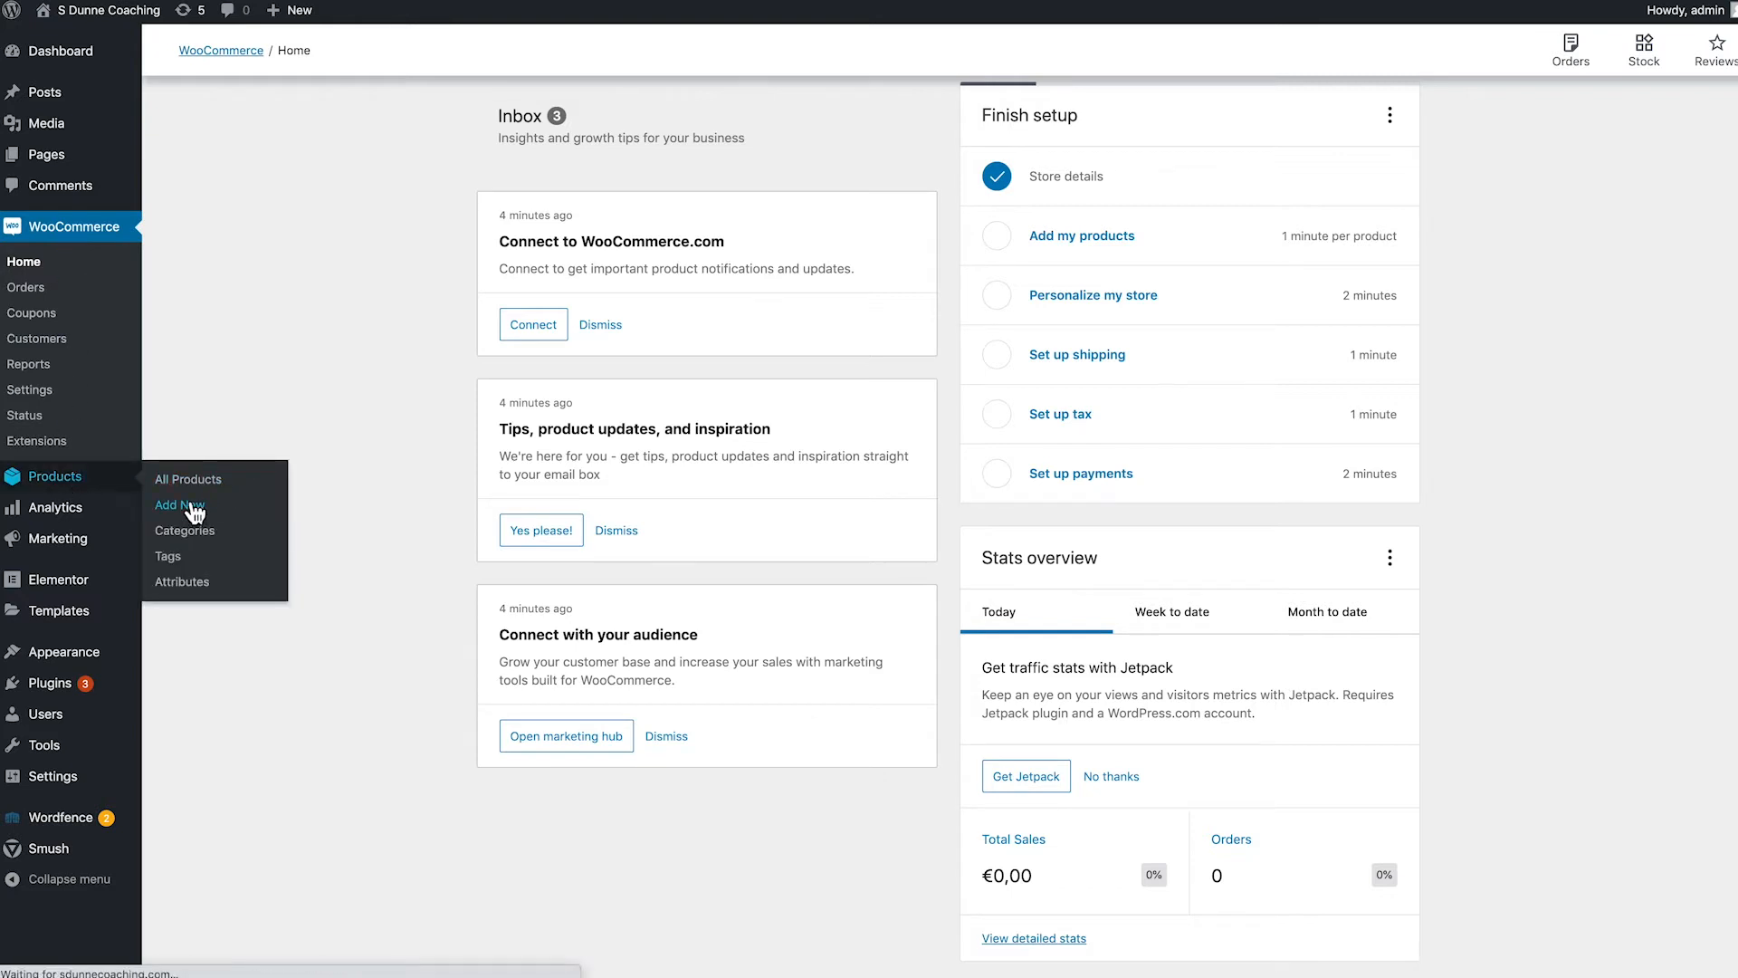
Add a new product named '6 Weeks Coaching', correcting the misspelled name.
left_click(179, 505)
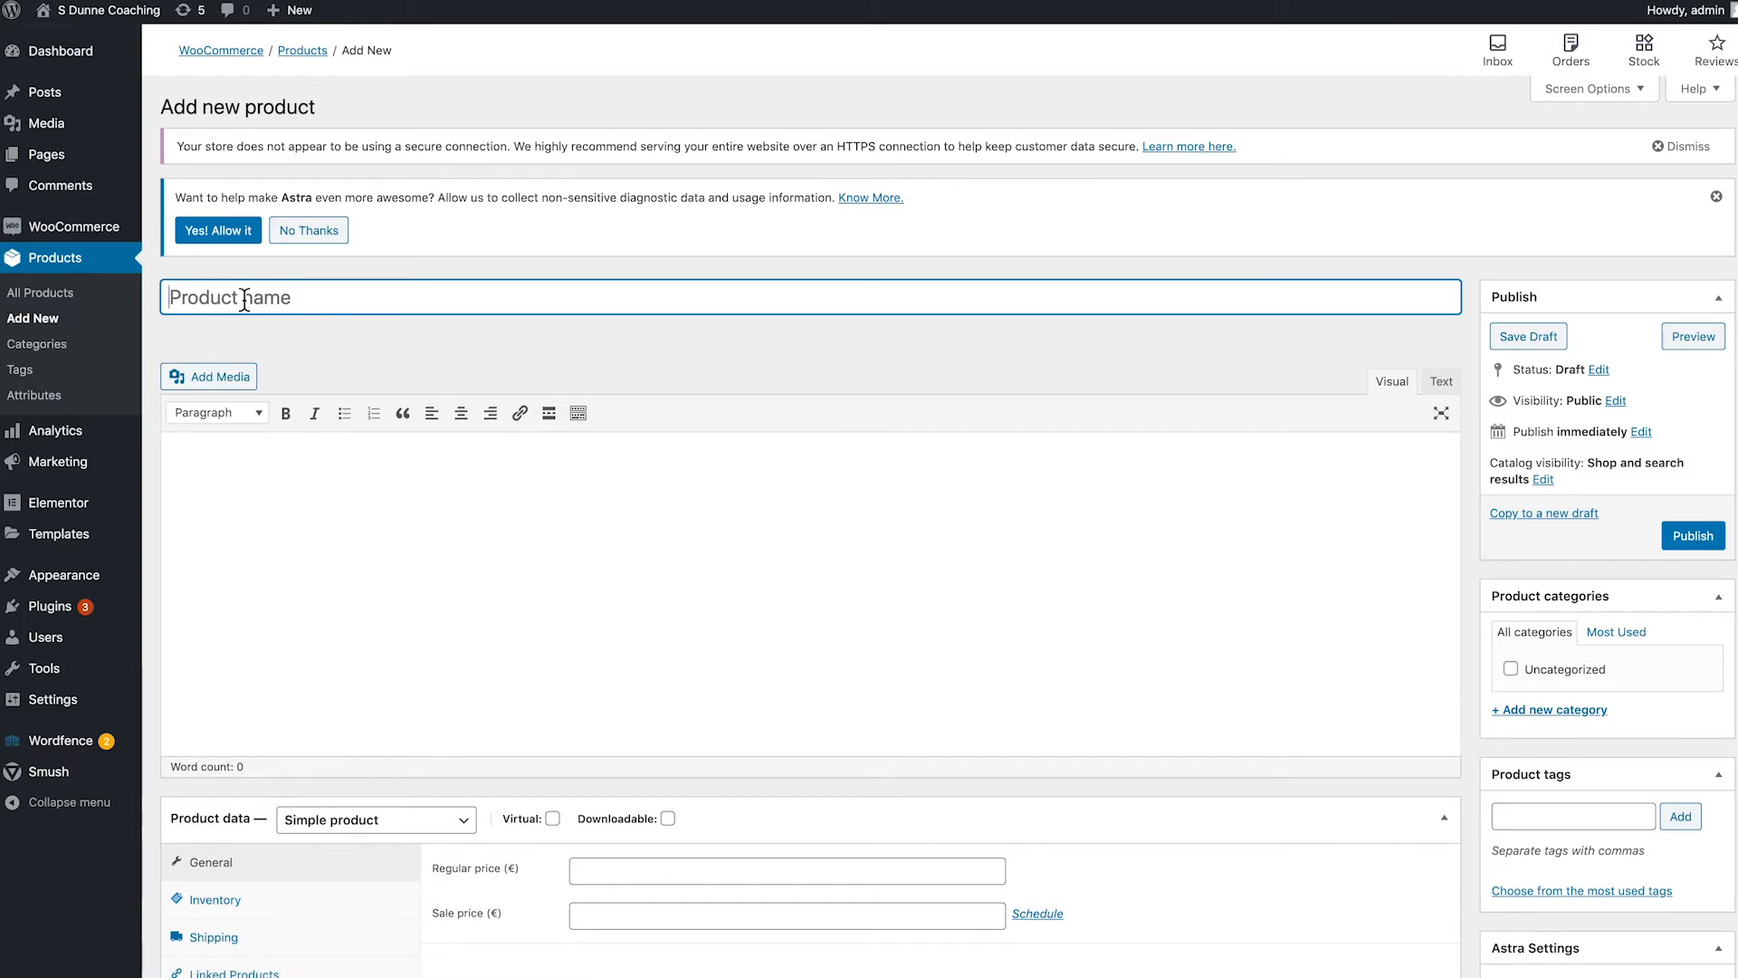
type("6 We")
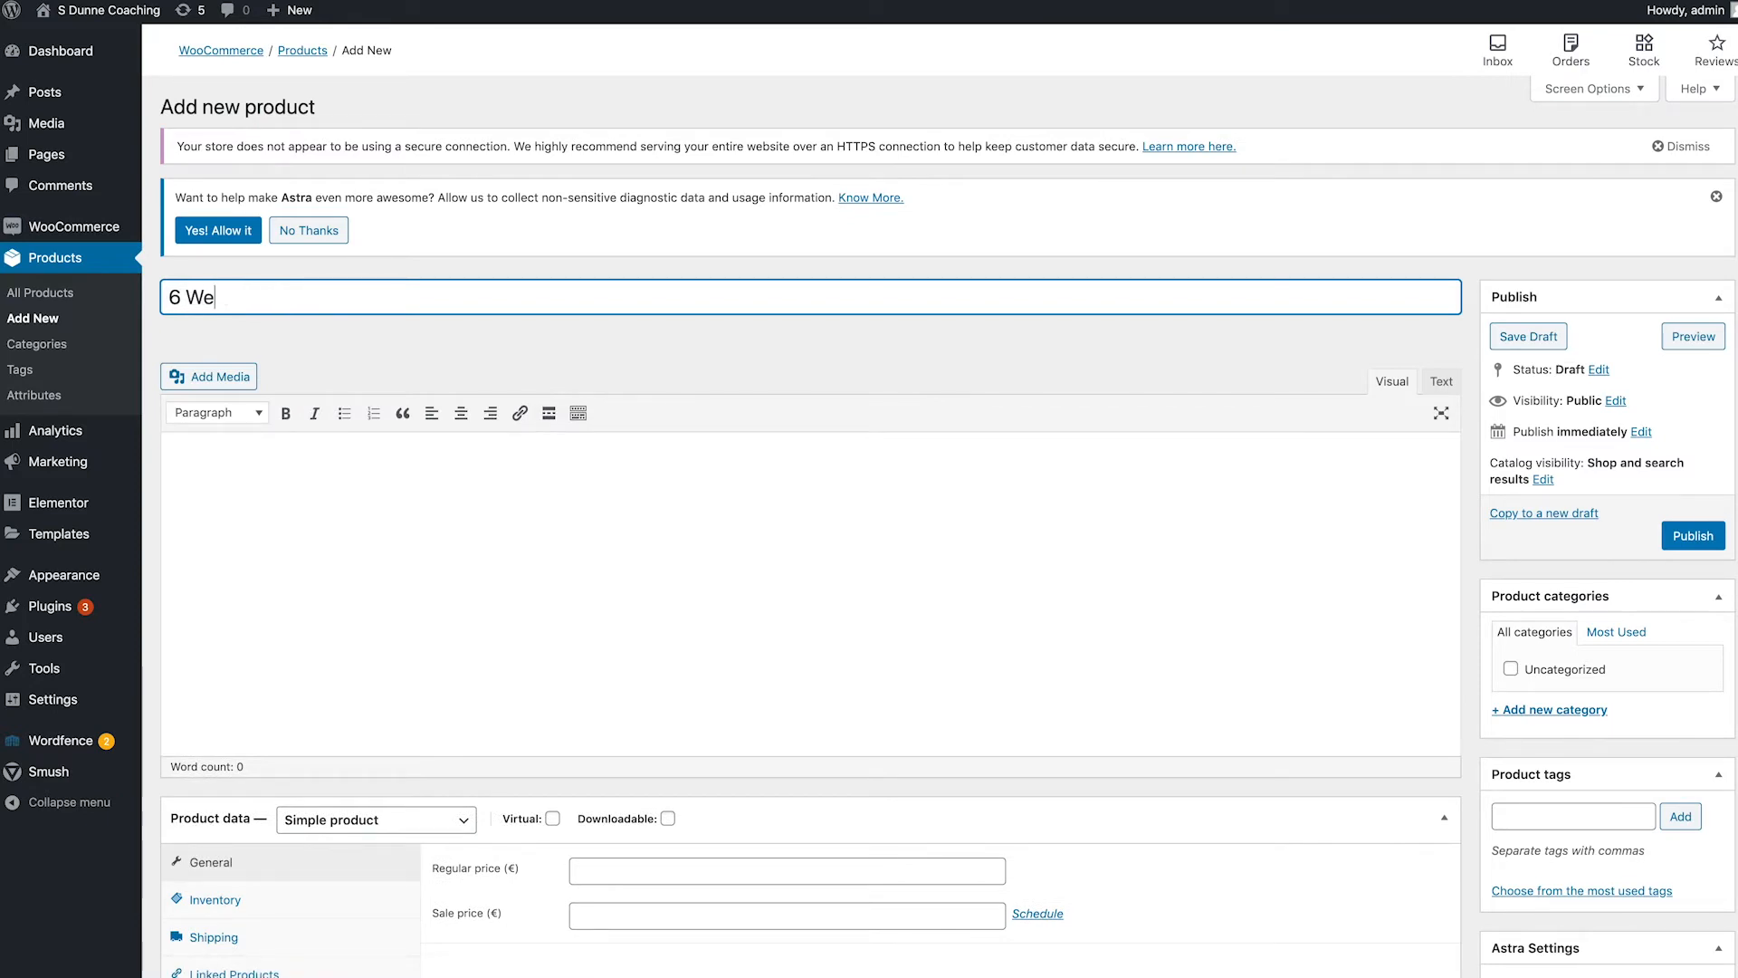
type("eks Caching")
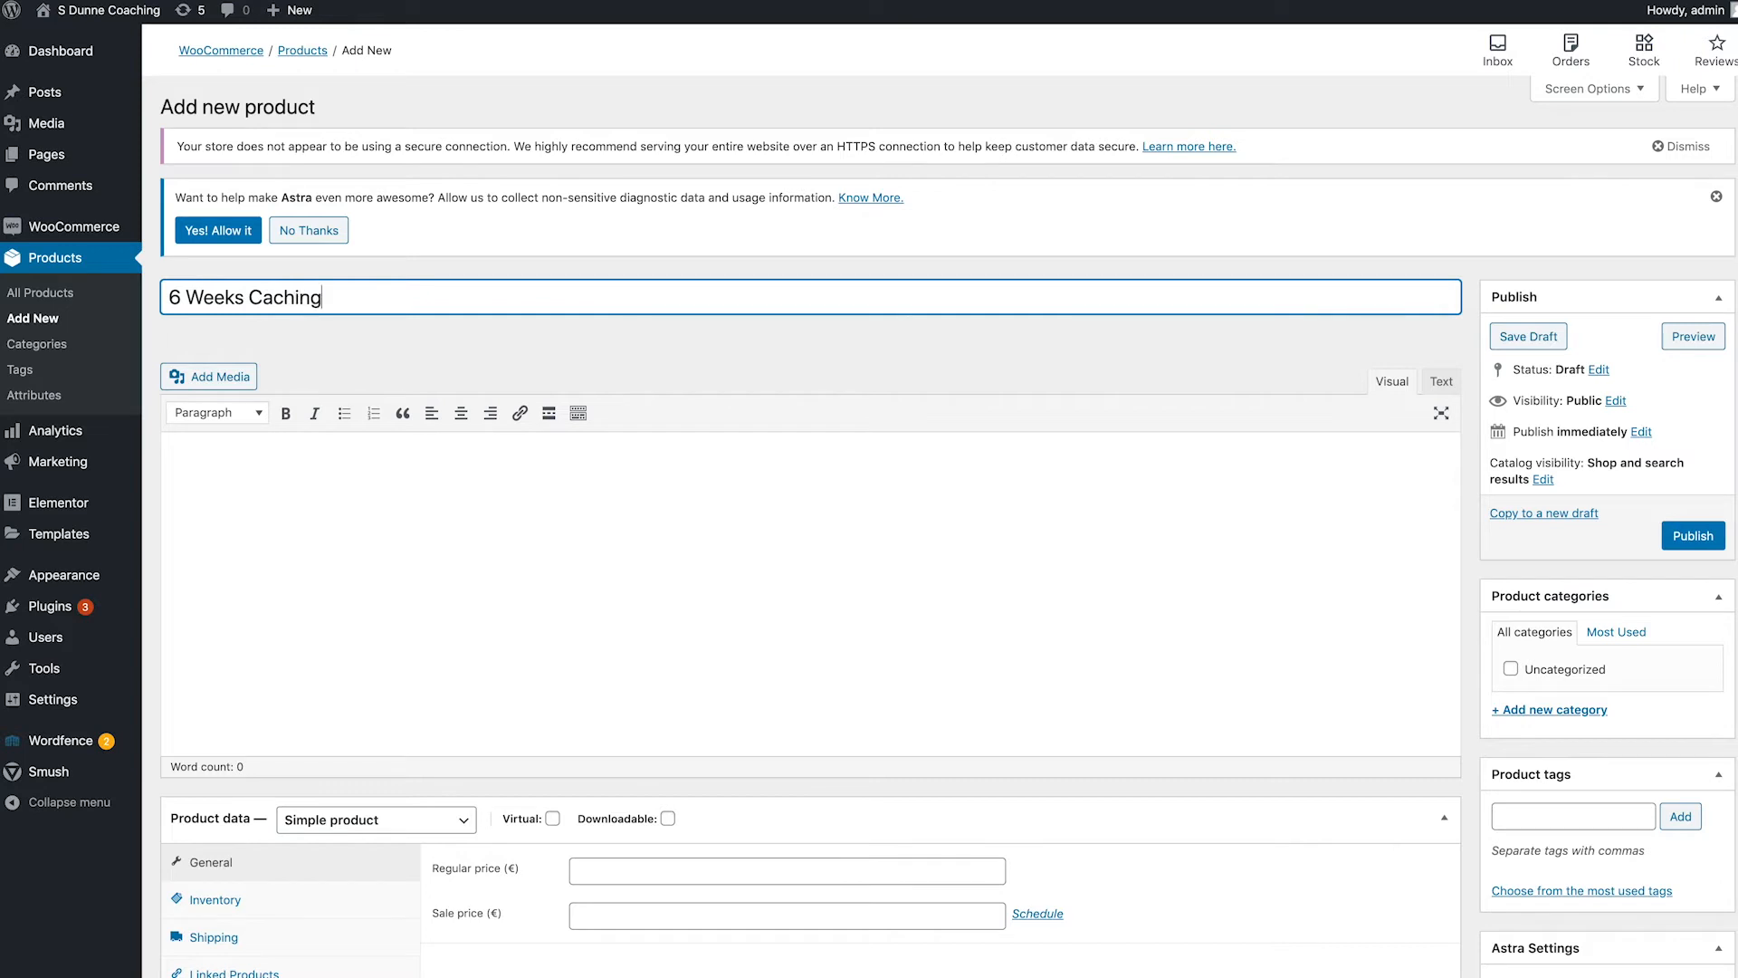
key("Backspace")
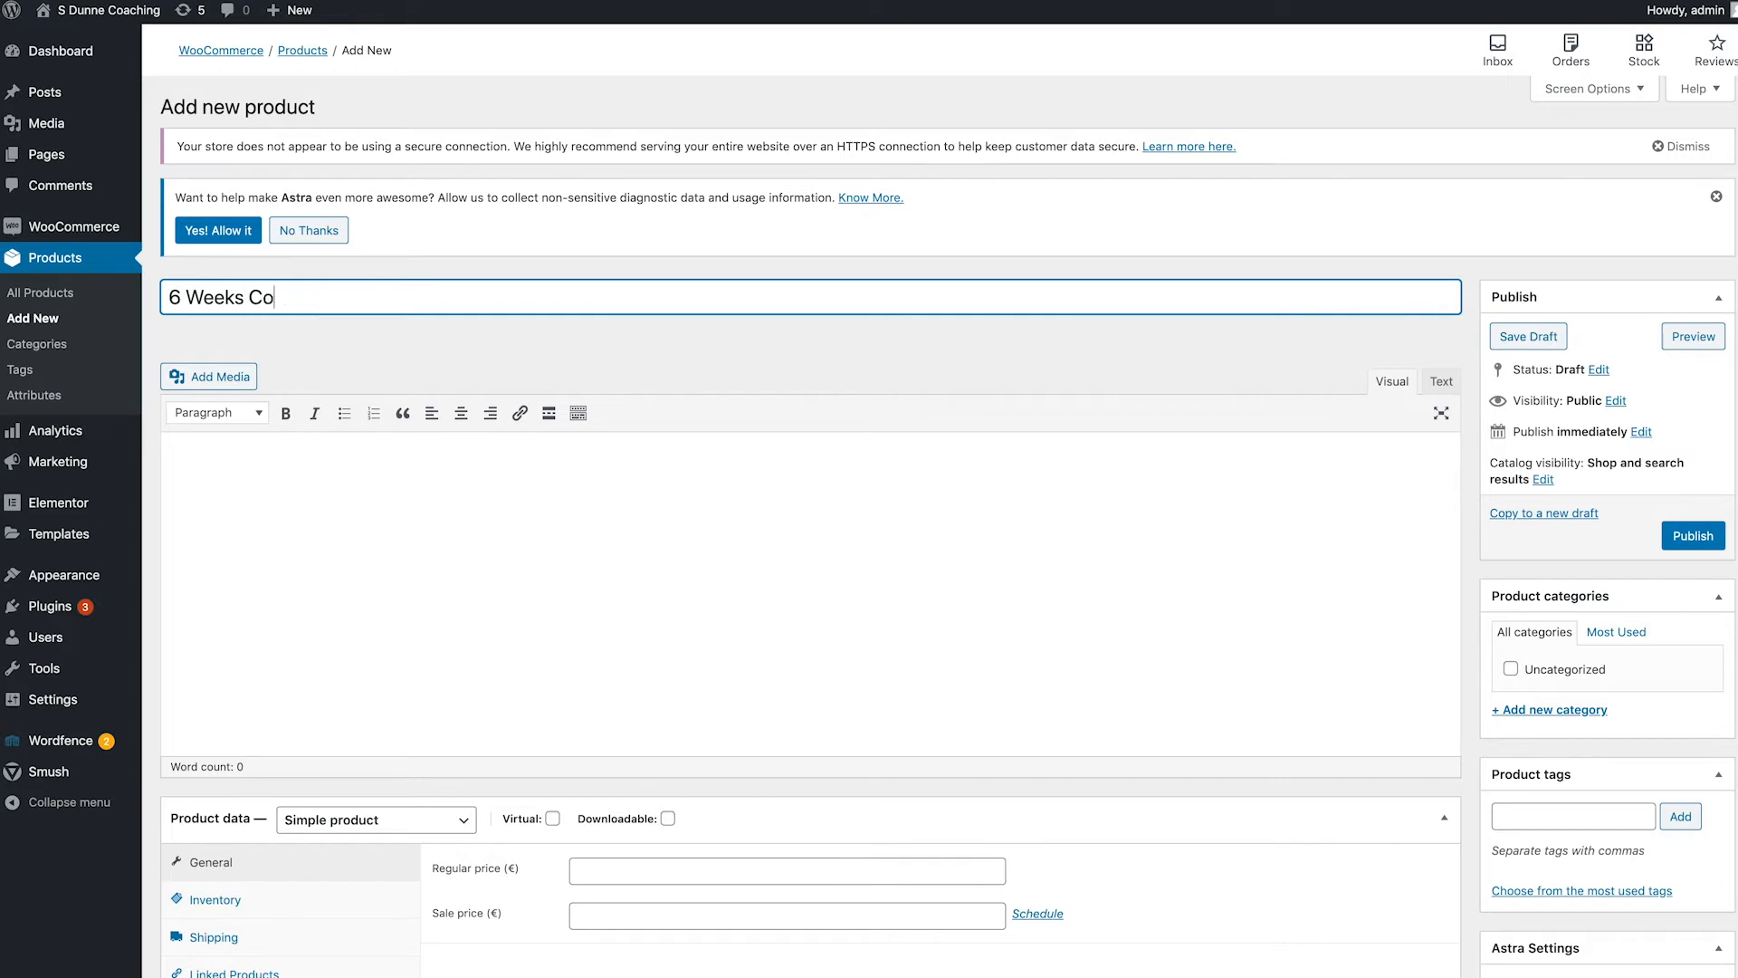
type("aching")
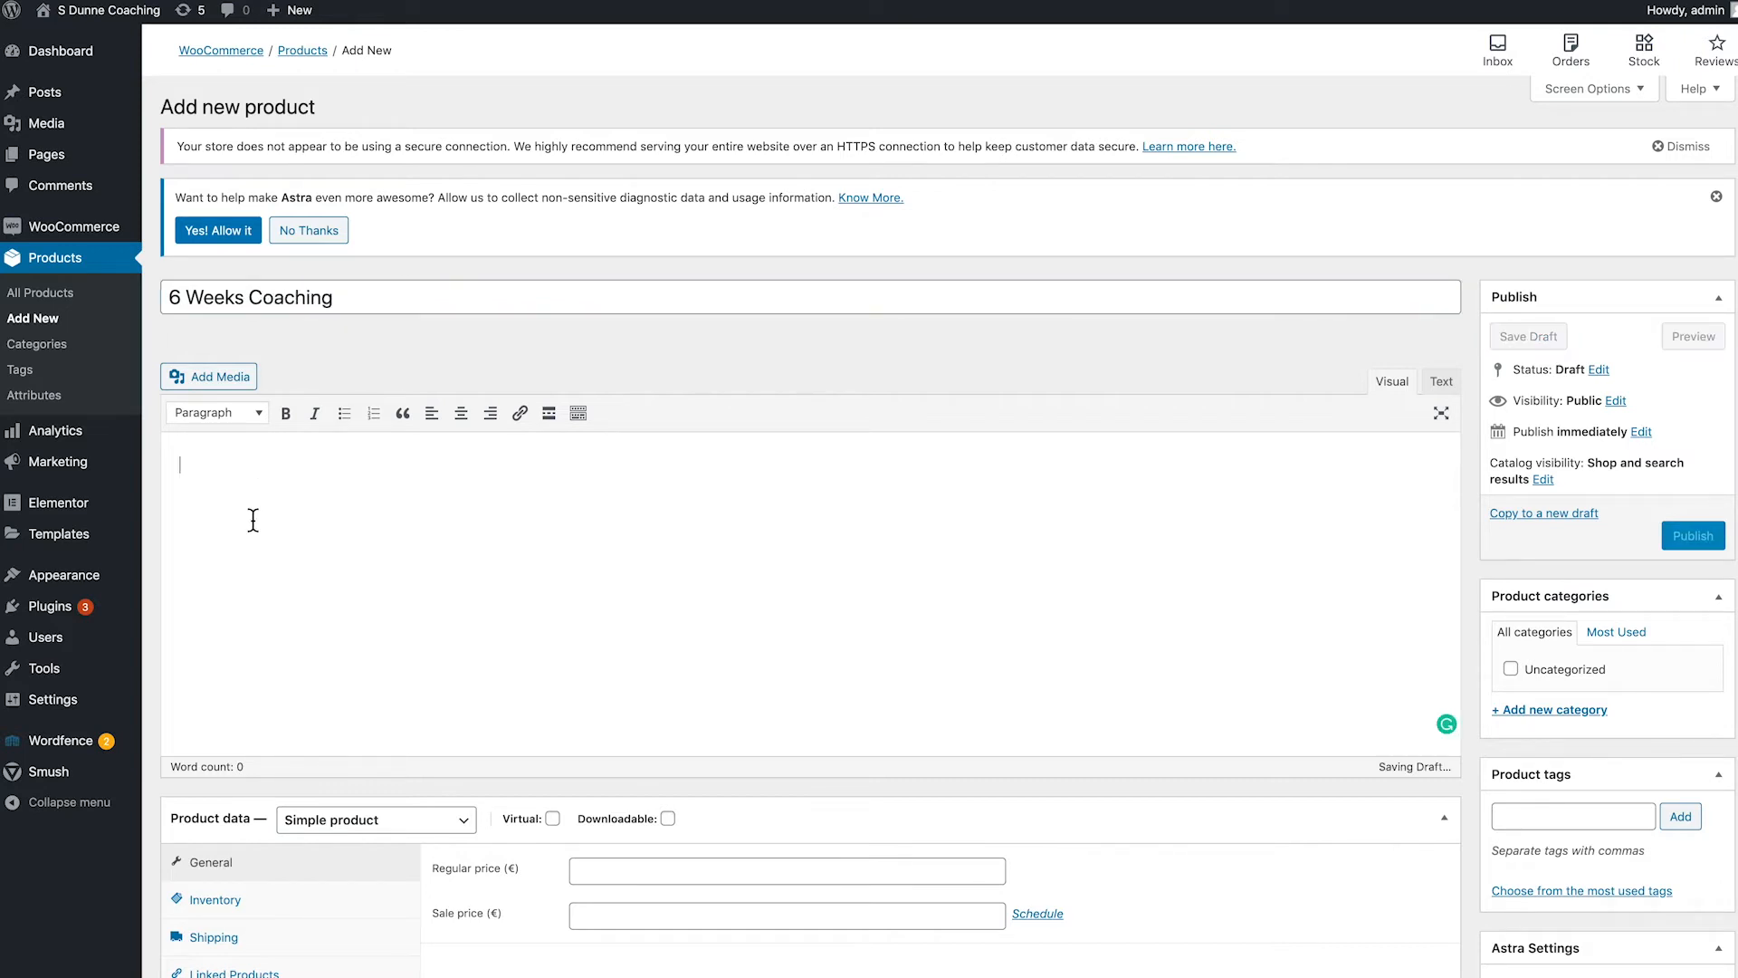
left_click(1528, 336)
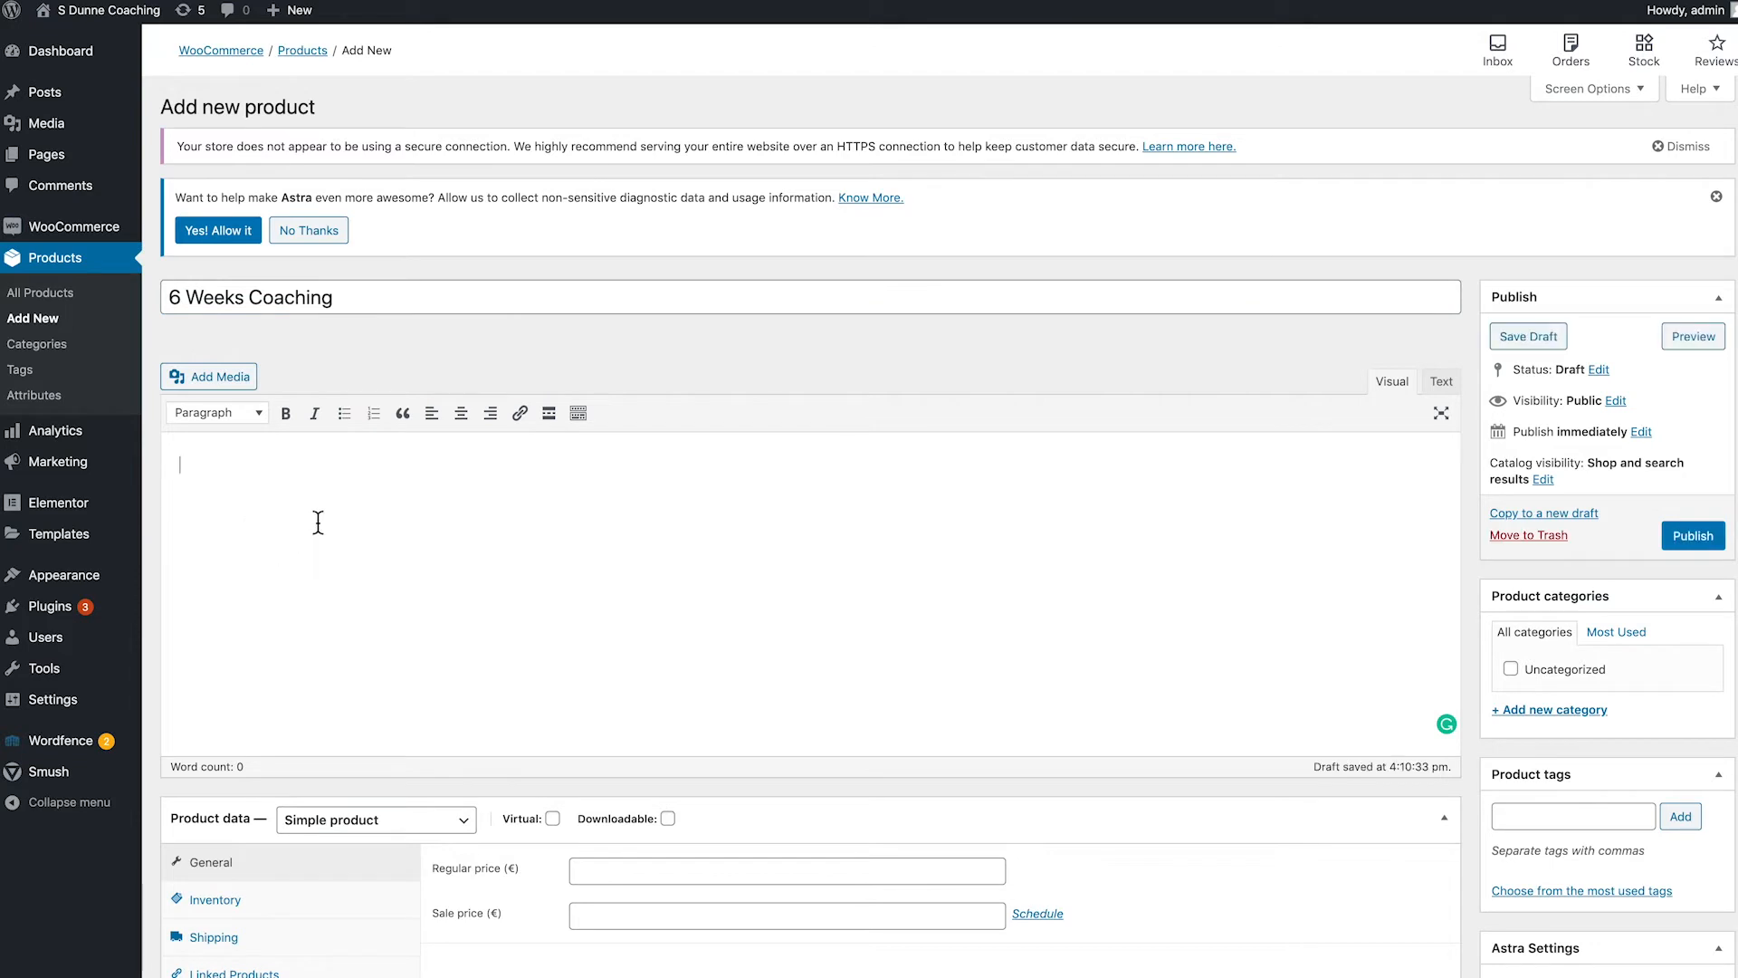
scroll("down", 3)
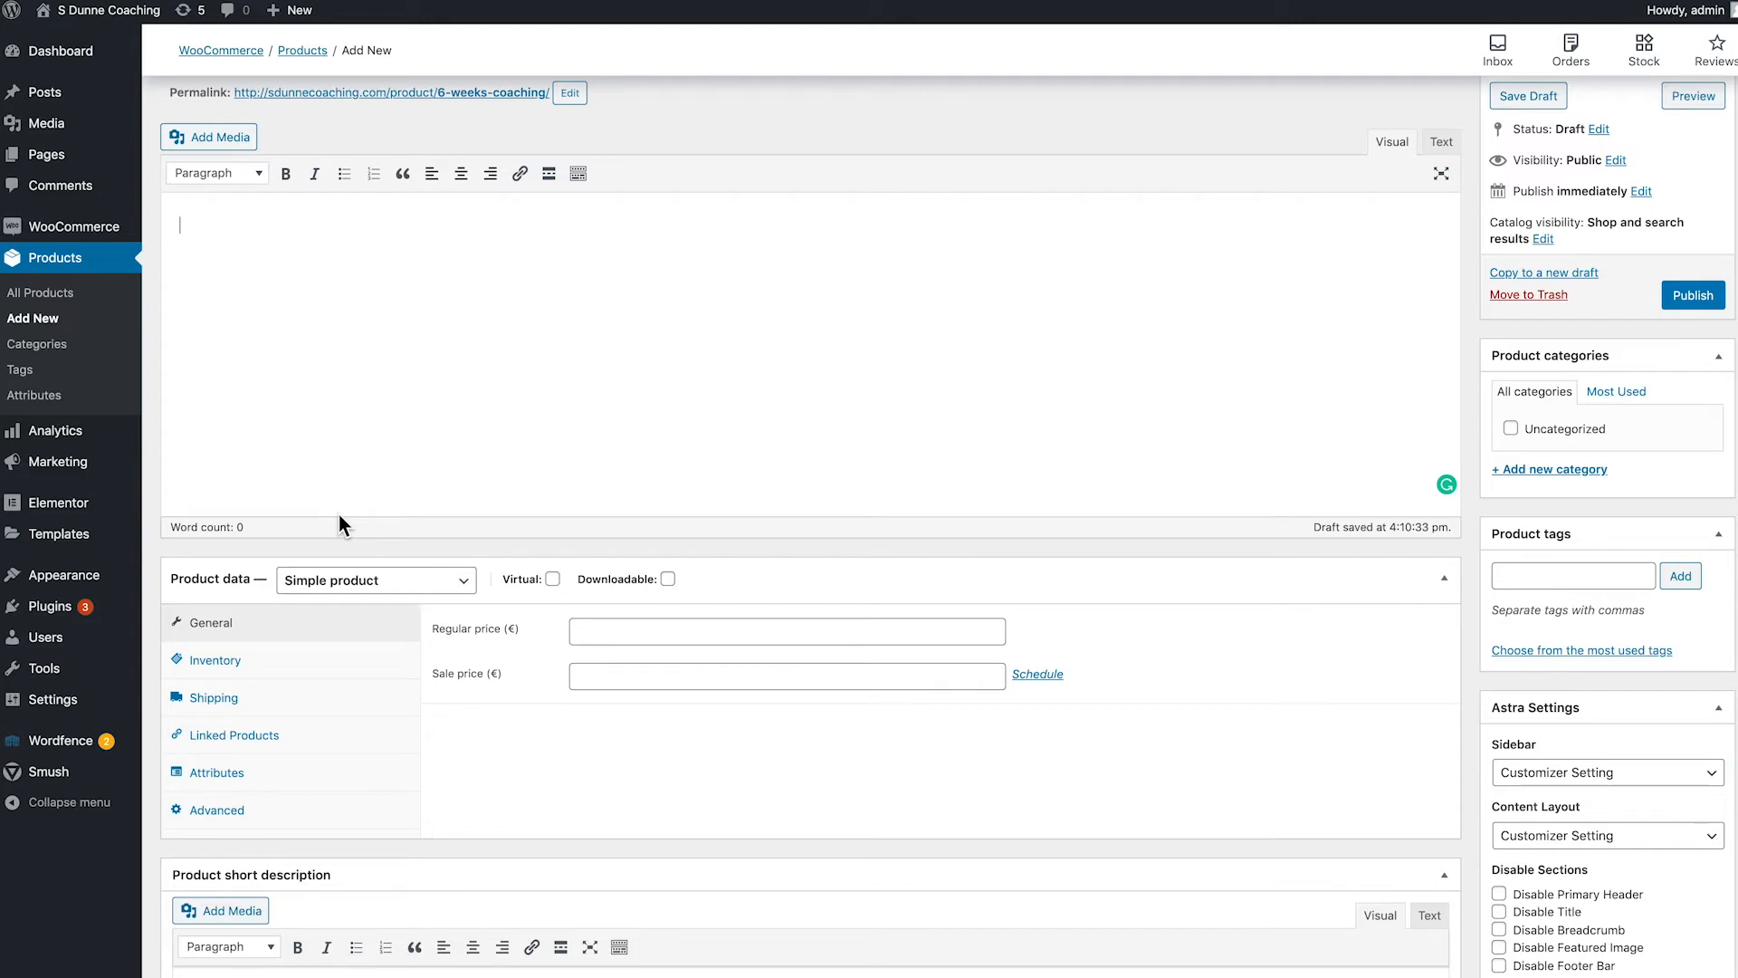
mouse_move(460, 511)
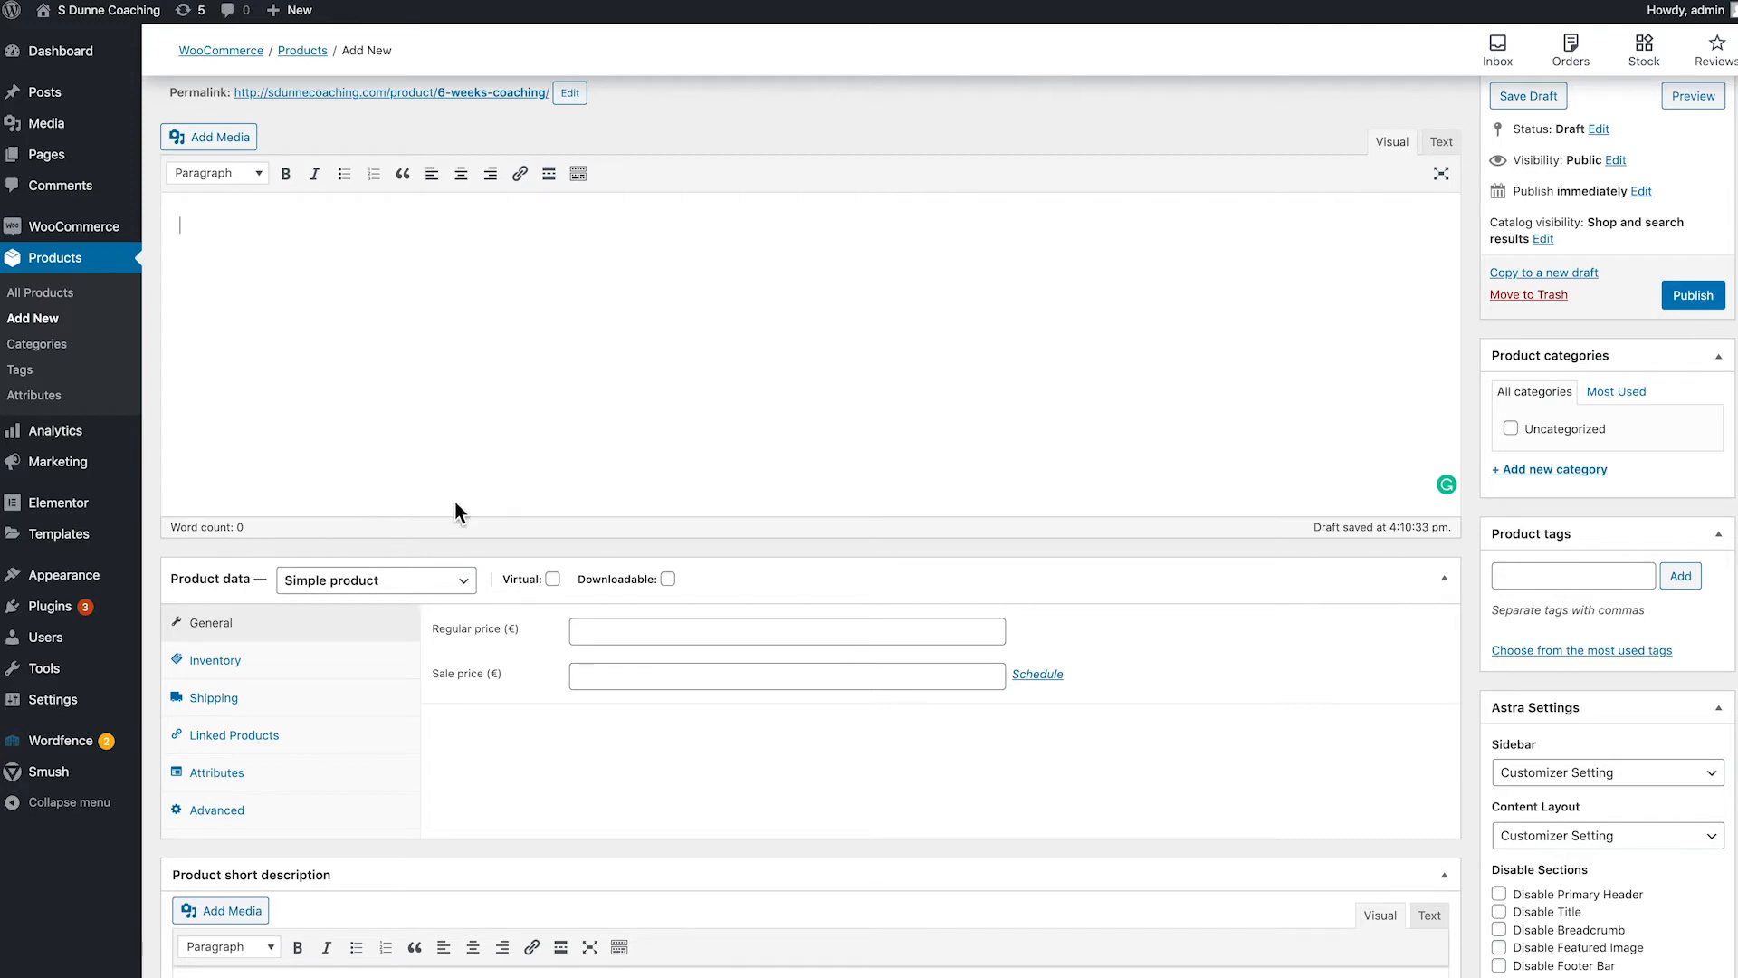
Set the regular price to 129 and mark the product as Virtual.
scroll("down", 3)
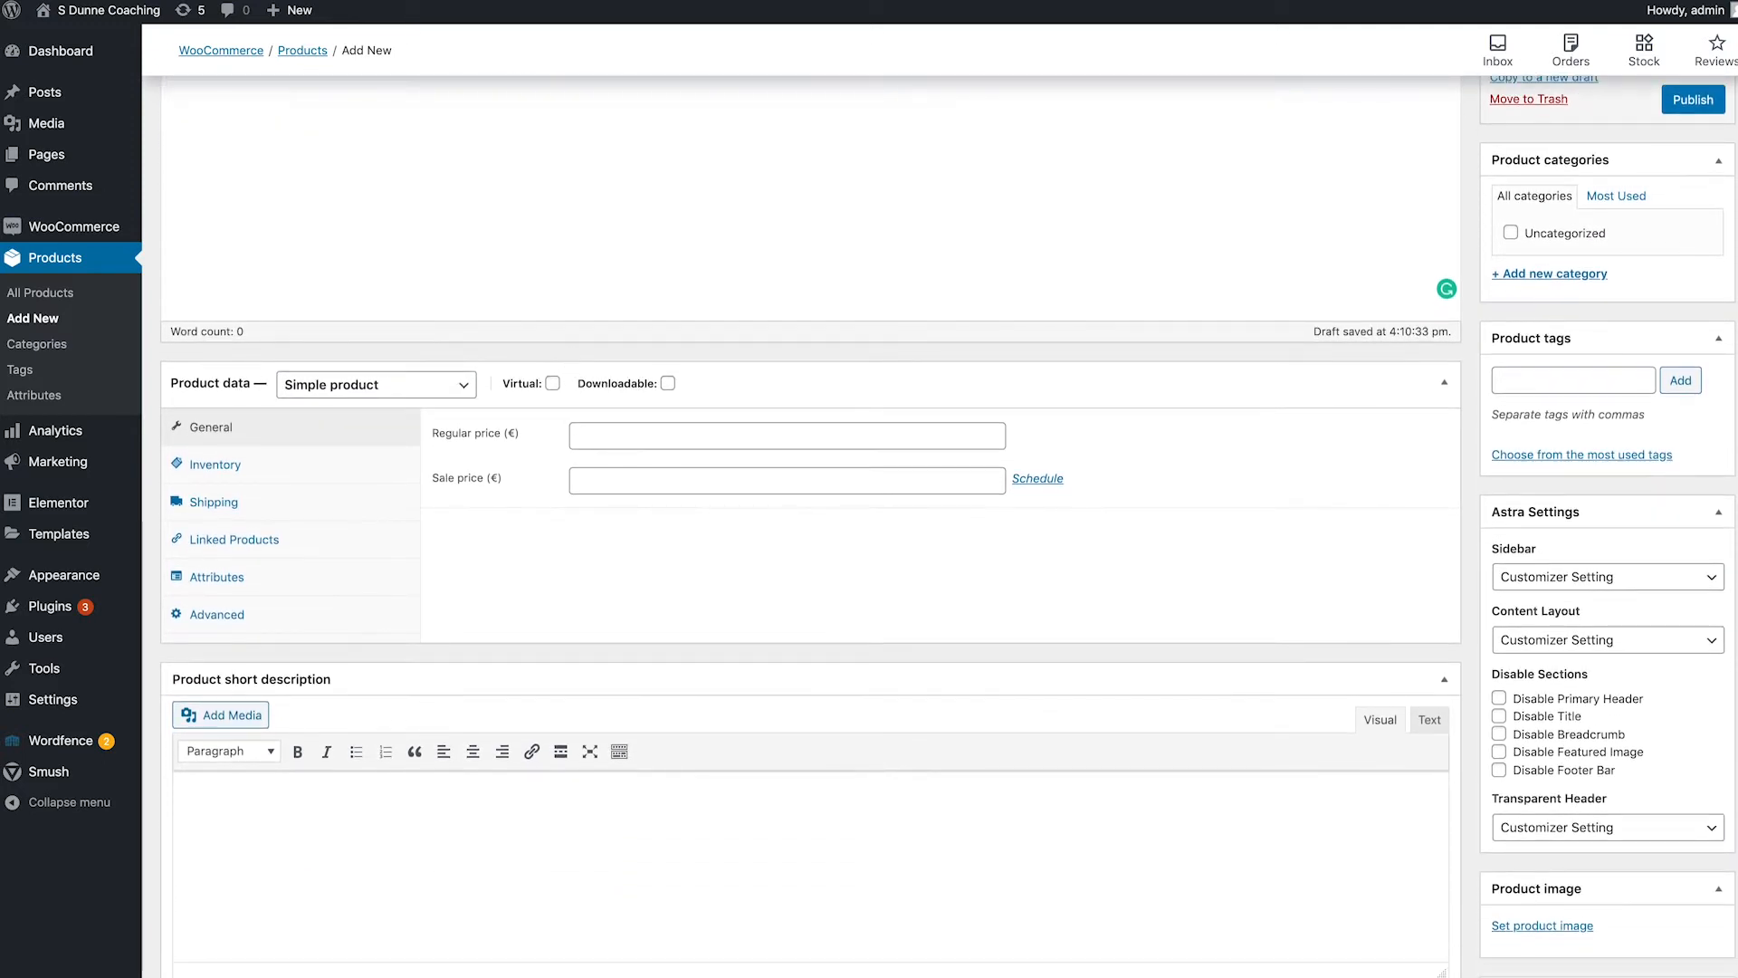
type("12")
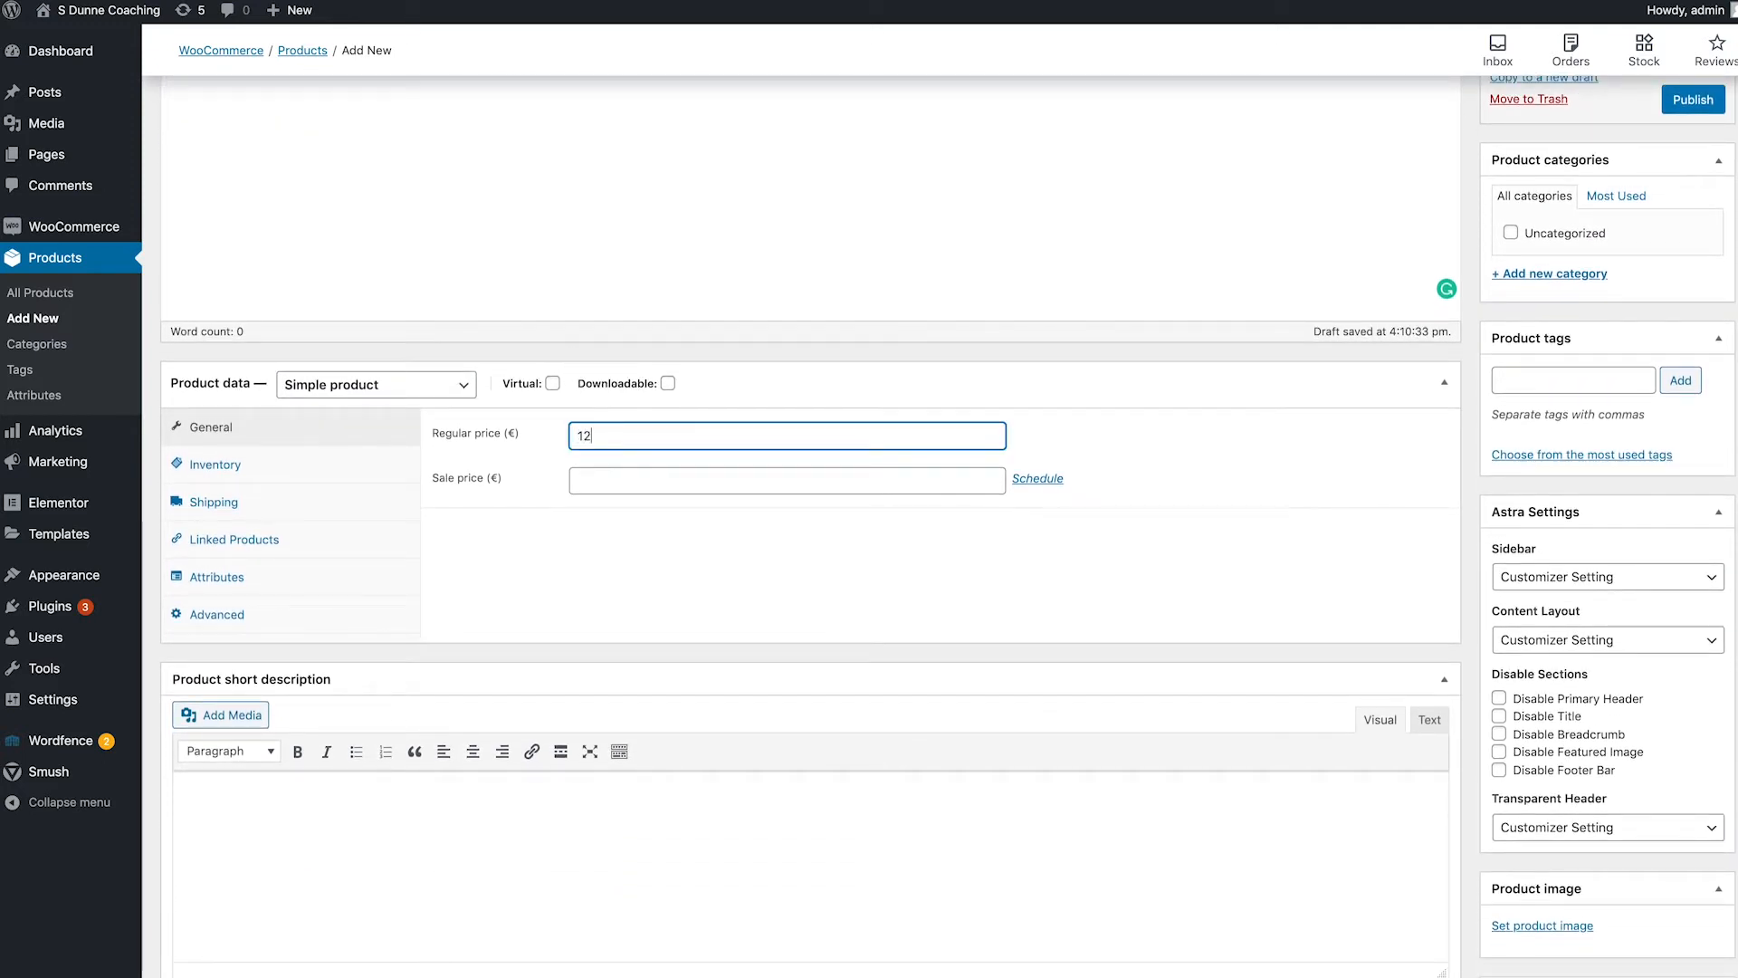
type("9")
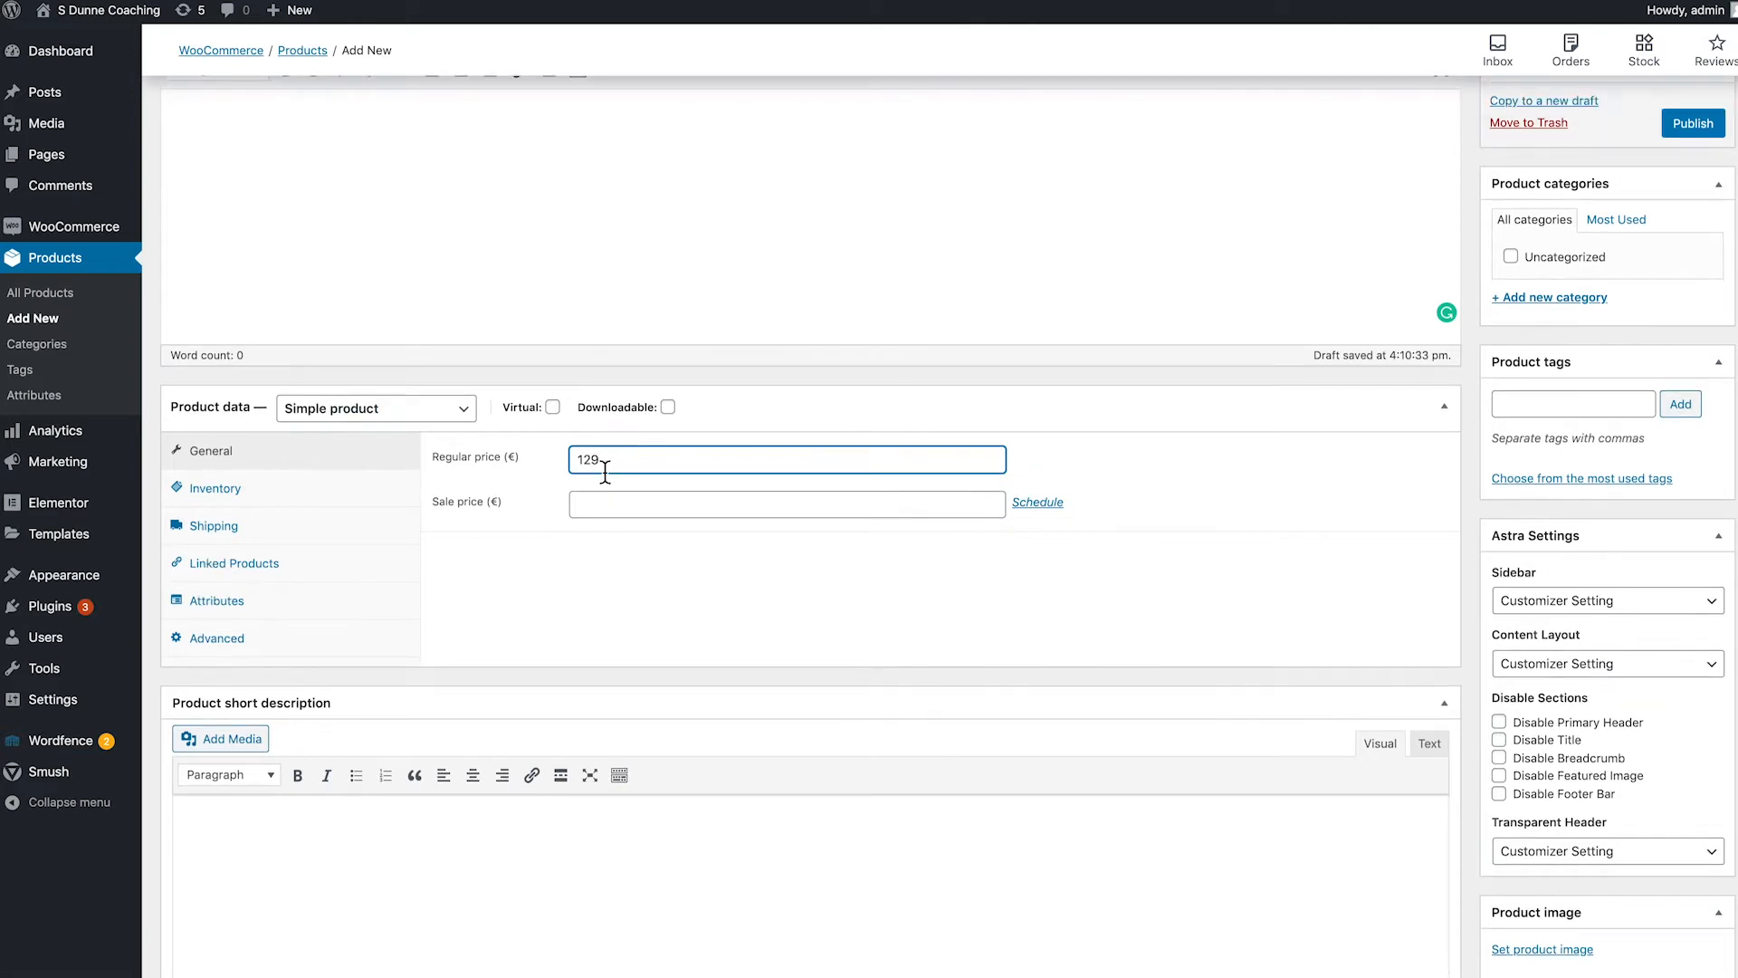
mouse_move(350, 430)
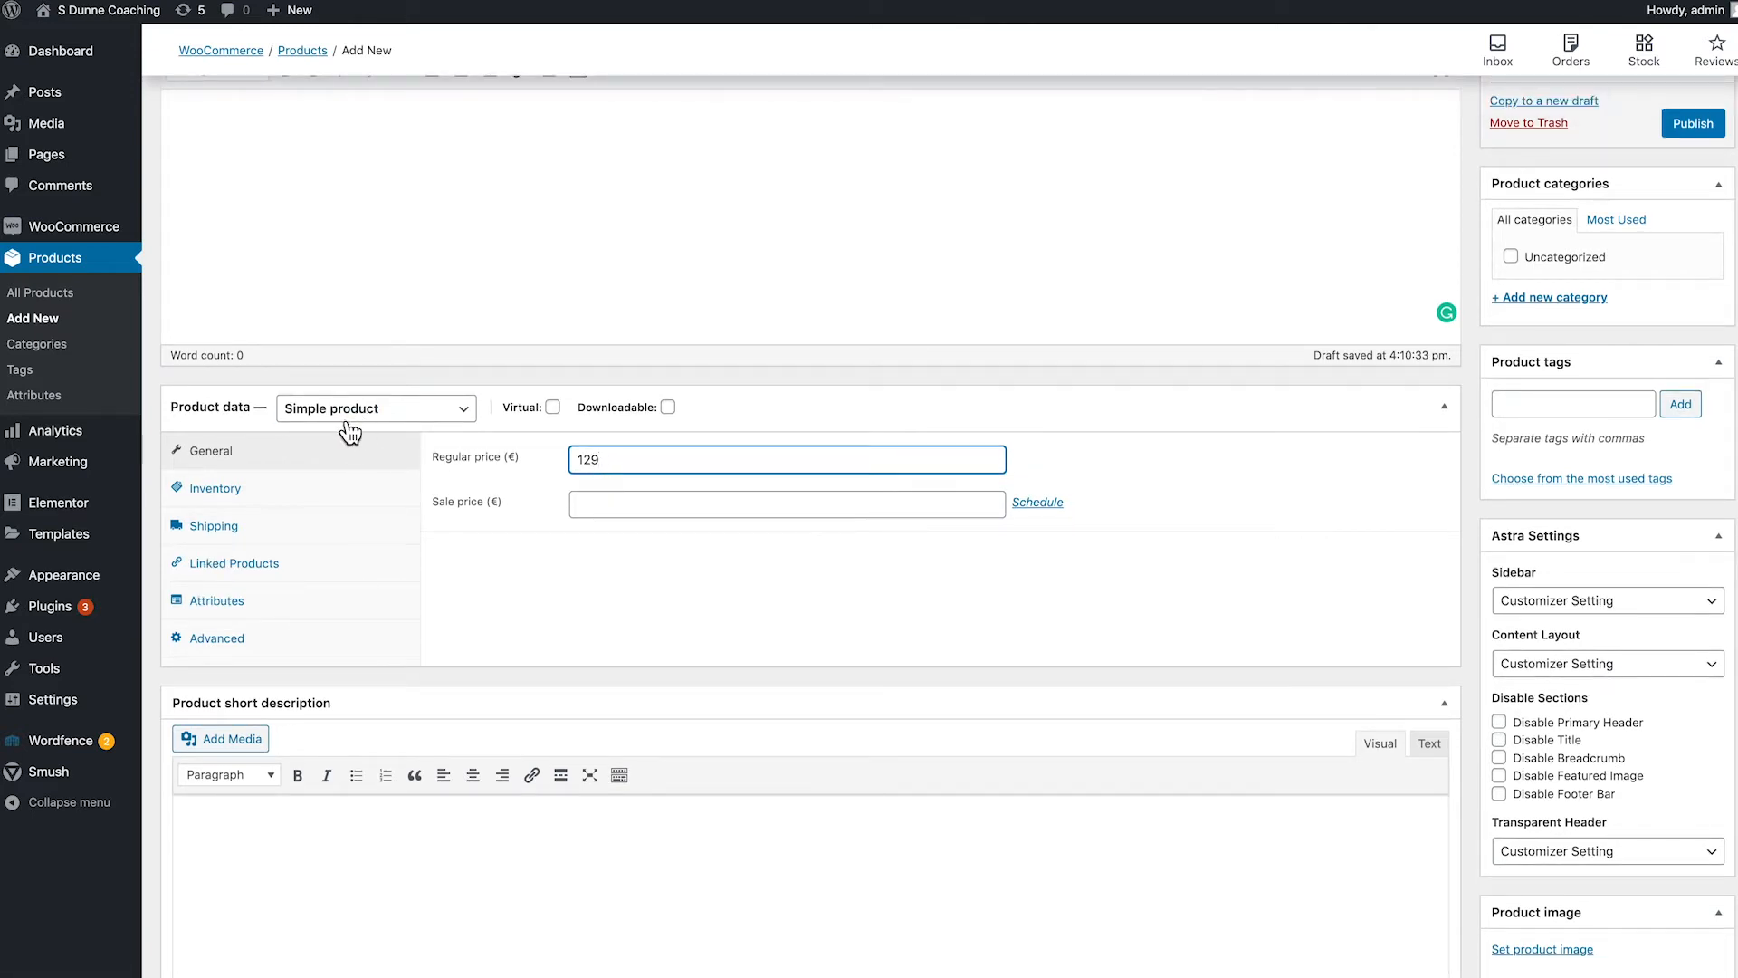
mouse_move(276, 424)
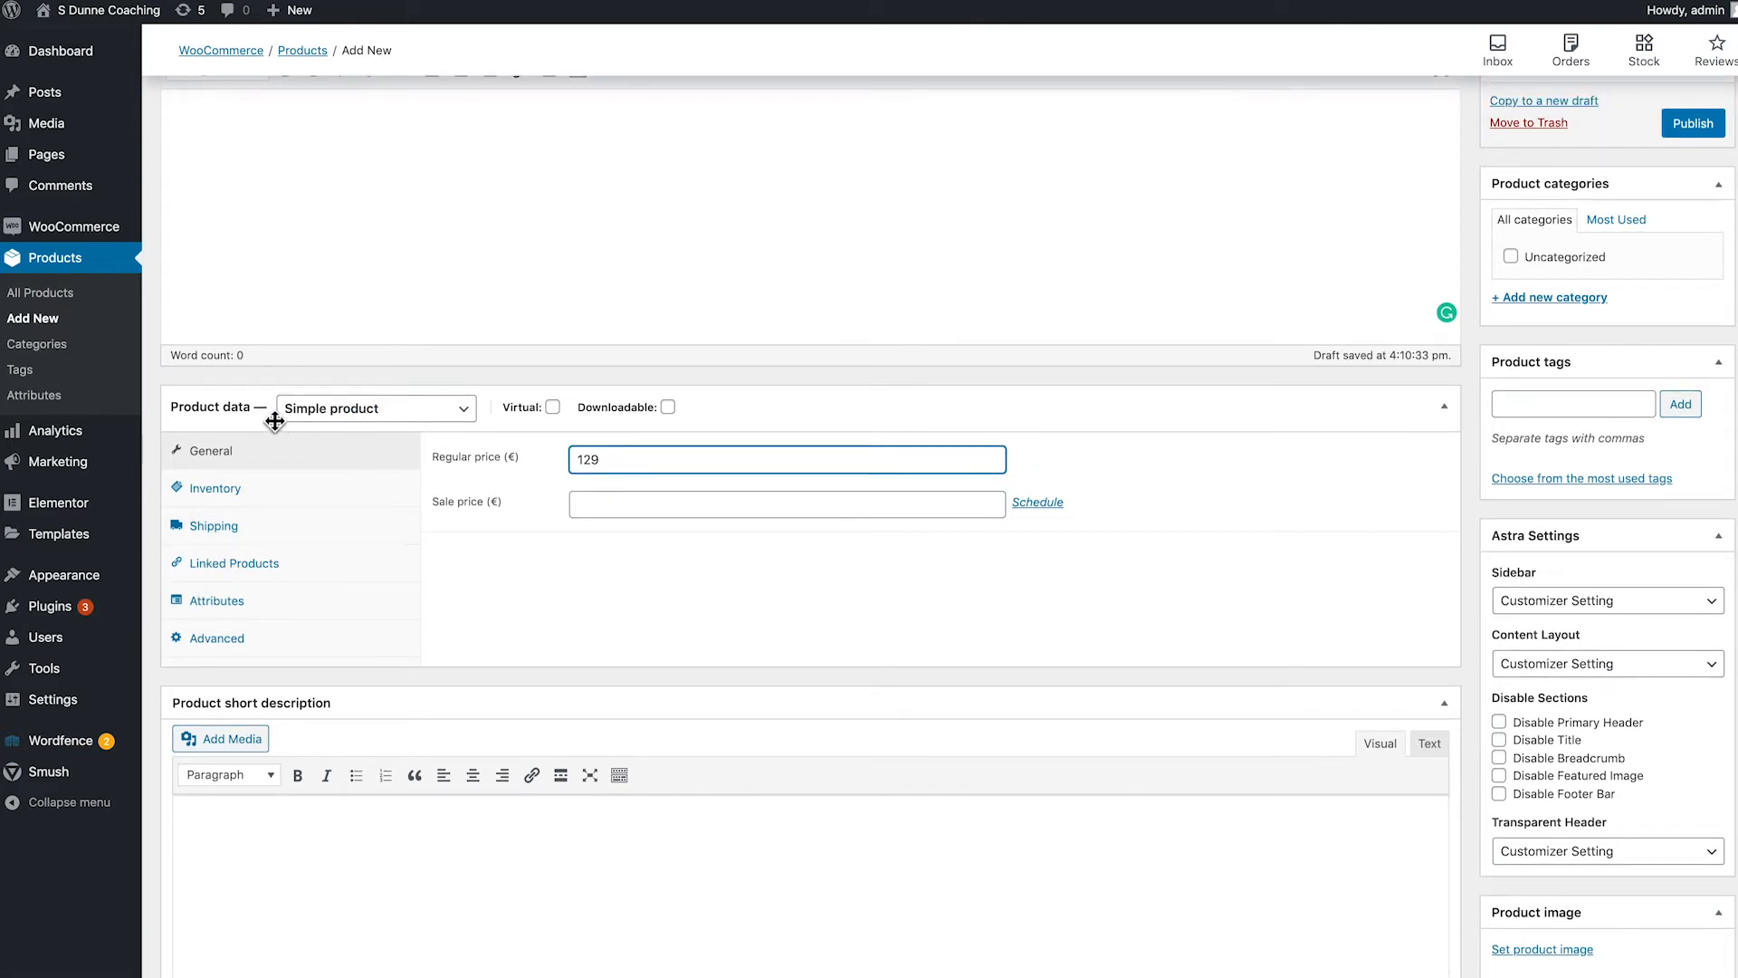
mouse_move(375, 409)
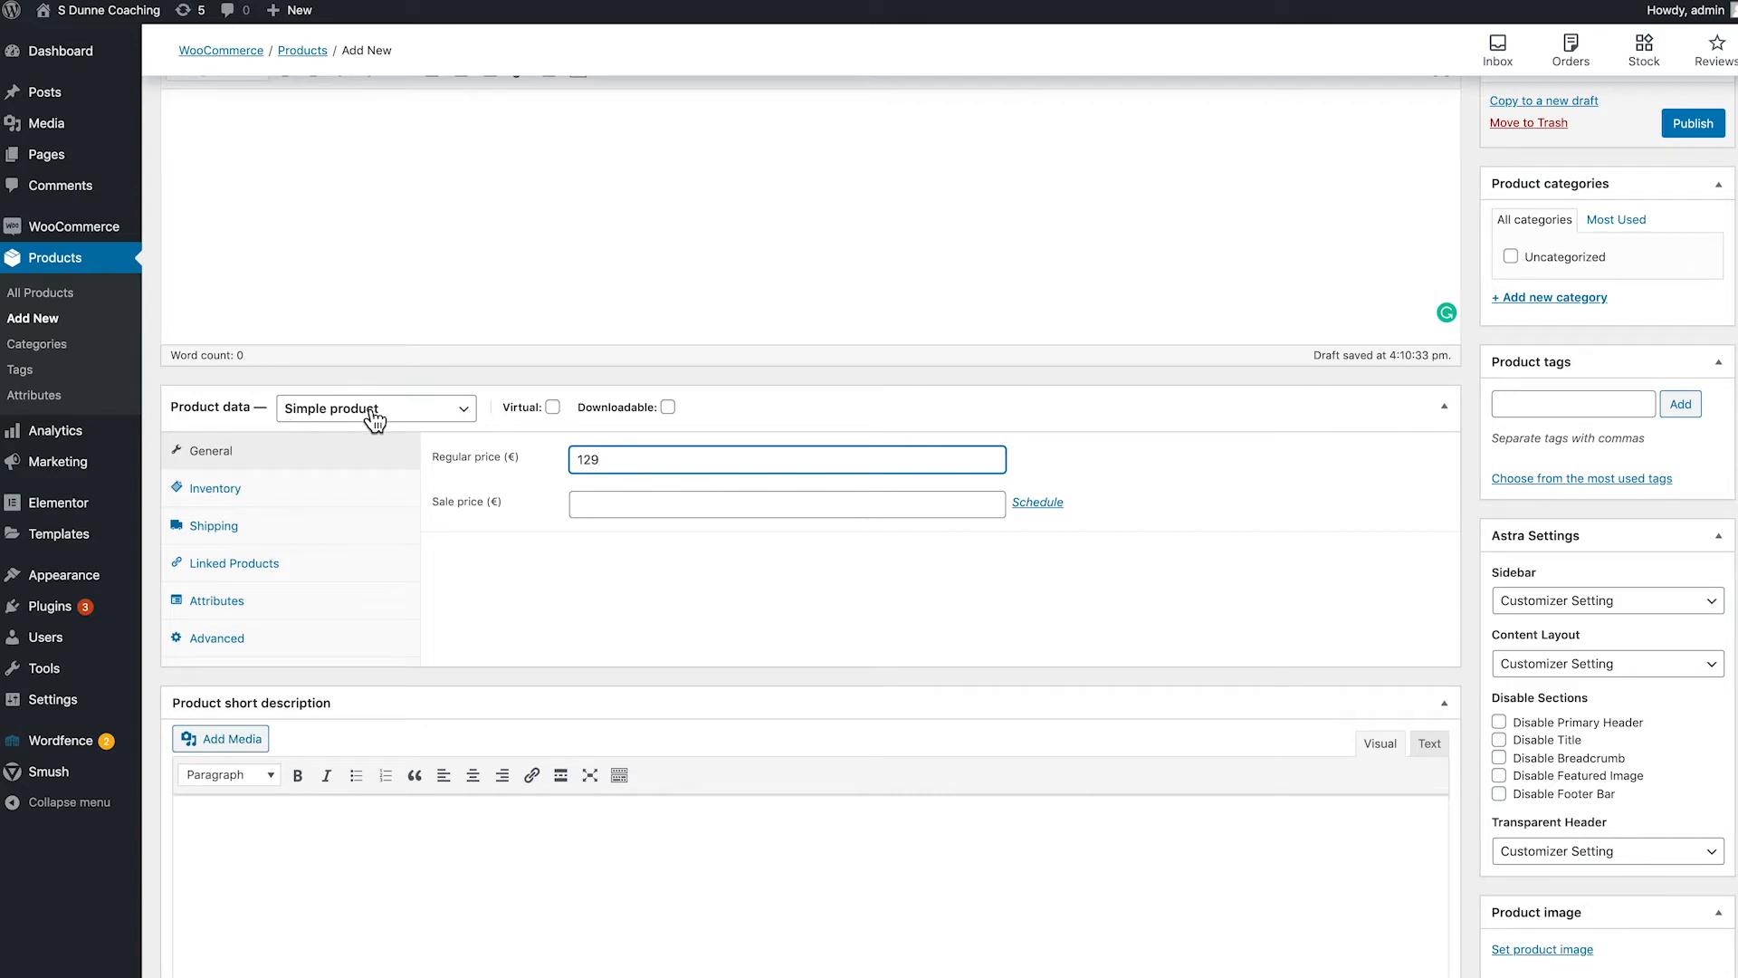
mouse_move(546, 424)
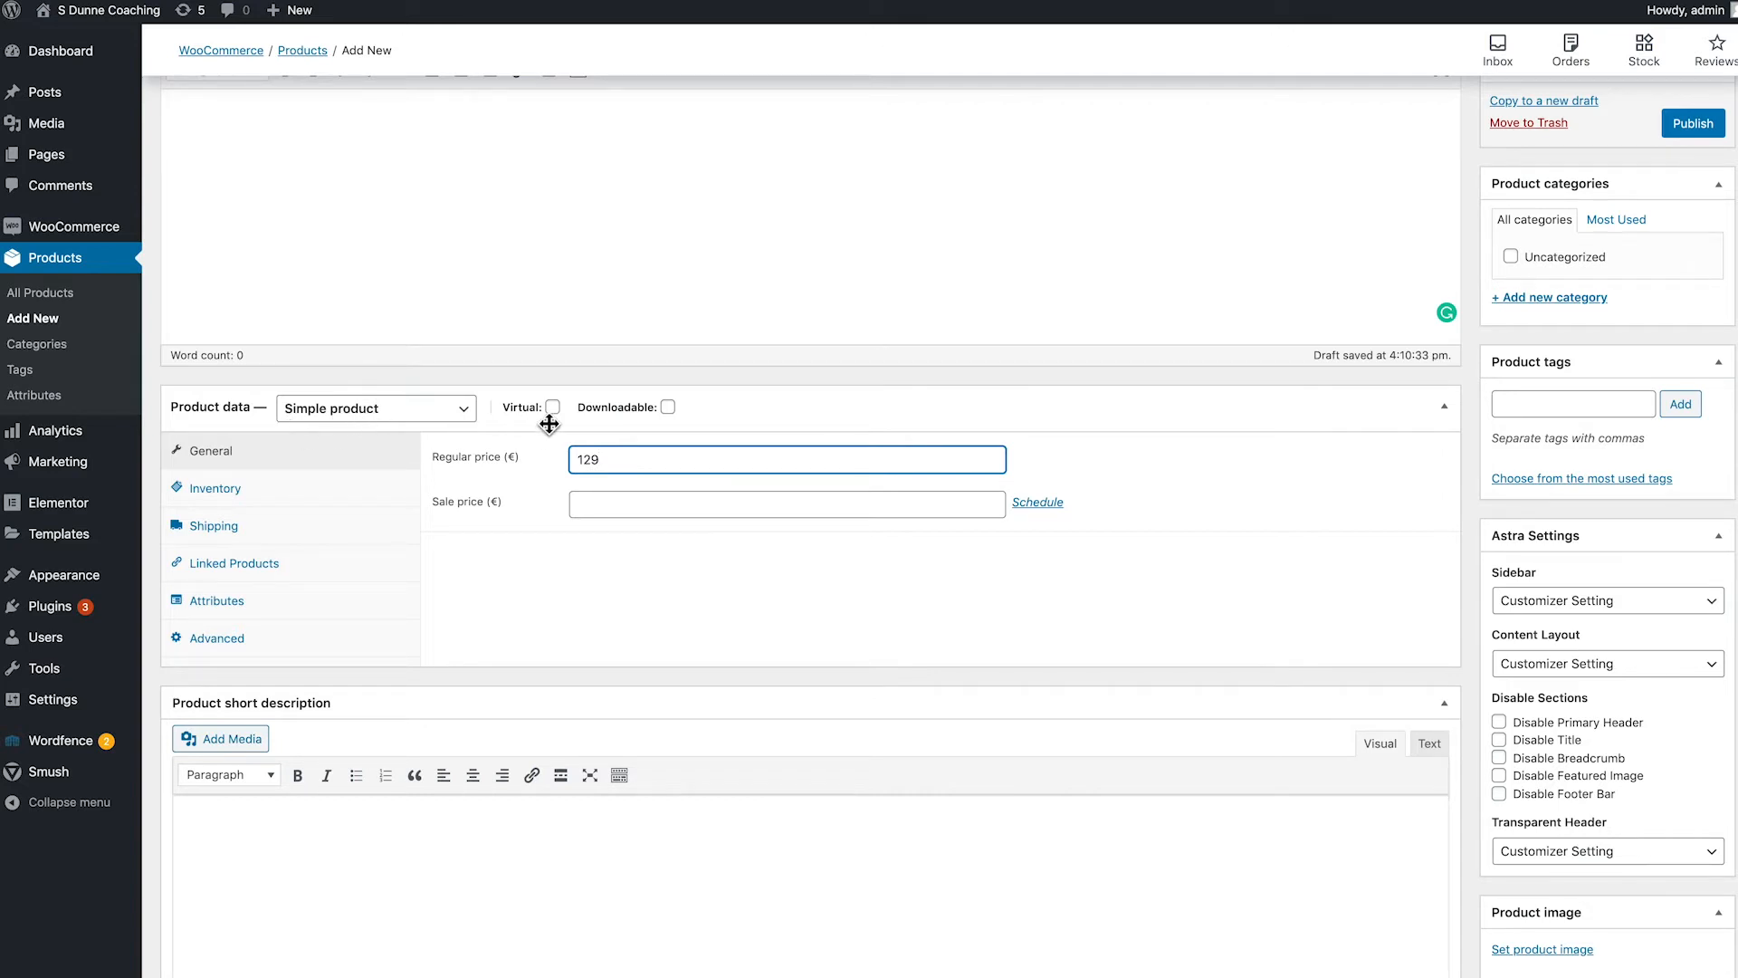
left_click(553, 407)
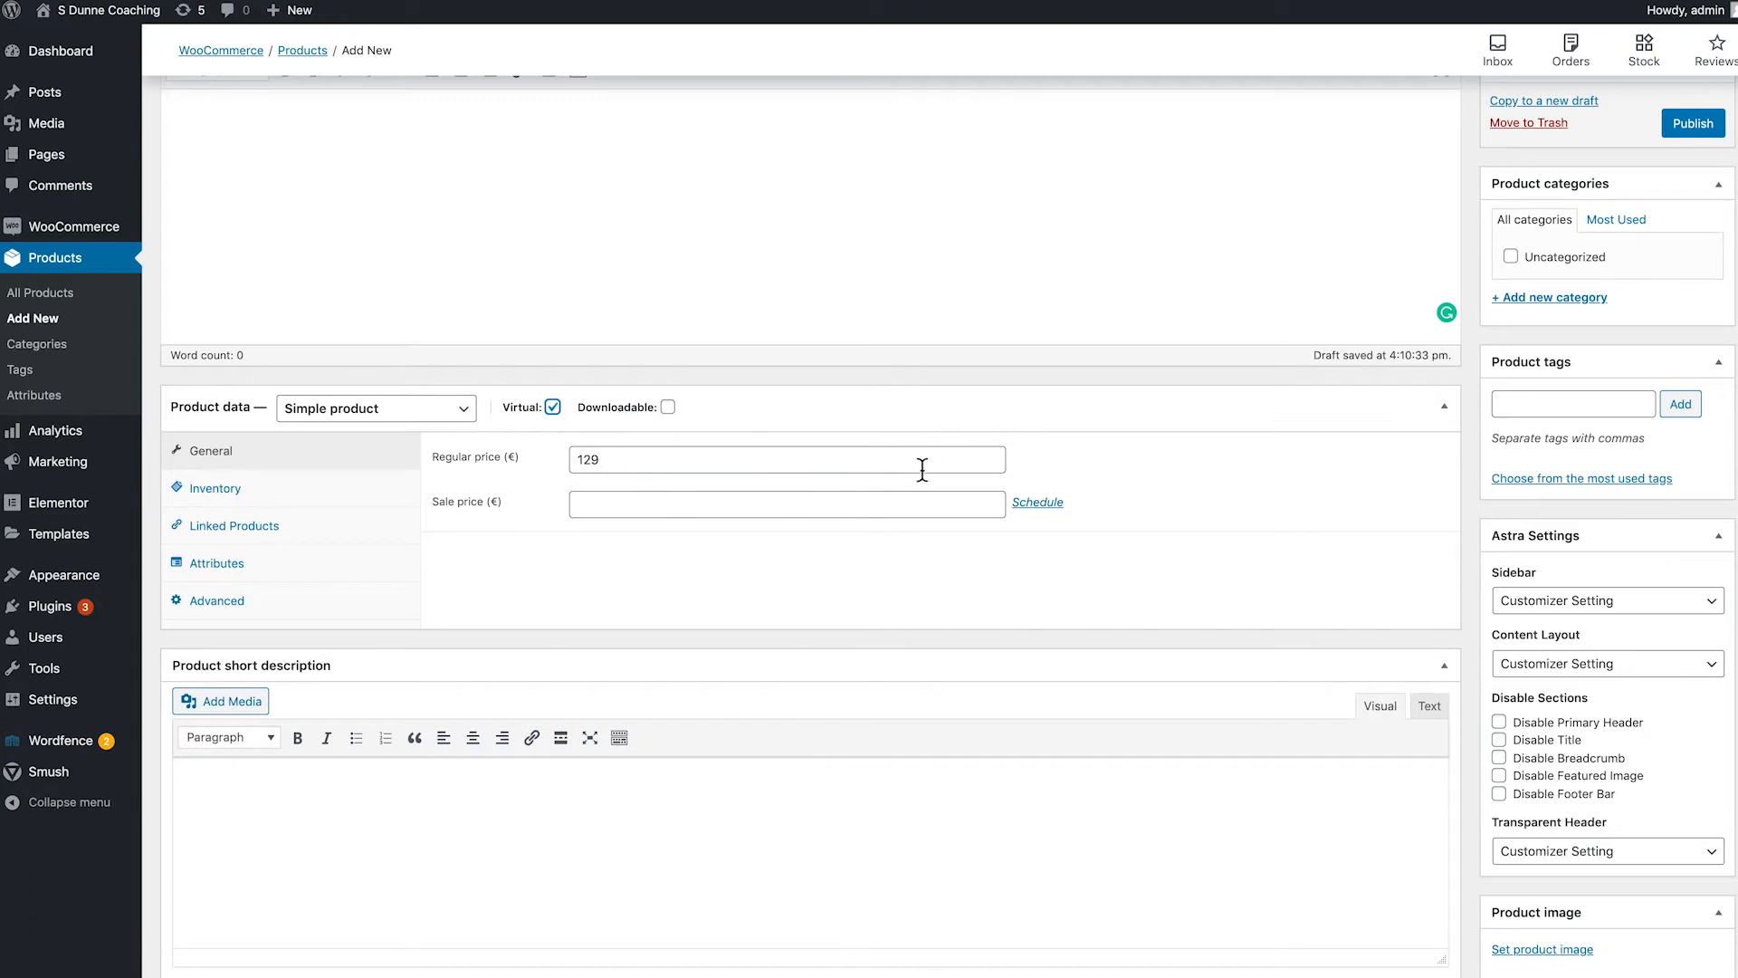
mouse_move(762, 417)
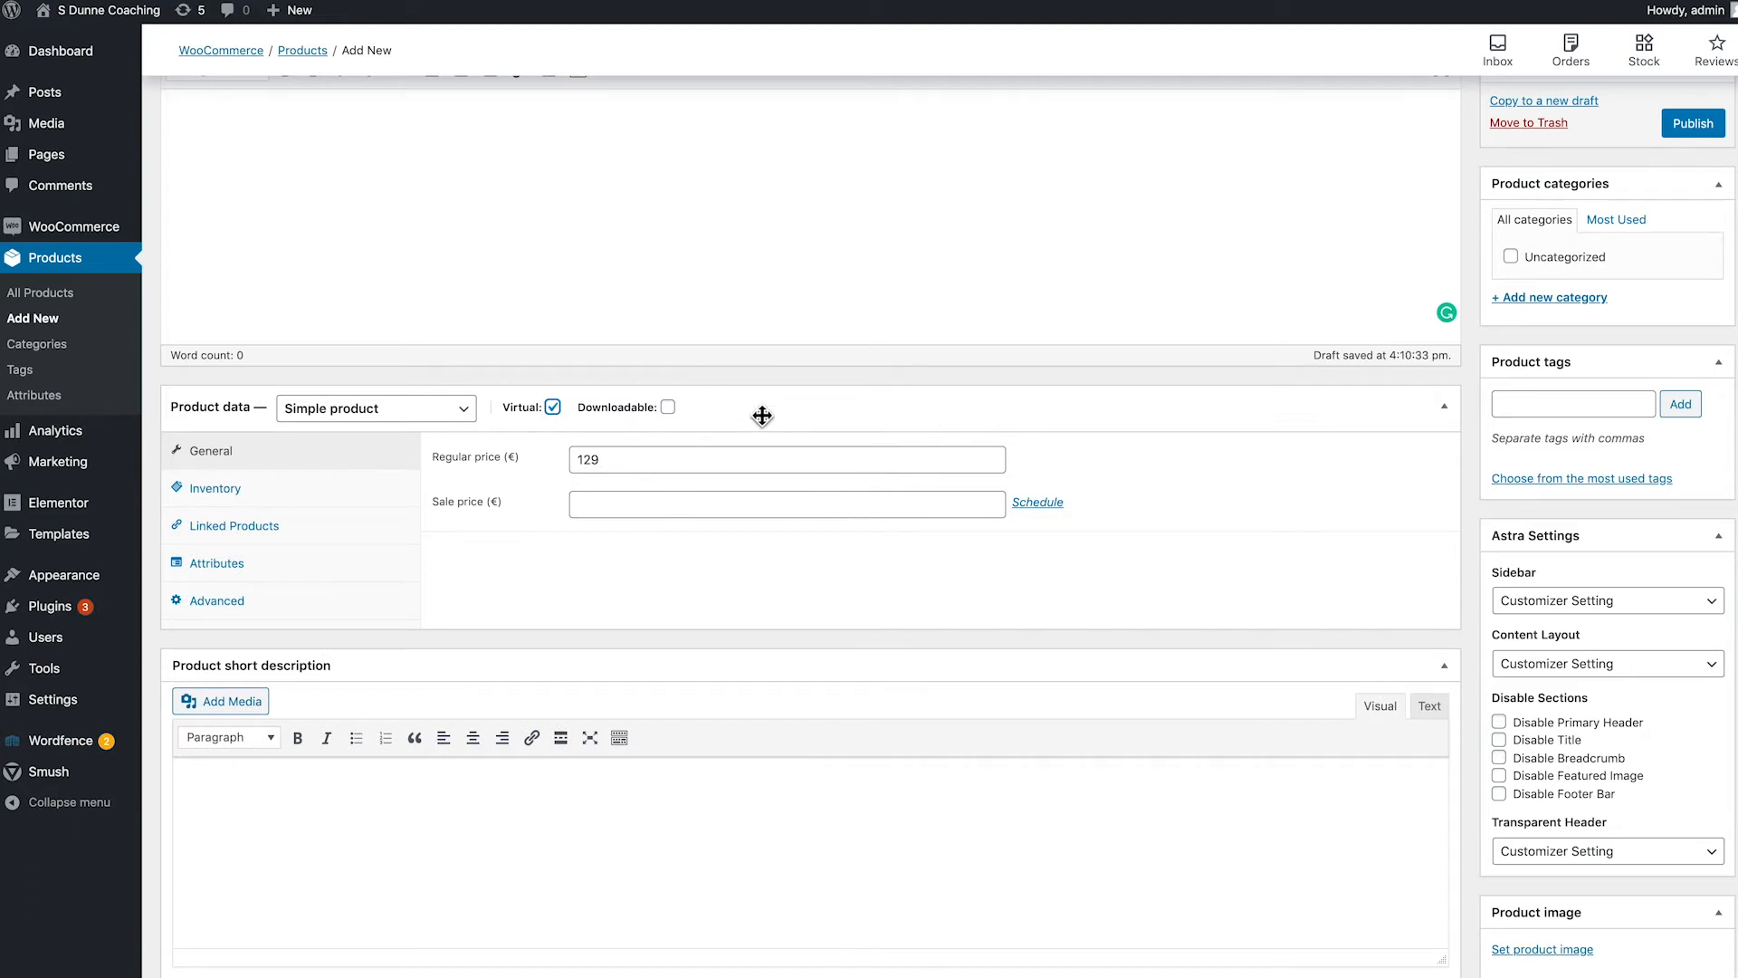
mouse_move(649, 427)
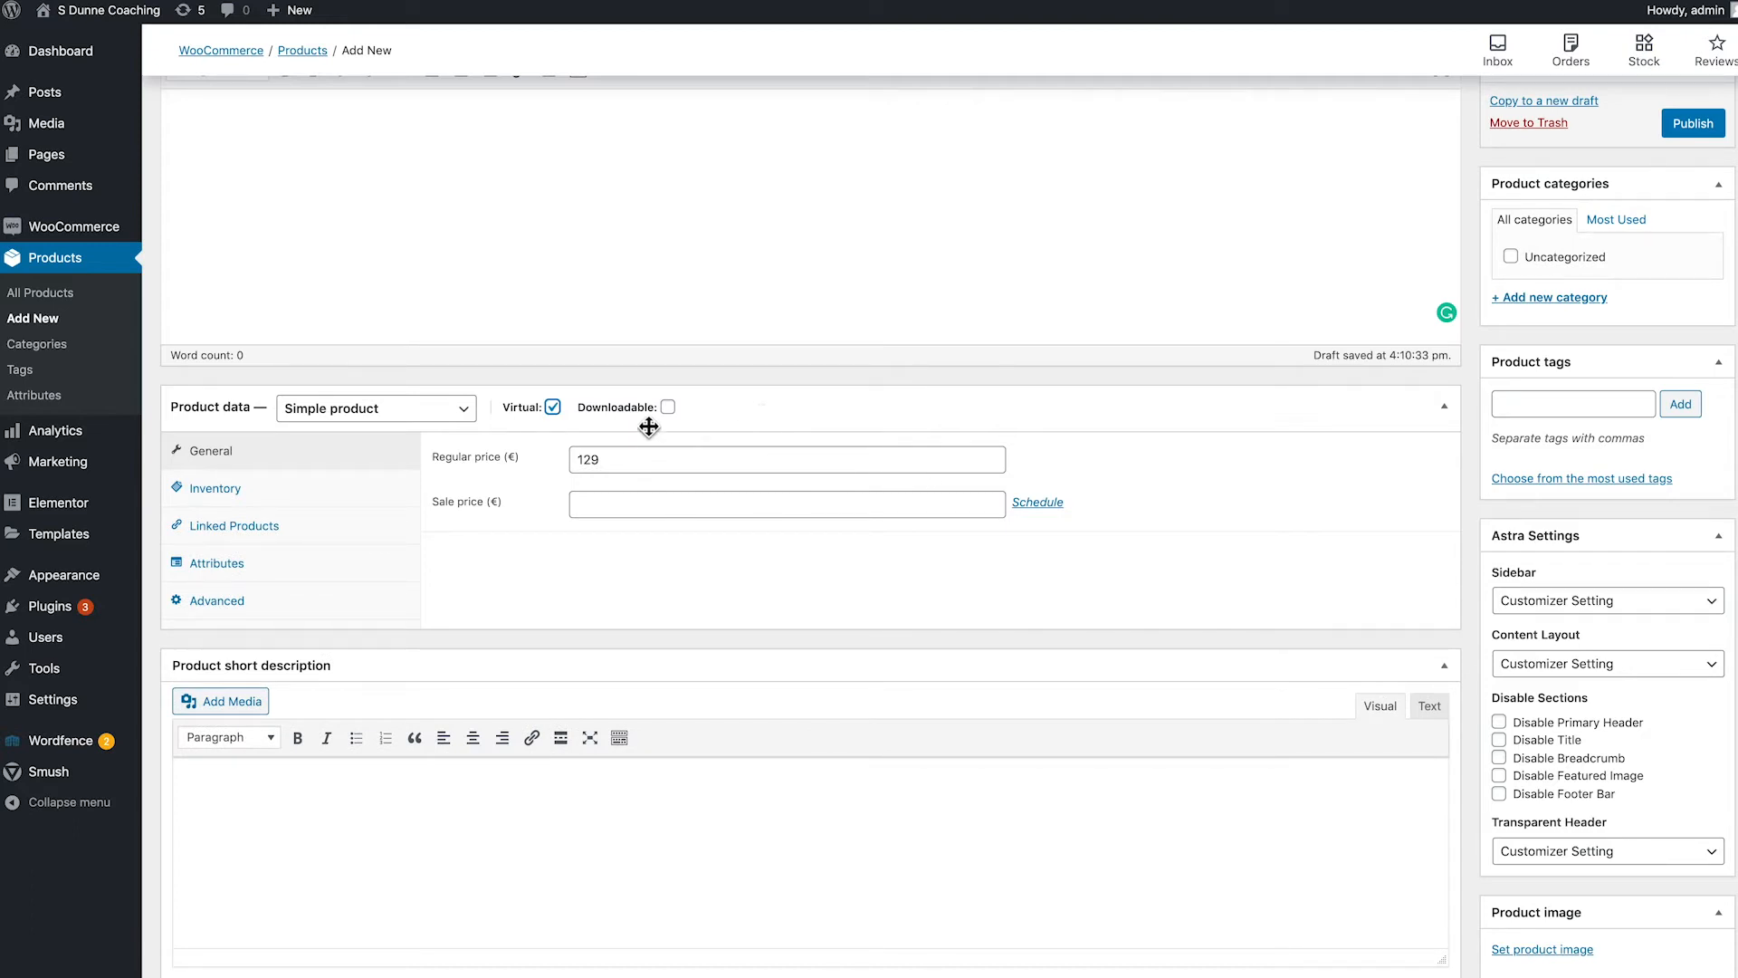
left_click(552, 405)
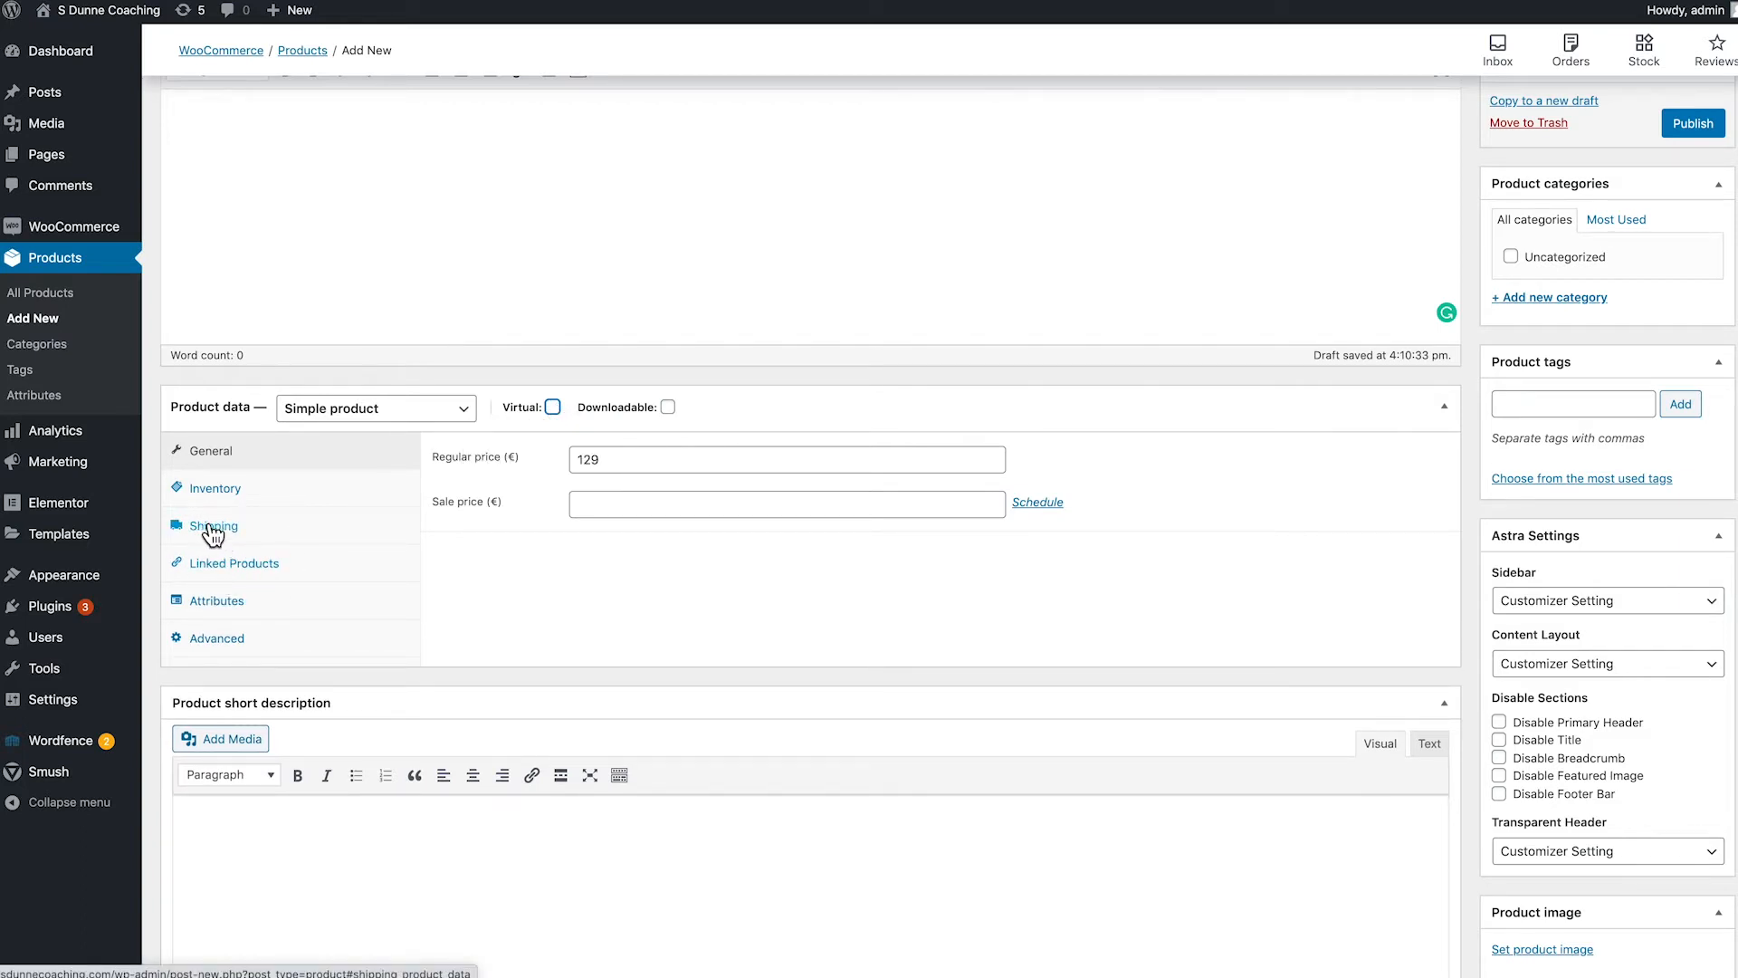
left_click(553, 407)
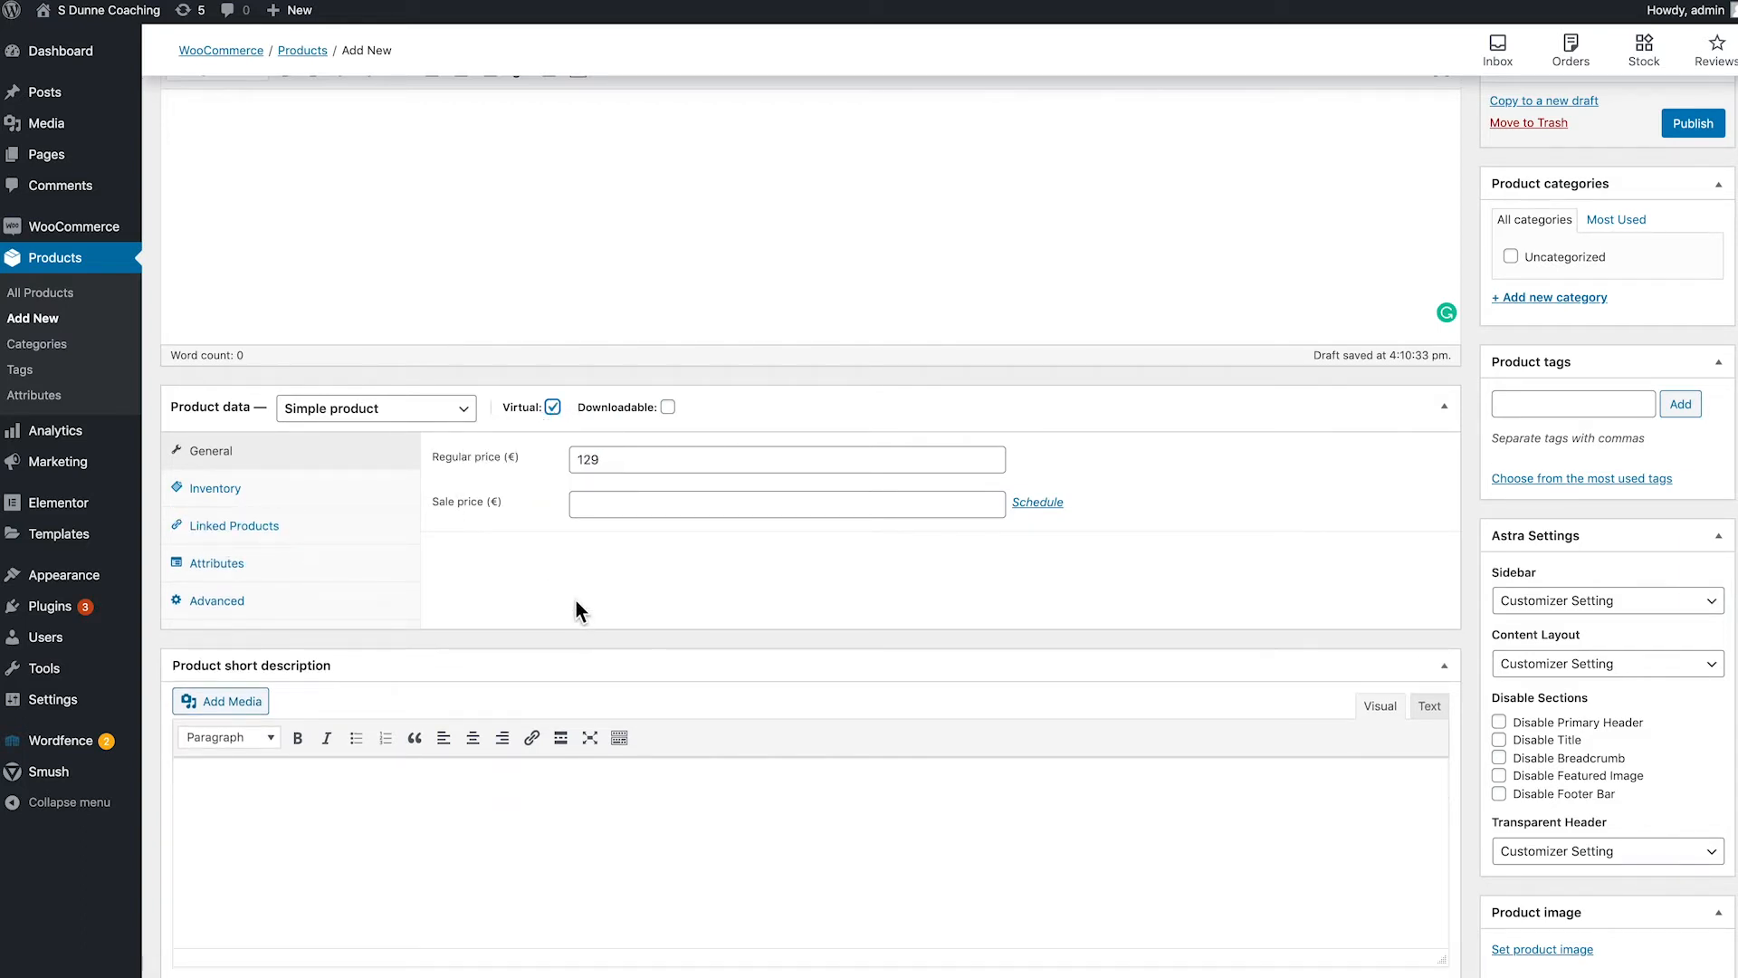
mouse_move(570, 599)
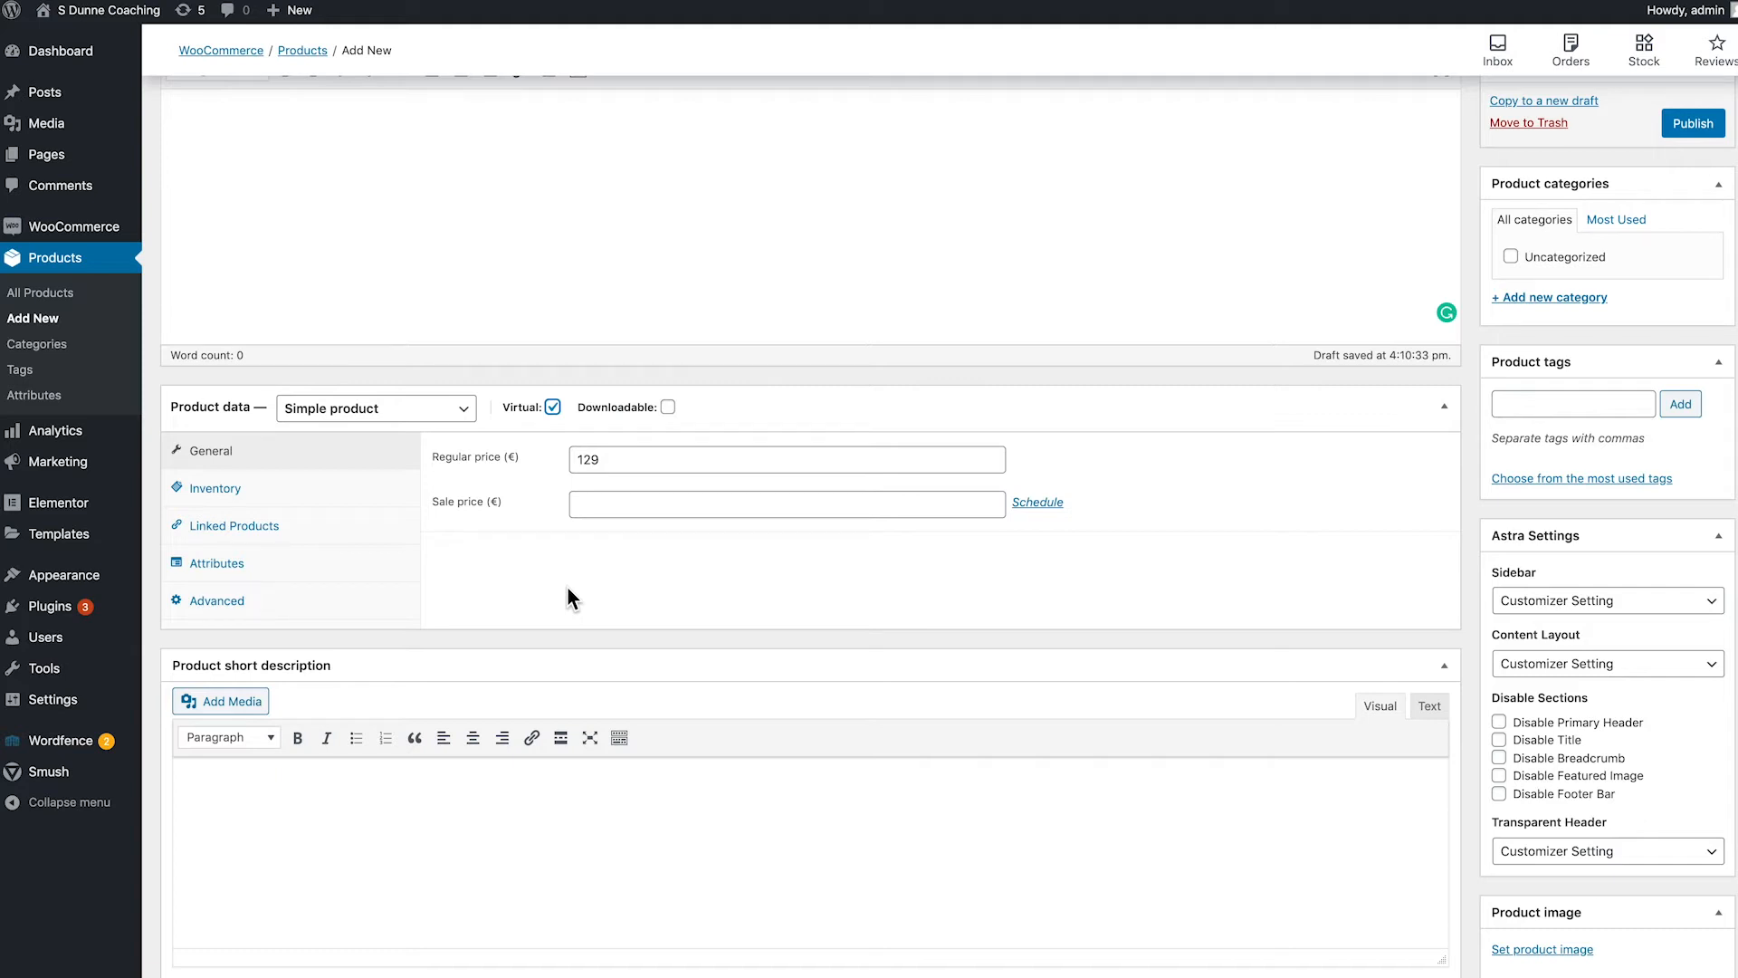
mouse_move(513, 594)
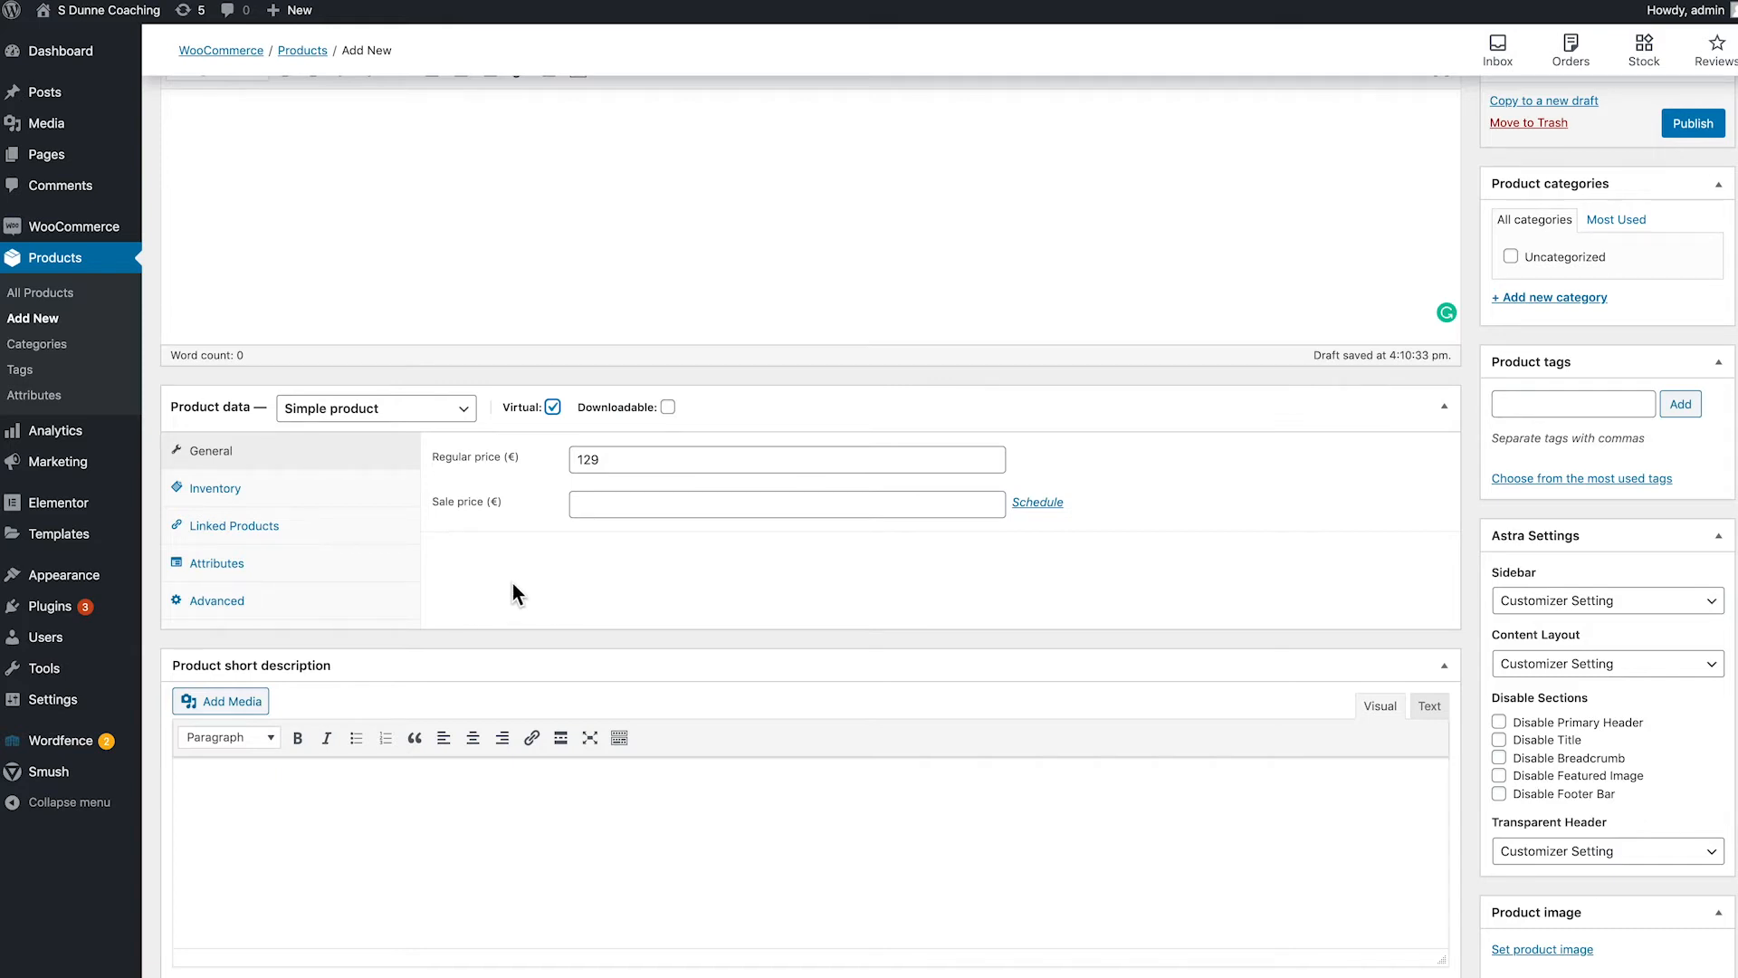
scroll("up", 3)
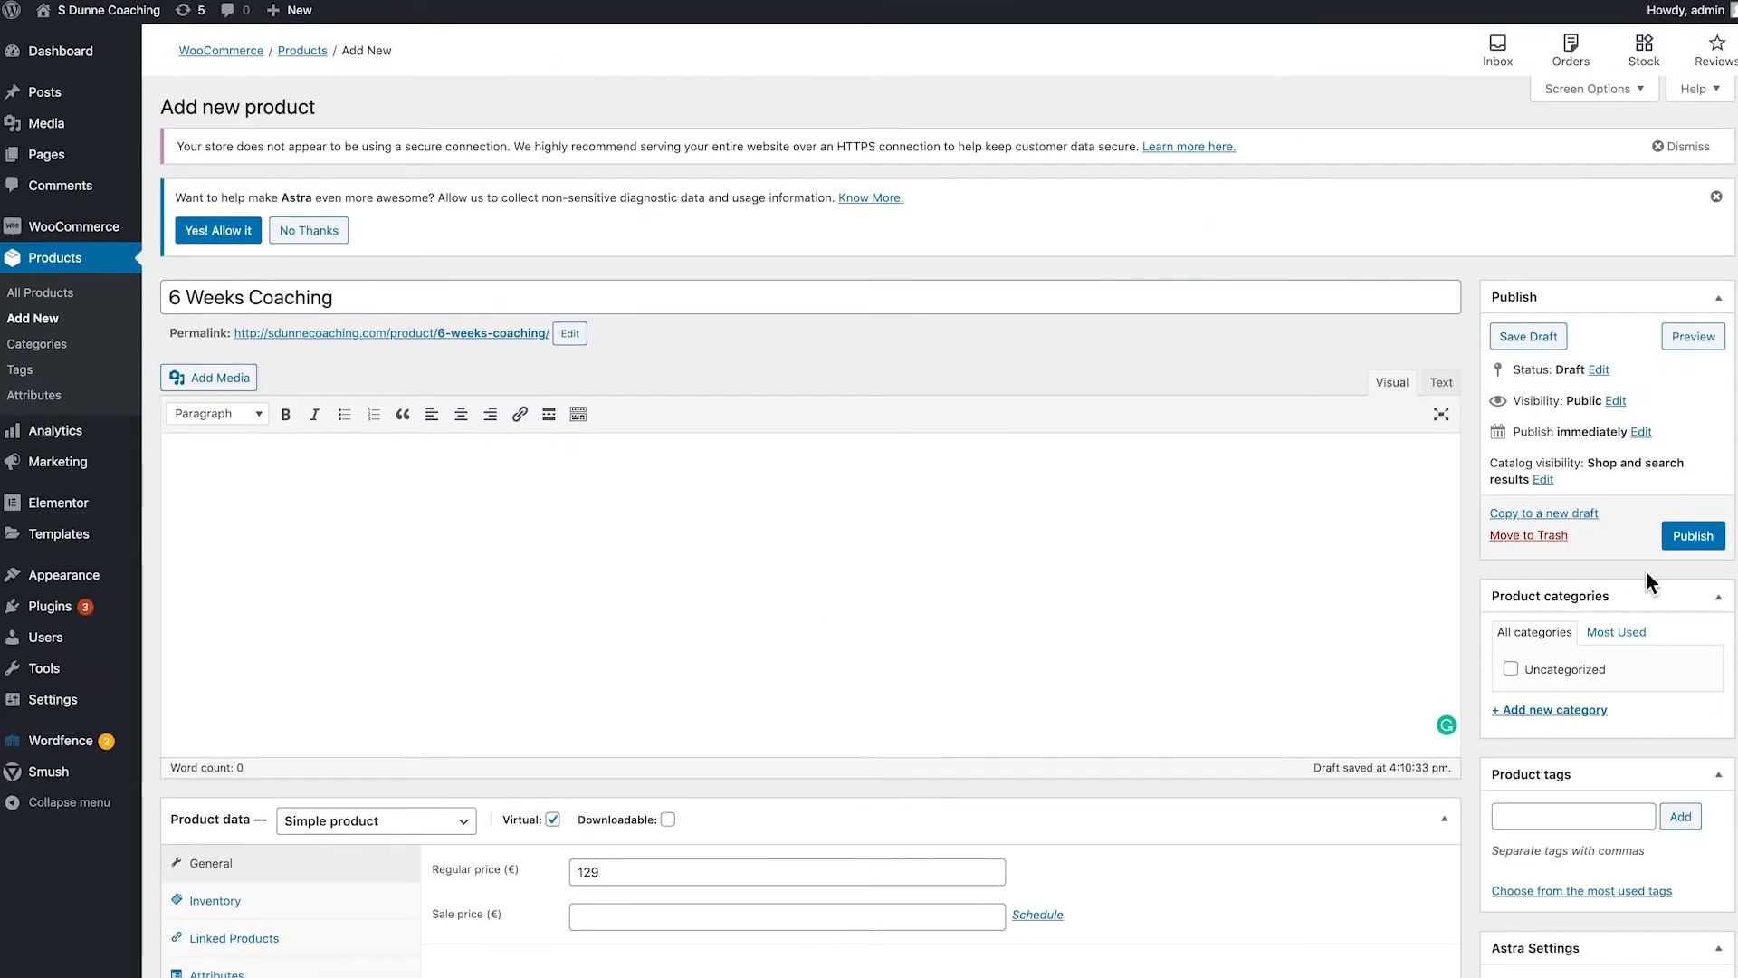
Publish the 6 Weeks Coaching product so it is live on the store.
left_click(1693, 536)
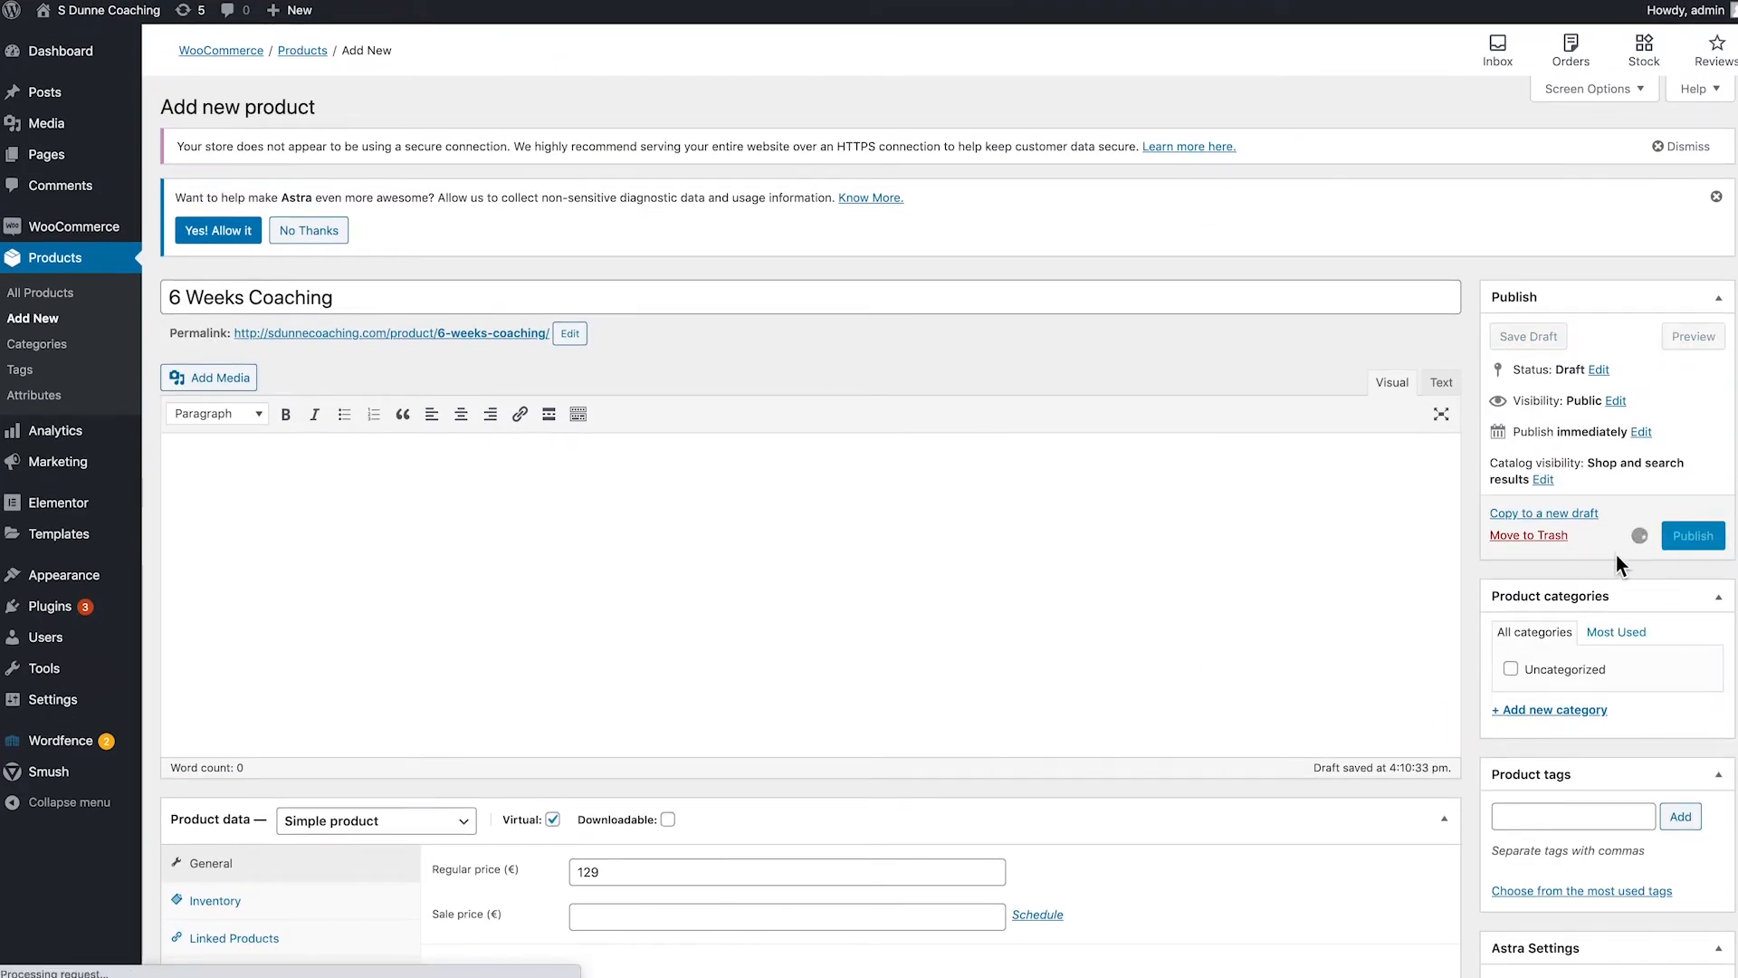
left_click(1691, 536)
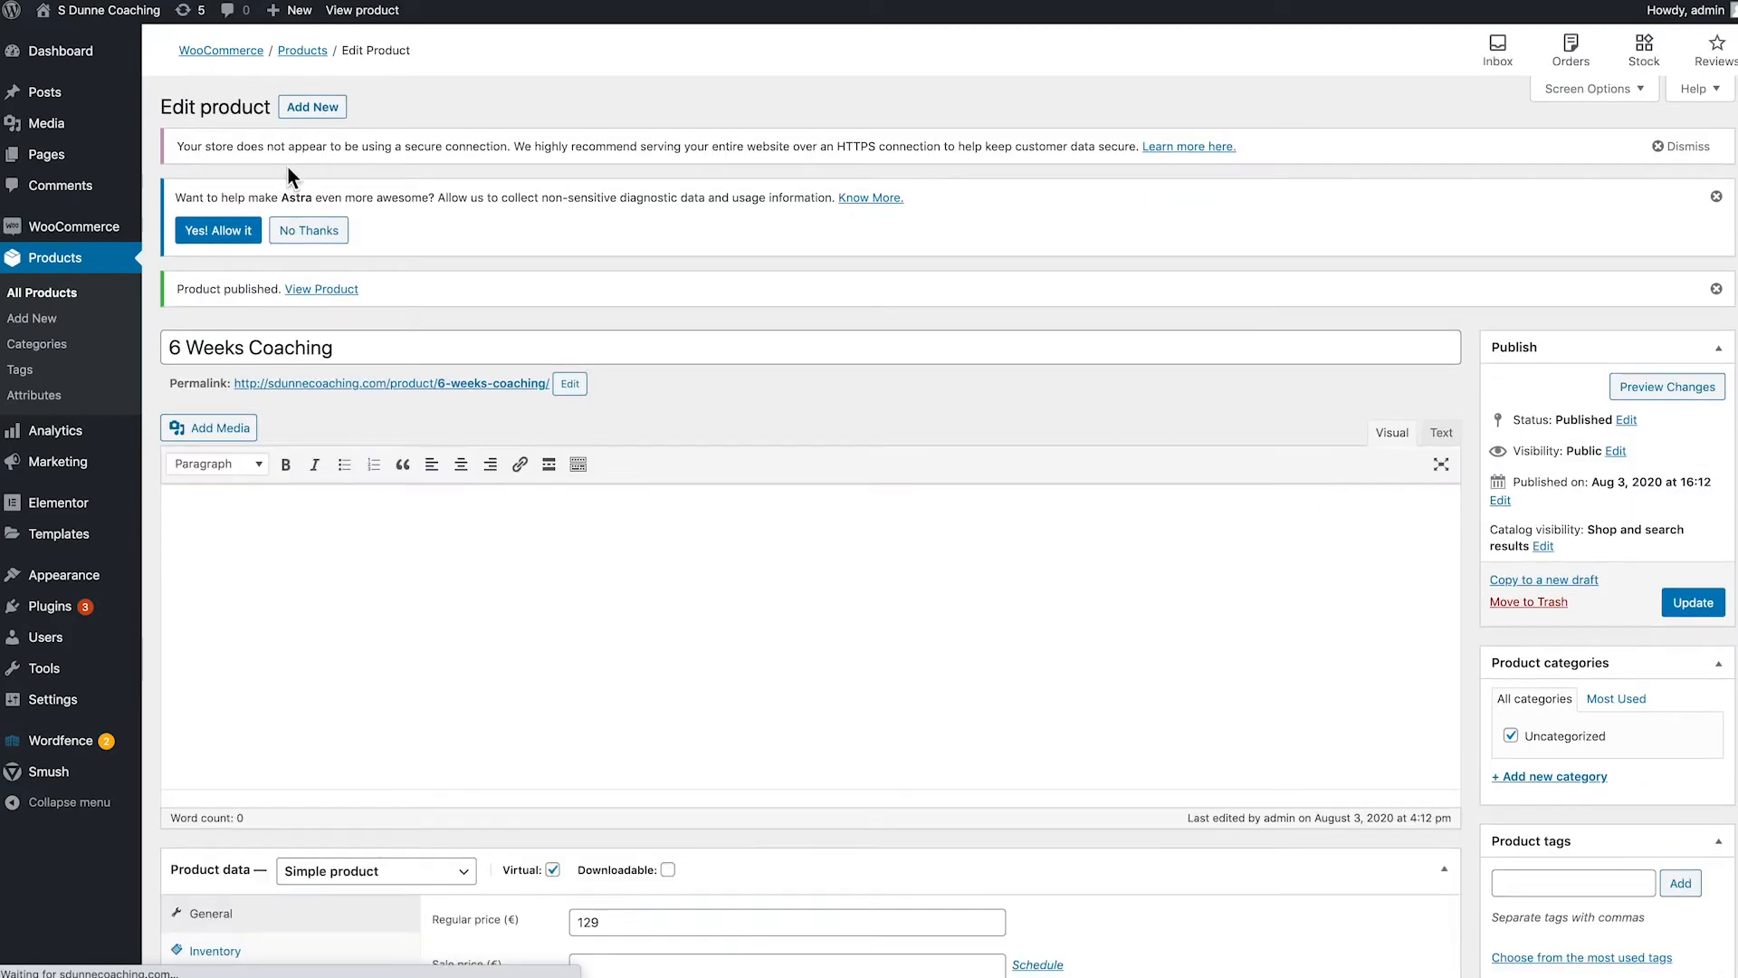
mouse_move(311, 107)
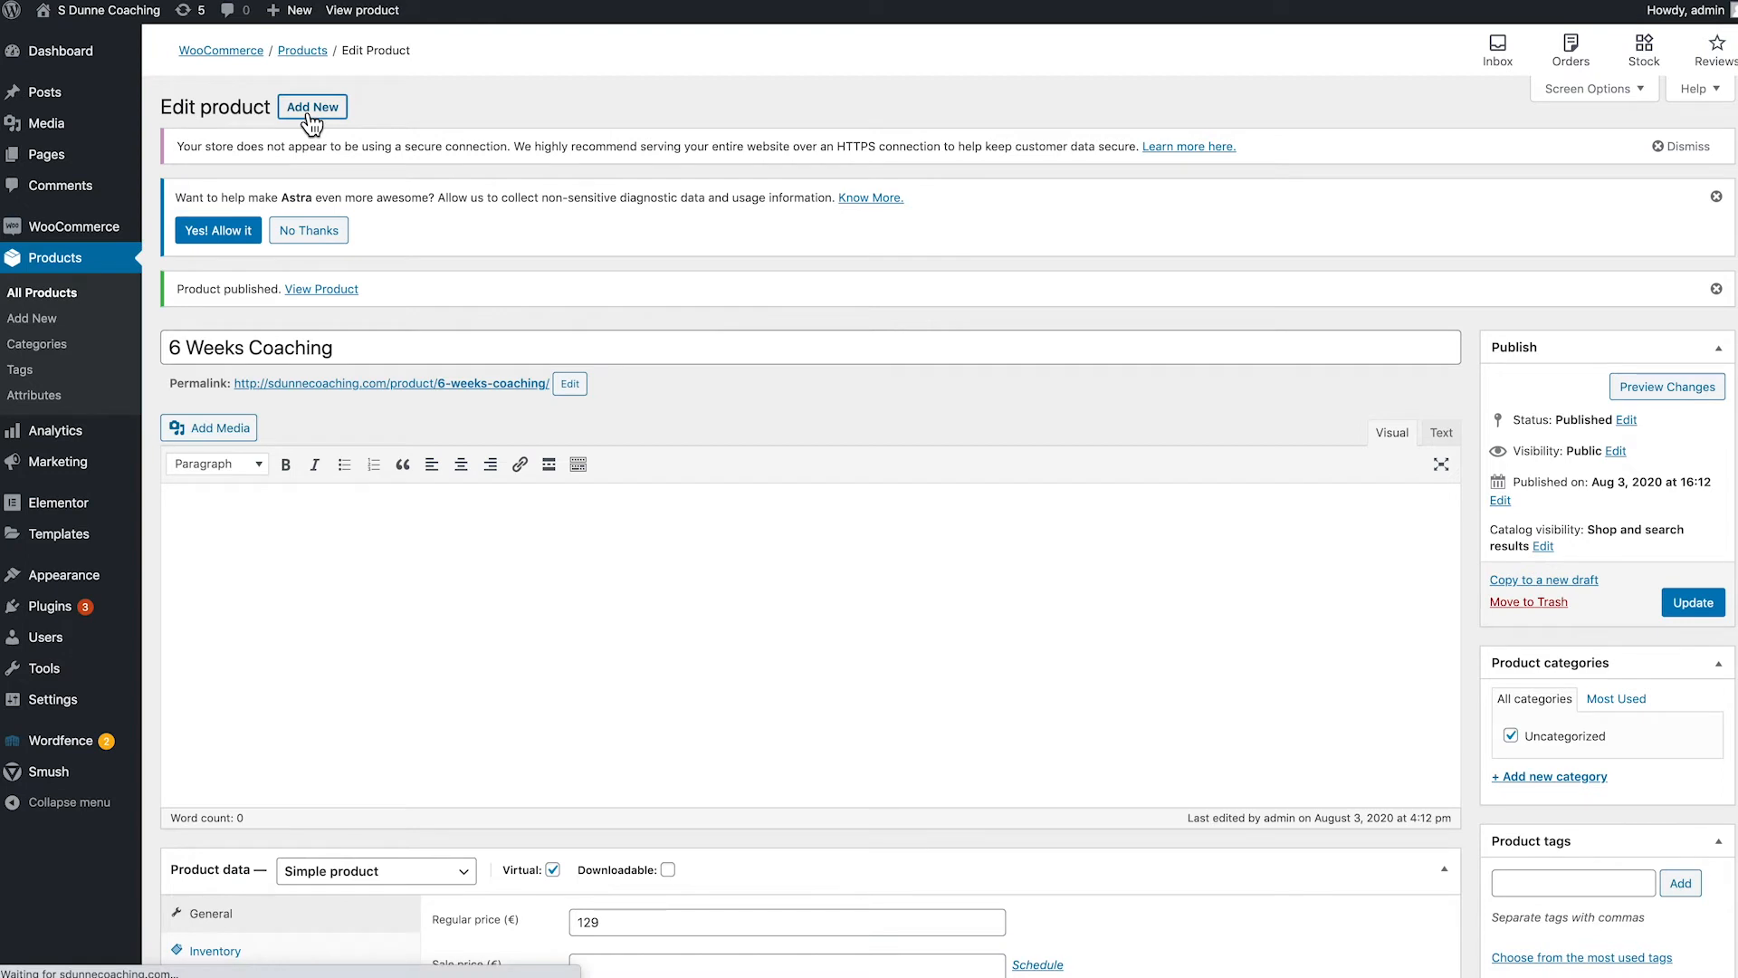
Add another new product named '8 Weeks Coaching'.
left_click(311, 107)
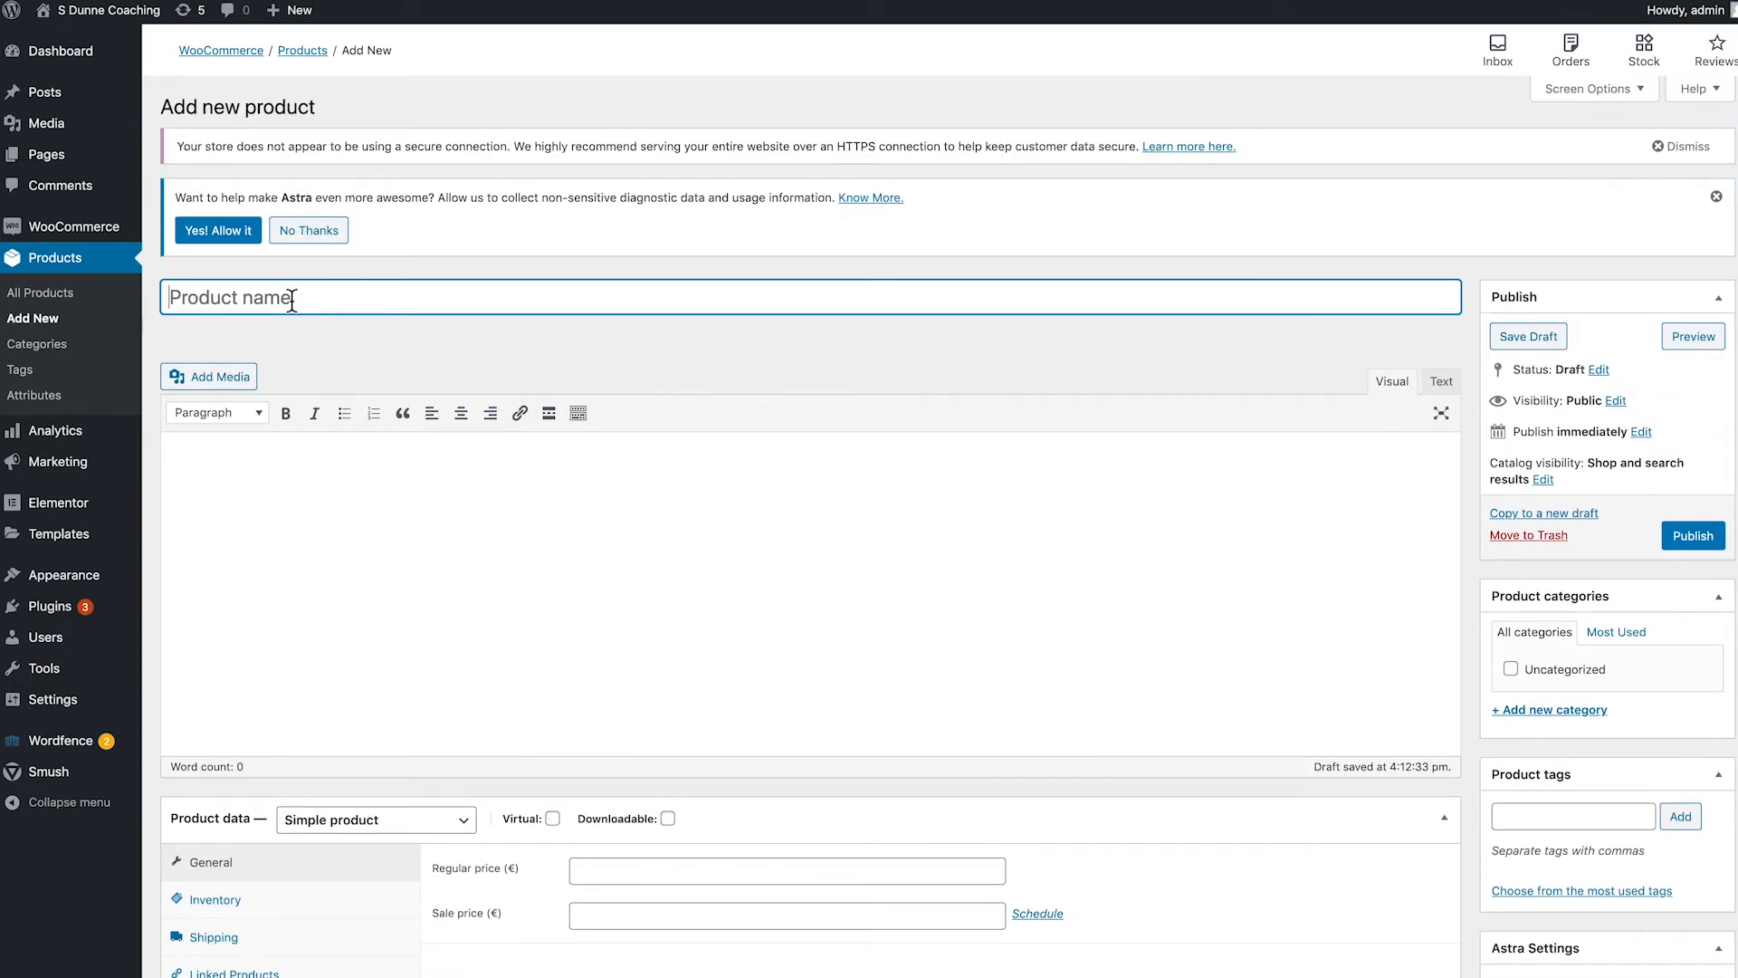
type("8 Weeks")
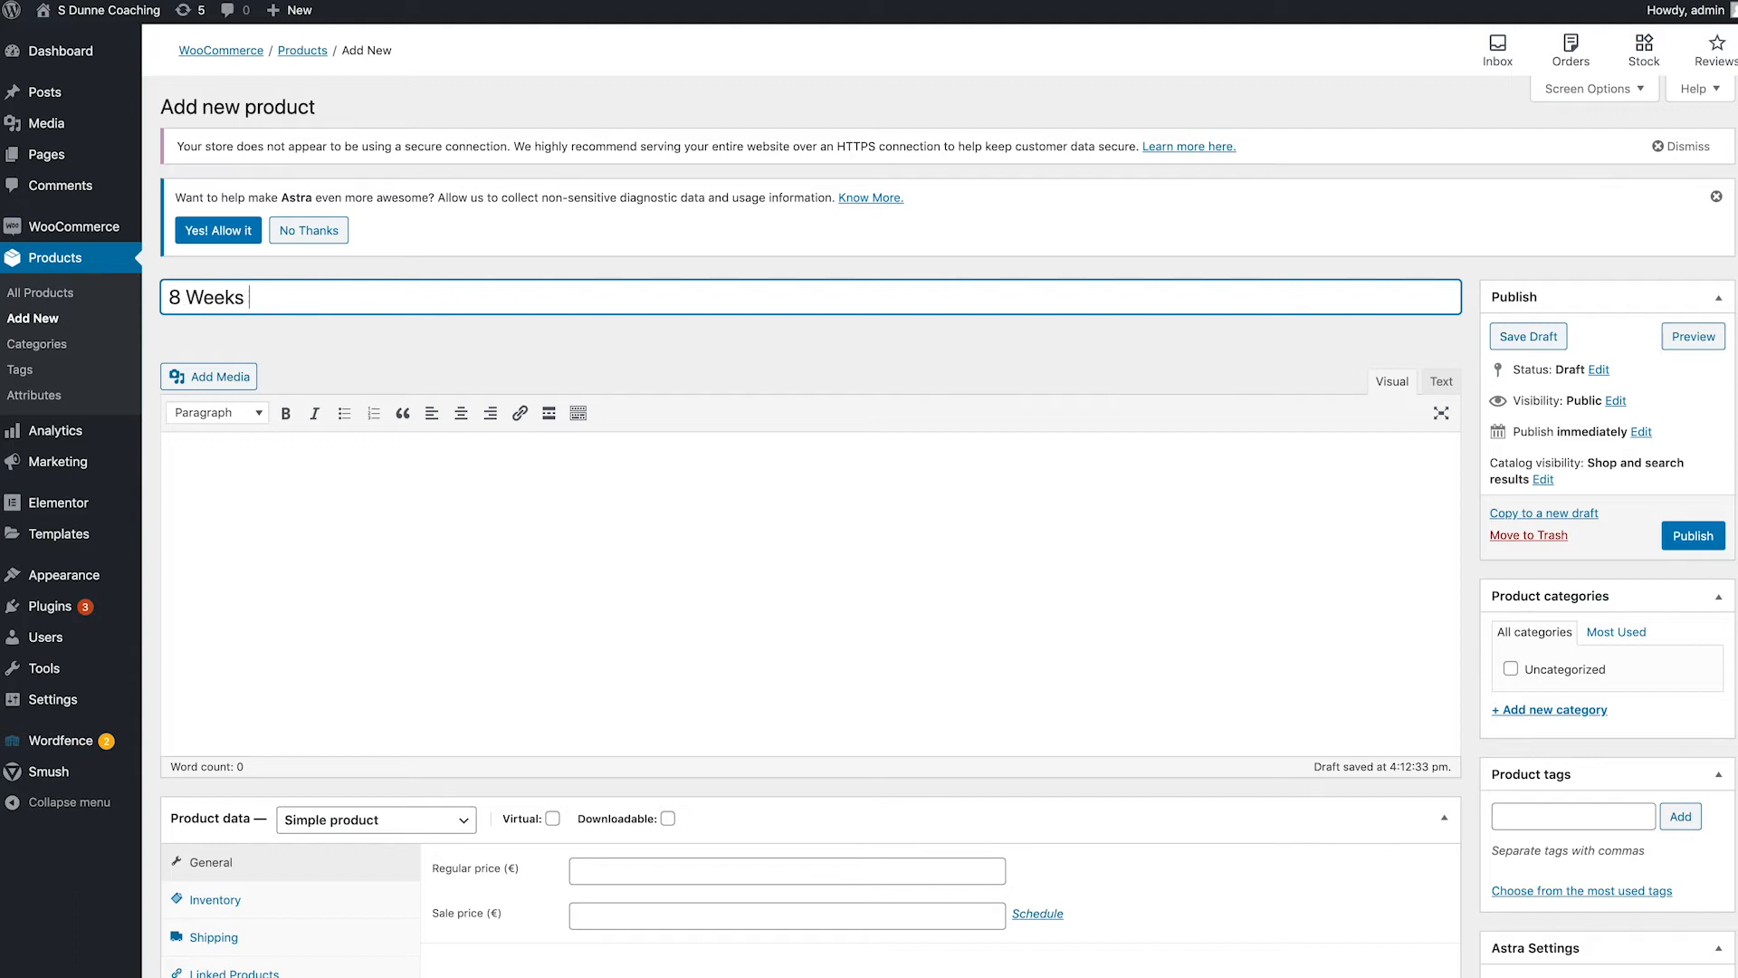
type("Trainin")
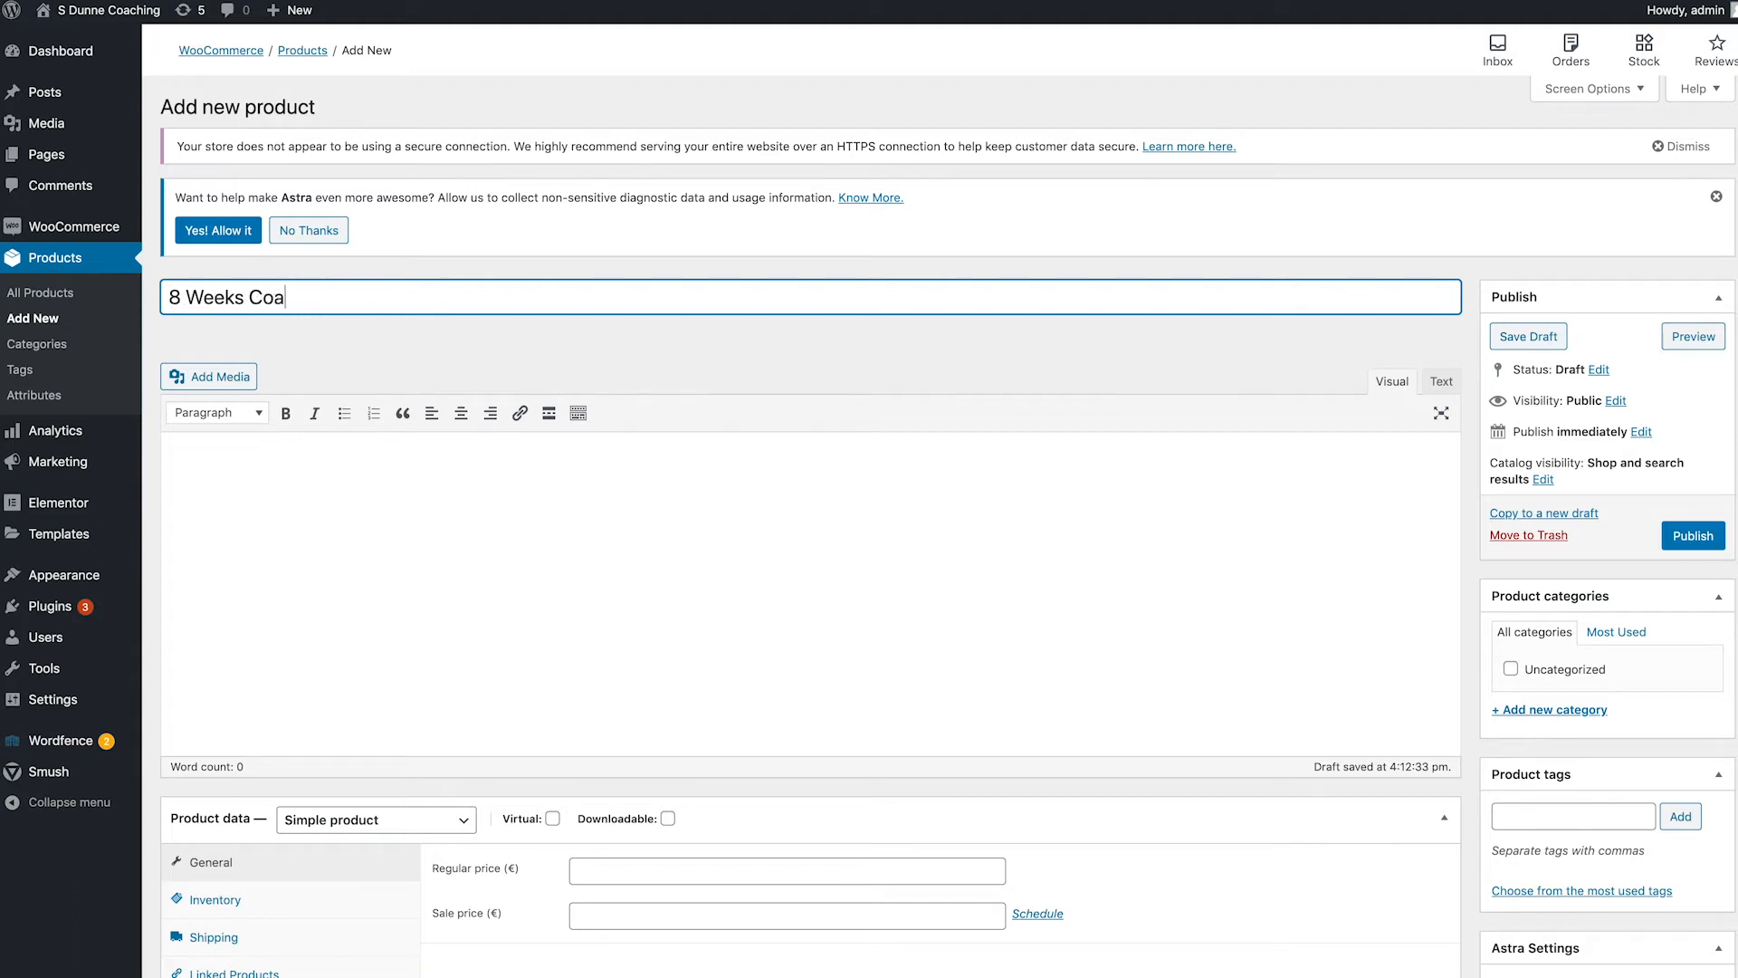
type("ching")
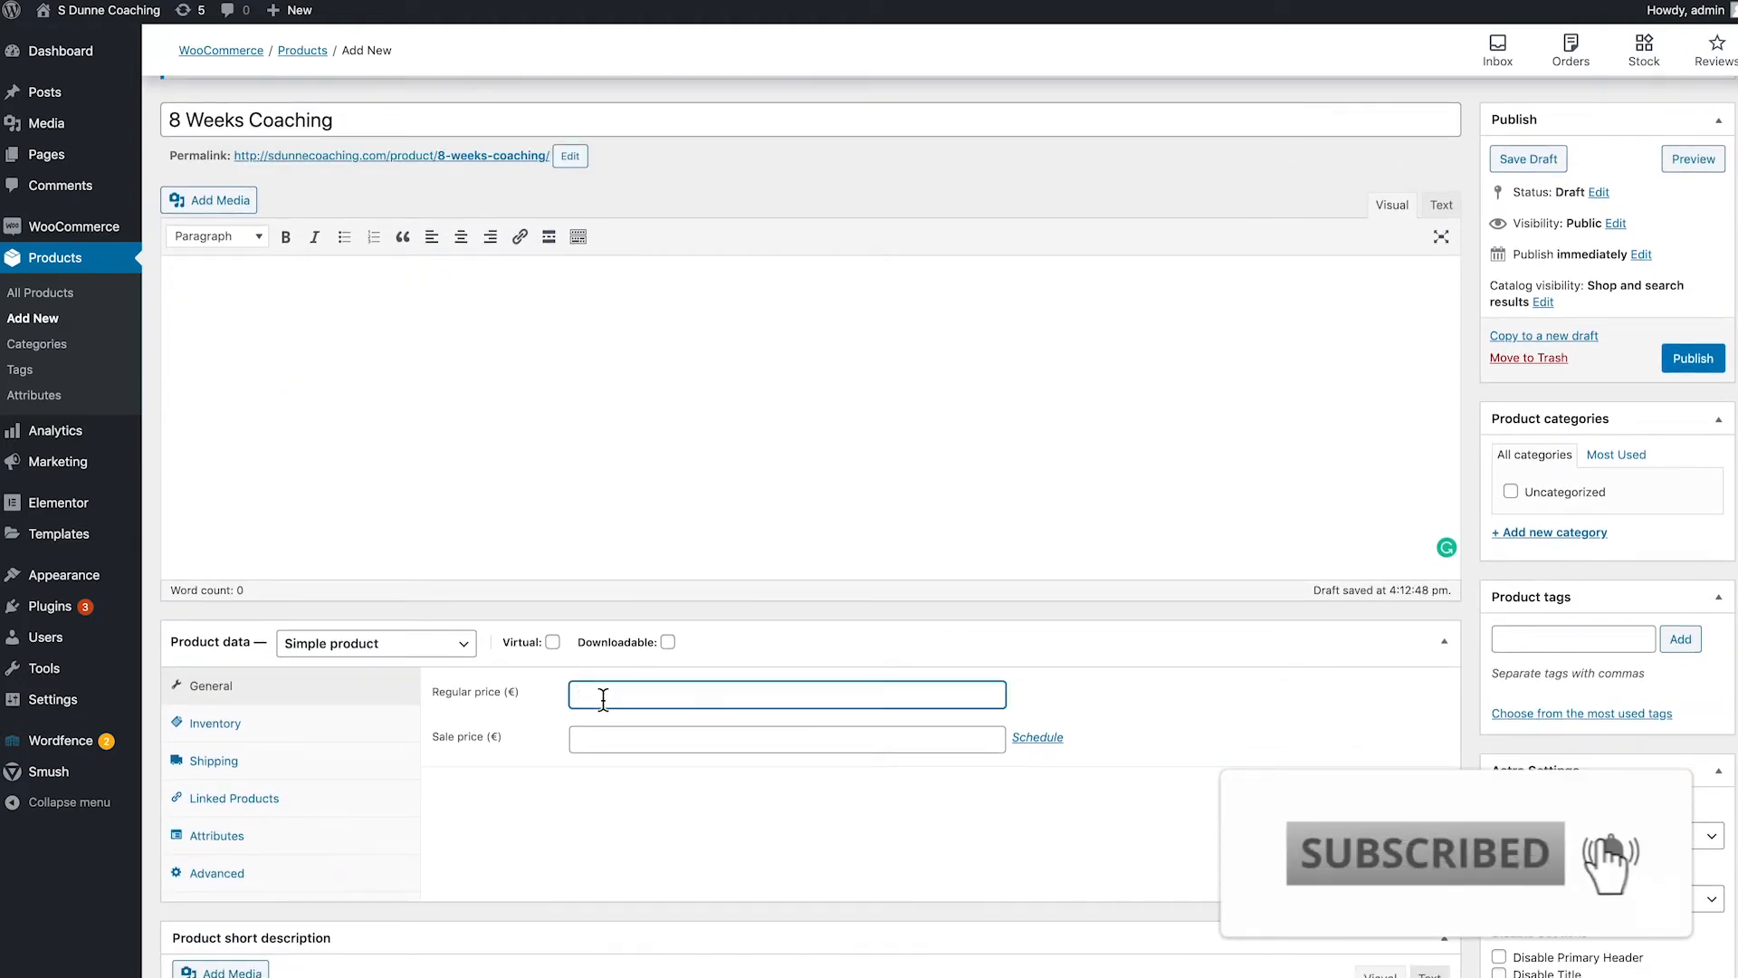
Set the regular price to 159, mark it Virtual, and publish the product.
type("159")
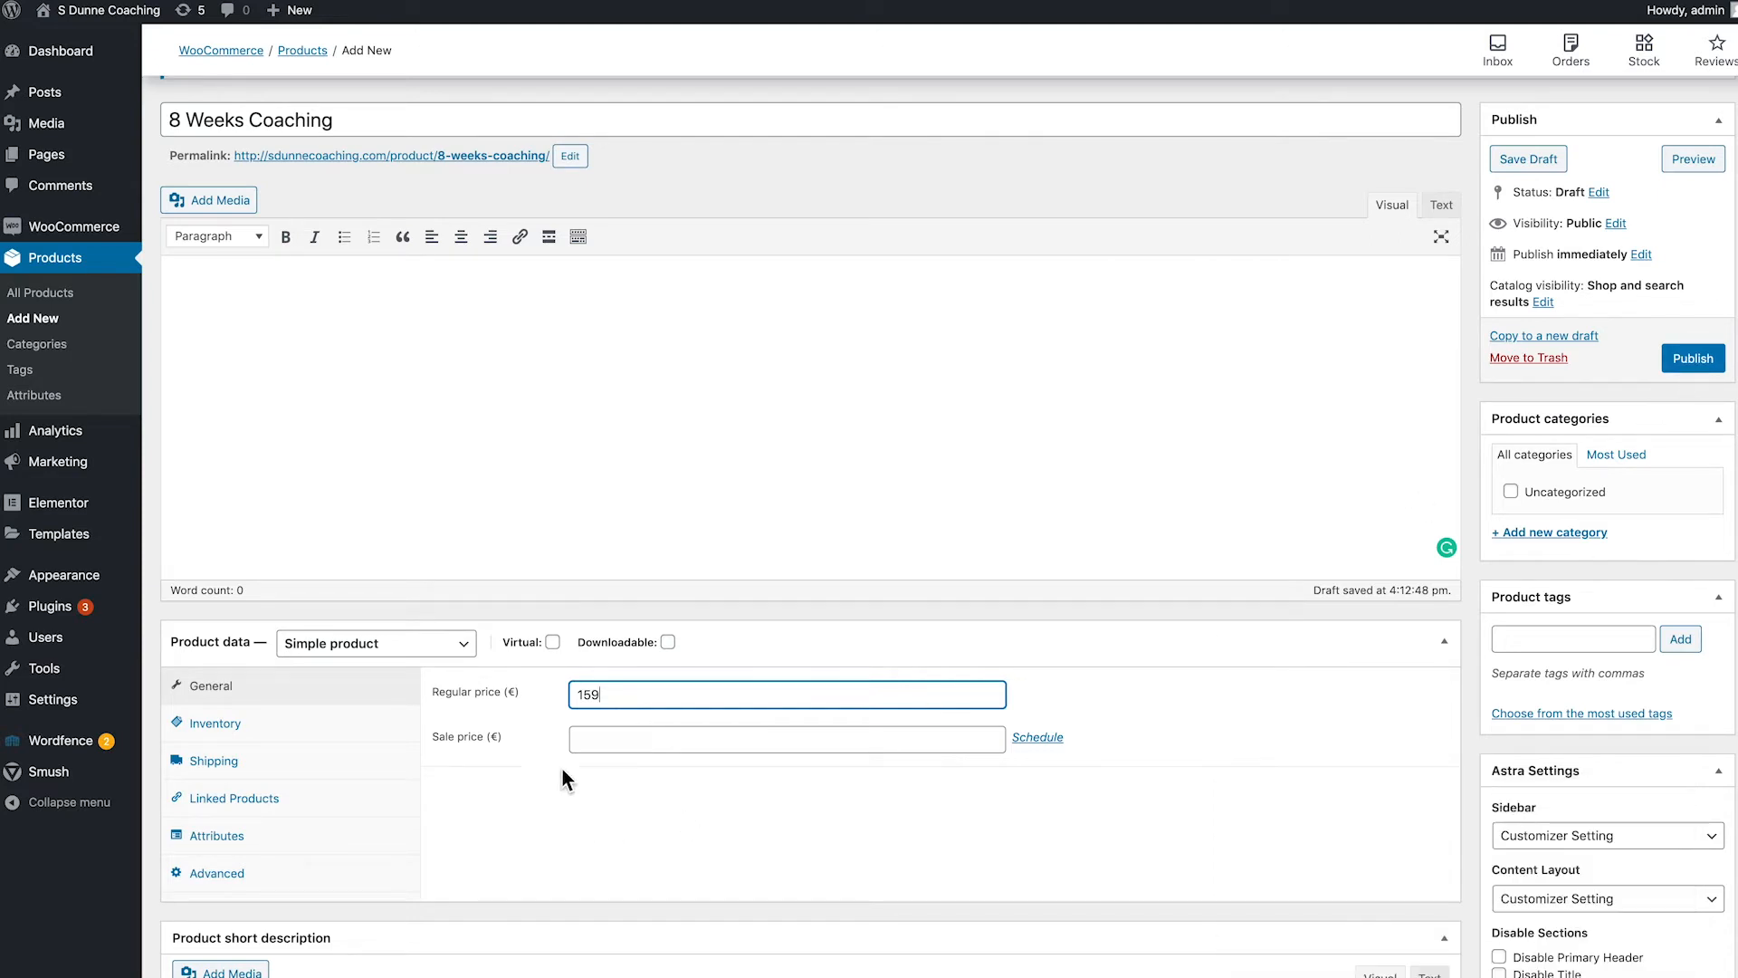
left_click(552, 641)
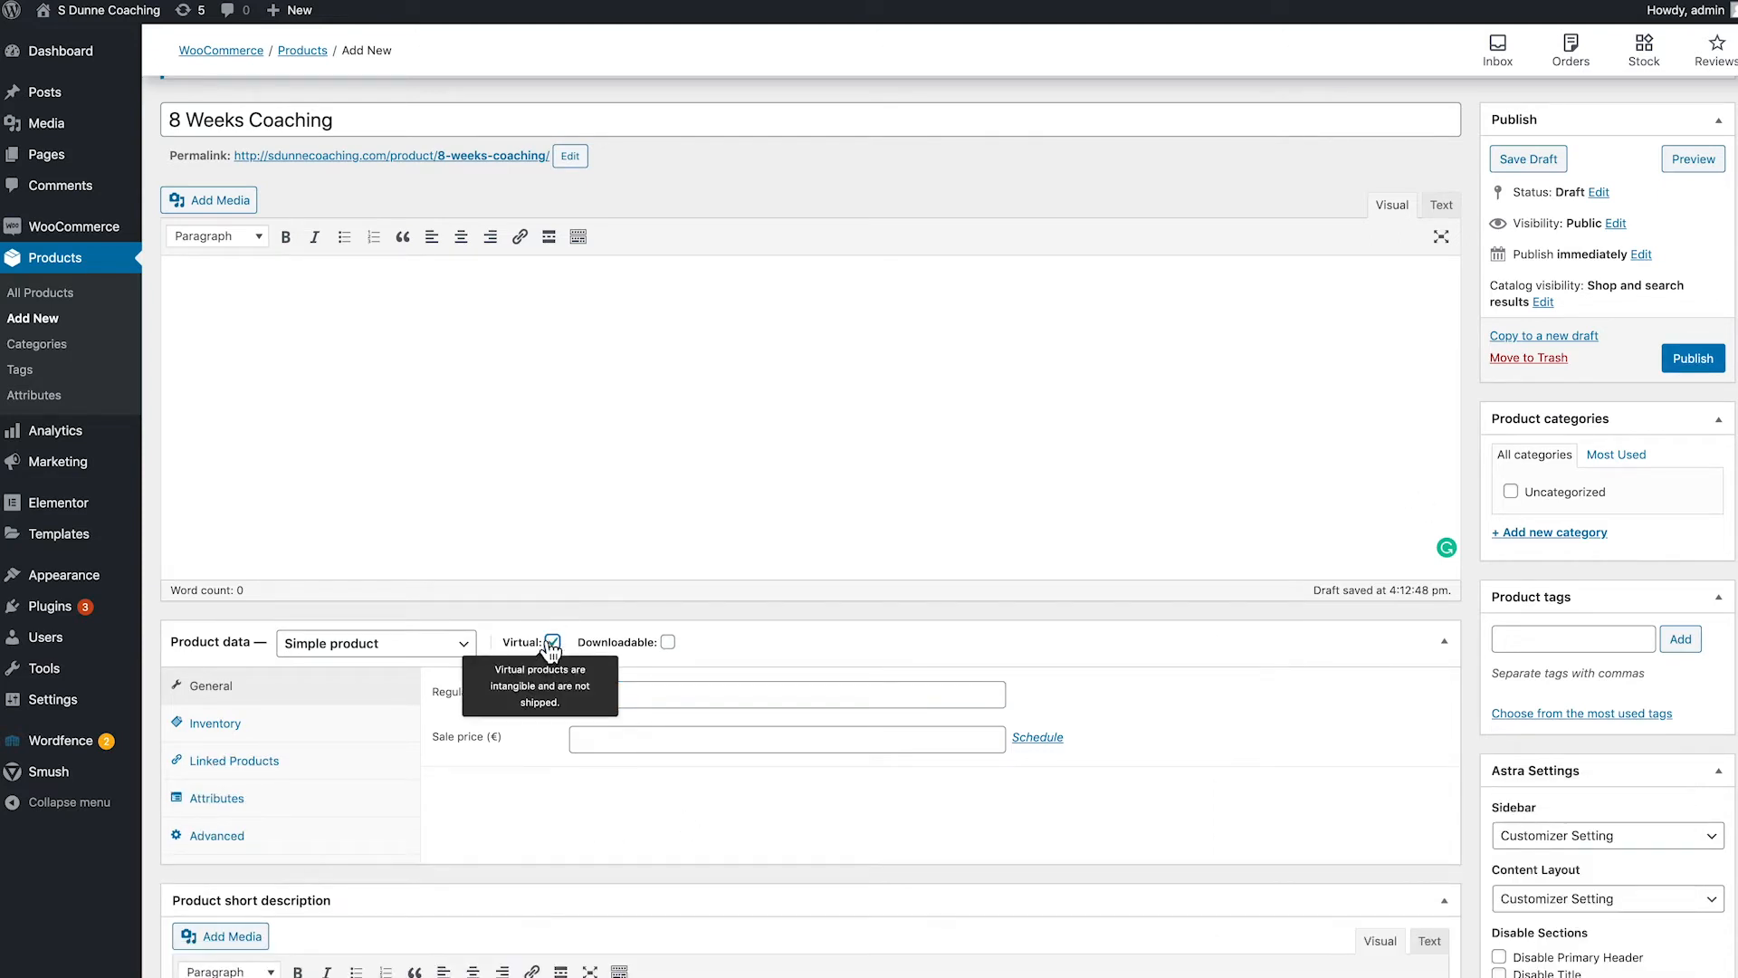
left_click(1691, 358)
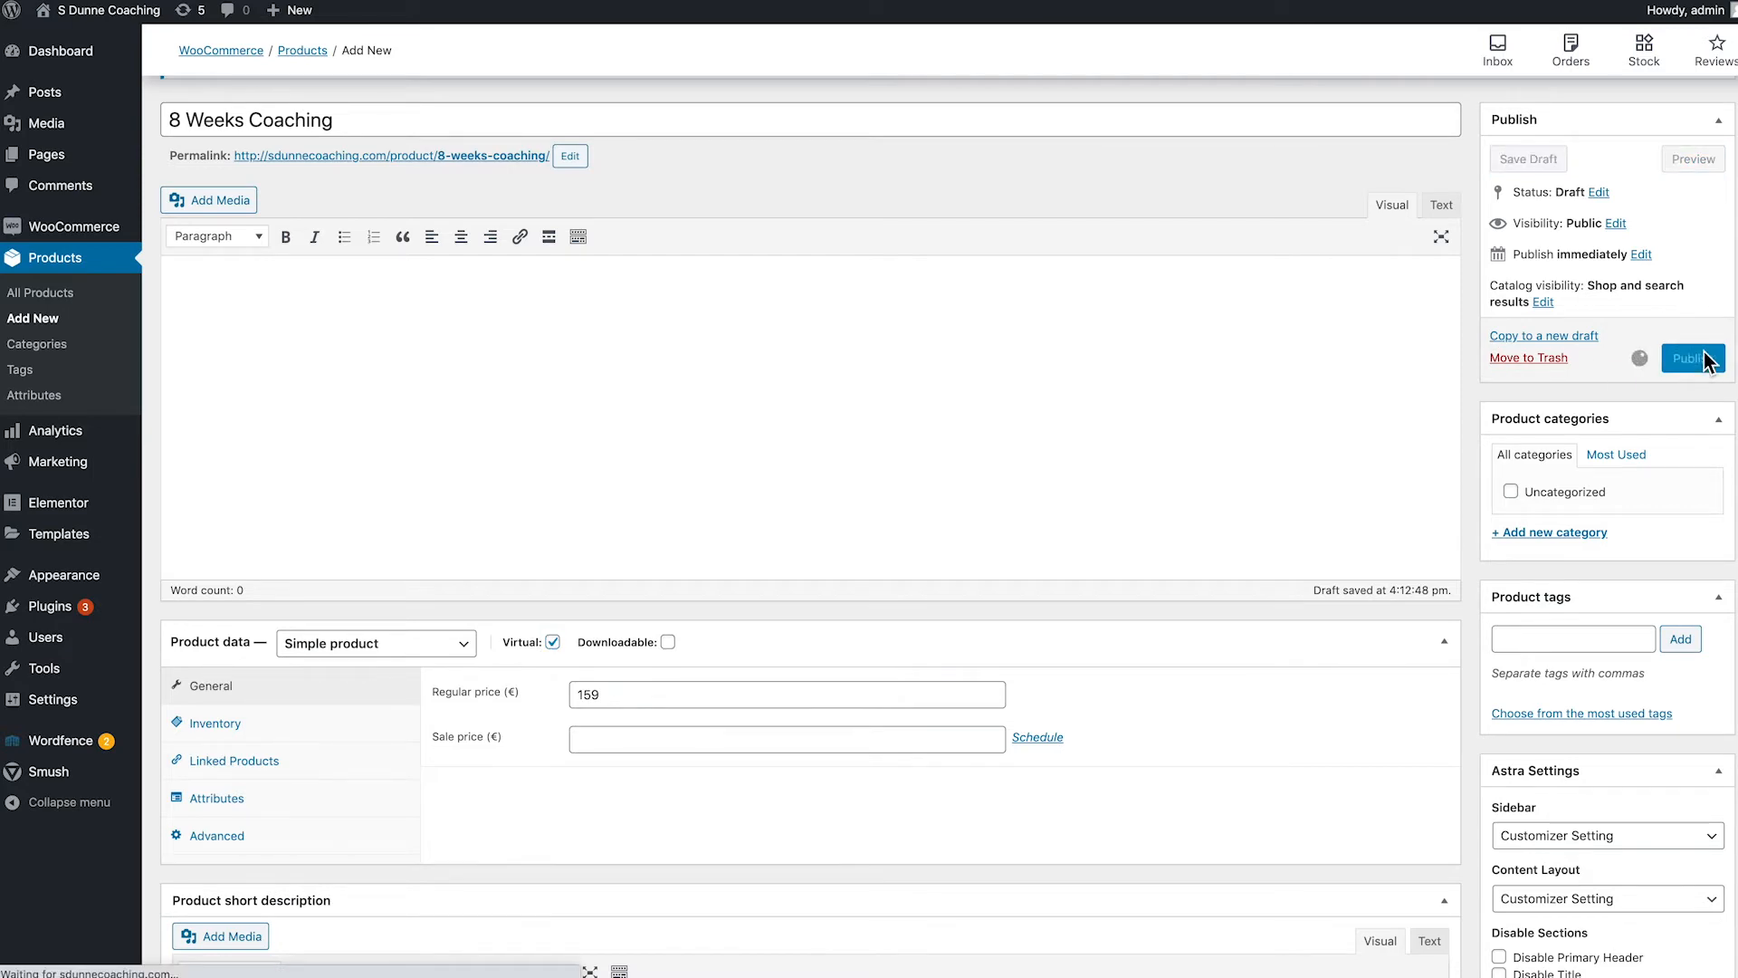
left_click(1690, 356)
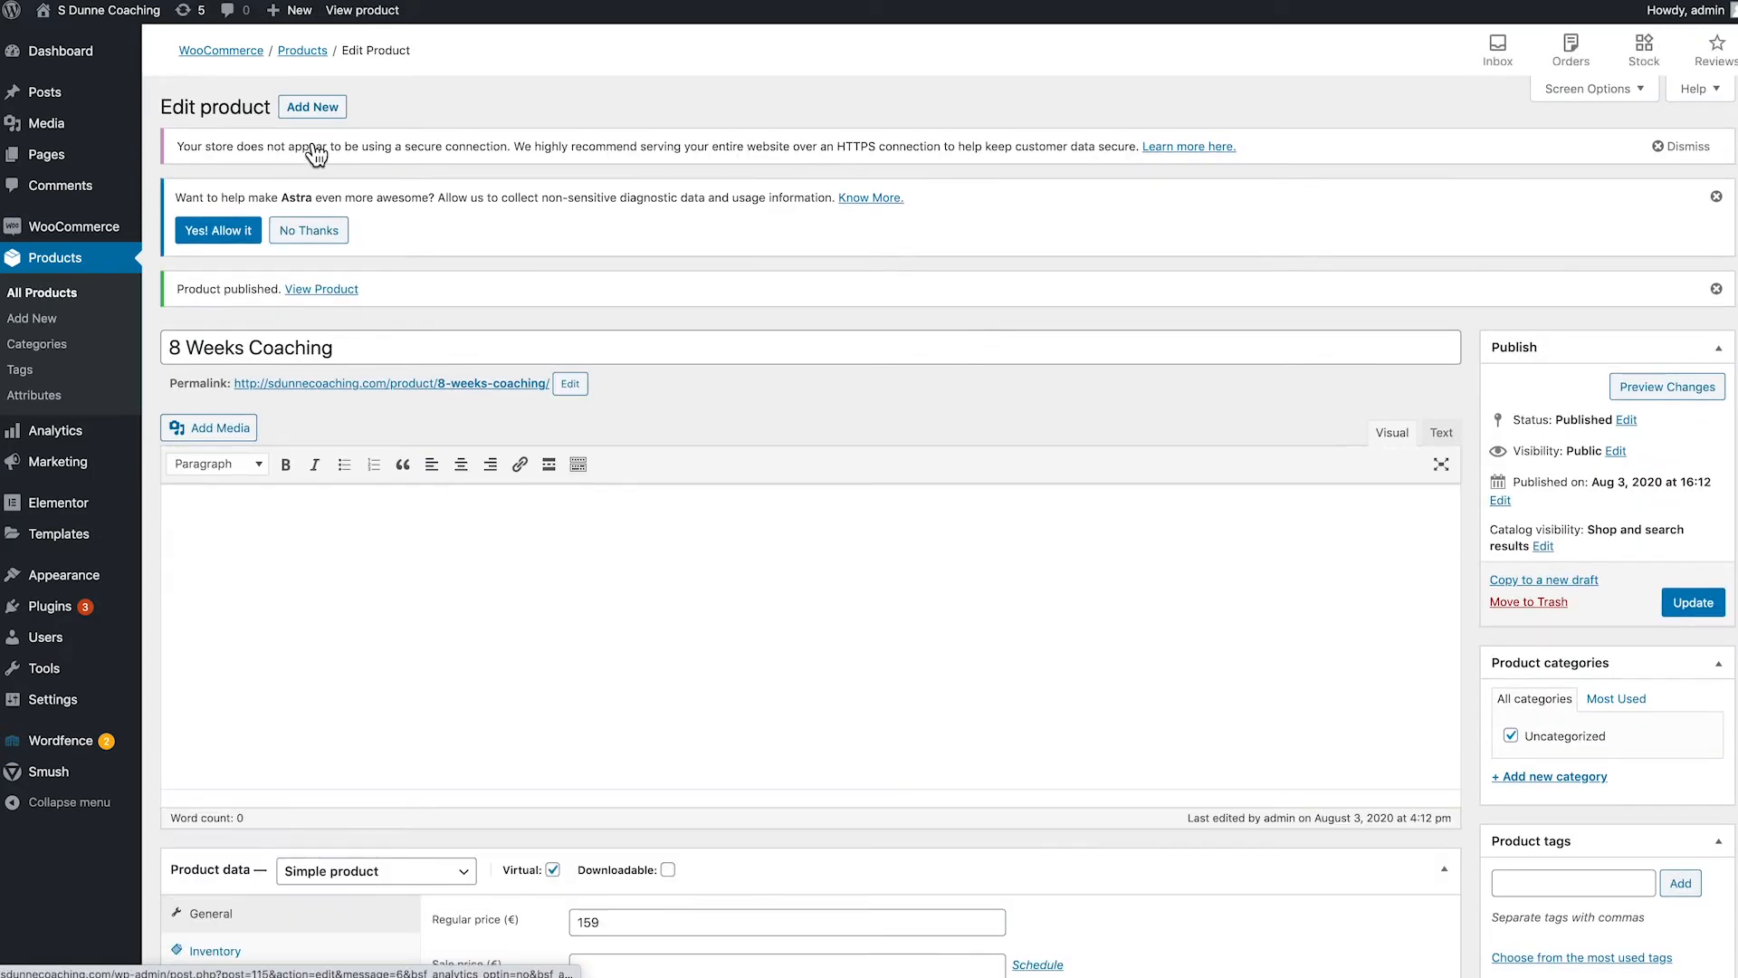
mouse_move(314, 107)
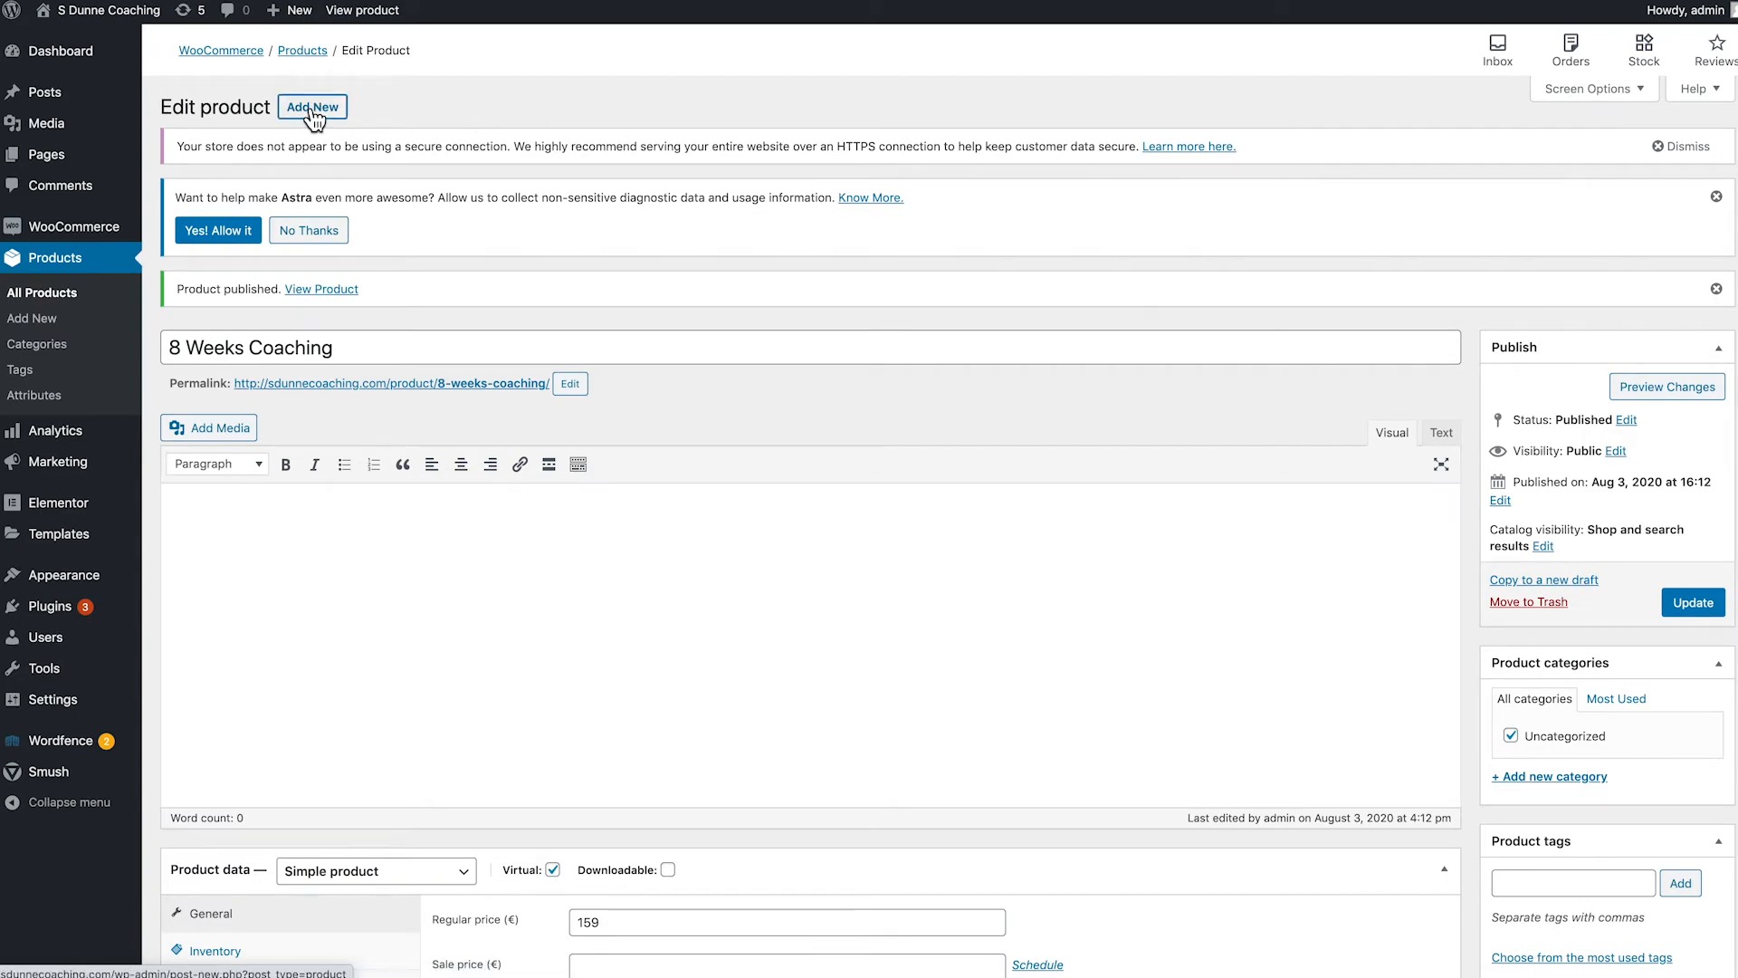
Create a virtual product titled '12 Weeks Coaching' at regular price 199 and publish it.
left_click(312, 107)
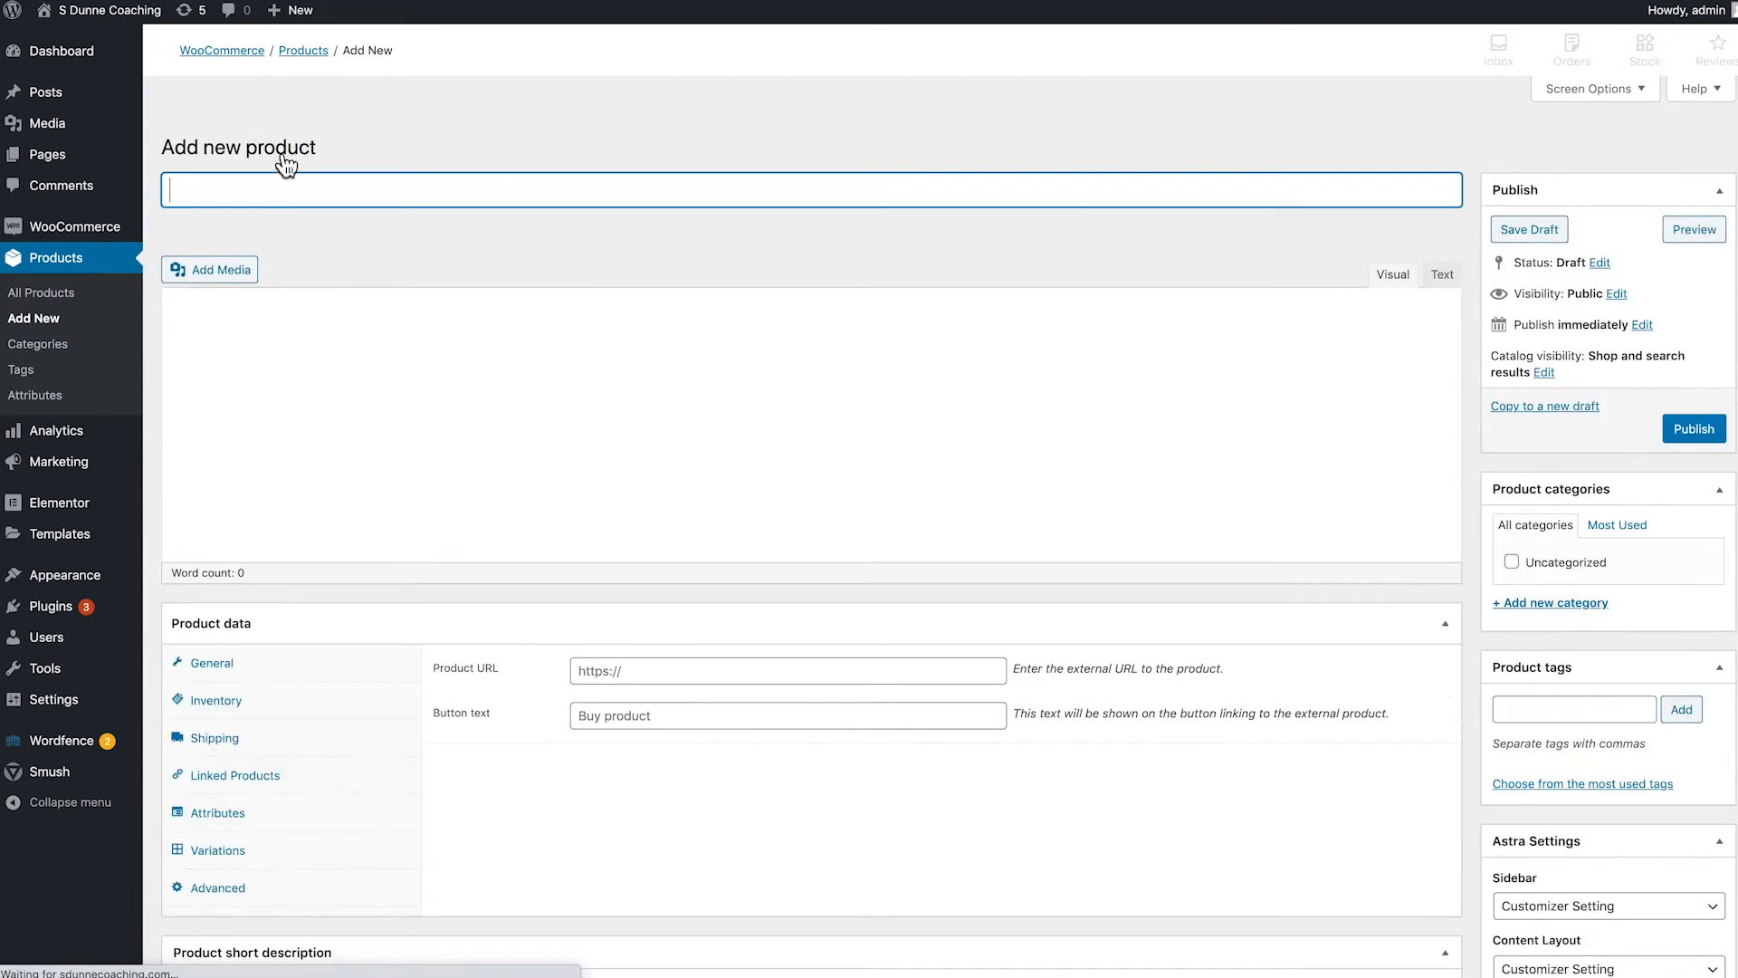
type("1")
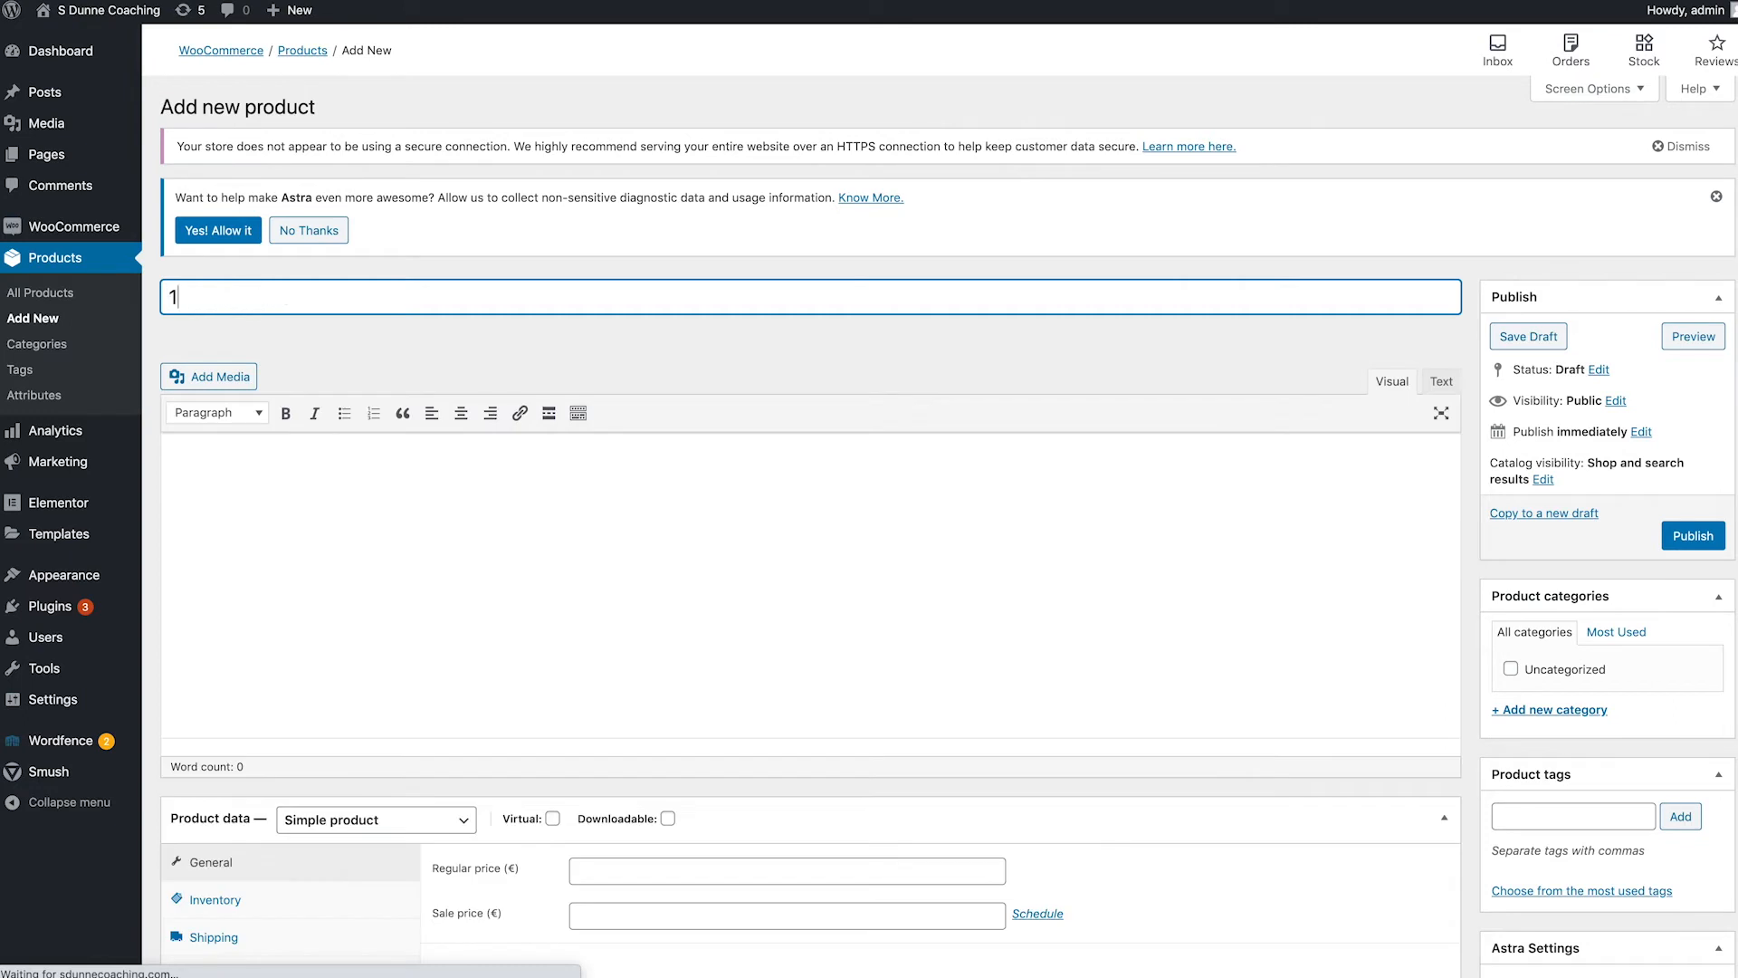
type("2 Weeks C")
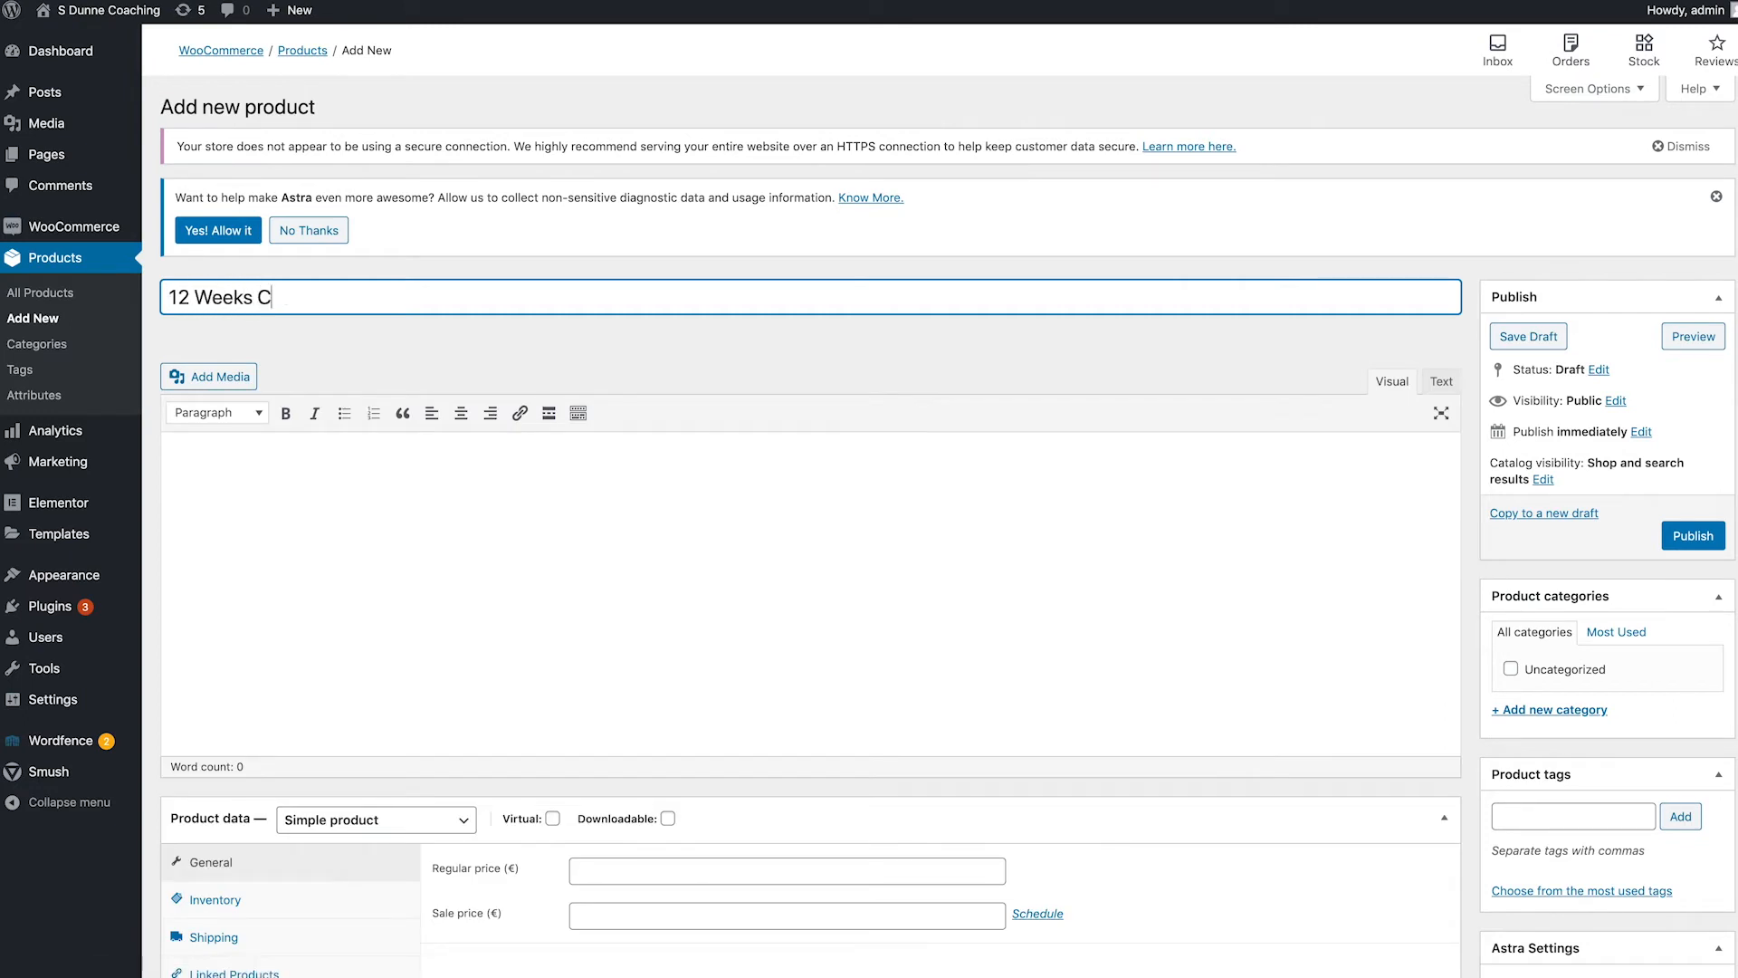
type("oaching")
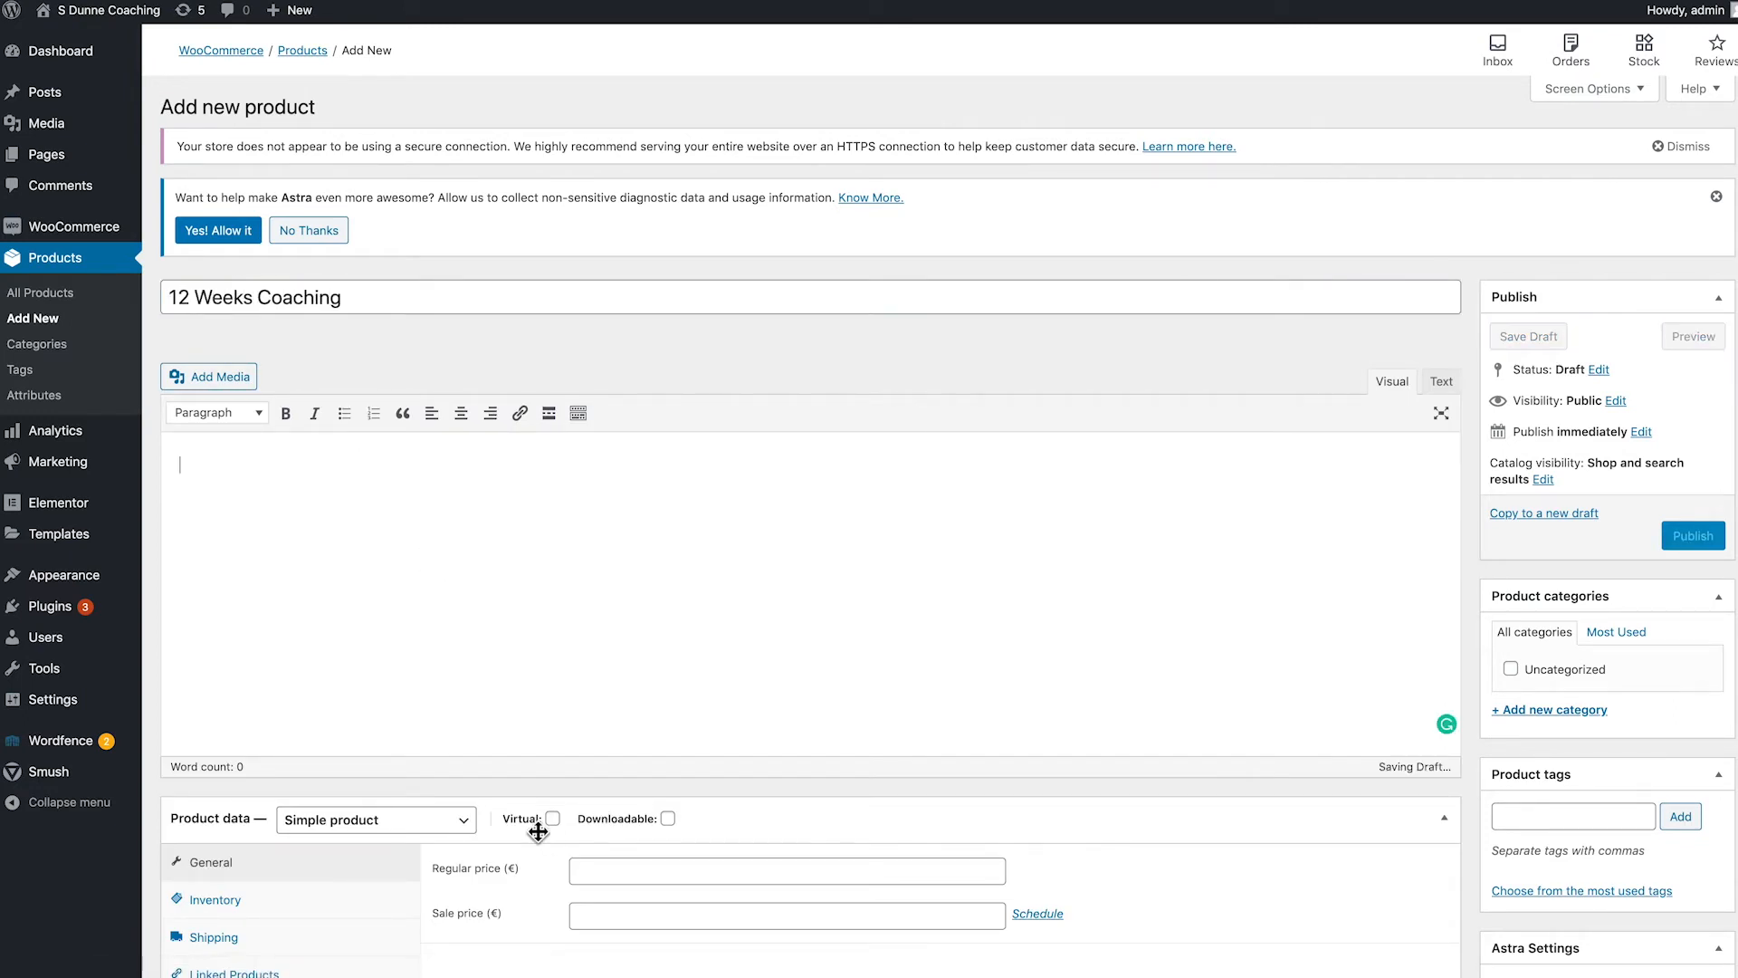
left_click(552, 819)
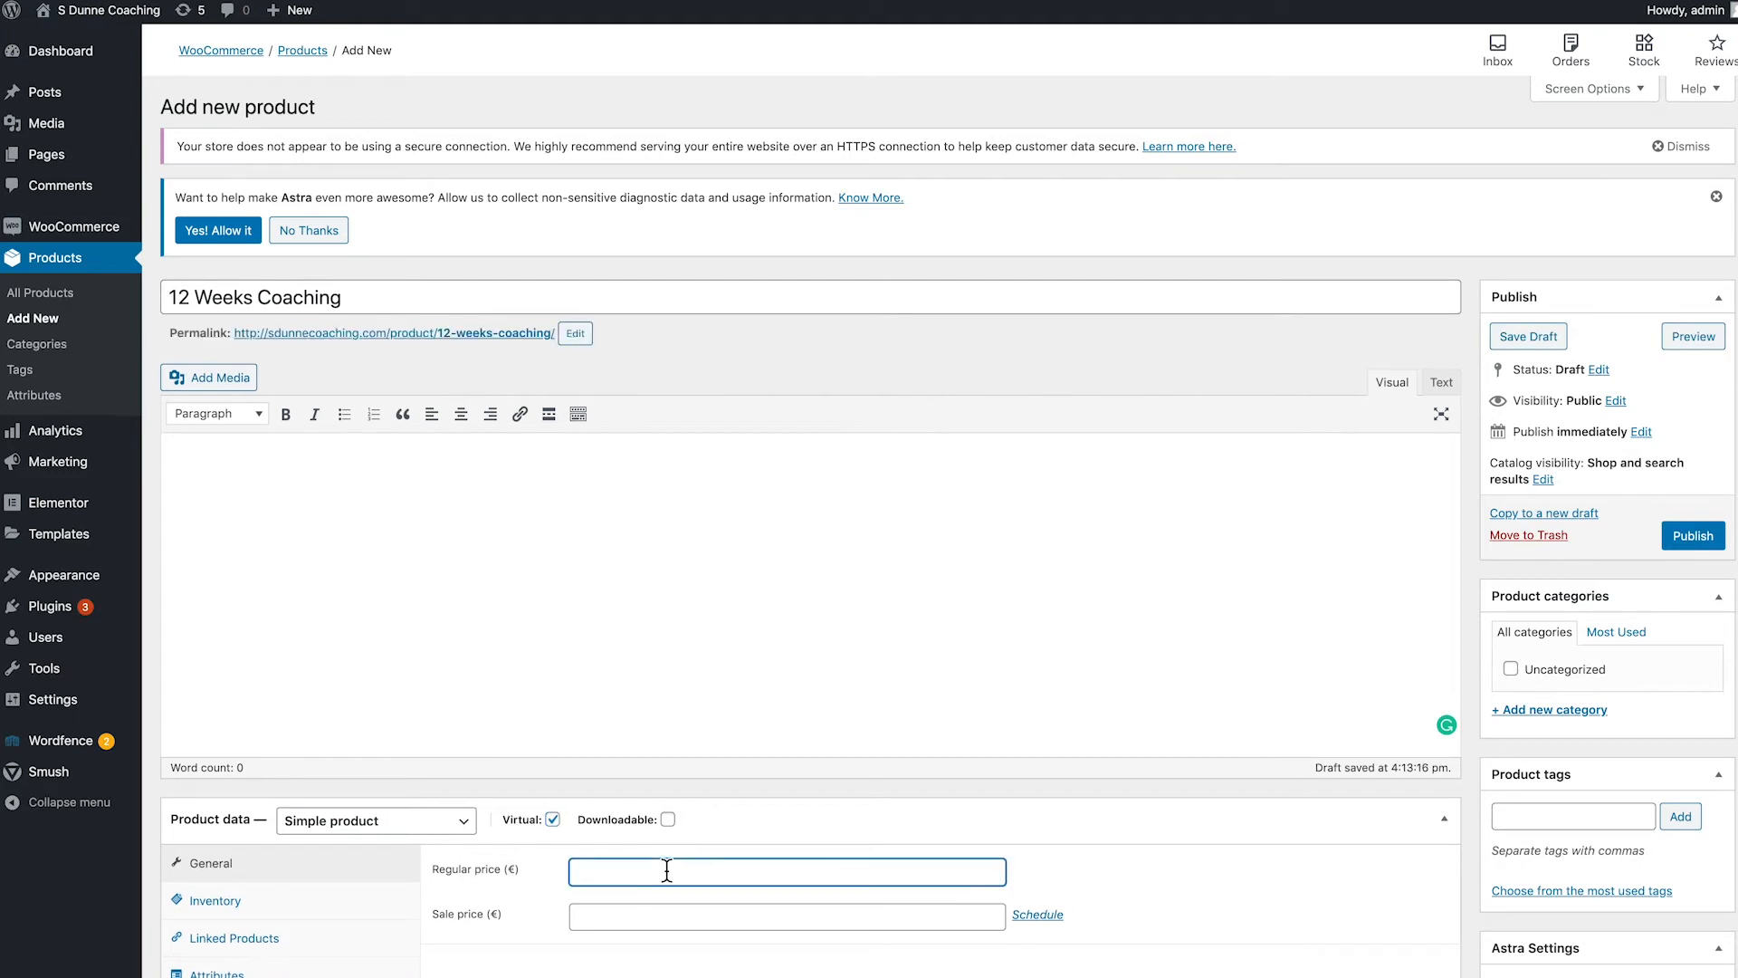
type("199")
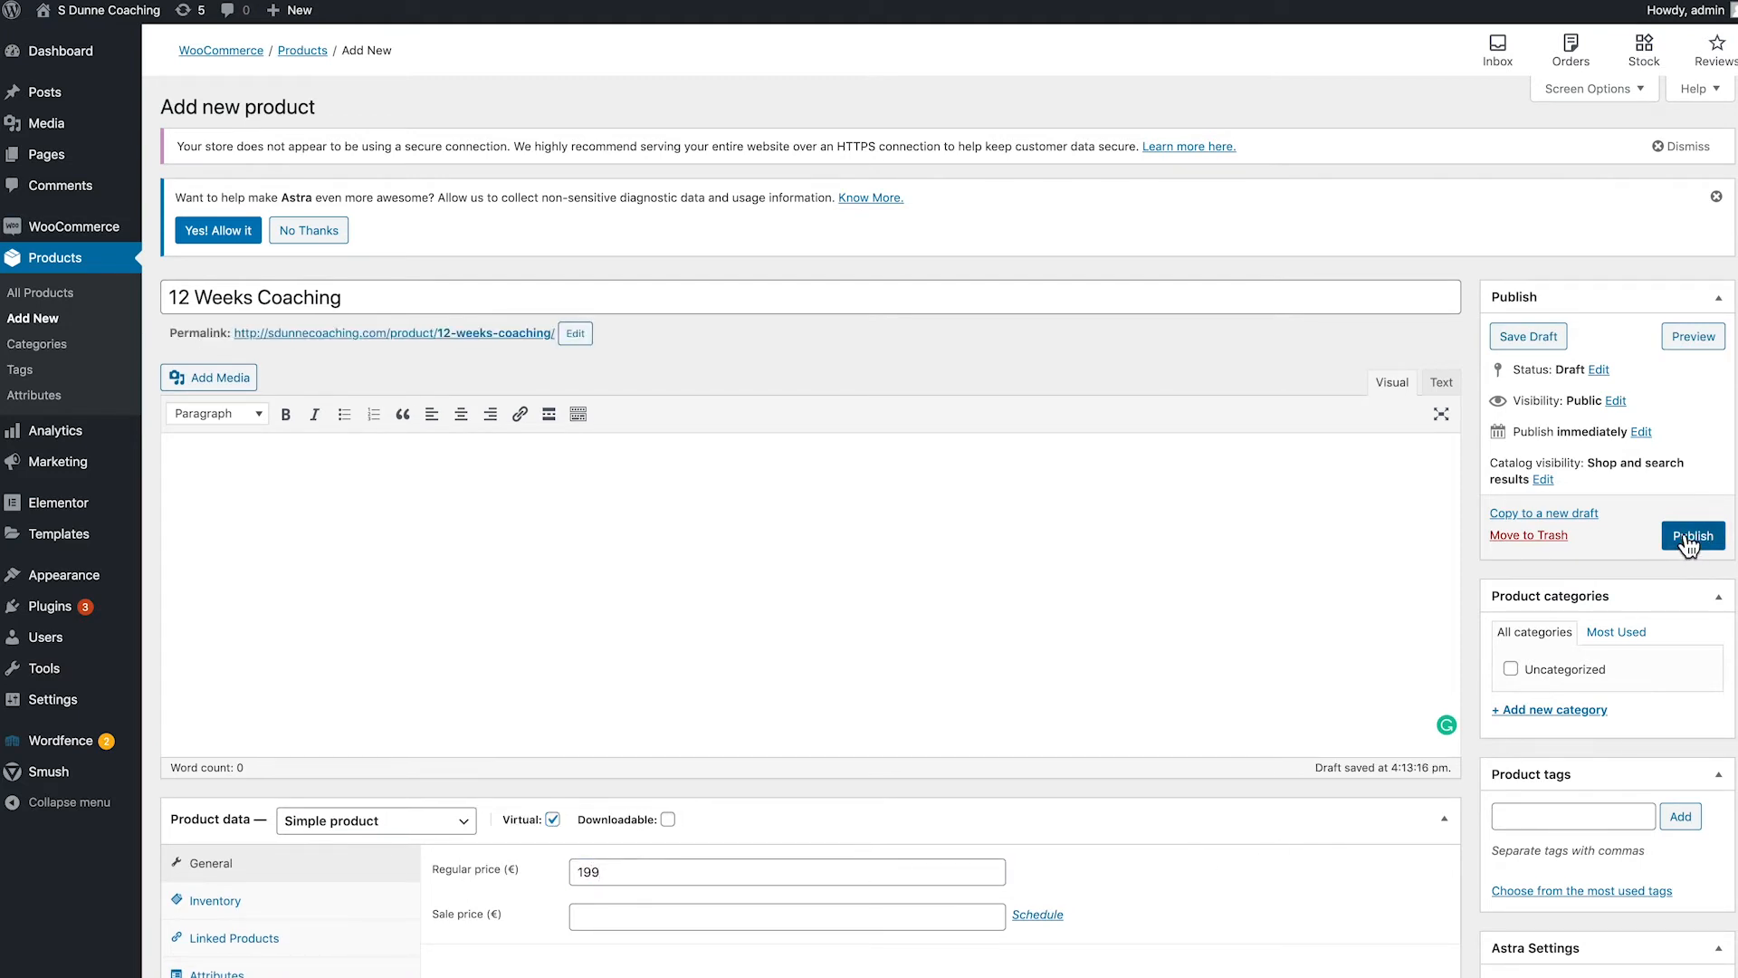
left_click(1691, 536)
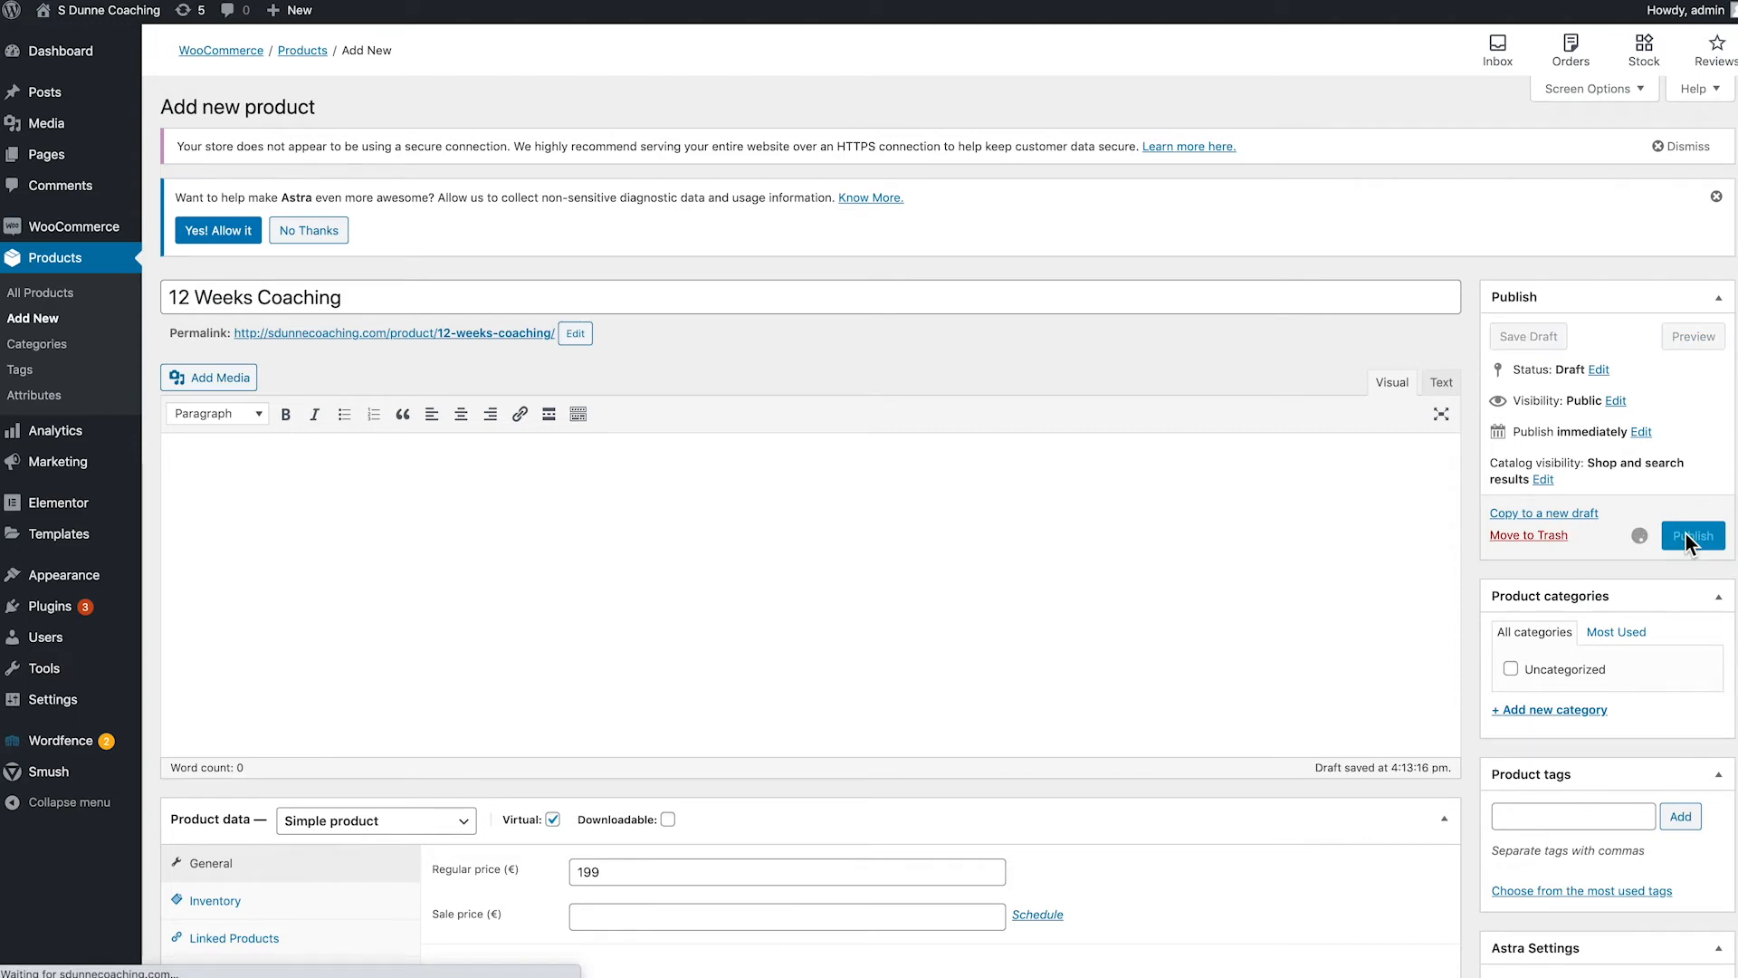
left_click(1693, 536)
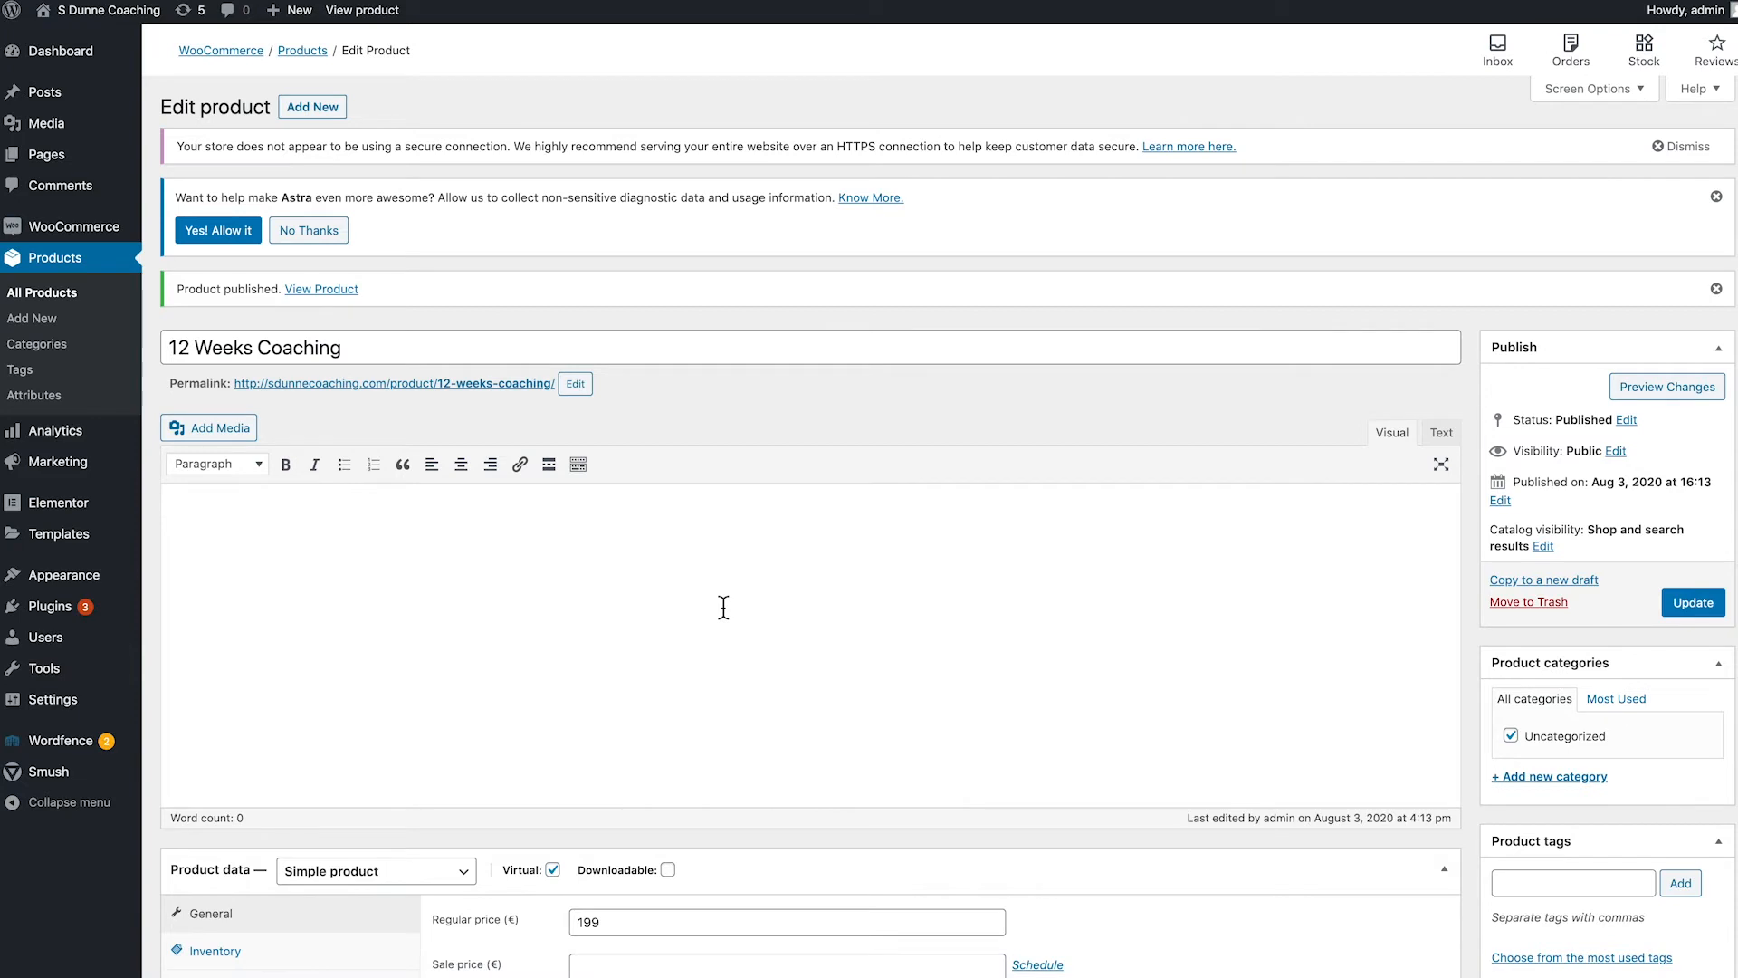
mouse_move(122, 349)
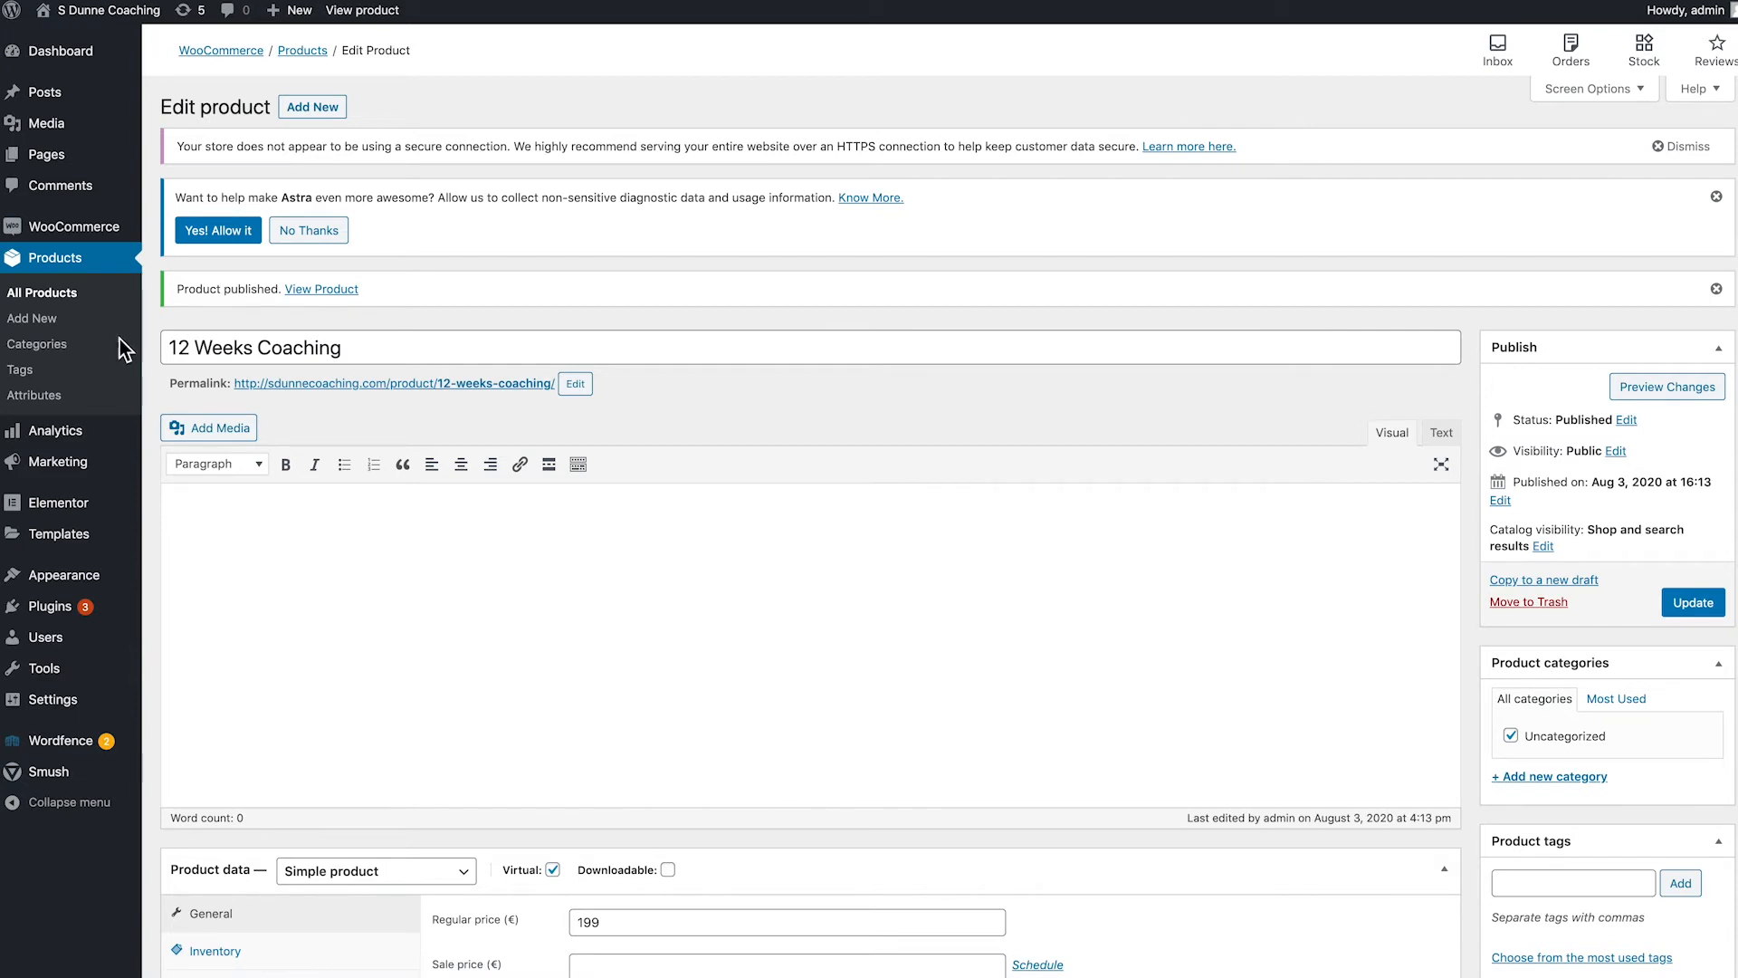
Show the All Products list with the 6, 8 and 12 Weeks Coaching packages.
left_click(42, 293)
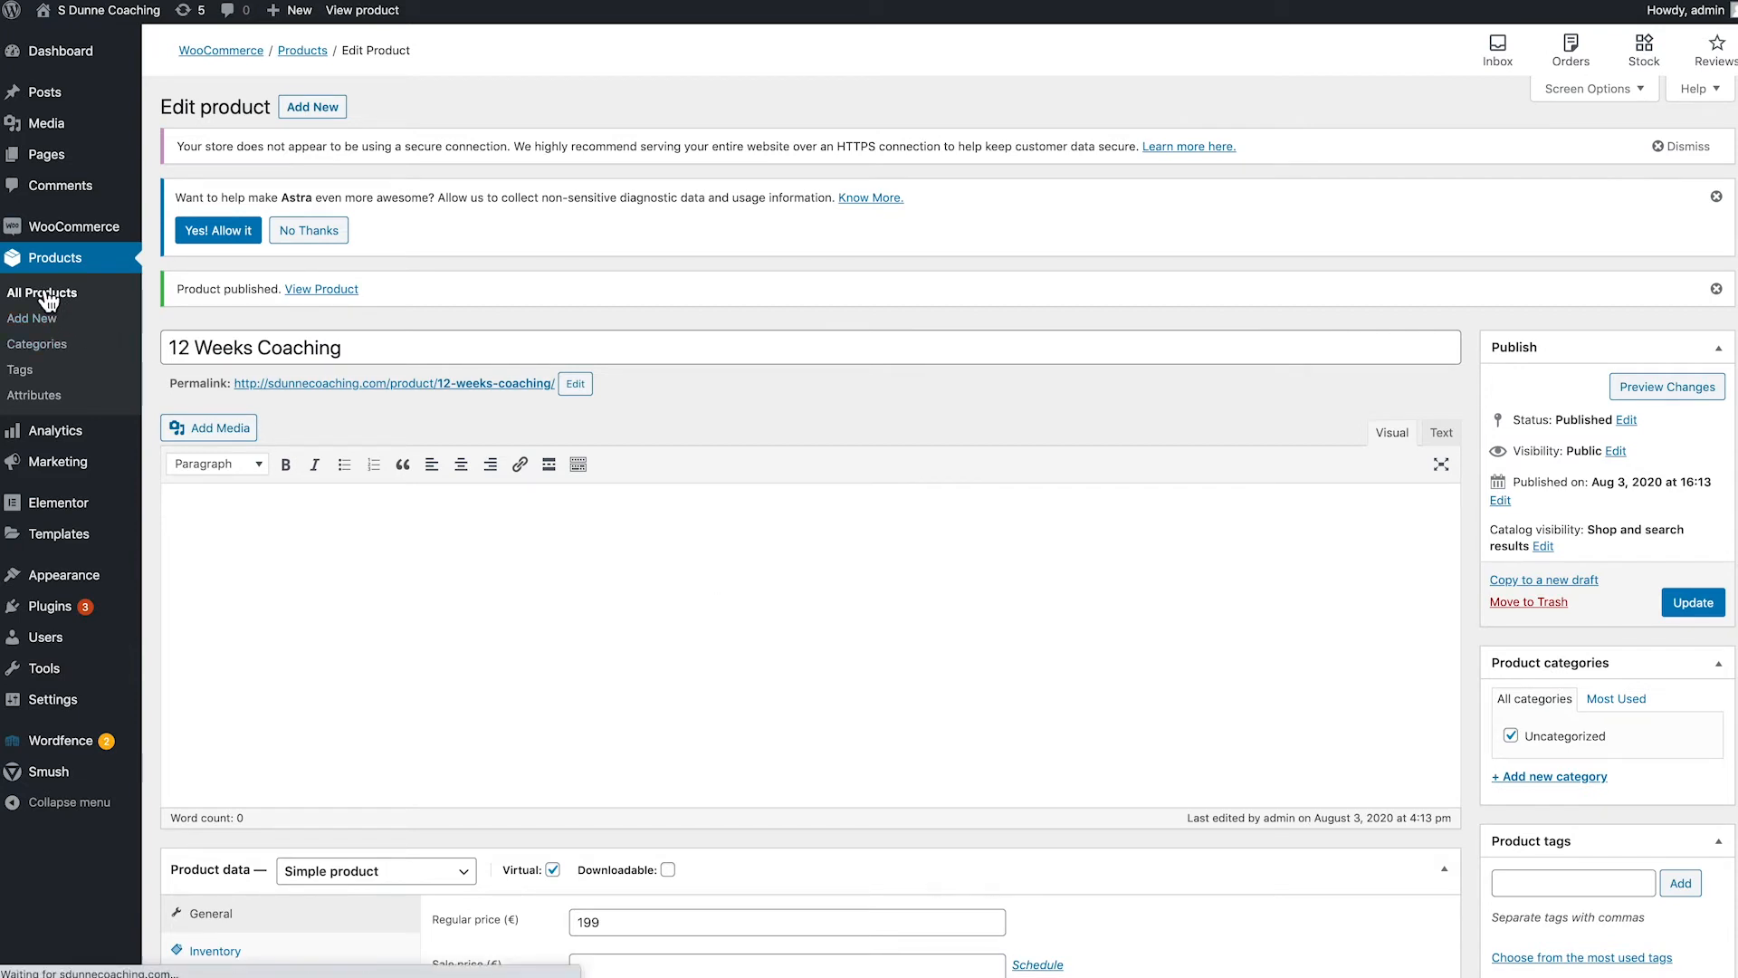
left_click(41, 293)
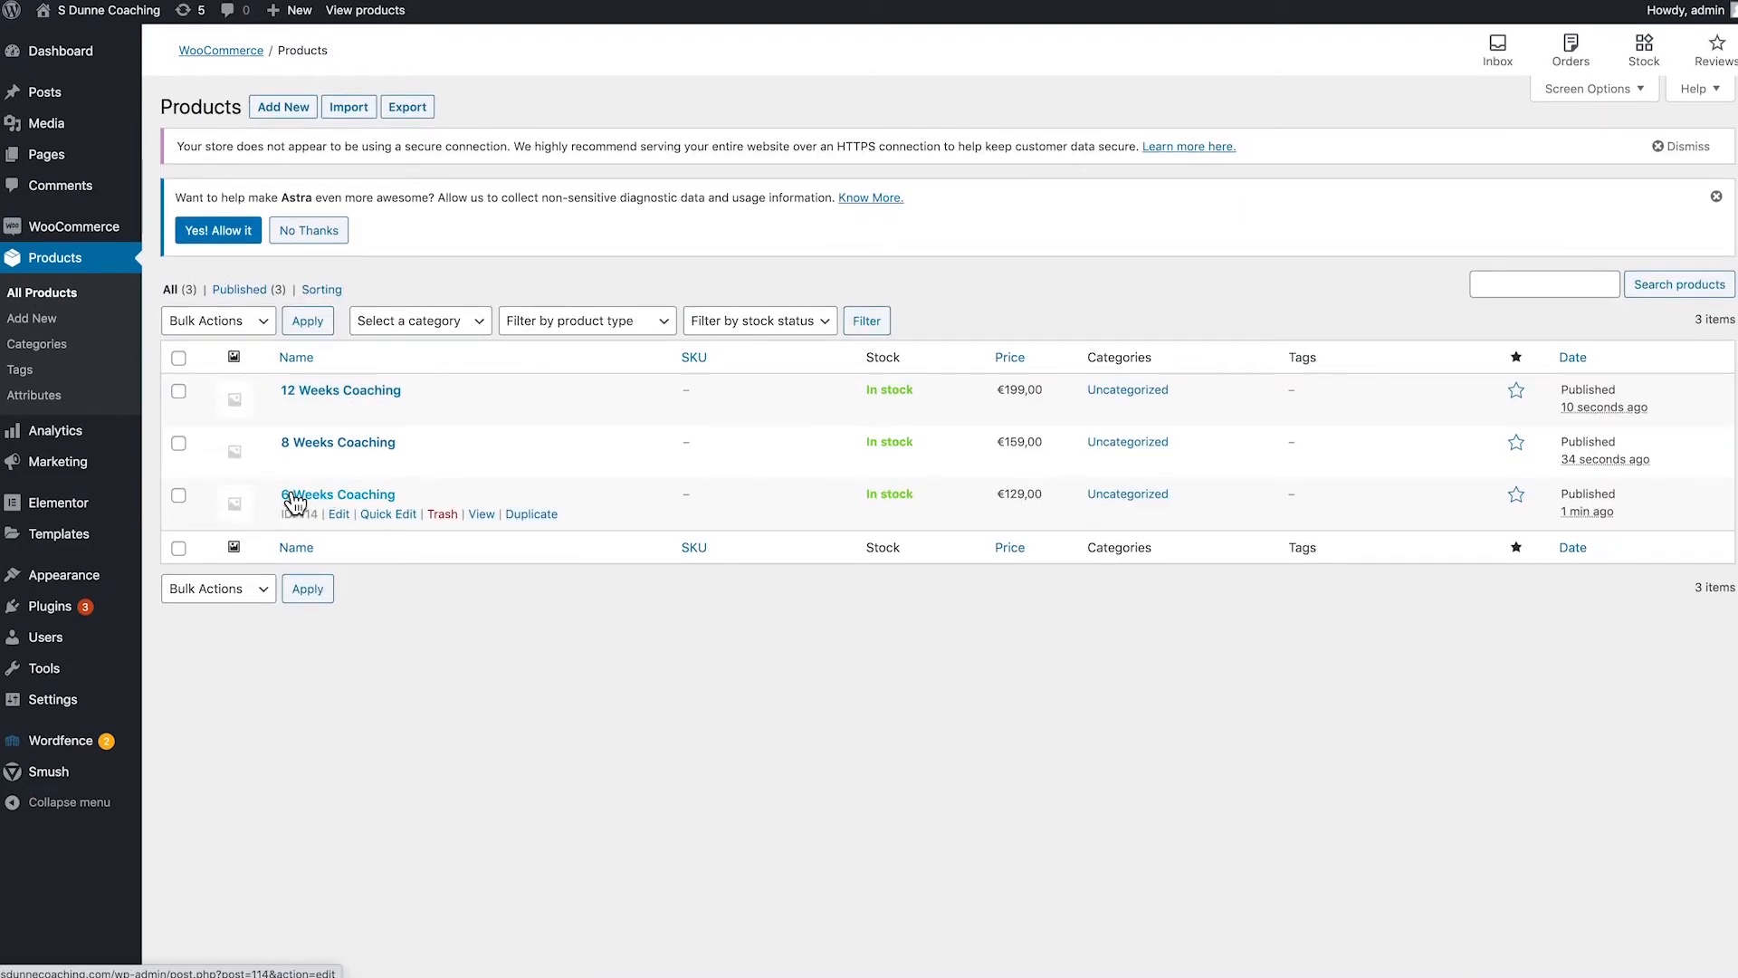
mouse_move(293, 419)
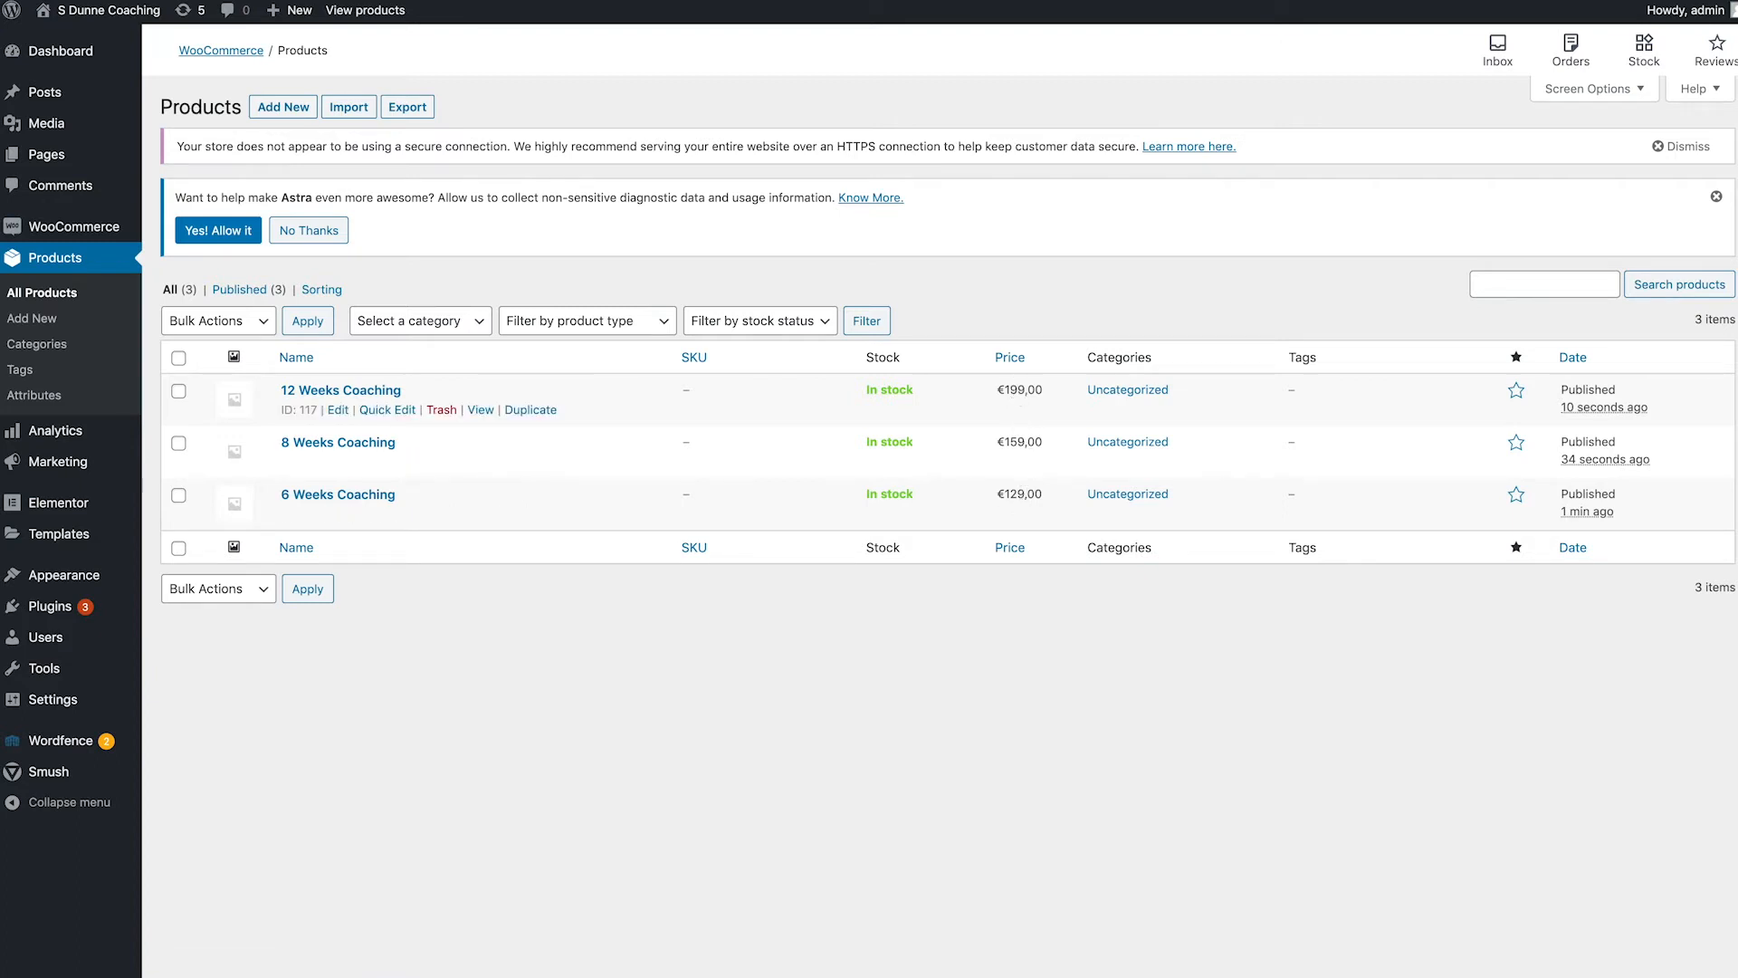
mouse_move(891, 398)
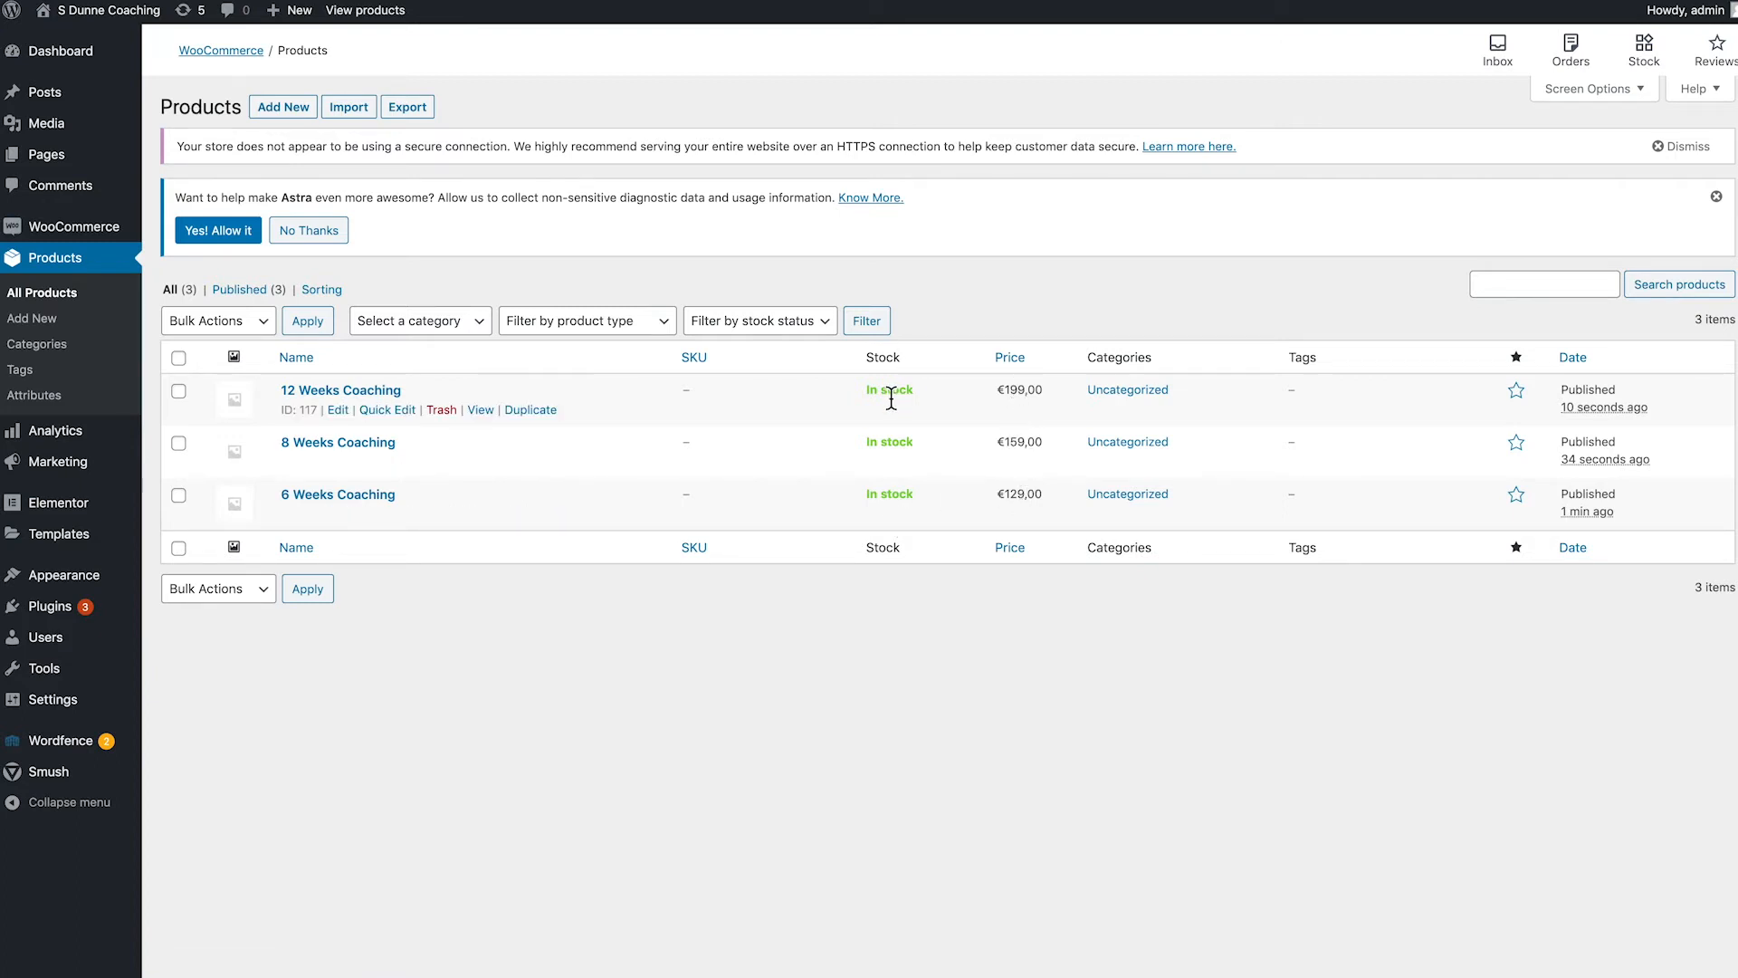
mouse_move(900, 413)
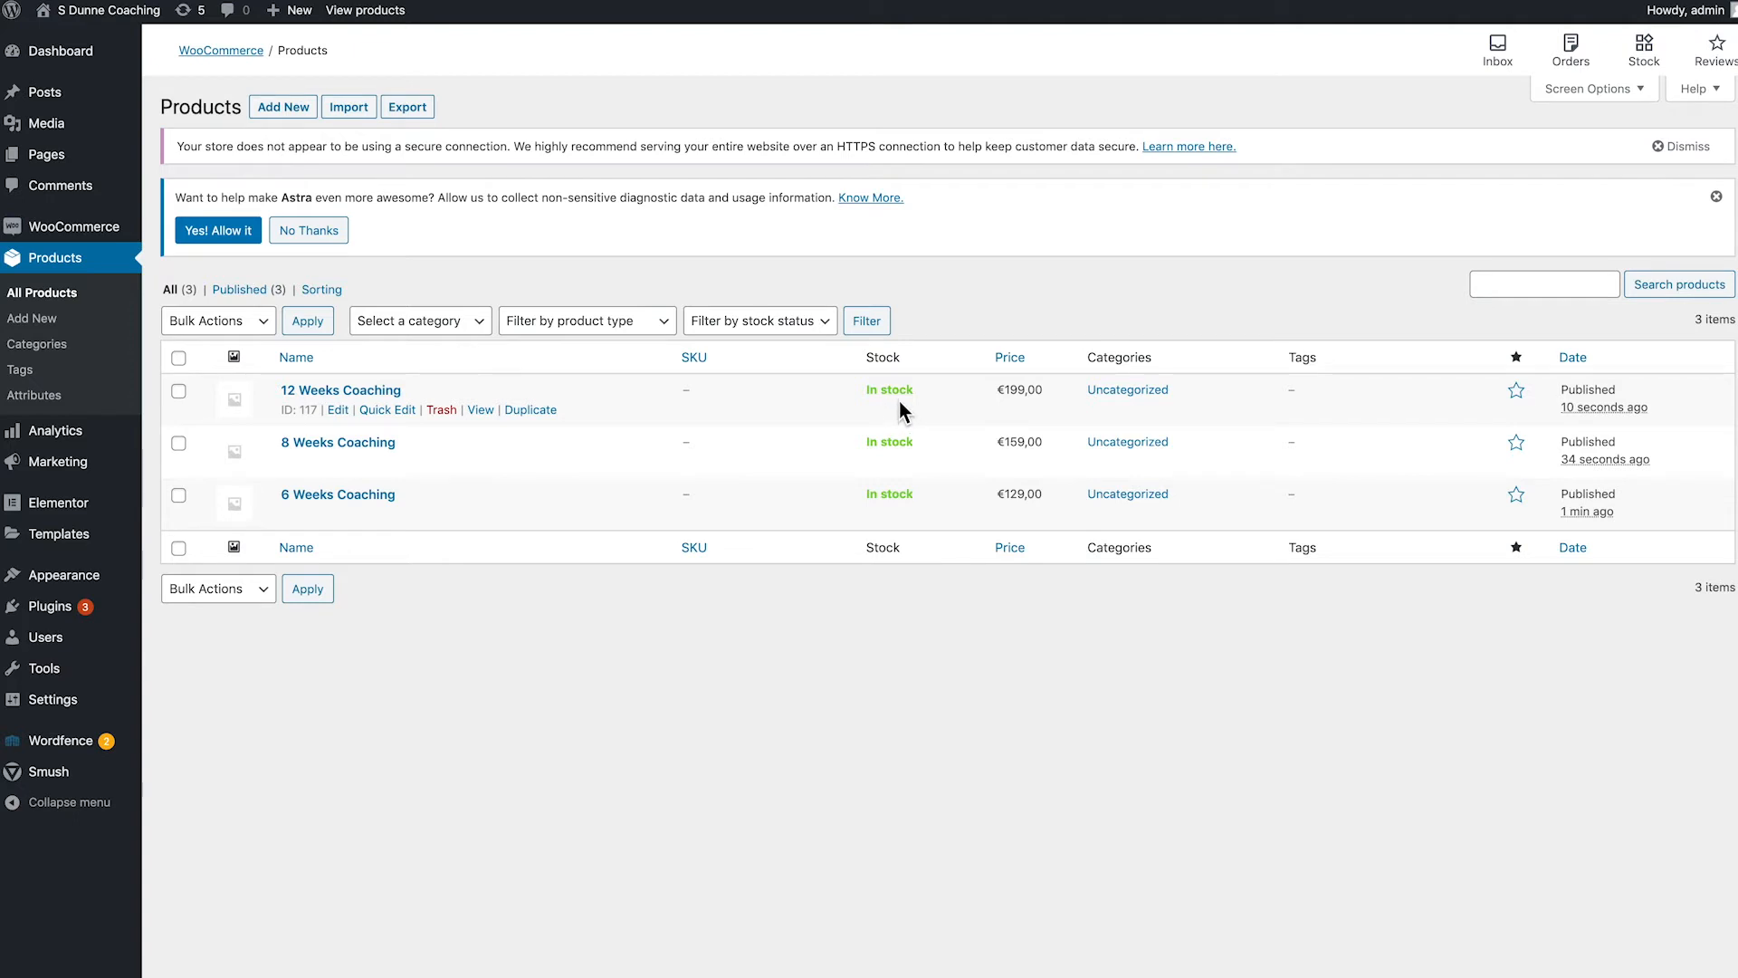
mouse_move(700, 303)
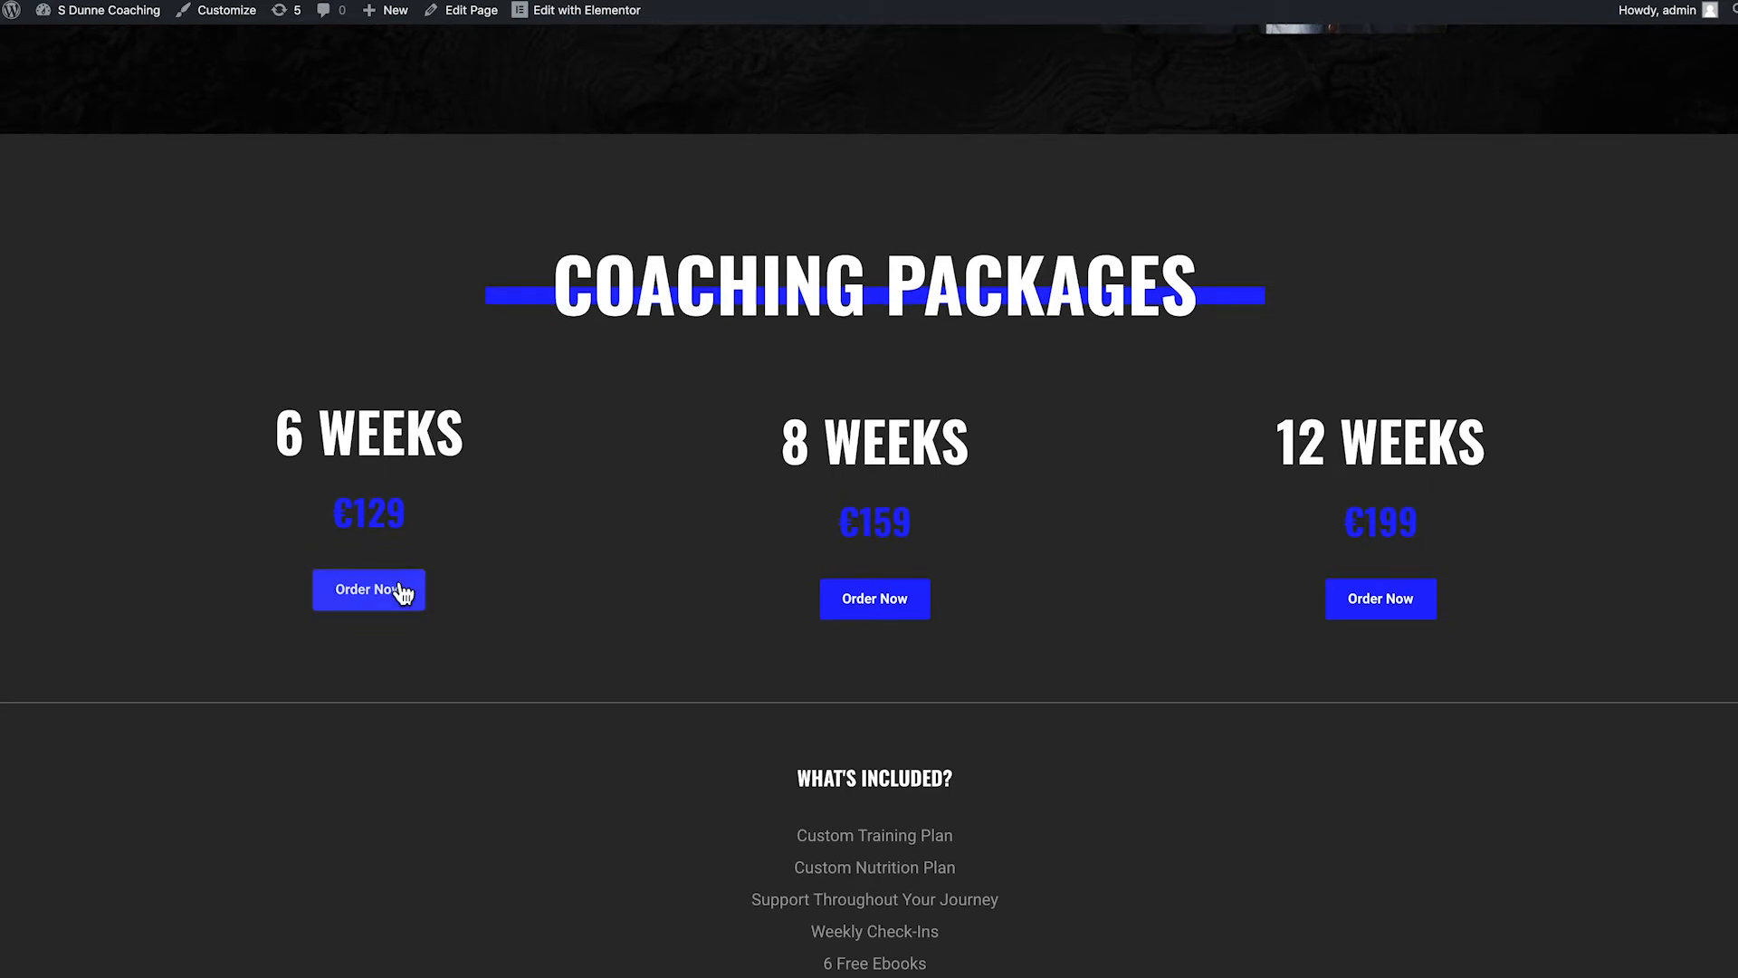
mouse_move(874, 599)
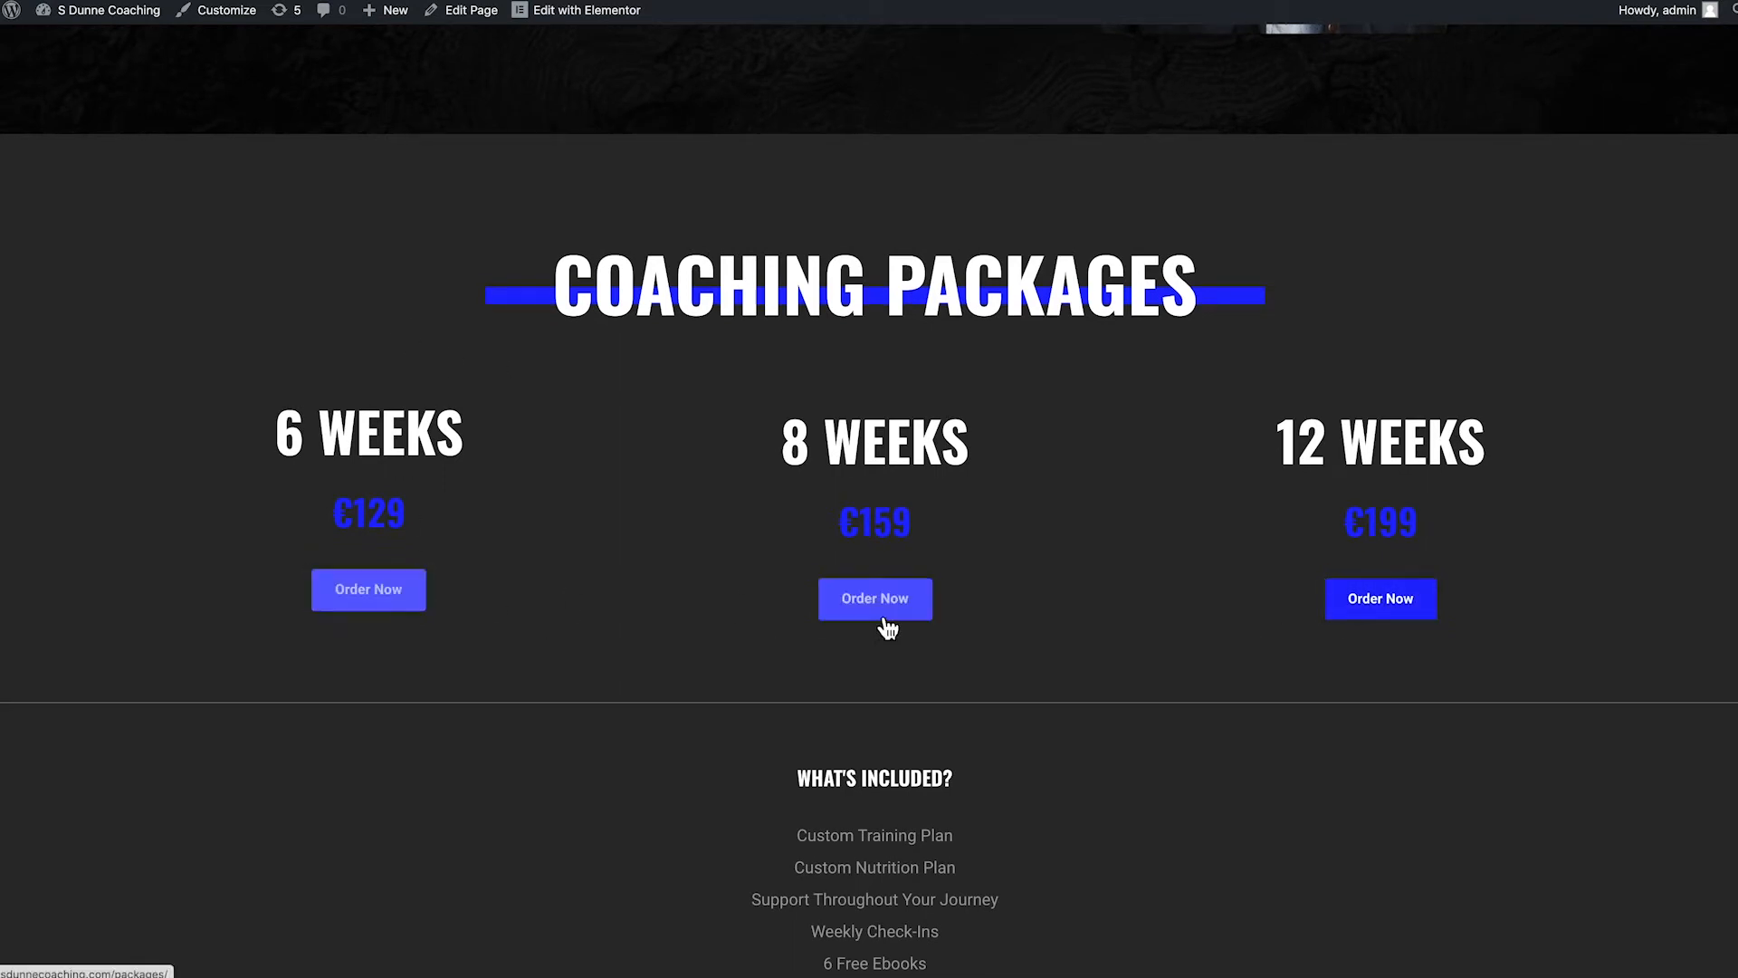
mouse_move(958, 574)
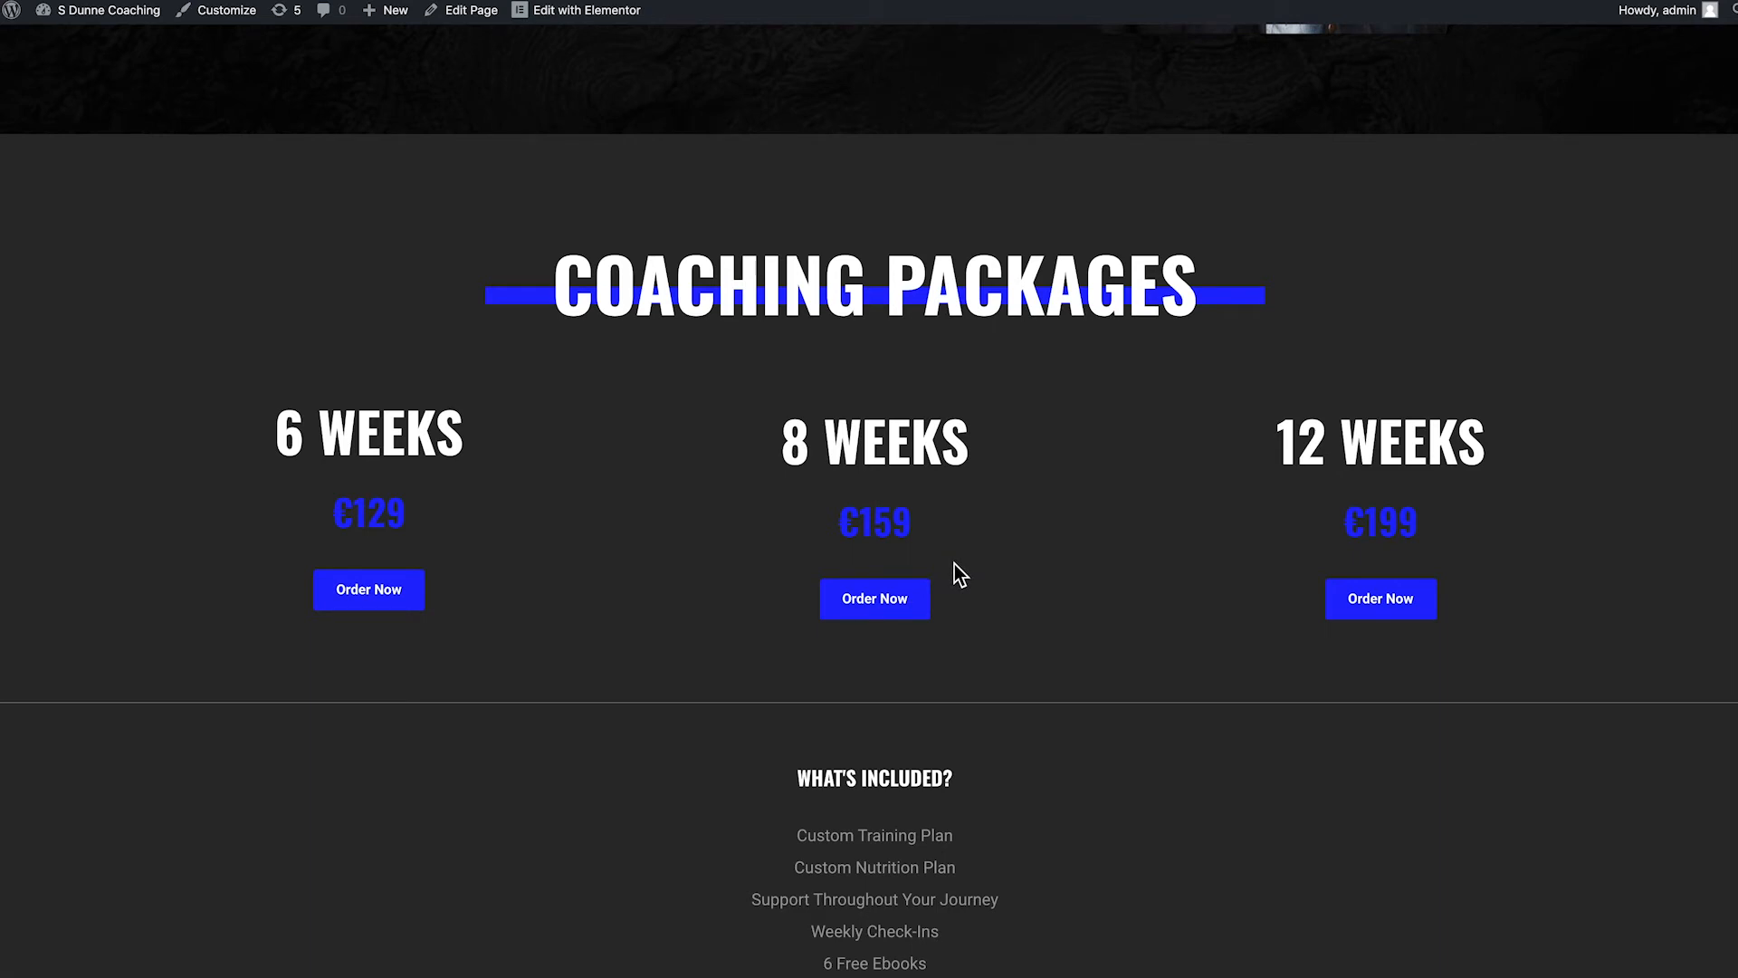
mouse_move(874, 599)
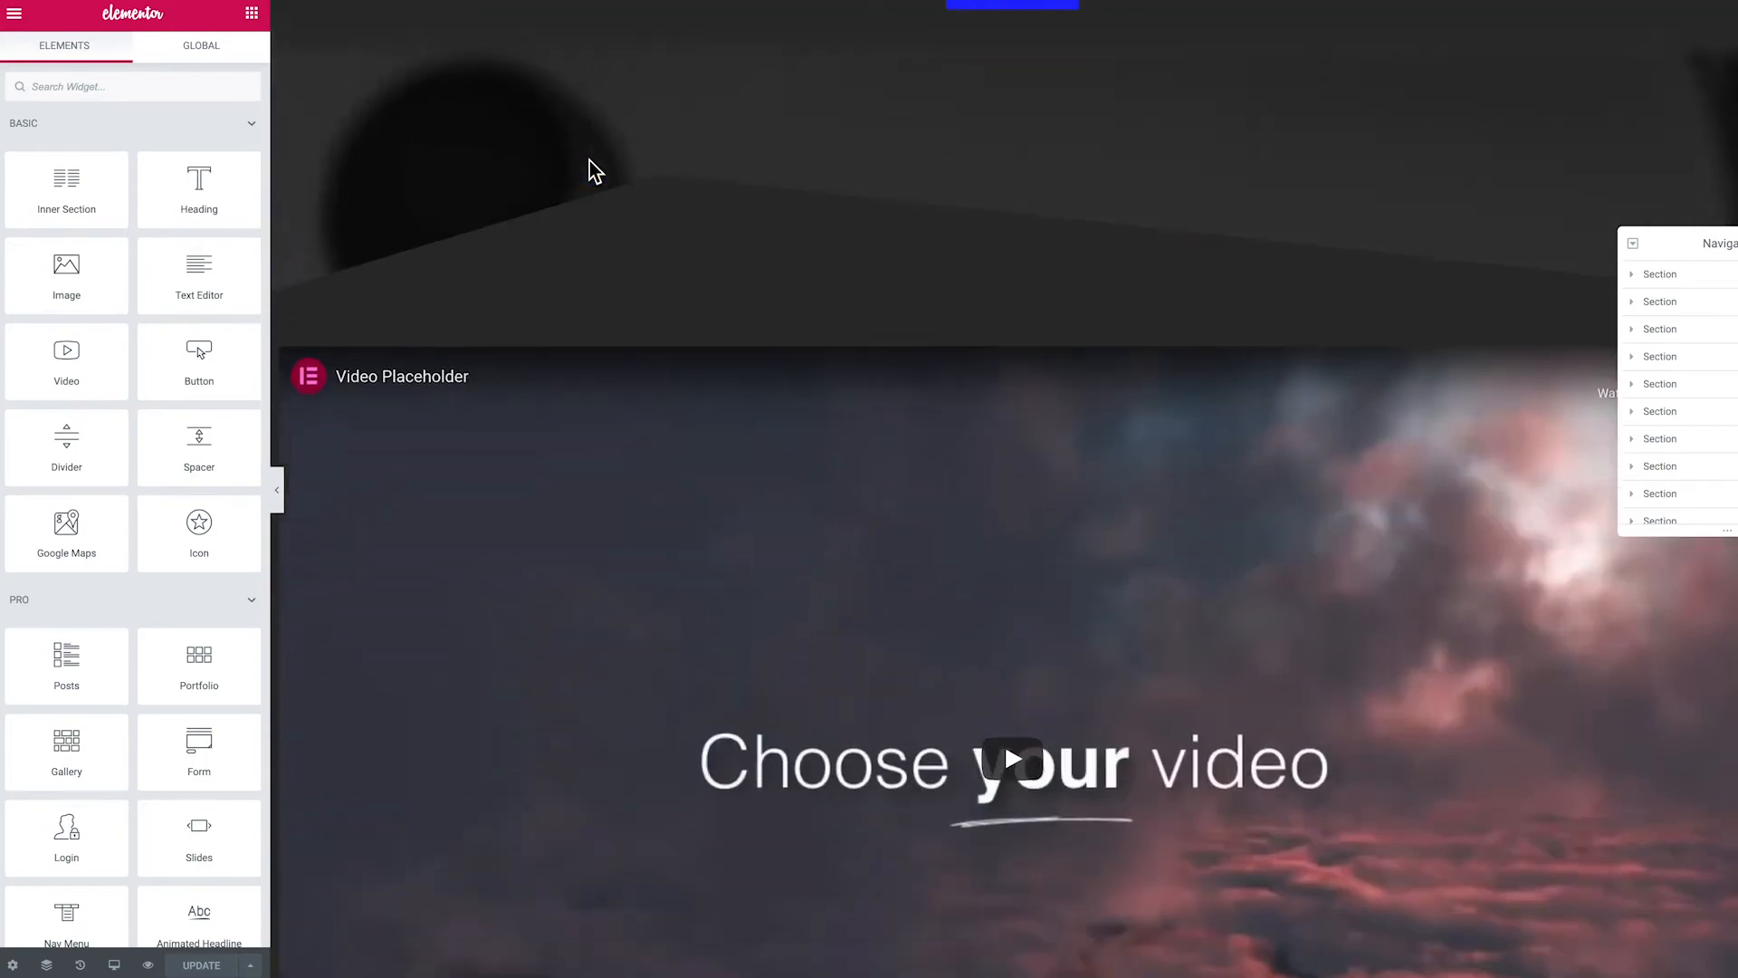
Scroll to the Coaching Packages section in the Elementor editor and focus the widget search.
scroll("down", 3)
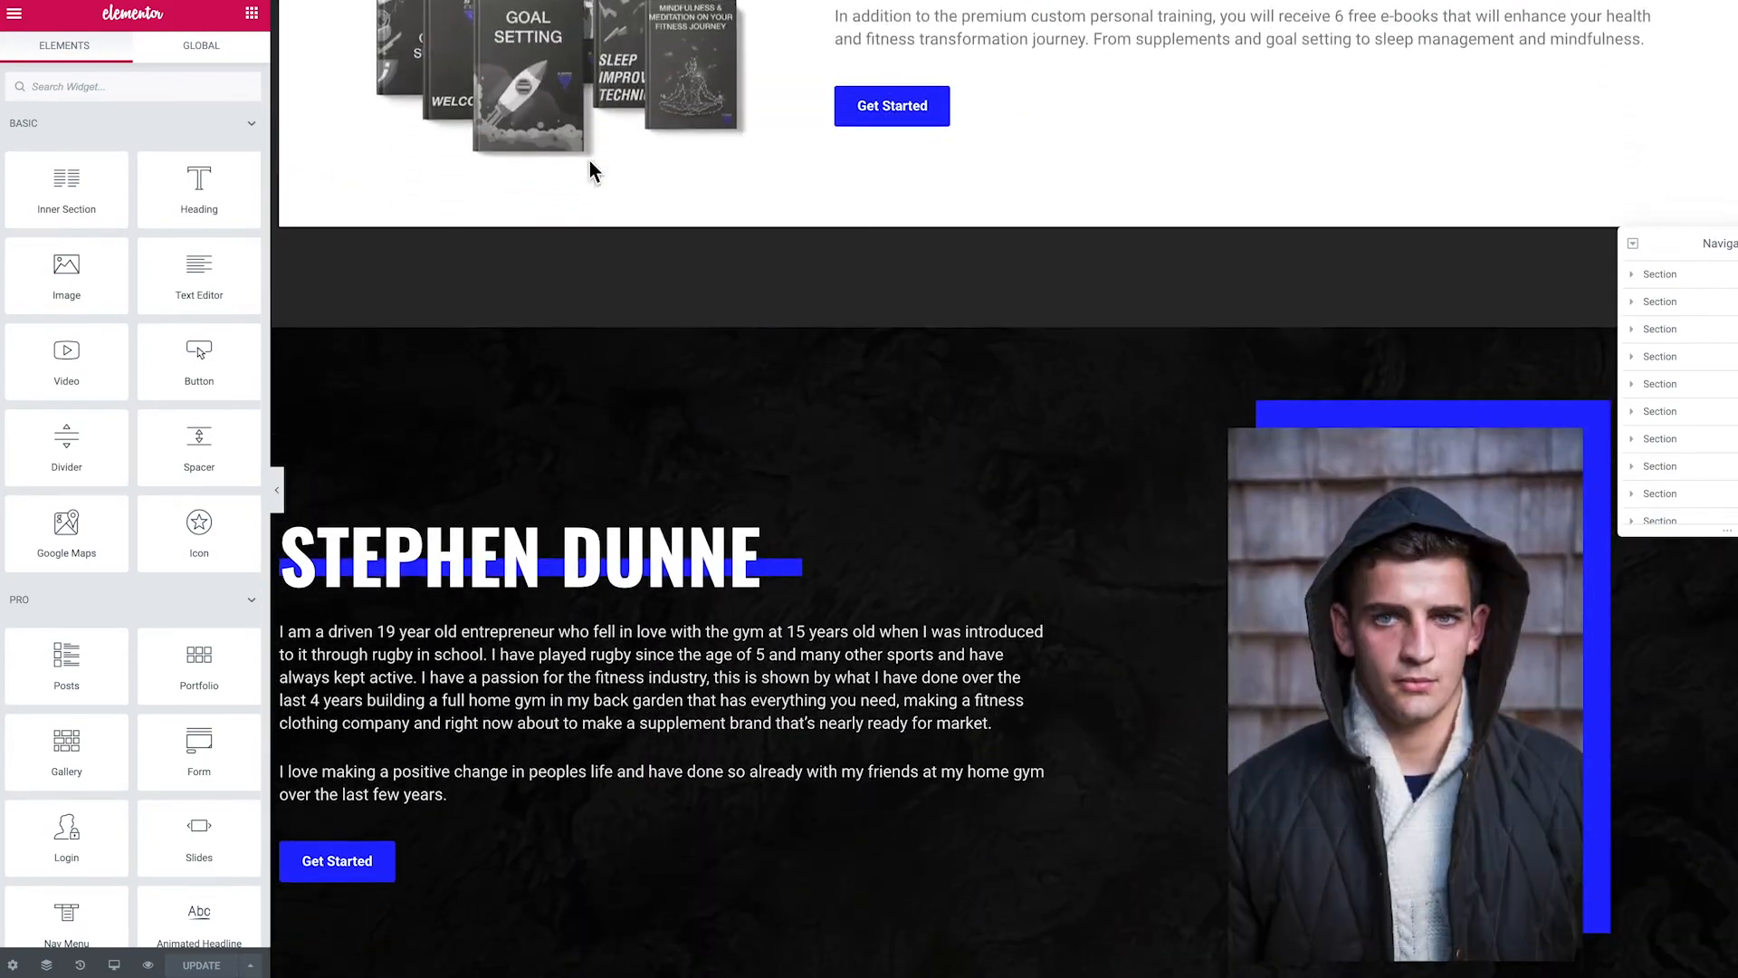
scroll("down", 3)
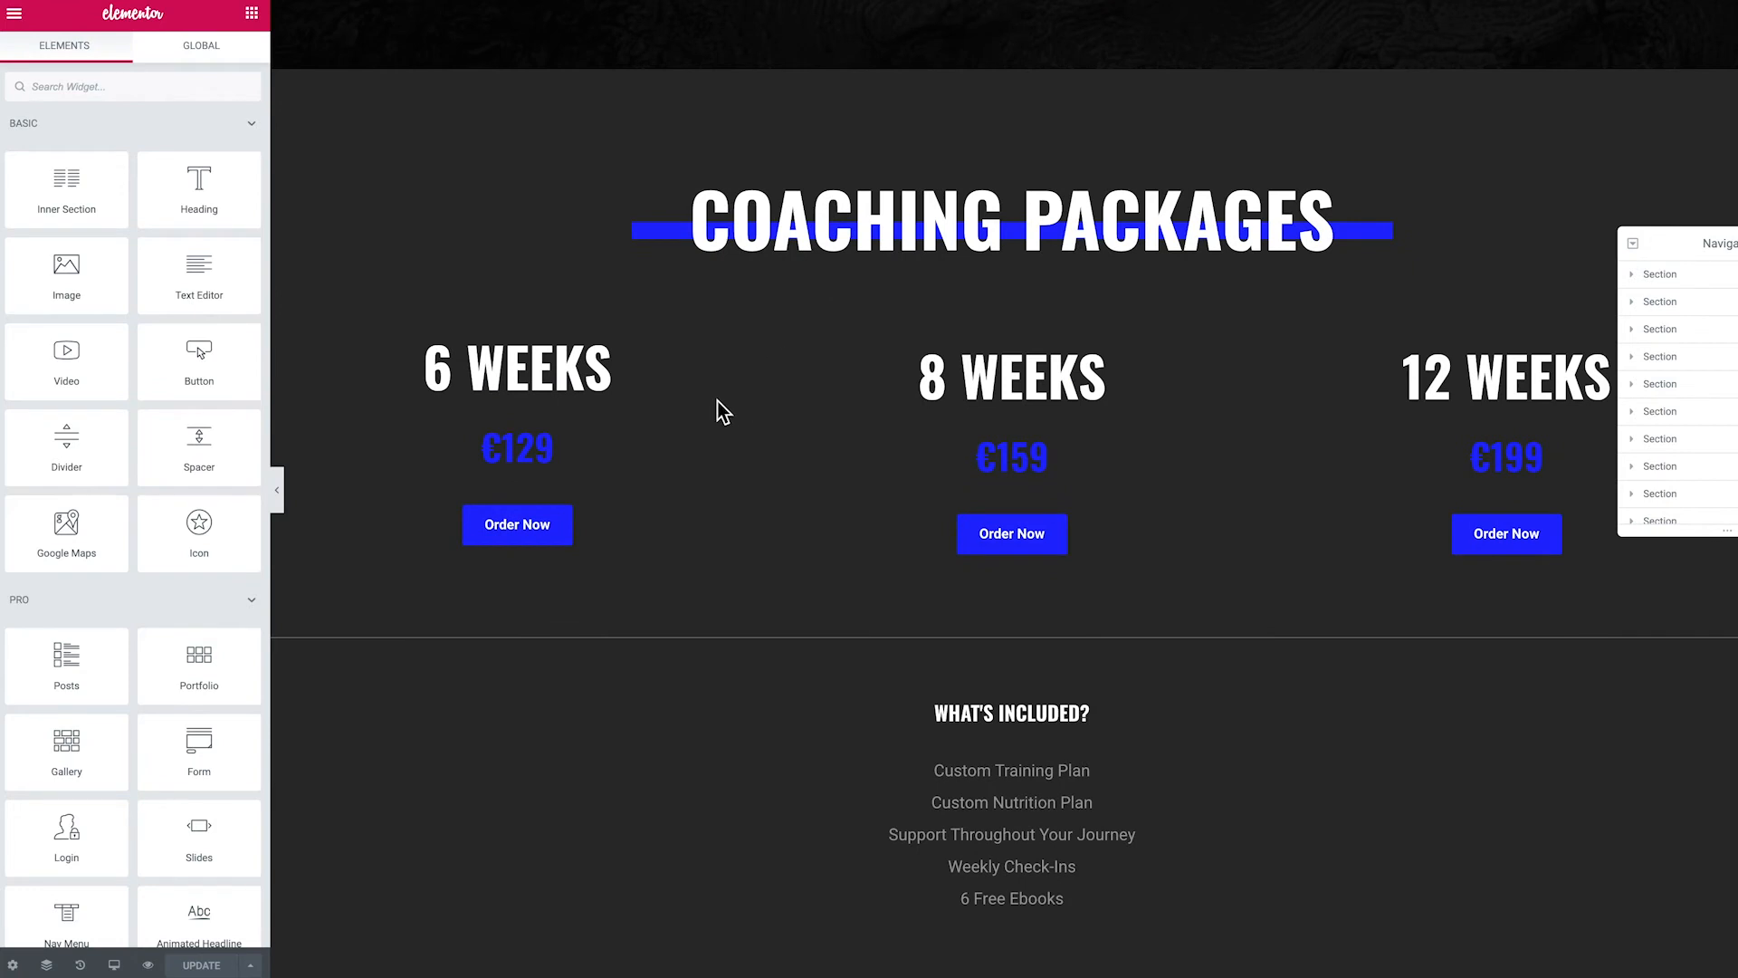
mouse_move(1362, 499)
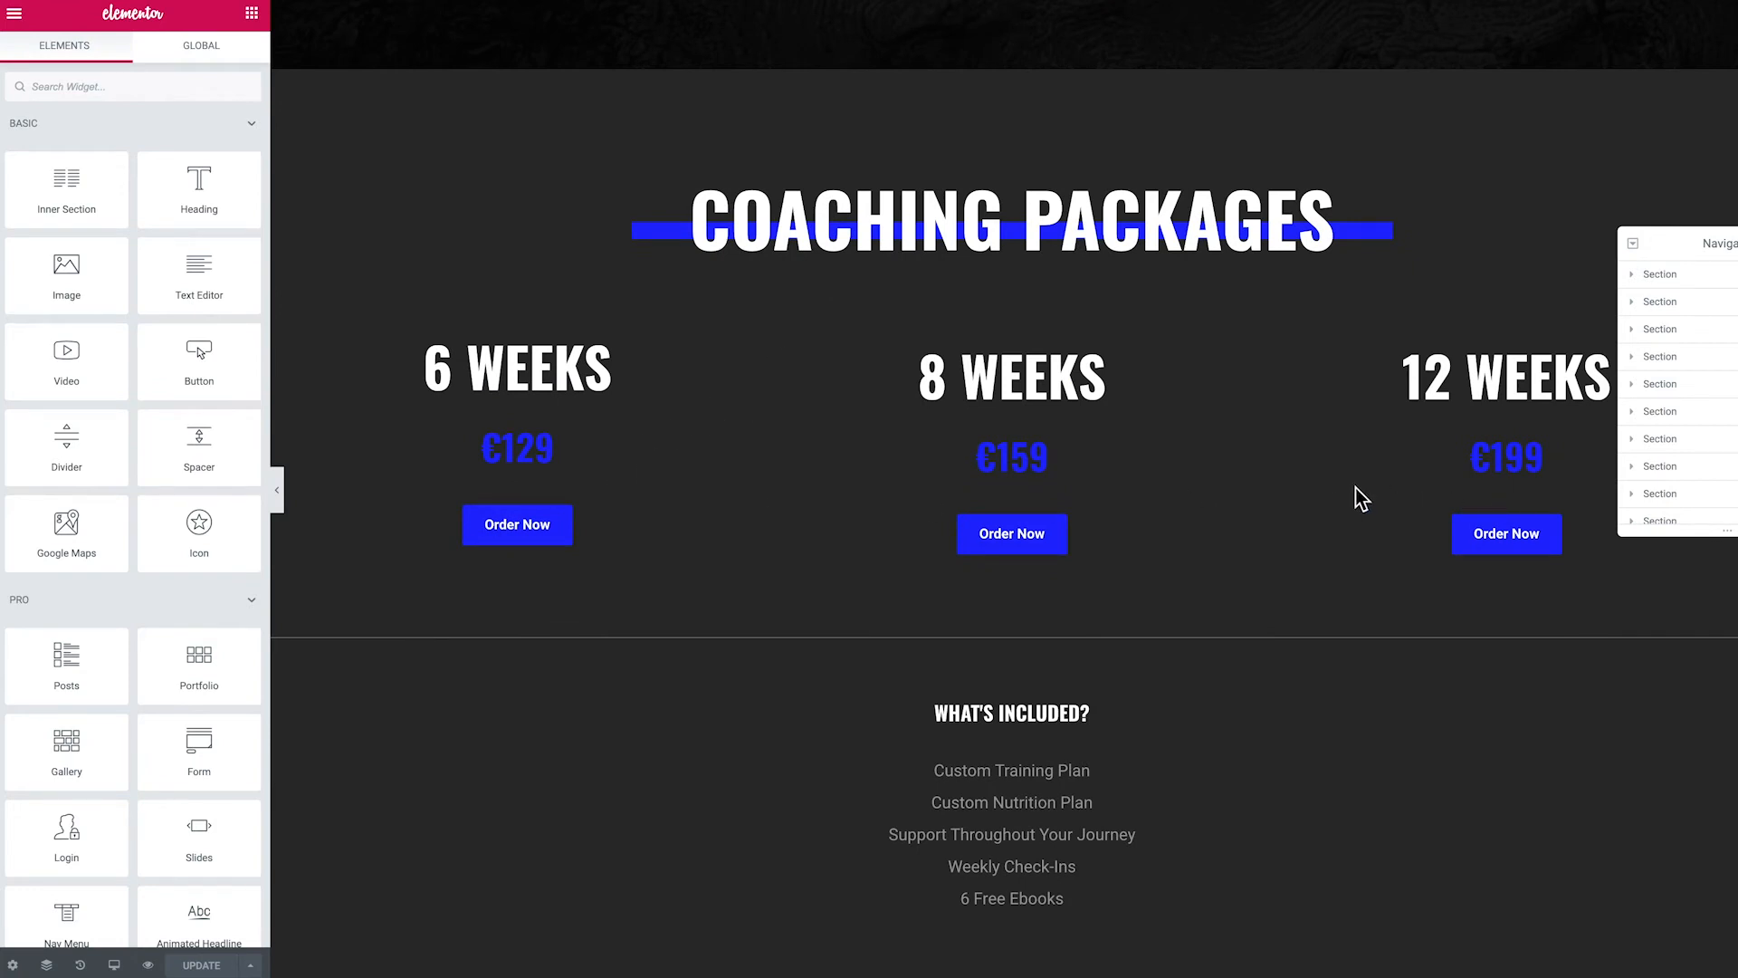
mouse_move(543, 539)
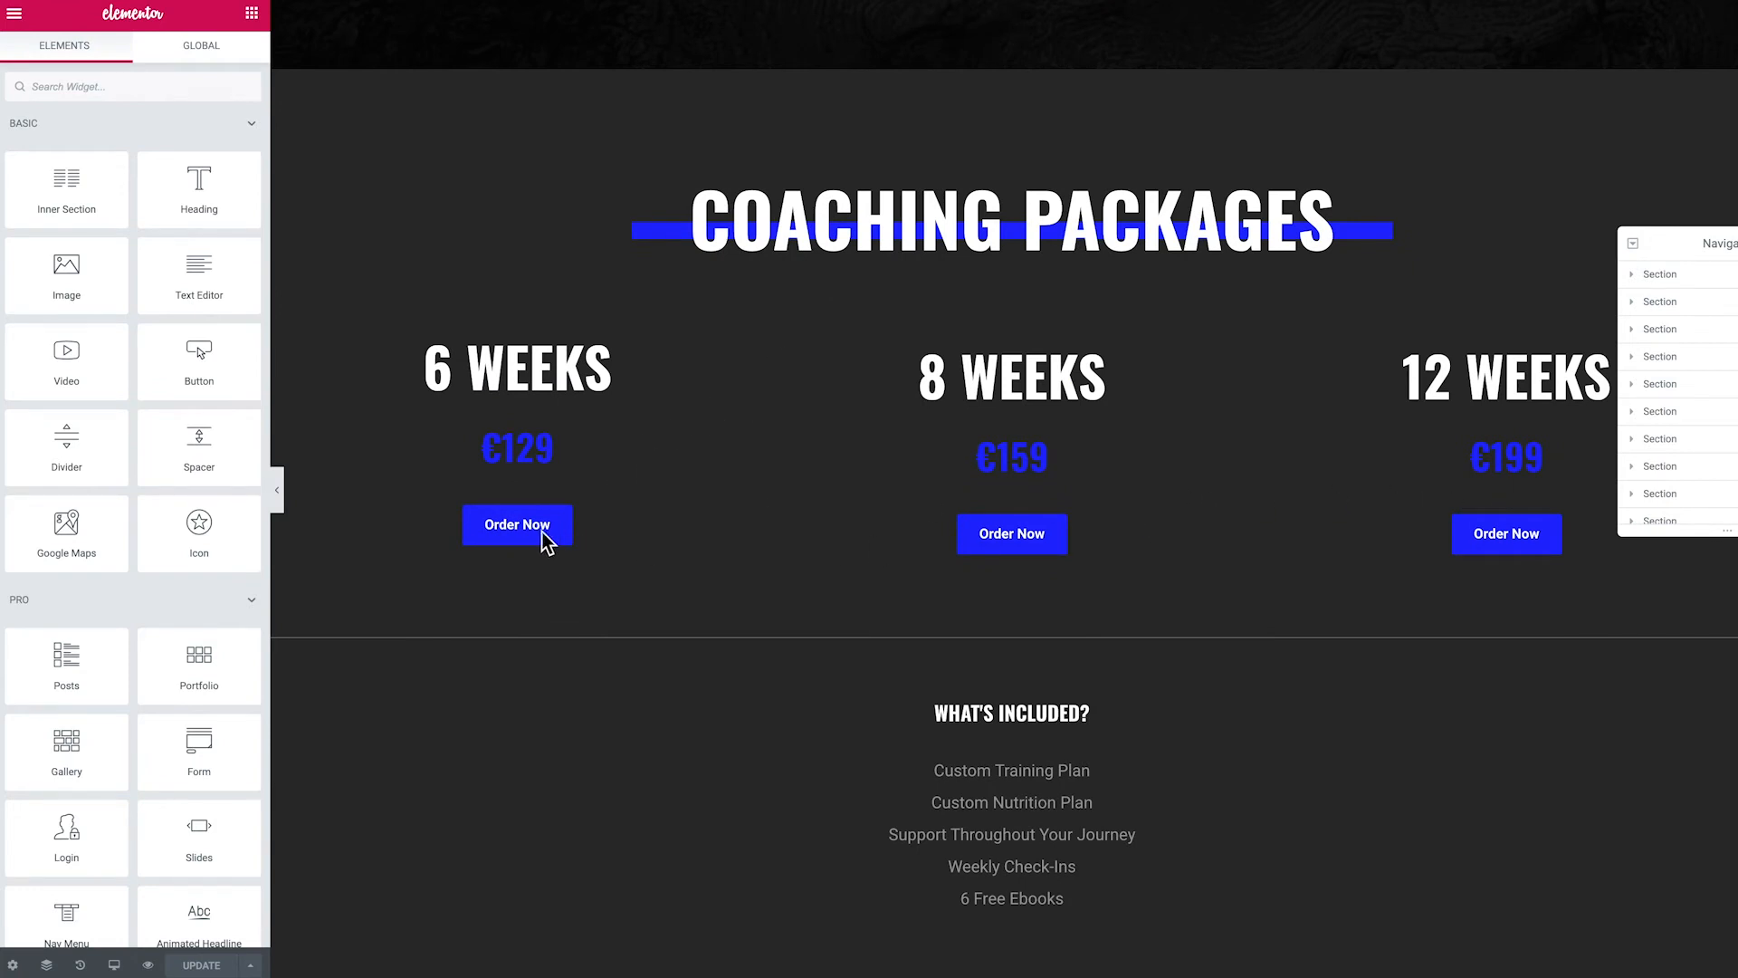
left_click(1011, 533)
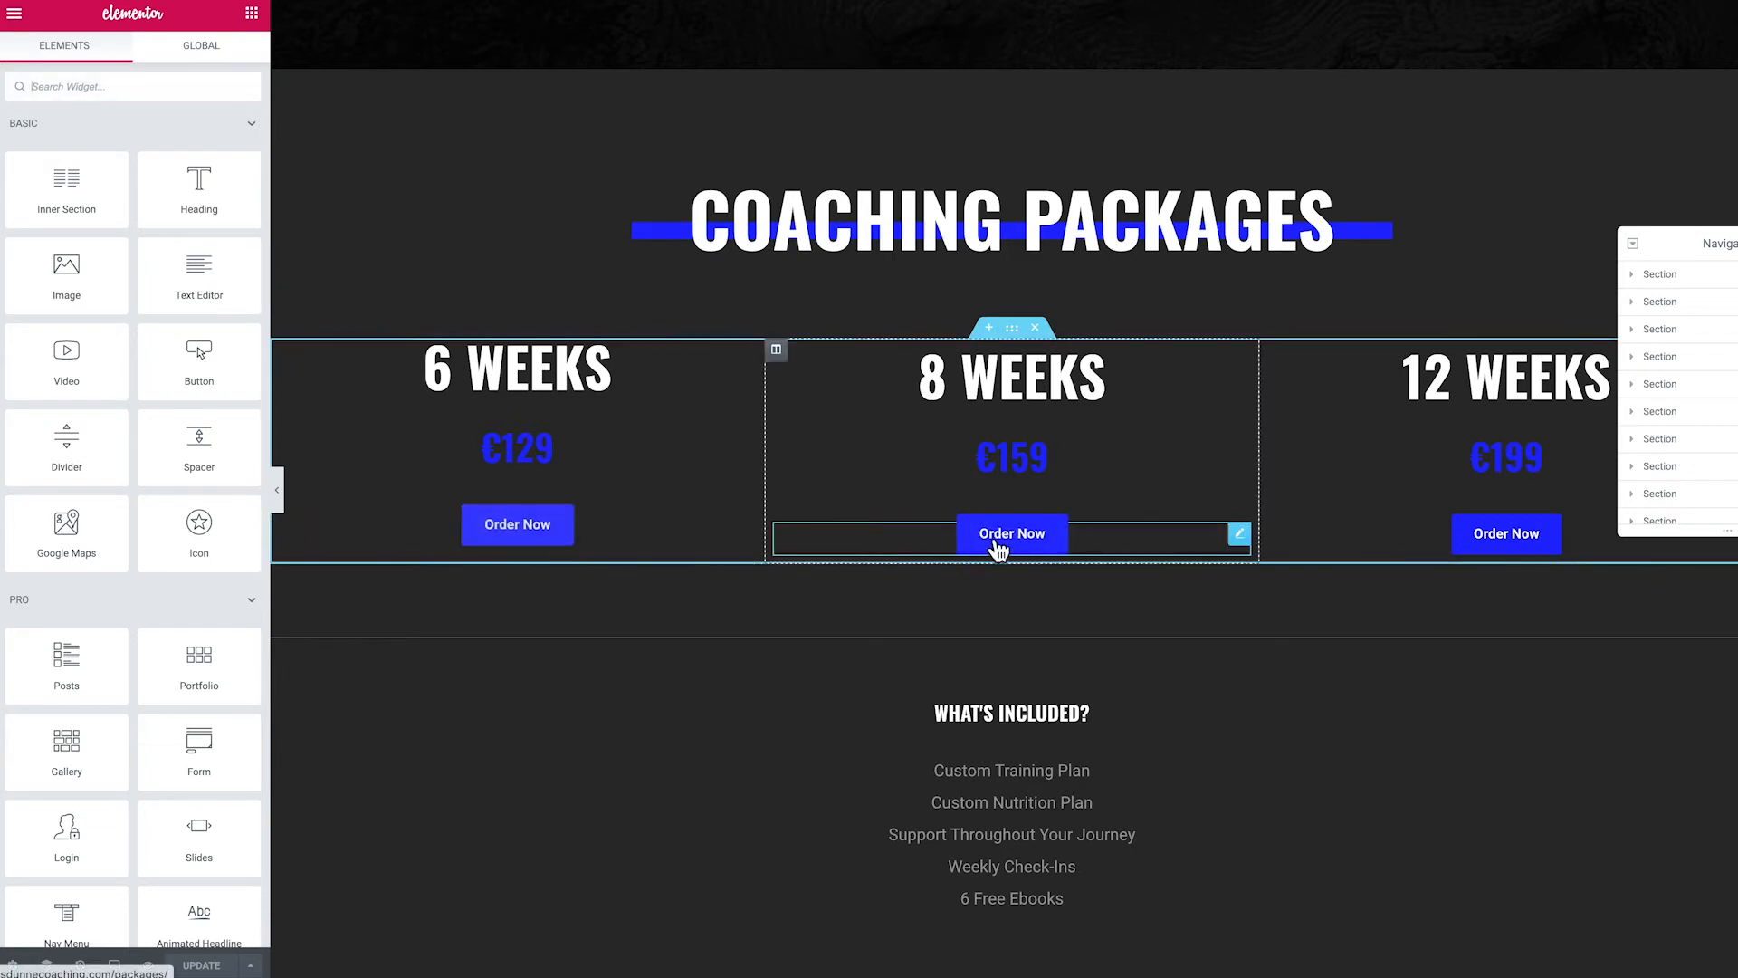
left_click(516, 525)
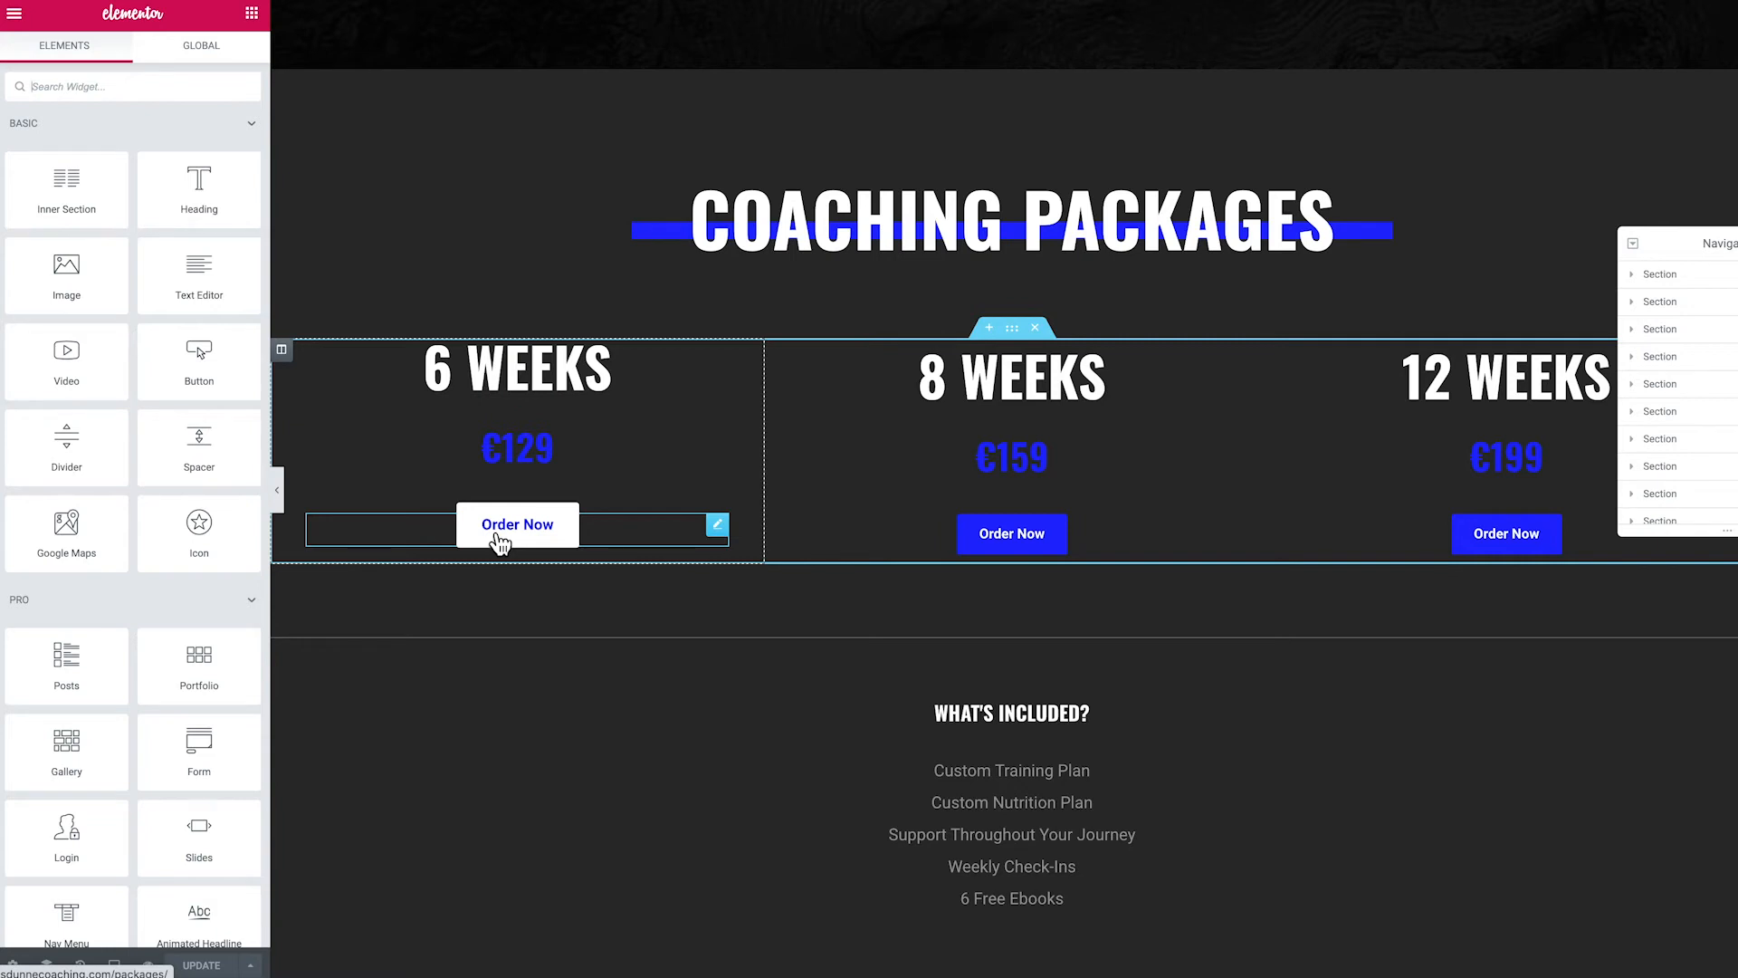
left_click(1227, 576)
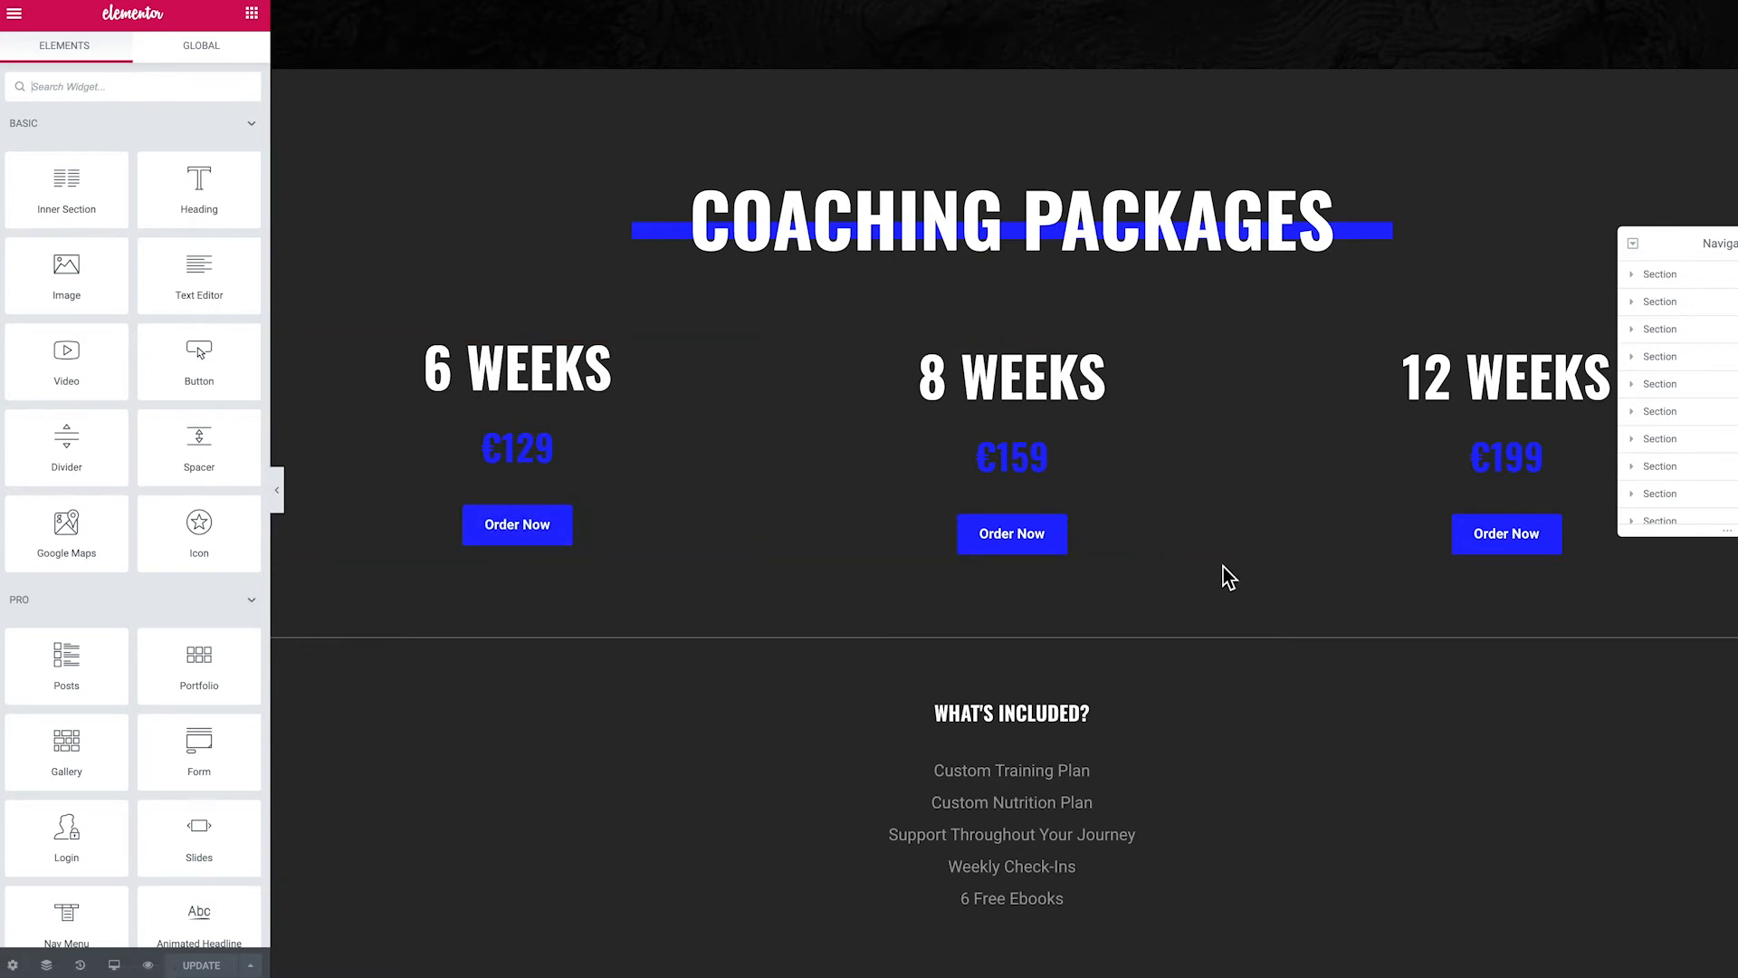
left_click(516, 444)
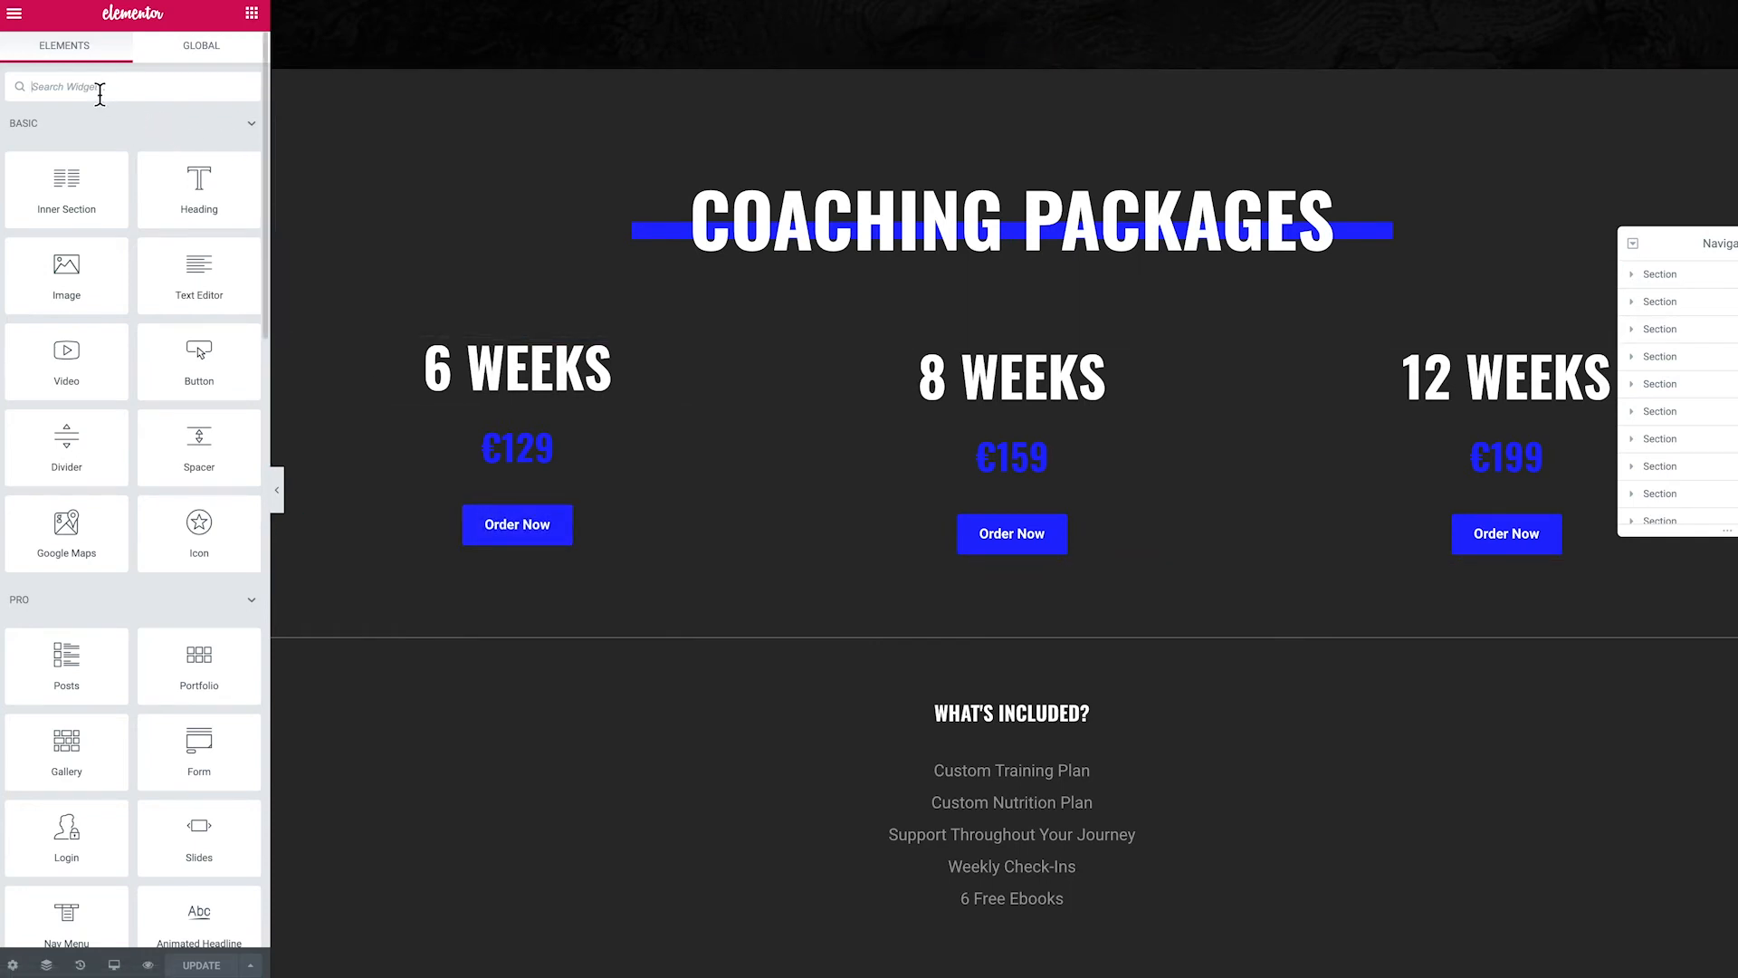
Find the Custom Add To Cart widget via 'butt' search and place it in the 6 Weeks column.
type("button")
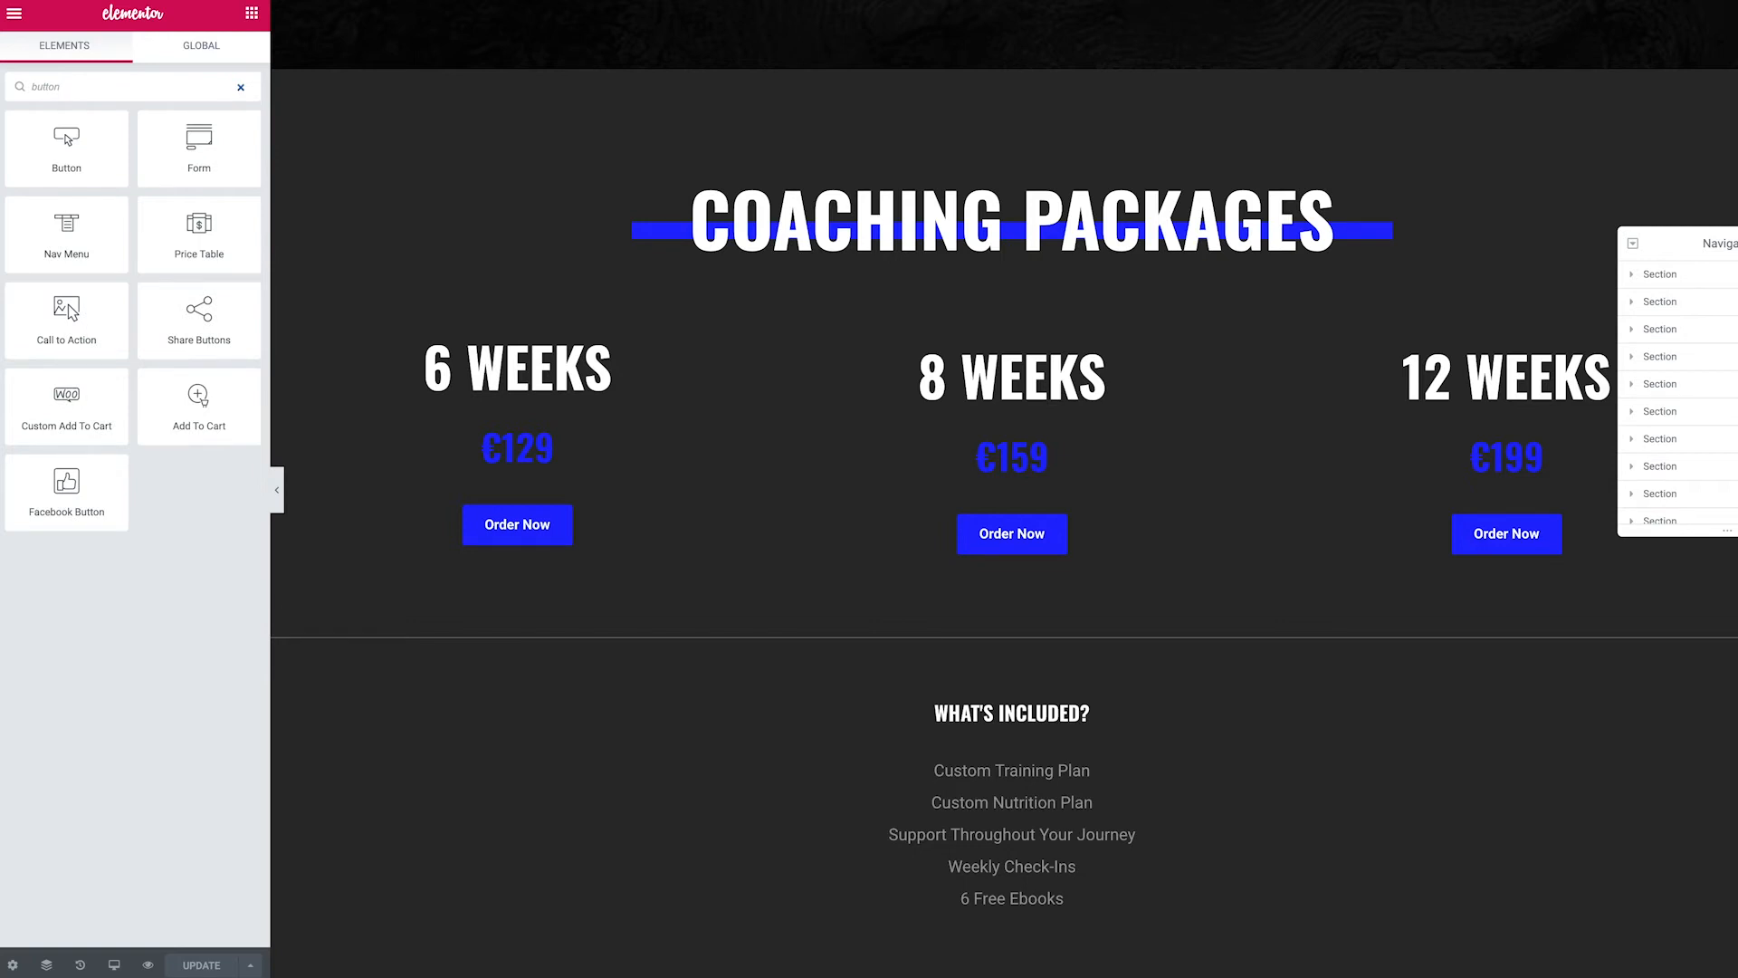
mouse_move(65, 233)
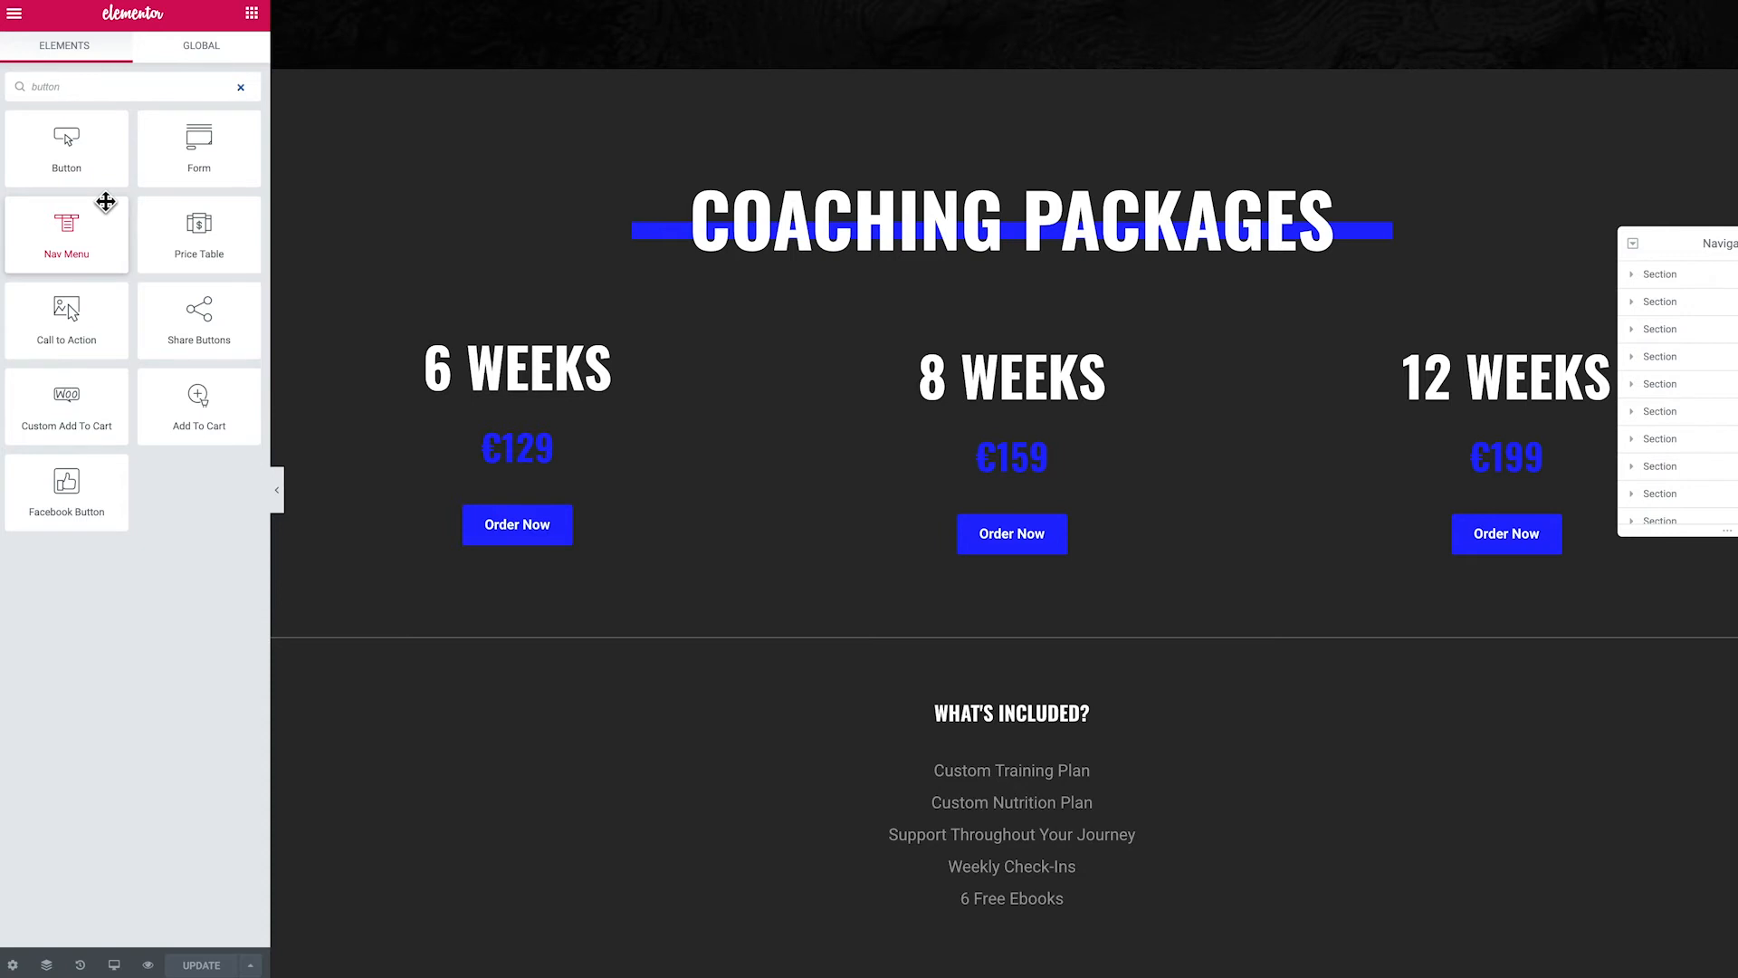
mouse_move(65, 406)
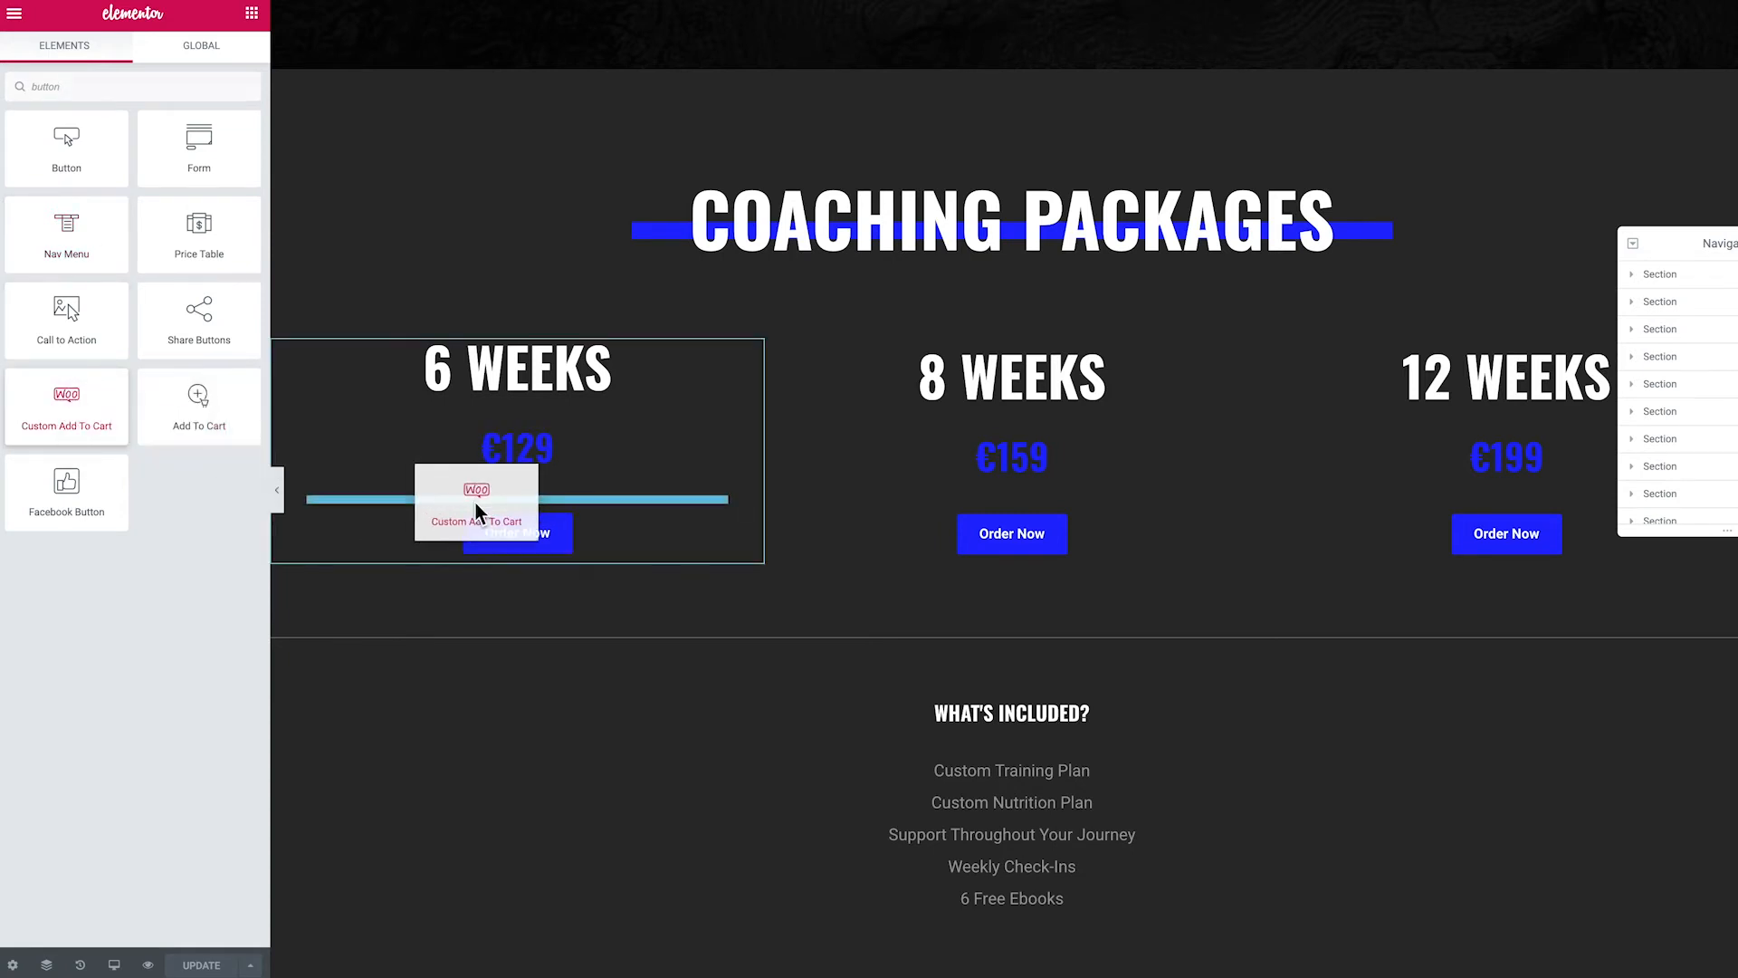
left_click(472, 491)
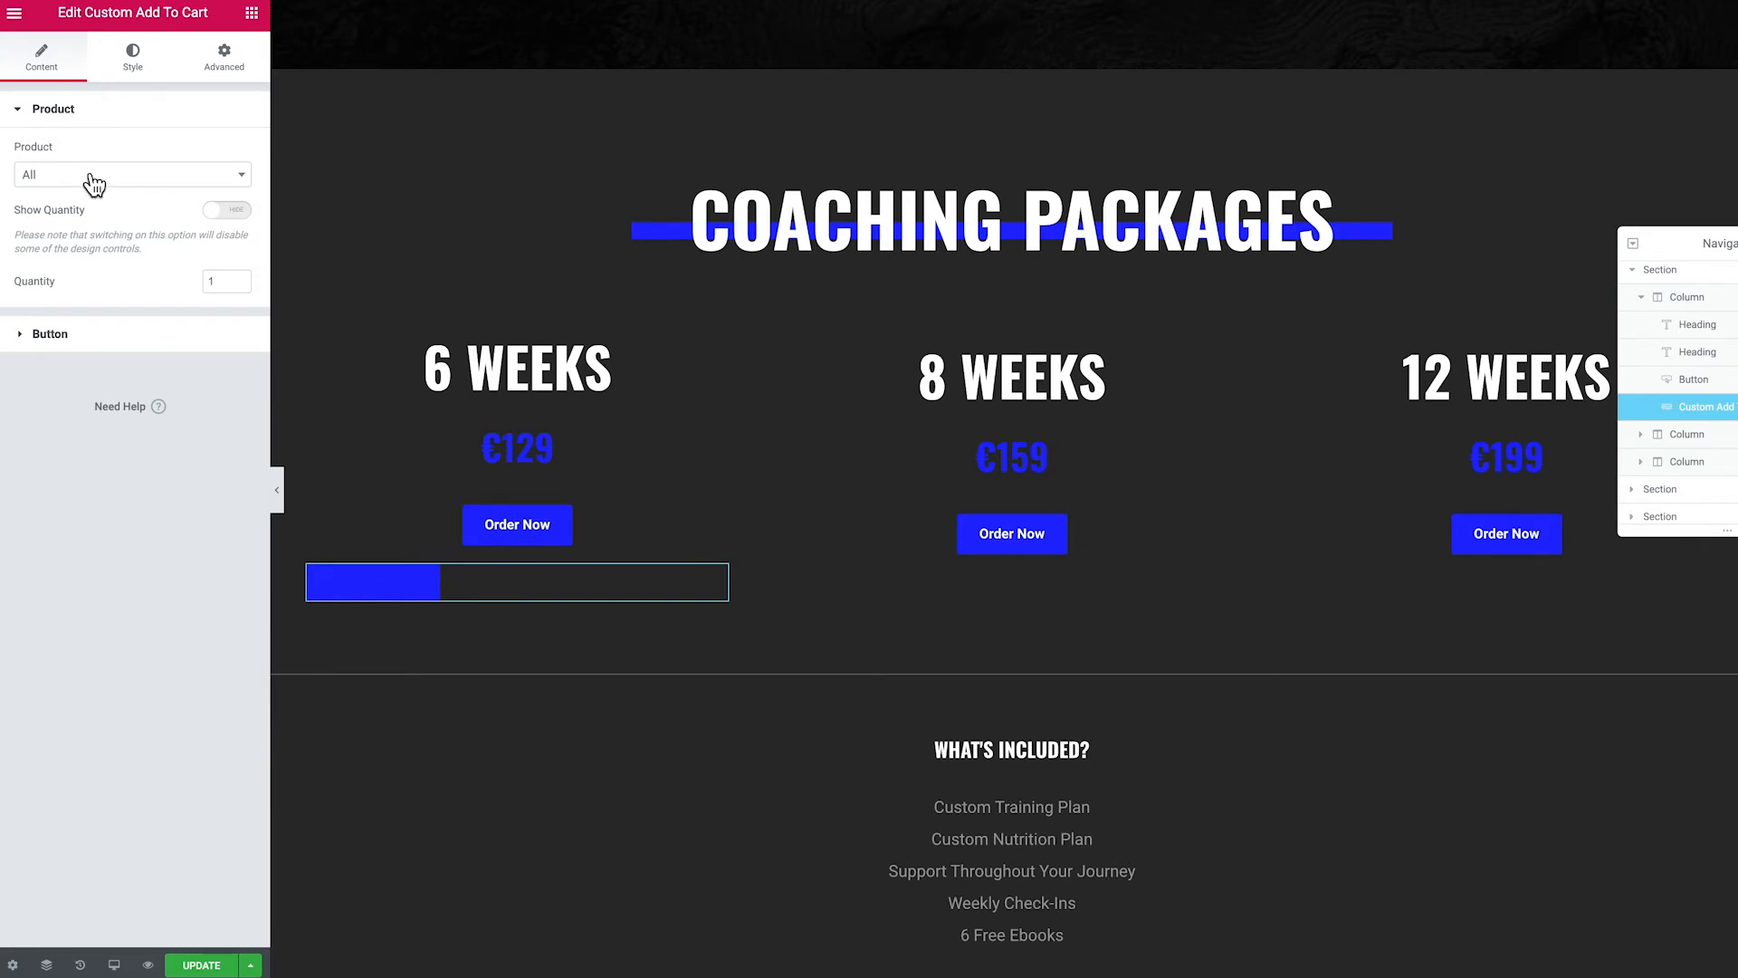
Link the widget to the 6 Weeks Coaching product and center its button.
left_click(130, 173)
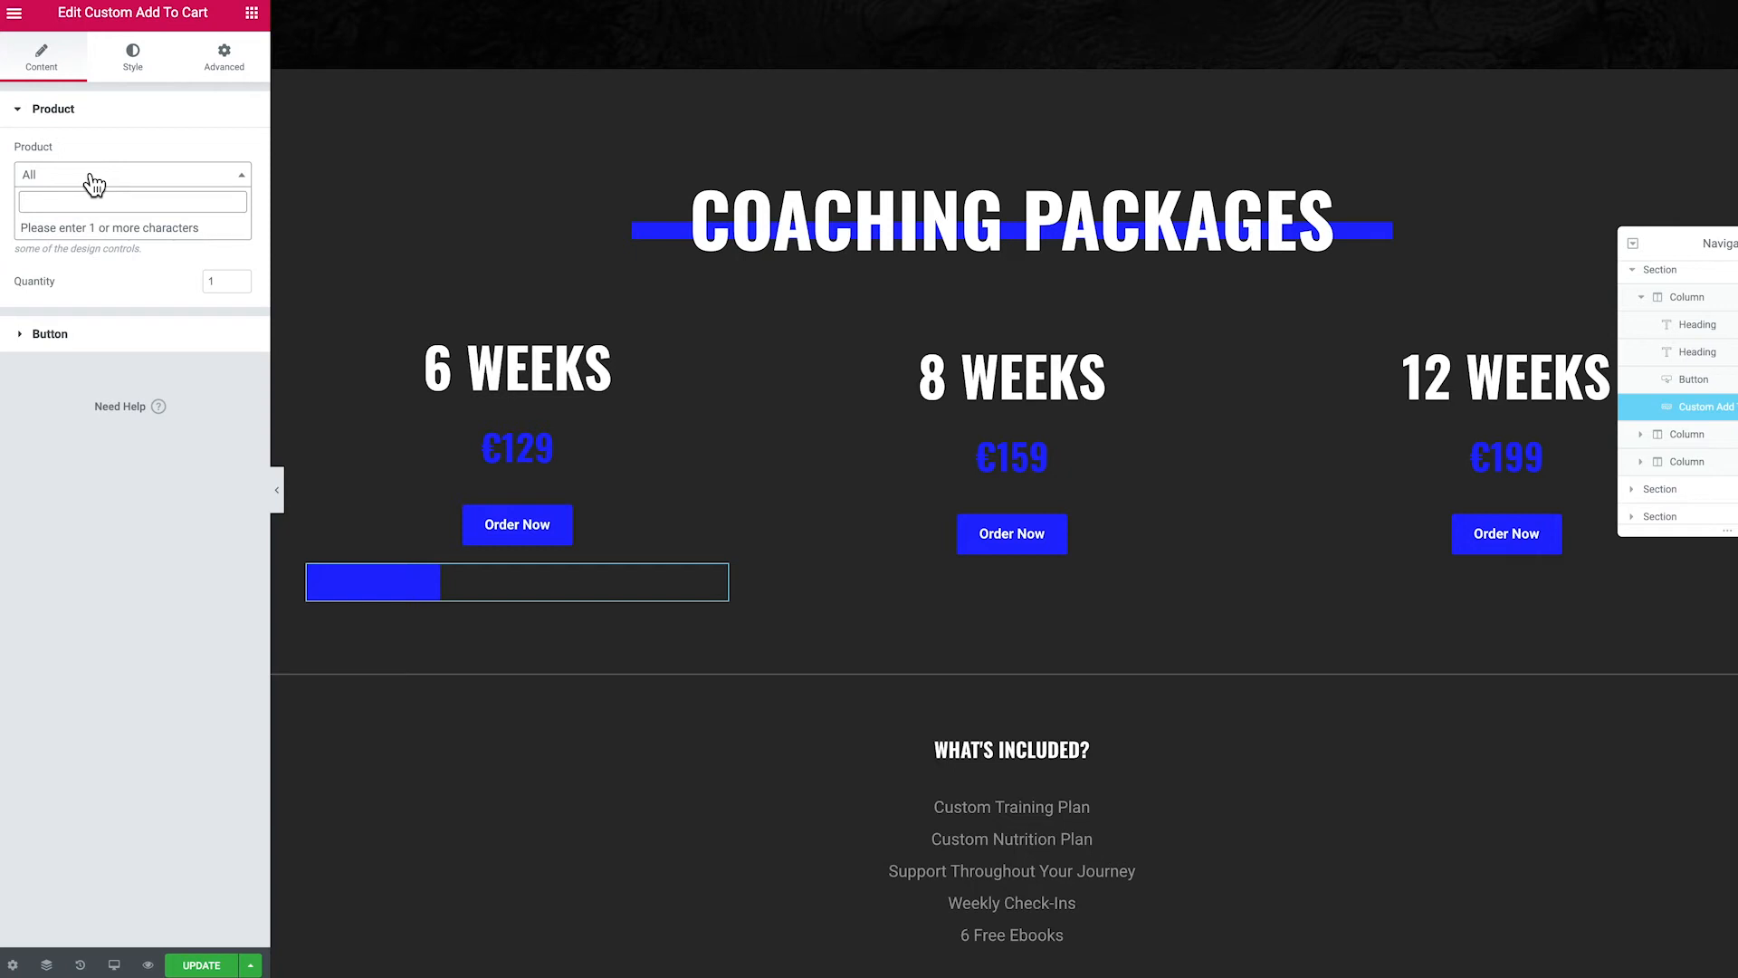
type("6 Weeks Coaching")
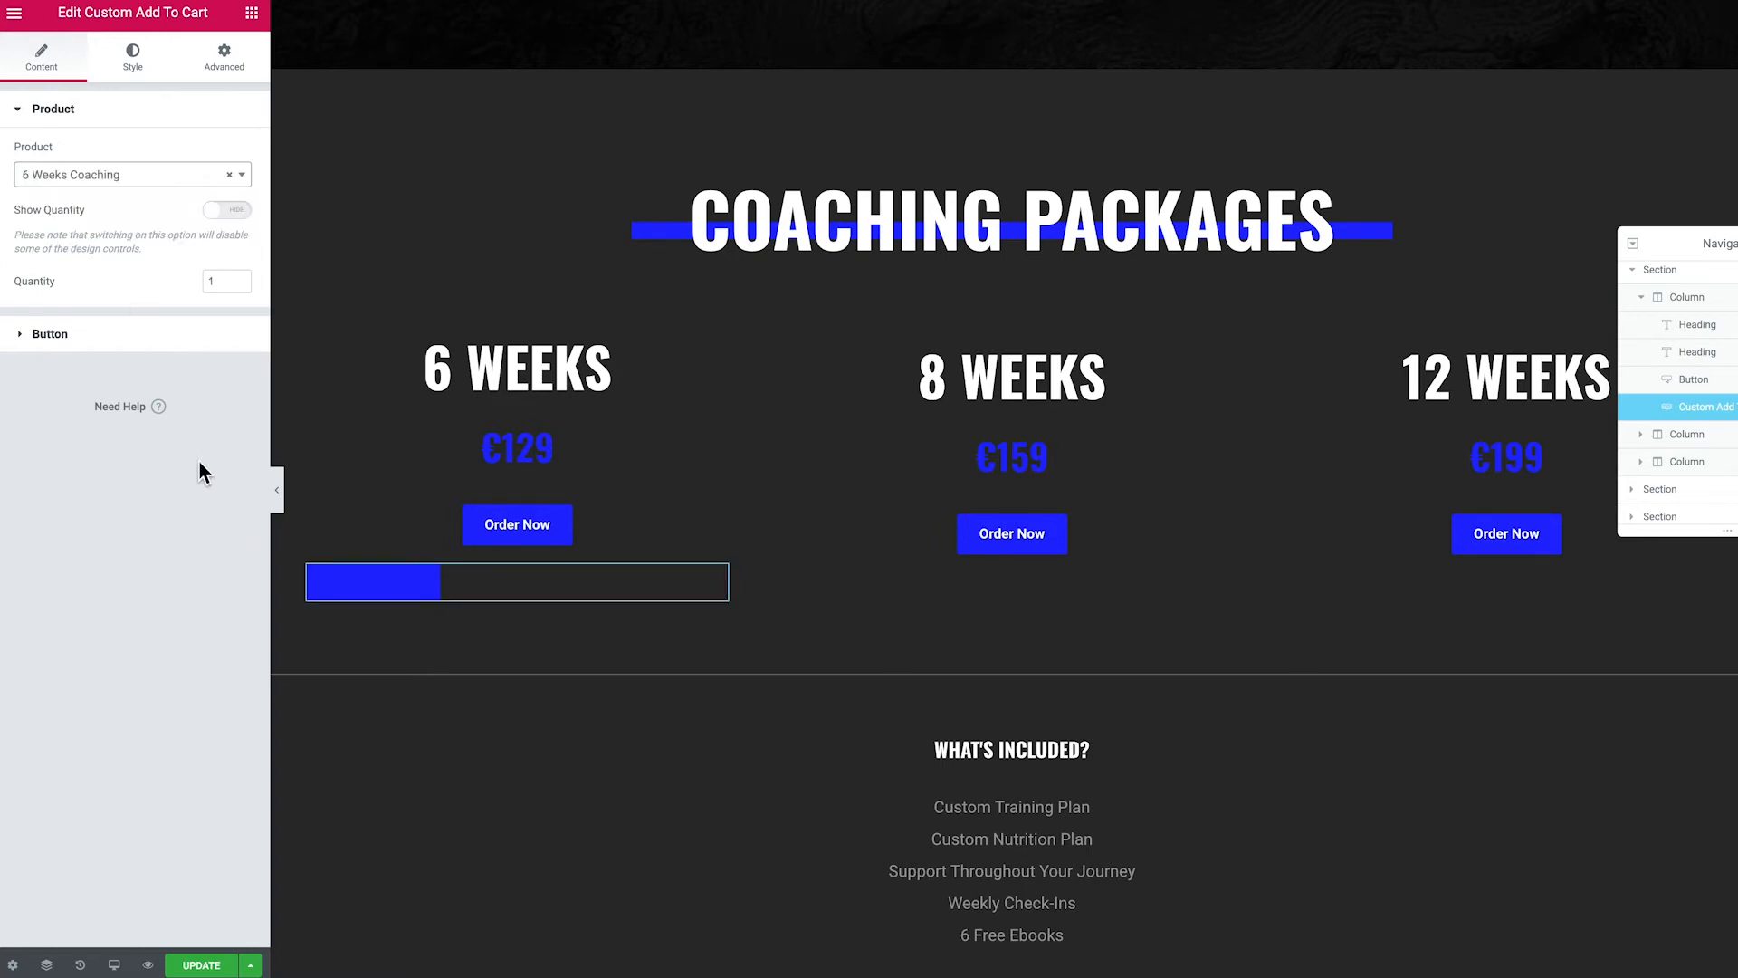
mouse_move(69, 344)
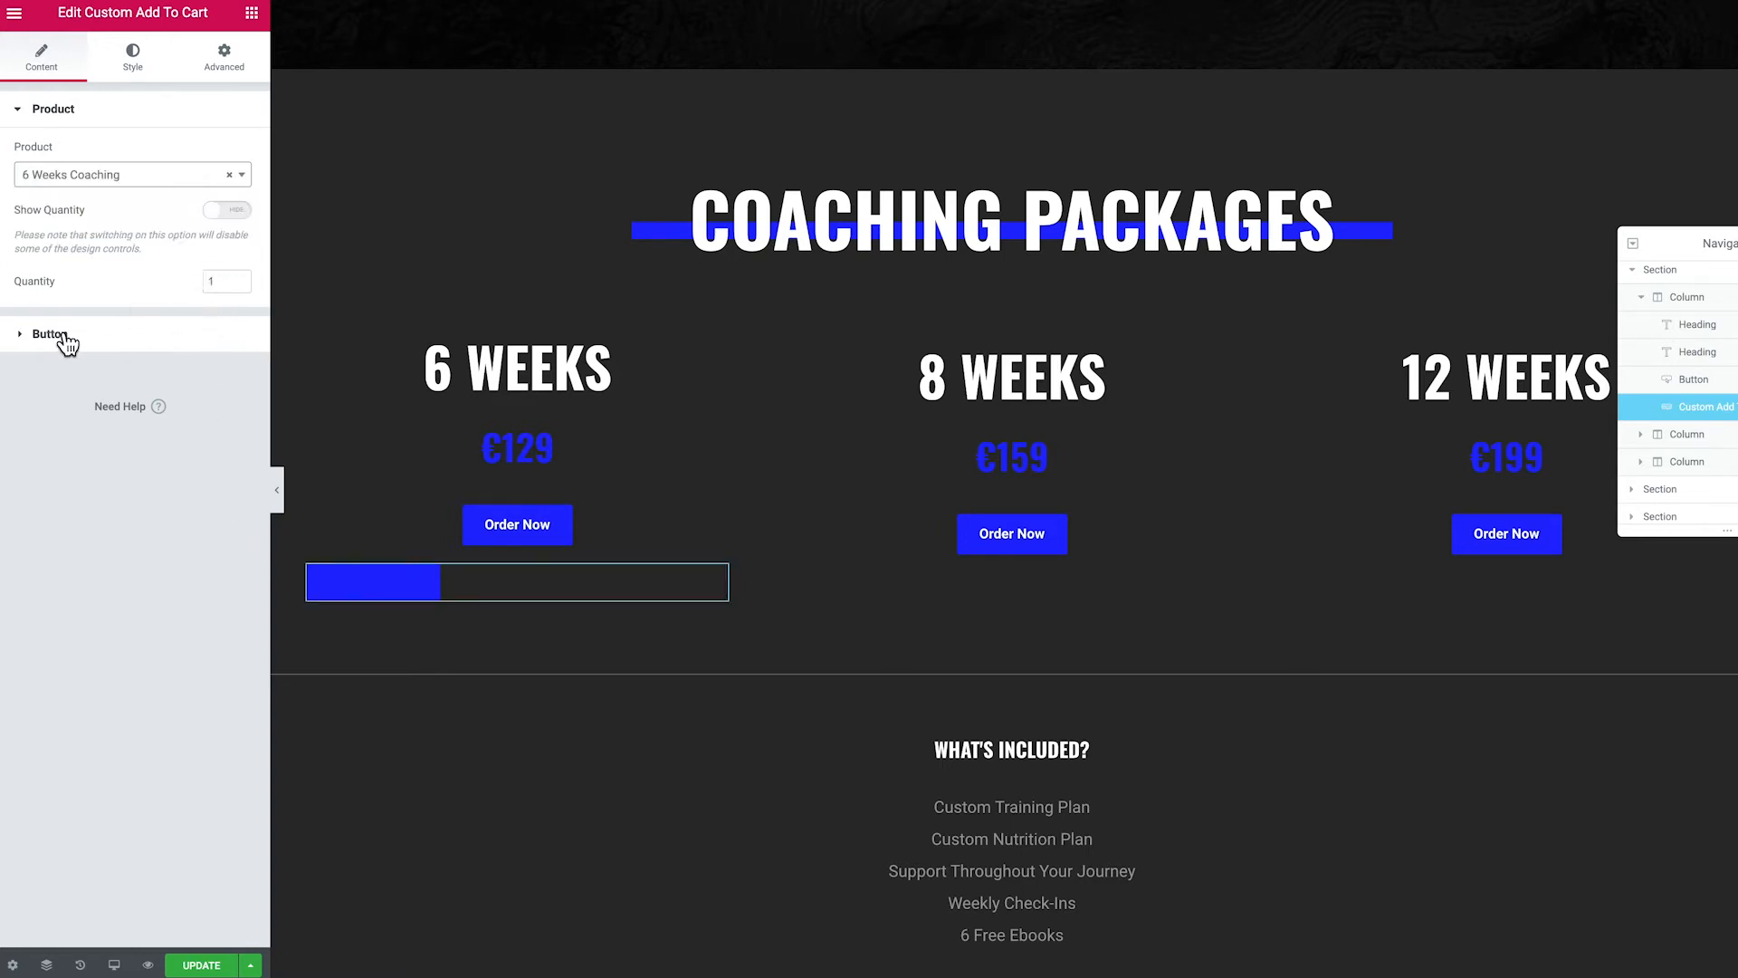
left_click(51, 334)
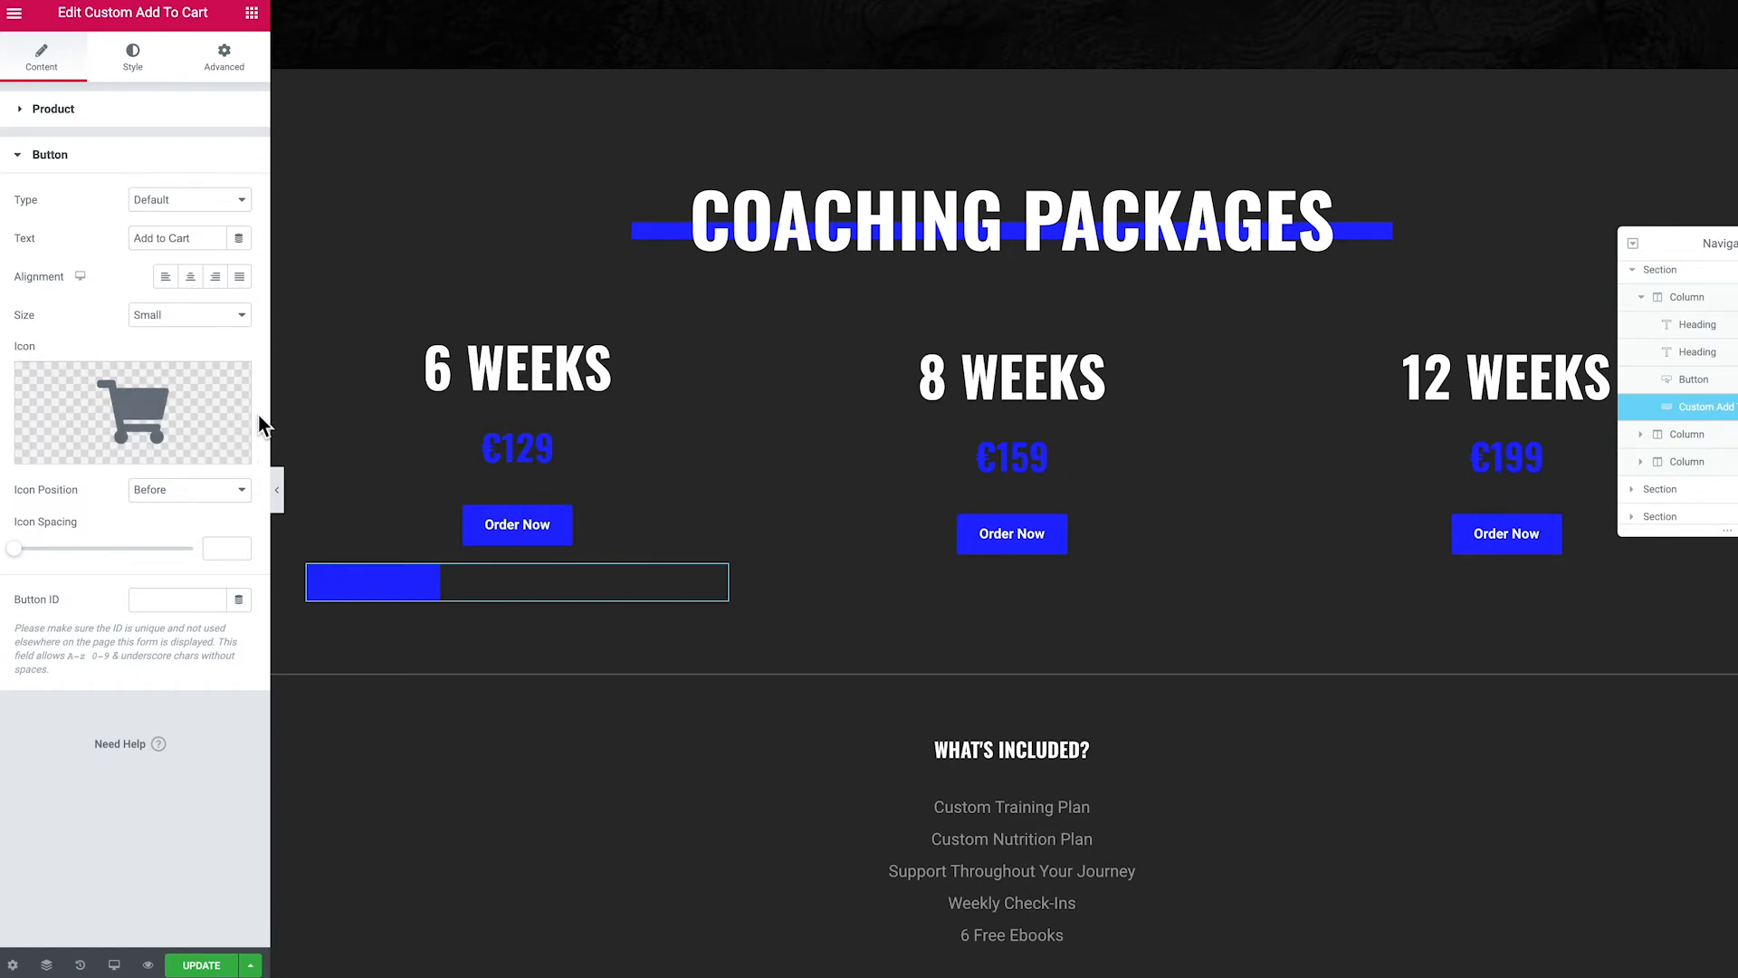
right_click(516, 525)
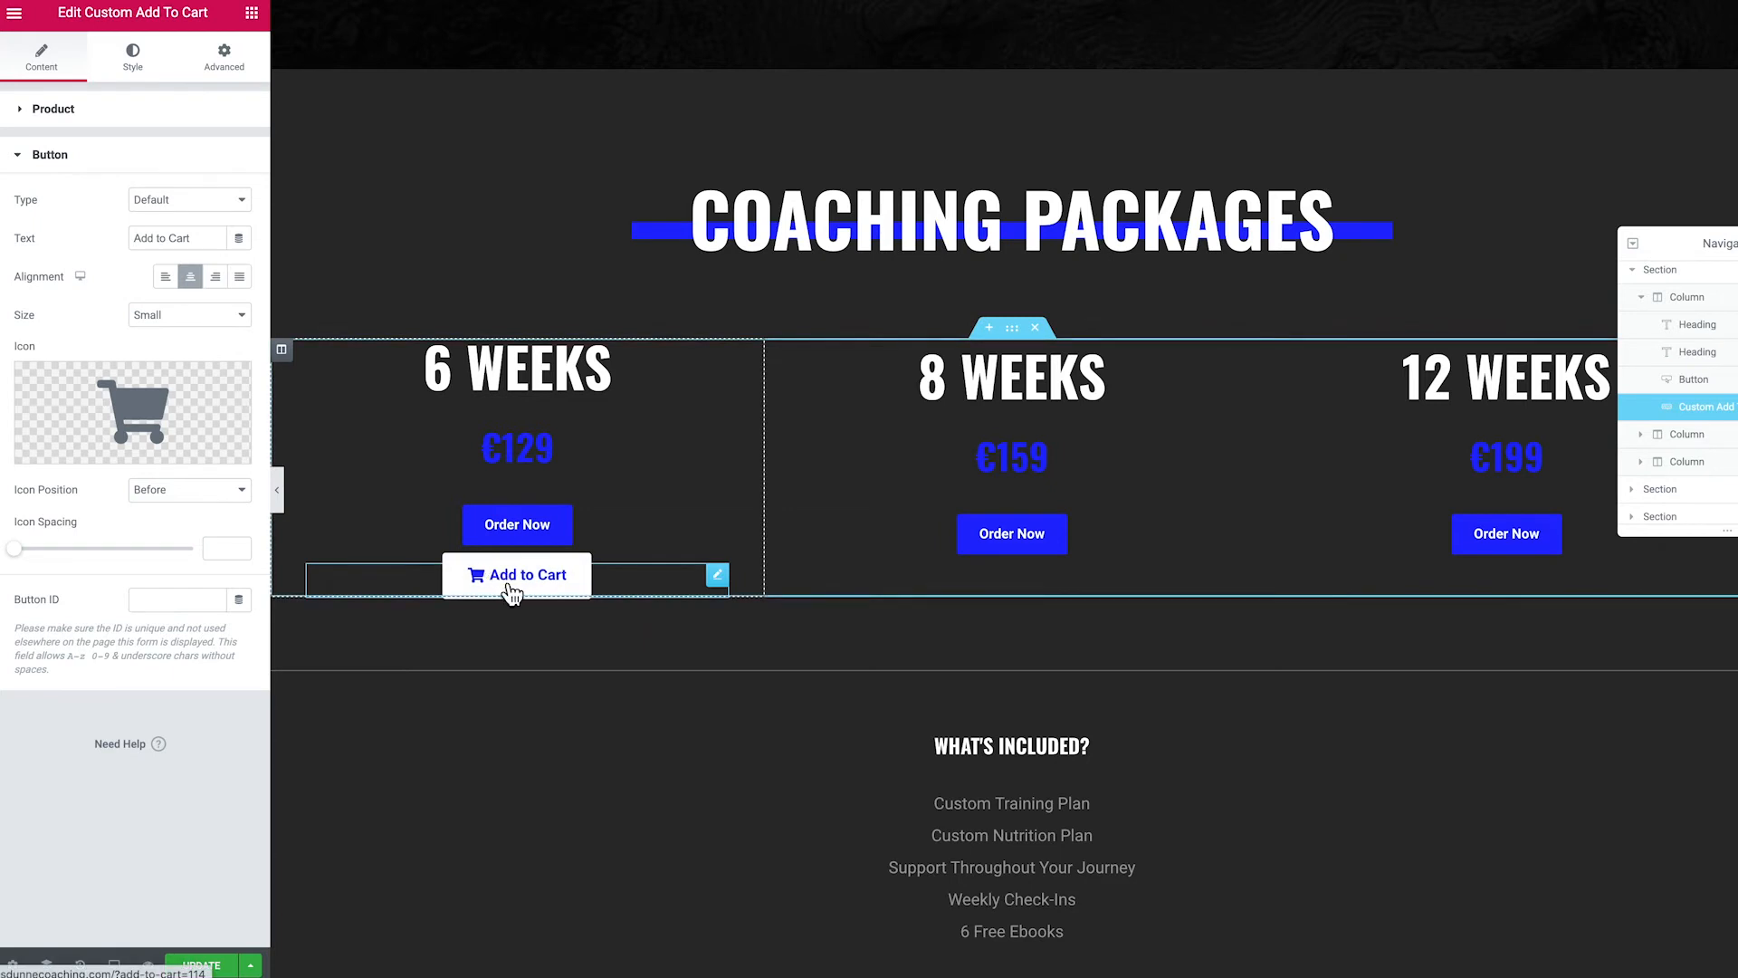
Change the button label from Add to Cart to 'Order Now'.
triple_click(161, 238)
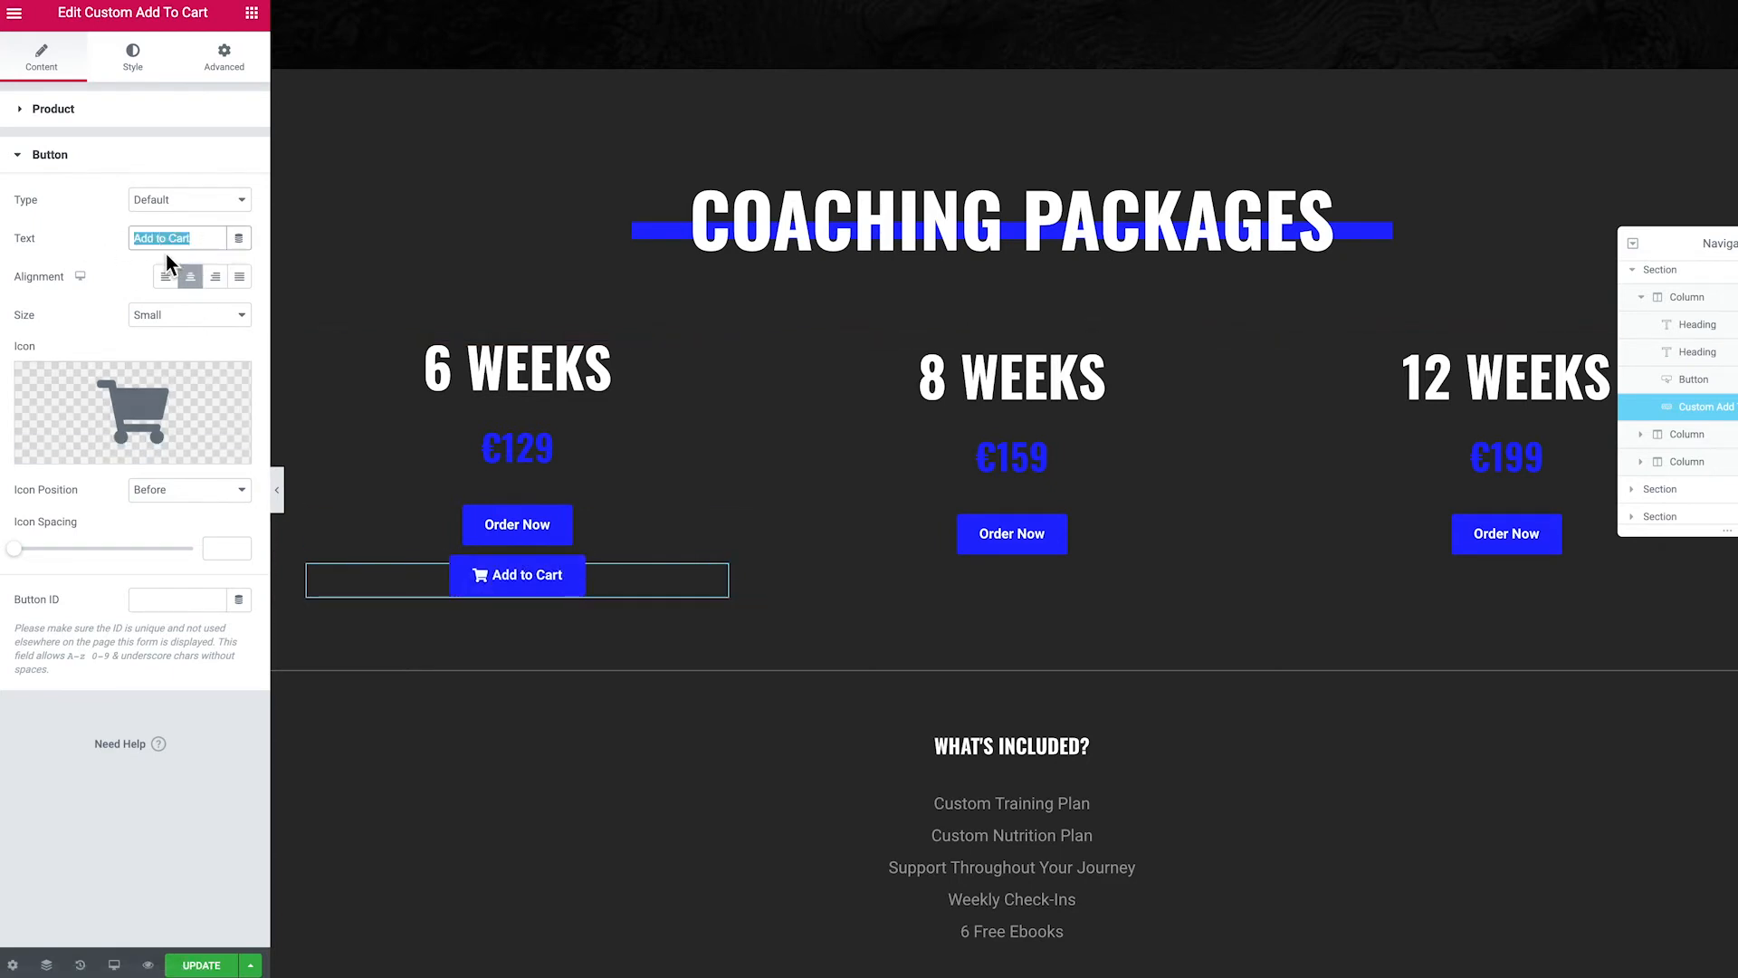
left_click(177, 237)
type("O")
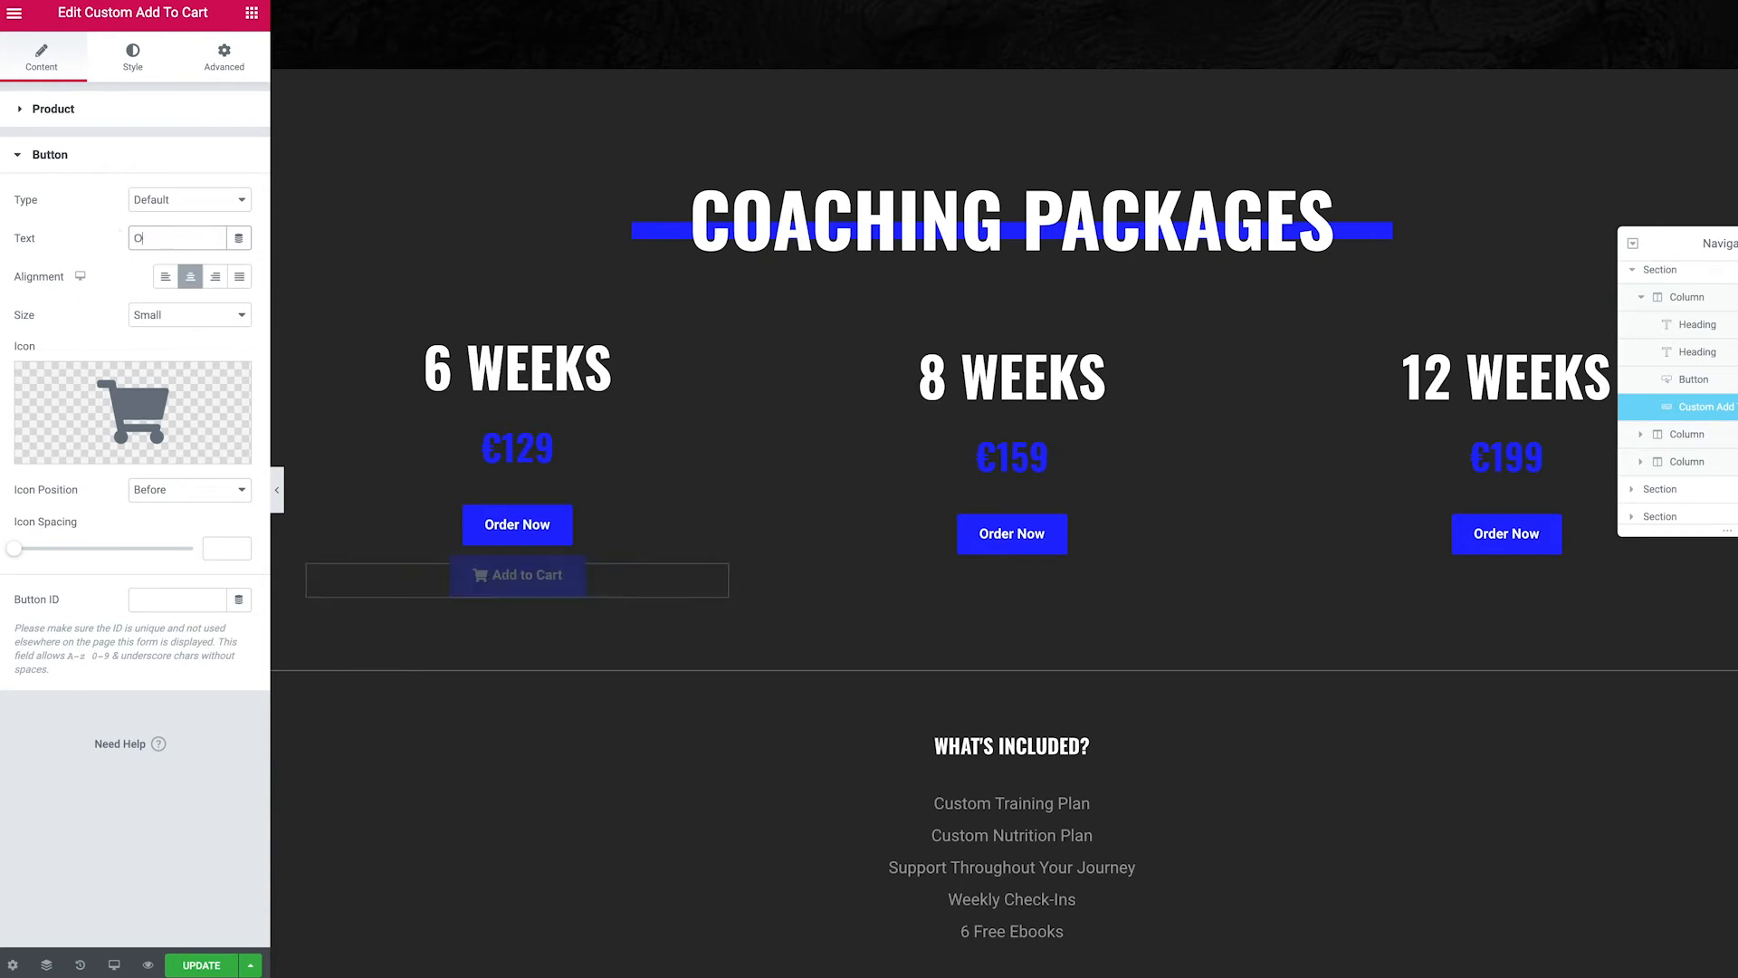
type("rder Now")
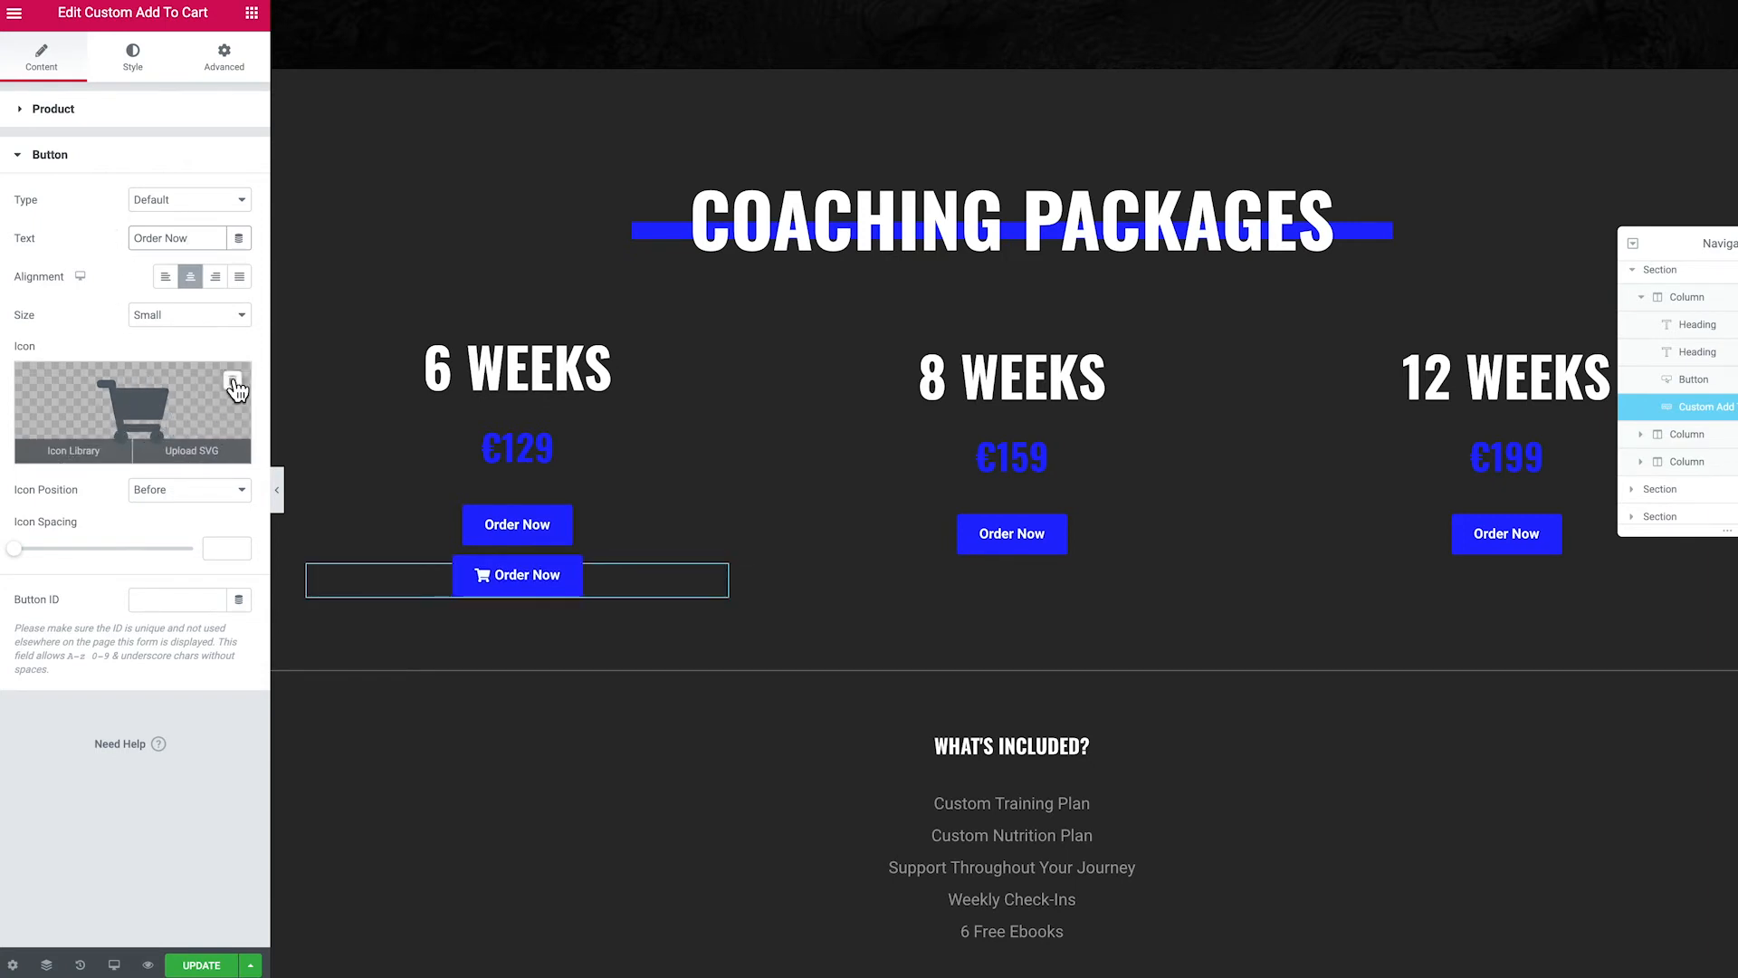
Replace the button icon with the Shopping Cart icon found via 'cart' search.
left_click(235, 383)
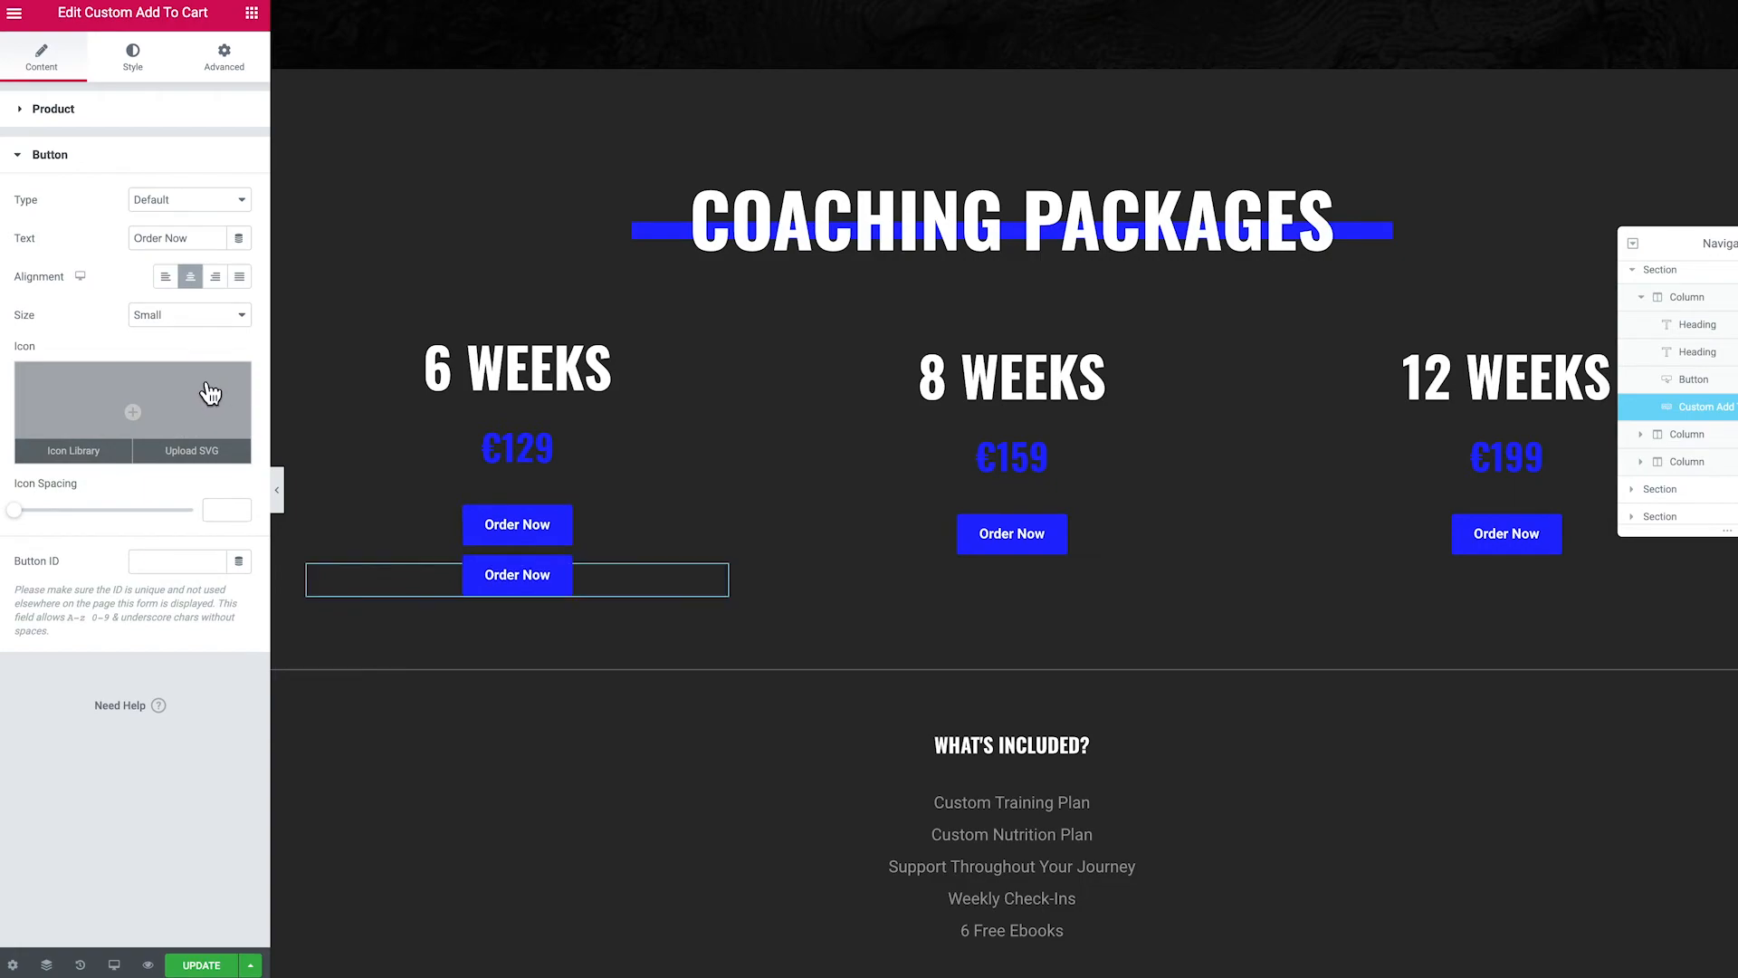
left_click(73, 450)
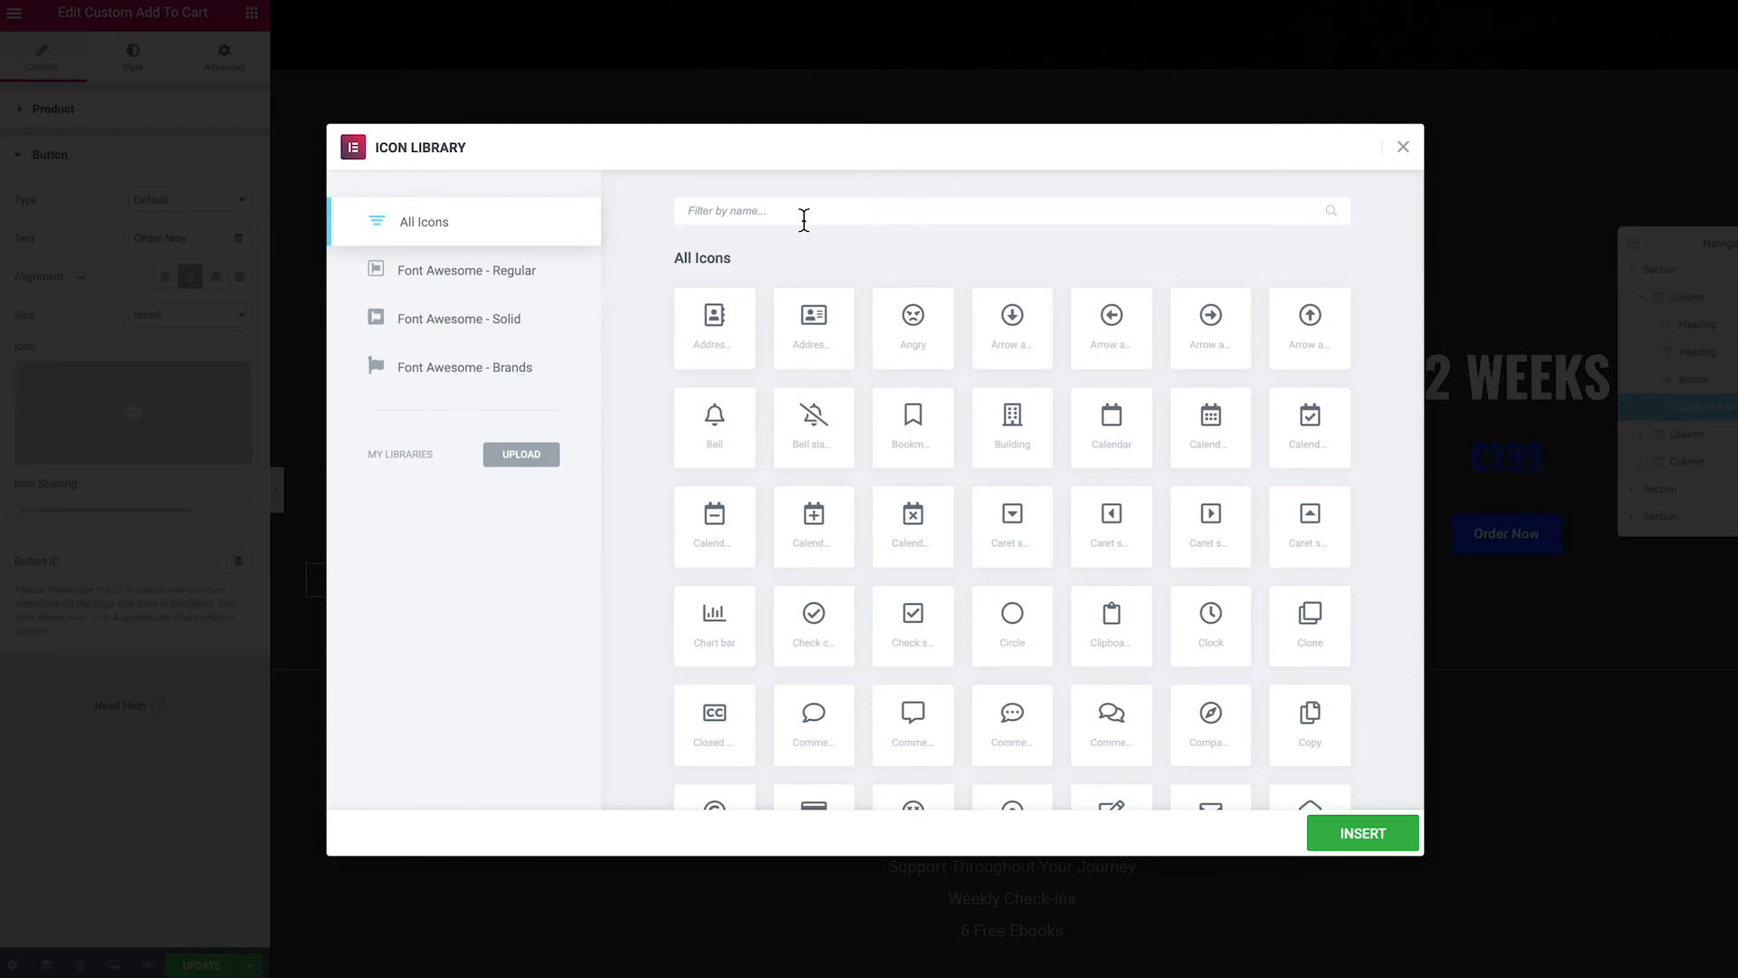
type("cart")
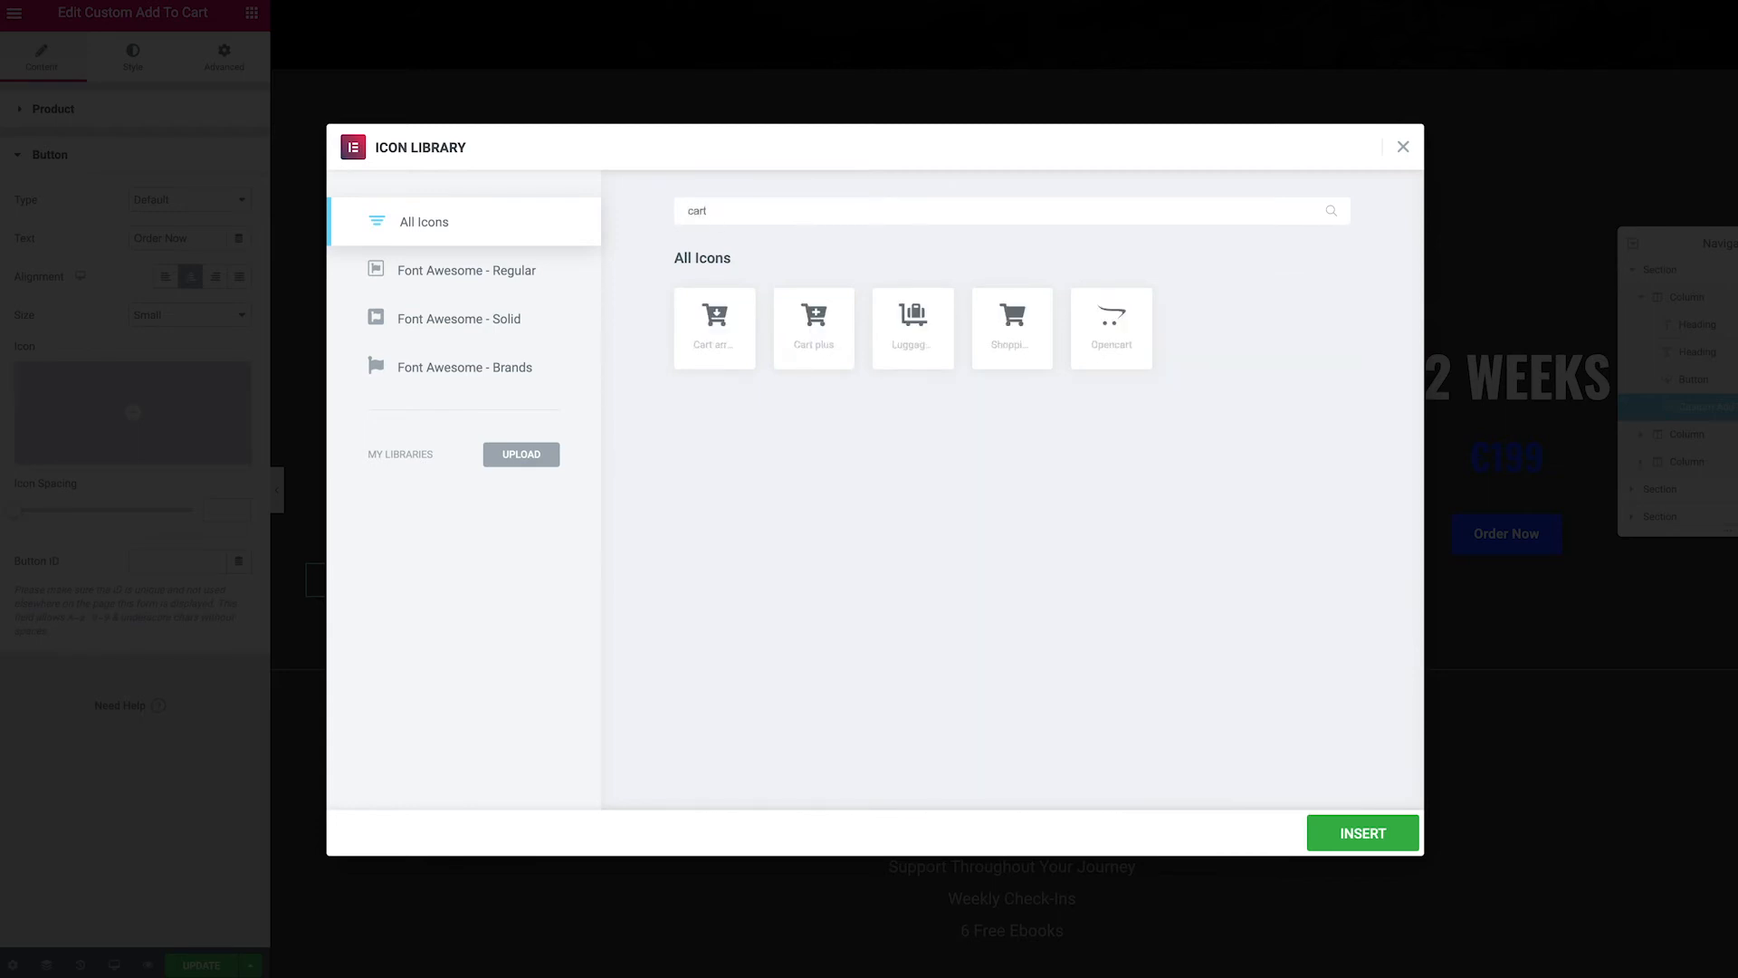
left_click(1010, 328)
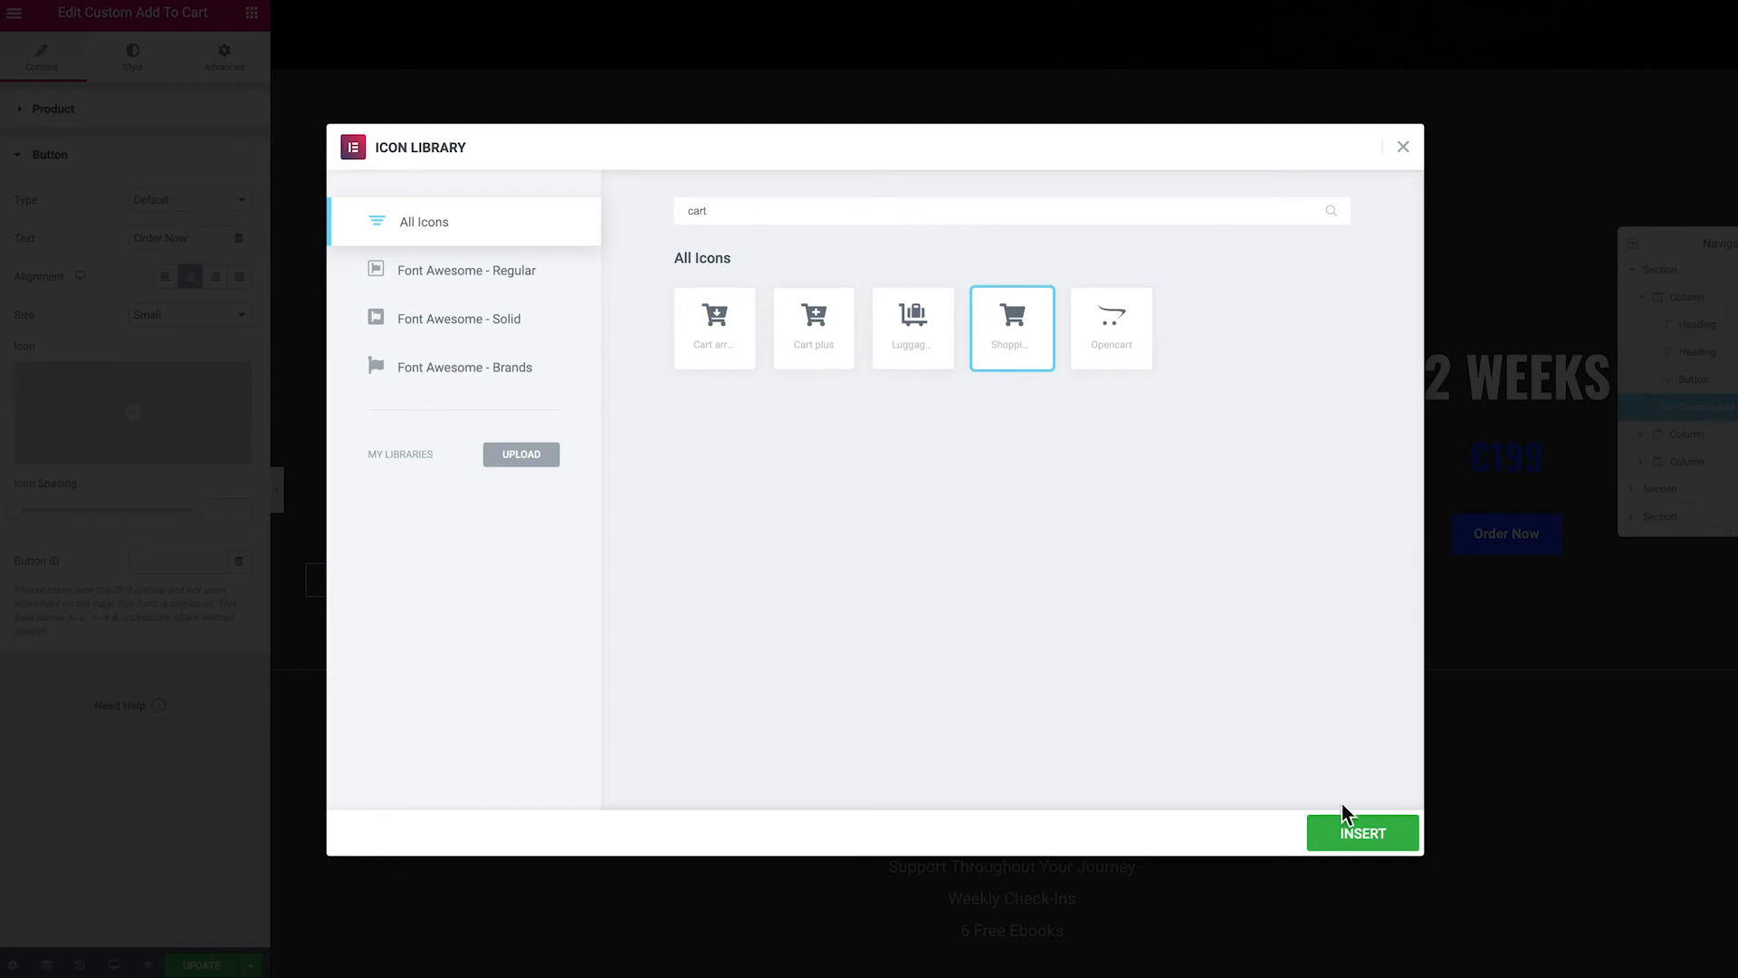
left_click(1362, 833)
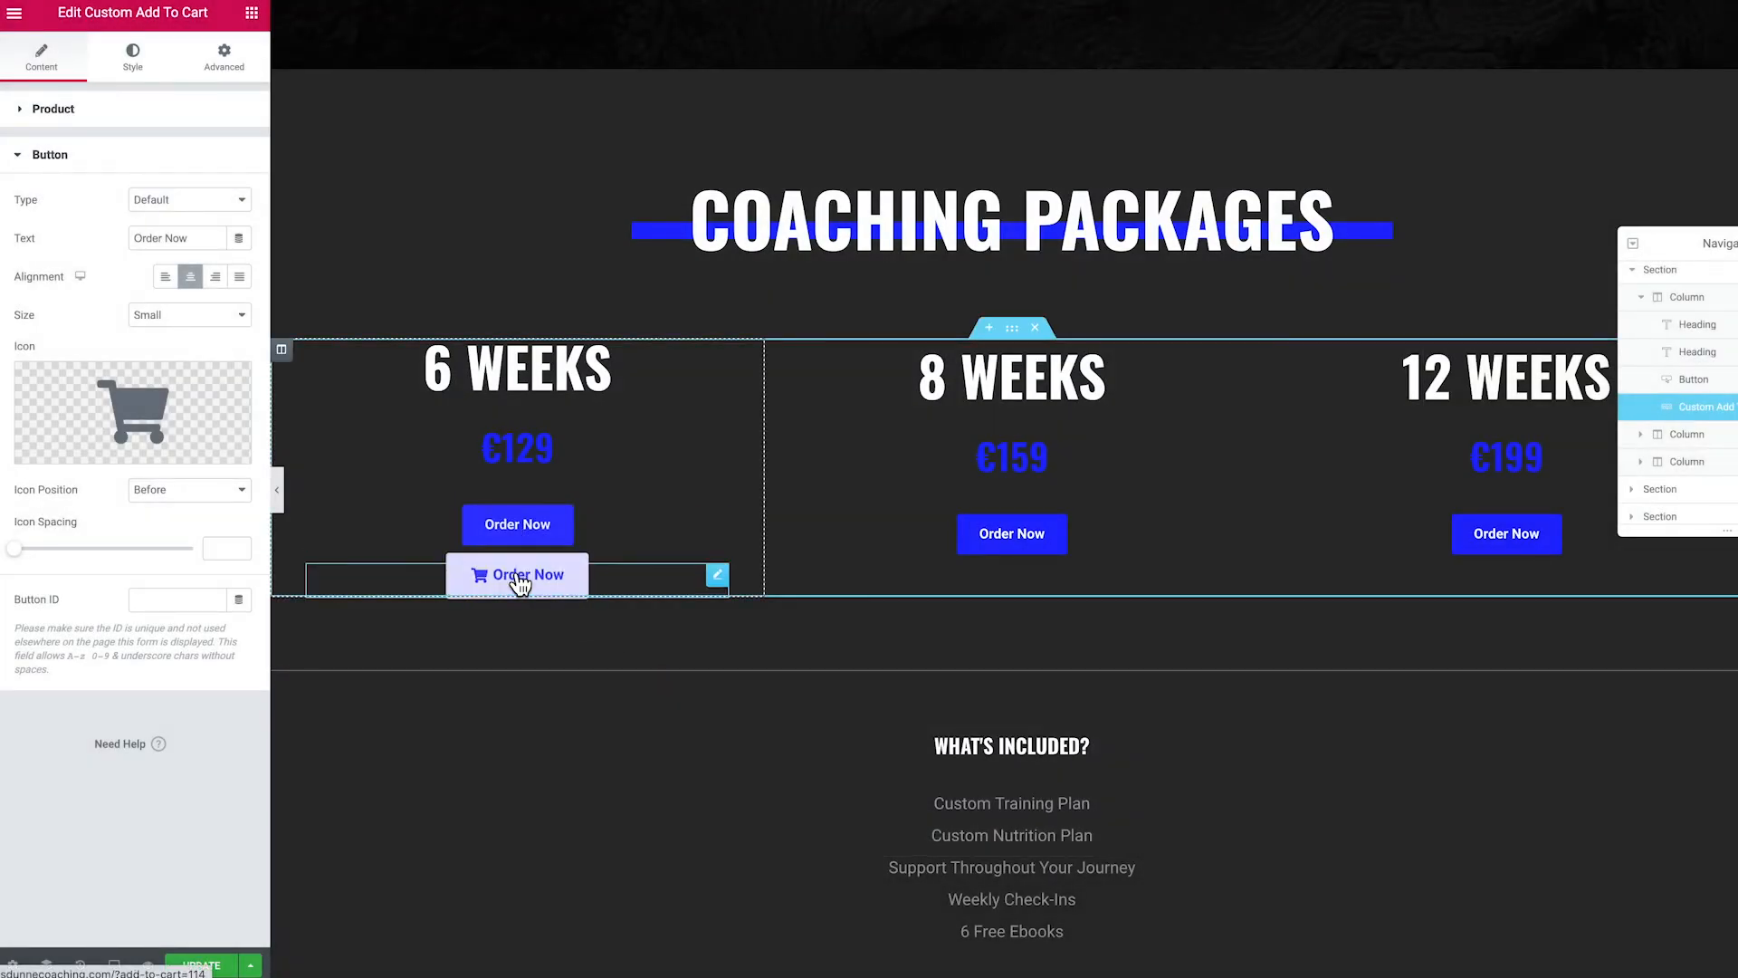
mouse_move(516, 543)
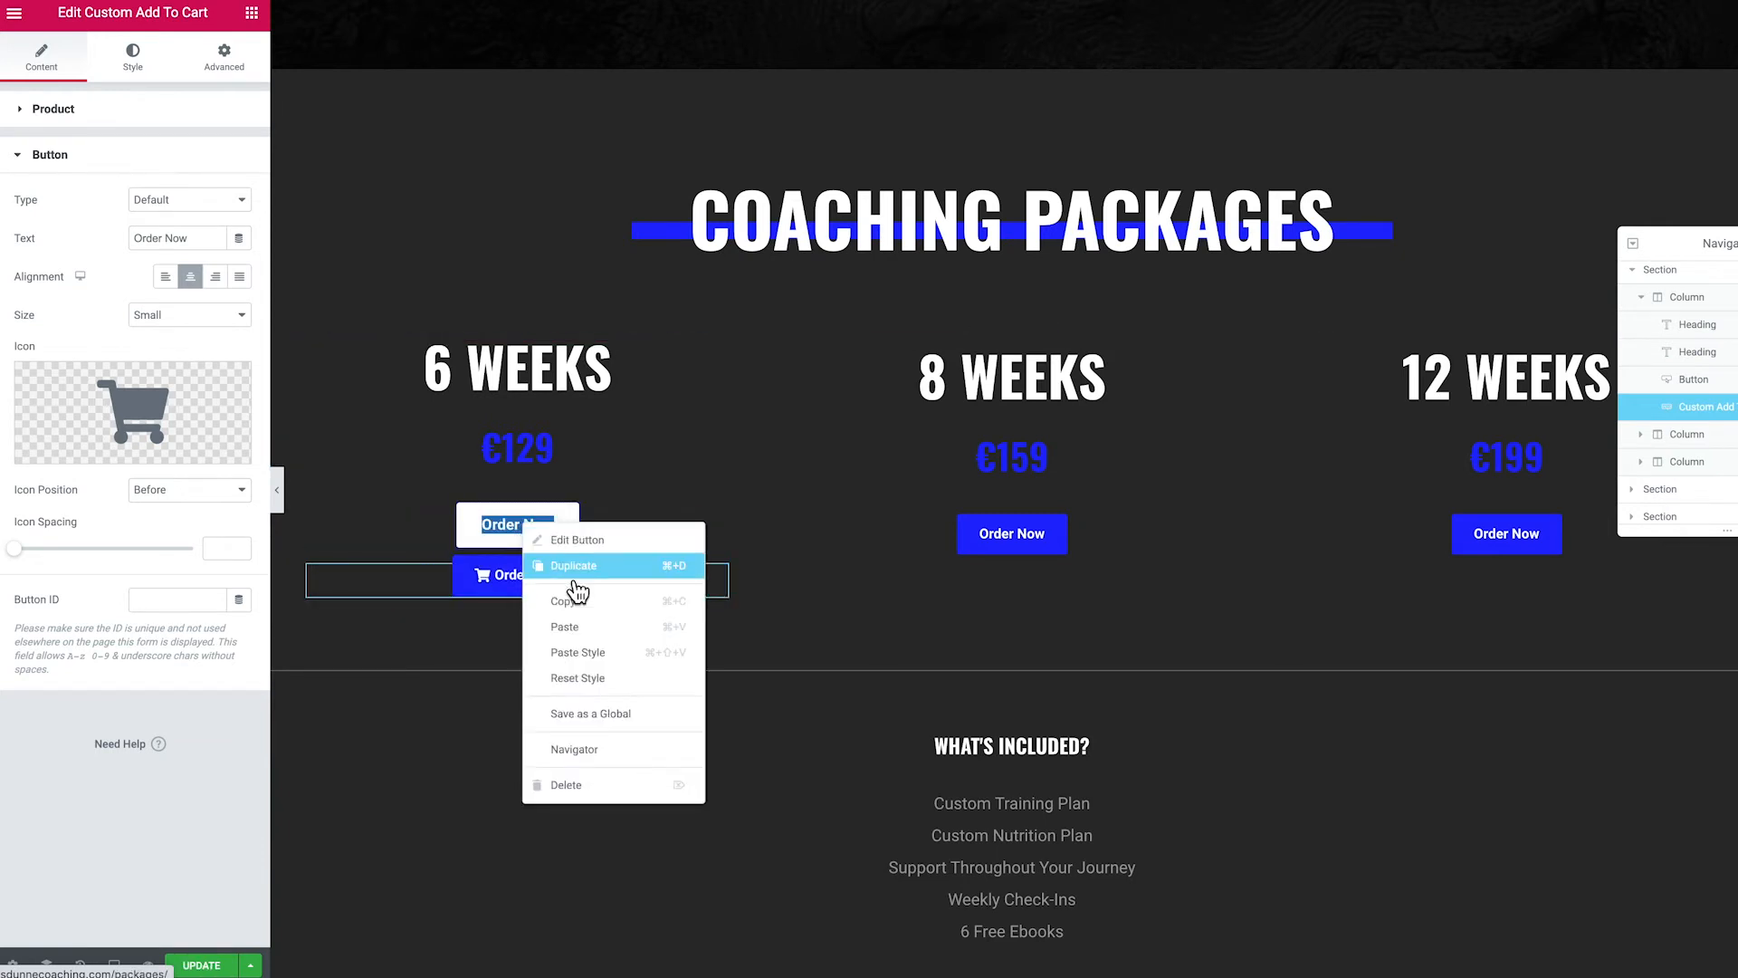
mouse_move(574, 791)
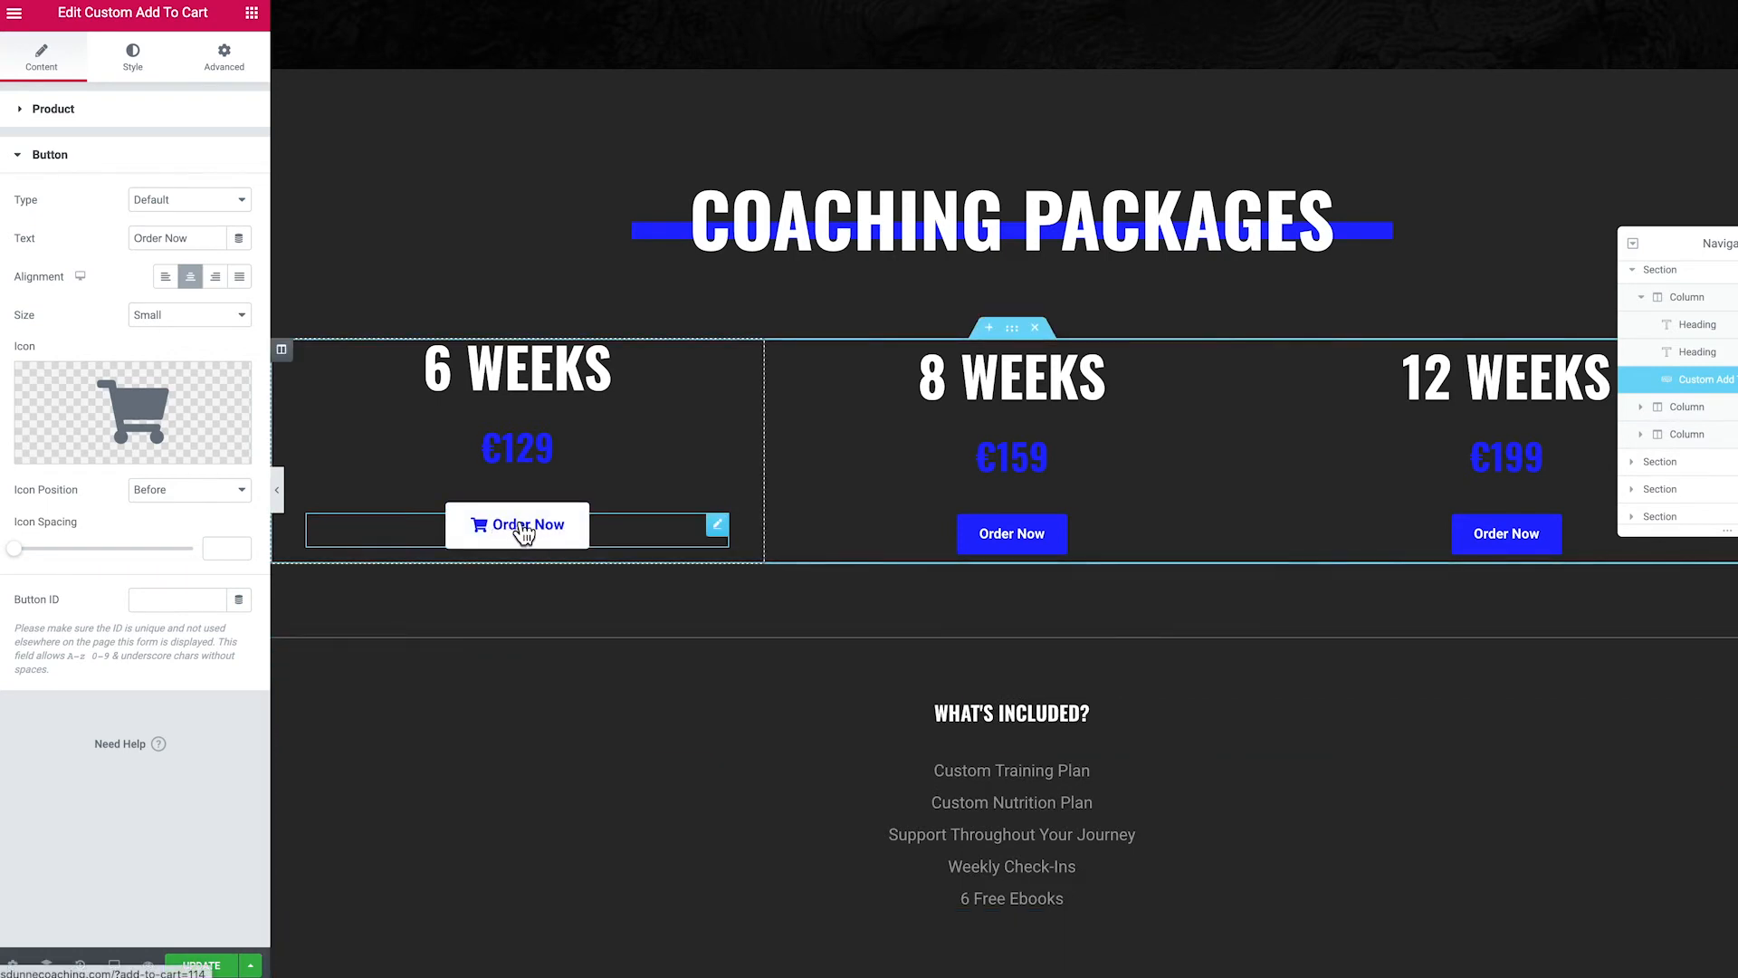
Copy the cart button into the 8 Weeks column and link it to 8 Weeks Coaching.
right_click(517, 524)
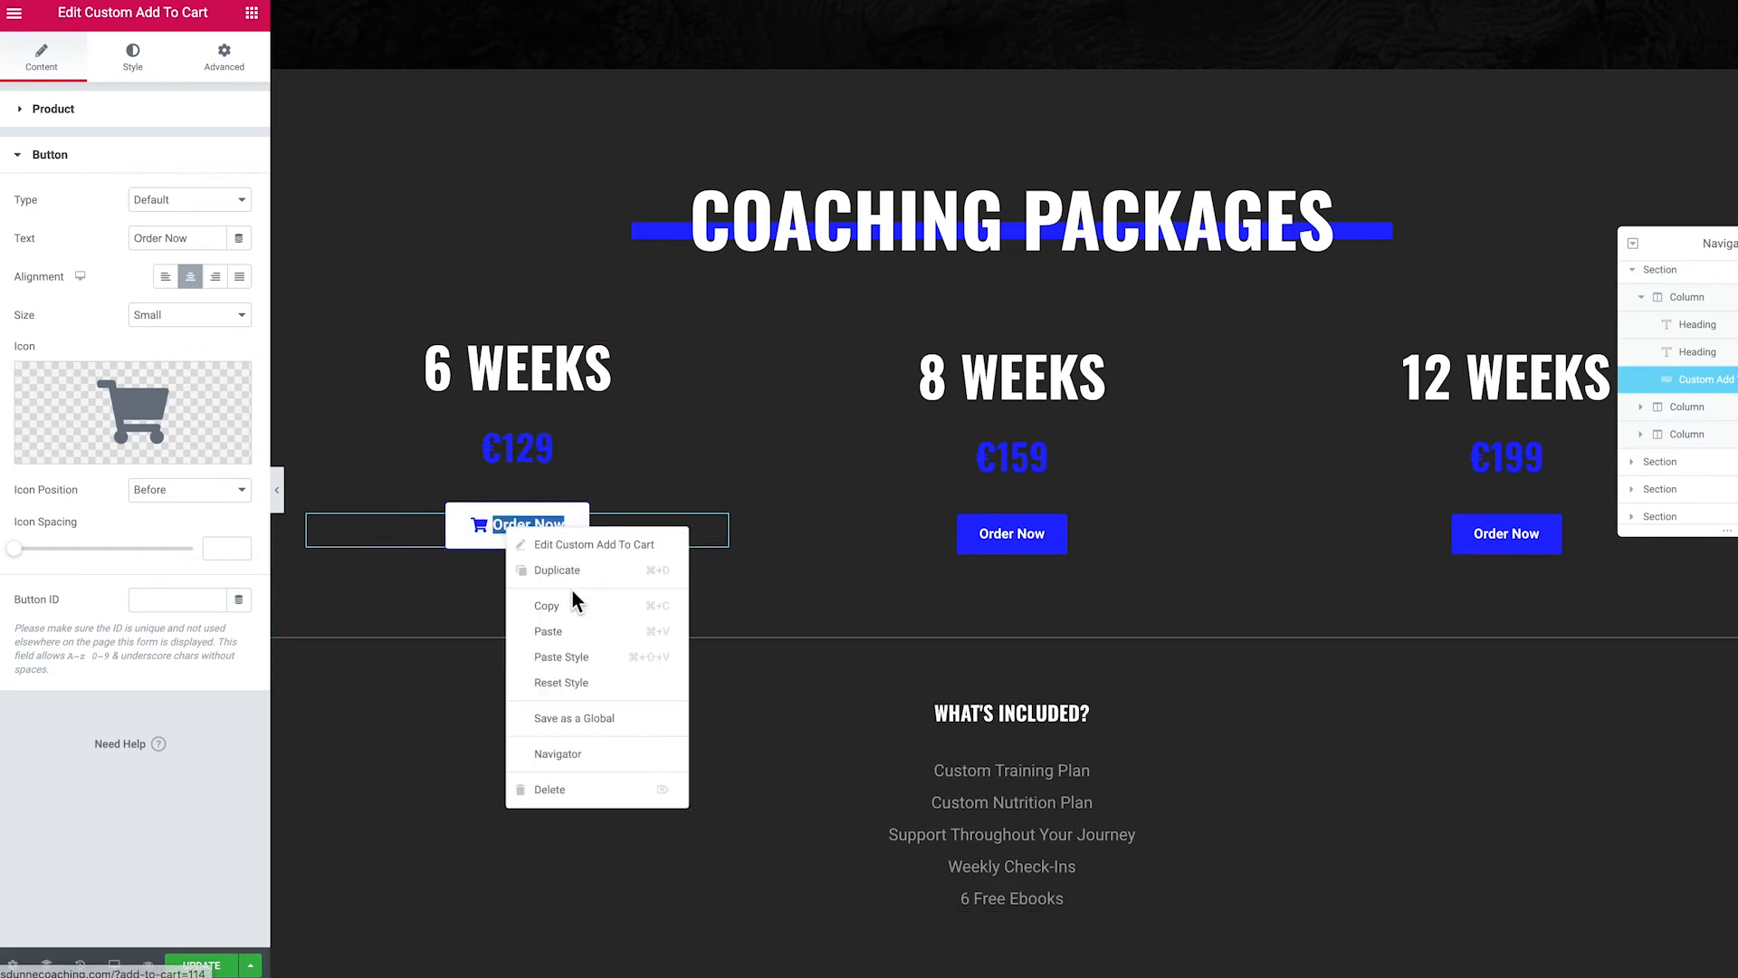
right_click(1010, 532)
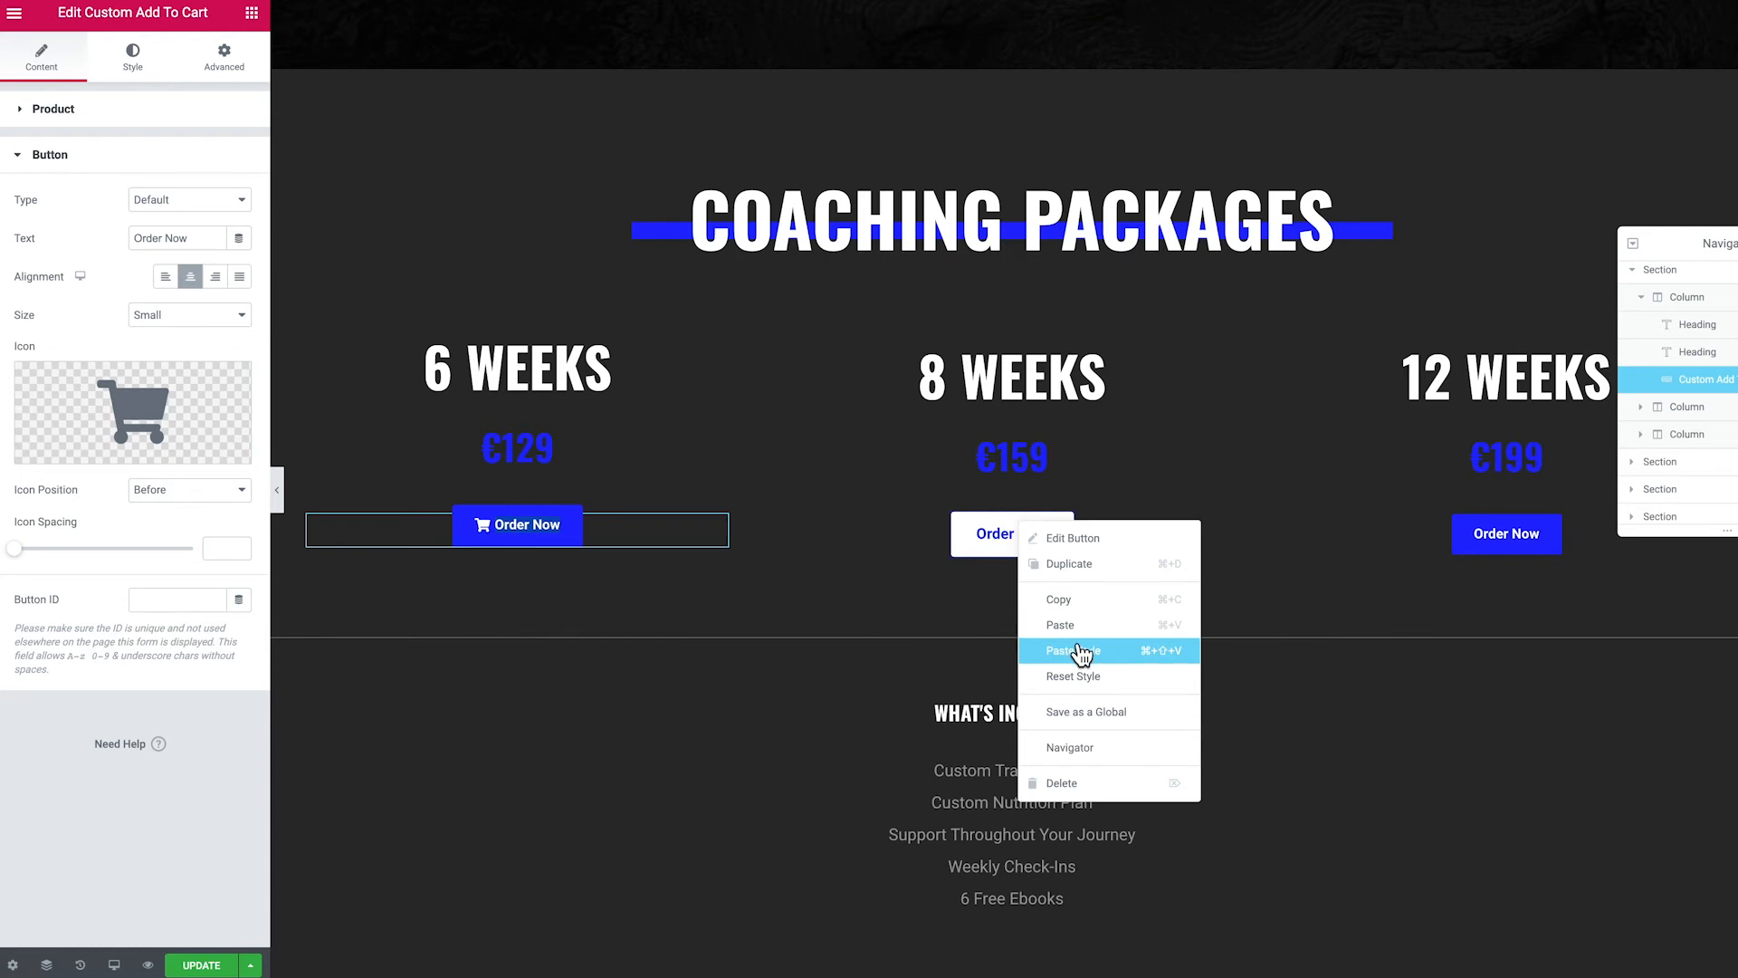
left_click(1068, 650)
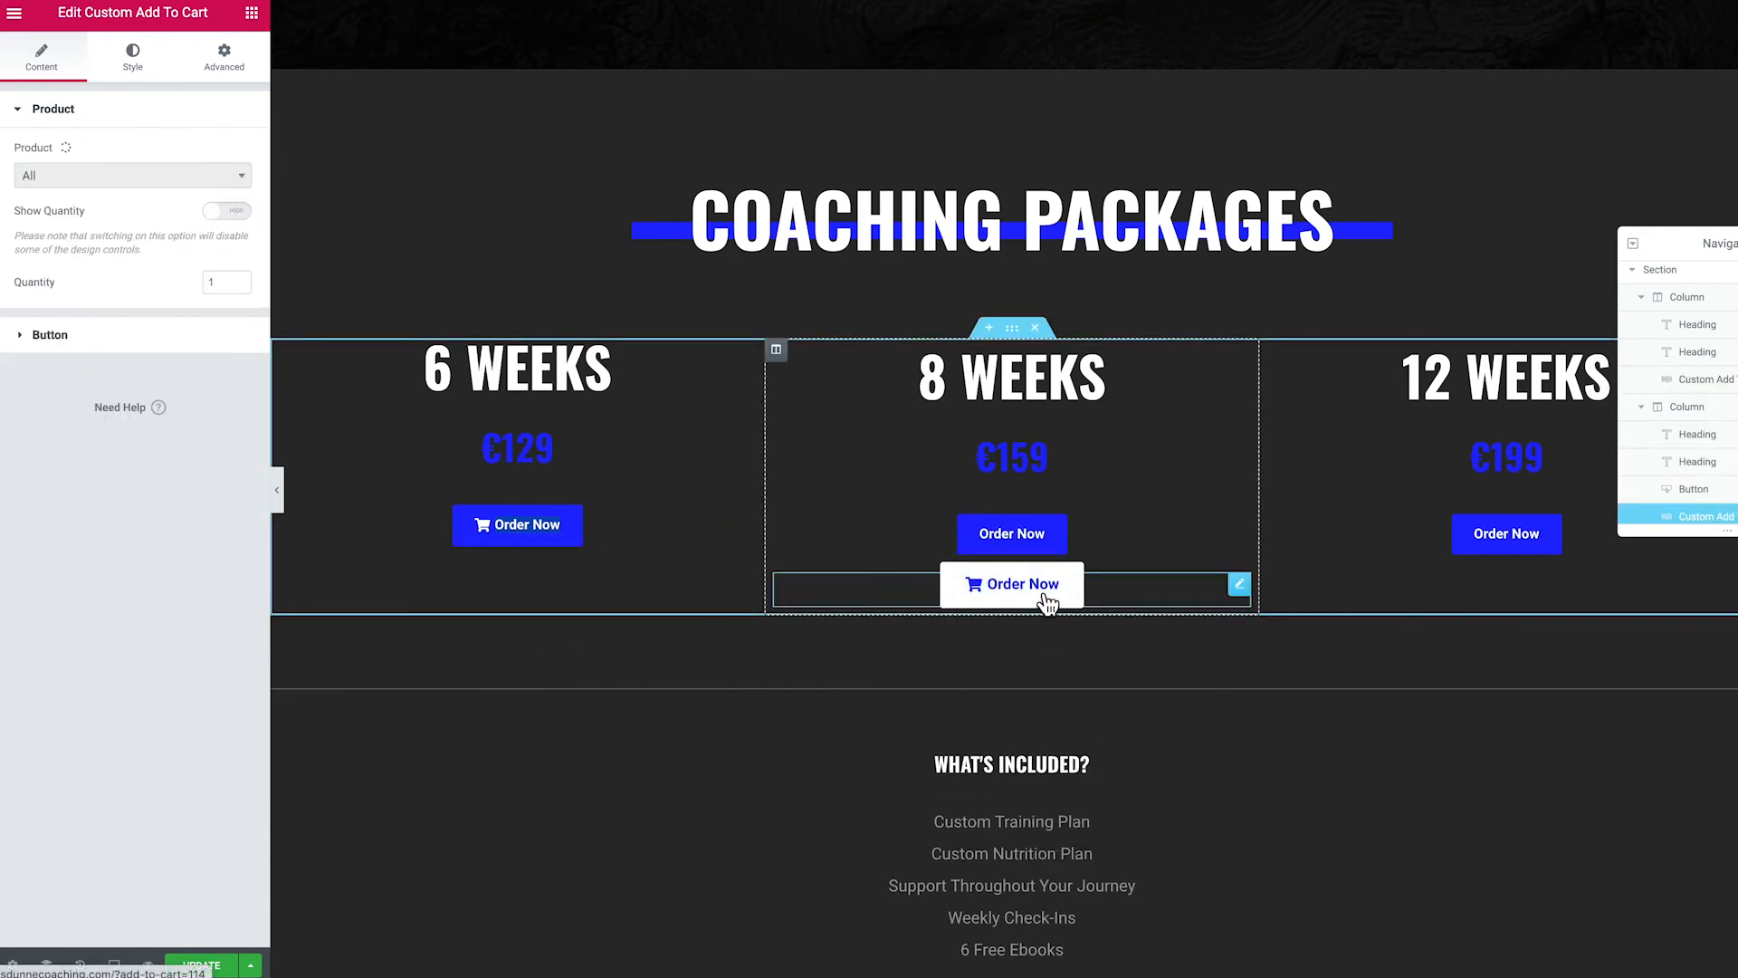
left_click(127, 174)
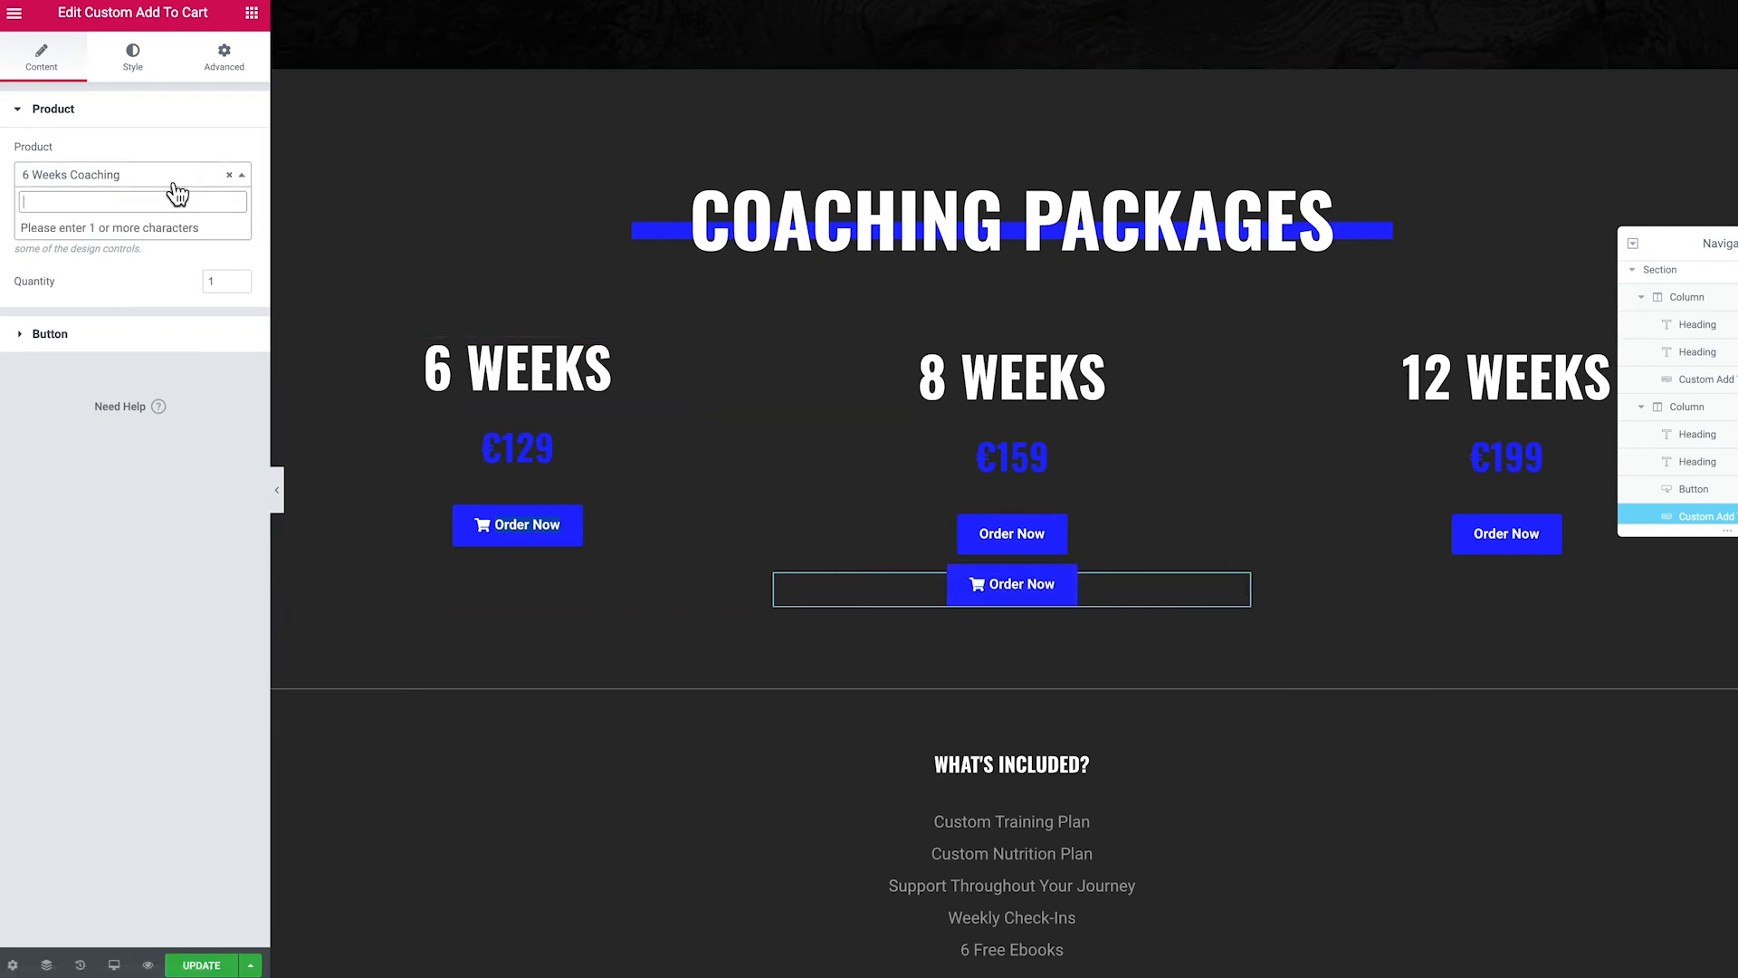
type("8 week")
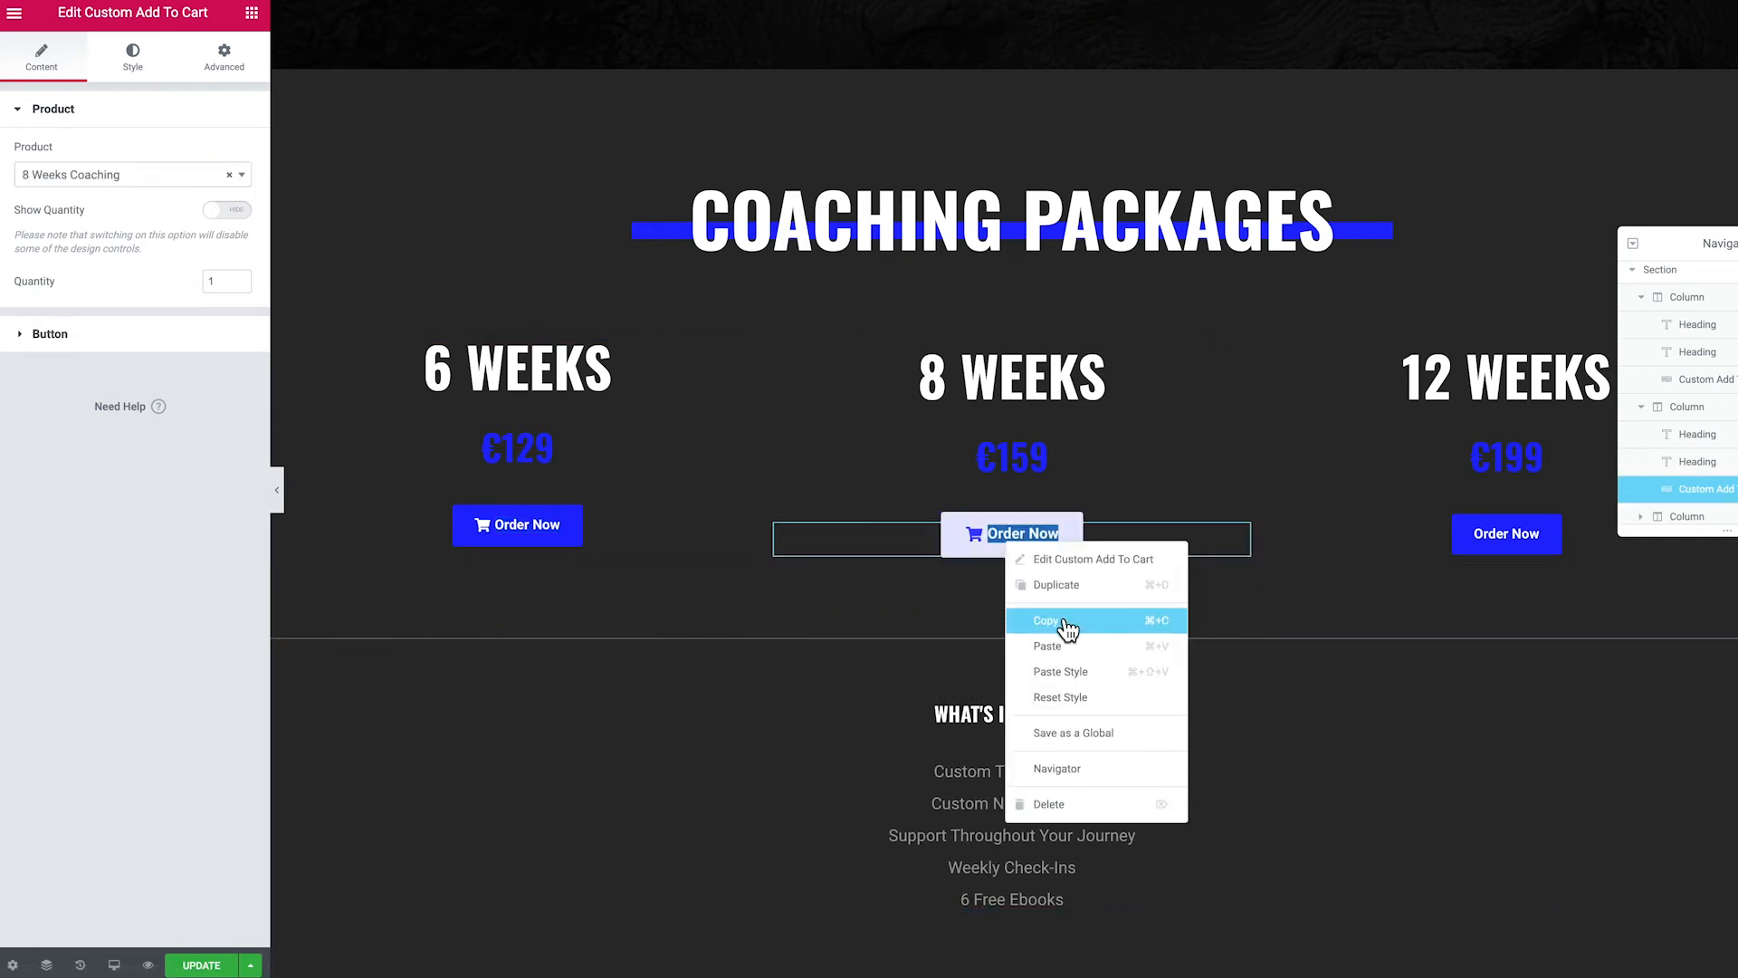
Paste the cart button into the 12 Weeks column and link it to 12 Weeks Coaching.
right_click(1505, 532)
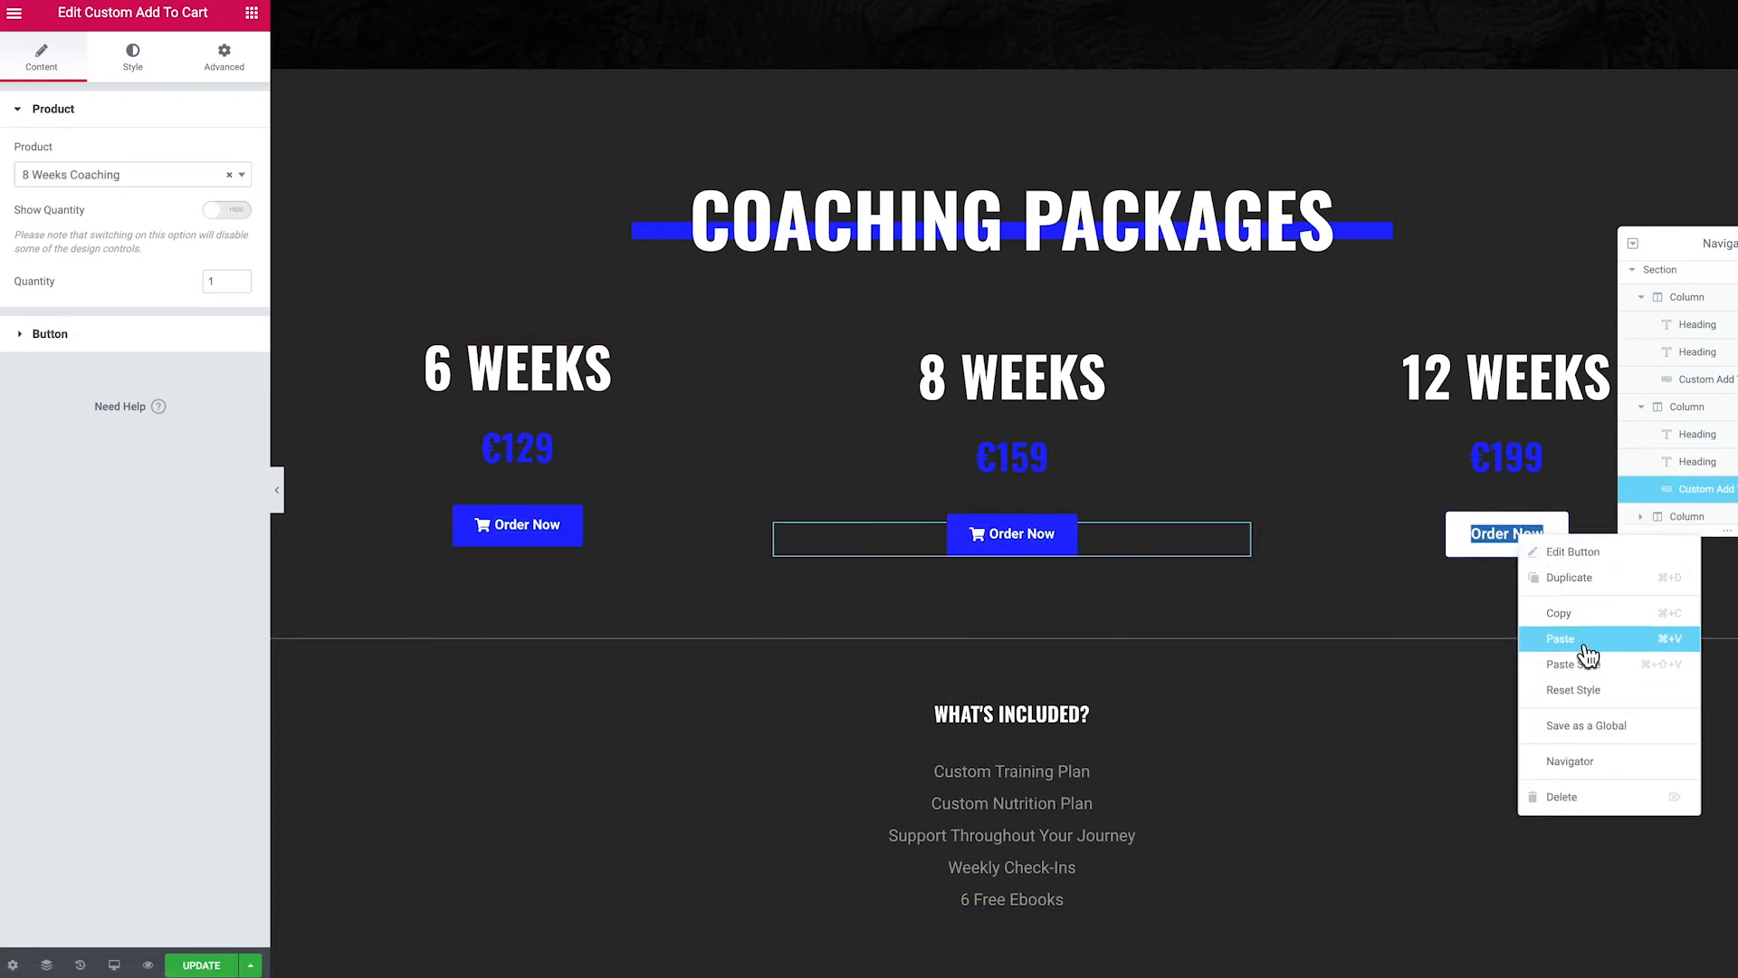
left_click(1561, 639)
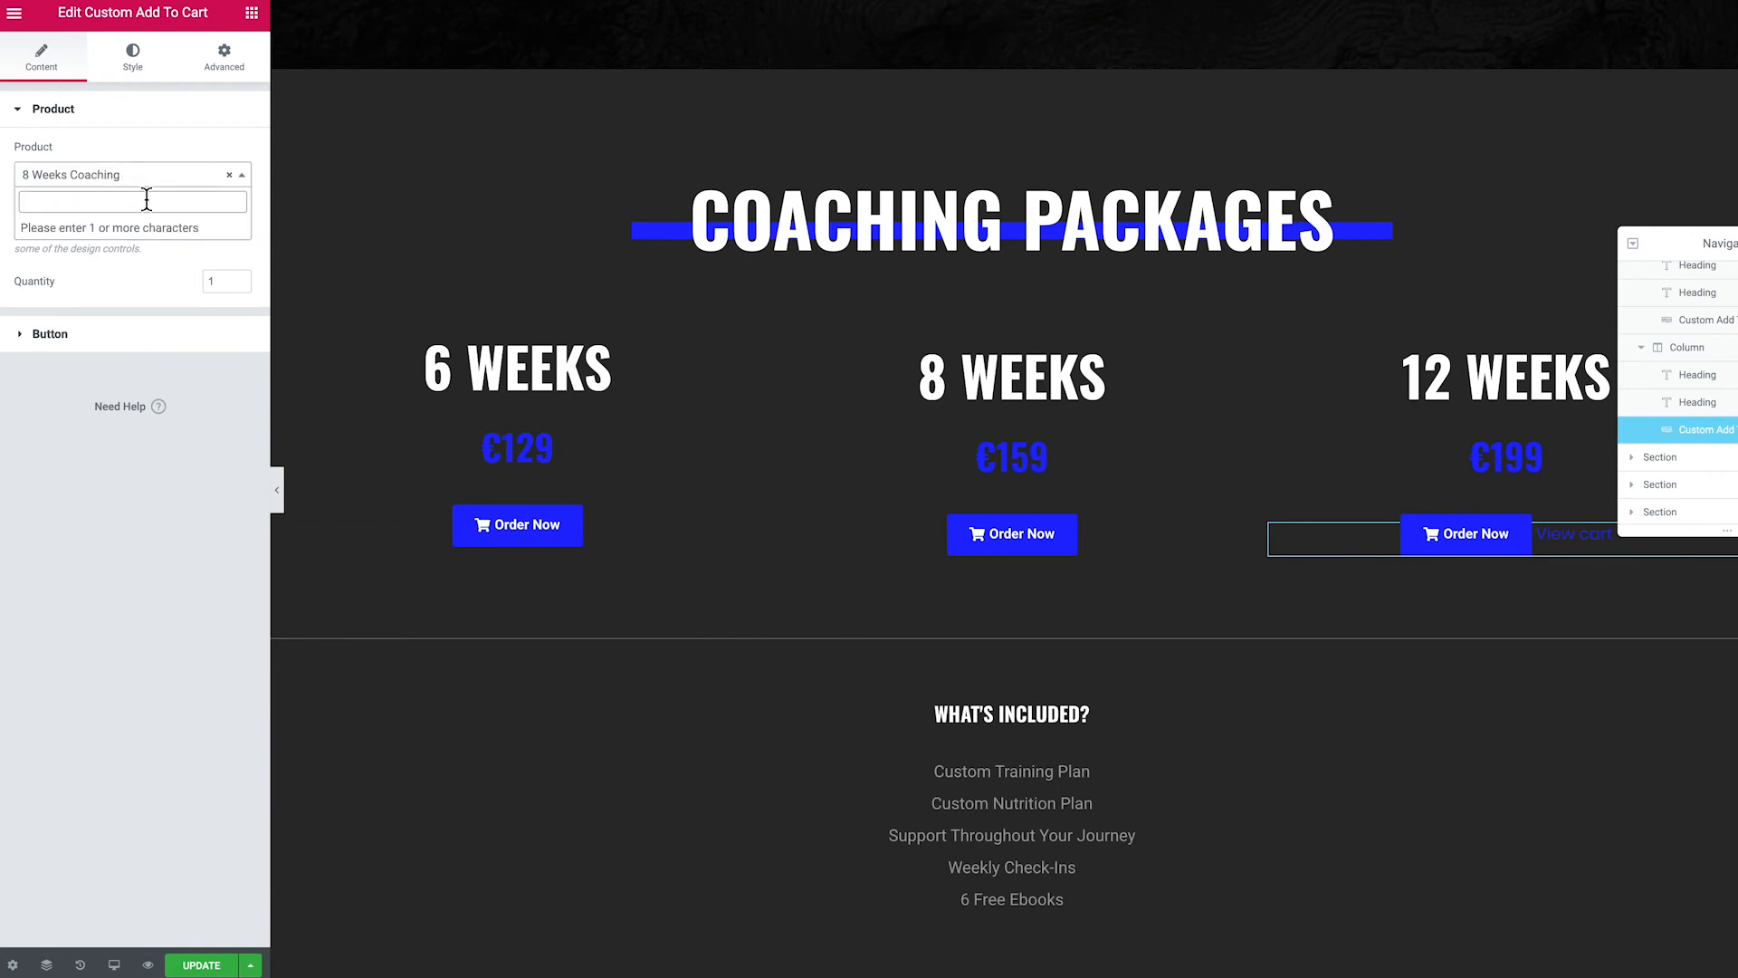
type("12 wee")
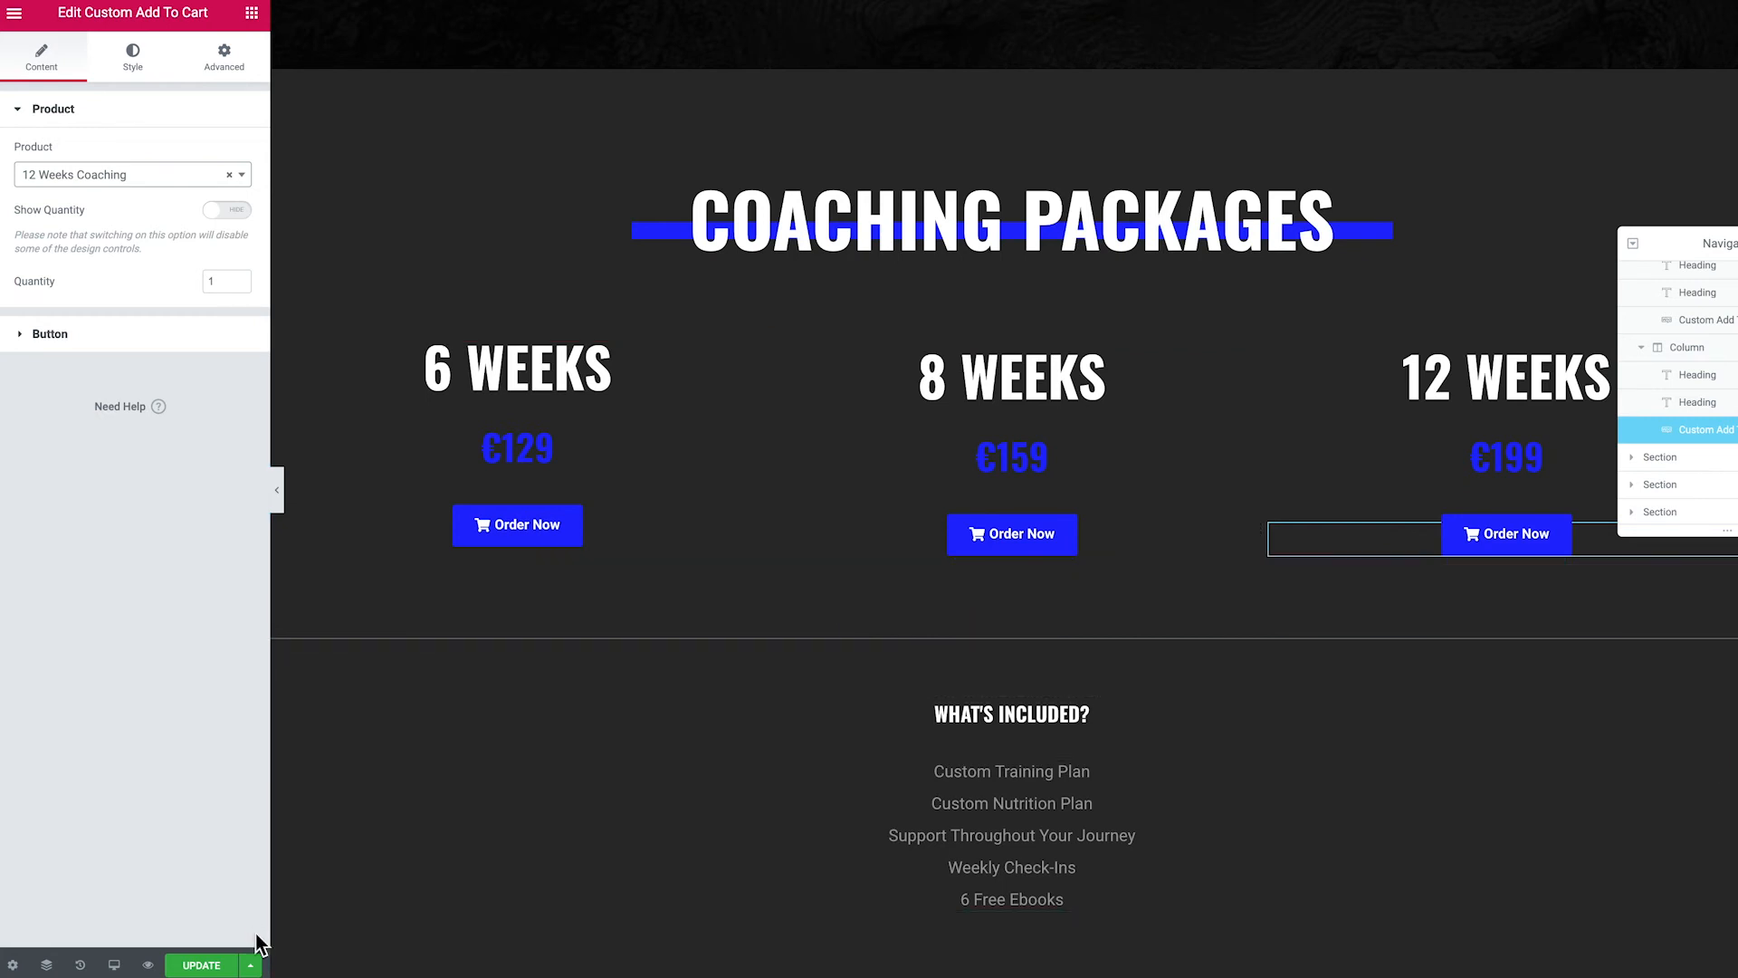
mouse_move(199, 963)
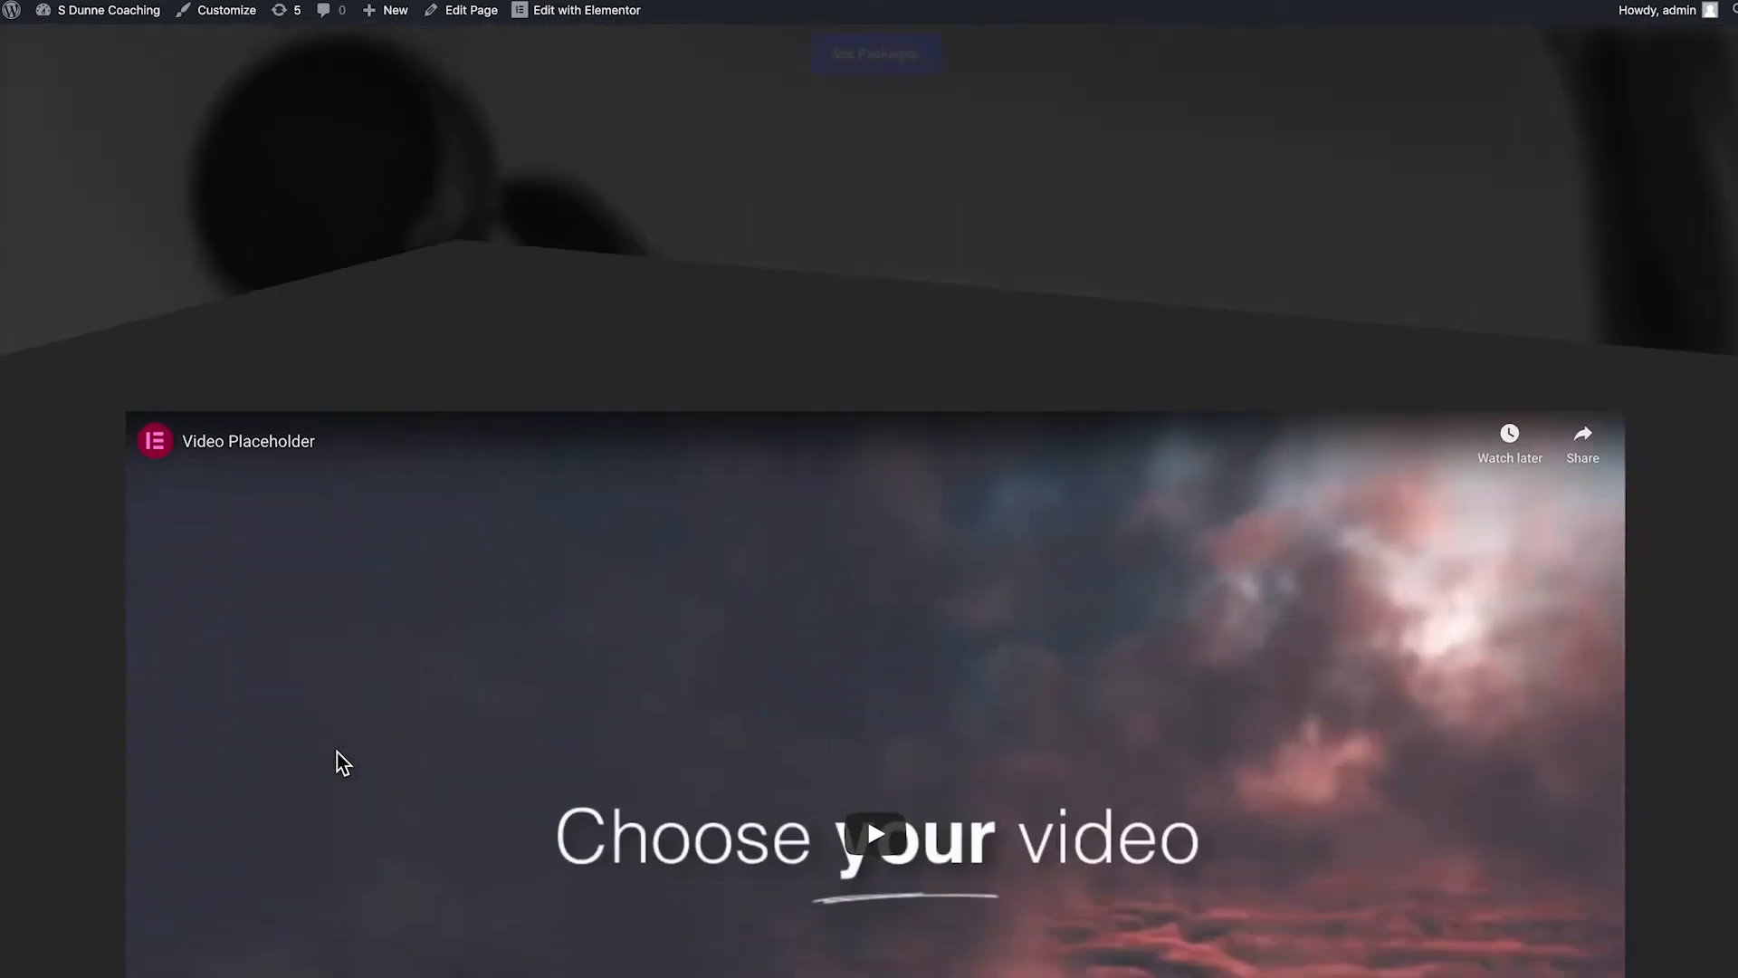
Scroll the live page to the Coaching Packages section with the three cart buttons.
scroll("up", 3)
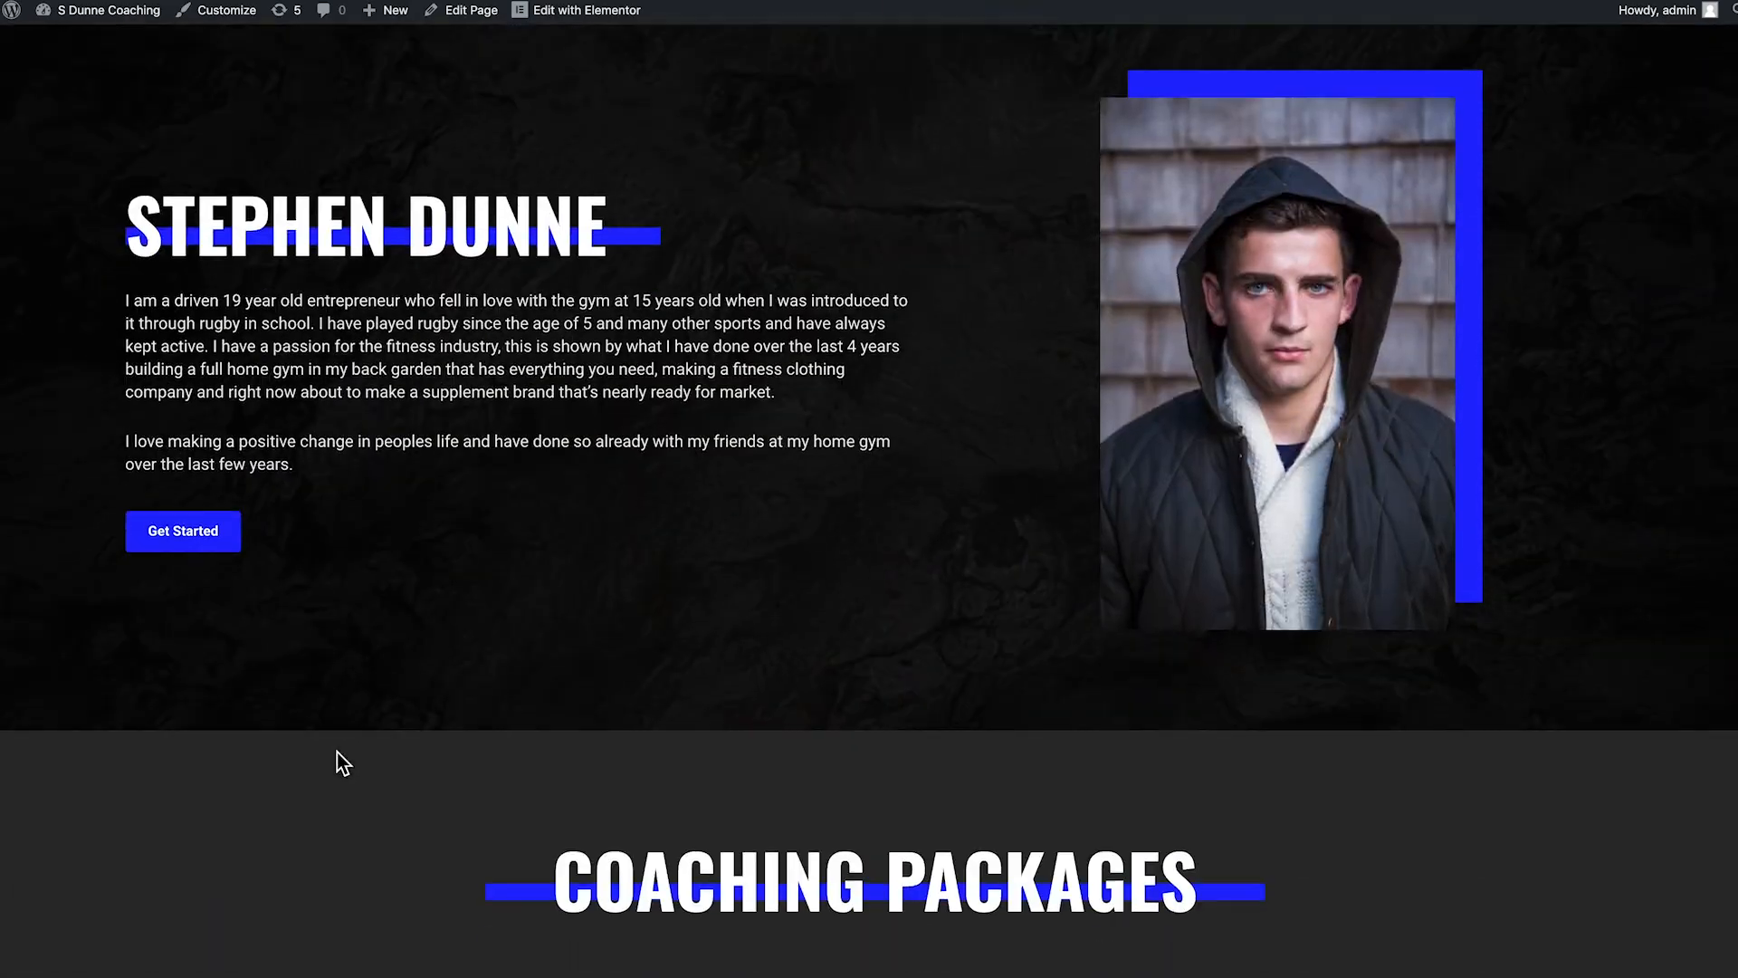
scroll("down", 3)
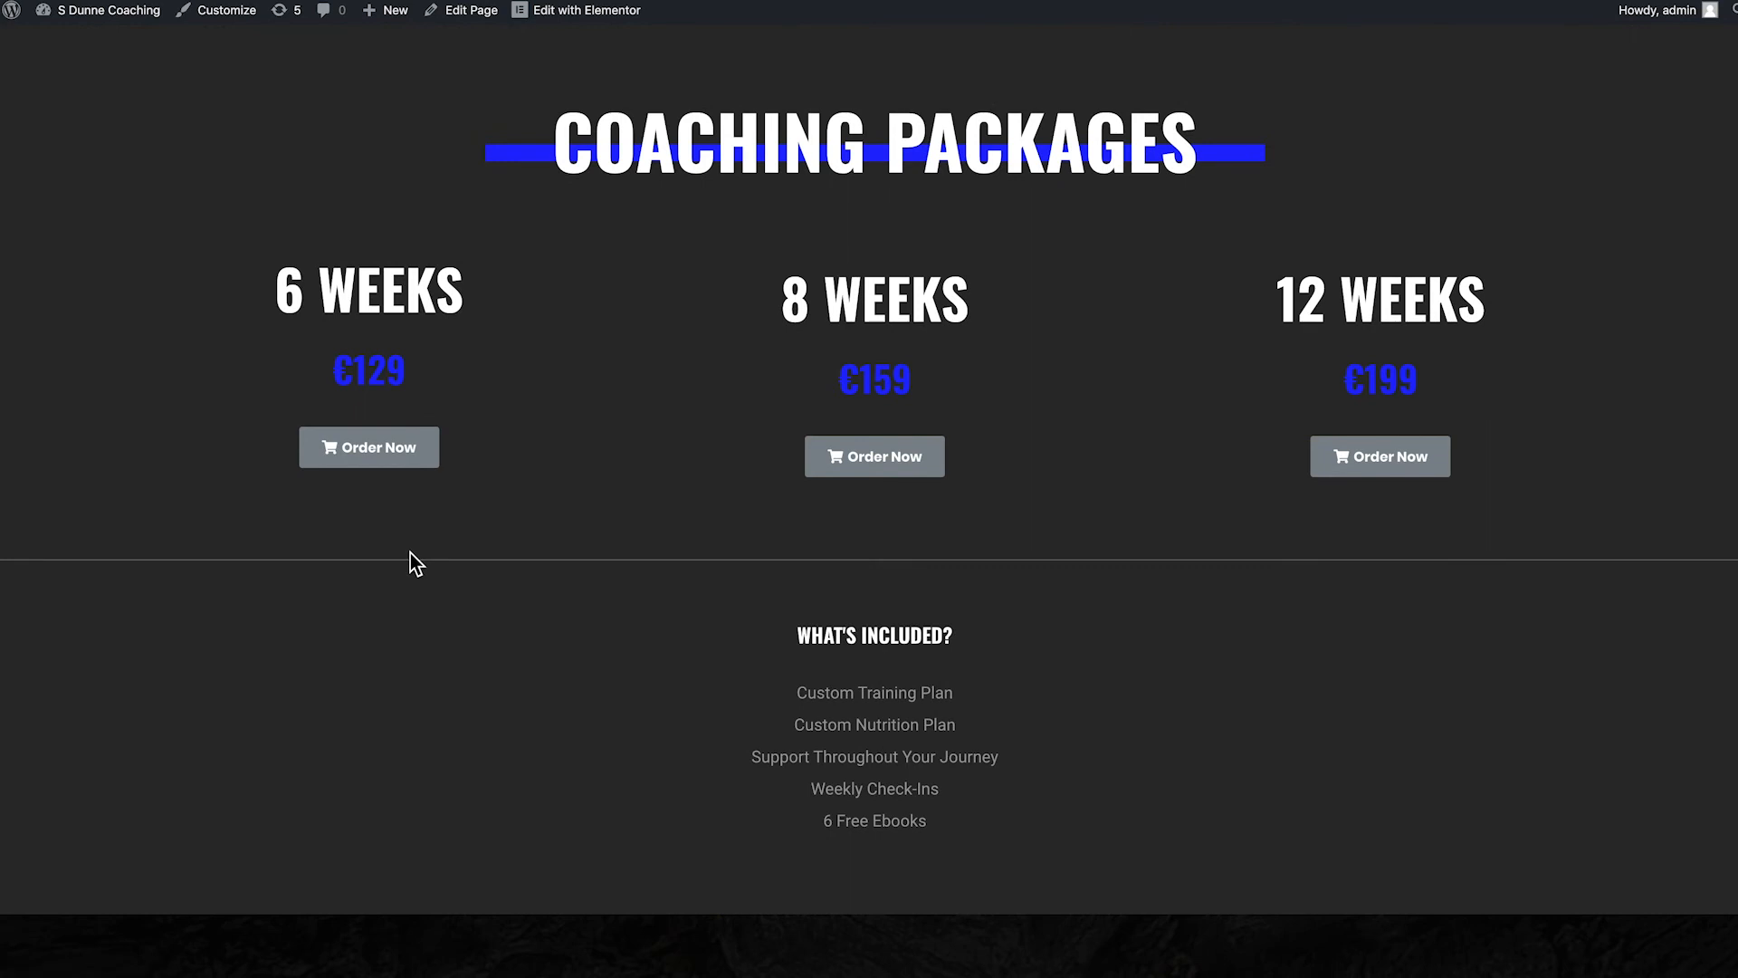
mouse_move(367, 447)
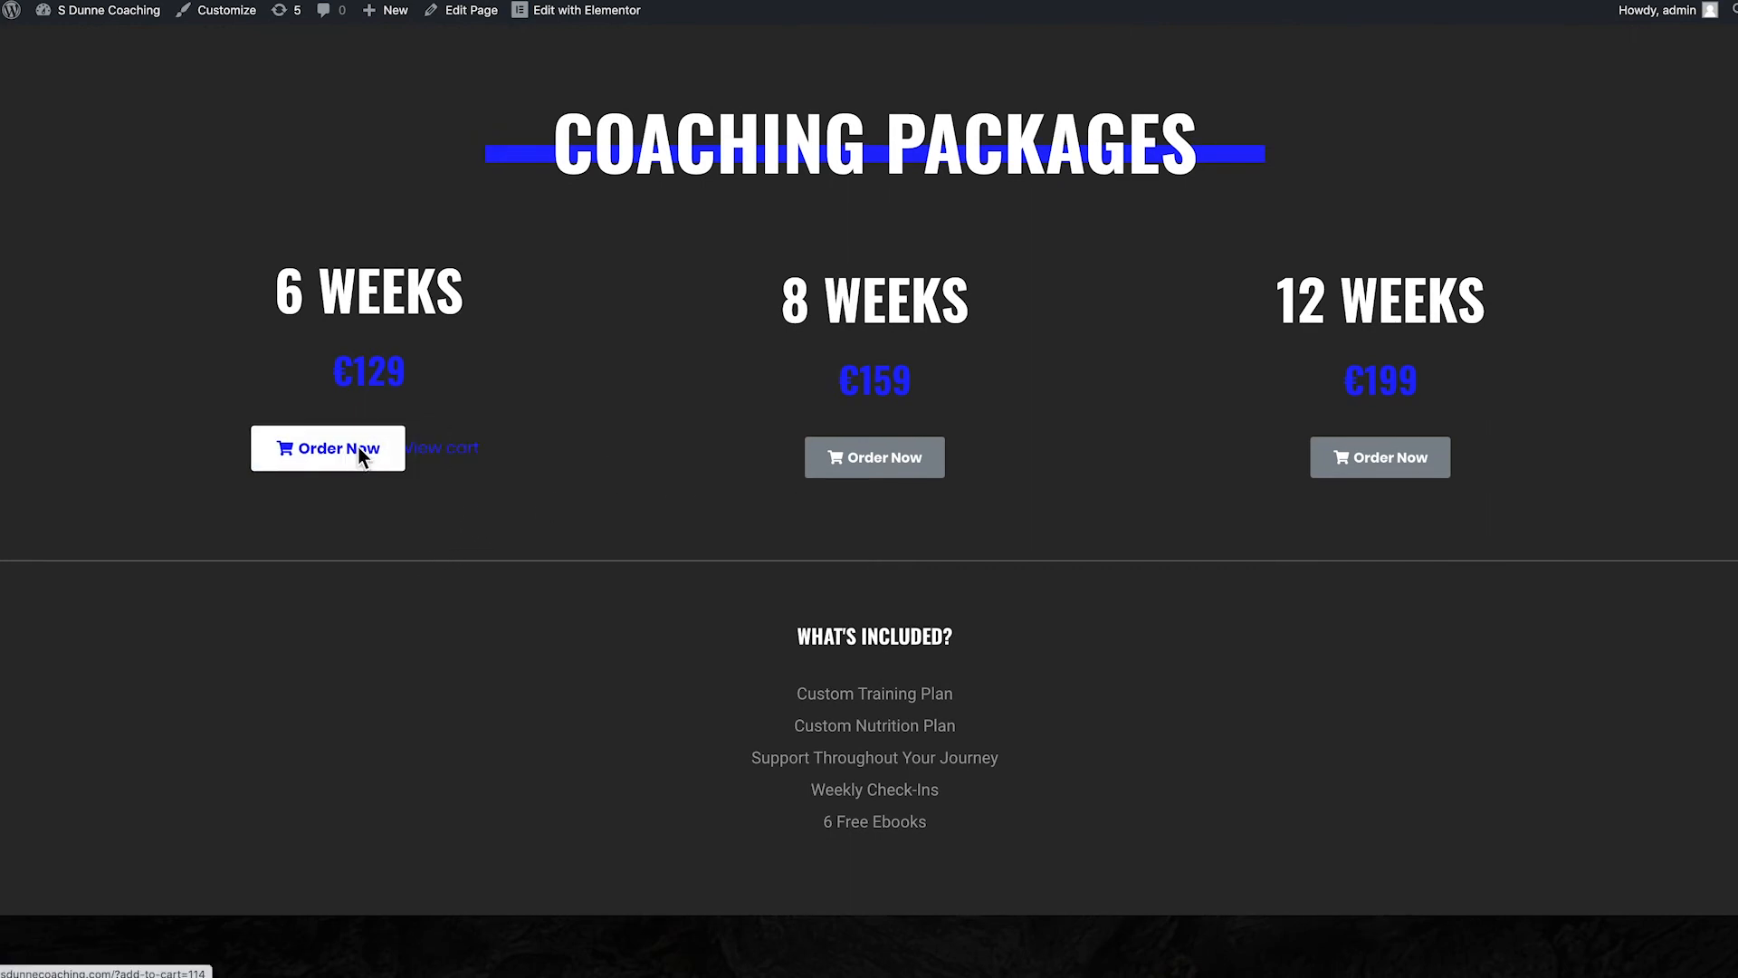
mouse_move(339, 460)
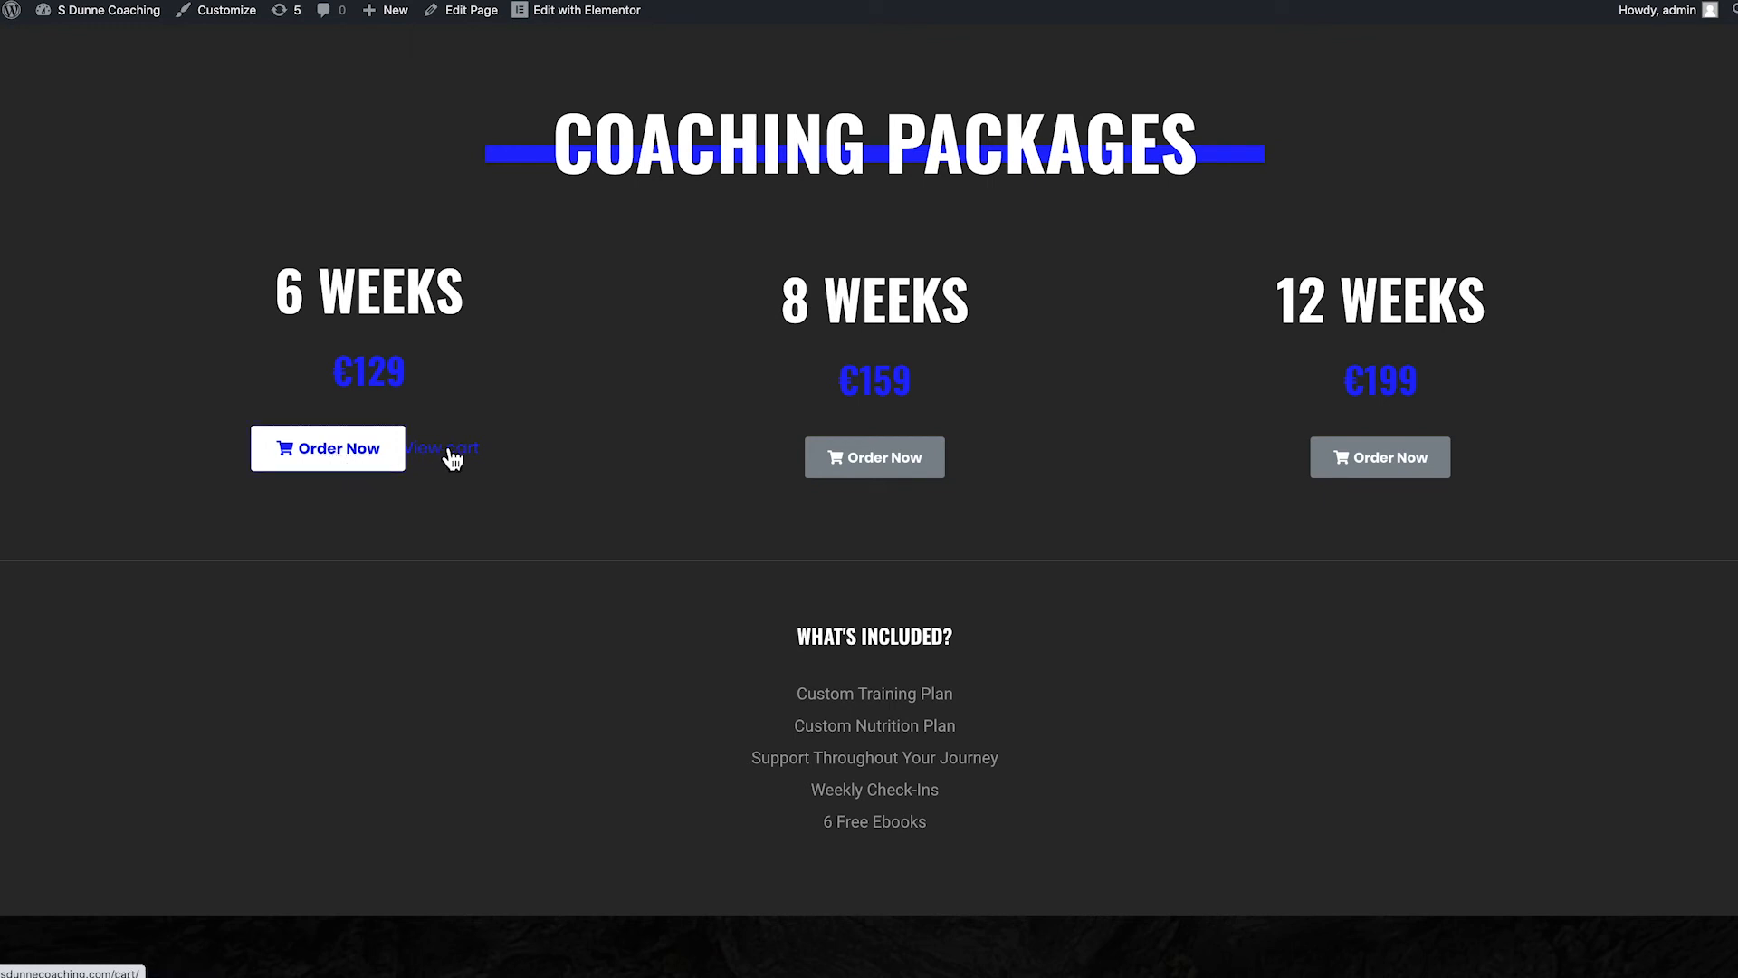
Go to the cart page via the View cart link after ordering 6 Weeks.
left_click(440, 447)
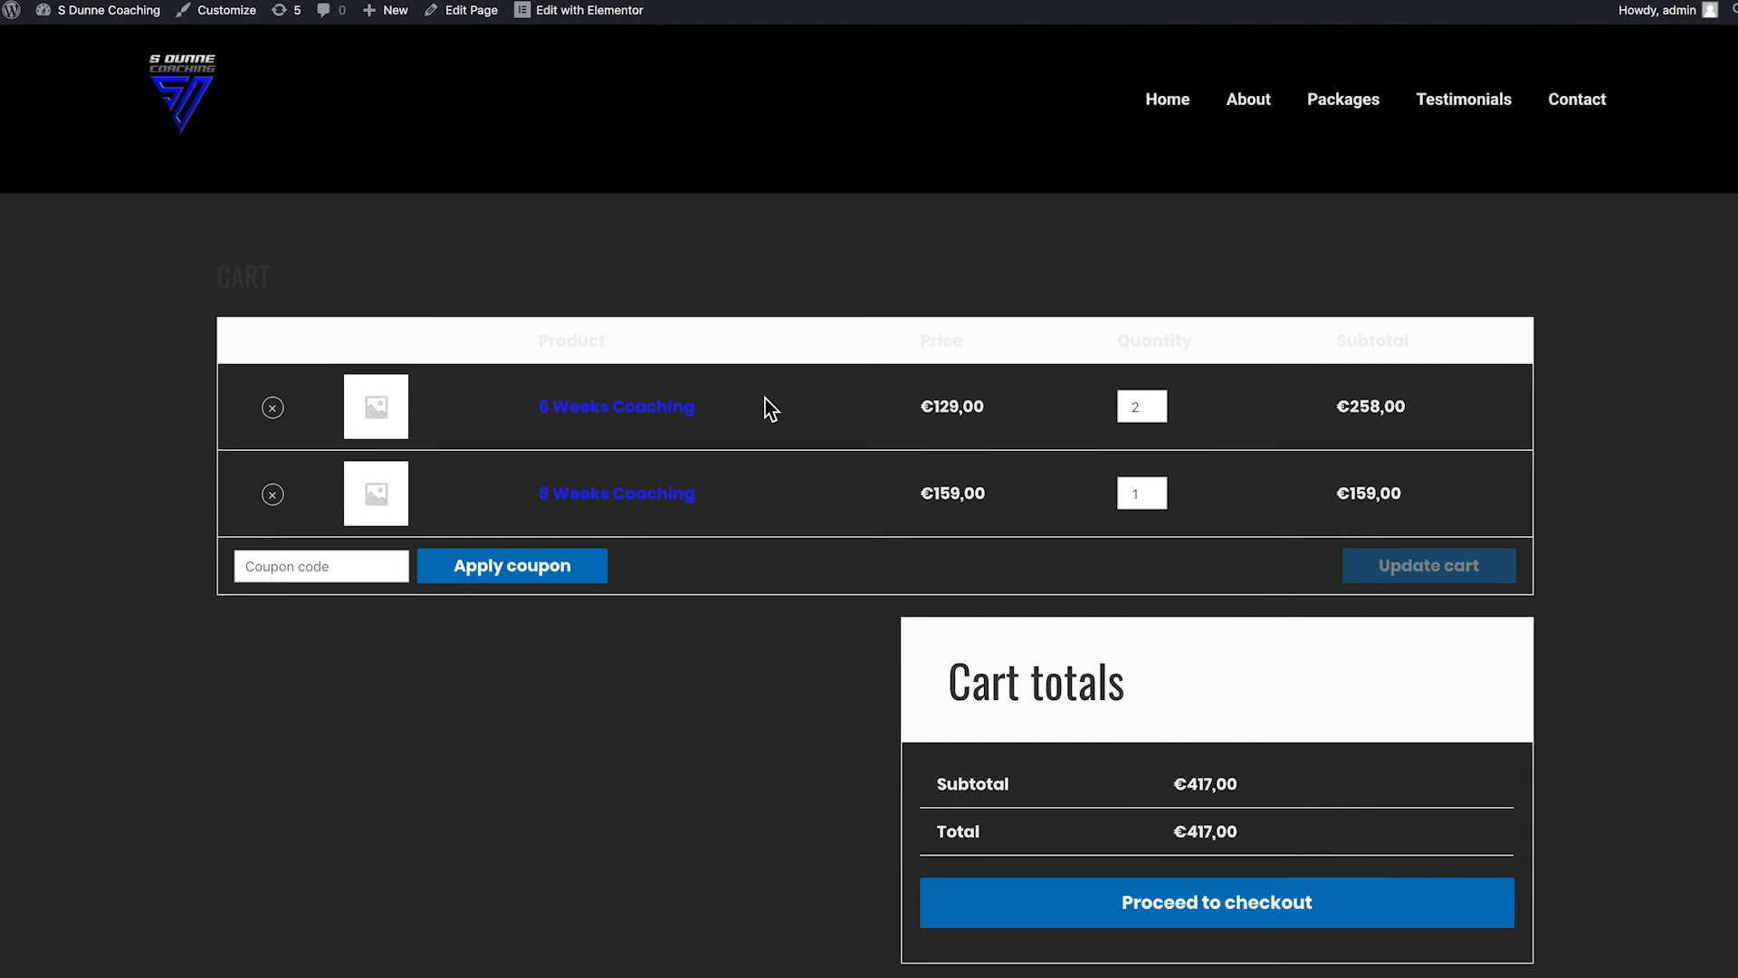
mouse_move(695, 482)
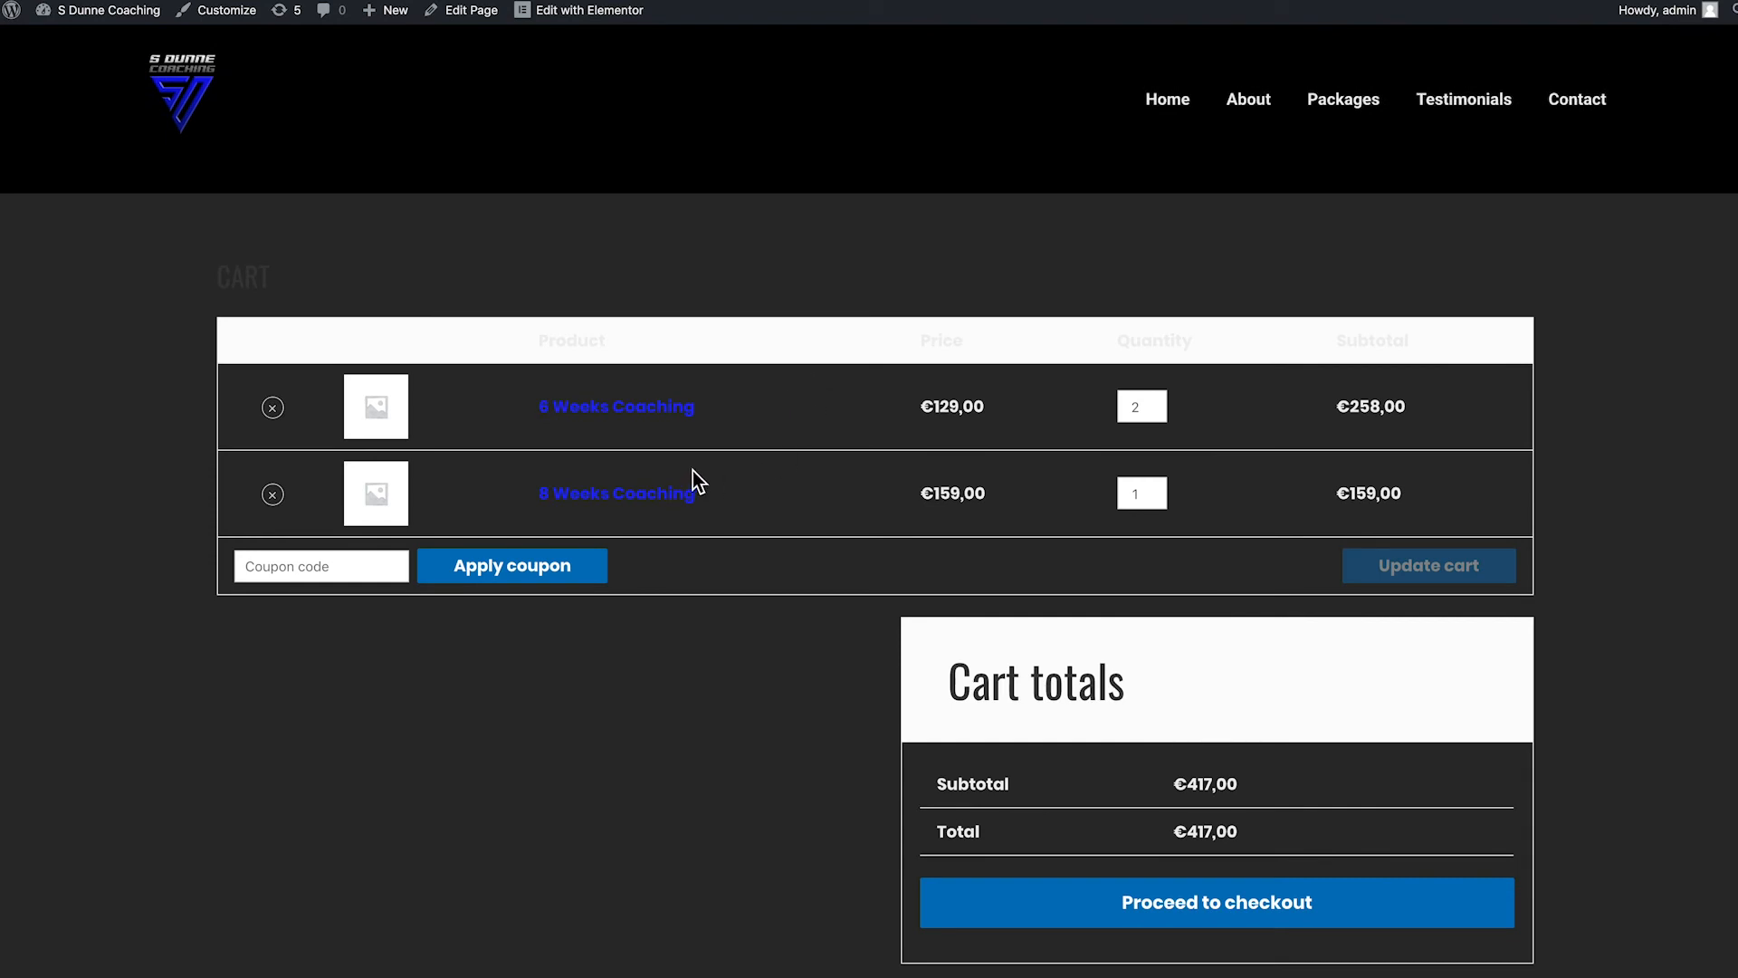
mouse_move(677, 482)
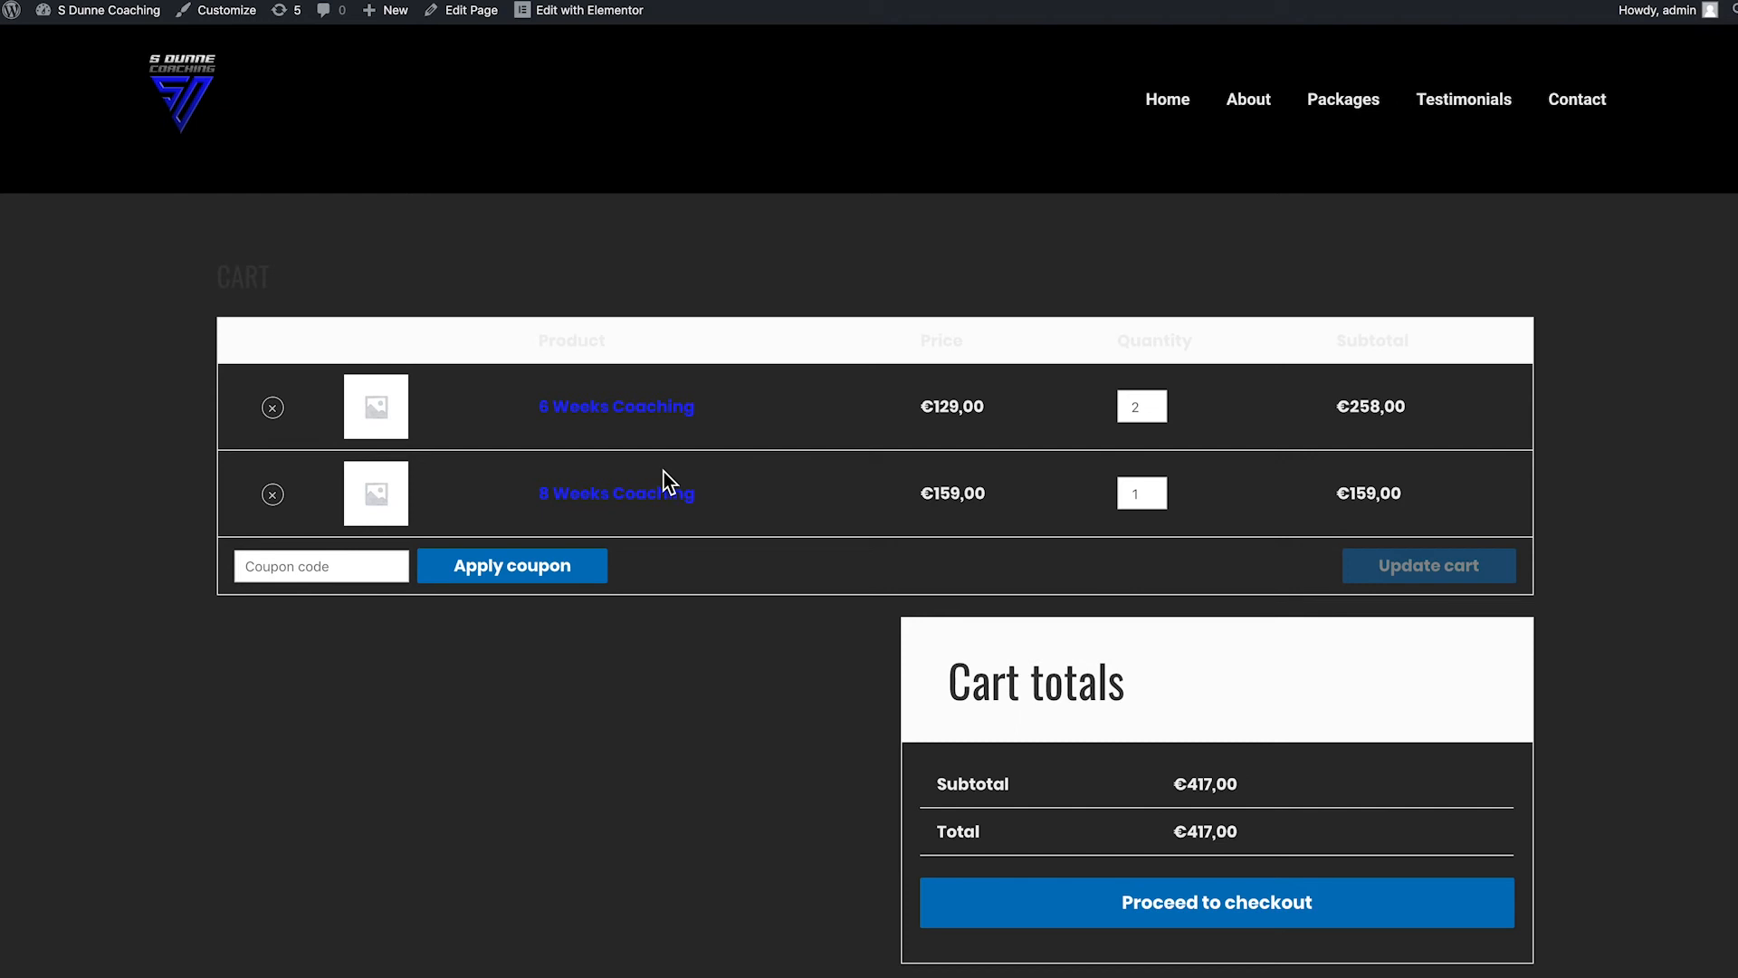
mouse_move(1615, 735)
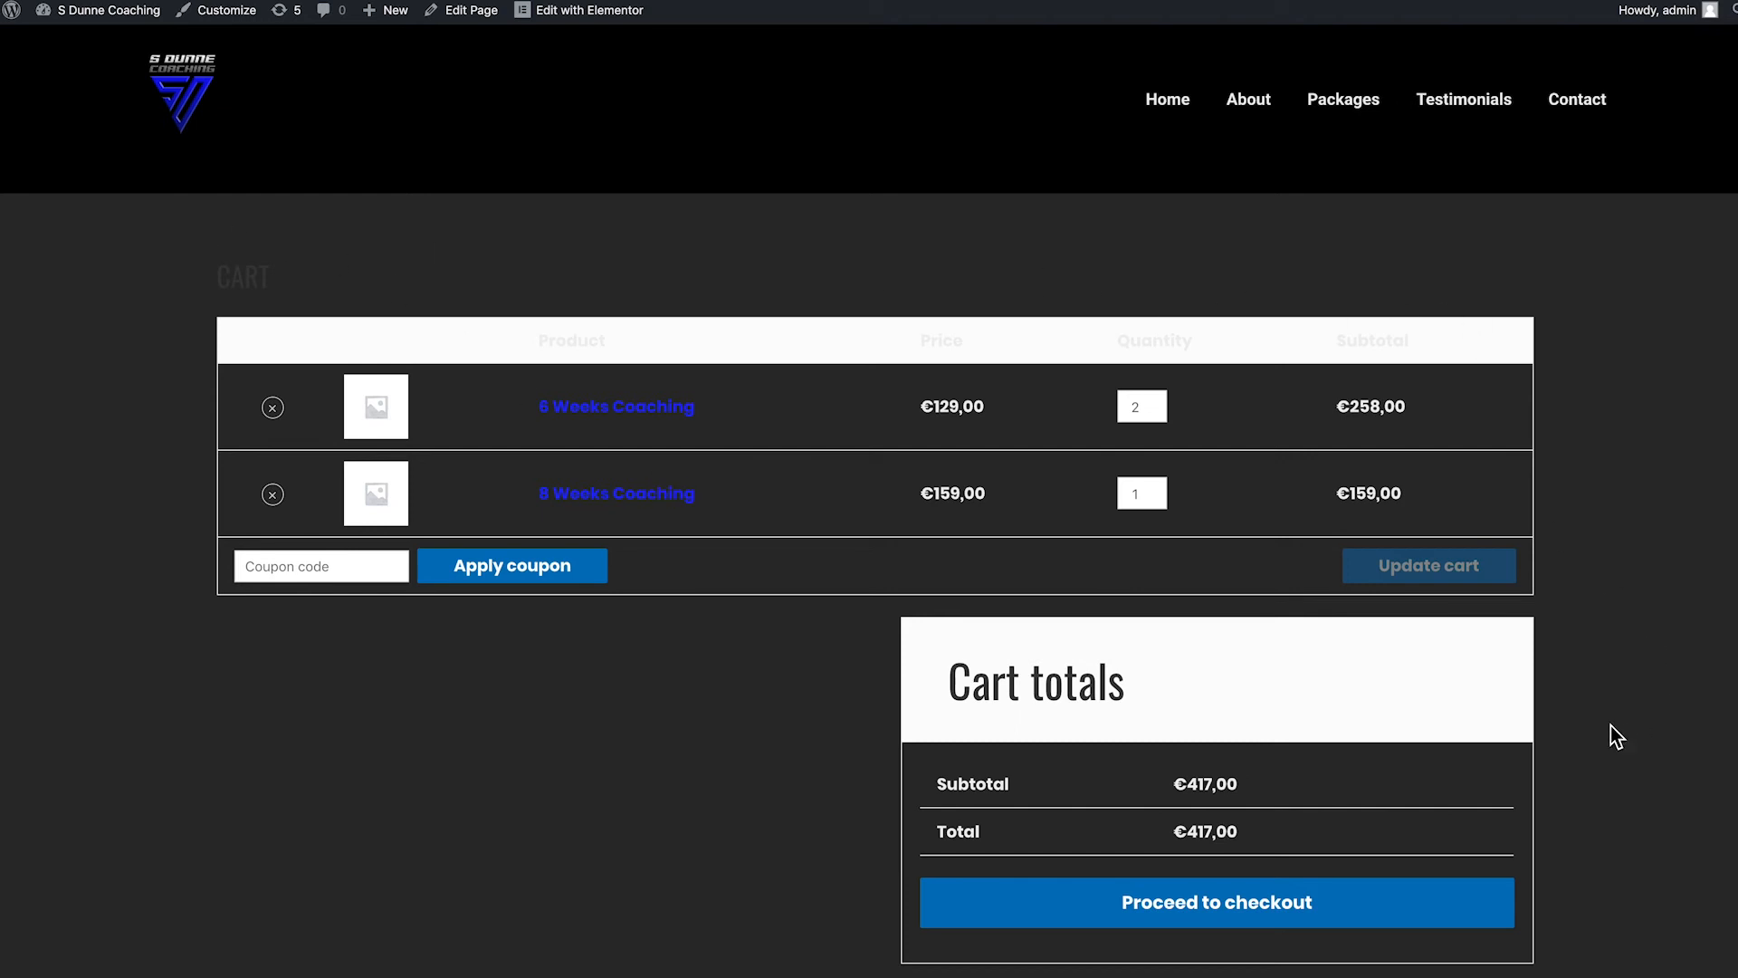
mouse_move(723, 710)
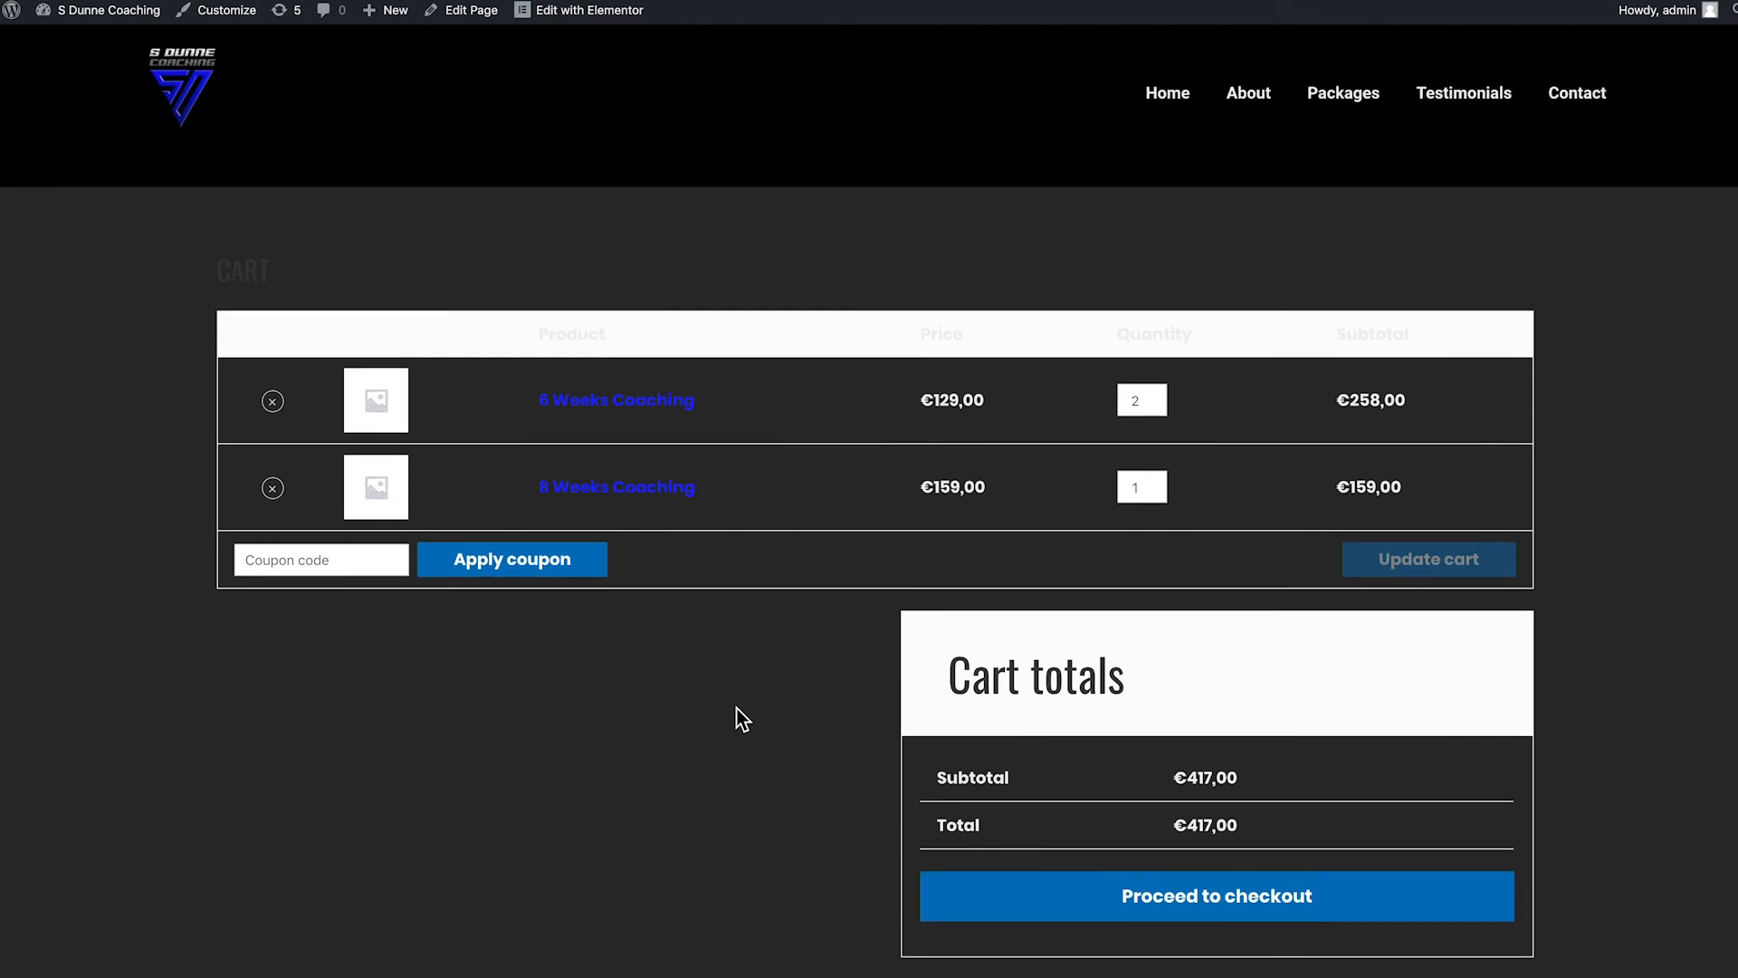
mouse_move(568, 487)
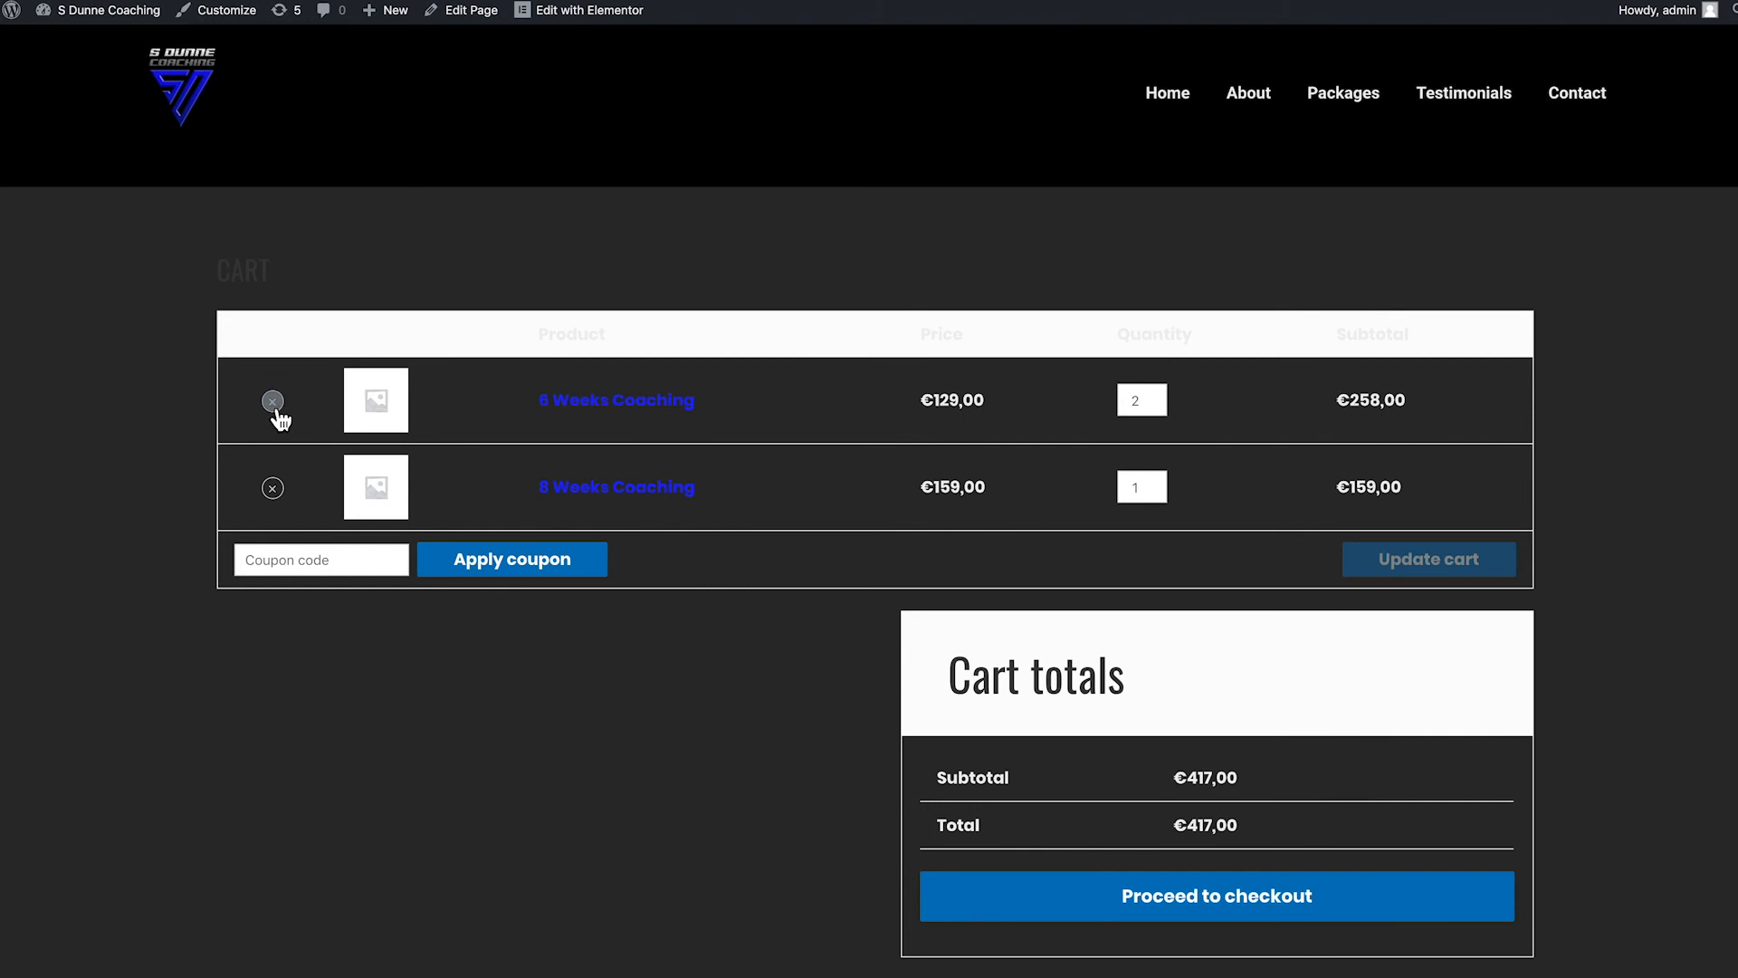
Remove 6 Weeks Coaching from the cart, leaving 8 Weeks Coaching at €159,00.
left_click(273, 402)
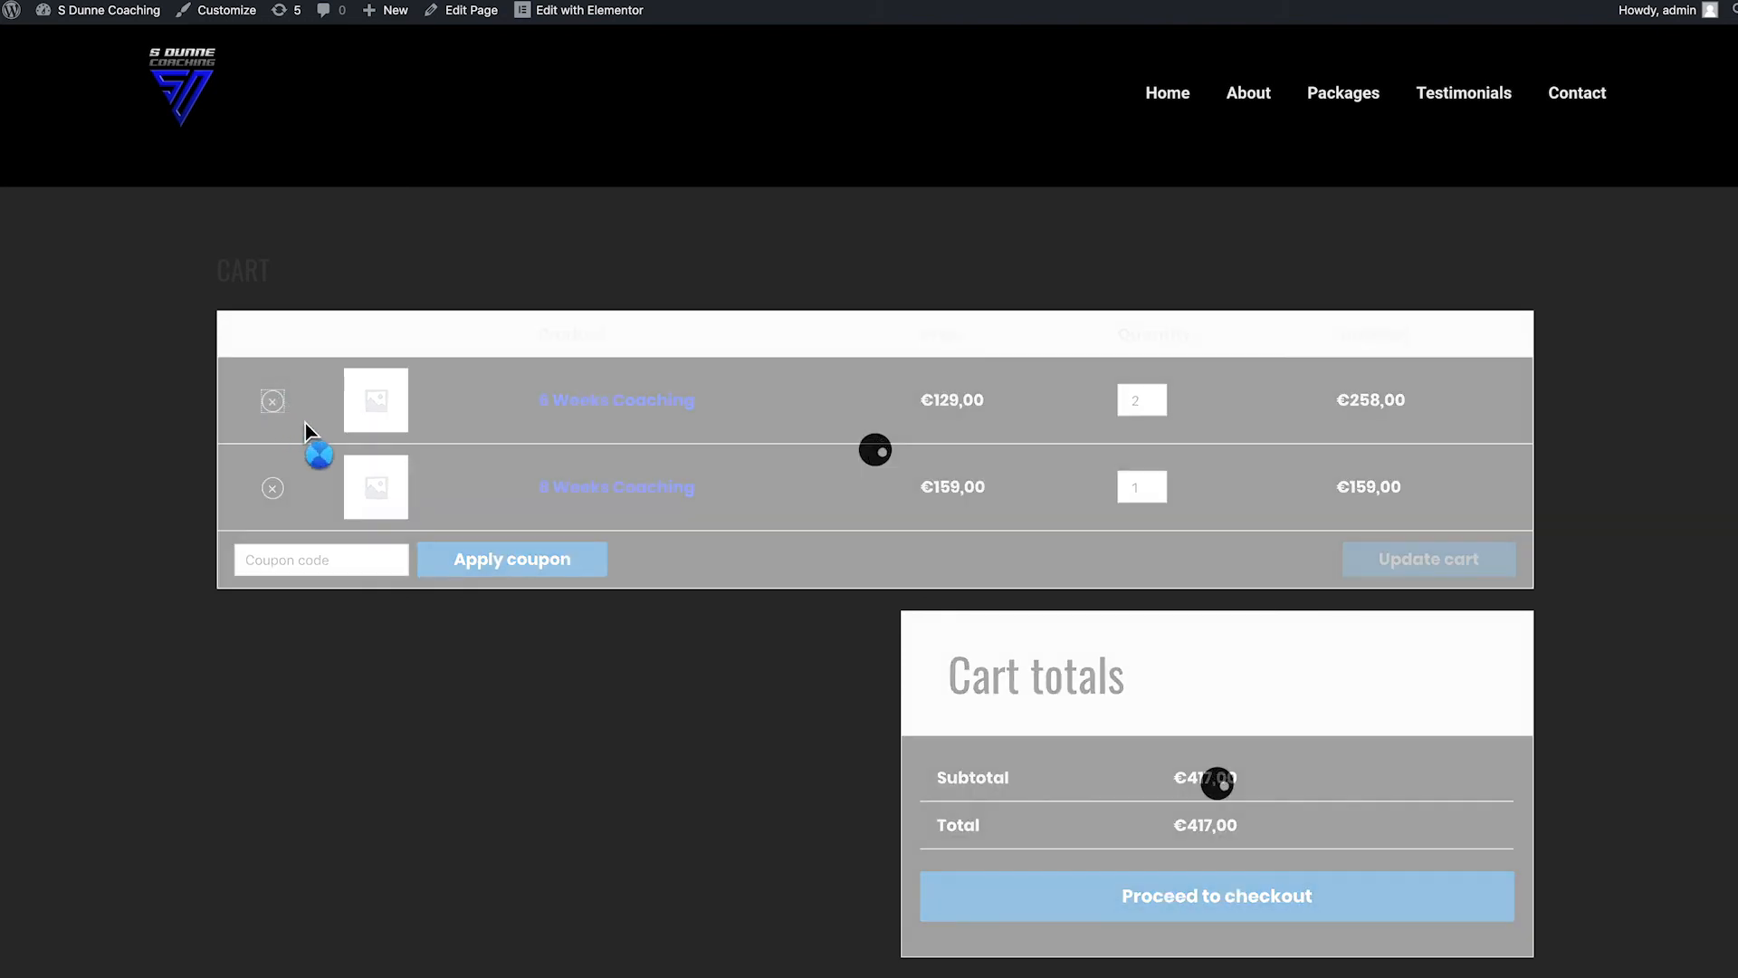
left_click(272, 400)
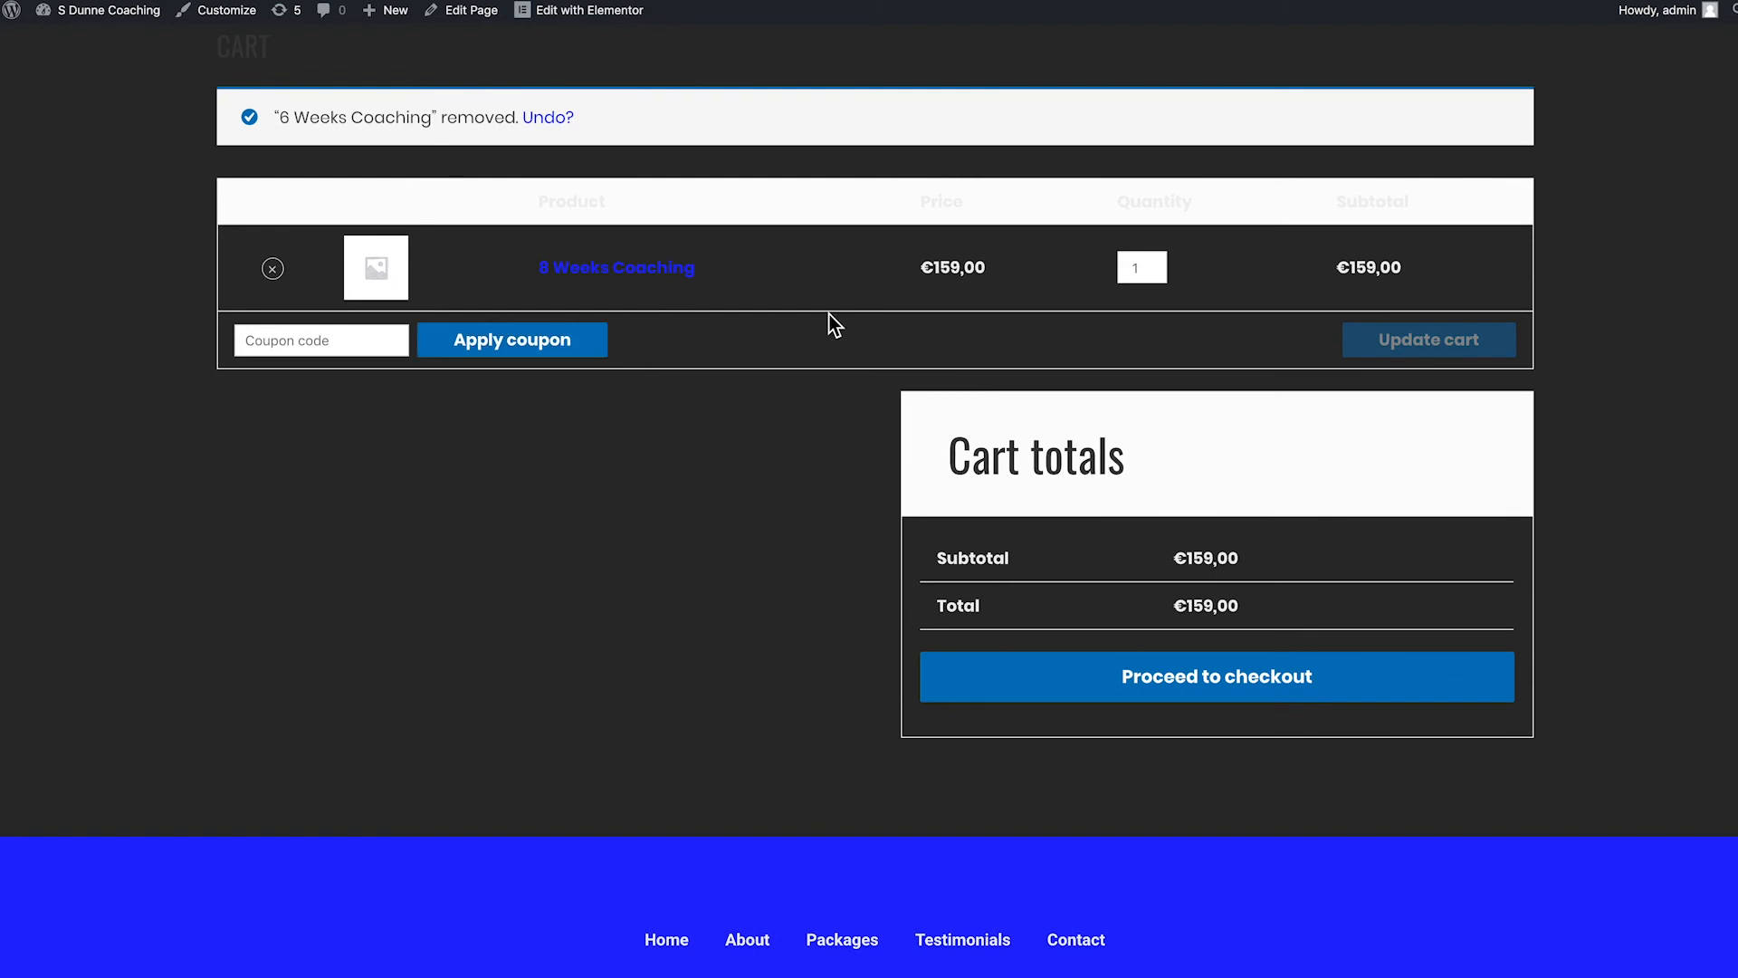
mouse_move(1215, 675)
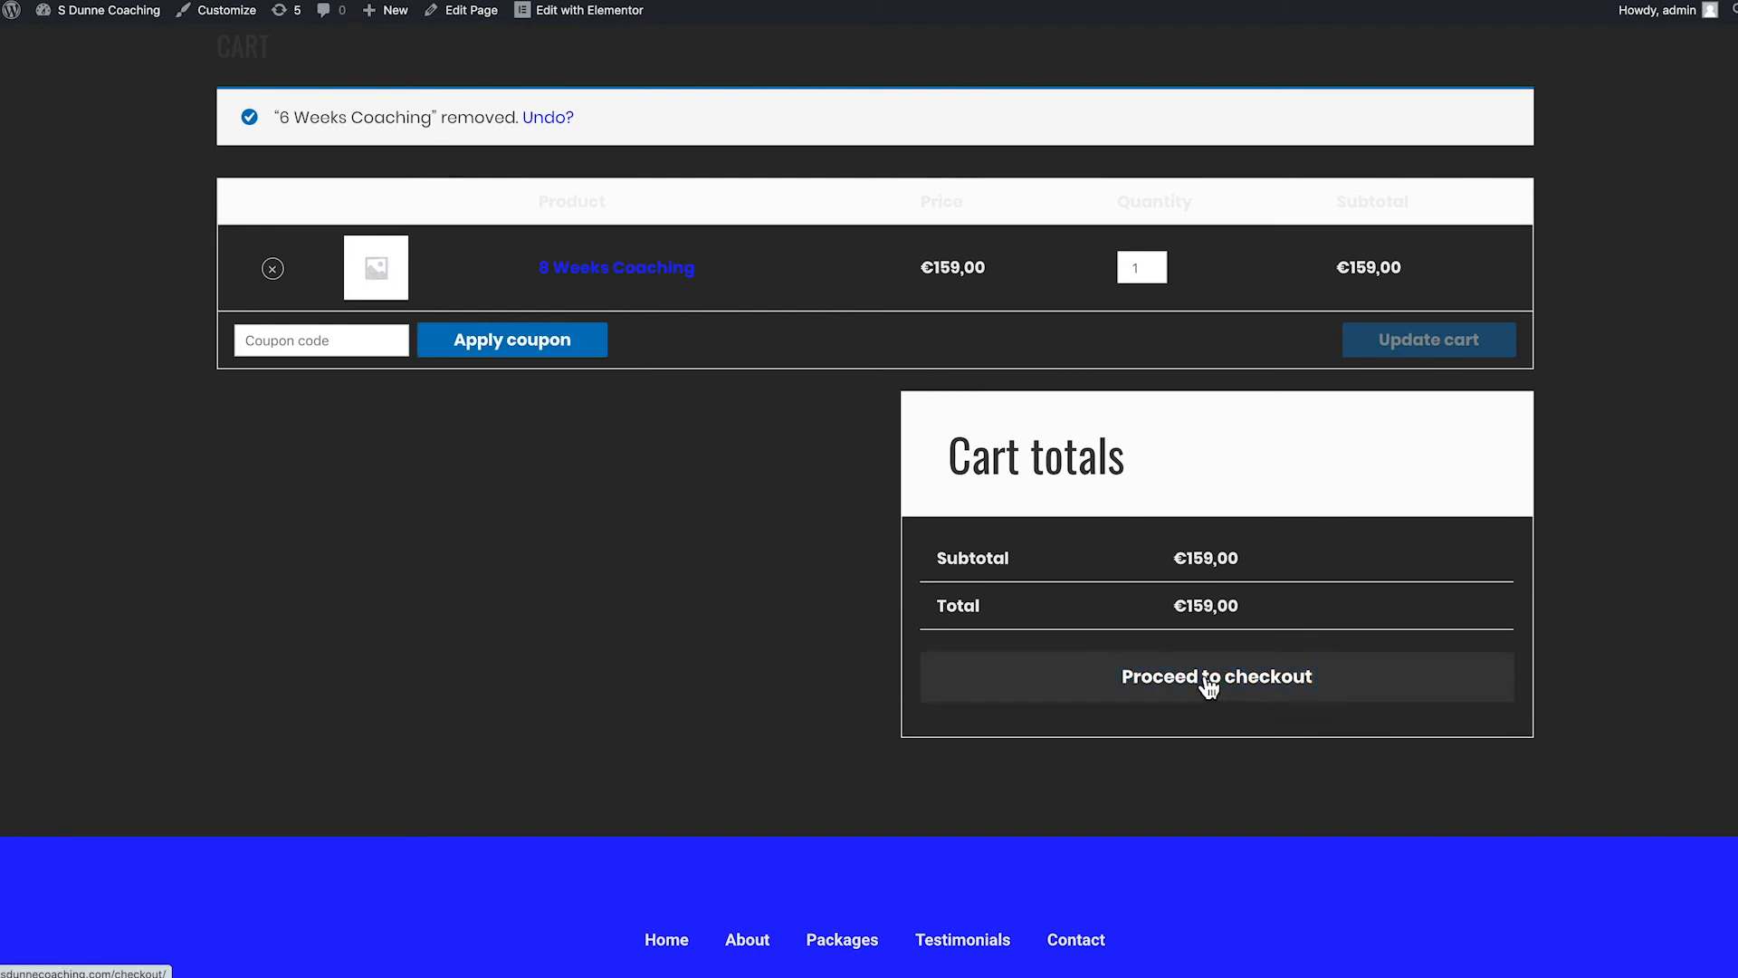
left_click(1217, 676)
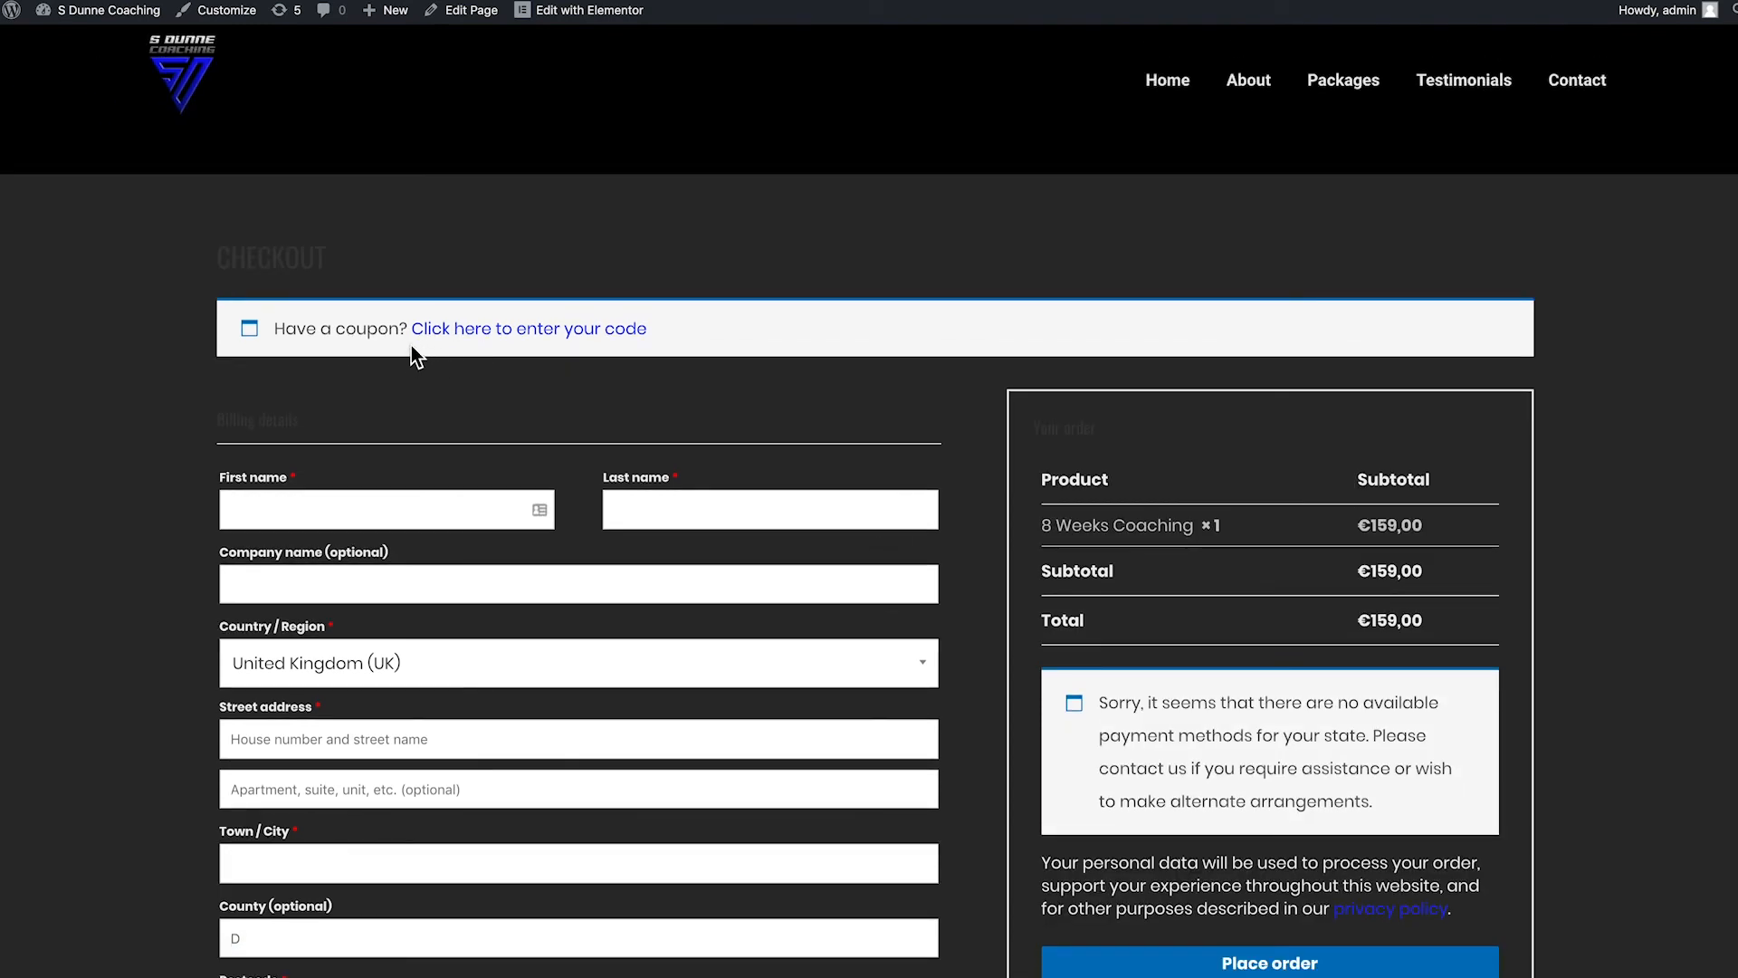
mouse_move(397, 362)
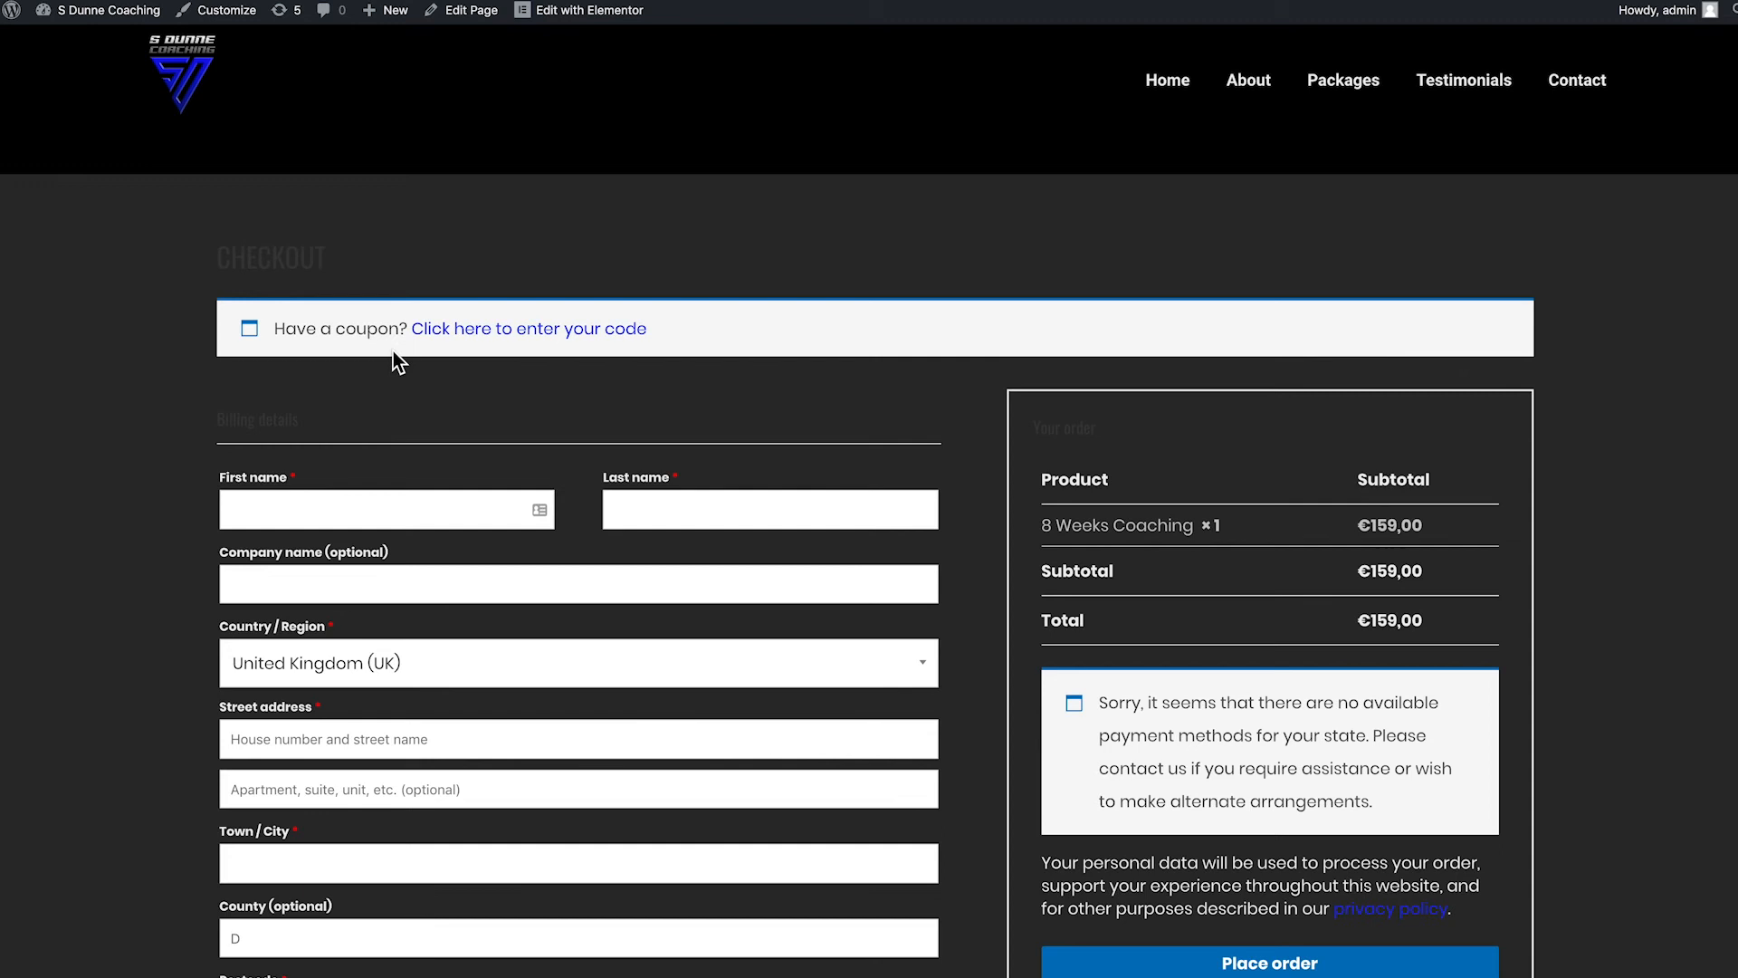
mouse_move(396, 380)
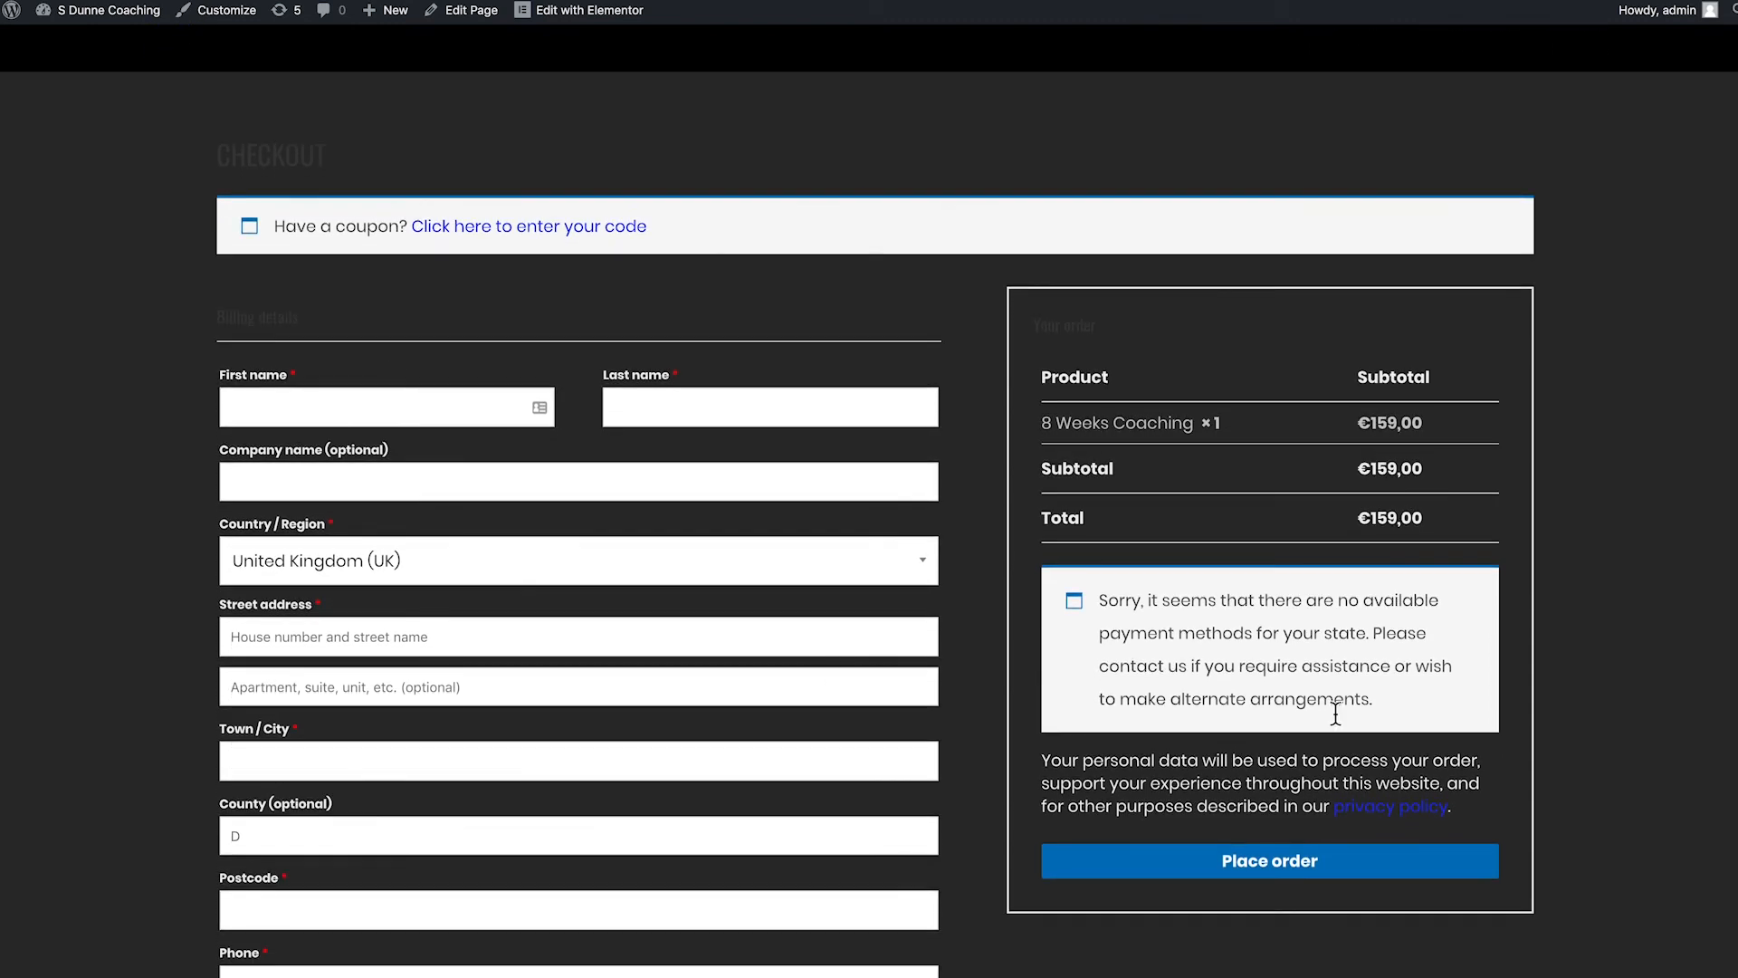
mouse_move(1169, 679)
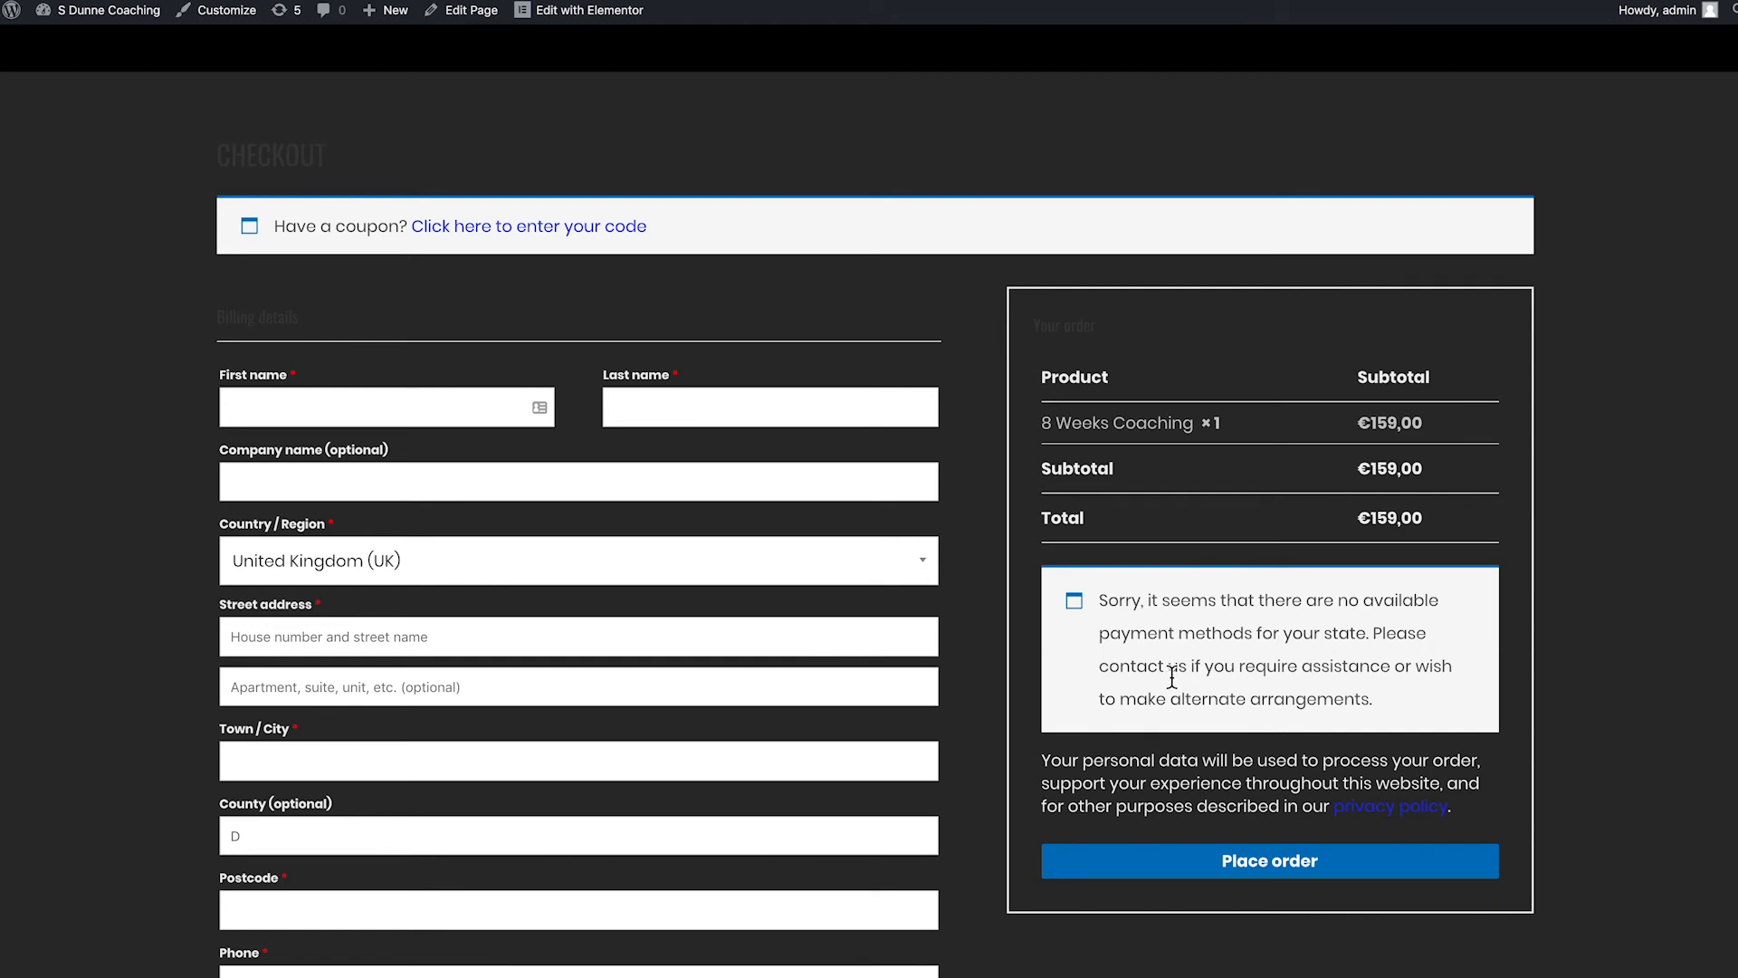
mouse_move(1125, 675)
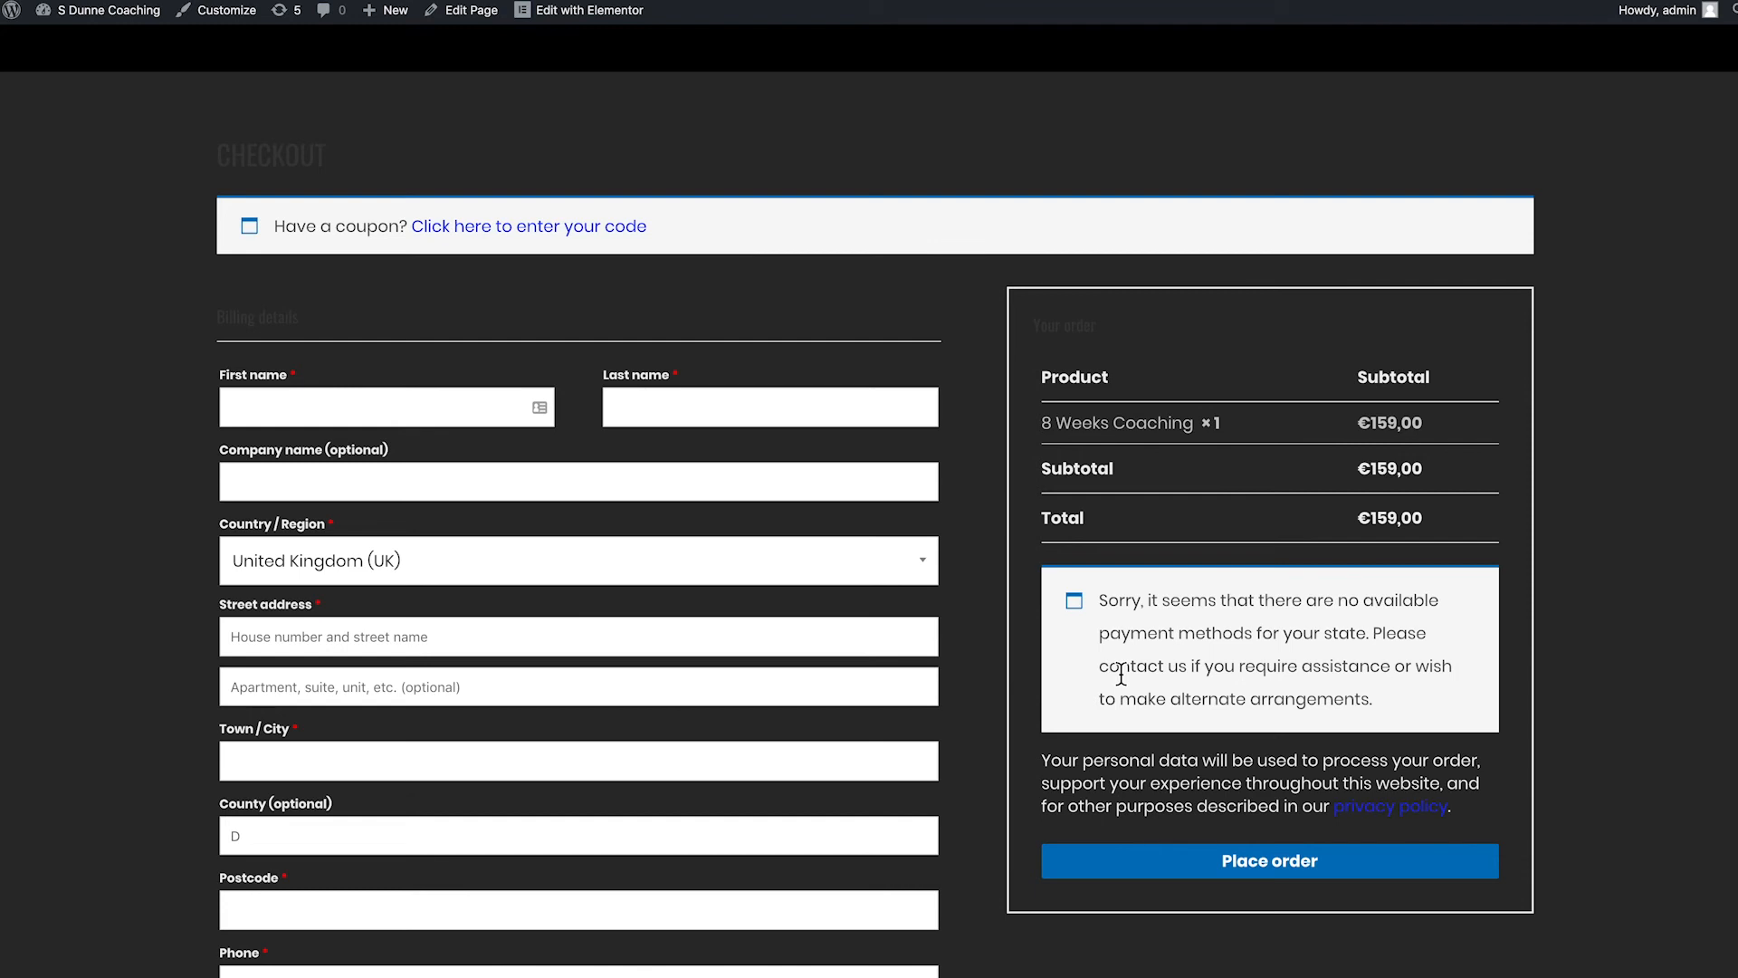
mouse_move(492, 326)
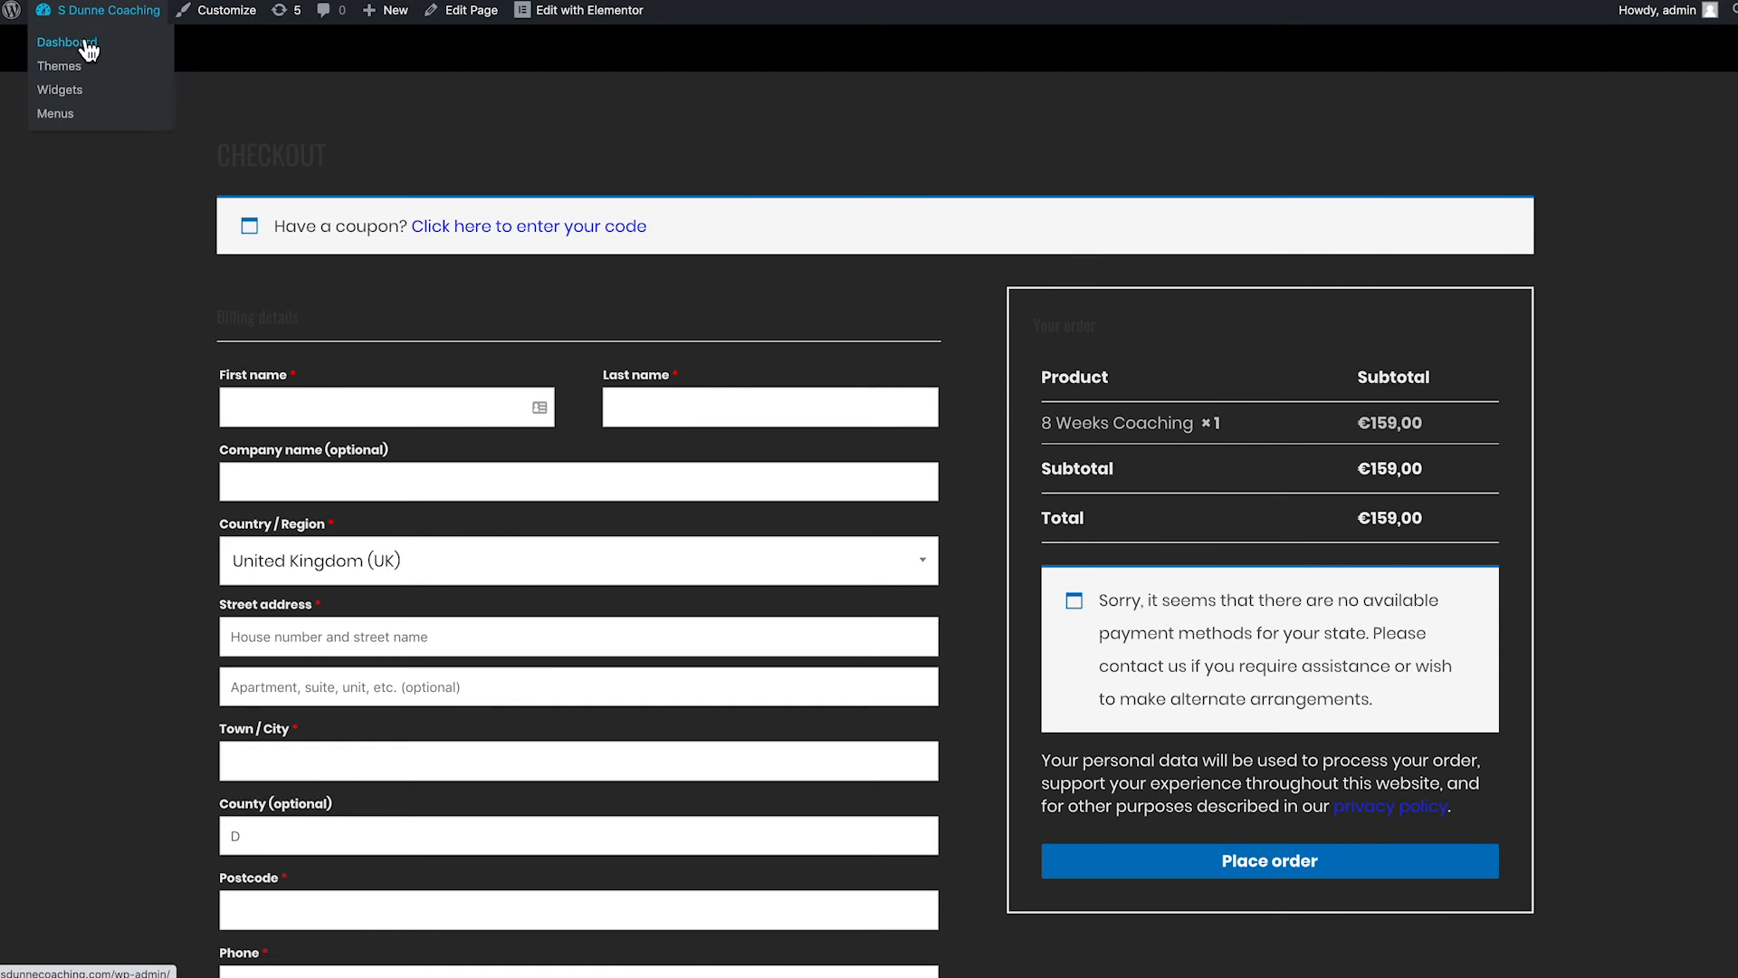
Return to the admin dashboard and go to WooCommerce > Settings (General).
left_click(67, 42)
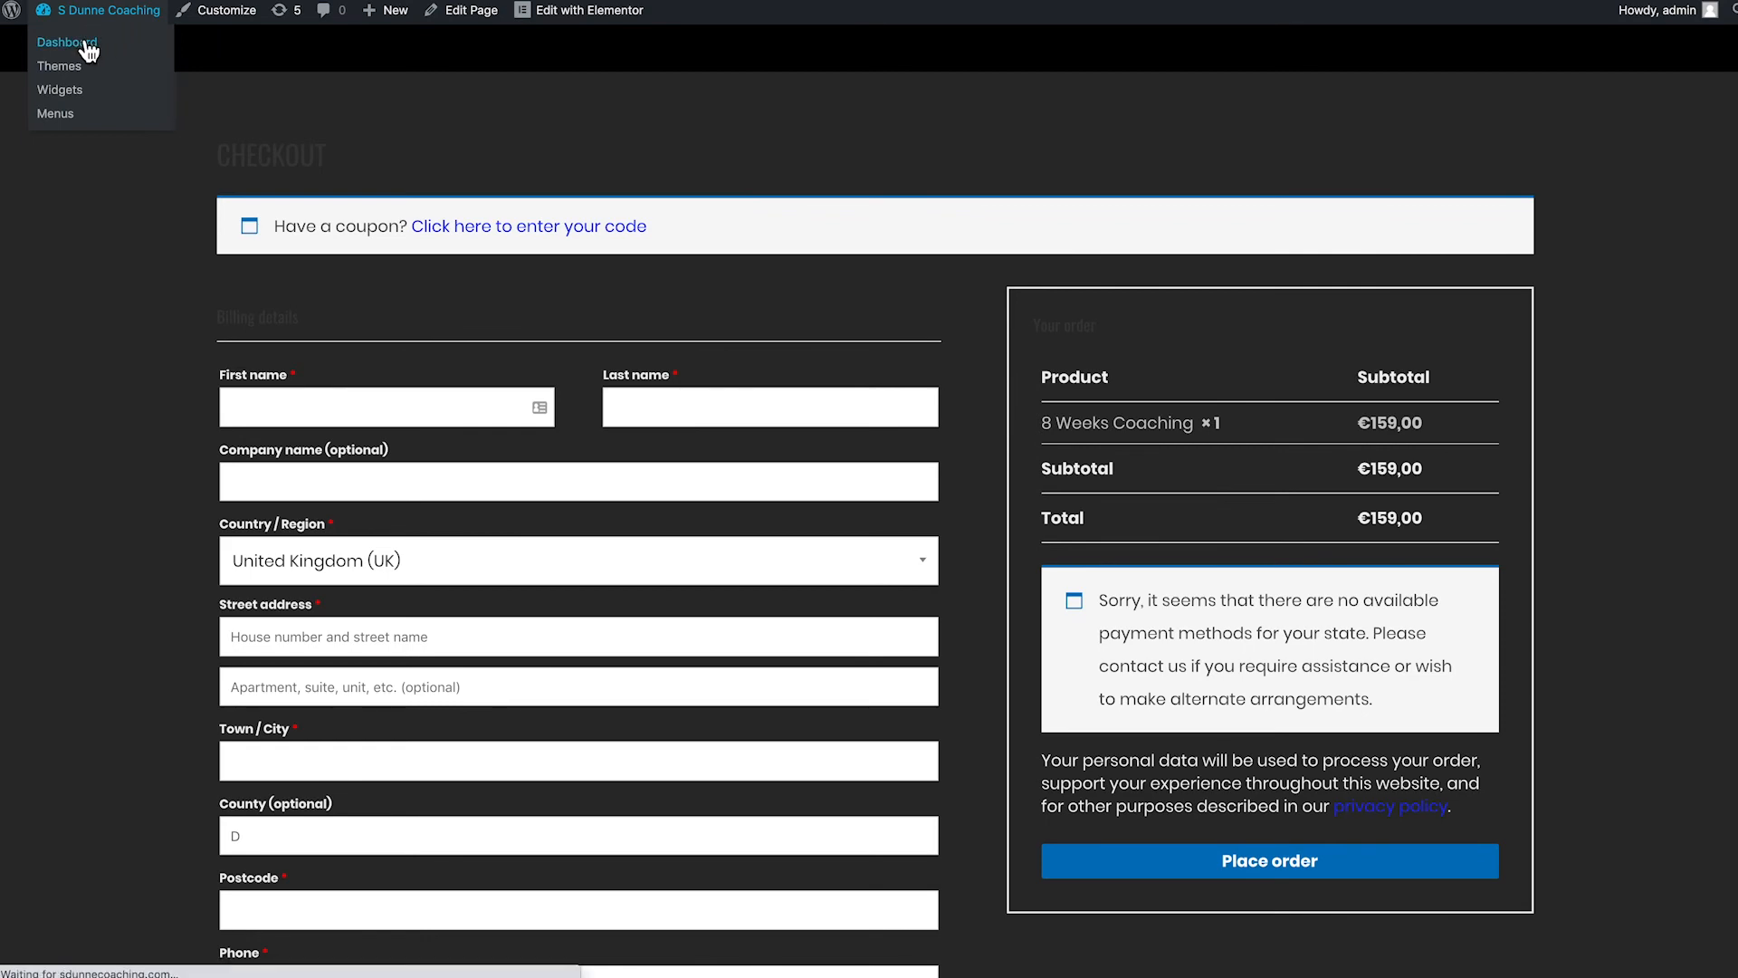
left_click(67, 42)
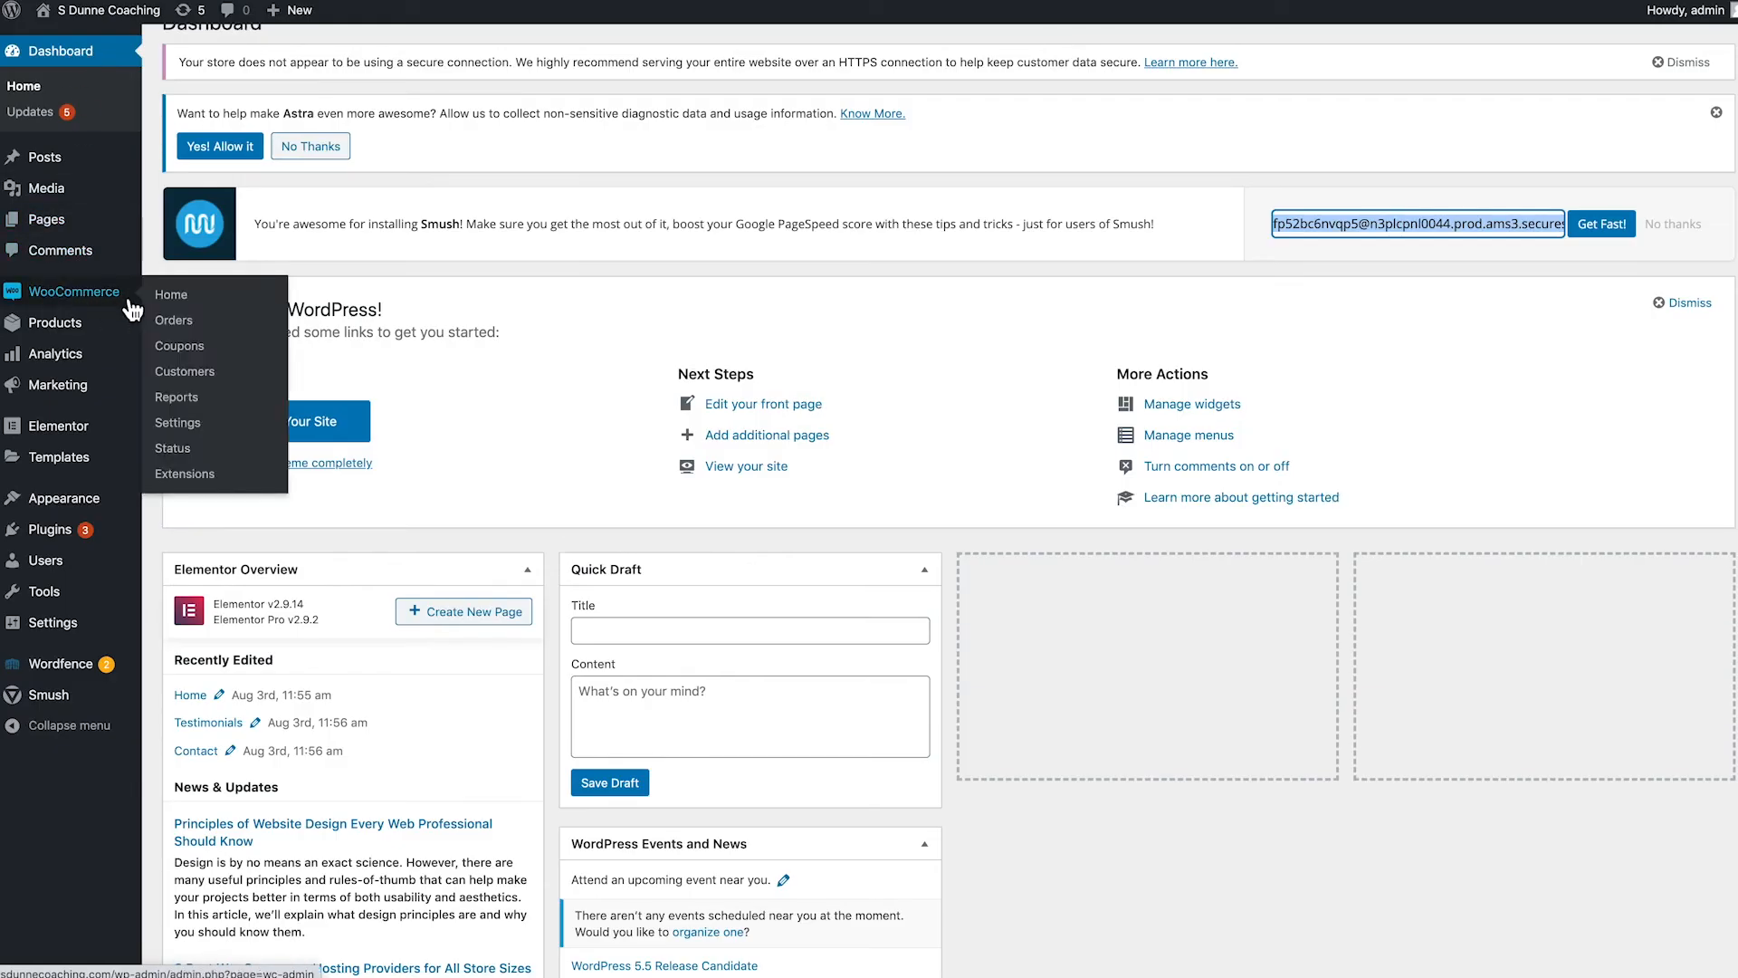
mouse_move(176, 396)
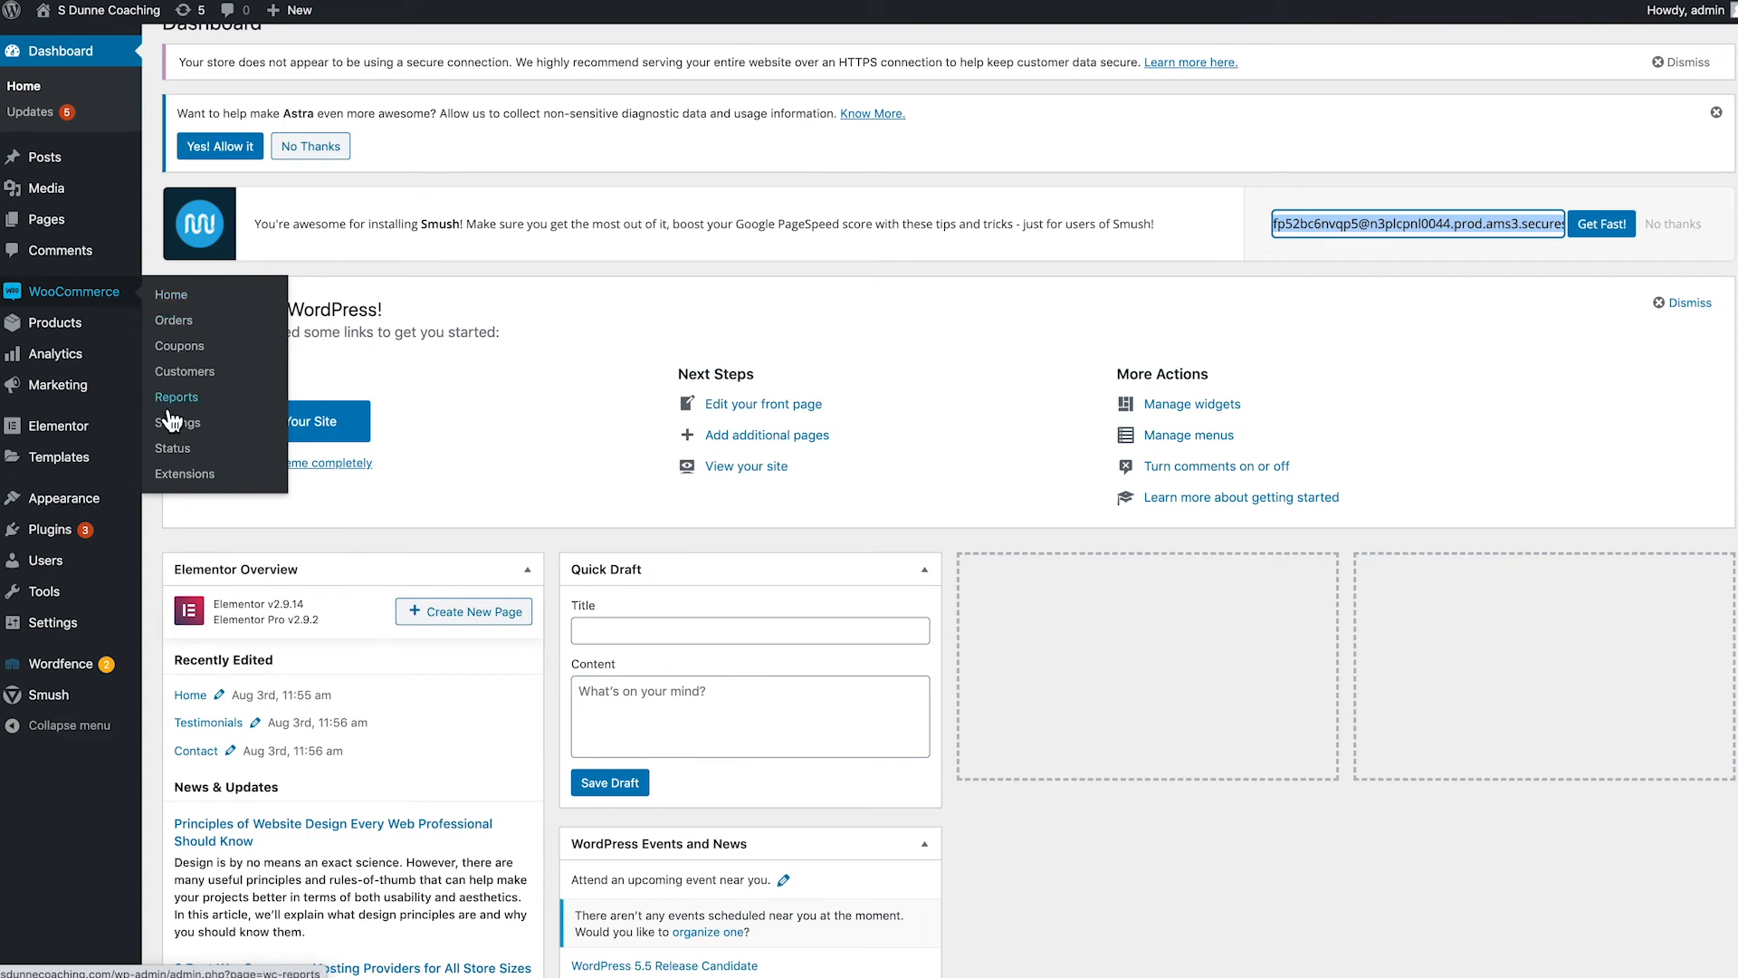
left_click(177, 422)
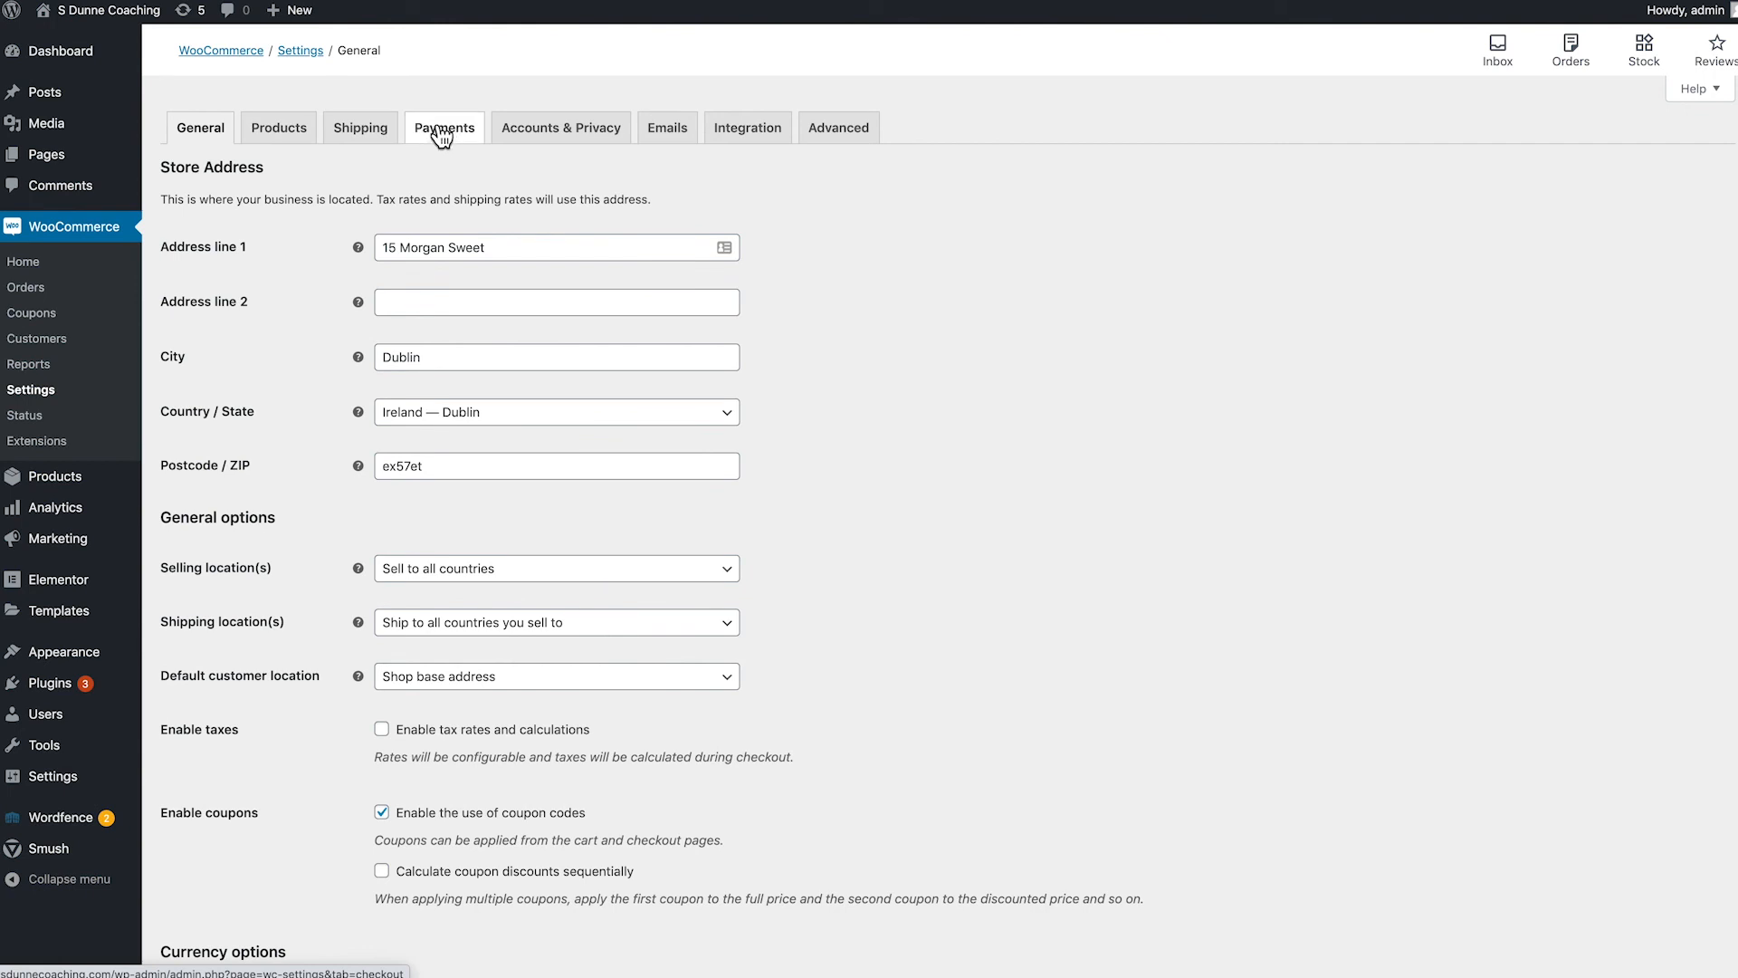
From the Payments list, set up PayPal and review its options (PayPal Standard not yet enabled).
left_click(444, 127)
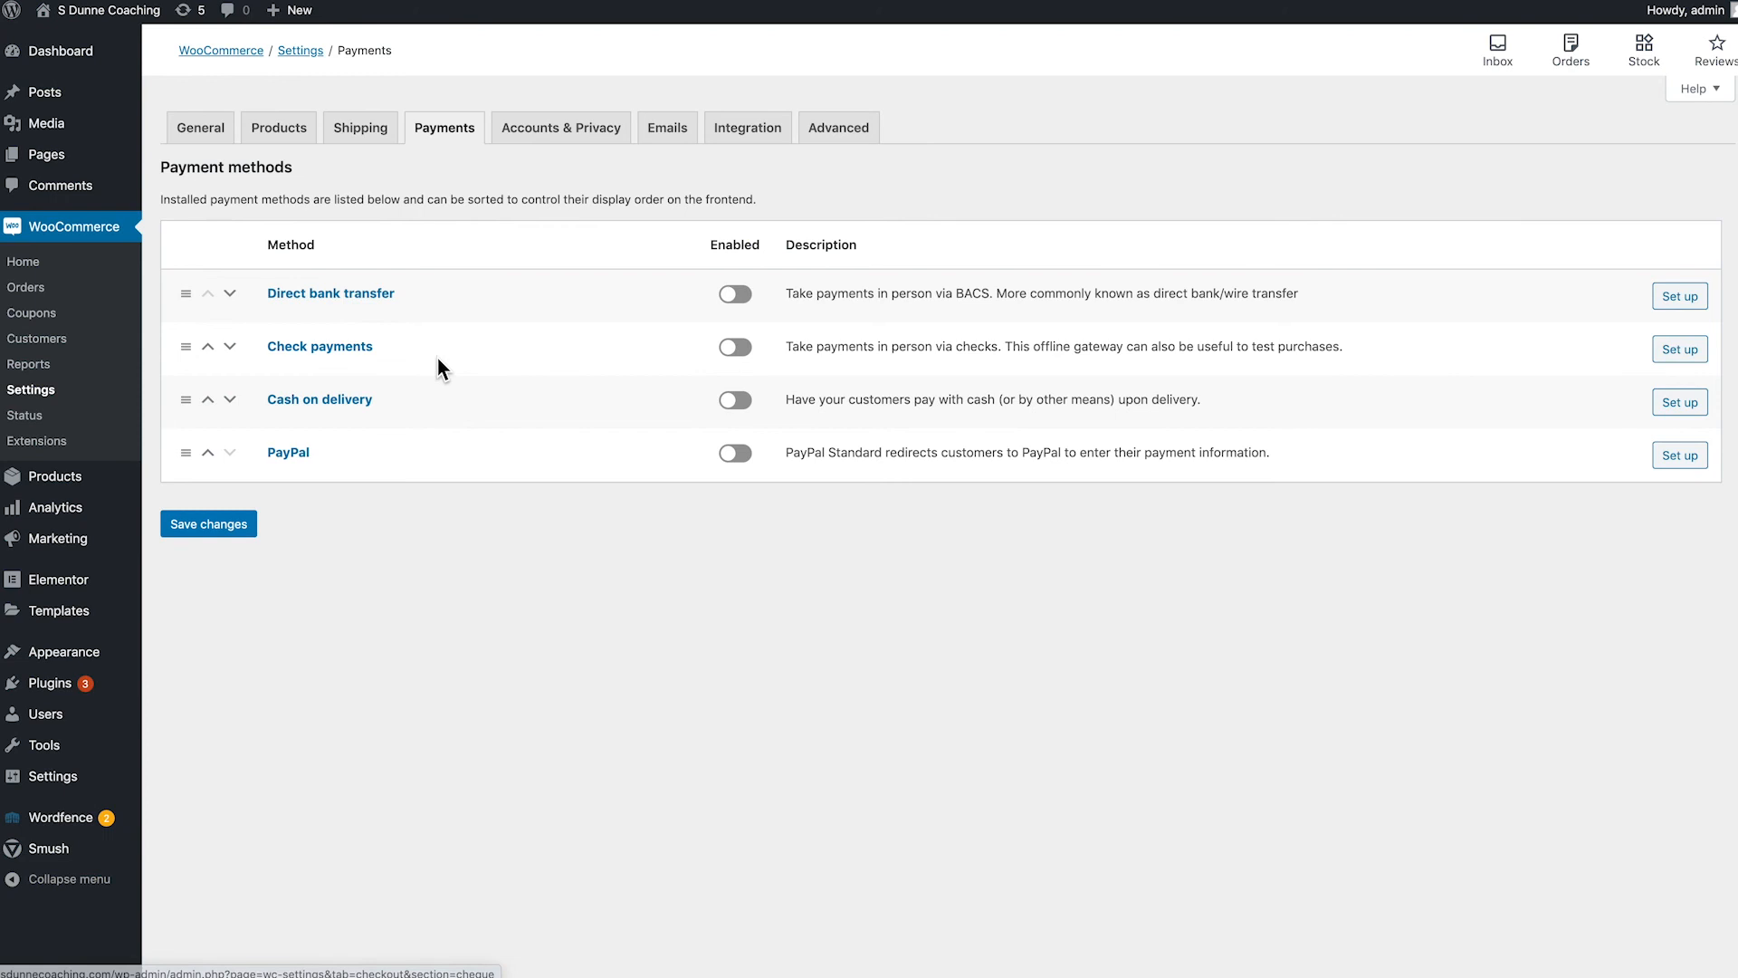
mouse_move(288, 460)
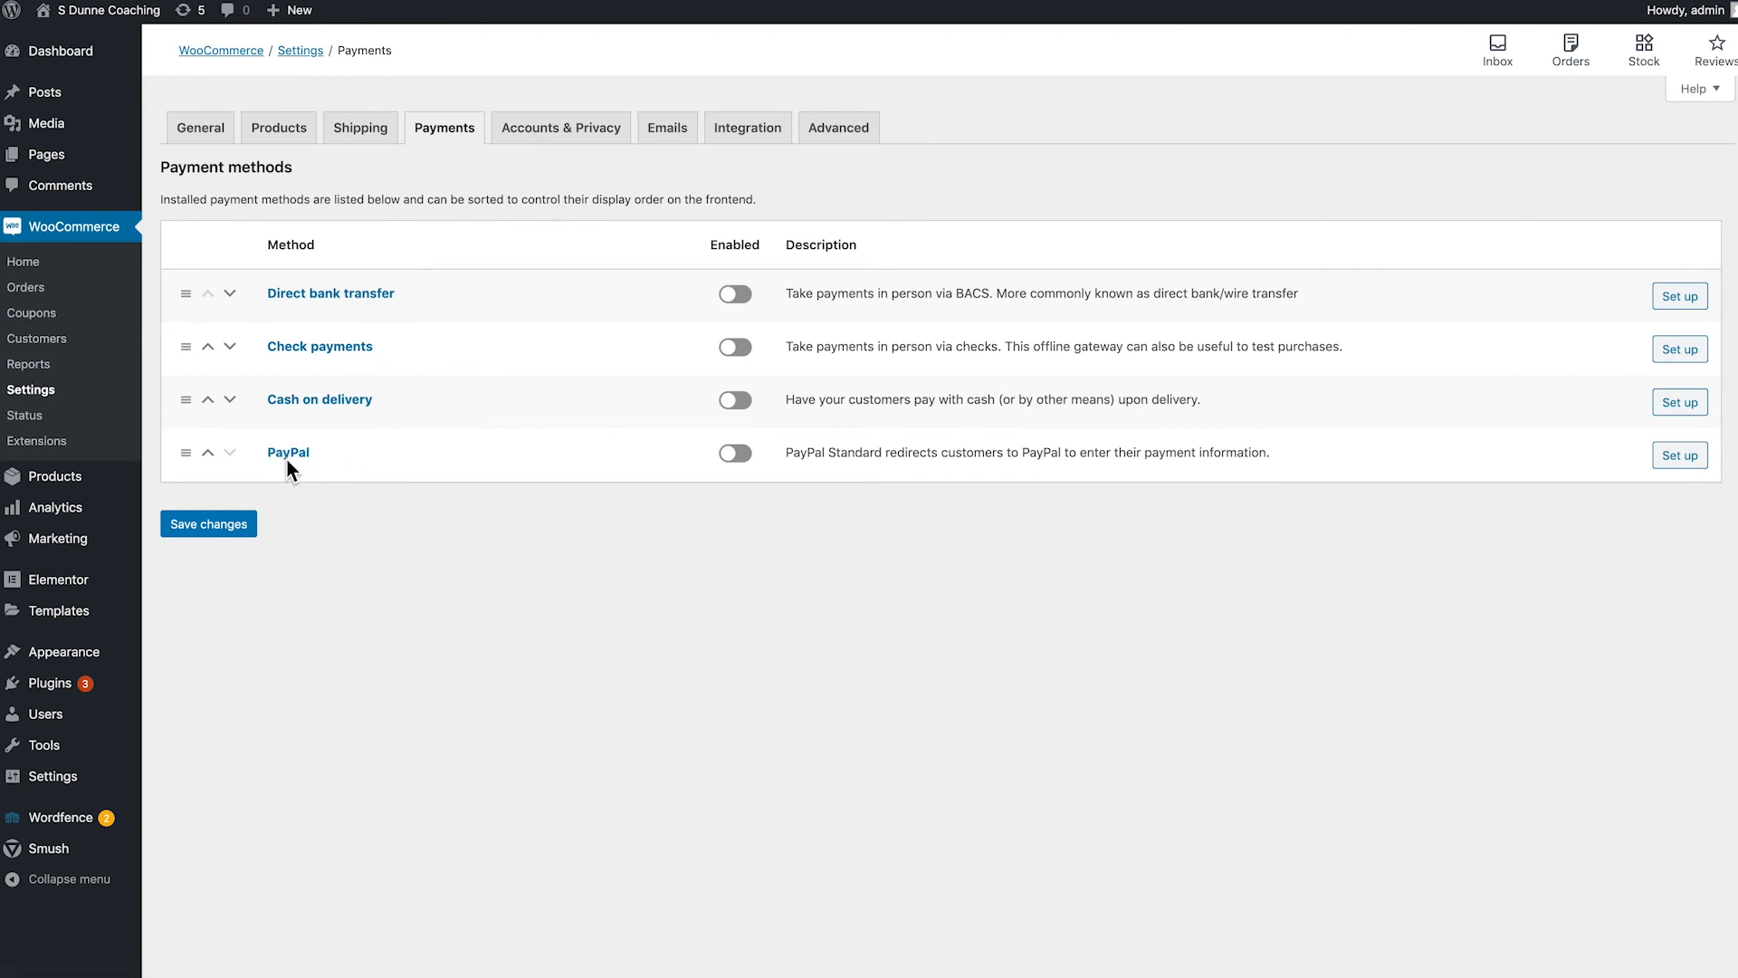
mouse_move(835, 531)
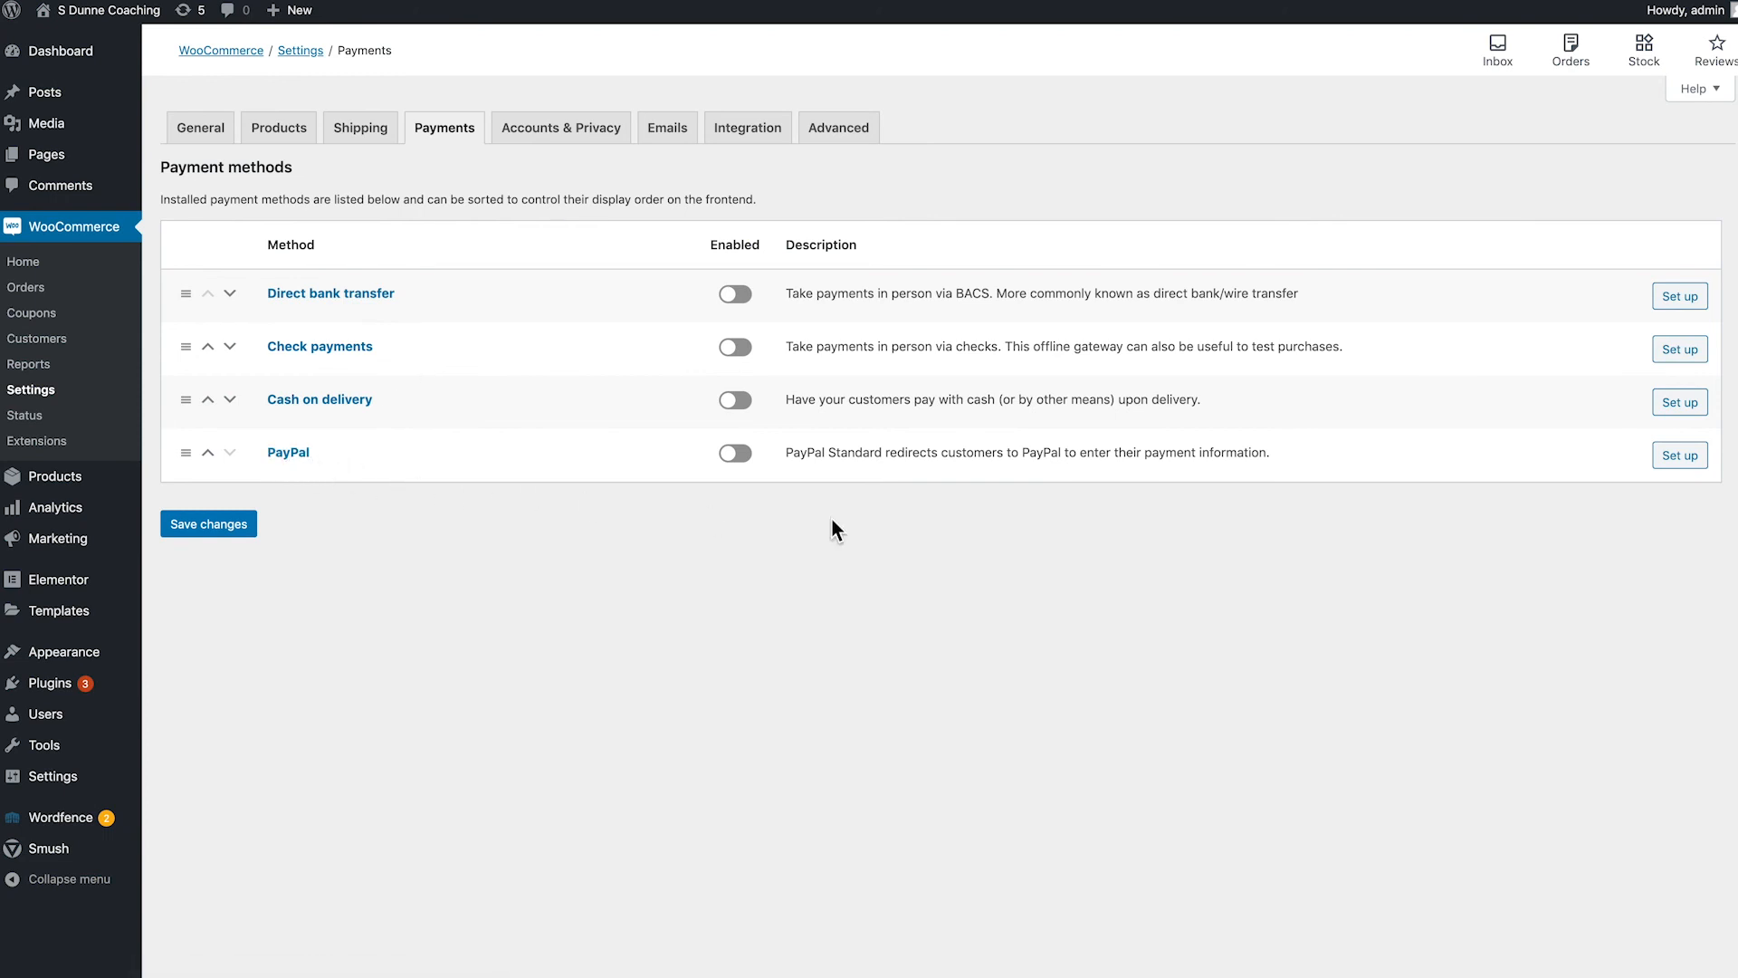
left_click(1680, 455)
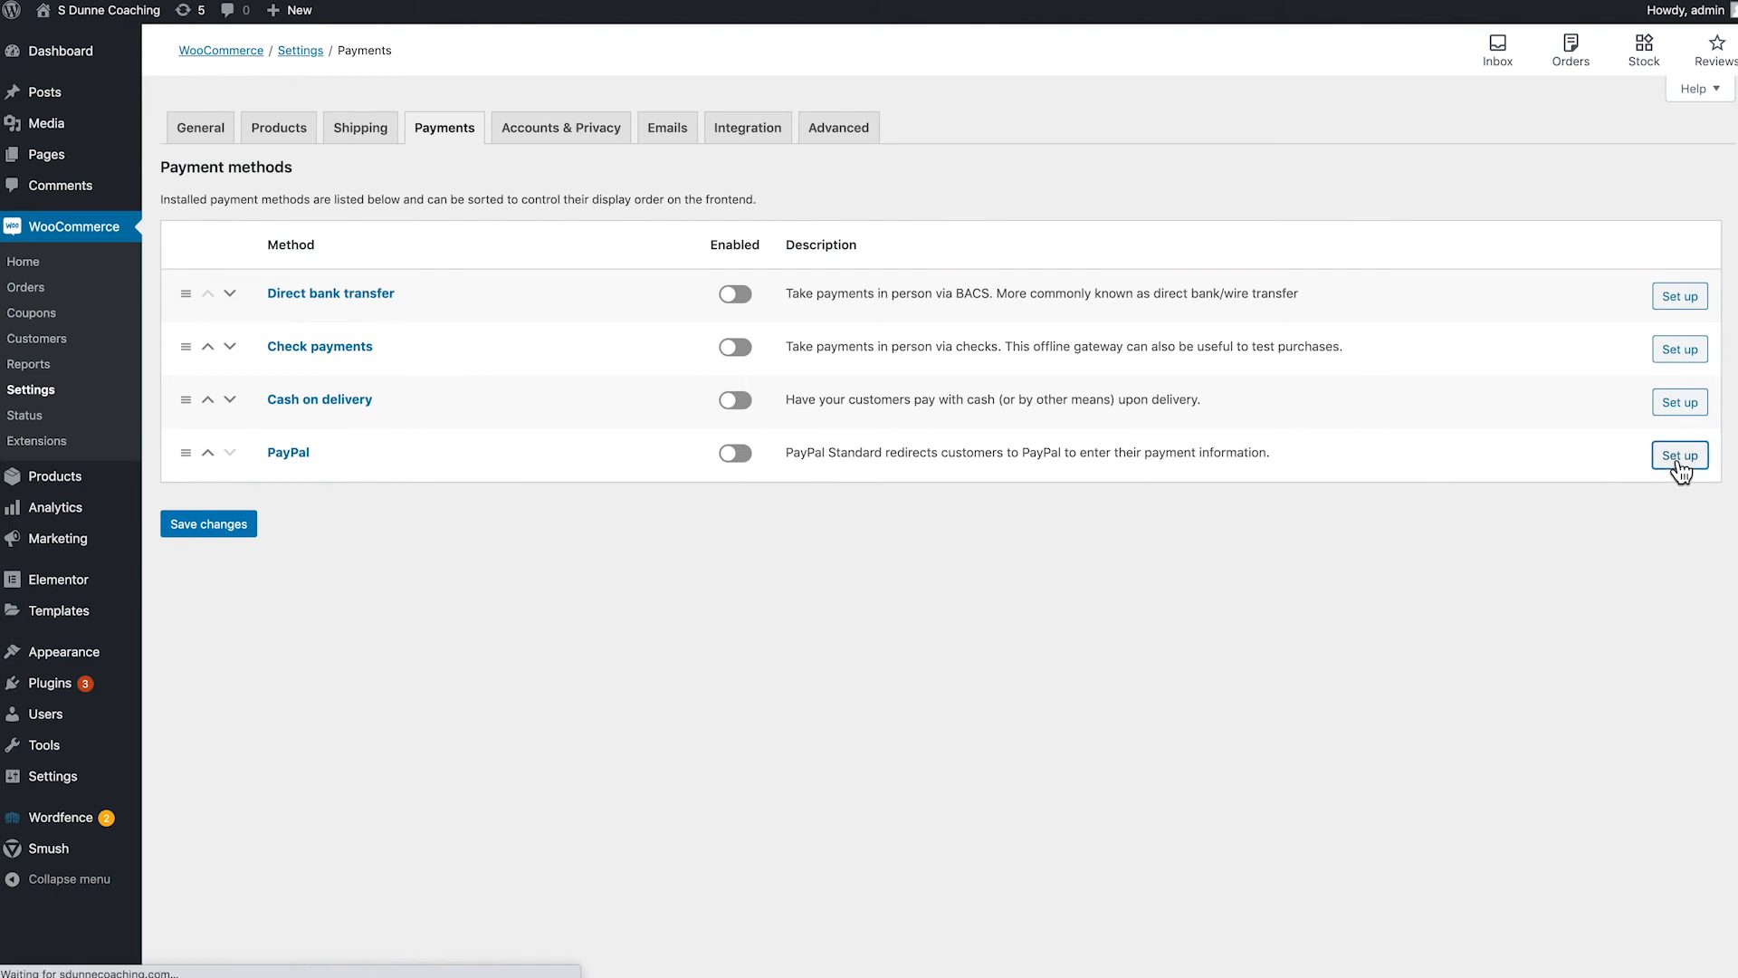
left_click(1680, 454)
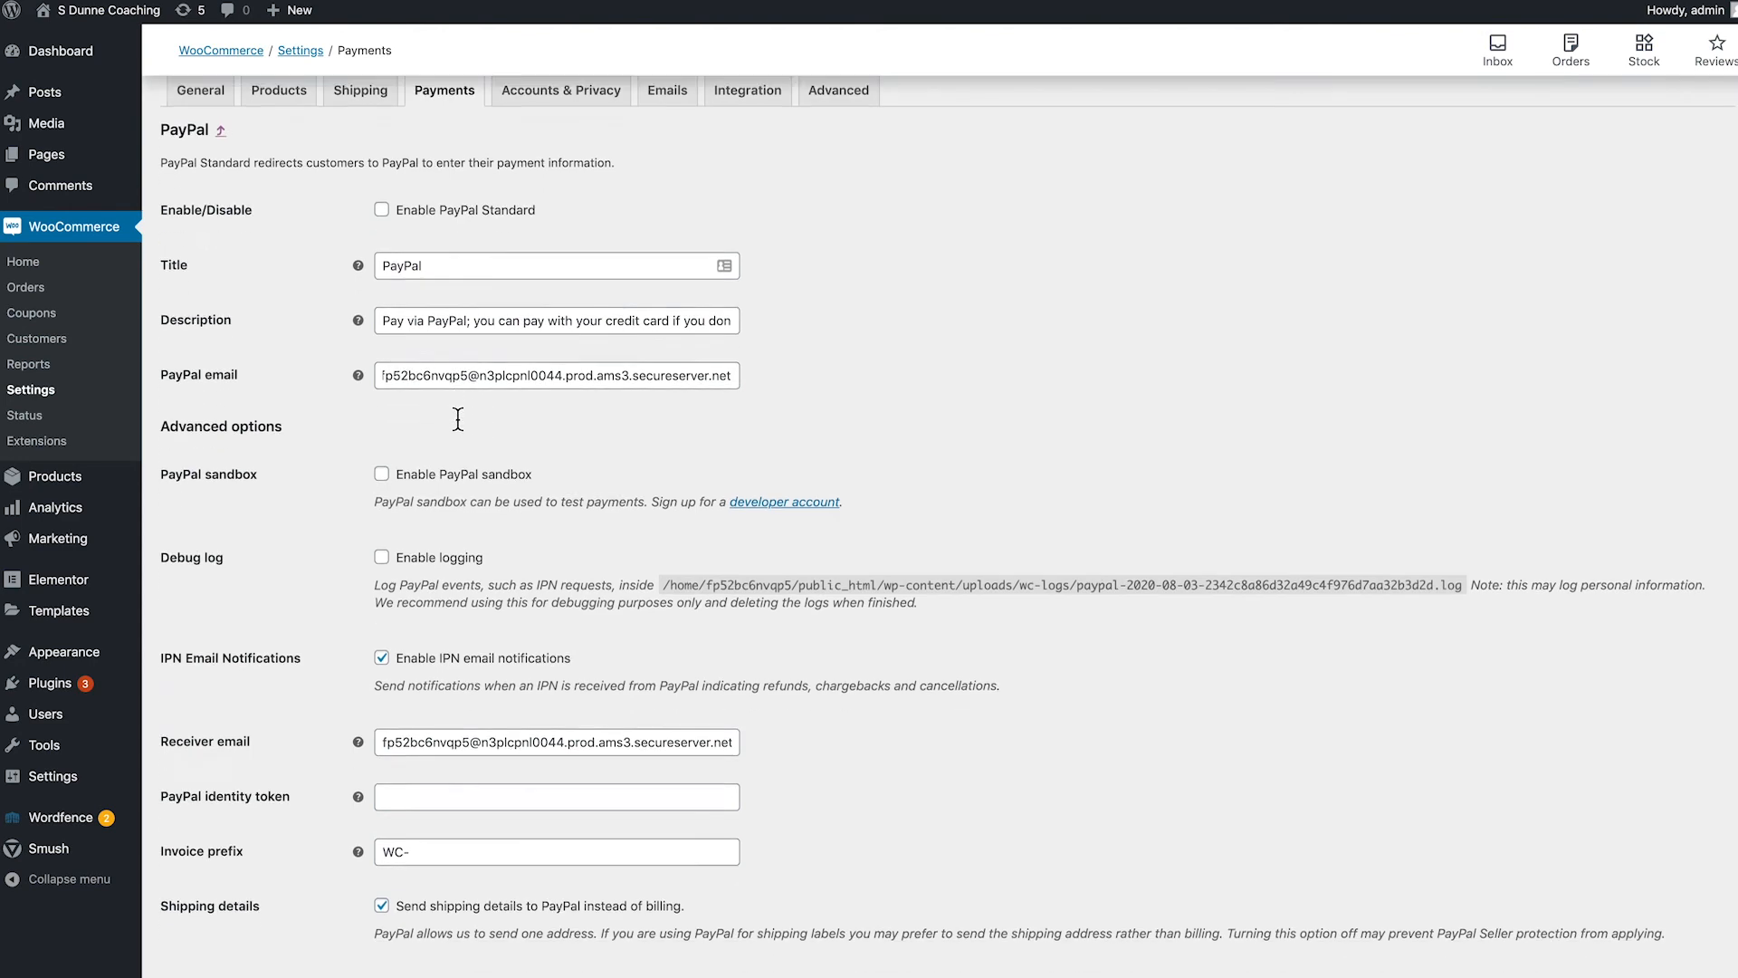
scroll("down", 3)
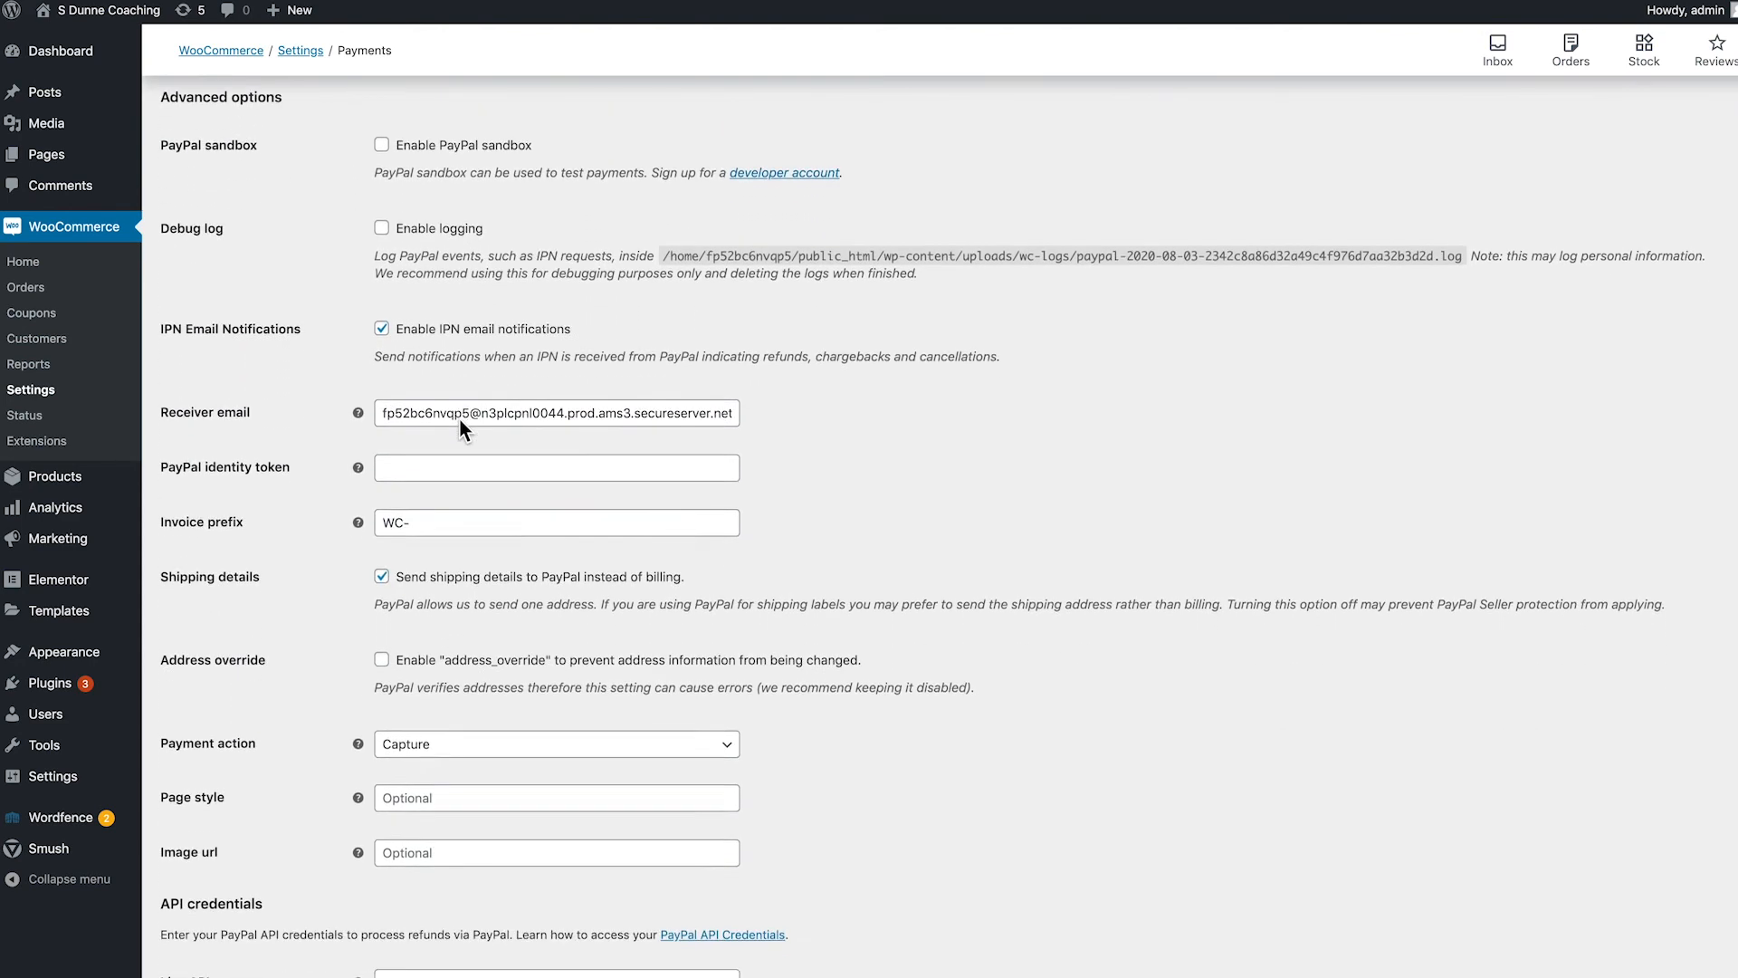
scroll("down", 3)
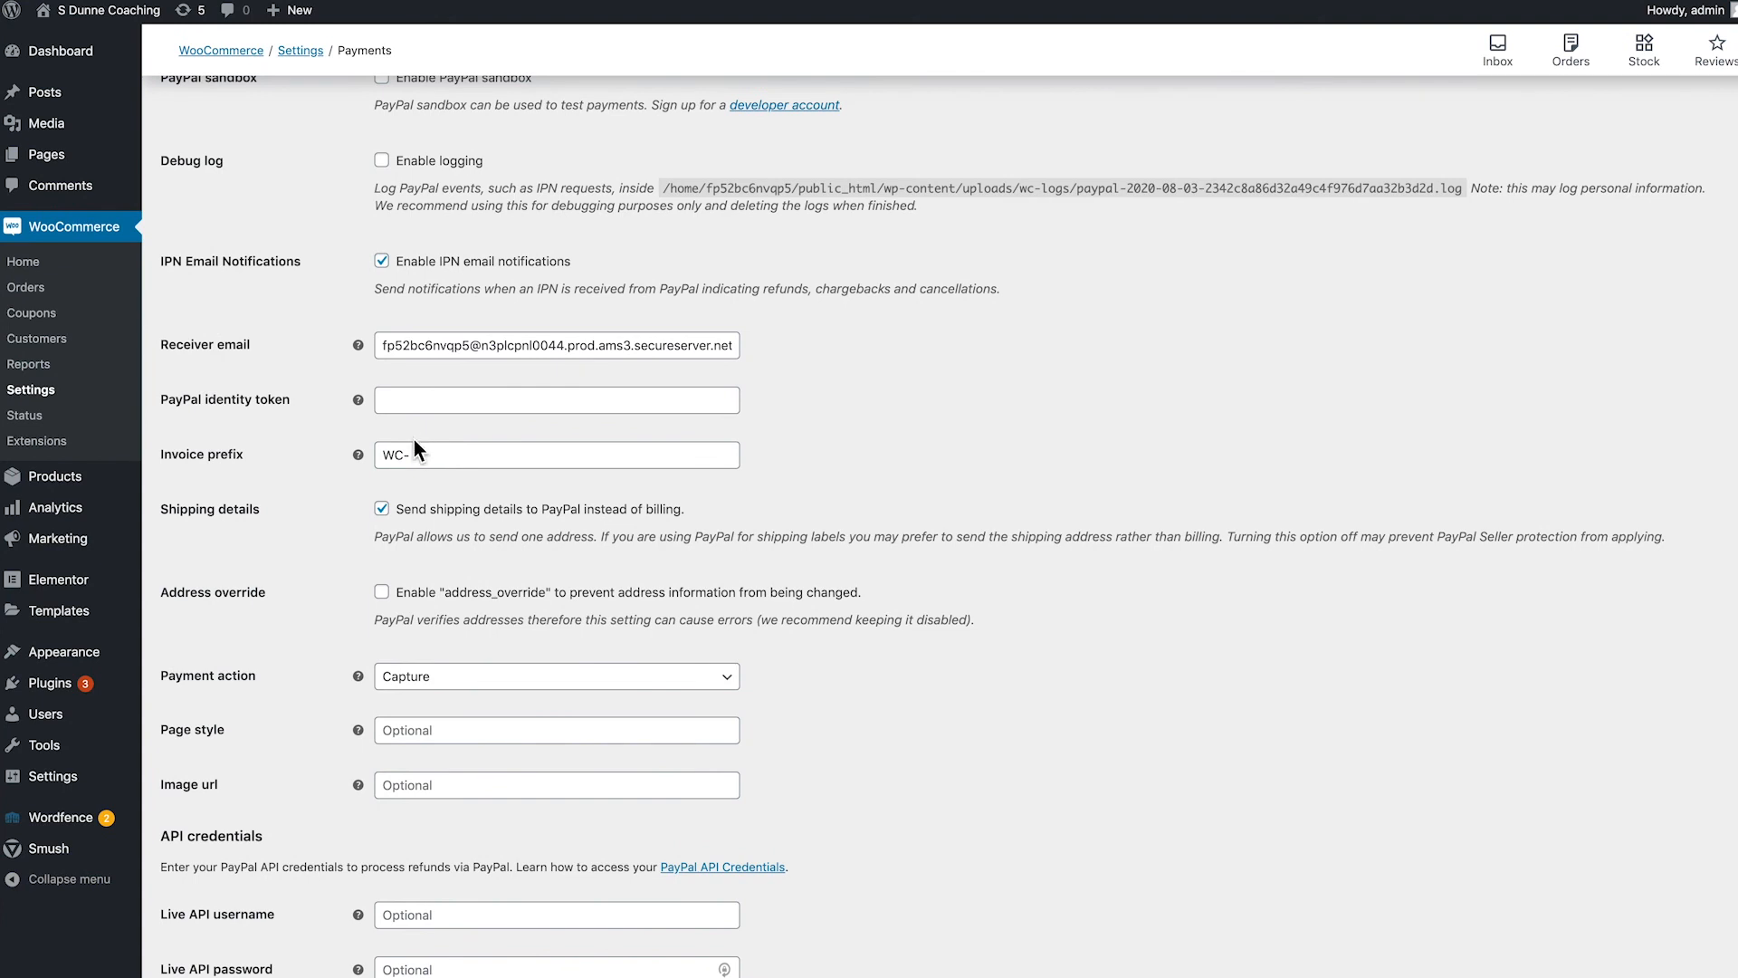
mouse_move(247, 487)
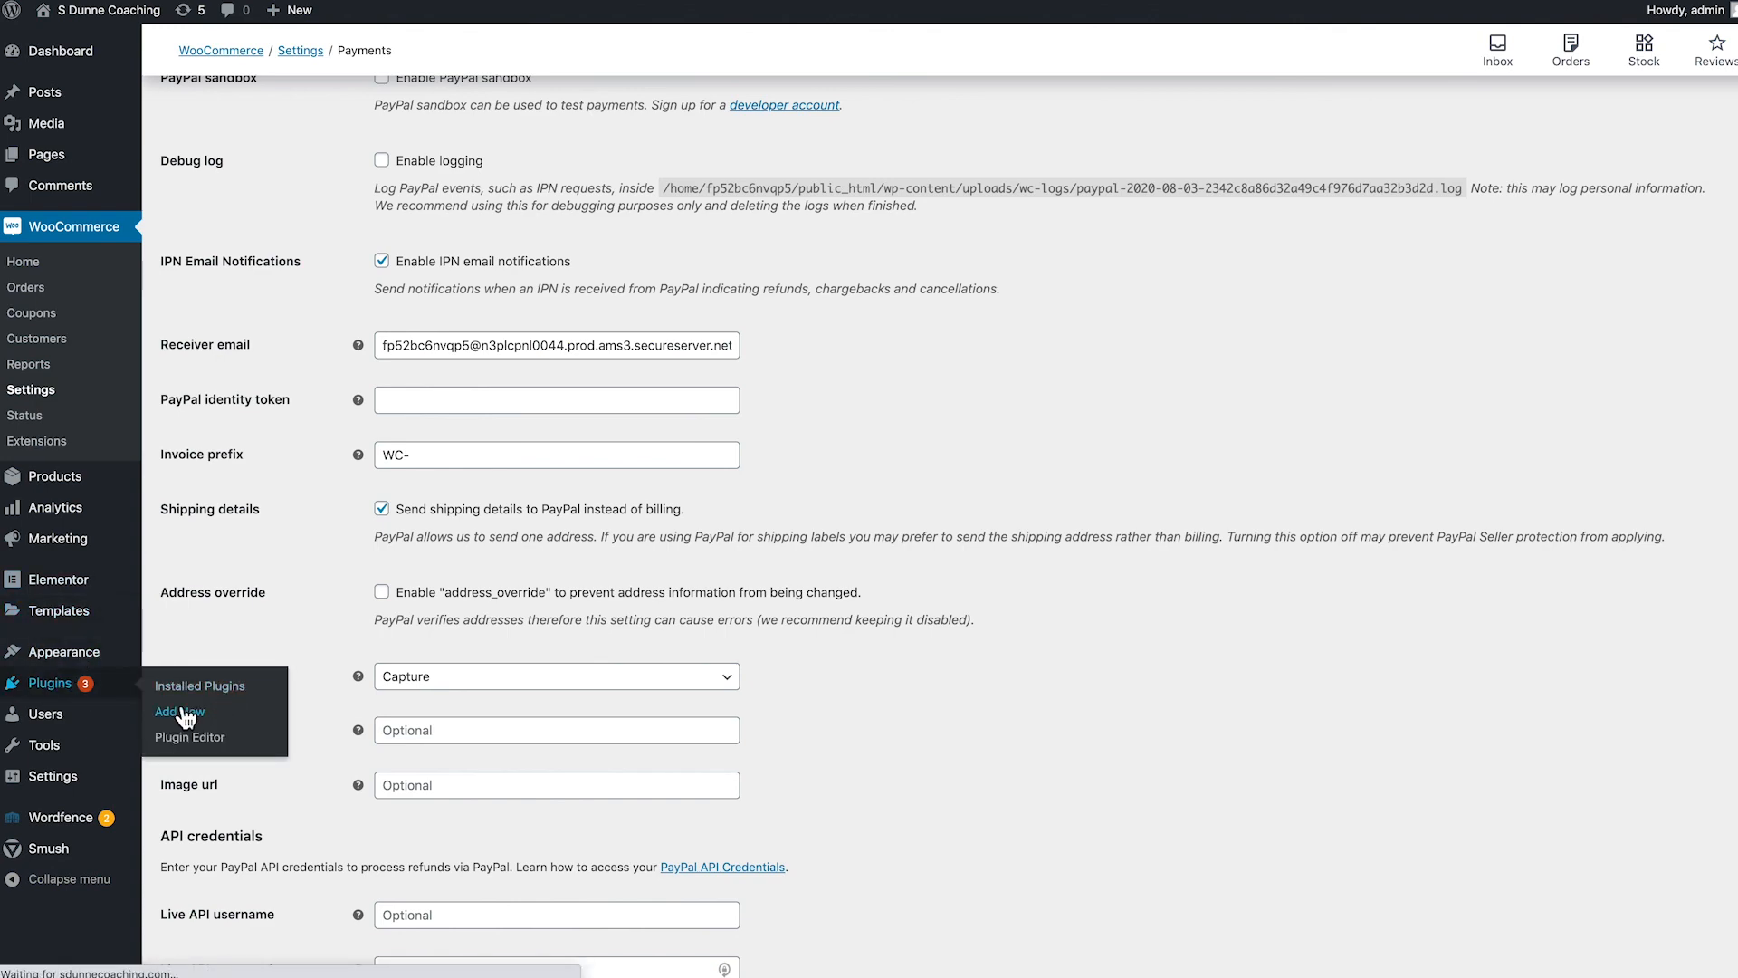
Search the plugin directory for 'woocommerce stripe' from Plugins > Add New.
left_click(180, 710)
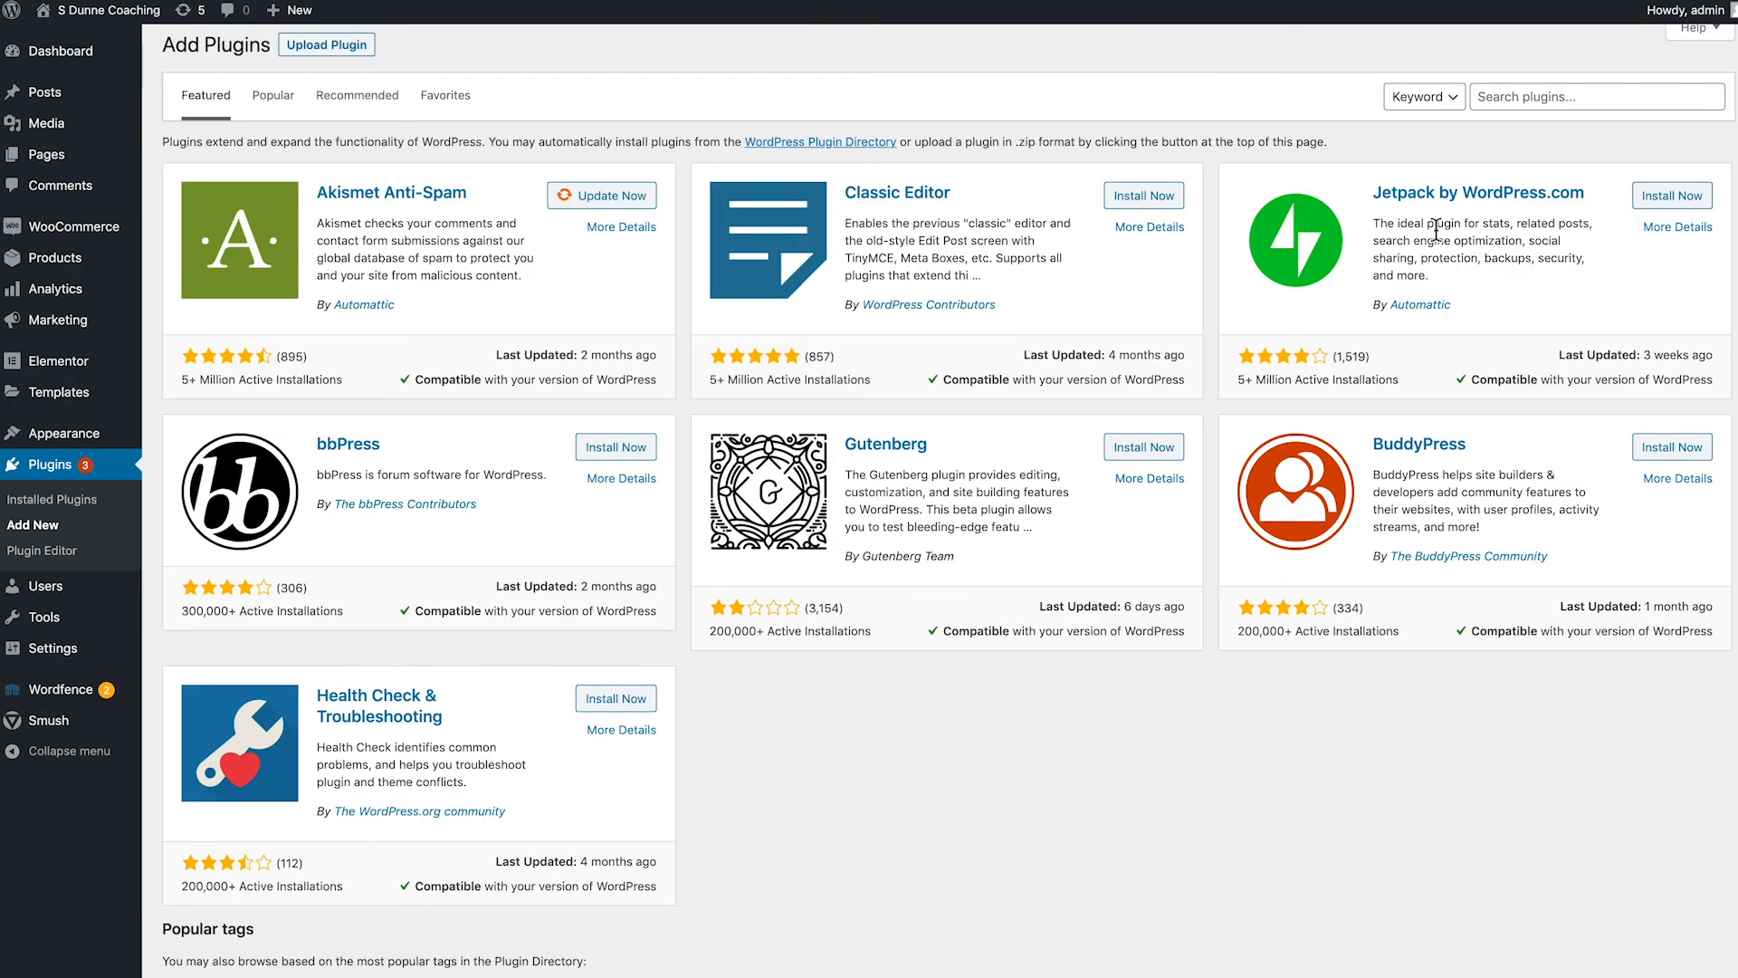
left_click(1597, 96)
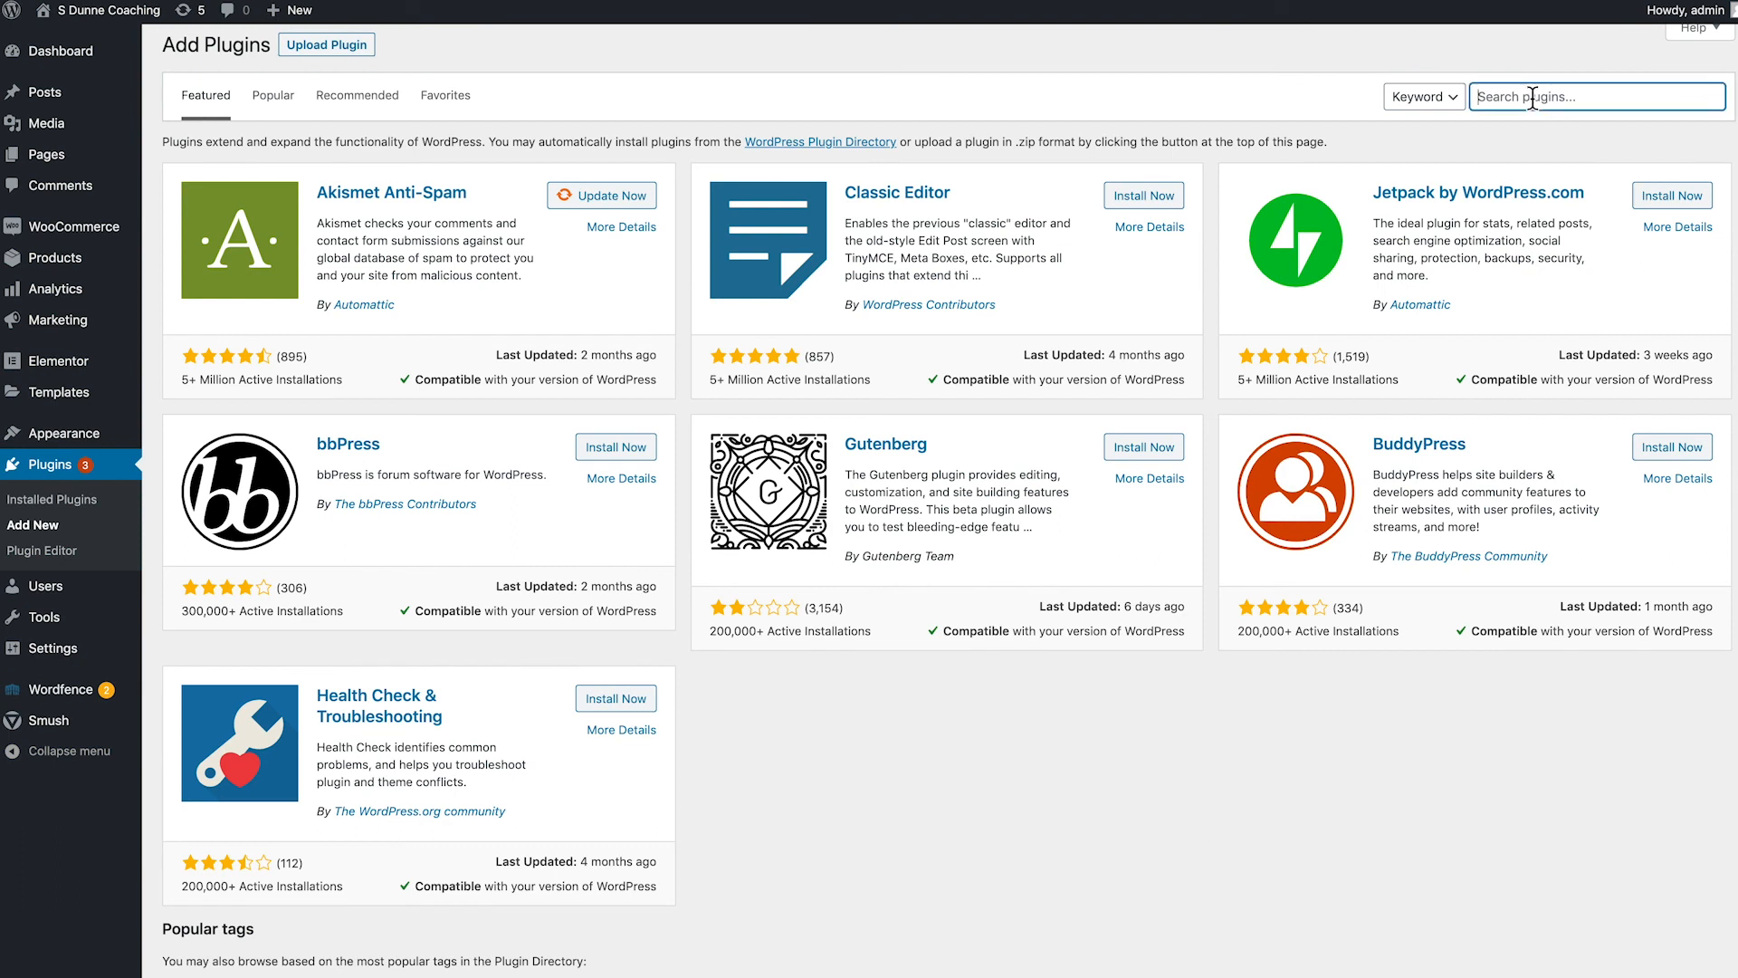
type("woocommerce")
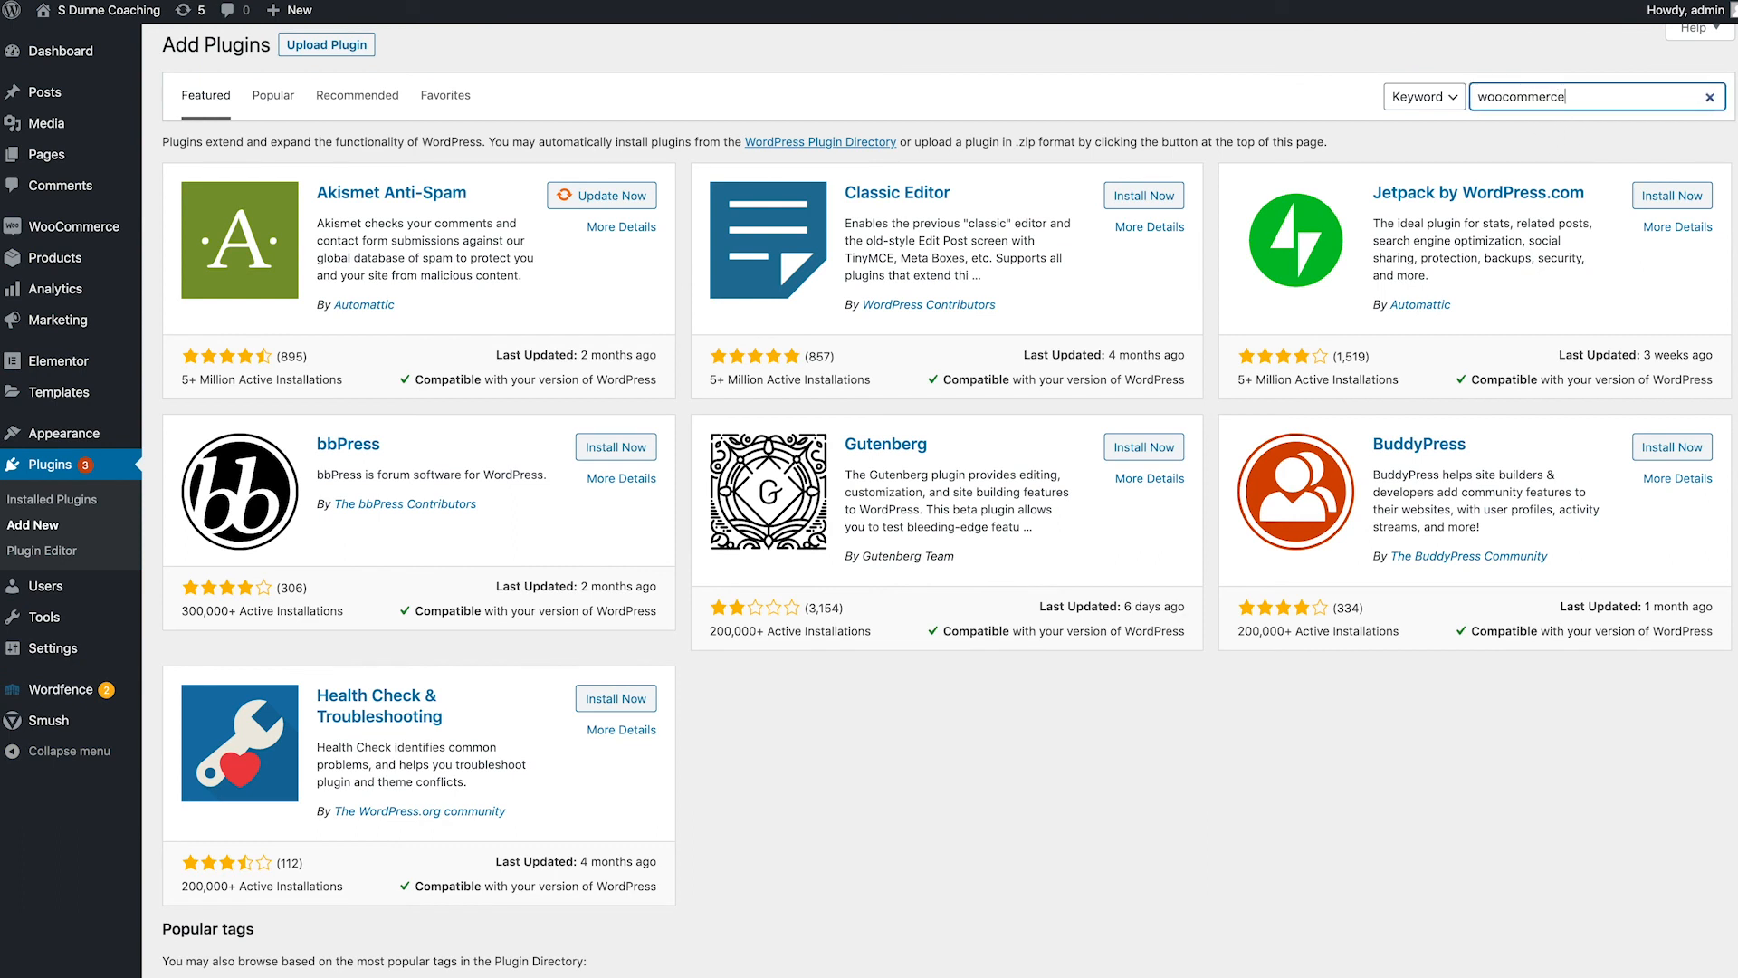
type("stripe")
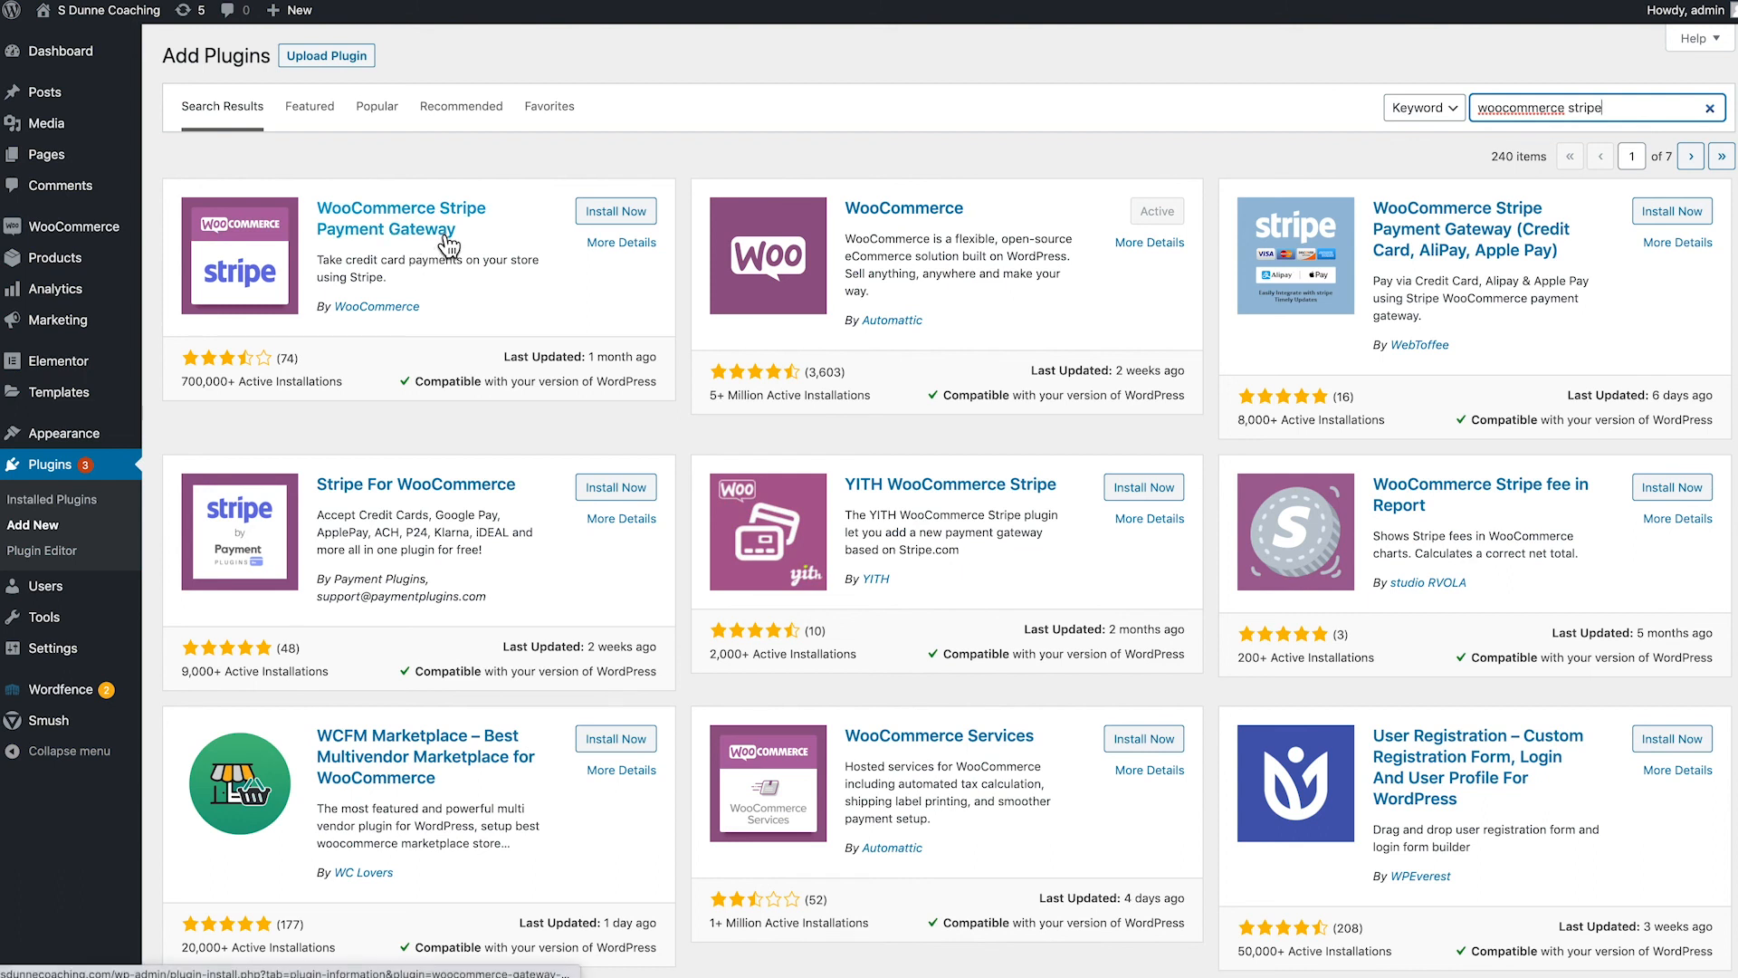
Install and activate the WooCommerce Stripe Payment Gateway plugin.
left_click(615, 210)
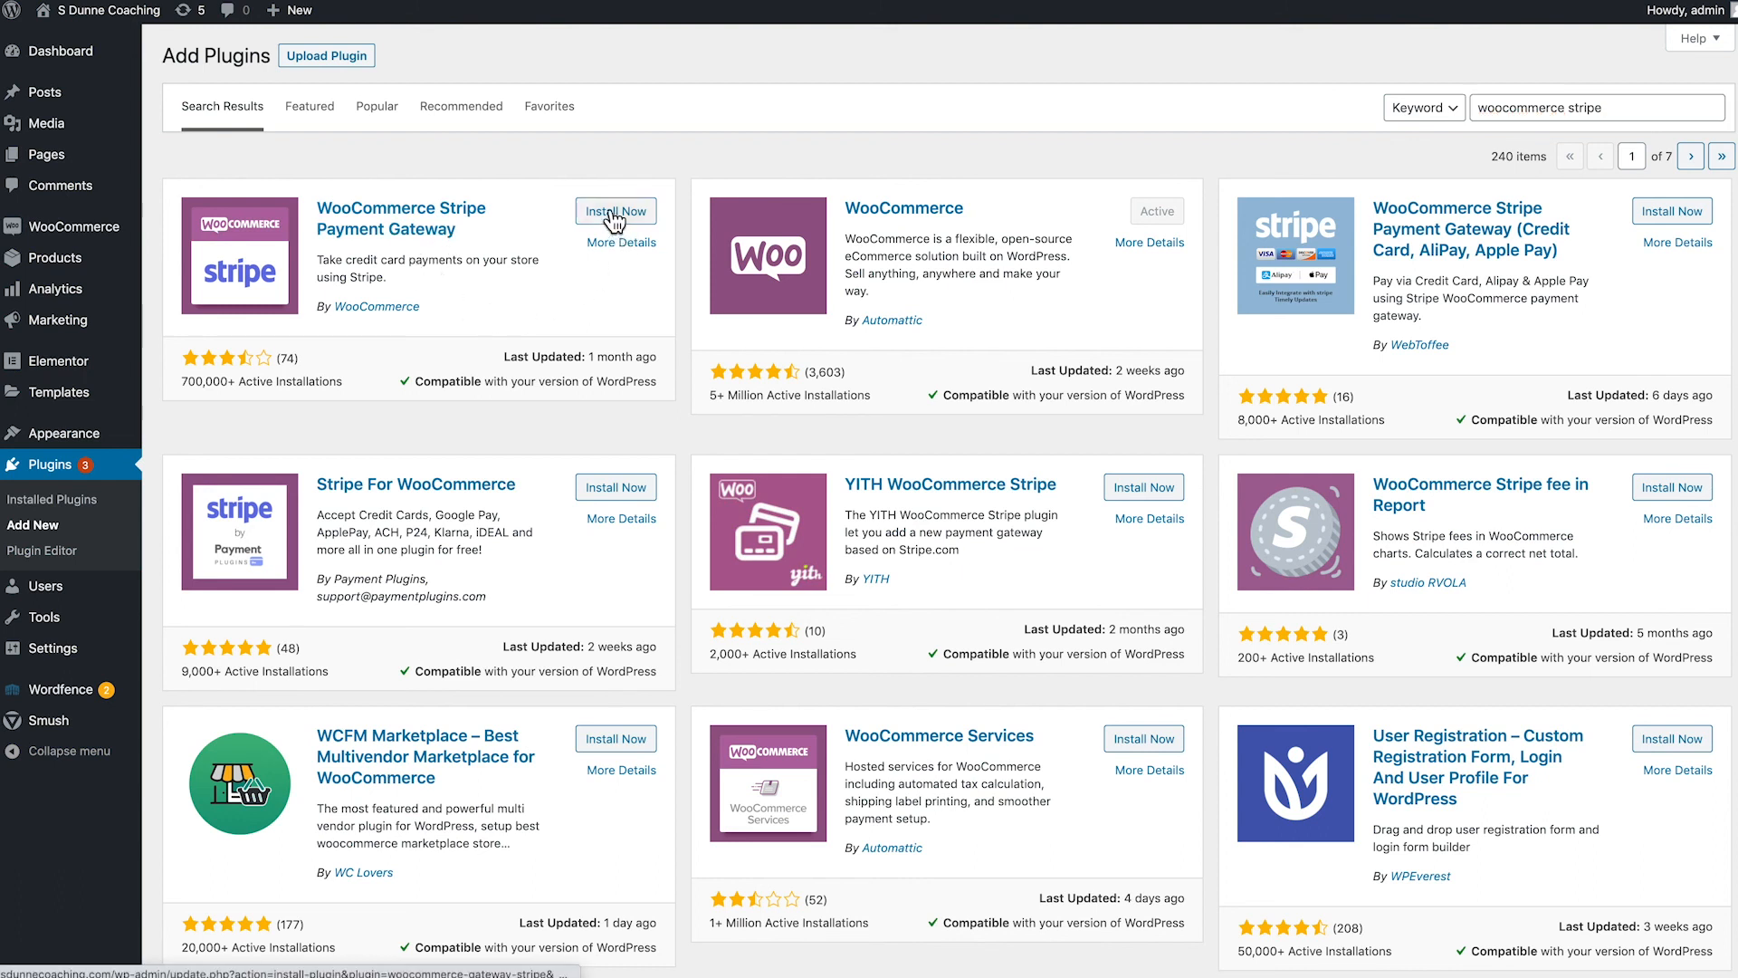
left_click(616, 210)
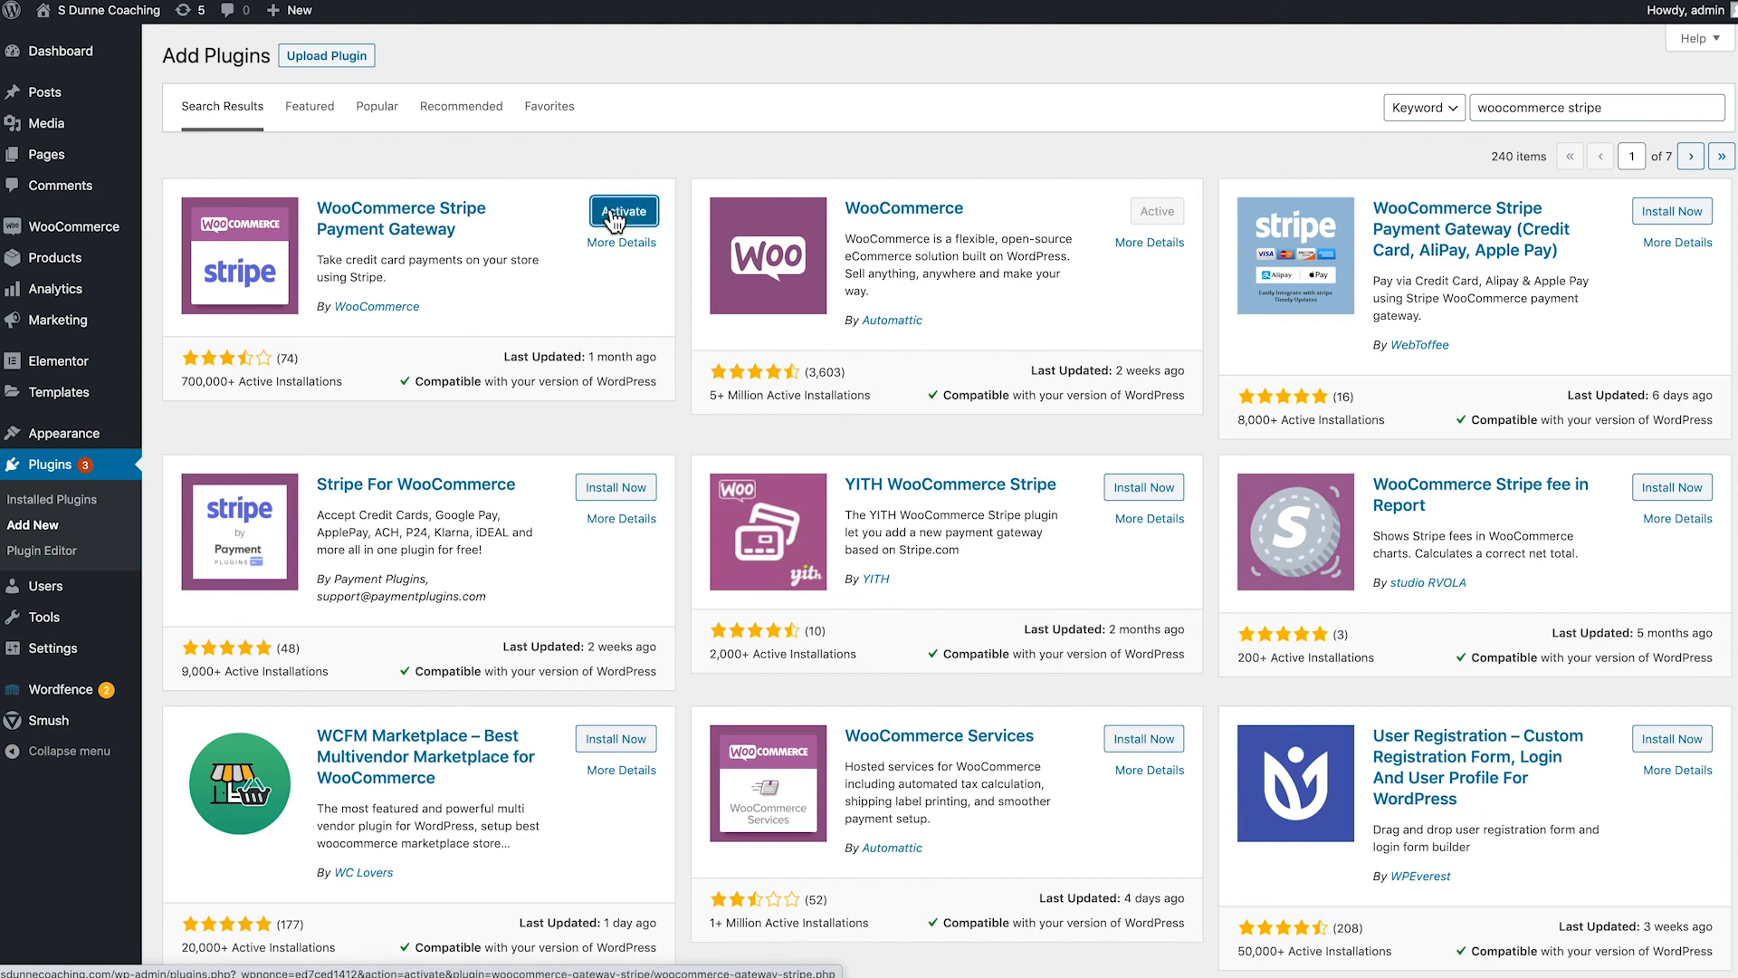
left_click(623, 210)
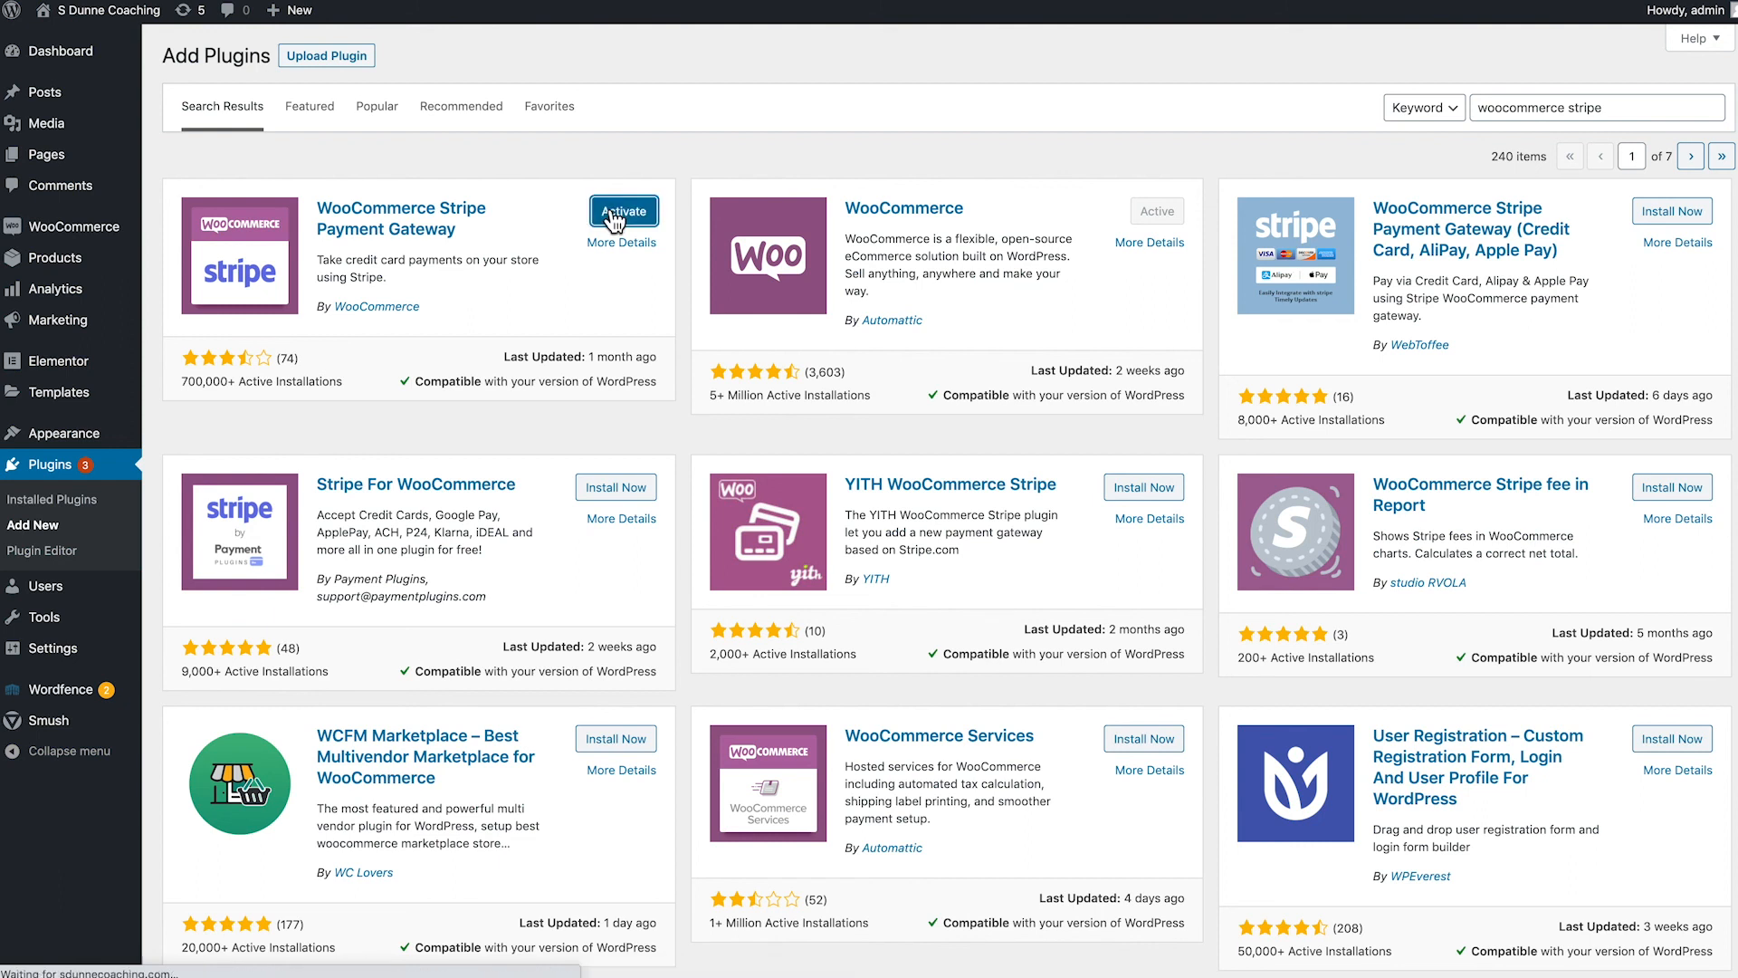
left_click(623, 211)
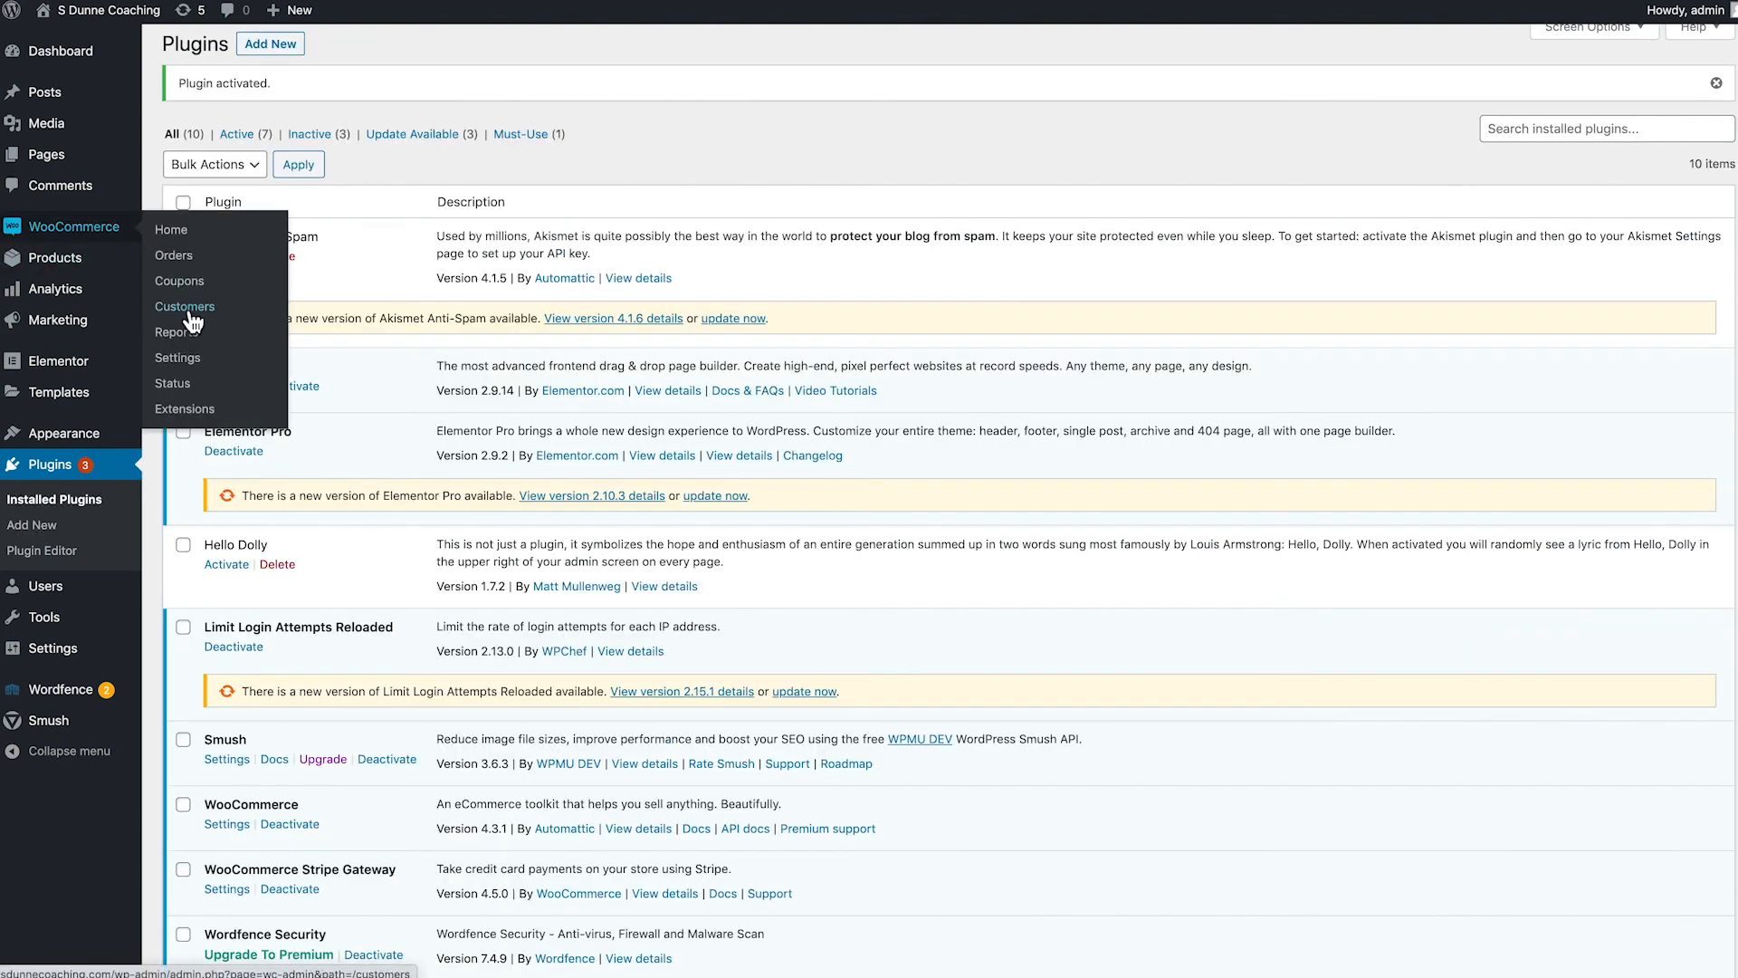
In WooCommerce Payments, set up Stripe – Credit Card (Stripe) to reach its settings page.
left_click(178, 357)
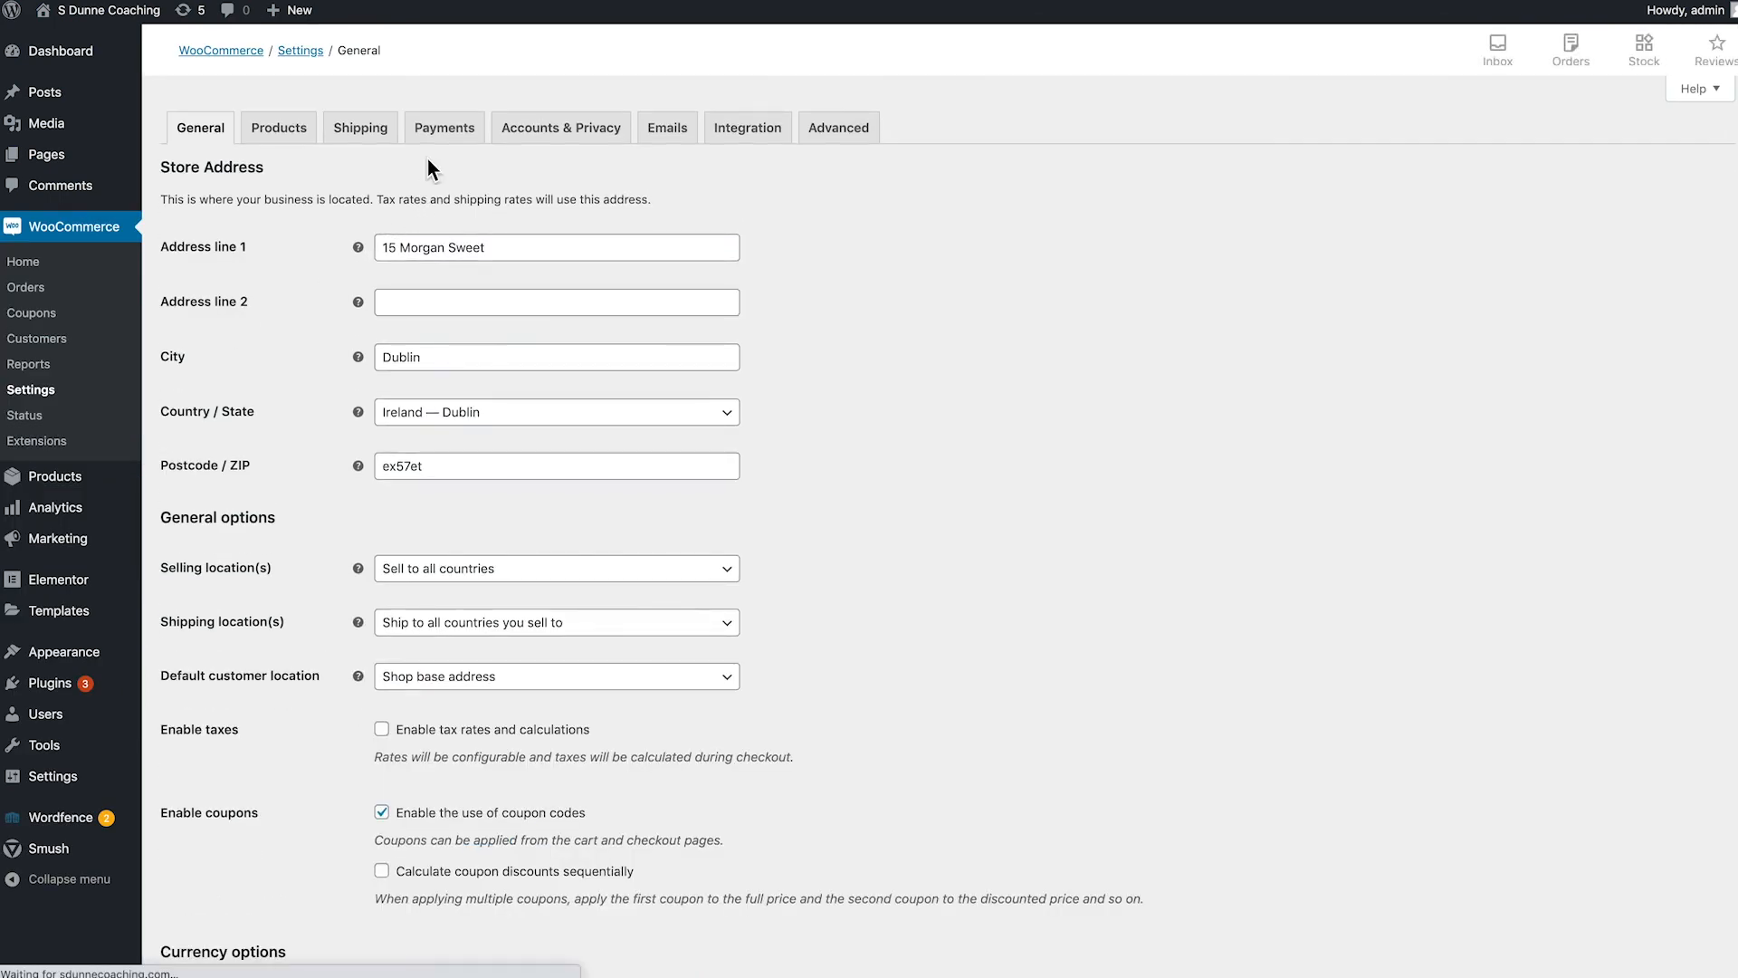
left_click(444, 127)
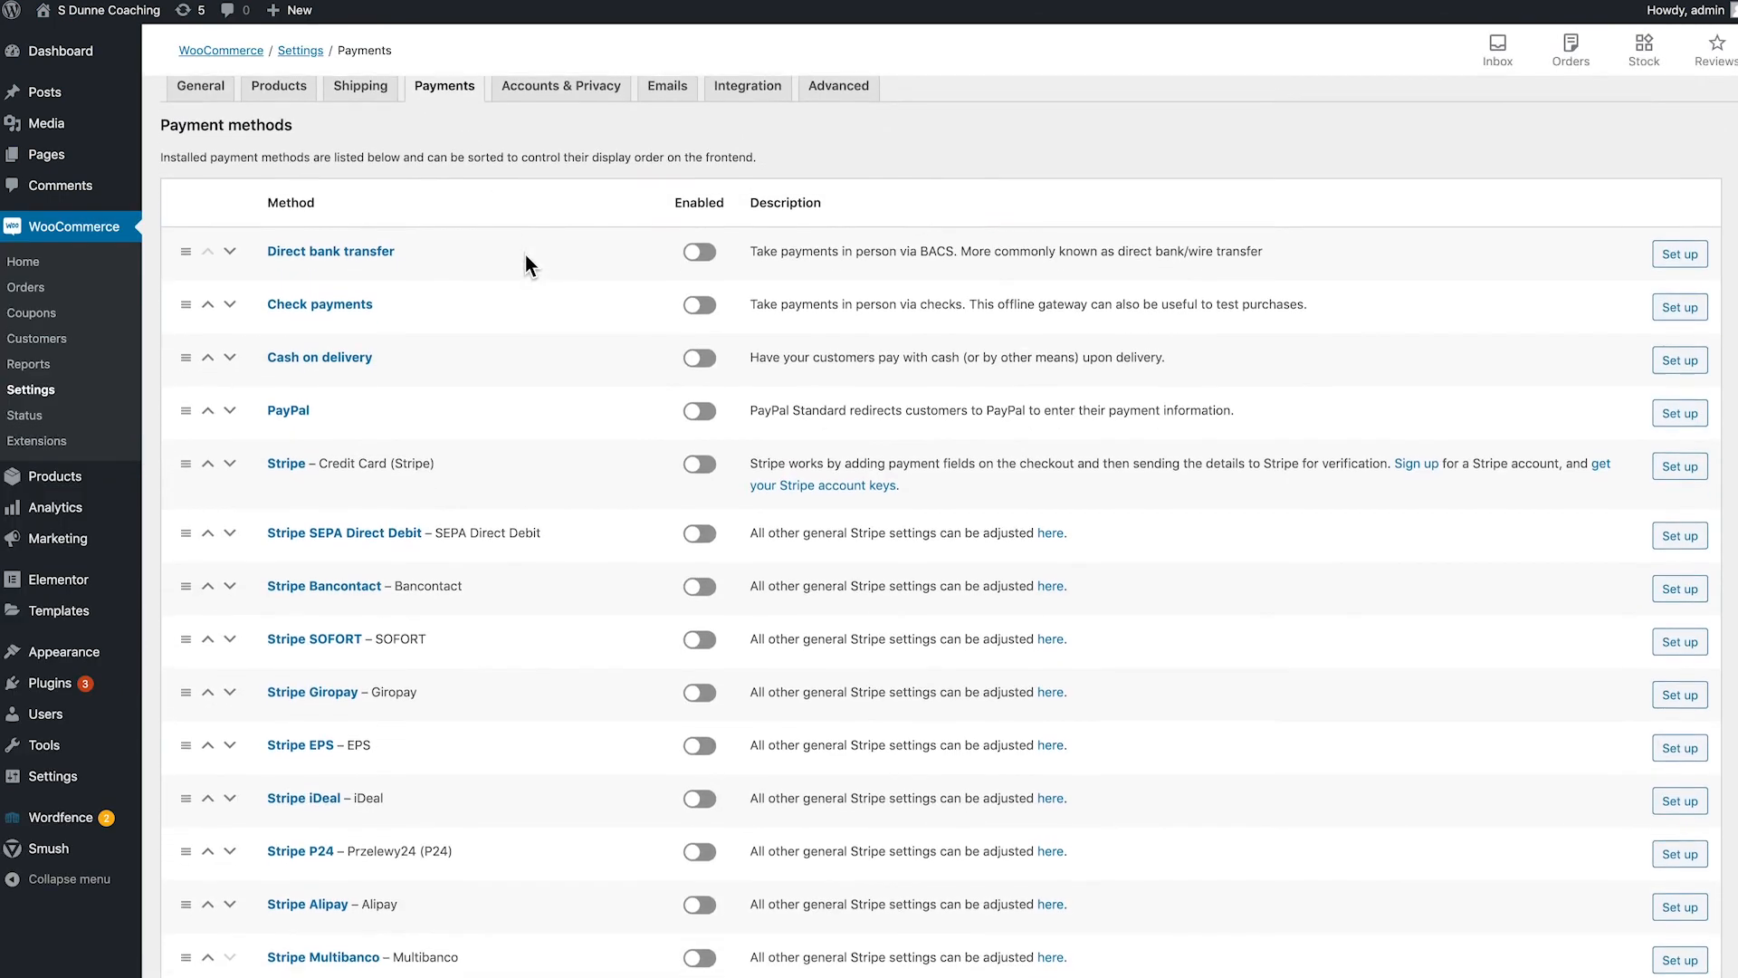
scroll("down", 3)
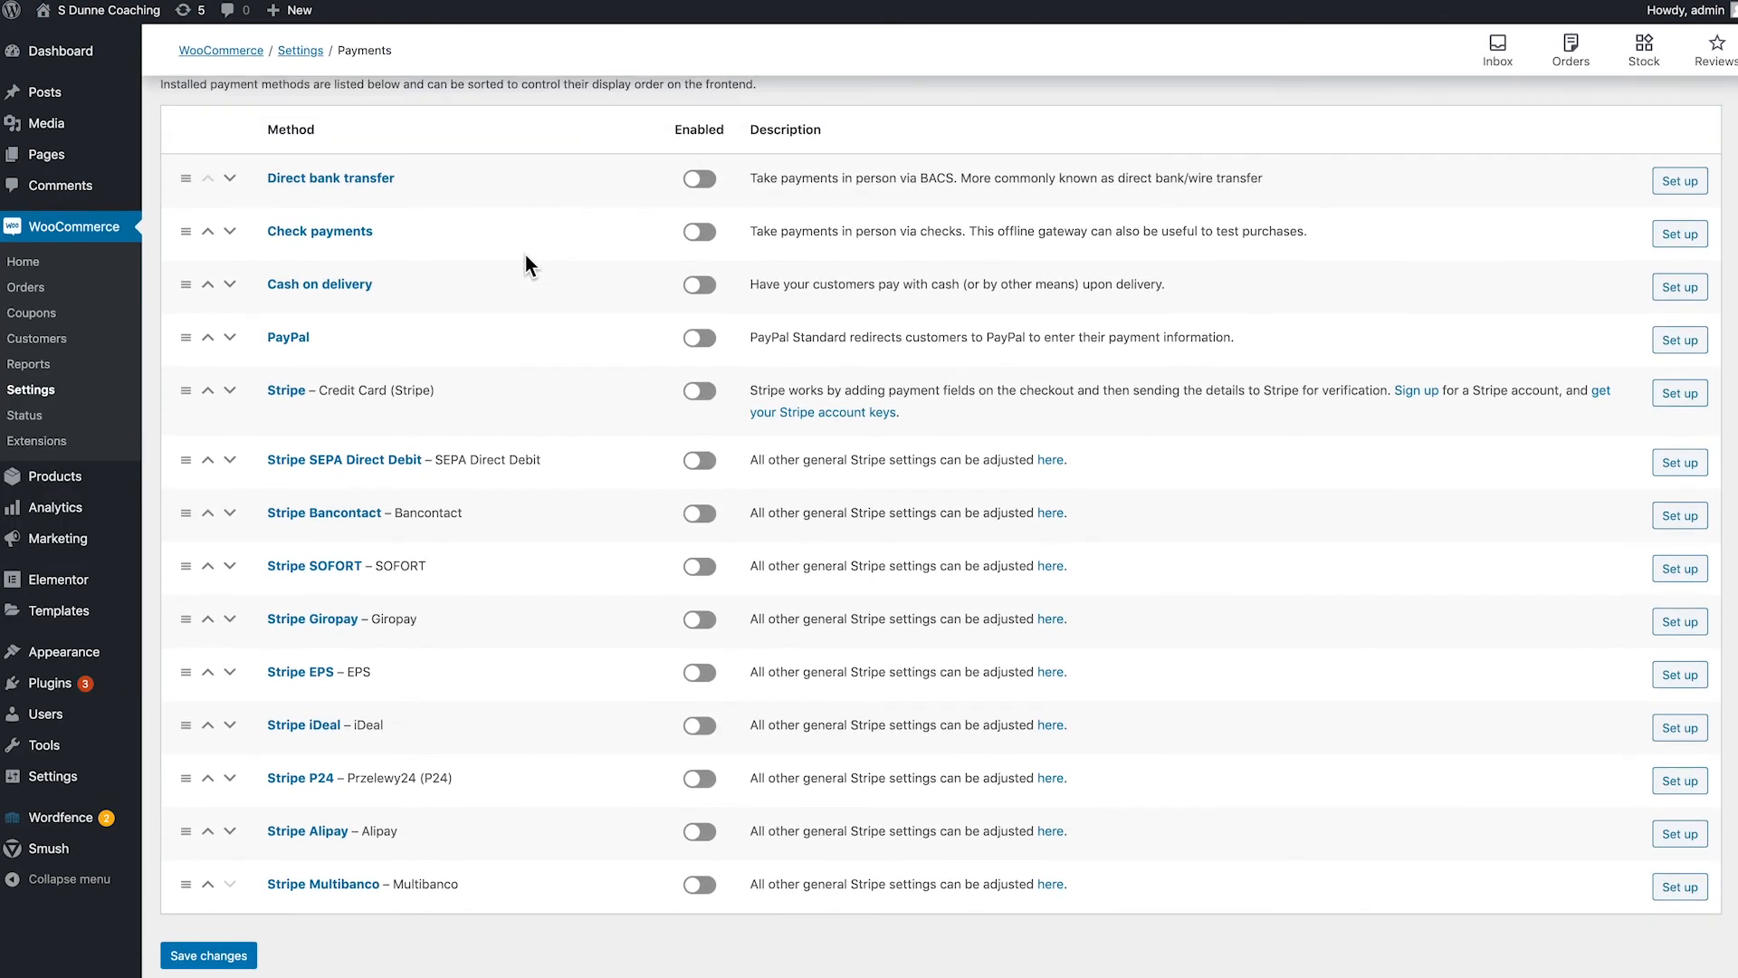
mouse_move(402, 436)
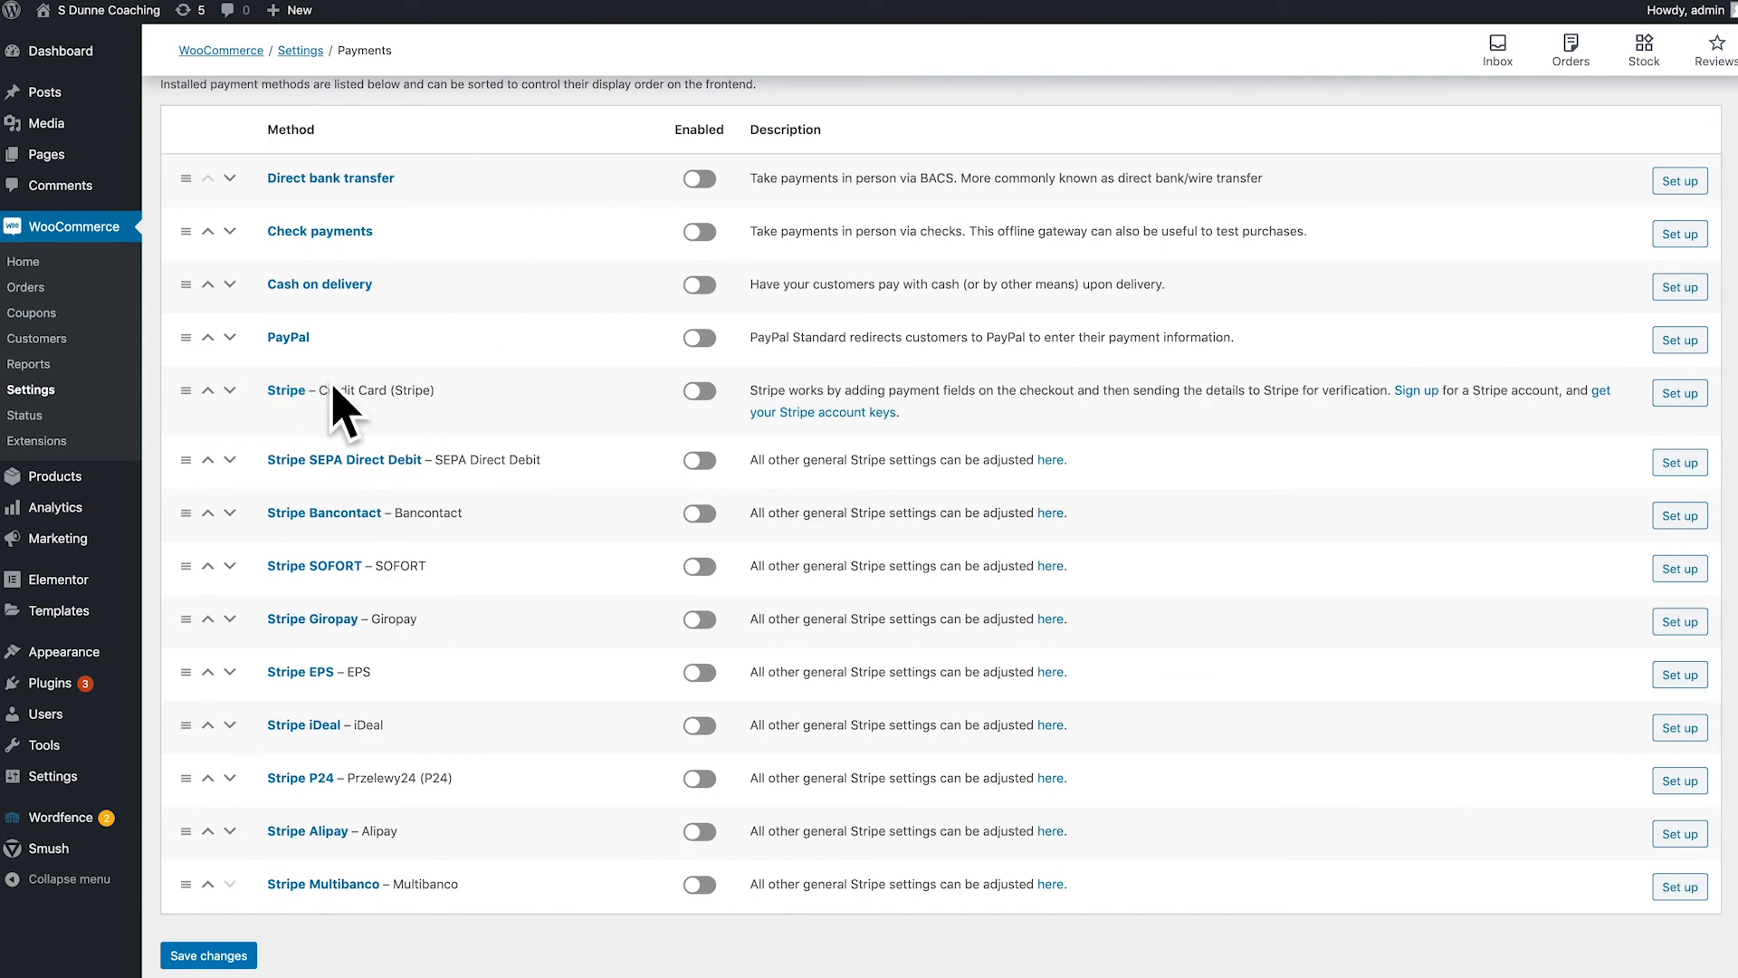
mouse_move(536, 398)
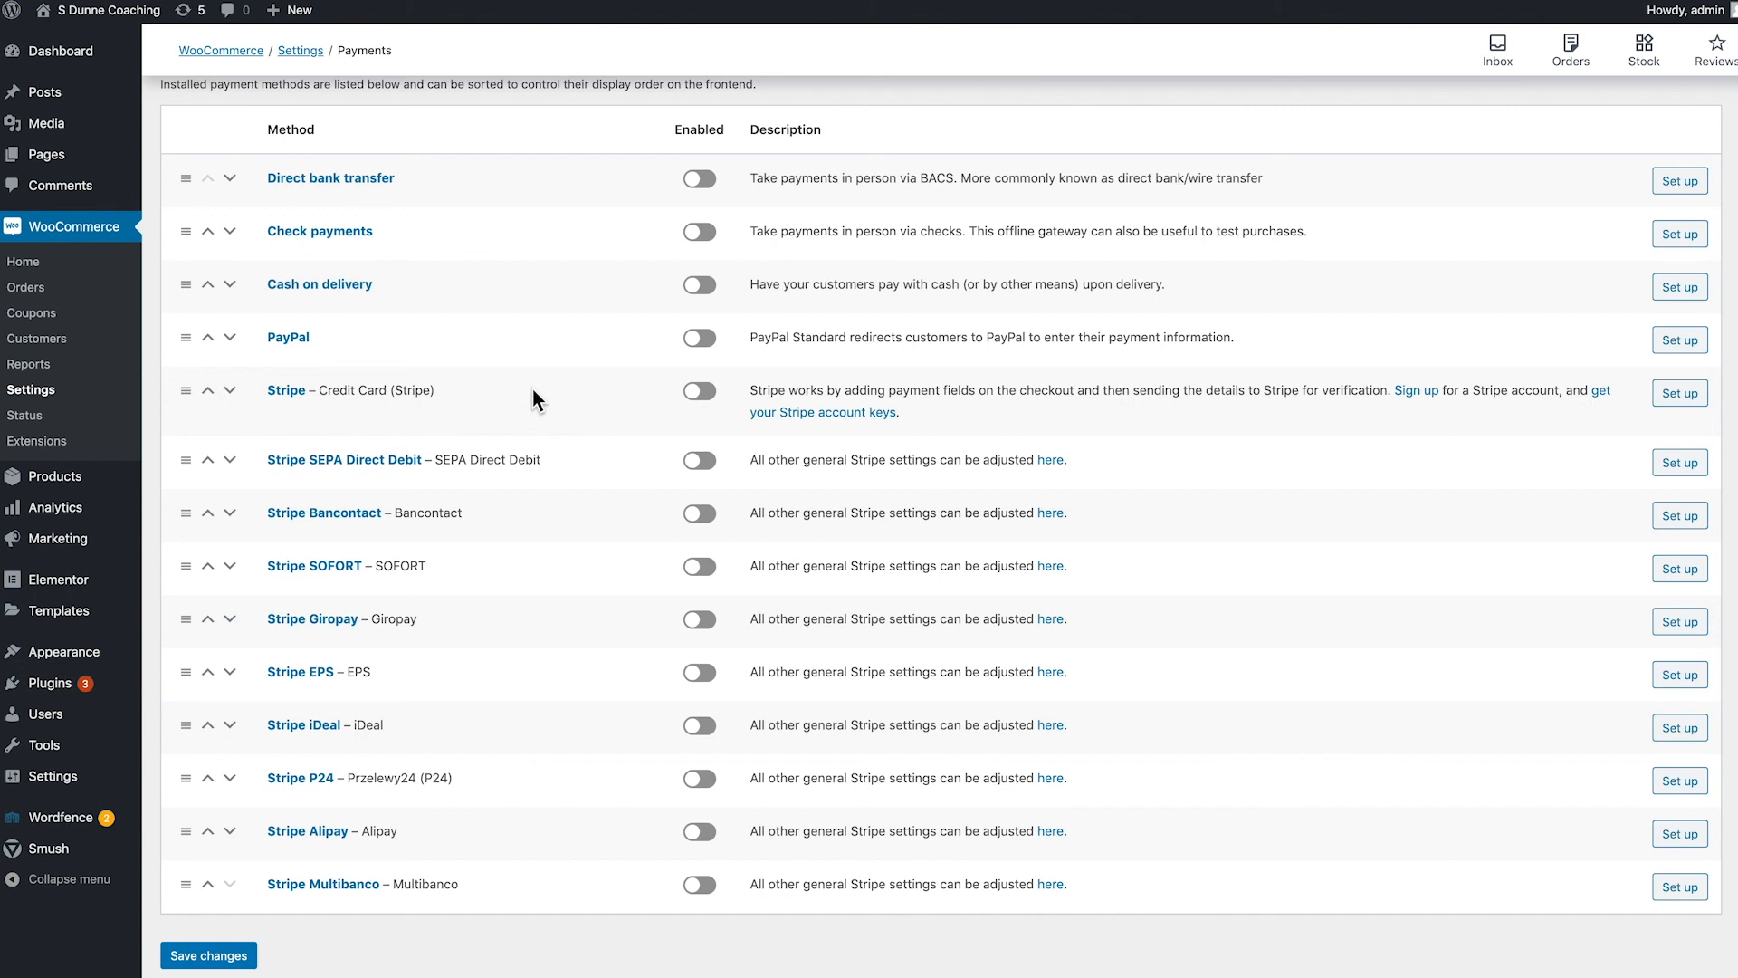
left_click(1678, 393)
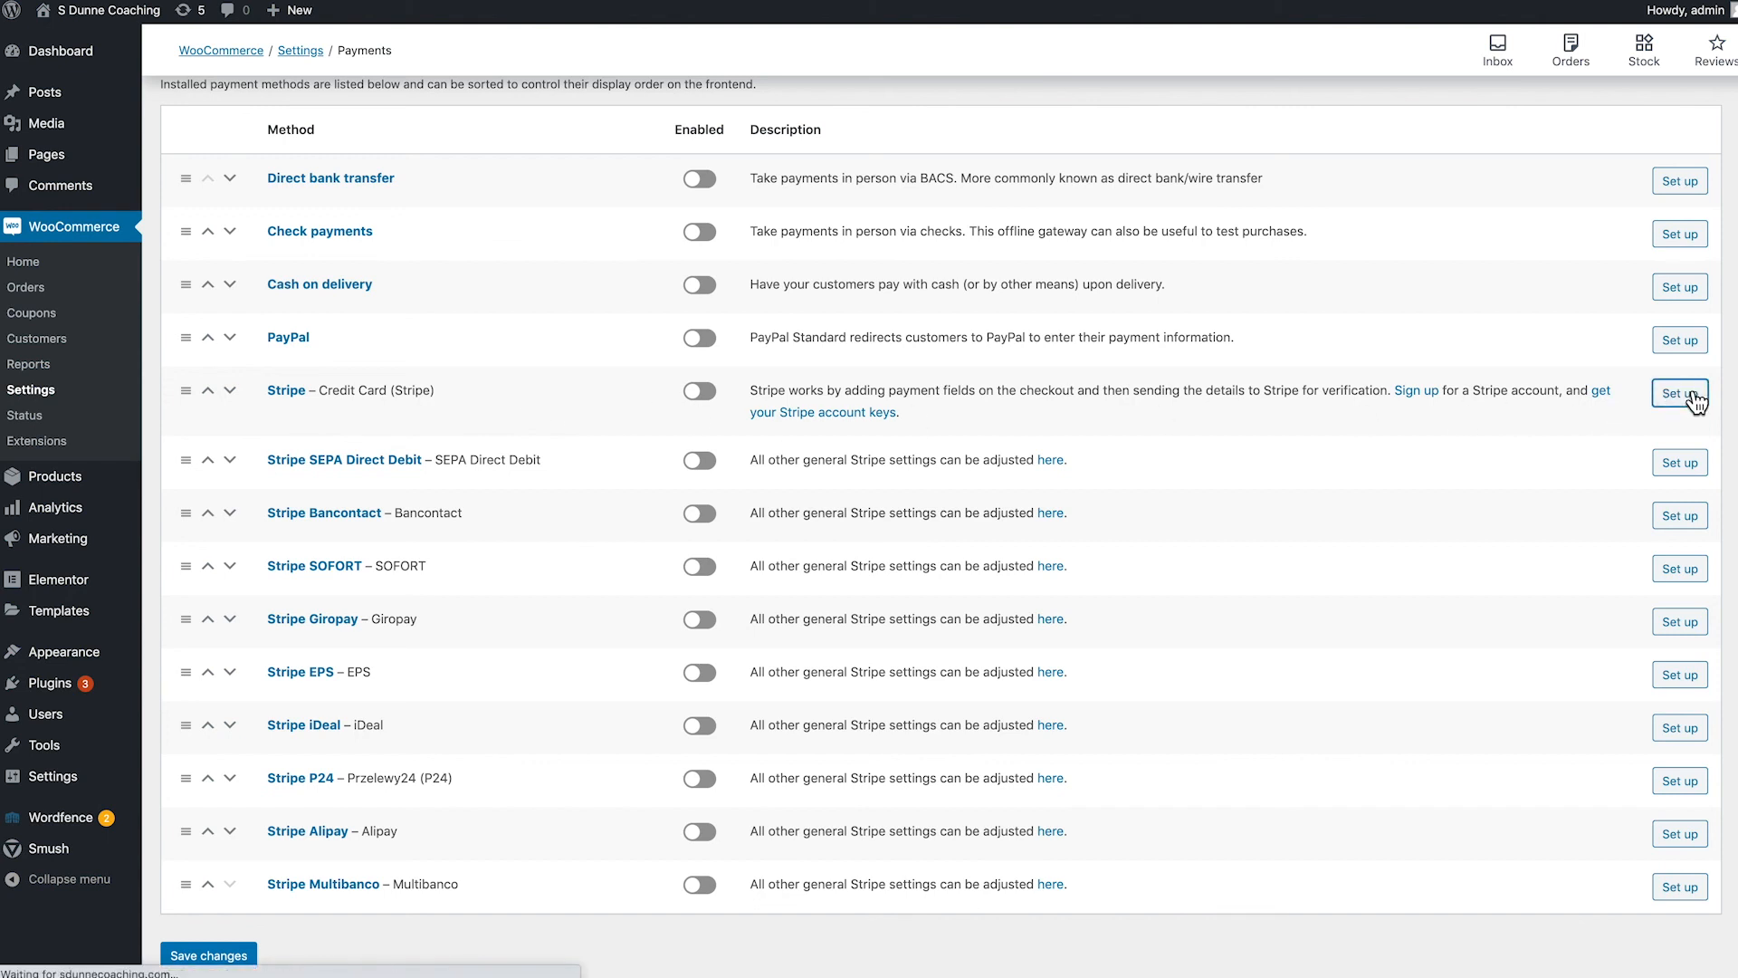
left_click(1679, 393)
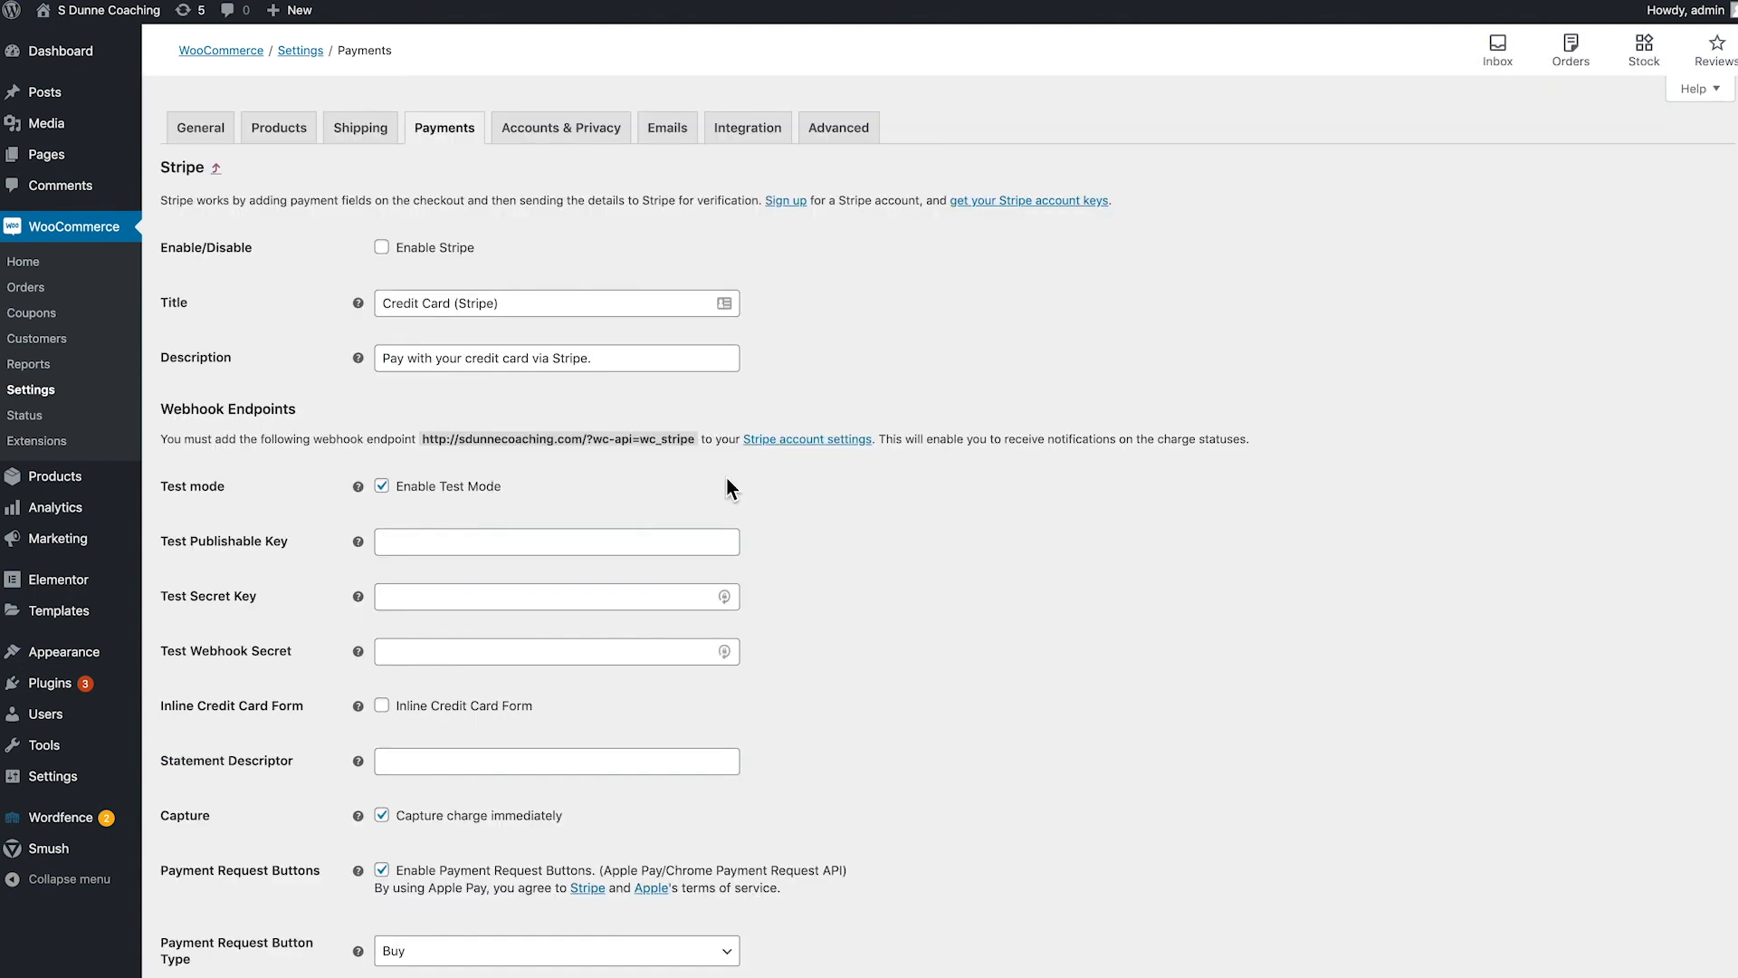